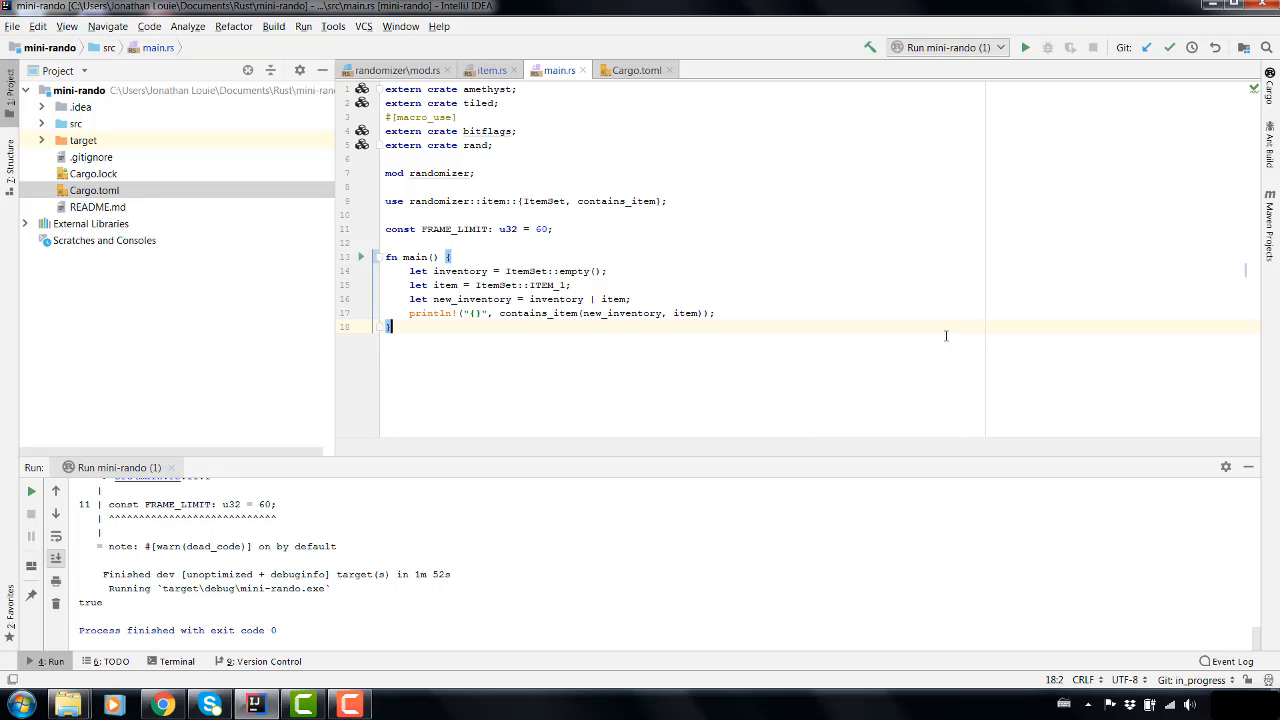
pyautogui.moveTo(580, 372)
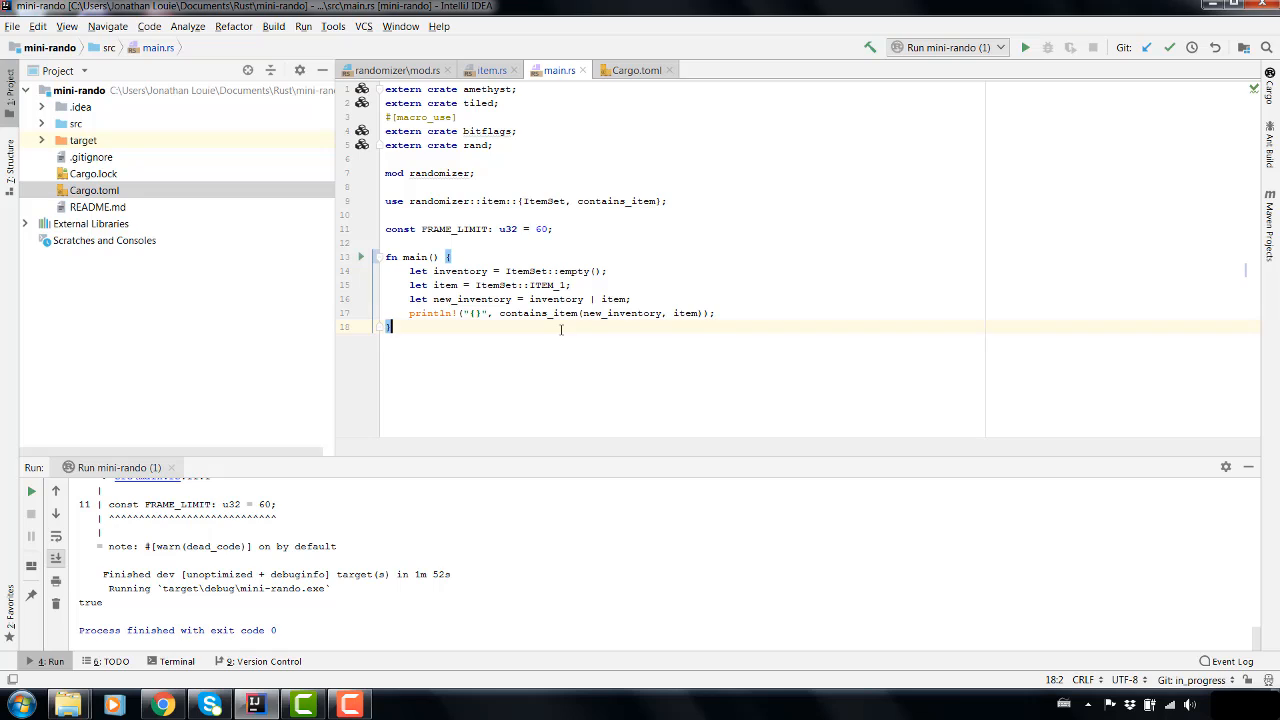
pyautogui.moveTo(584, 326)
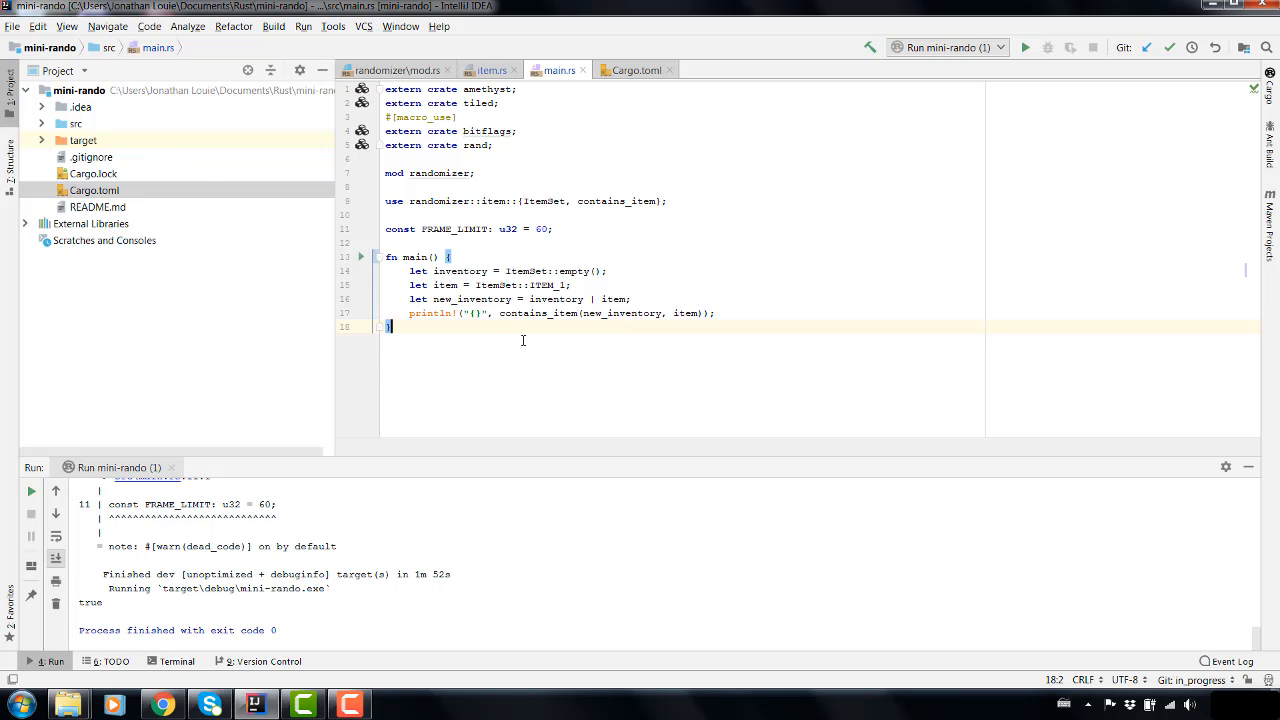
pyautogui.moveTo(462, 344)
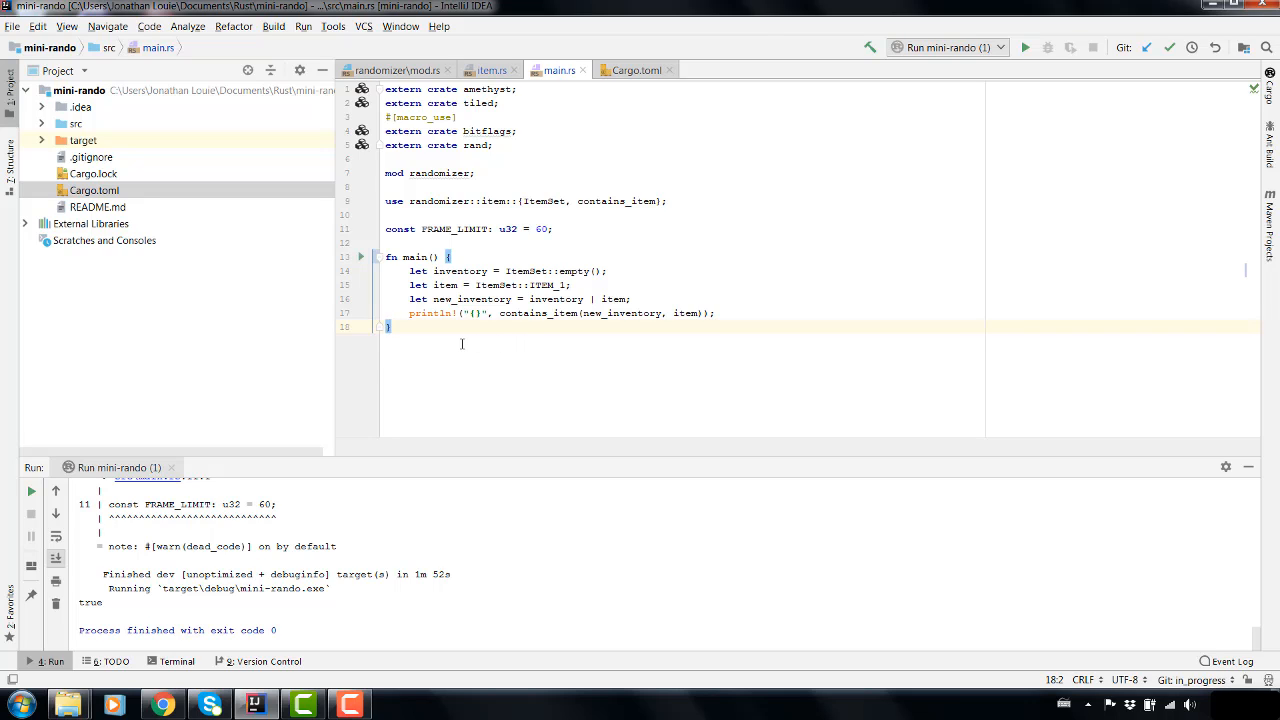
pyautogui.moveTo(448, 342)
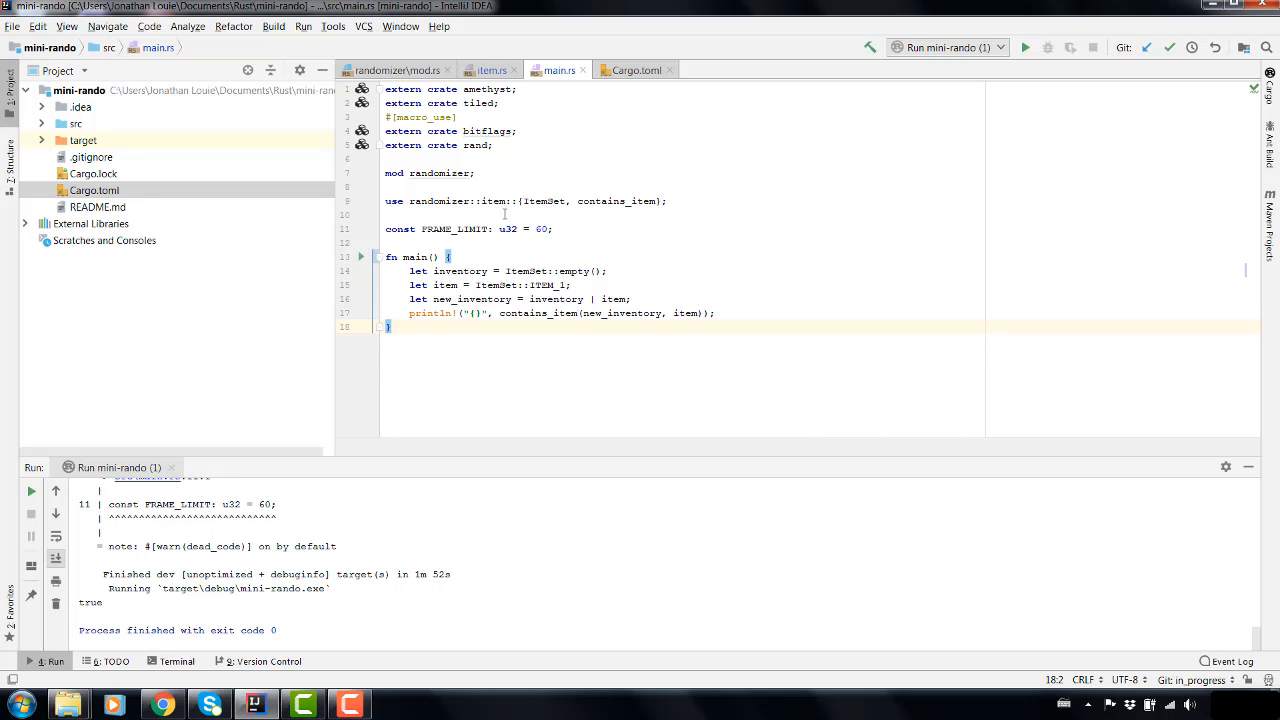
pyautogui.moveTo(486, 188)
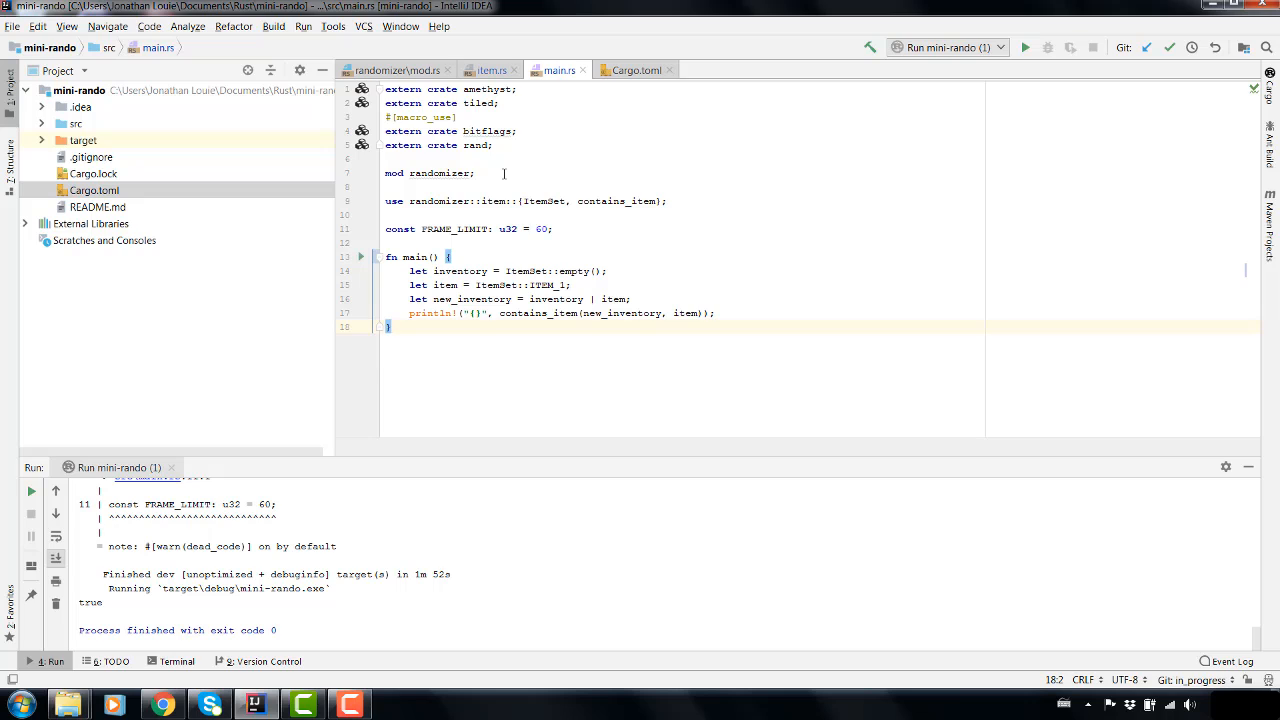
pyautogui.moveTo(494, 132)
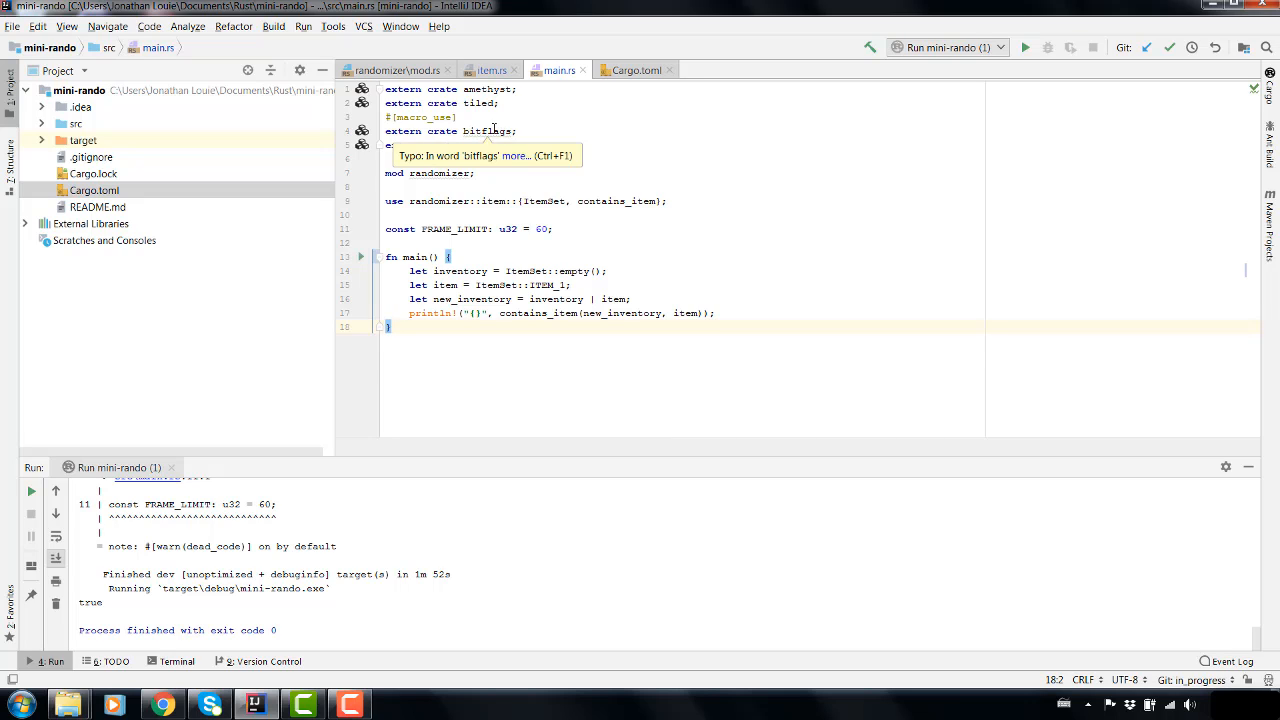
# - Bring up item.rs and read through the ItemSet and ItemLocationSet bitflags
pyautogui.write('xtern crate rand;')
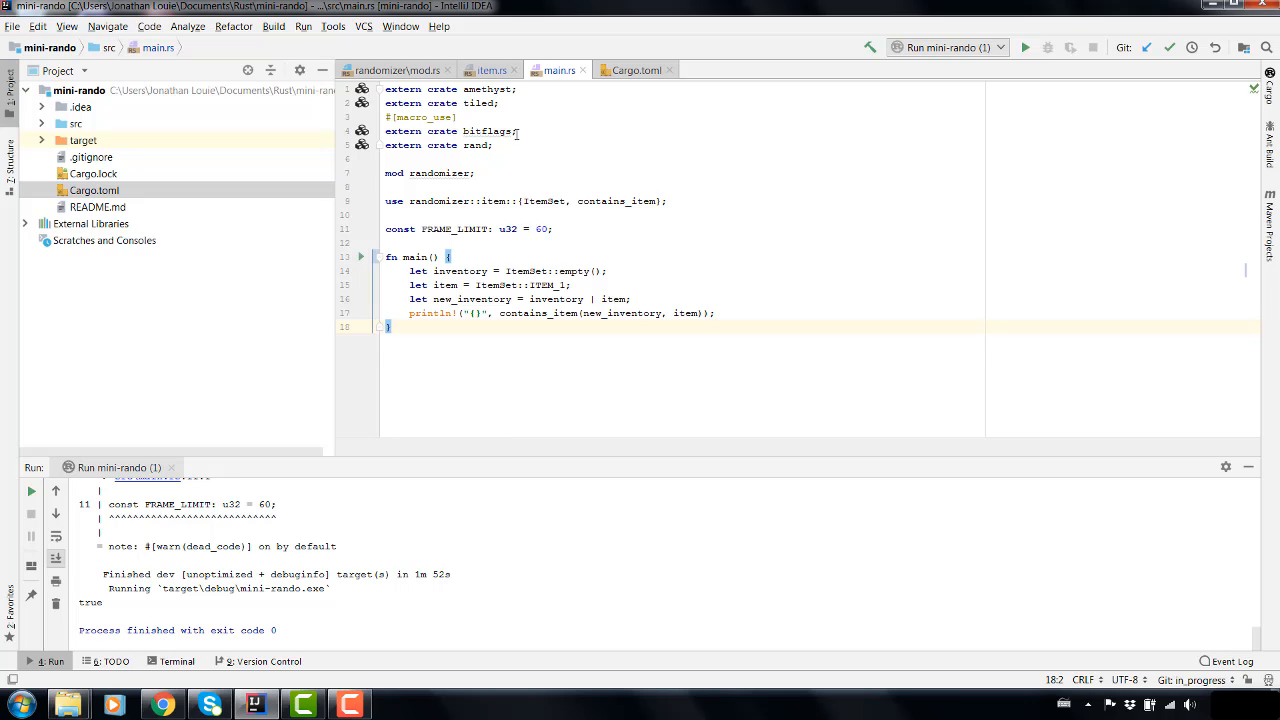
pyautogui.moveTo(500, 172)
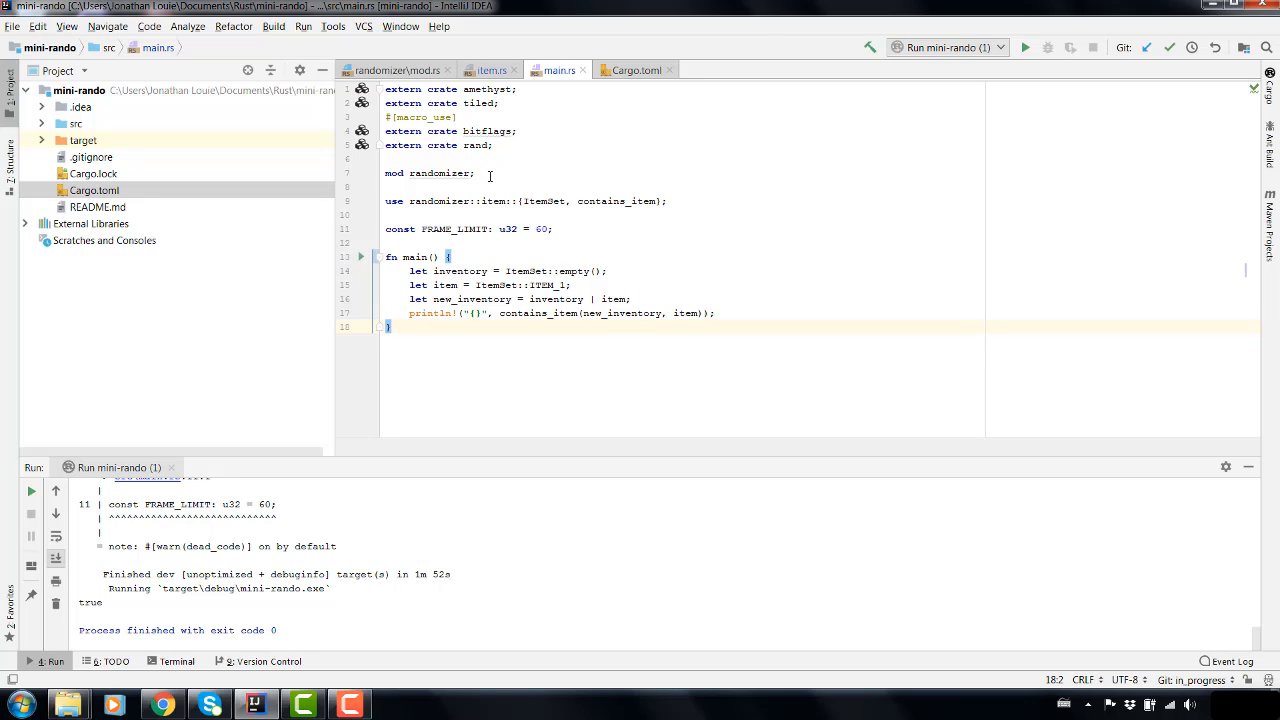
pyautogui.moveTo(520, 180)
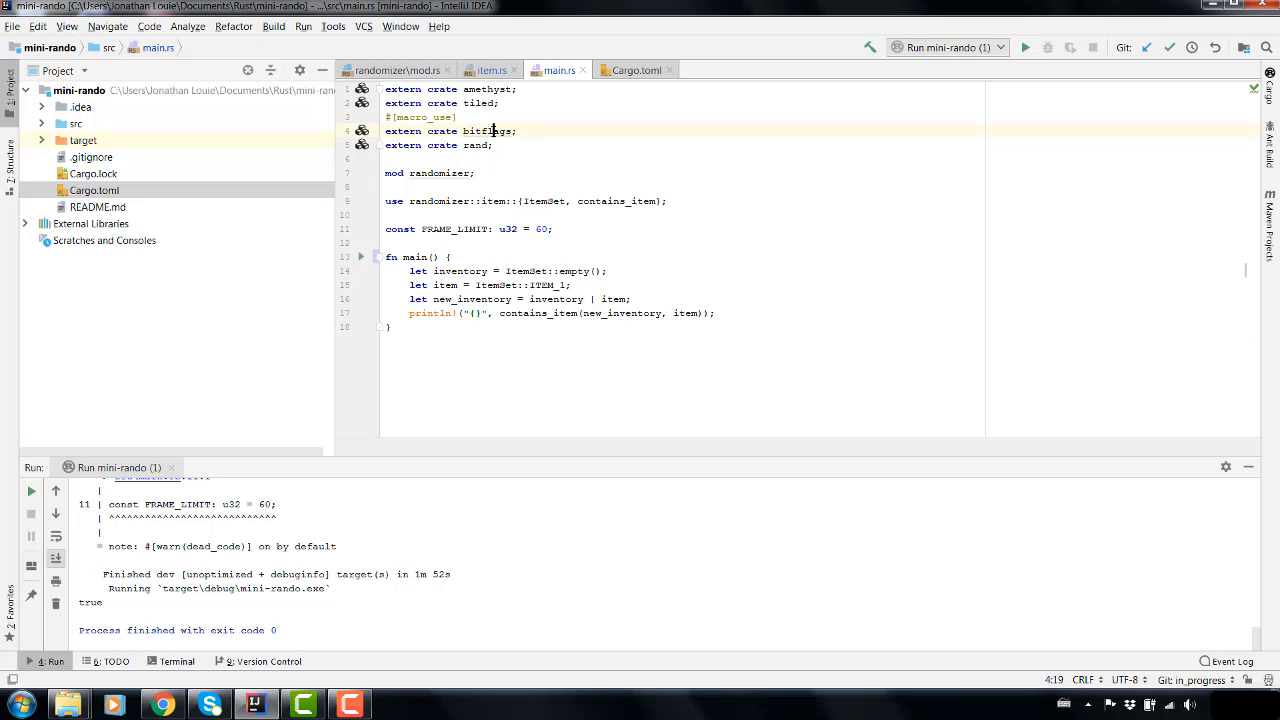
pyautogui.click(492, 68)
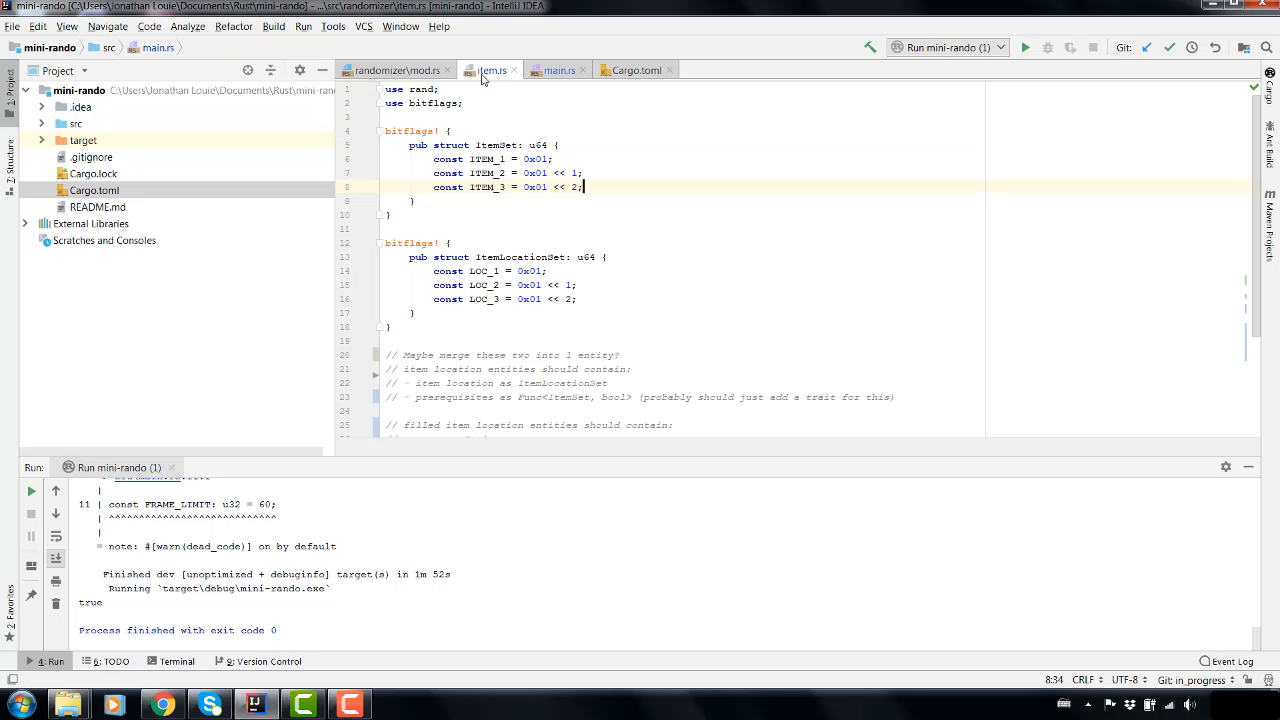
pyautogui.scroll(-3)
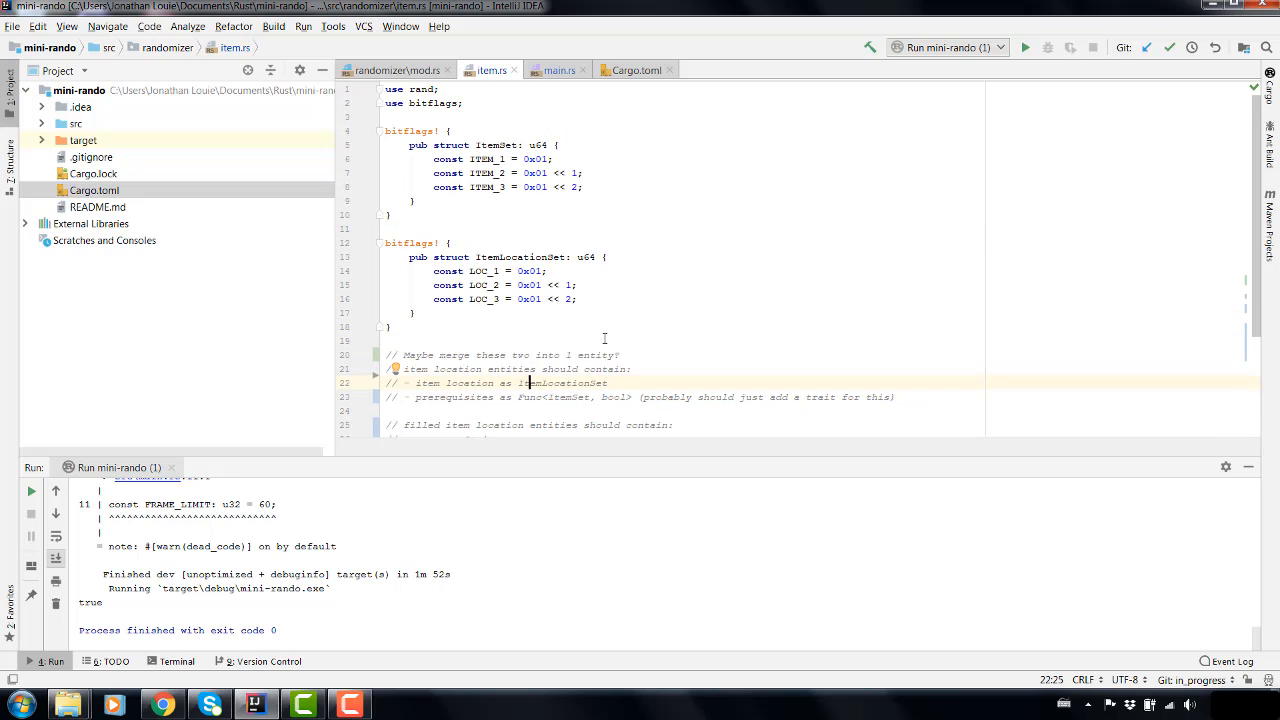
pyautogui.scroll(-3)
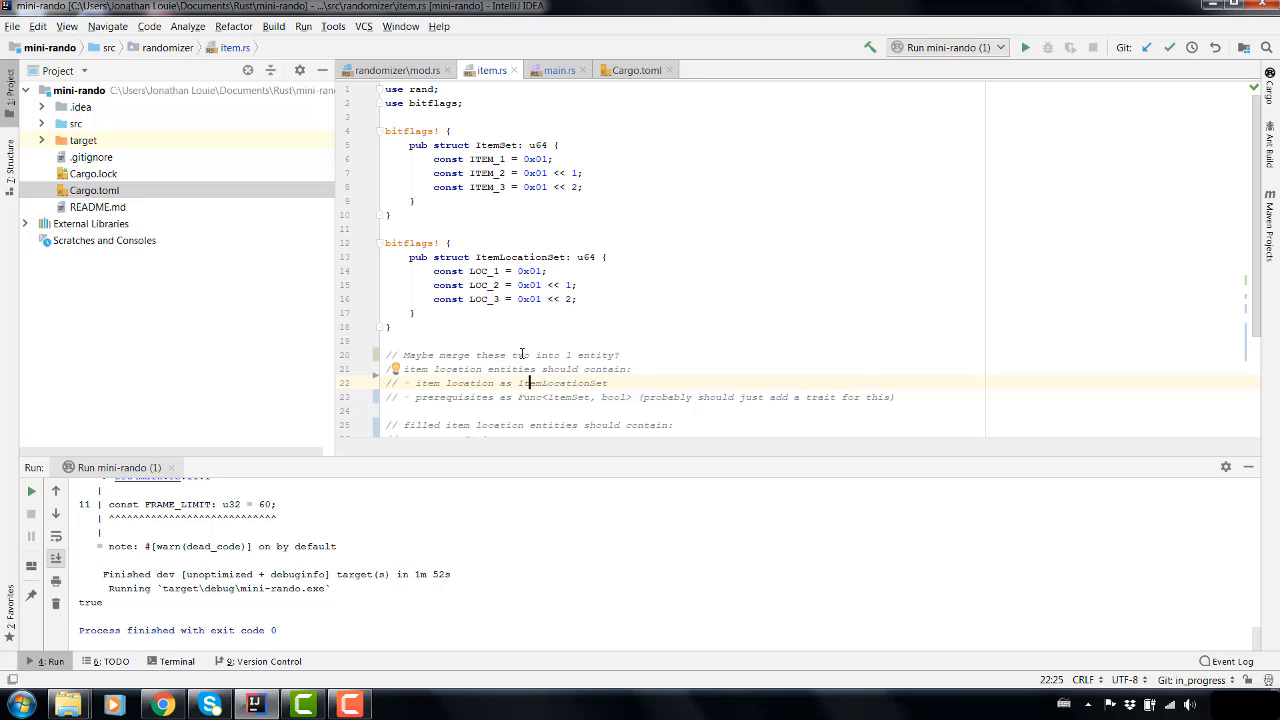
# - Bring up Cargo.toml and review the amethyst, tiled, bitflags and rand versions
pyautogui.click(632, 68)
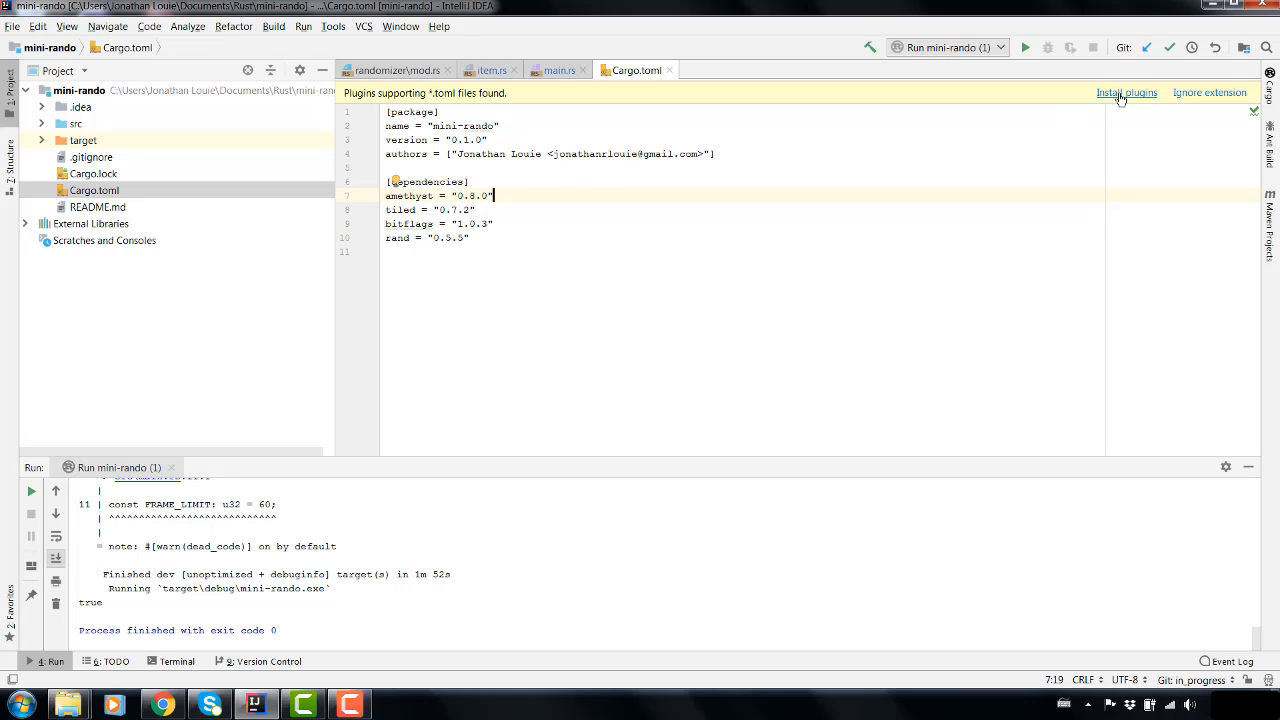
pyautogui.moveTo(532, 206)
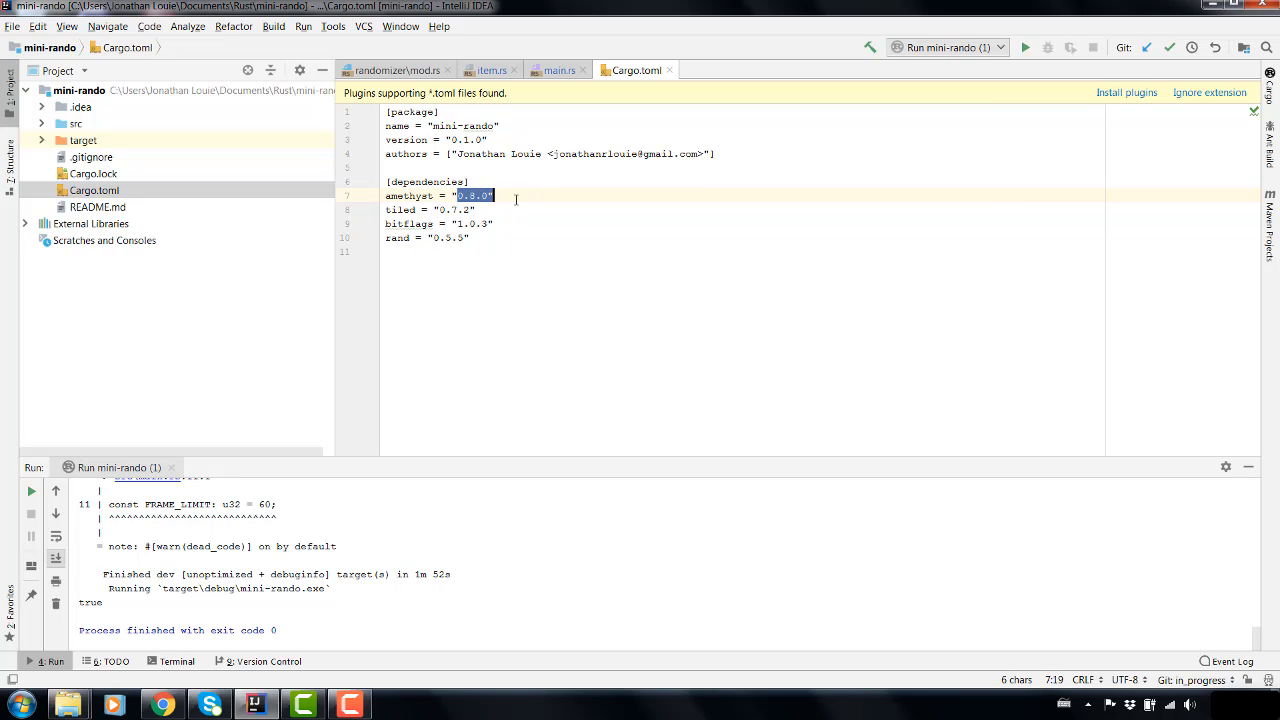
pyautogui.click(546, 258)
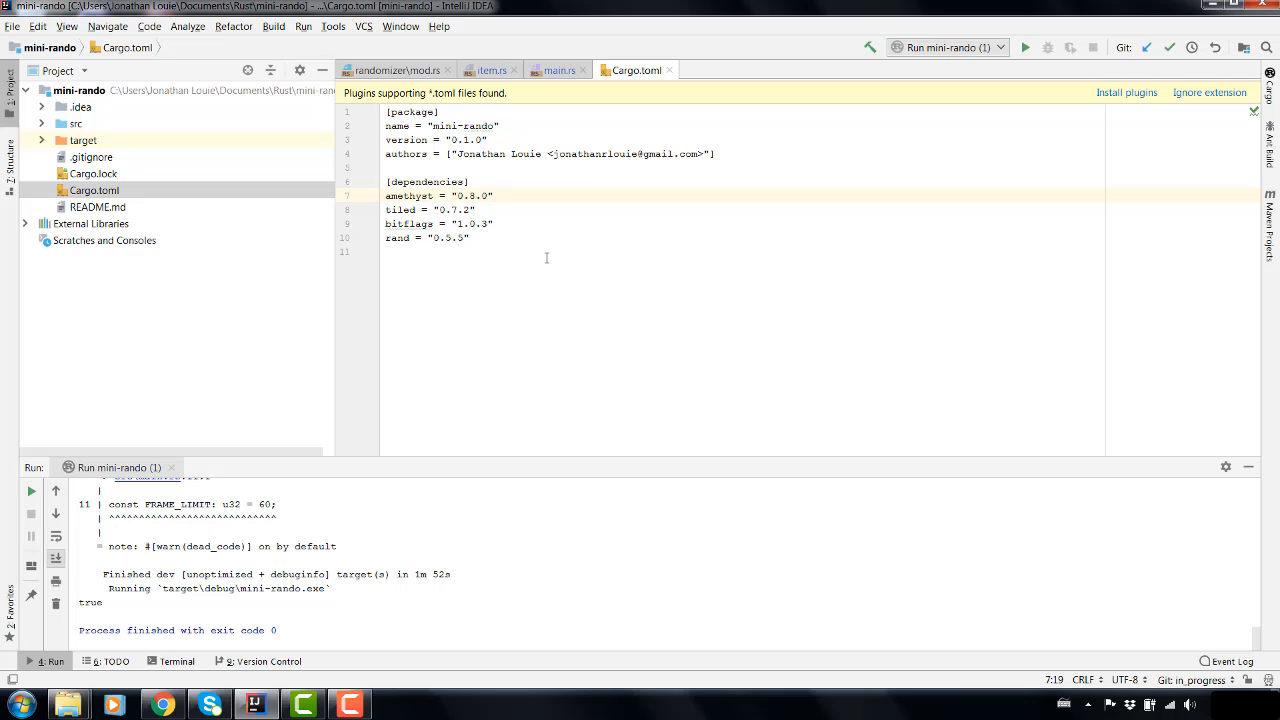
pyautogui.moveTo(508, 280)
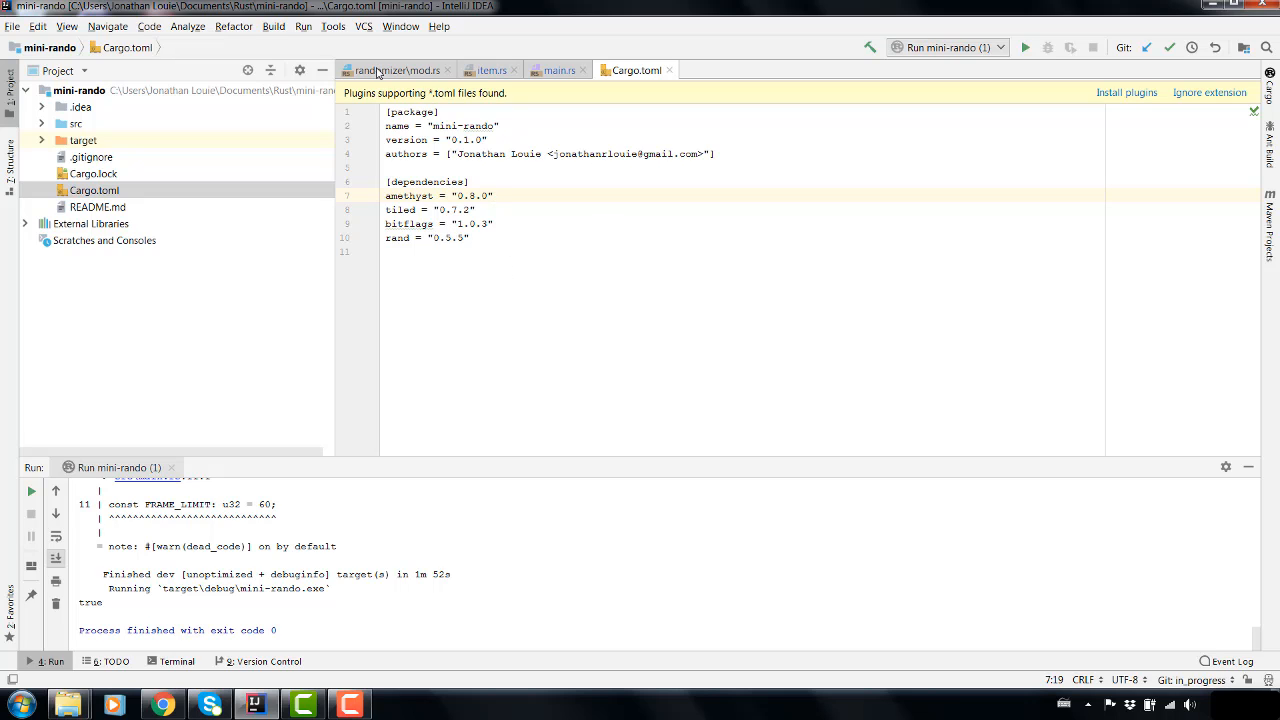
pyautogui.moveTo(558, 70)
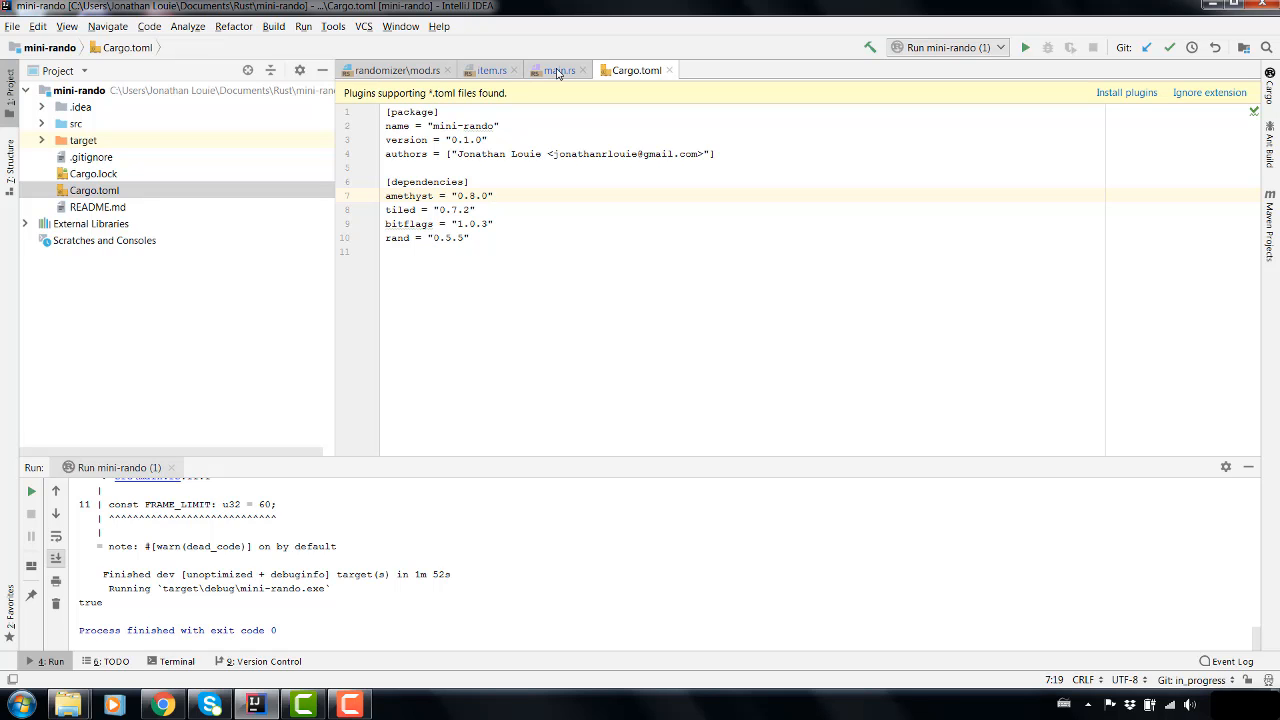
# - Return to main.rs with its extern crates and main function
pyautogui.click(560, 68)
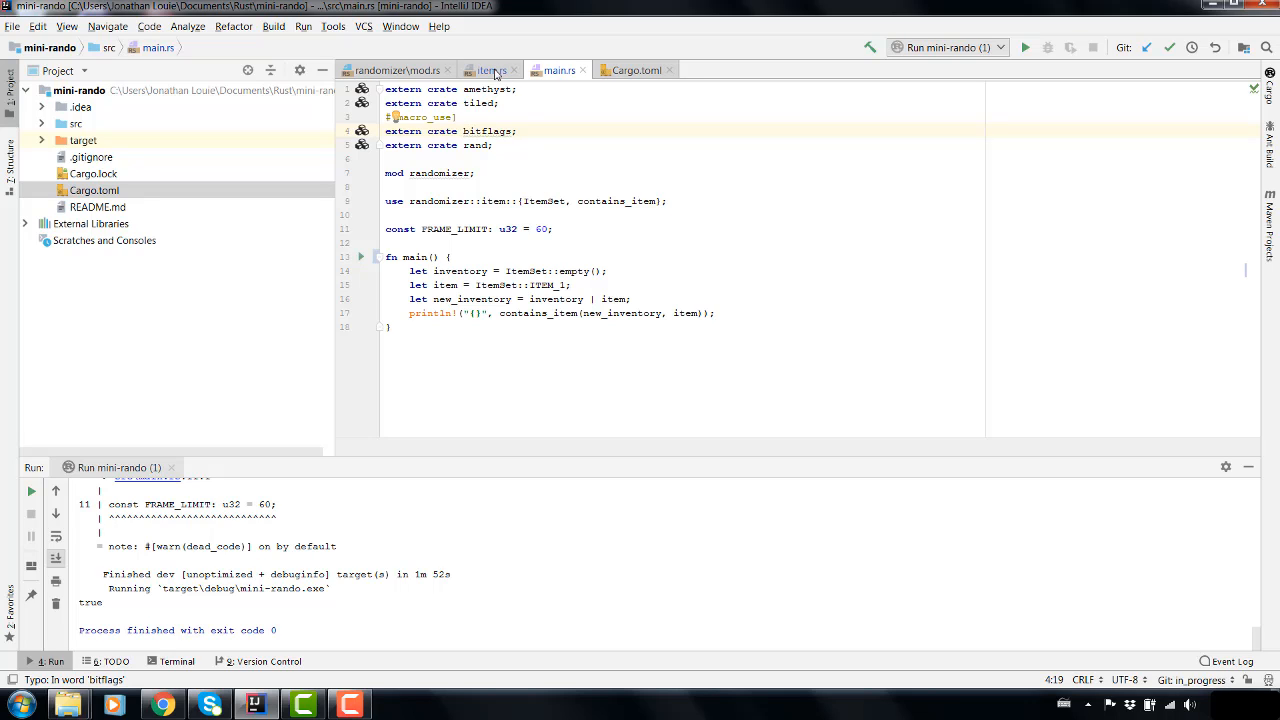
pyautogui.moveTo(492, 68)
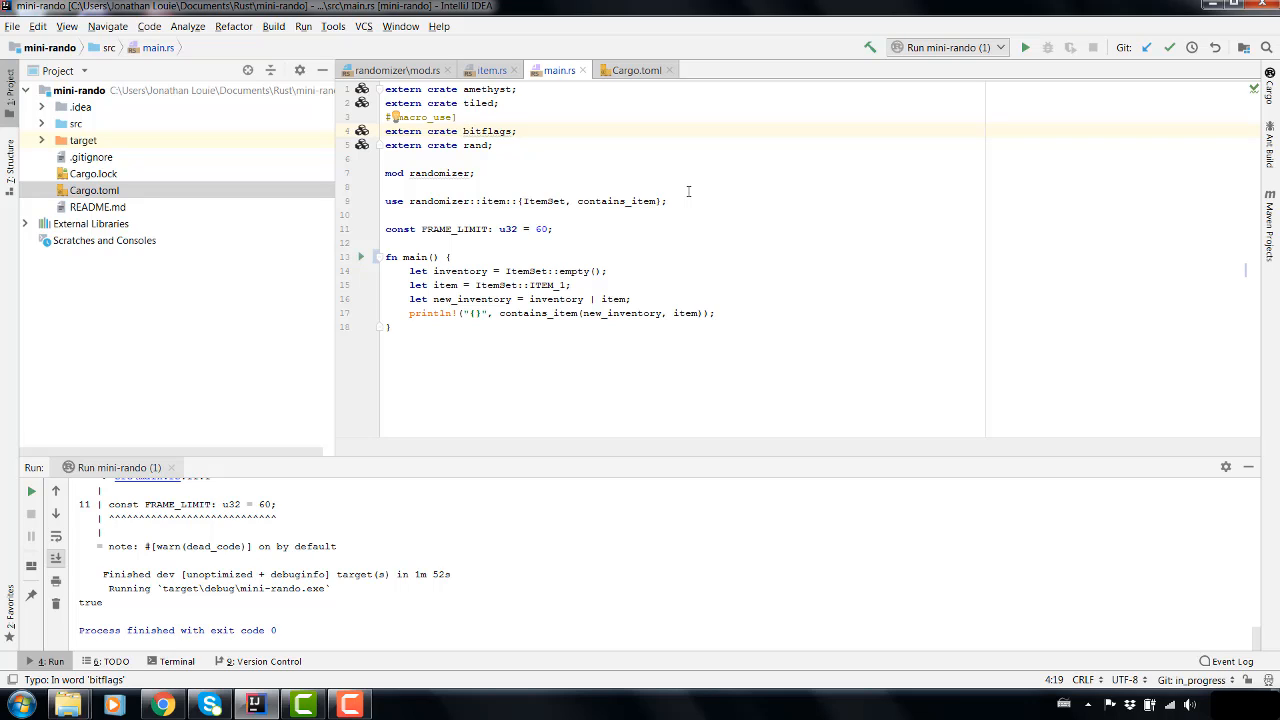
pyautogui.moveTo(652, 152)
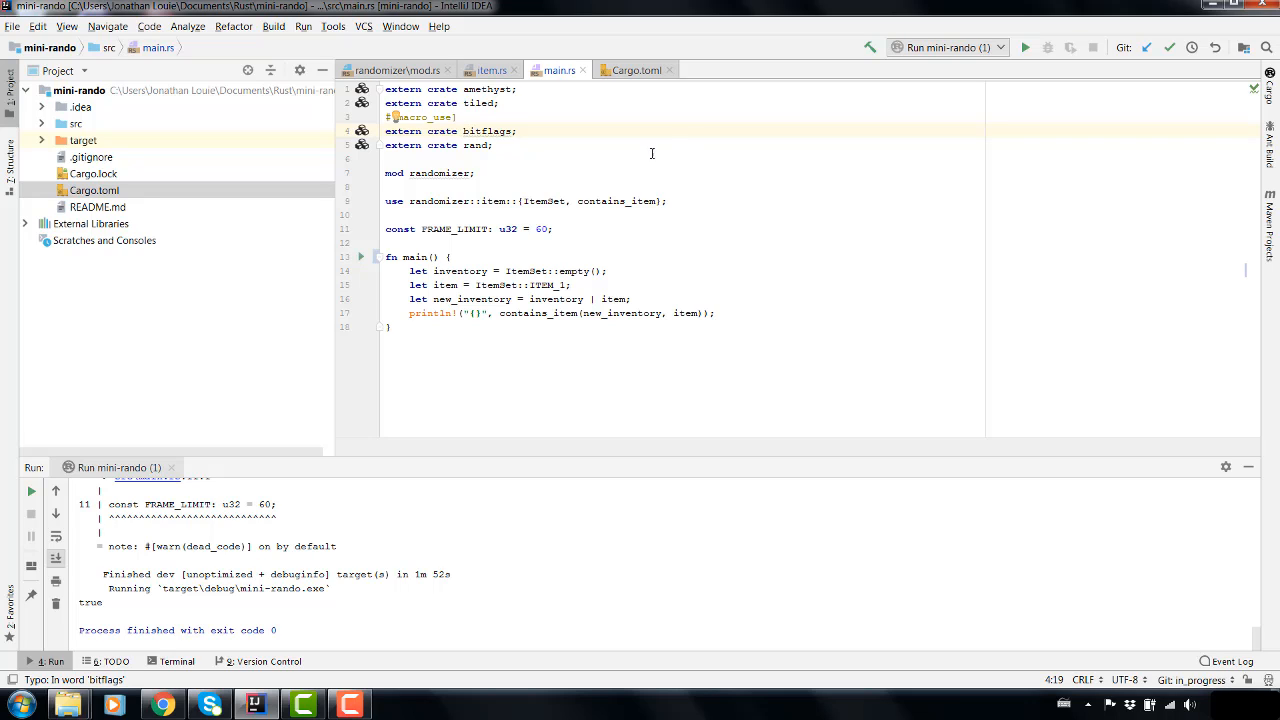
pyautogui.moveTo(484, 132)
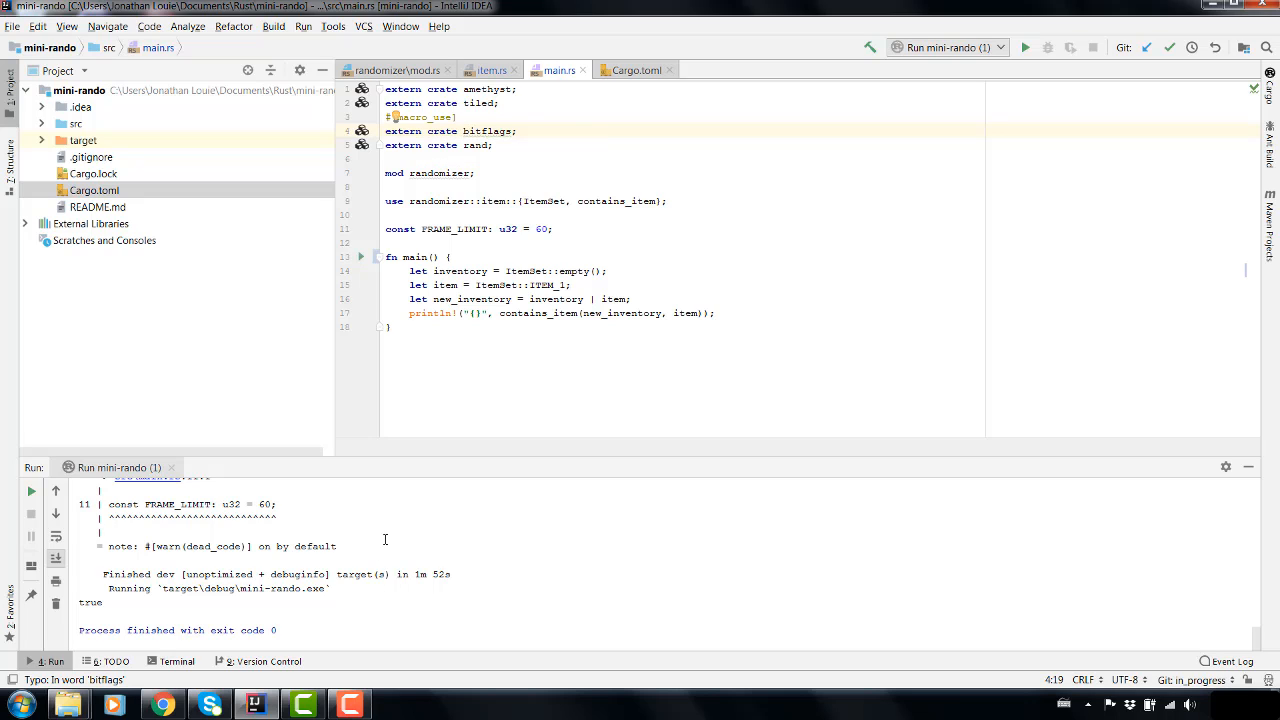
pyautogui.moveTo(404, 444)
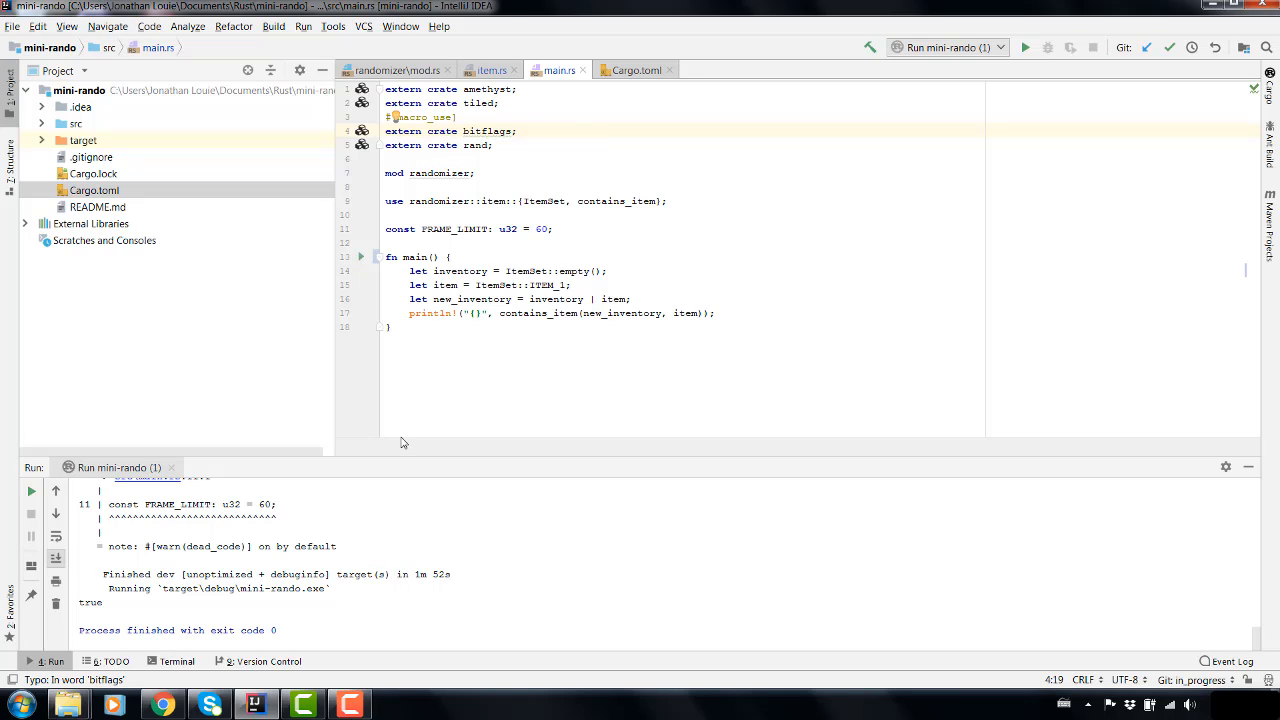
pyautogui.moveTo(262, 556)
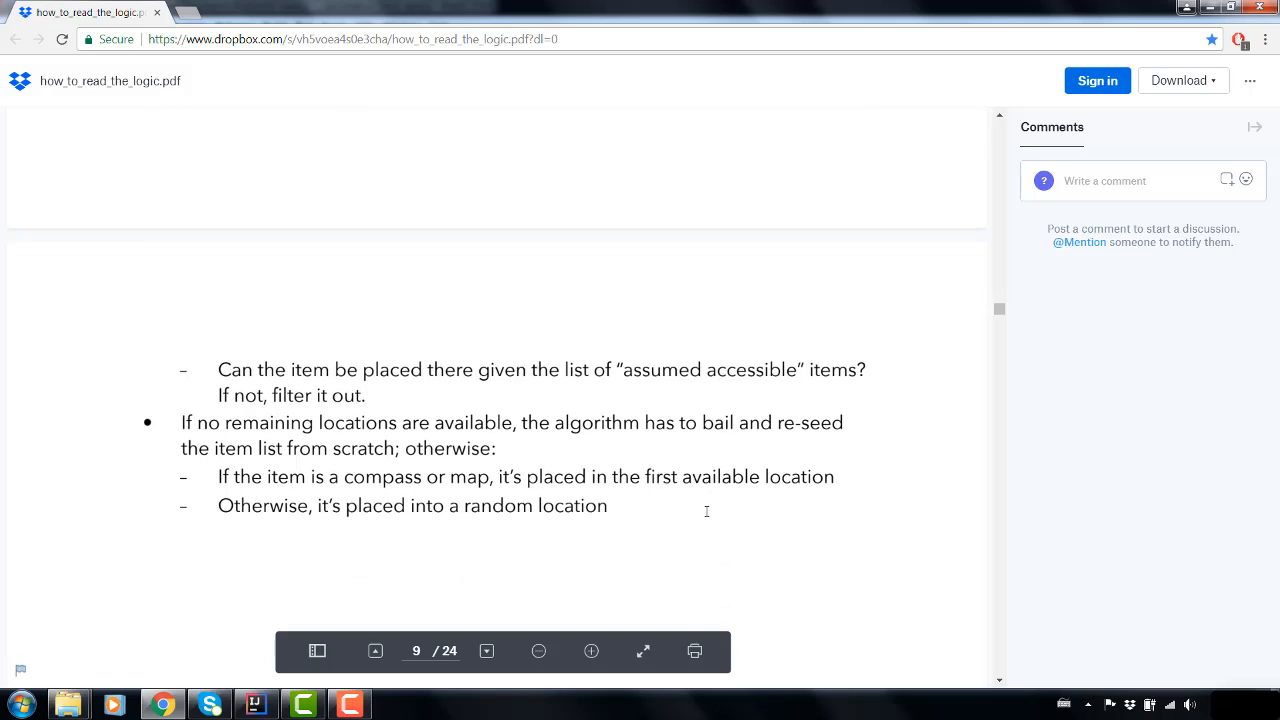
# - Scroll the logic guide PDF to page 8's Assumed Filler section
pyautogui.scroll(3)
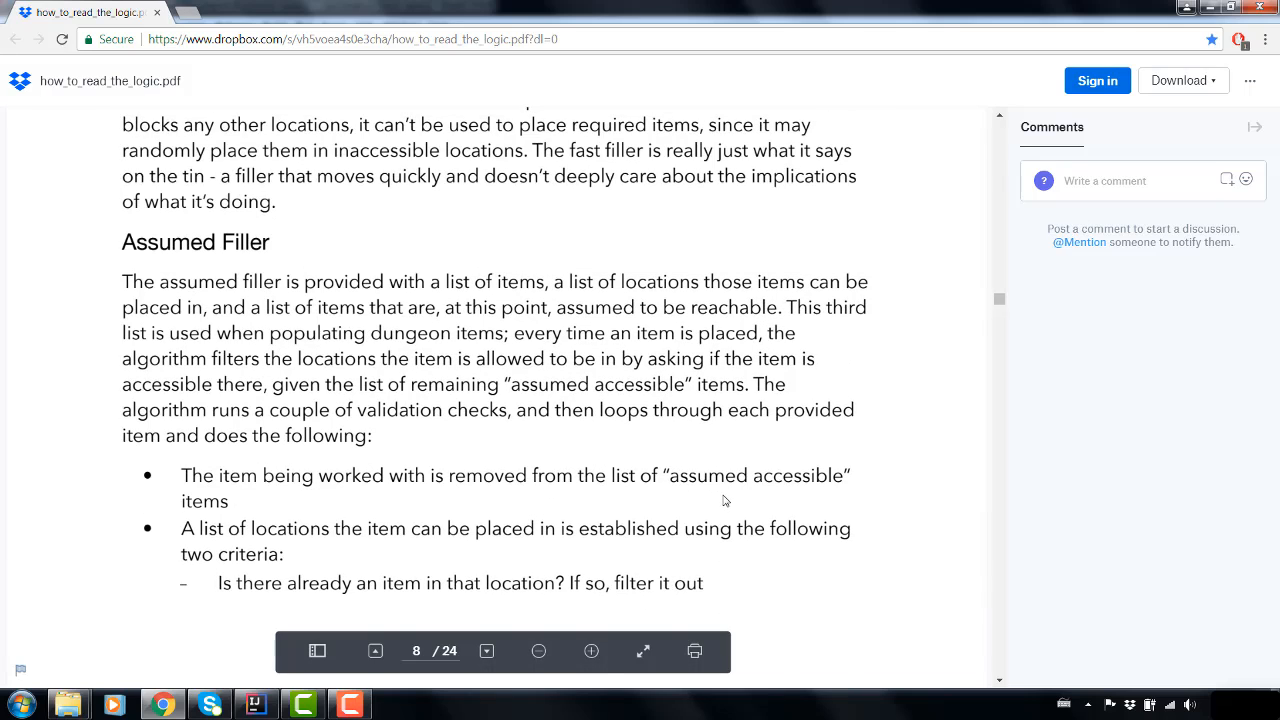
pyautogui.moveTo(706, 496)
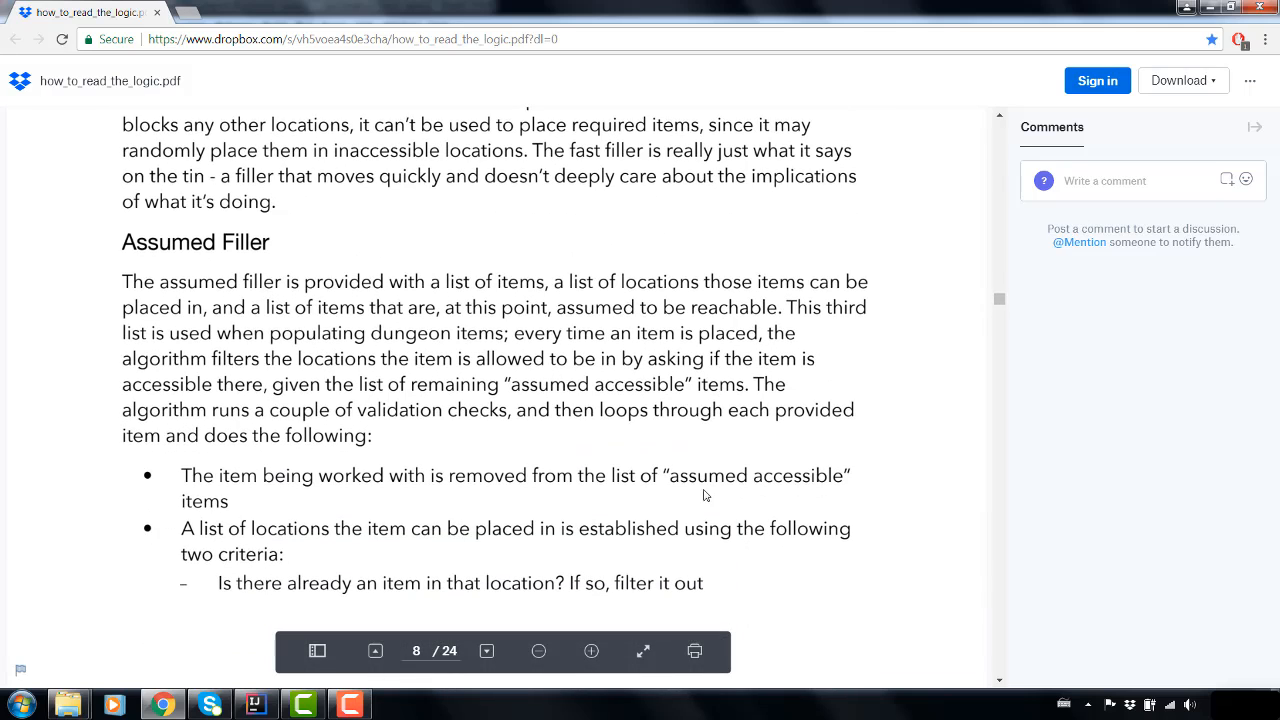
pyautogui.scroll(-3)
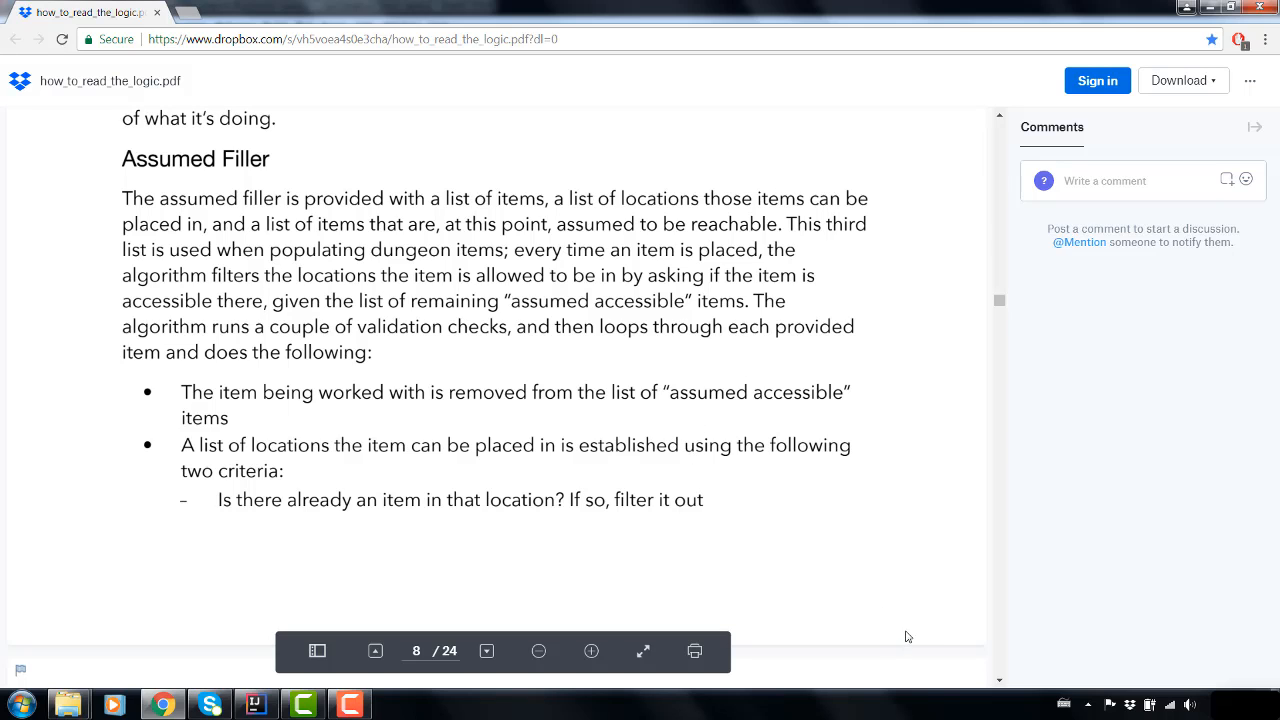
pyautogui.moveTo(690, 476)
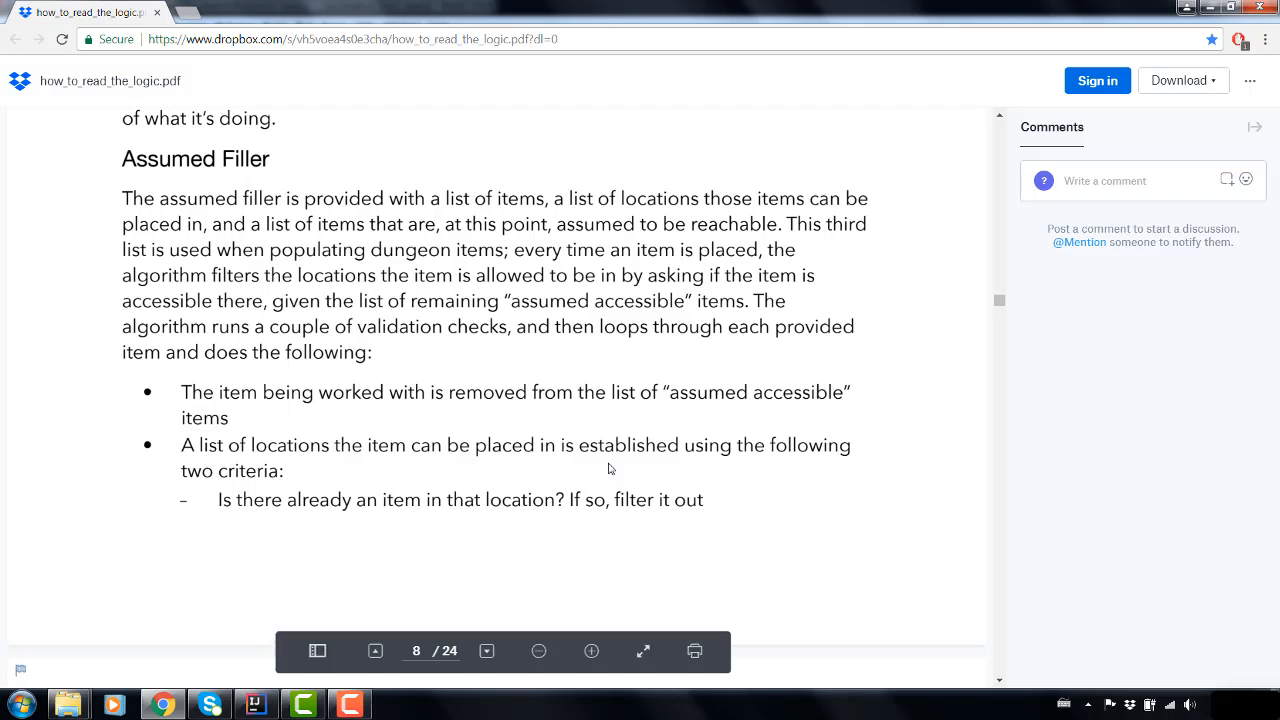
pyautogui.moveTo(594, 468)
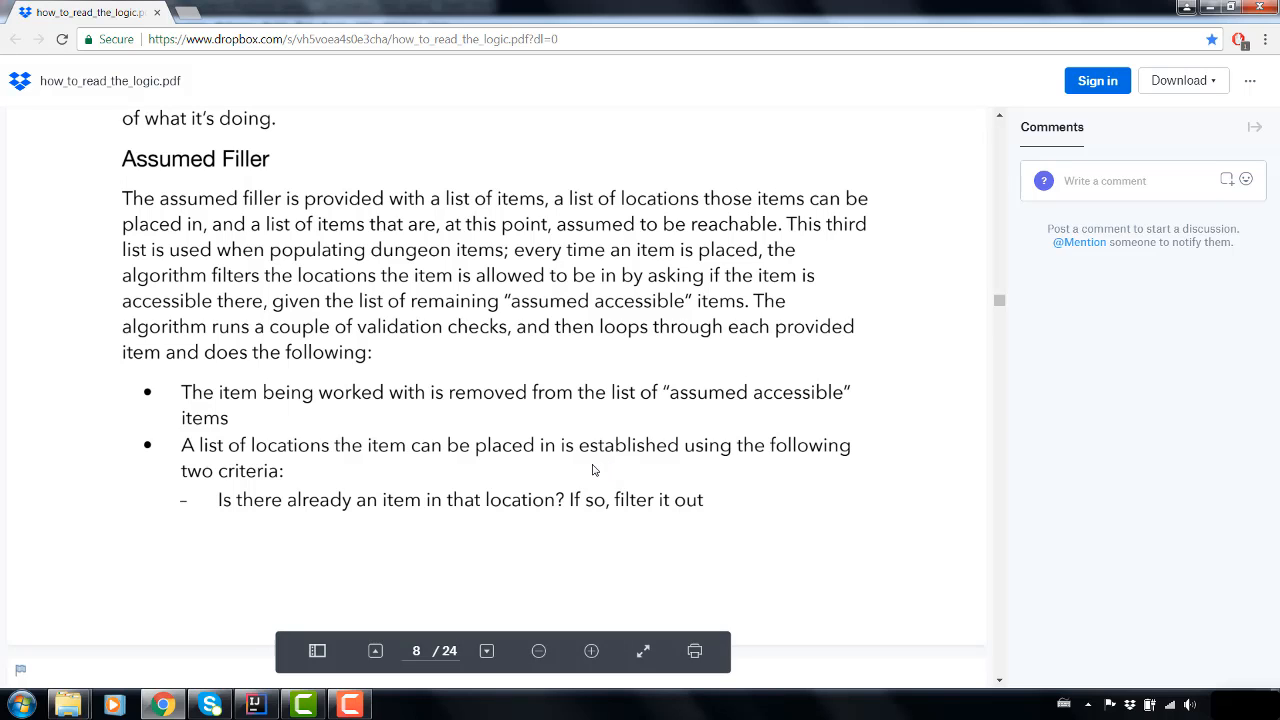
pyautogui.moveTo(560, 468)
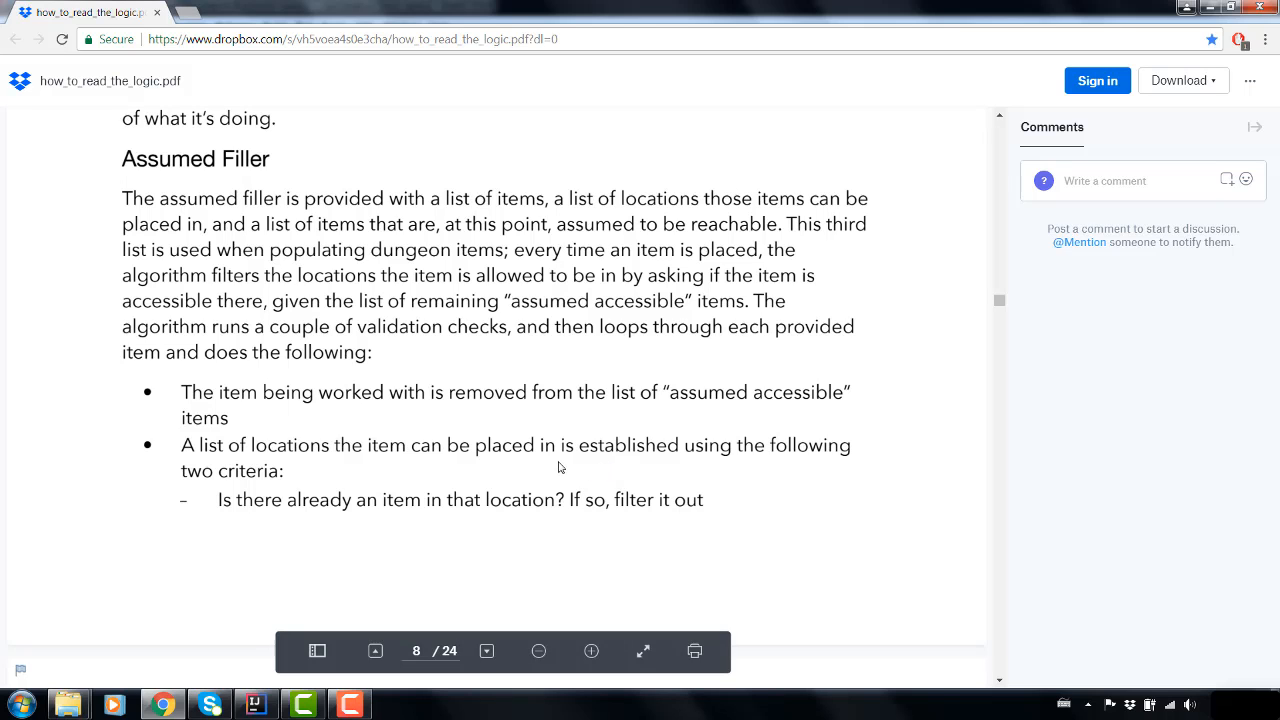
pyautogui.moveTo(576, 472)
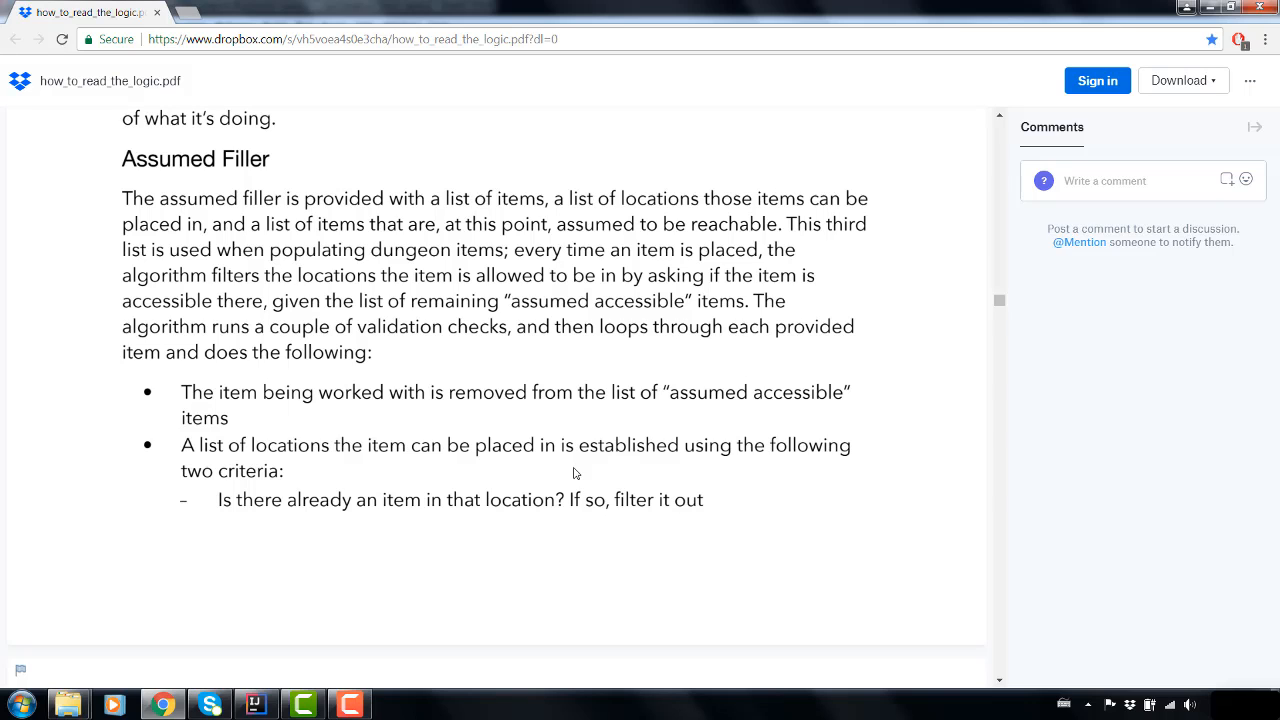
pyautogui.moveTo(116, 536)
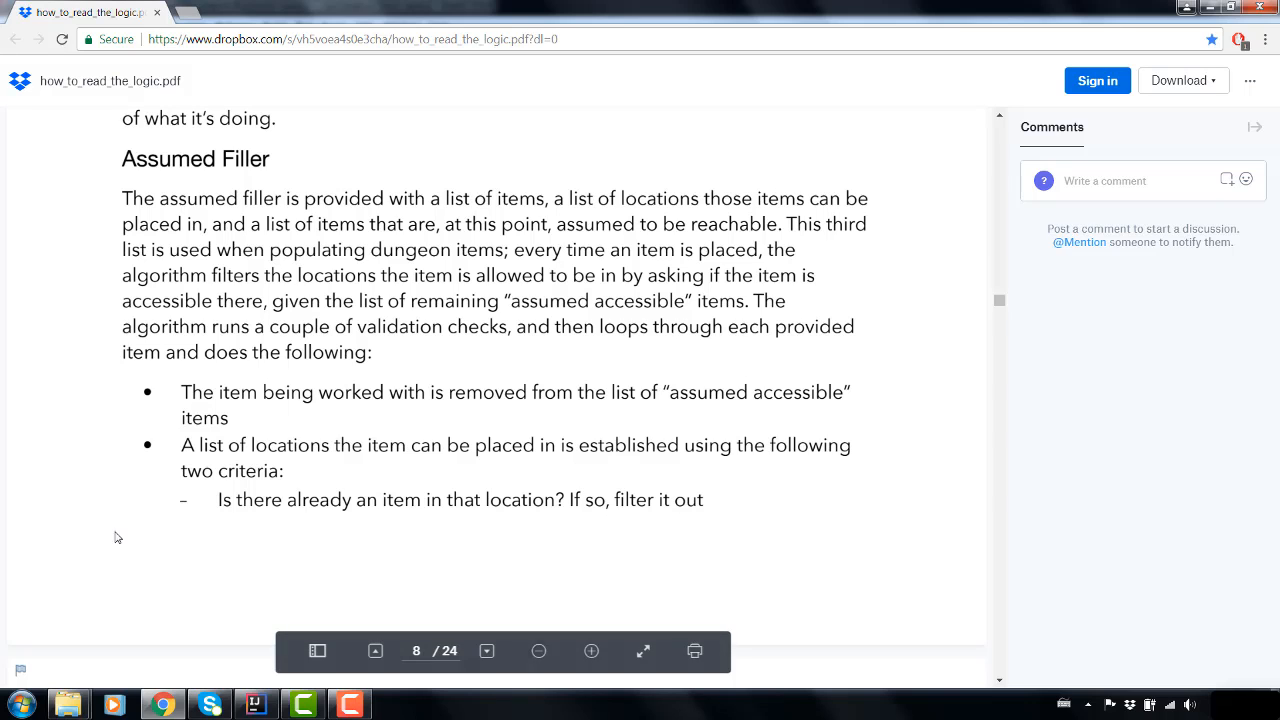
# - Launch Paint from a Start menu search for 'paint'
pyautogui.click(16, 700)
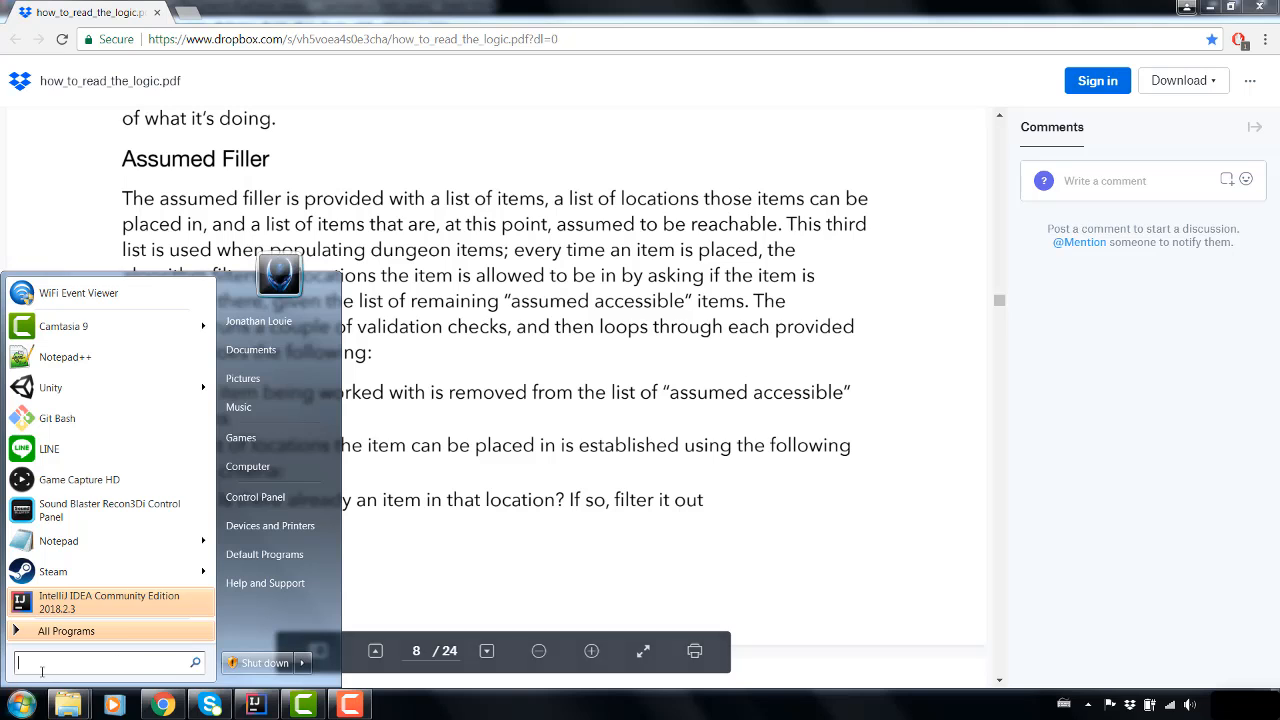
pyautogui.write('paint')
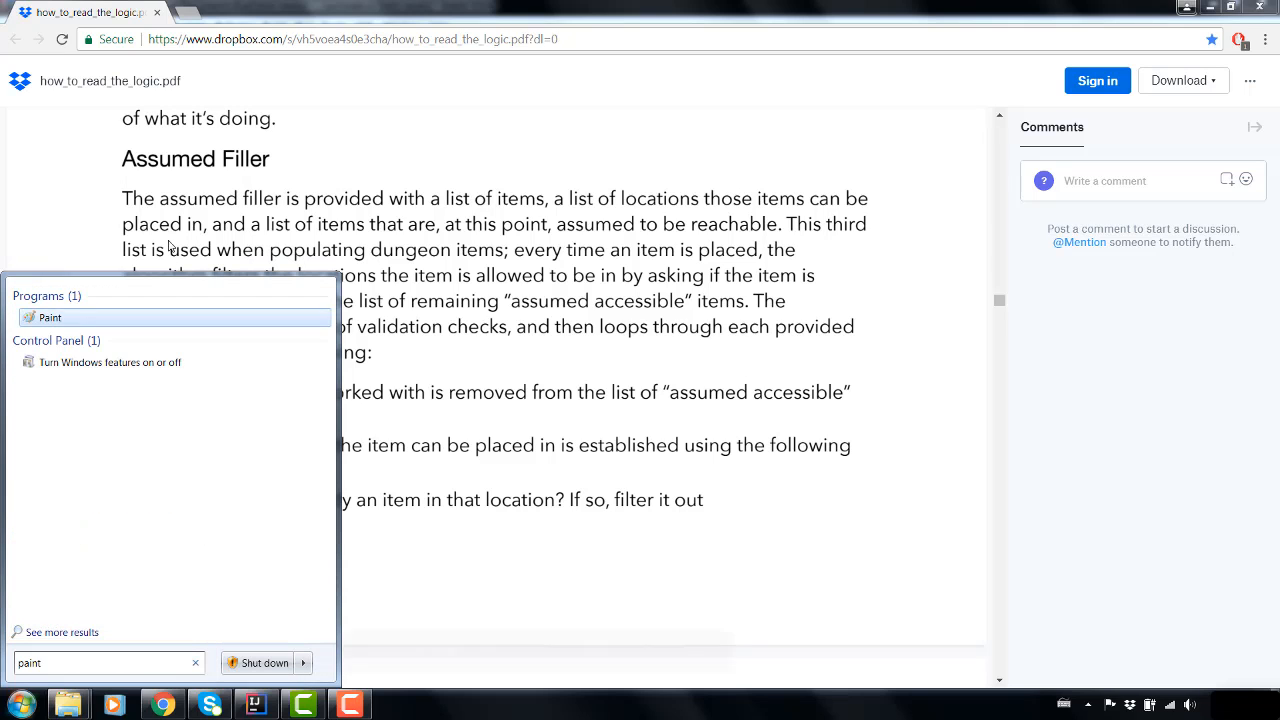
pyautogui.click(48, 316)
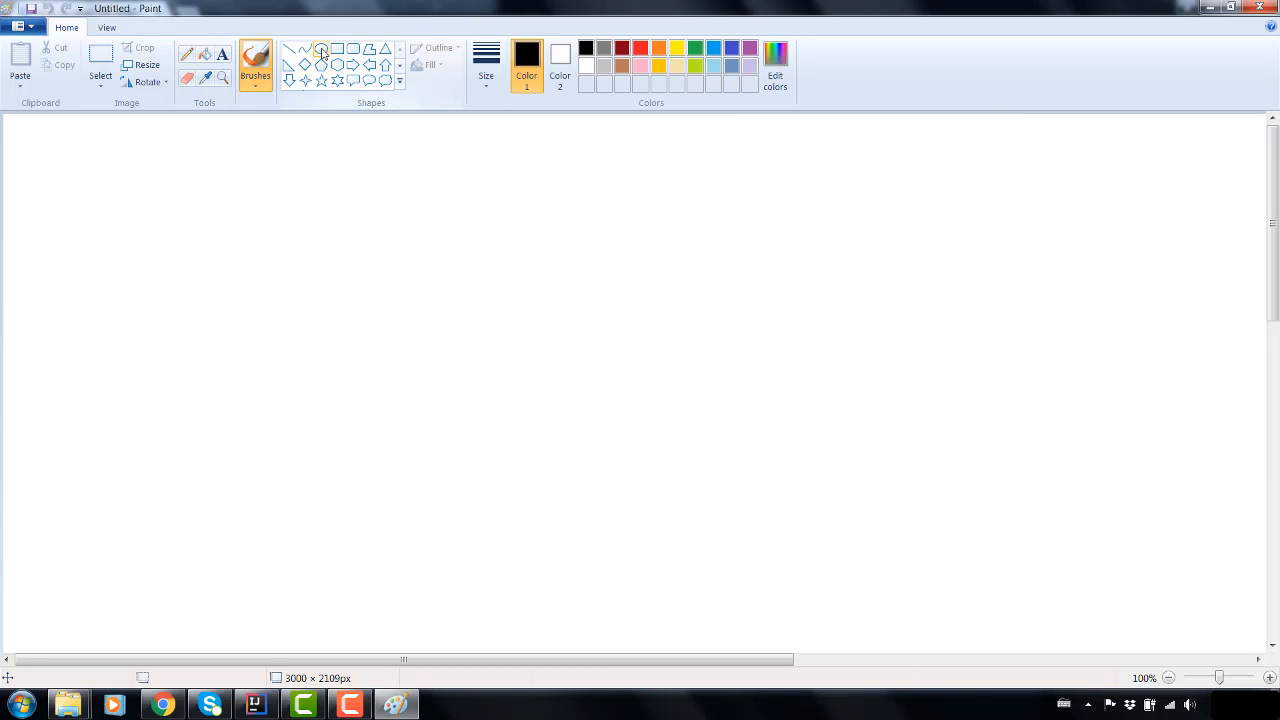
# - Draw a large oval labelled Player Inventory and a large rectangle beside it
pyautogui.click(320, 48)
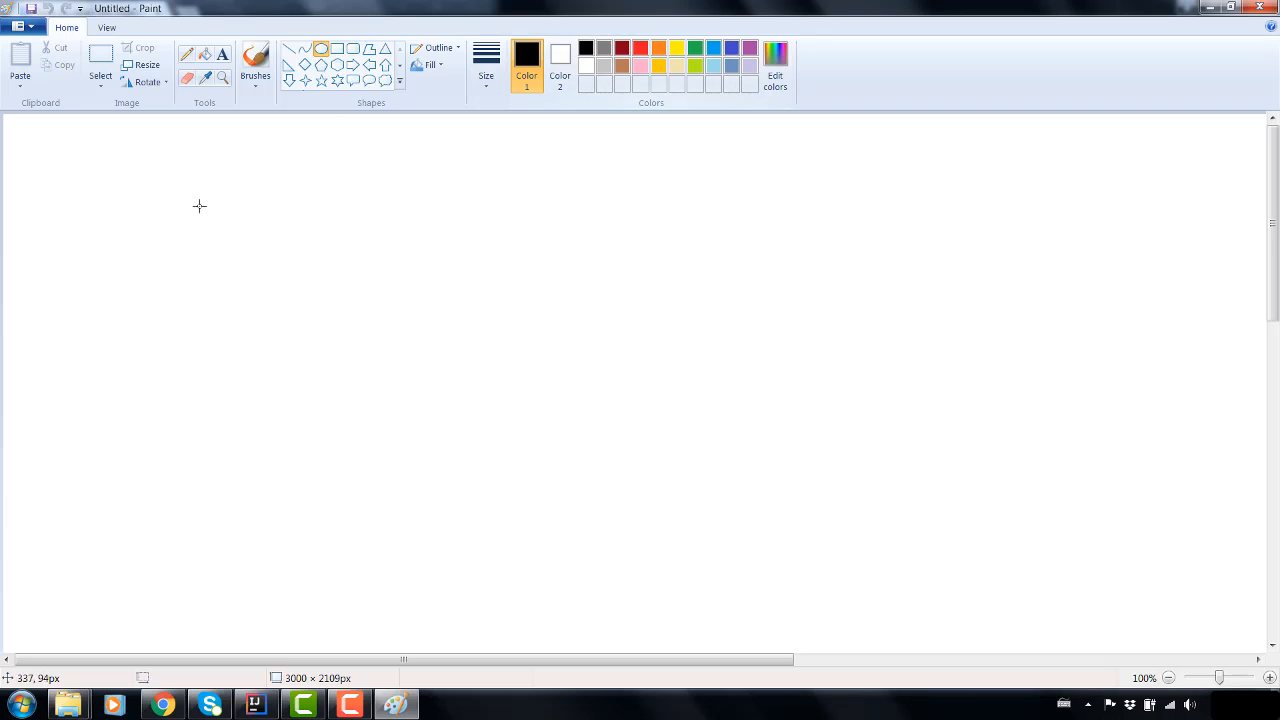
pyautogui.moveTo(120, 262); pyautogui.dragTo(464, 564)
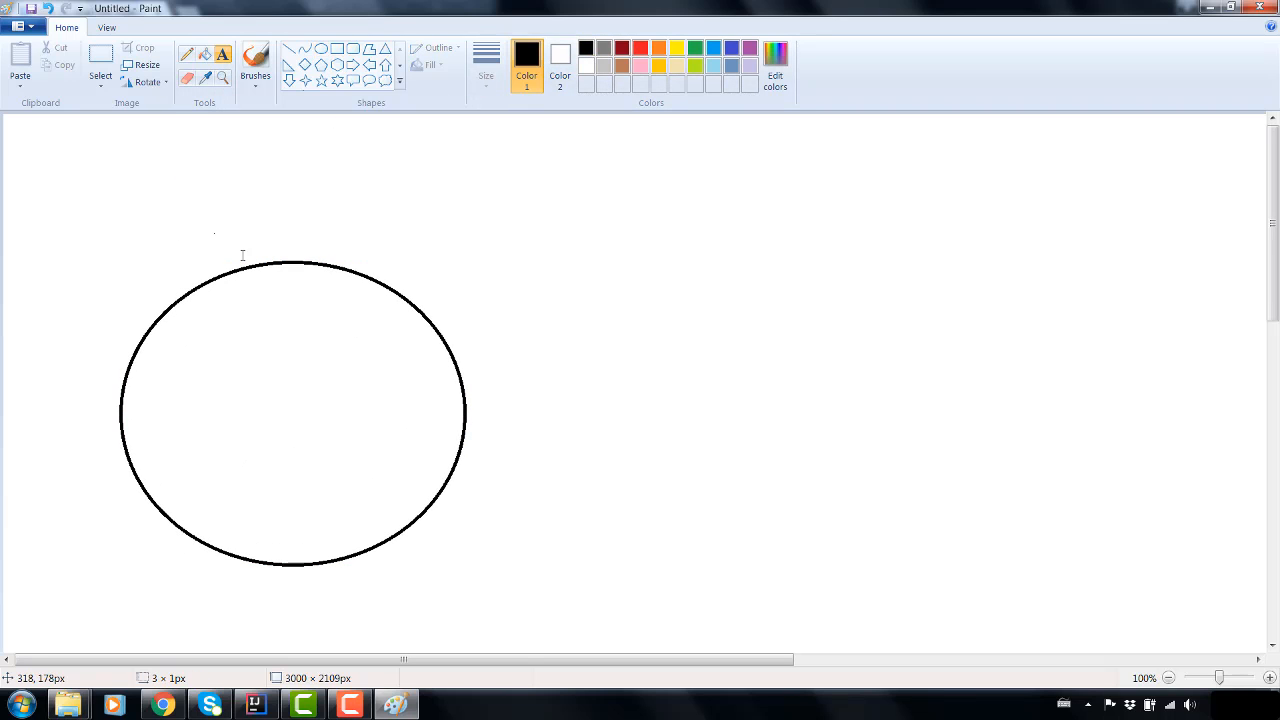
pyautogui.write('Player Inventory')
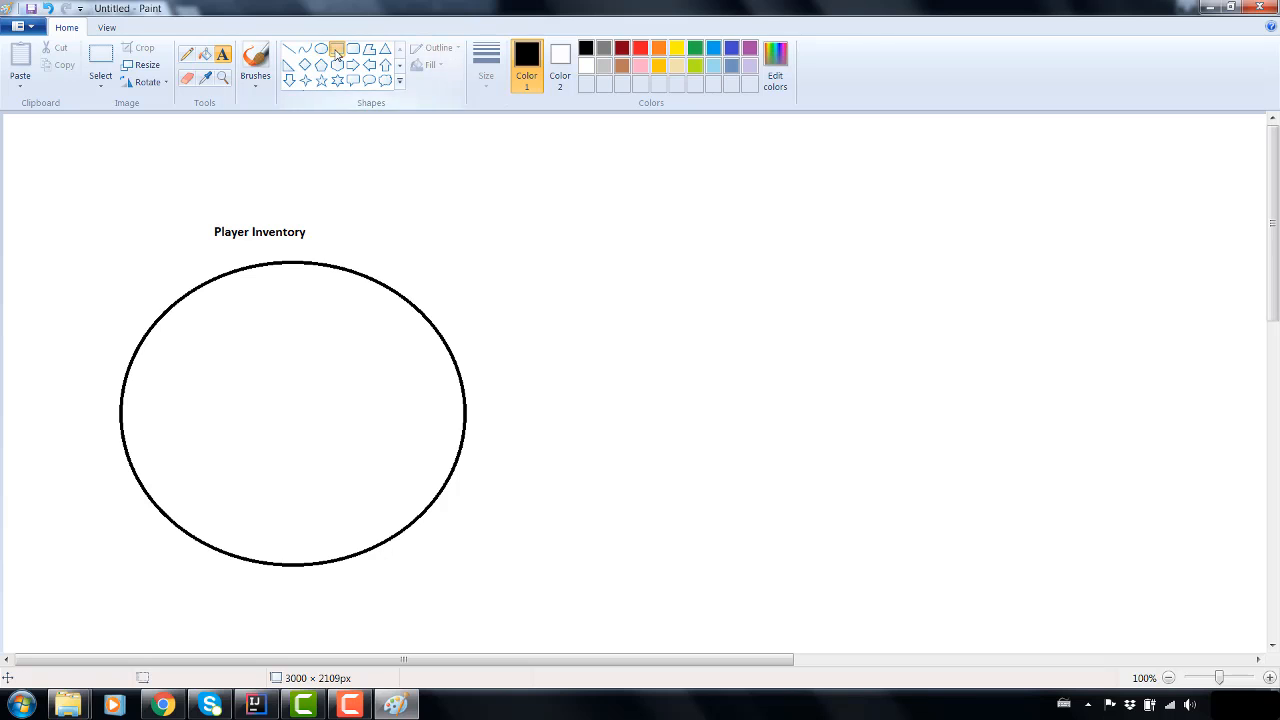
pyautogui.moveTo(530, 160); pyautogui.dragTo(1130, 604)
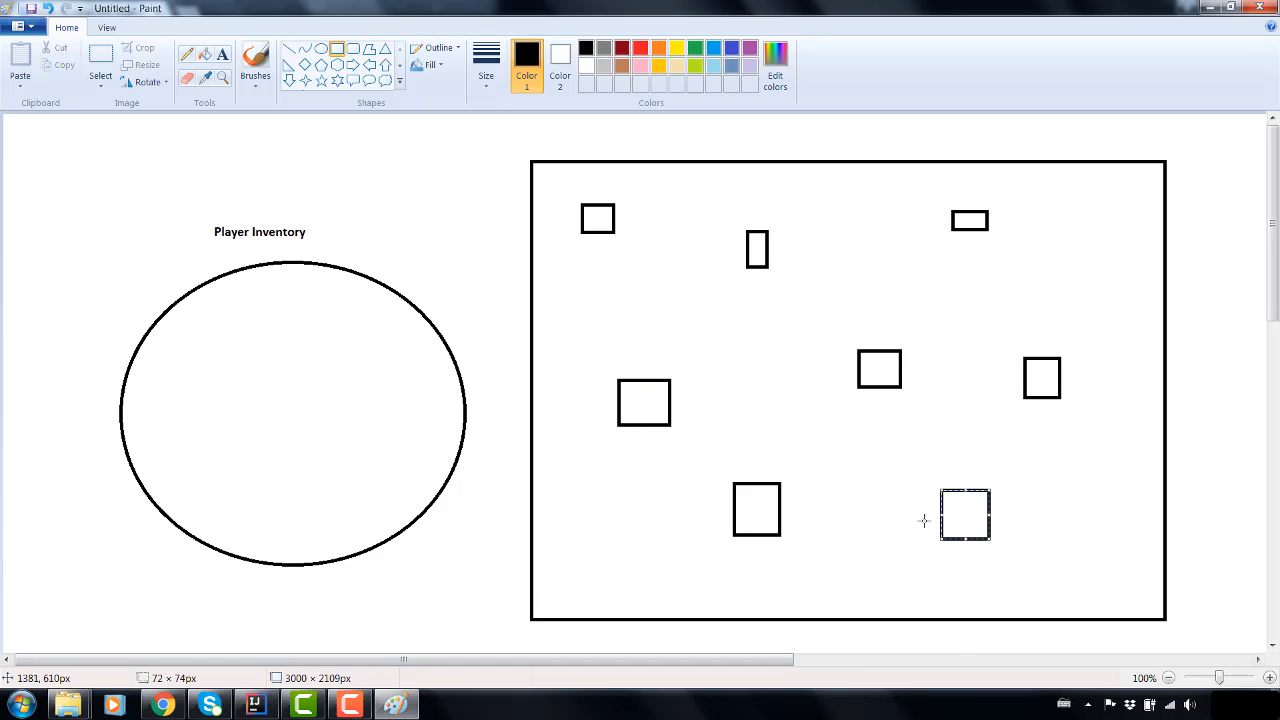
pyautogui.moveTo(656, 52)
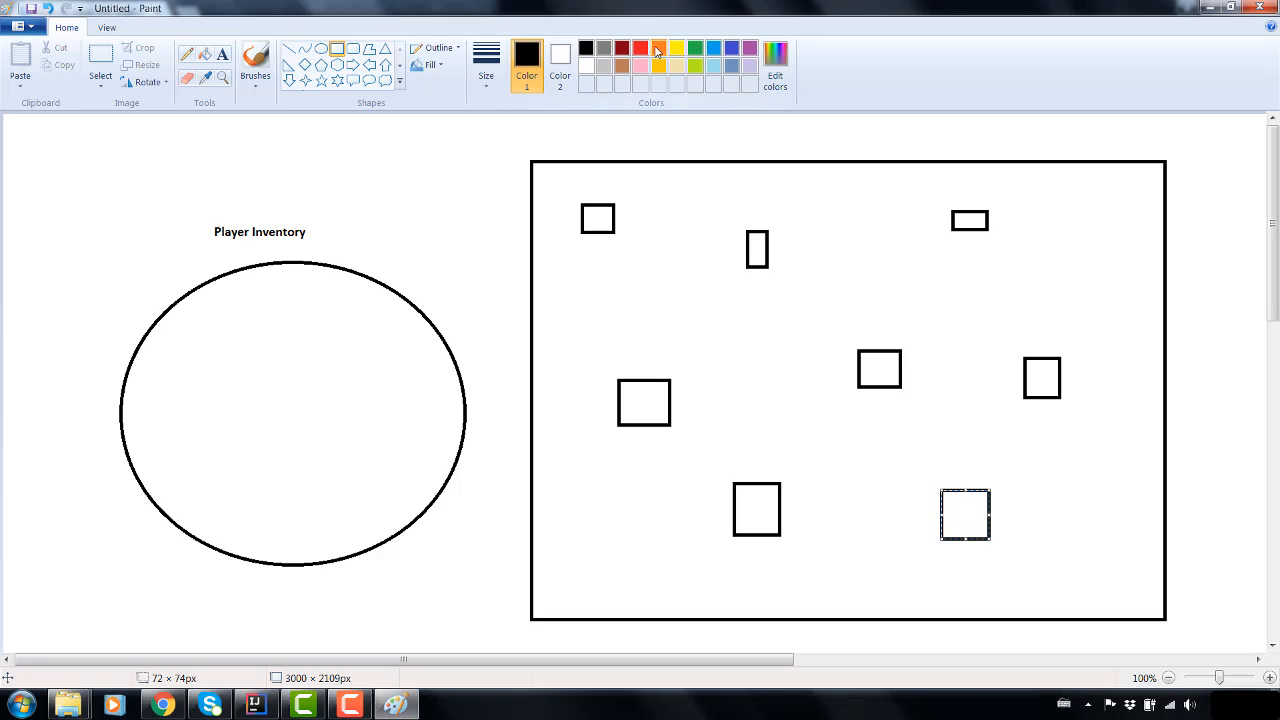
# - Bucket-fill the small squares red, green and yellow
pyautogui.click(656, 48)
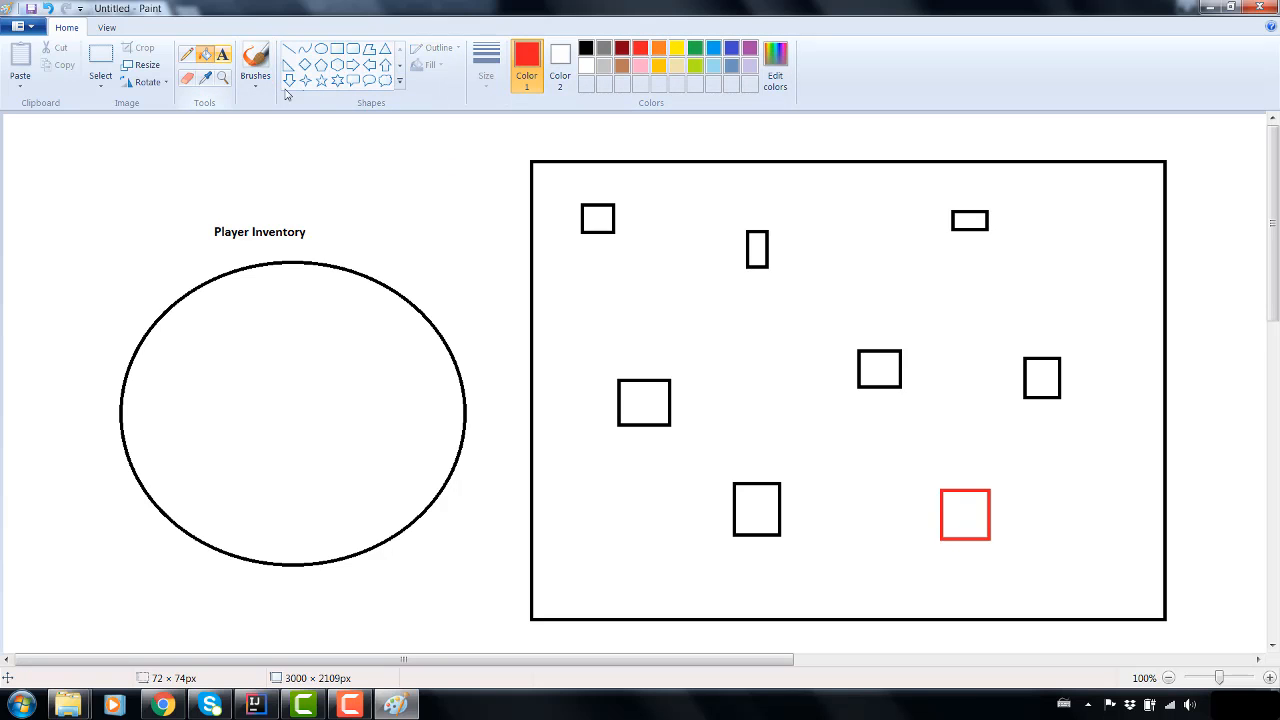
pyautogui.click(970, 220)
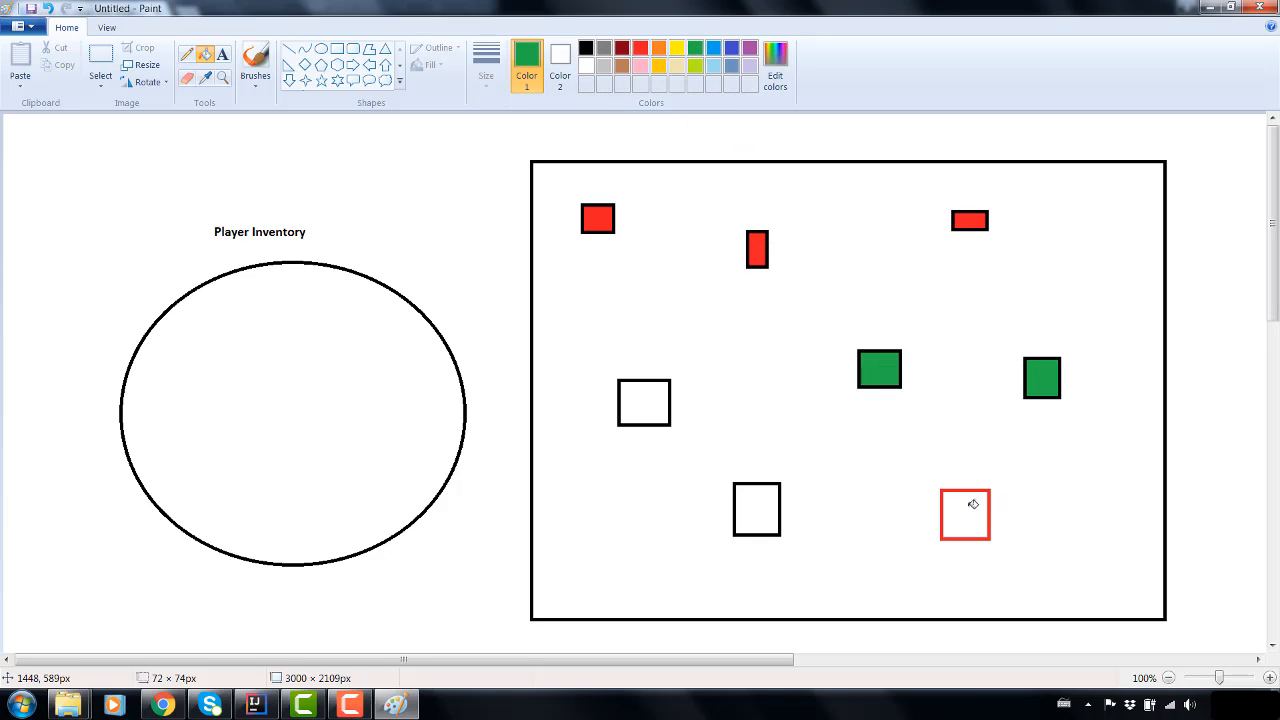
pyautogui.click(966, 512)
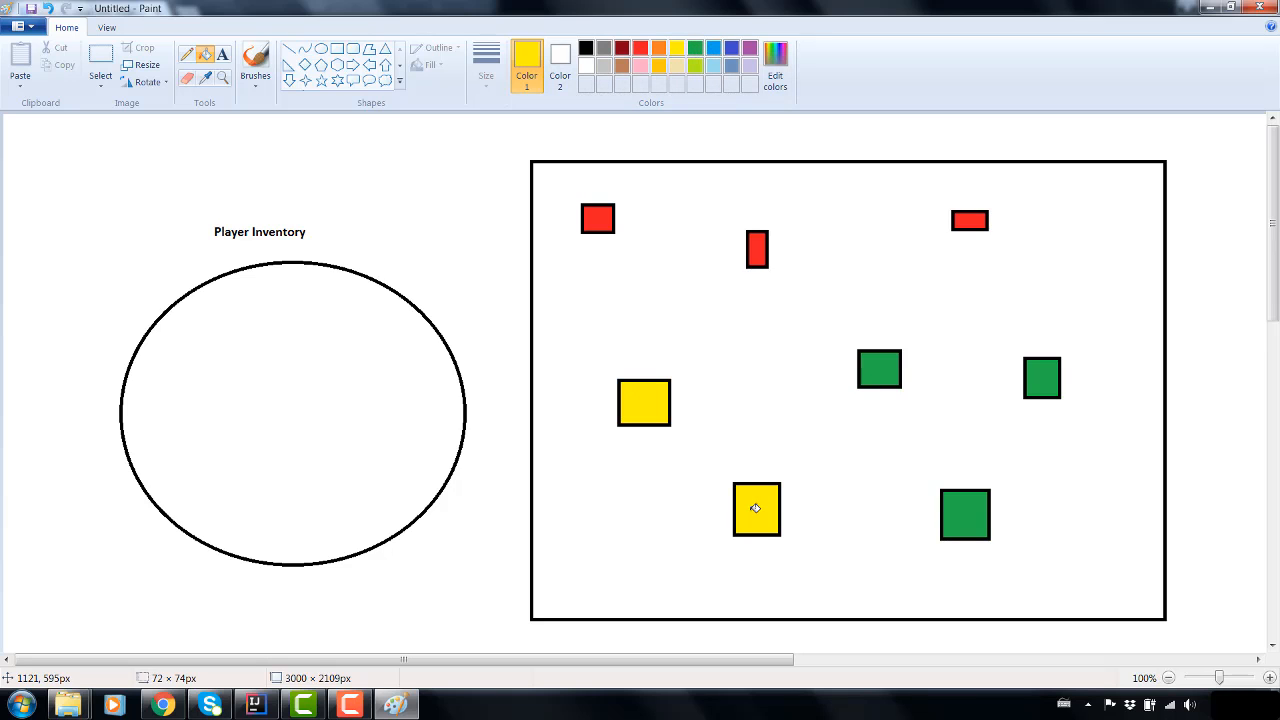
pyautogui.moveTo(726, 492)
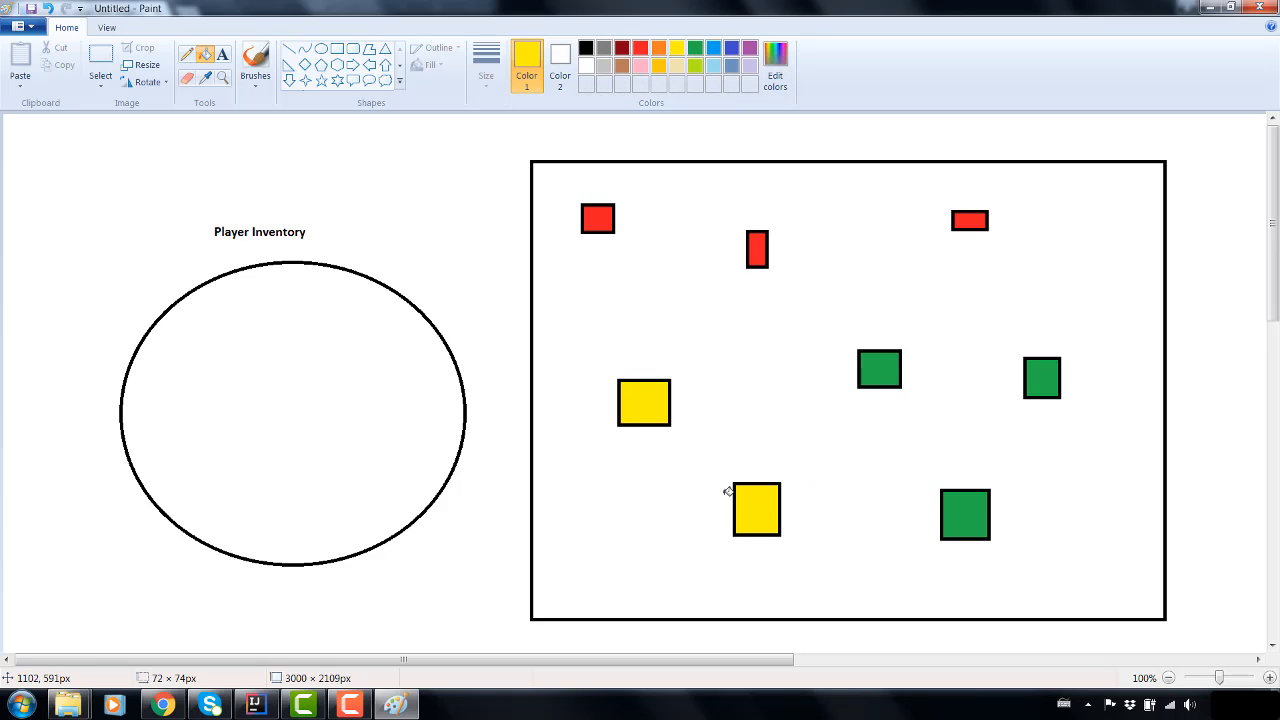
pyautogui.moveTo(760, 468)
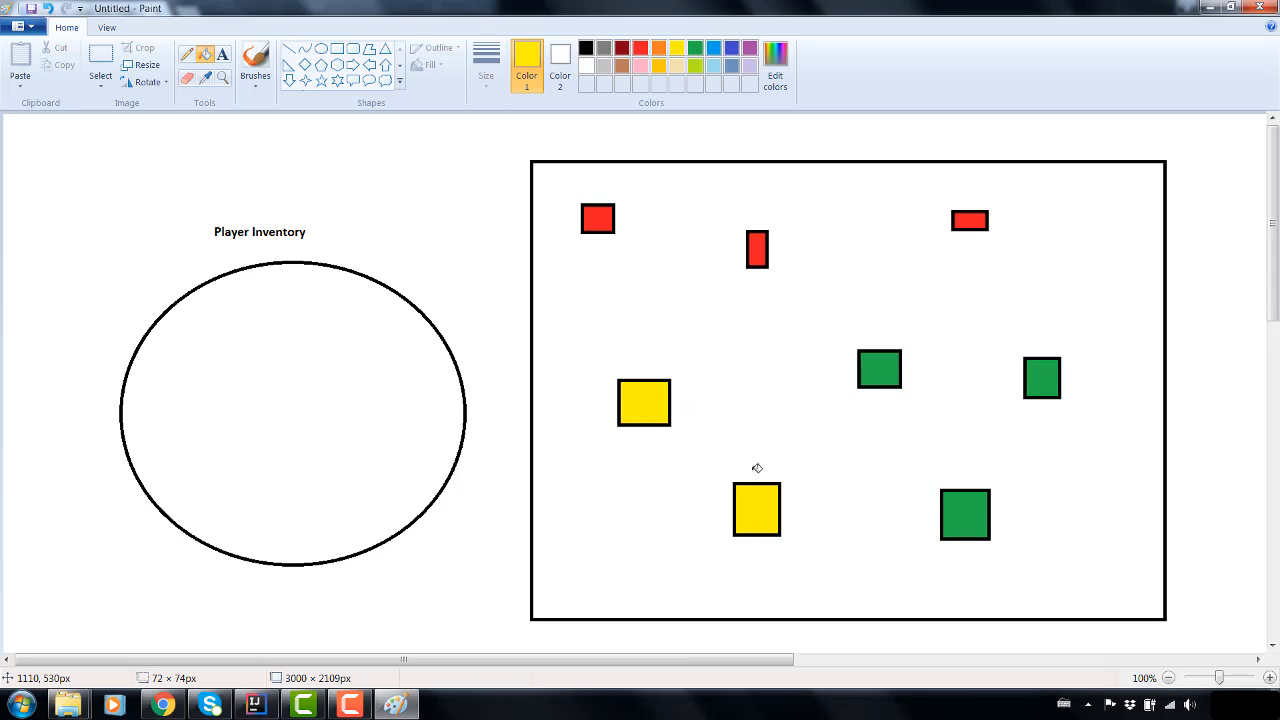
pyautogui.moveTo(776, 480)
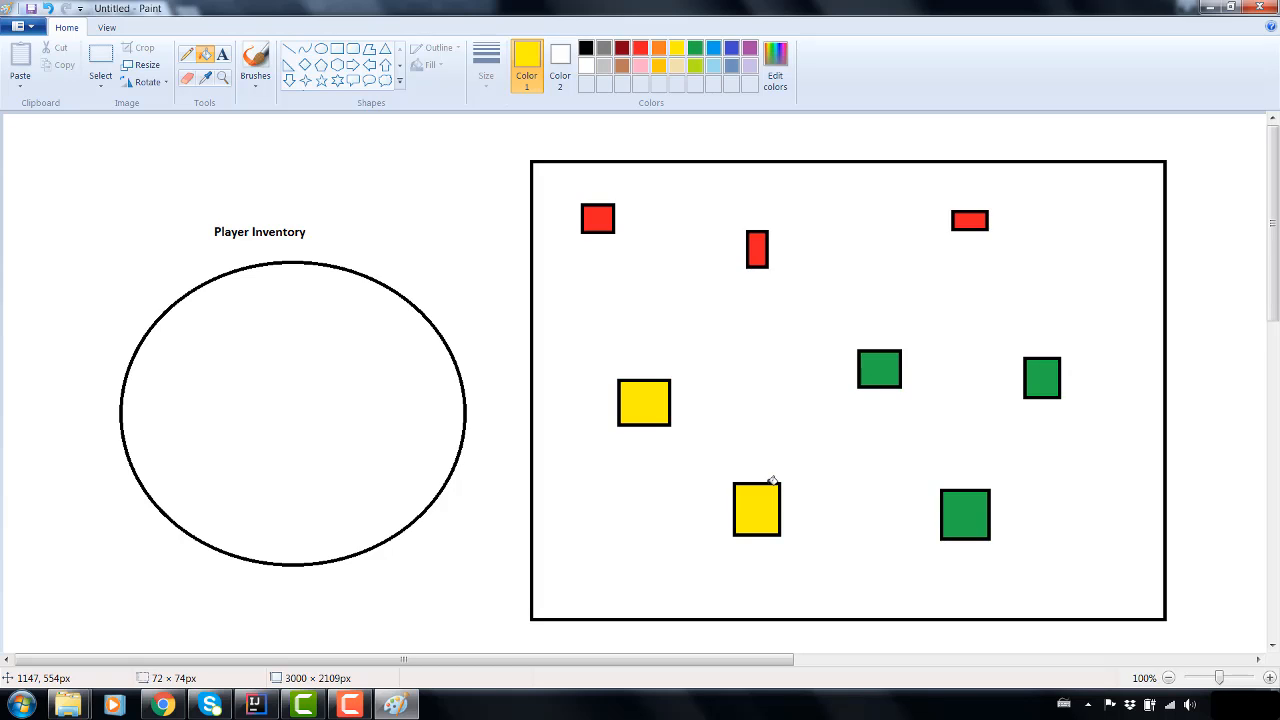
pyautogui.moveTo(776, 524)
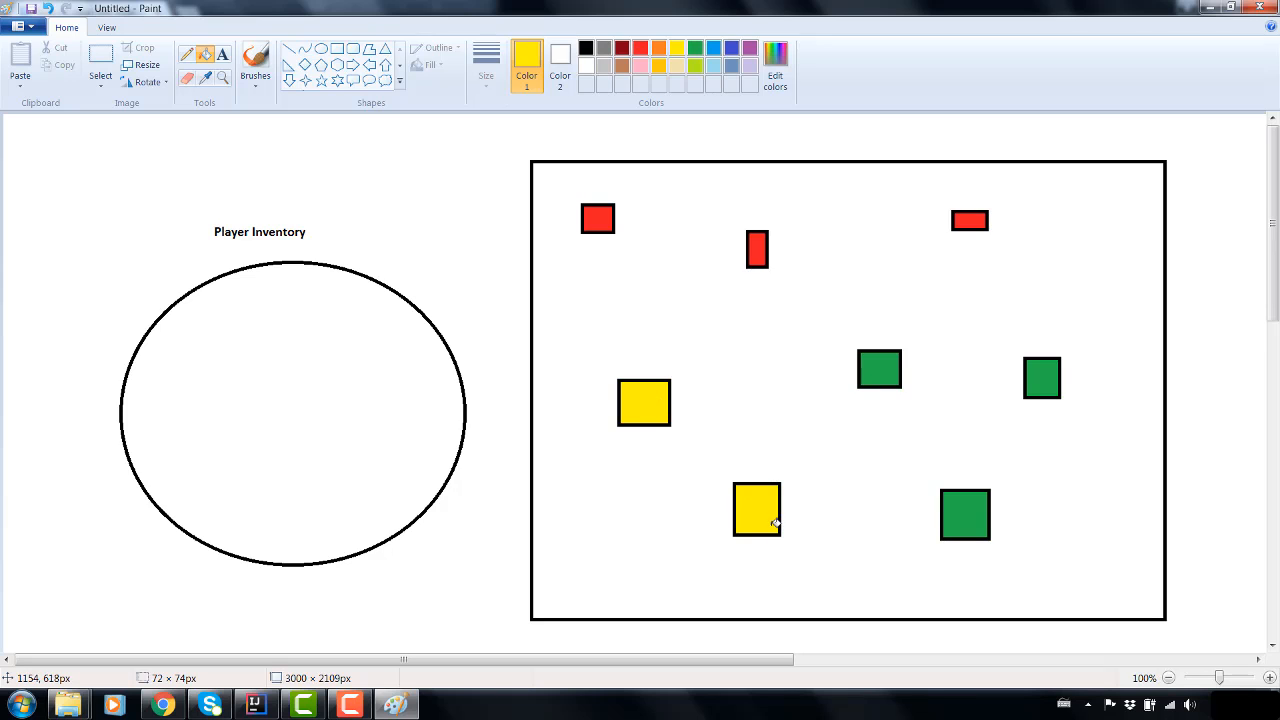
pyautogui.moveTo(692, 114)
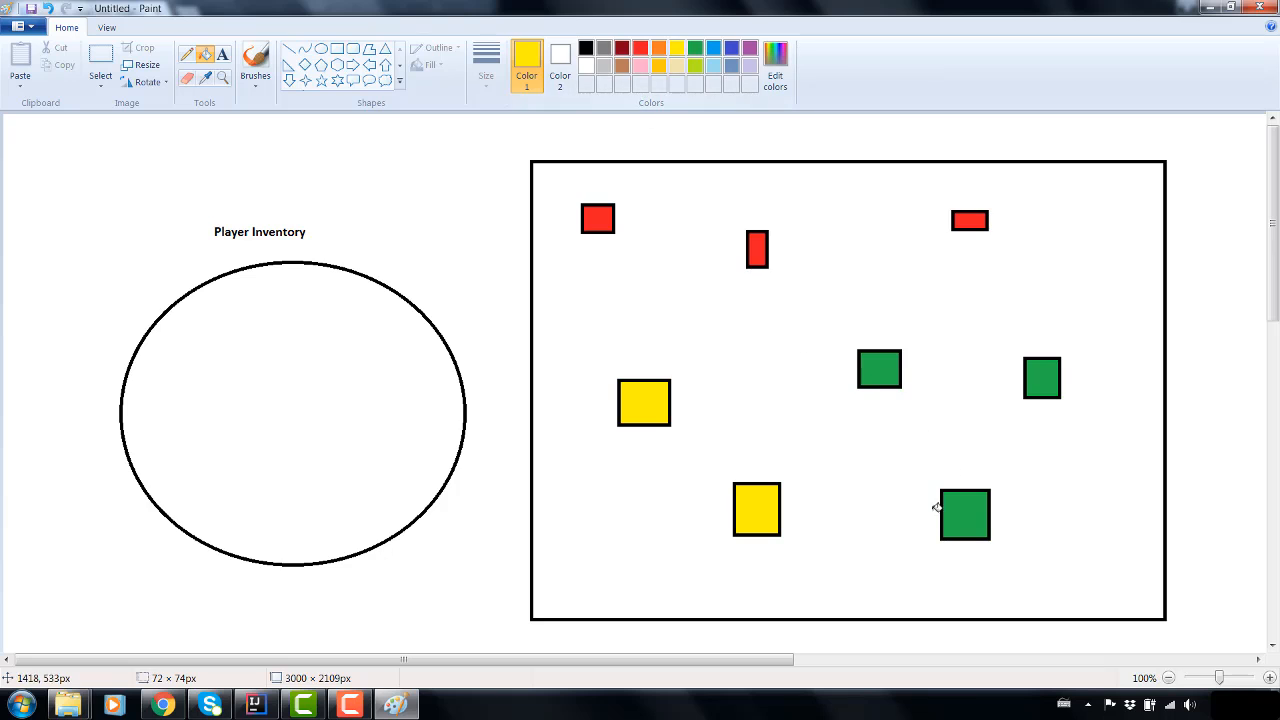
pyautogui.moveTo(1096, 468)
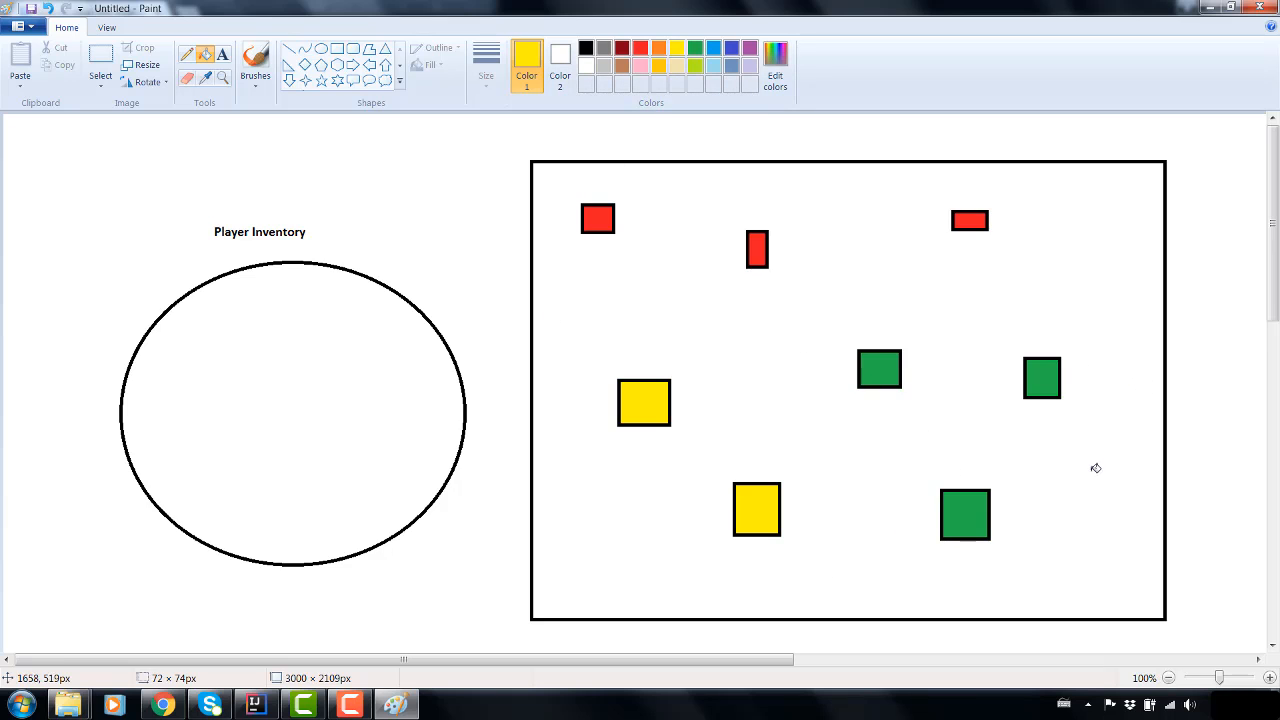
pyautogui.moveTo(1012, 530)
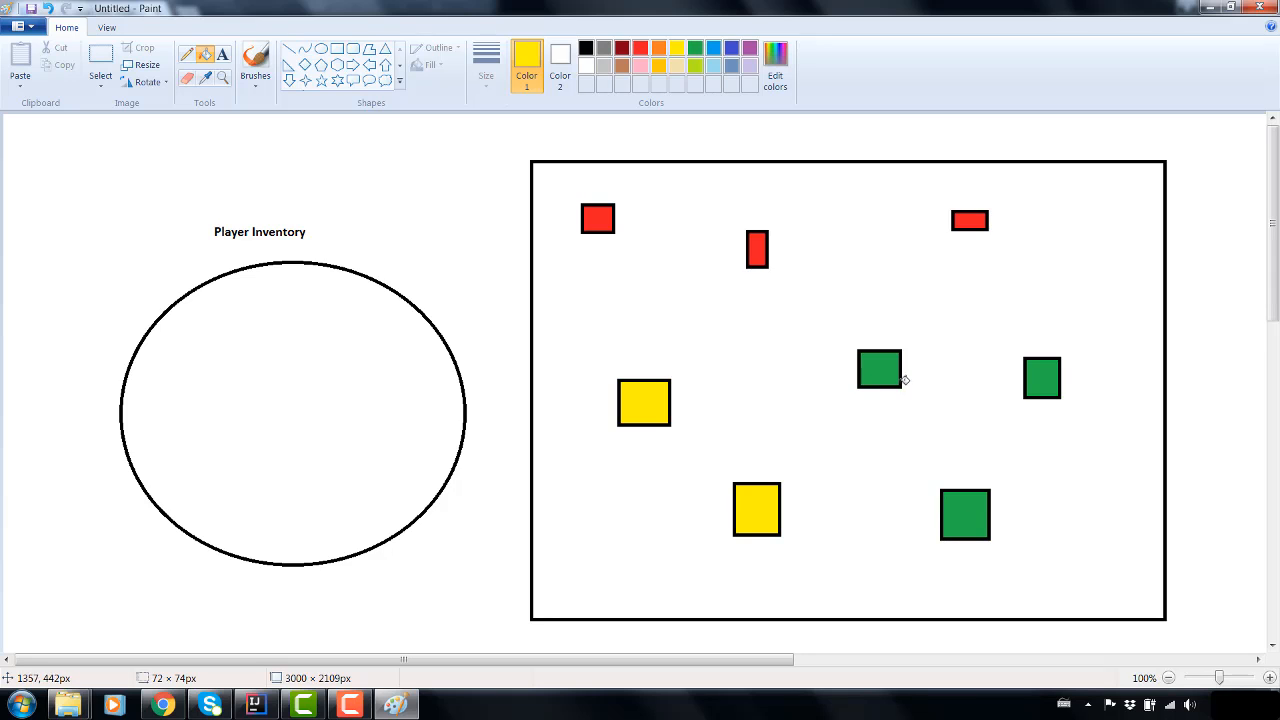
pyautogui.moveTo(902, 462)
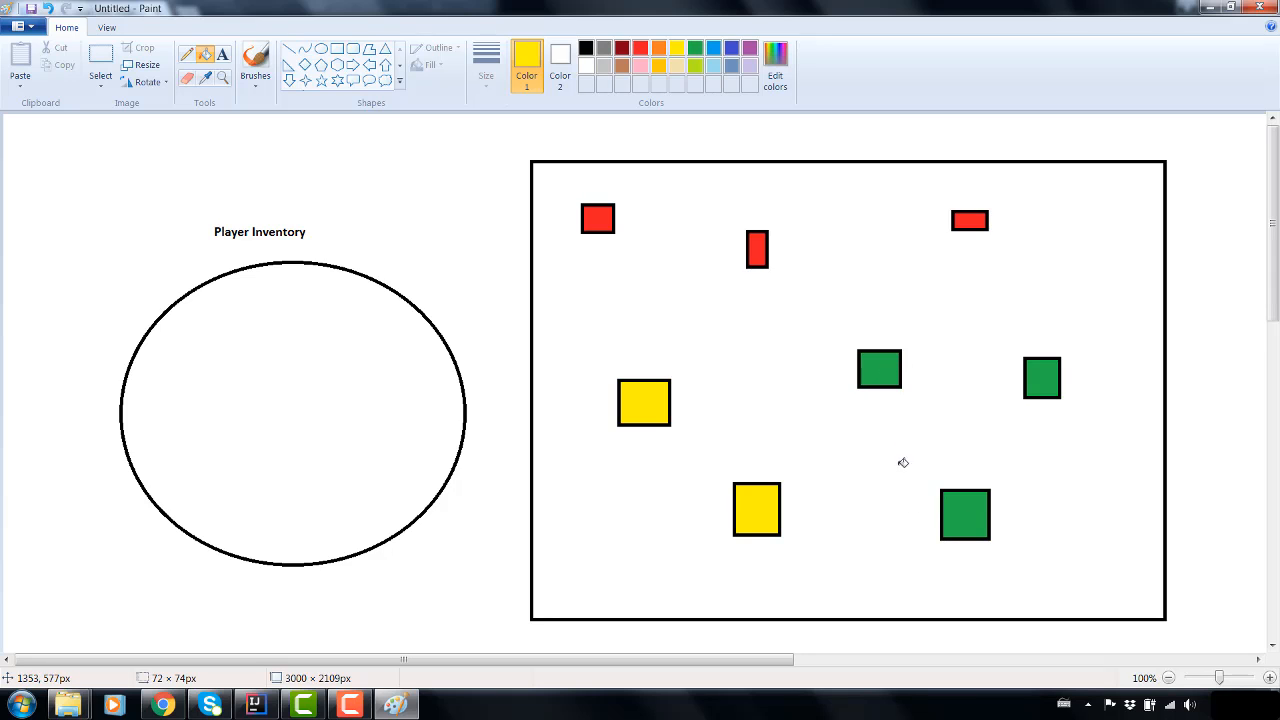
pyautogui.moveTo(706, 366)
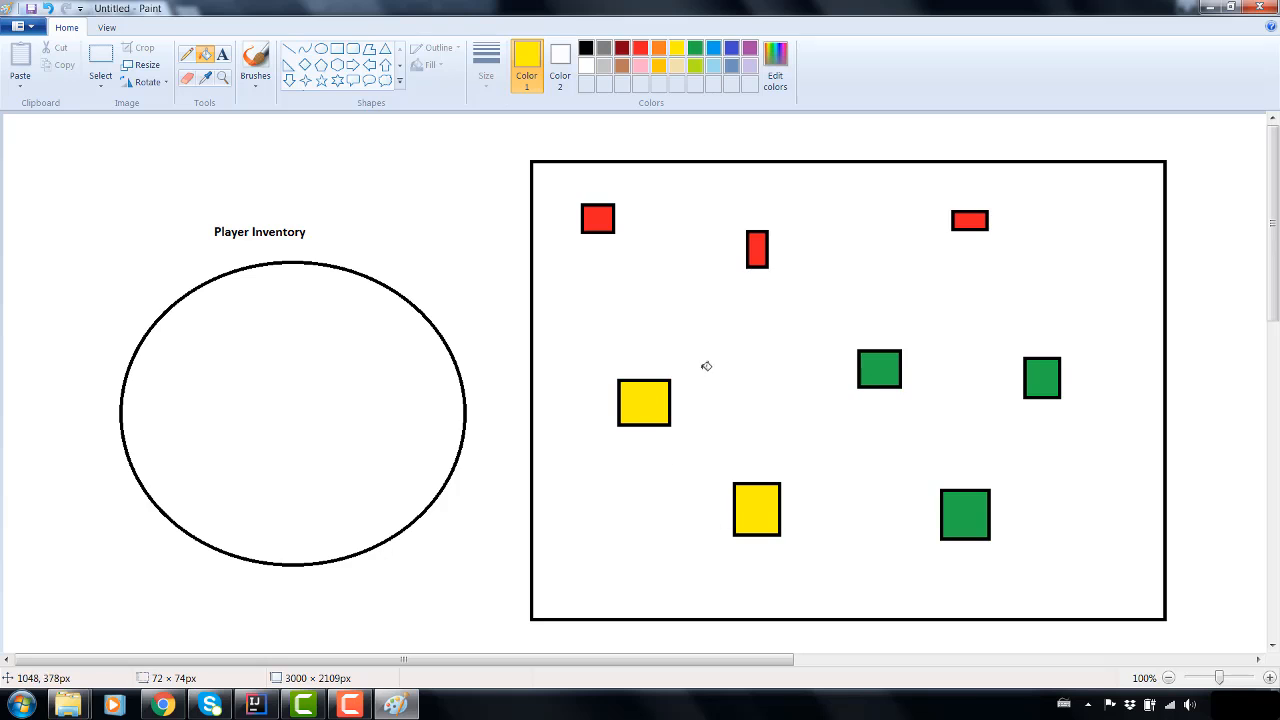
pyautogui.moveTo(788, 542)
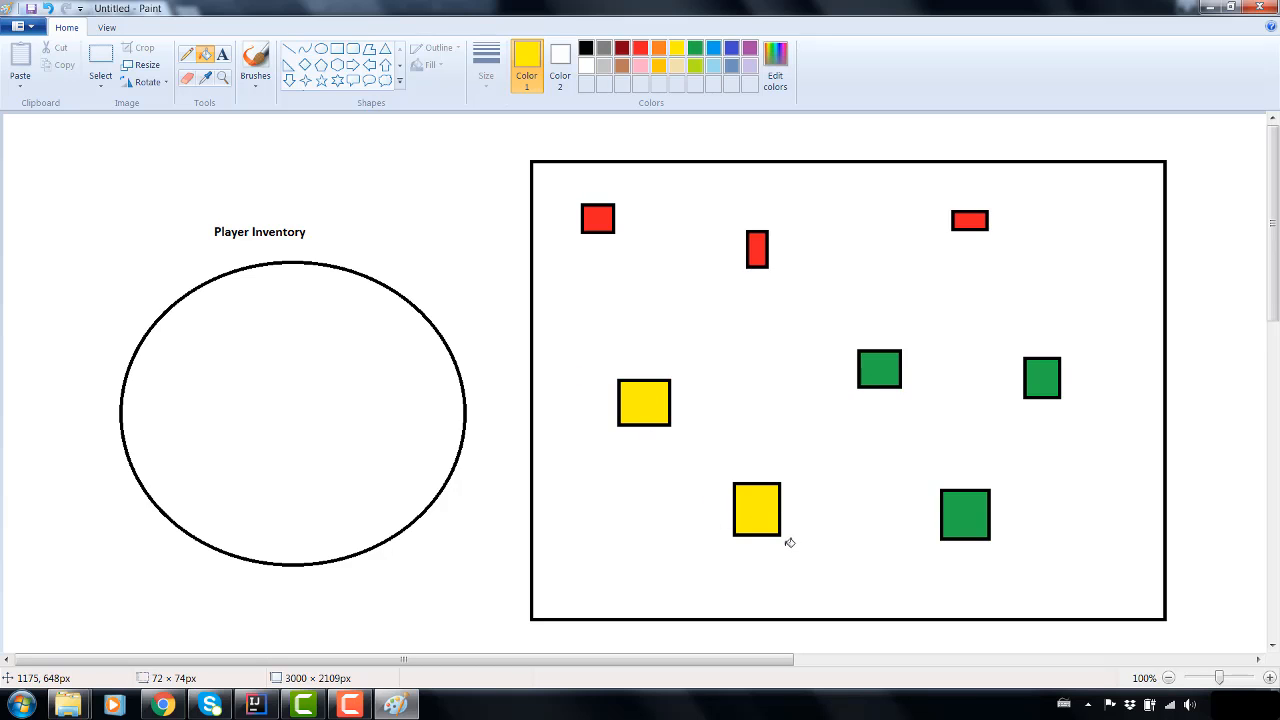
pyautogui.moveTo(896, 370)
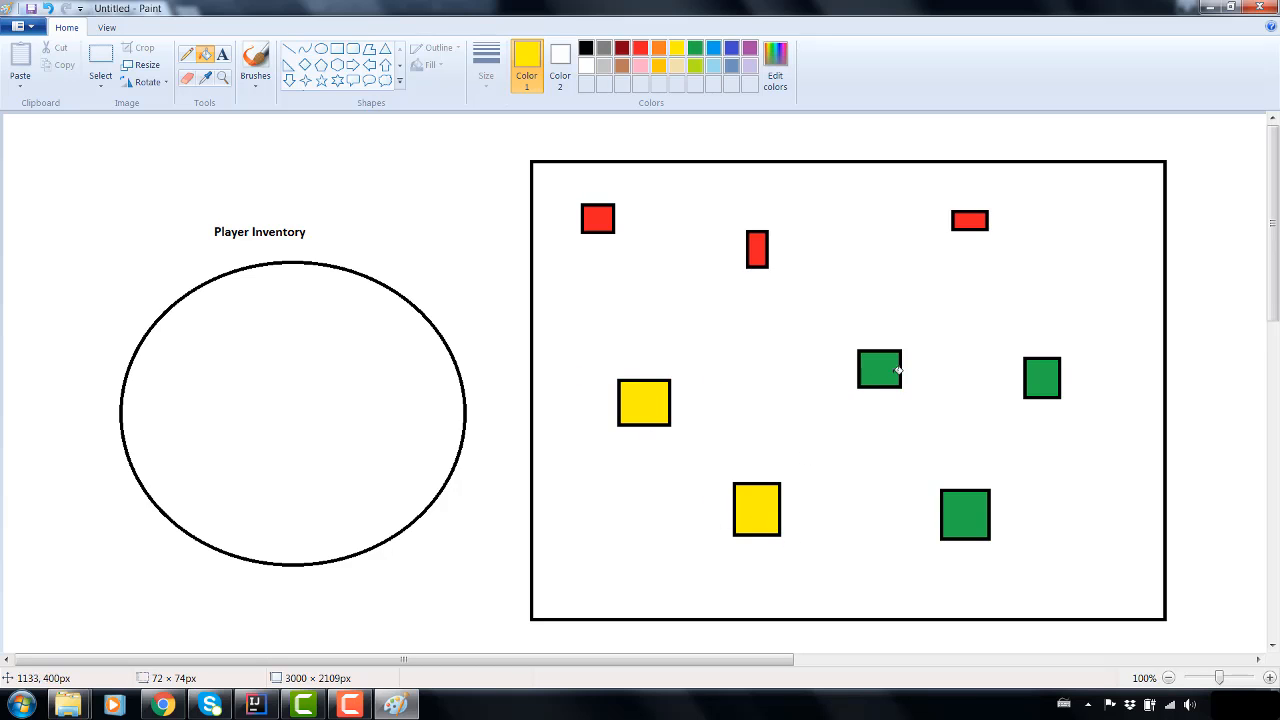
pyautogui.moveTo(948, 156)
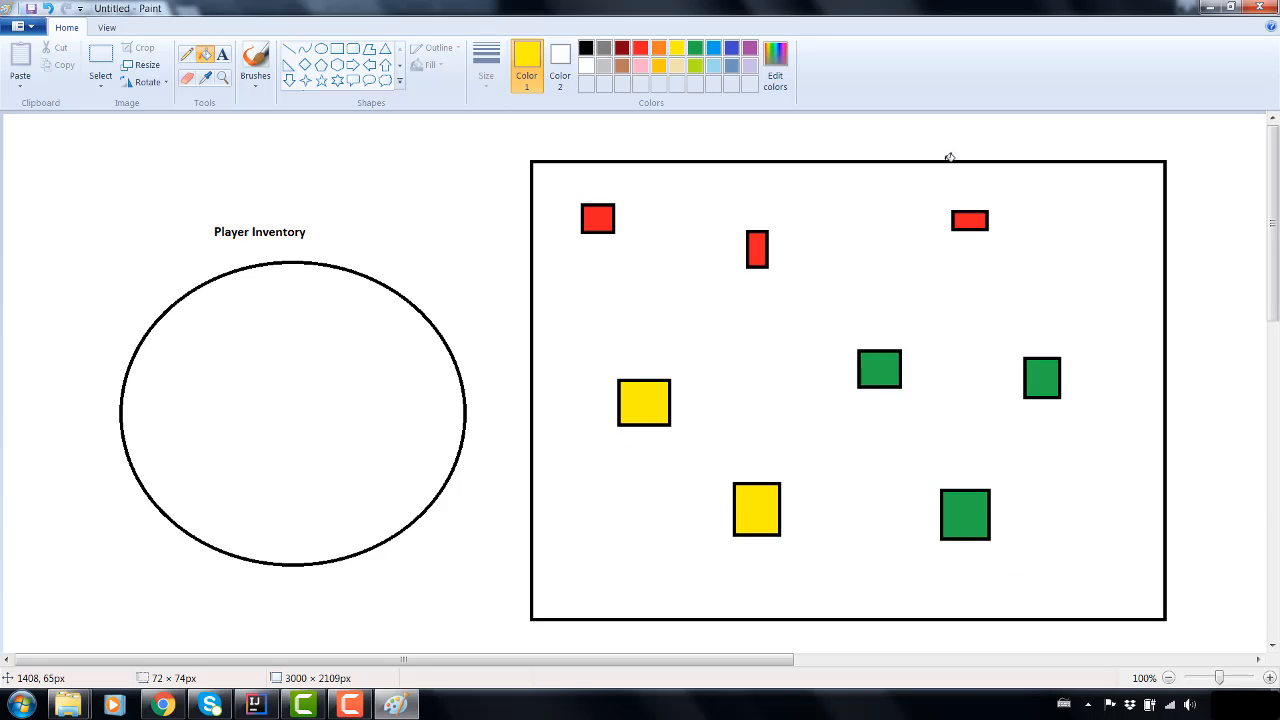
pyautogui.moveTo(784, 276)
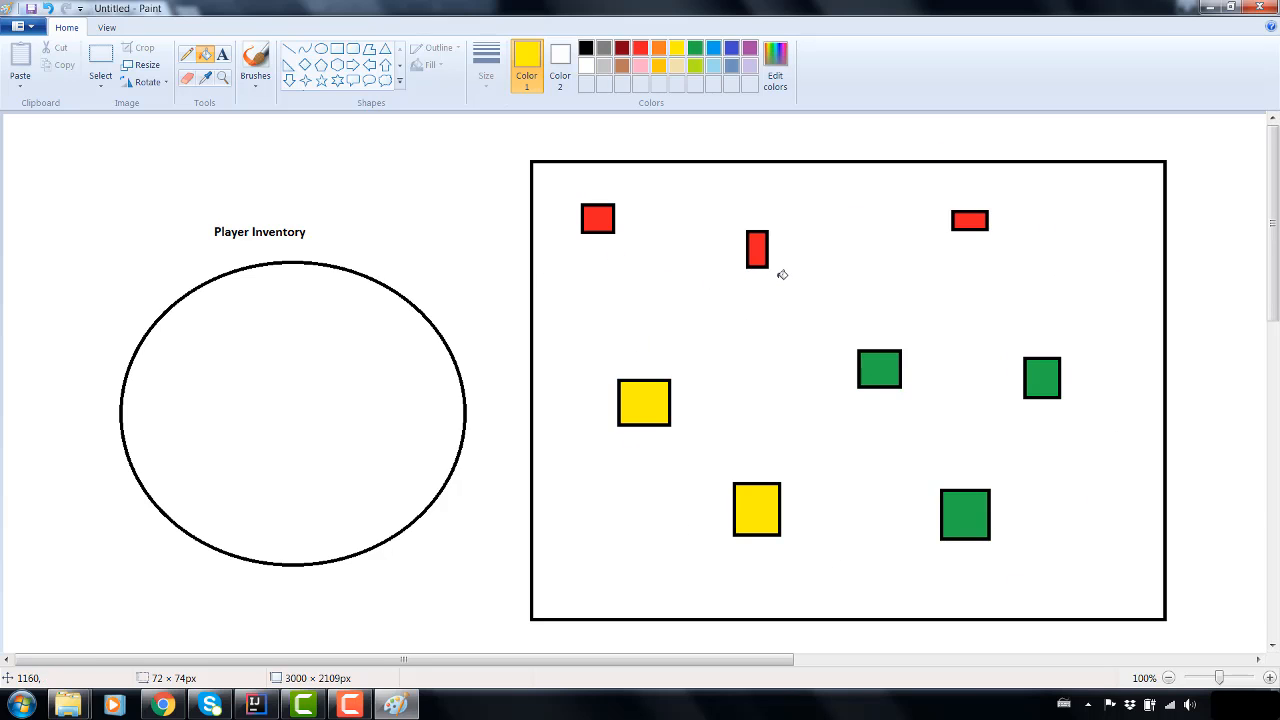
pyautogui.moveTo(768, 262)
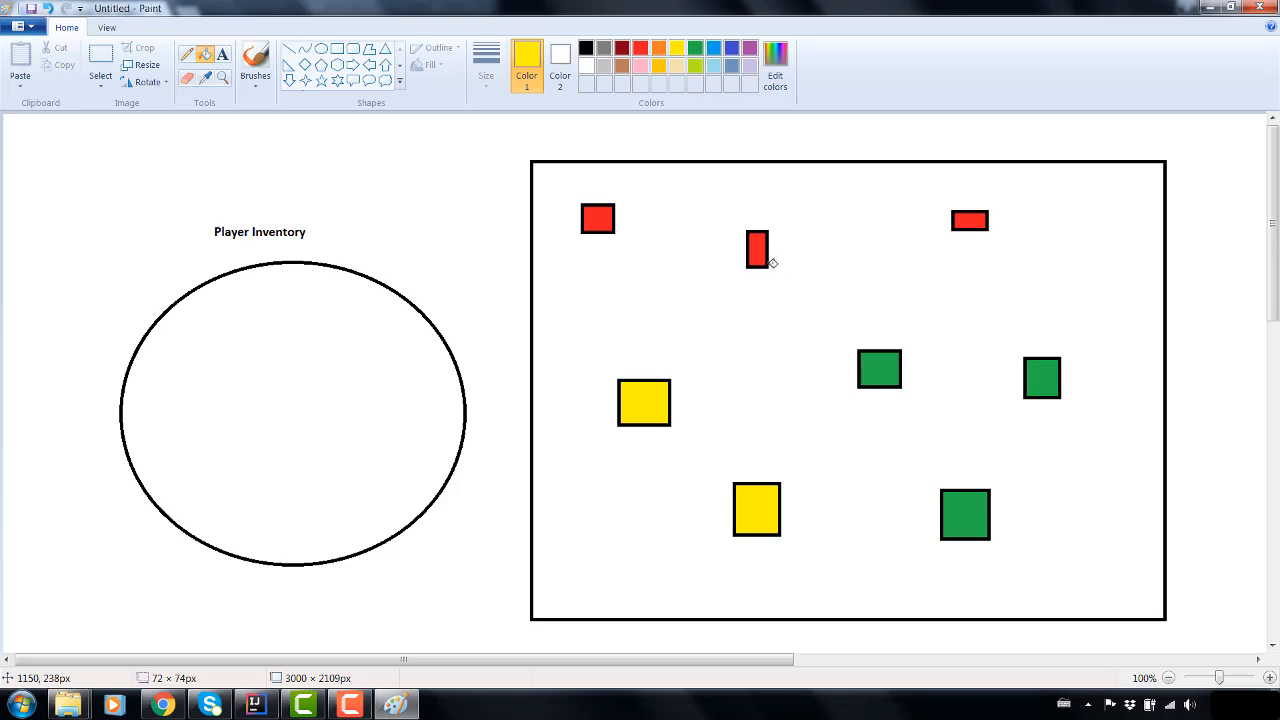
pyautogui.moveTo(892, 368)
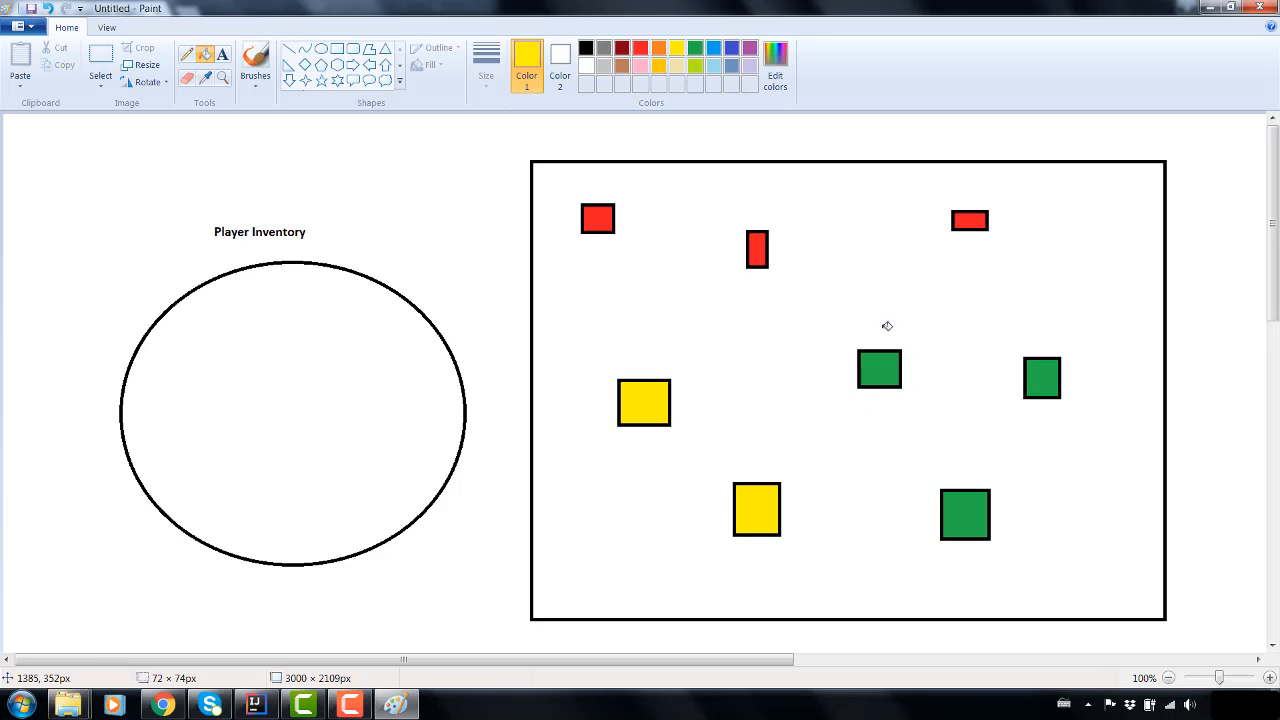
pyautogui.moveTo(852, 376)
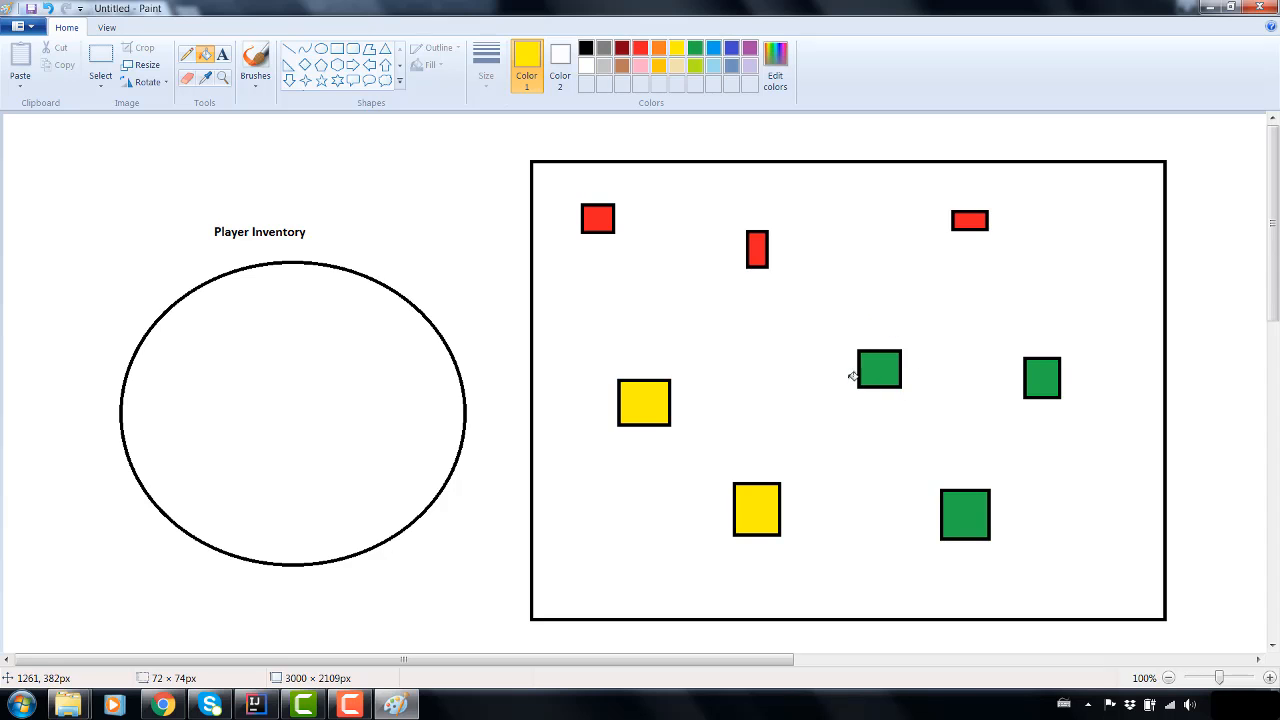
# - Label the oval 'hookshot' and refill the small red rectangle green
pyautogui.click(256, 62)
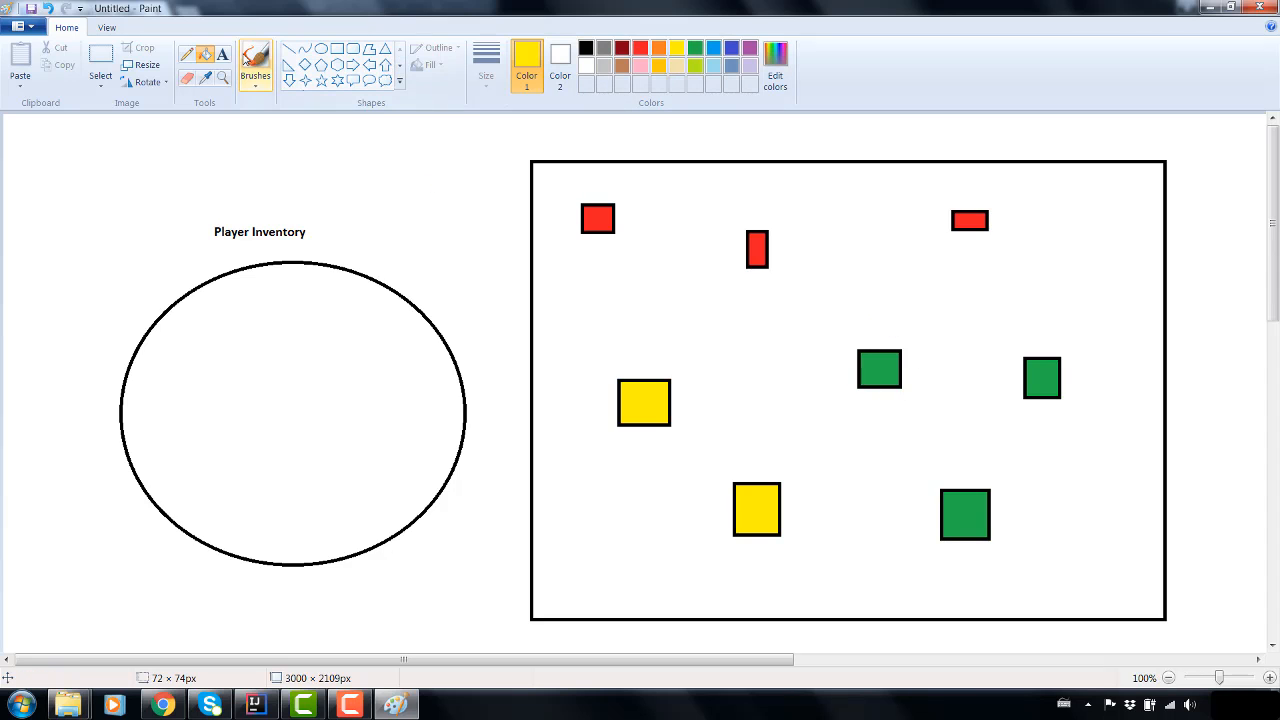
pyautogui.click(276, 318)
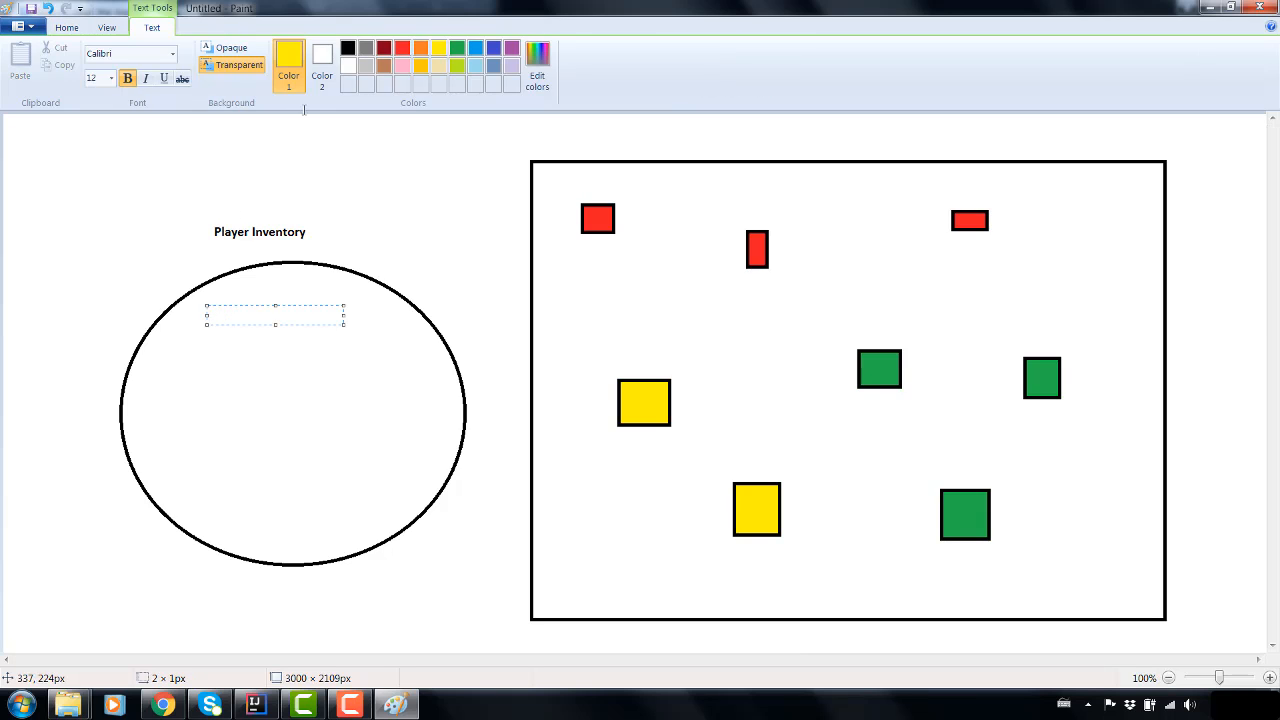
pyautogui.write('hookshot')
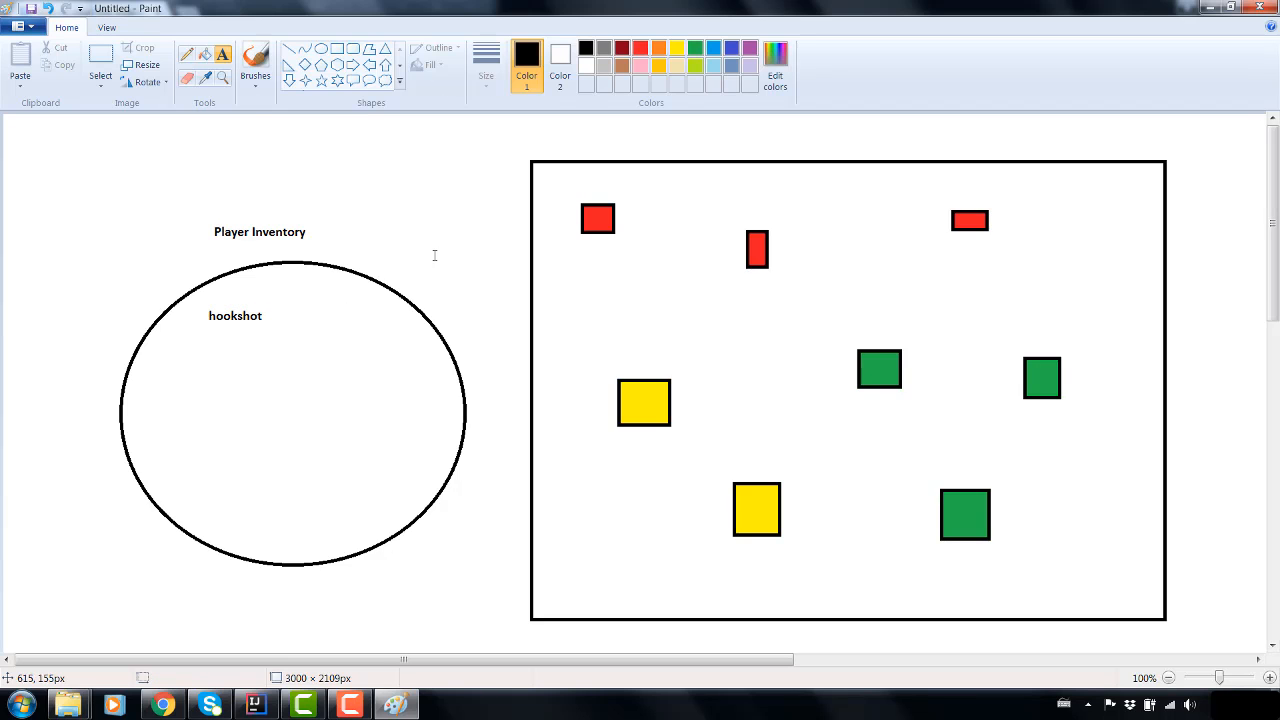
pyautogui.moveTo(888, 376)
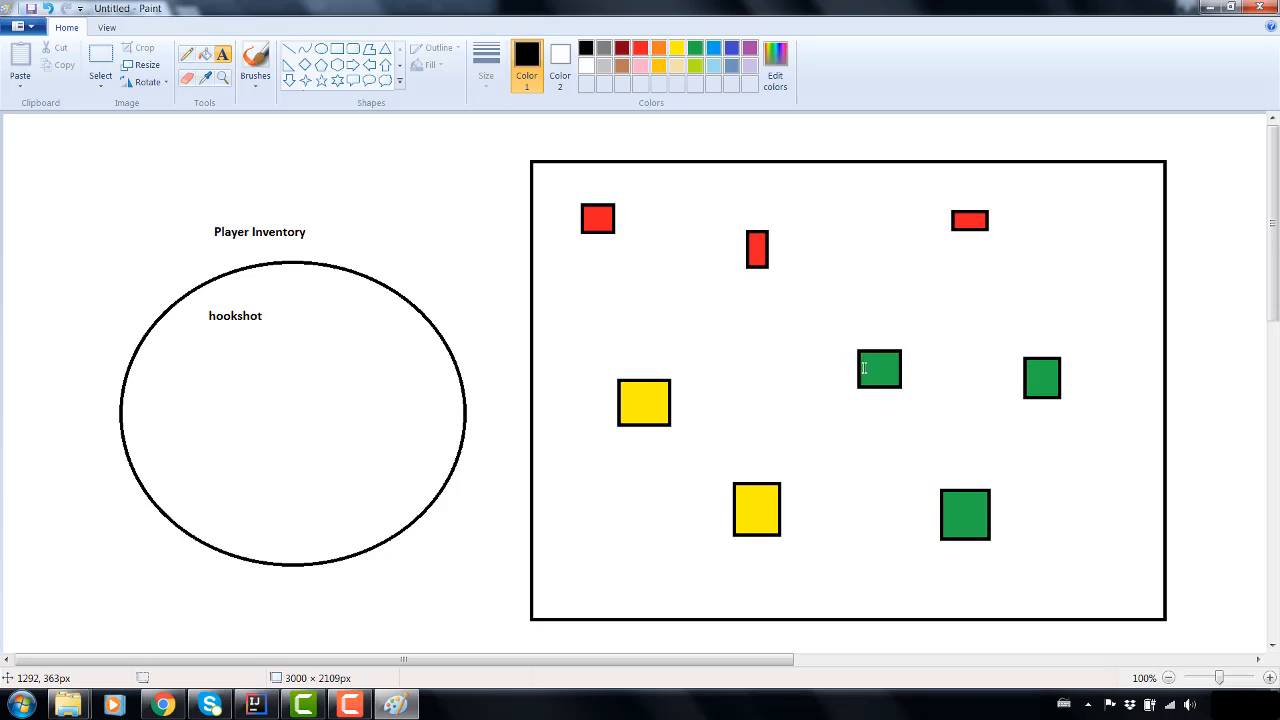
pyautogui.moveTo(898, 488)
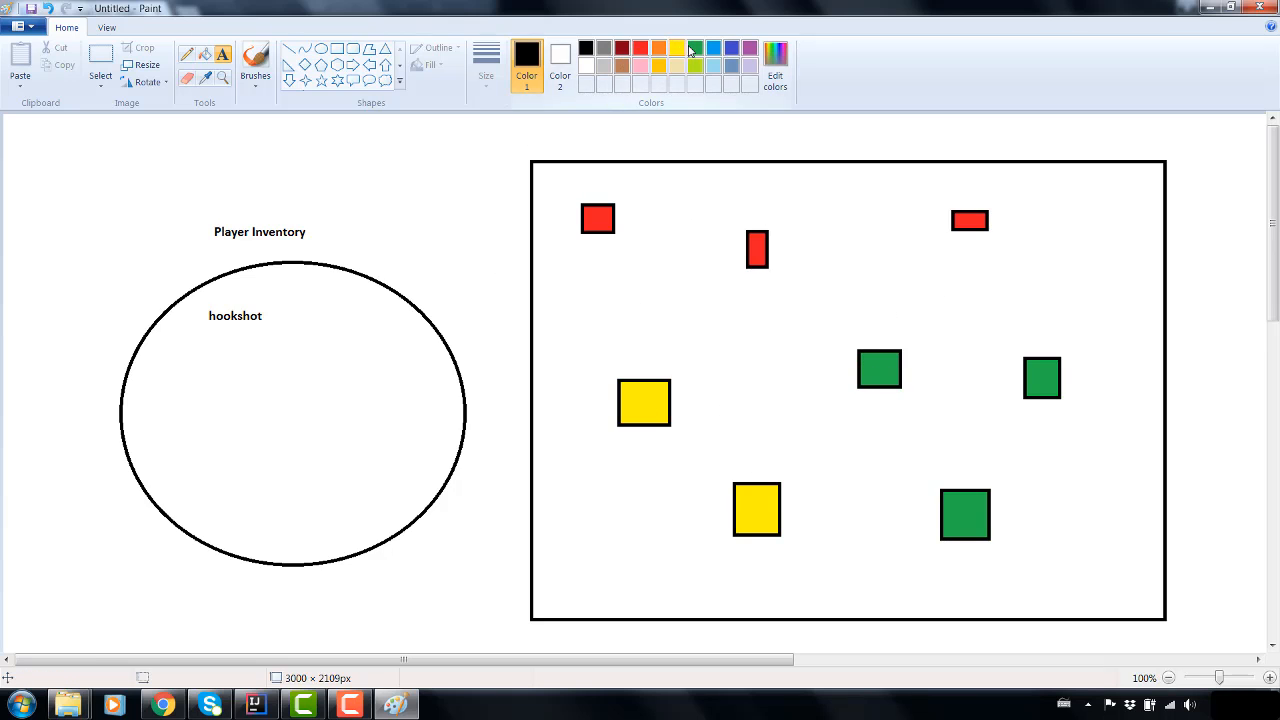
pyautogui.click(710, 48)
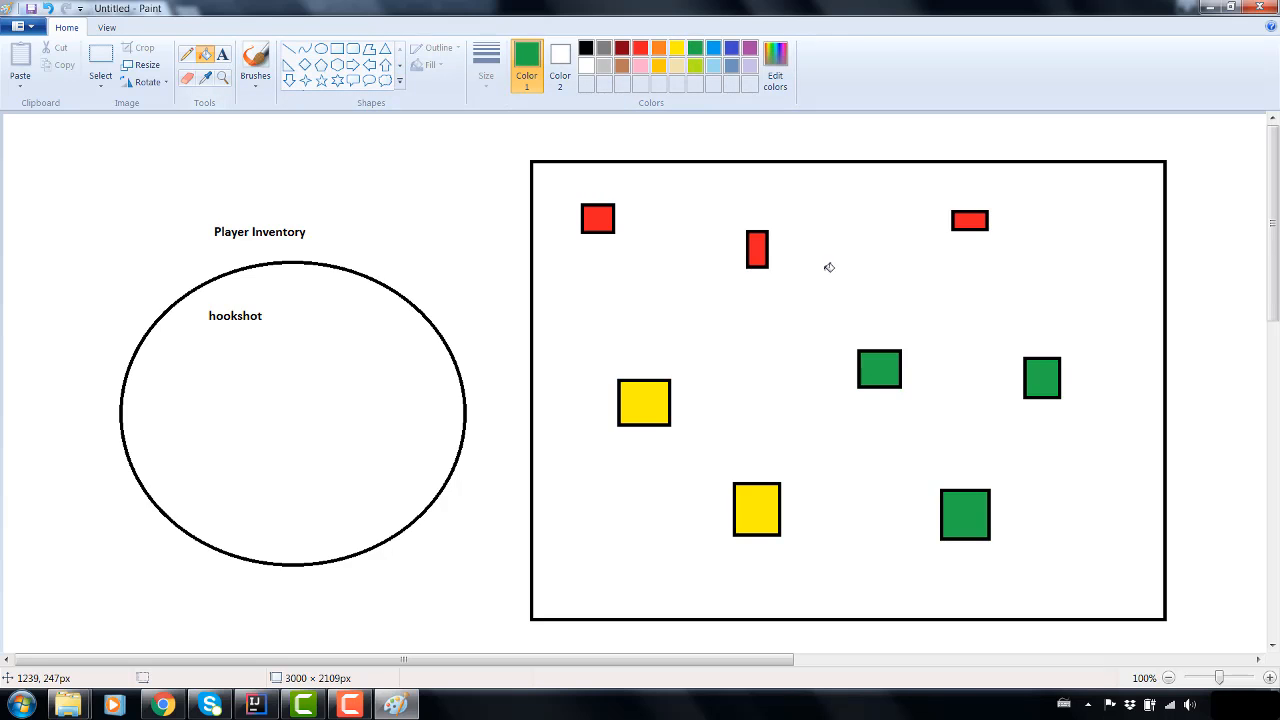
pyautogui.click(756, 248)
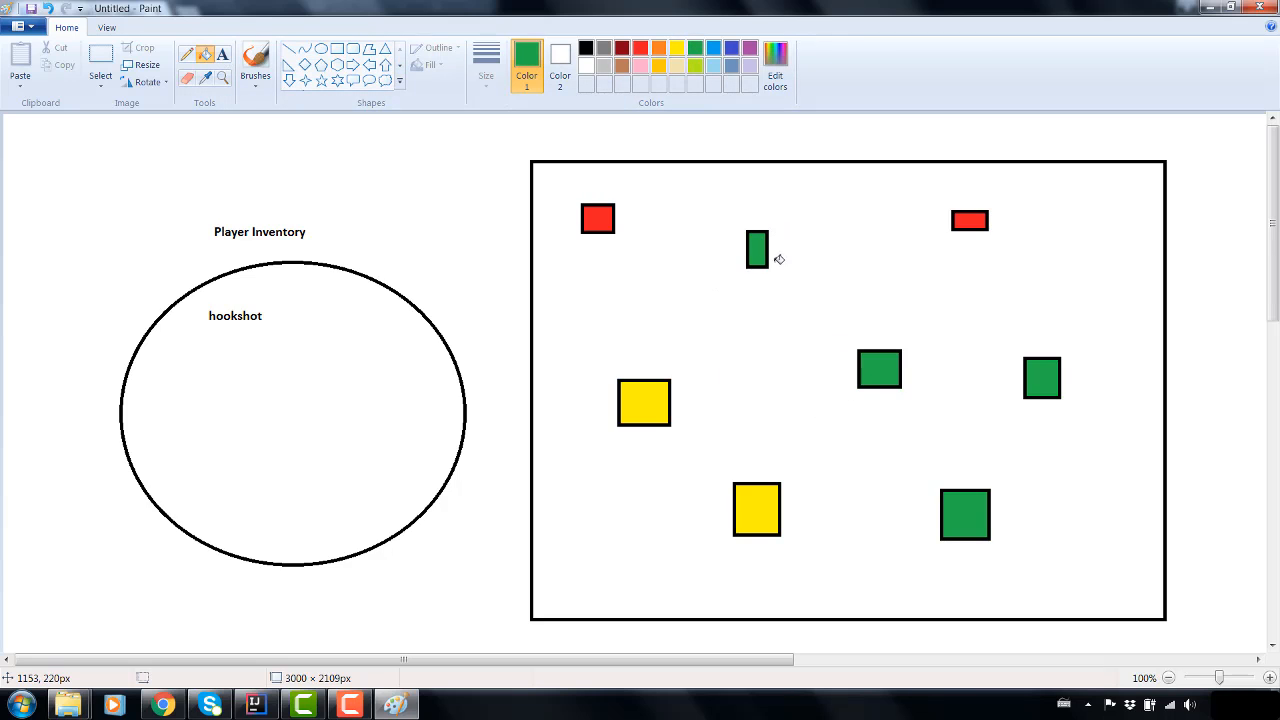
pyautogui.moveTo(680, 98)
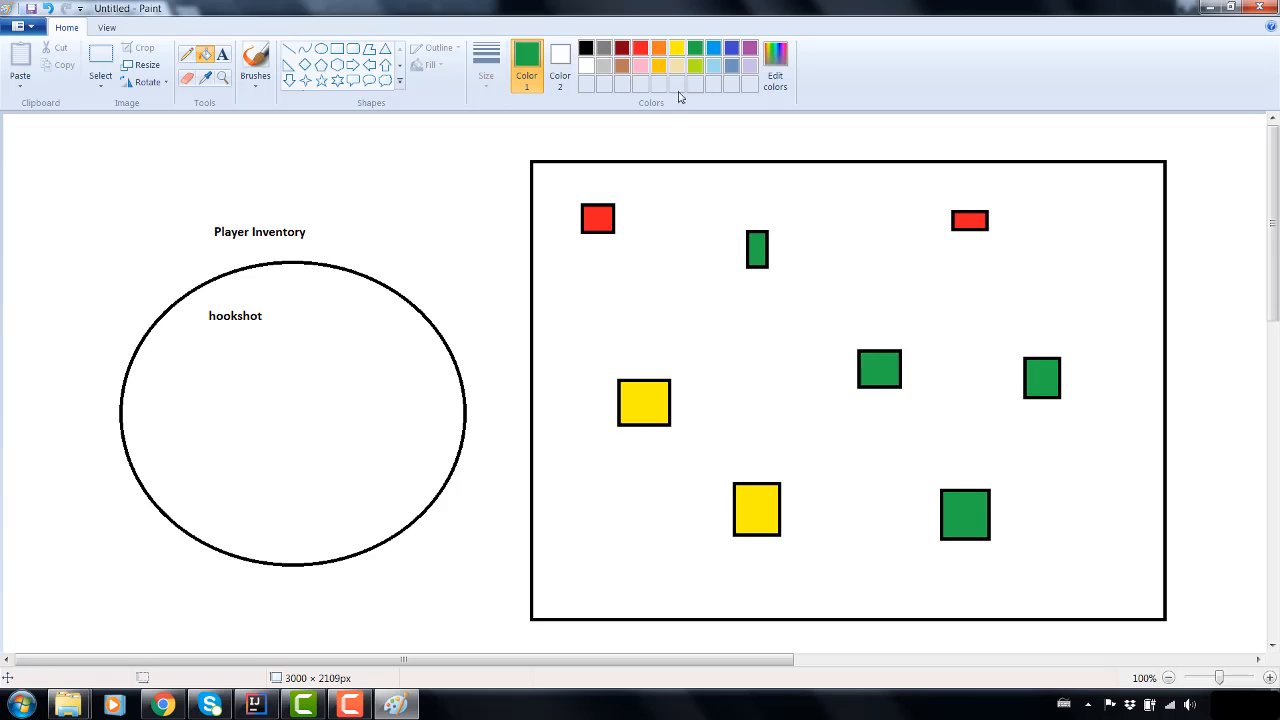
pyautogui.moveTo(504, 66)
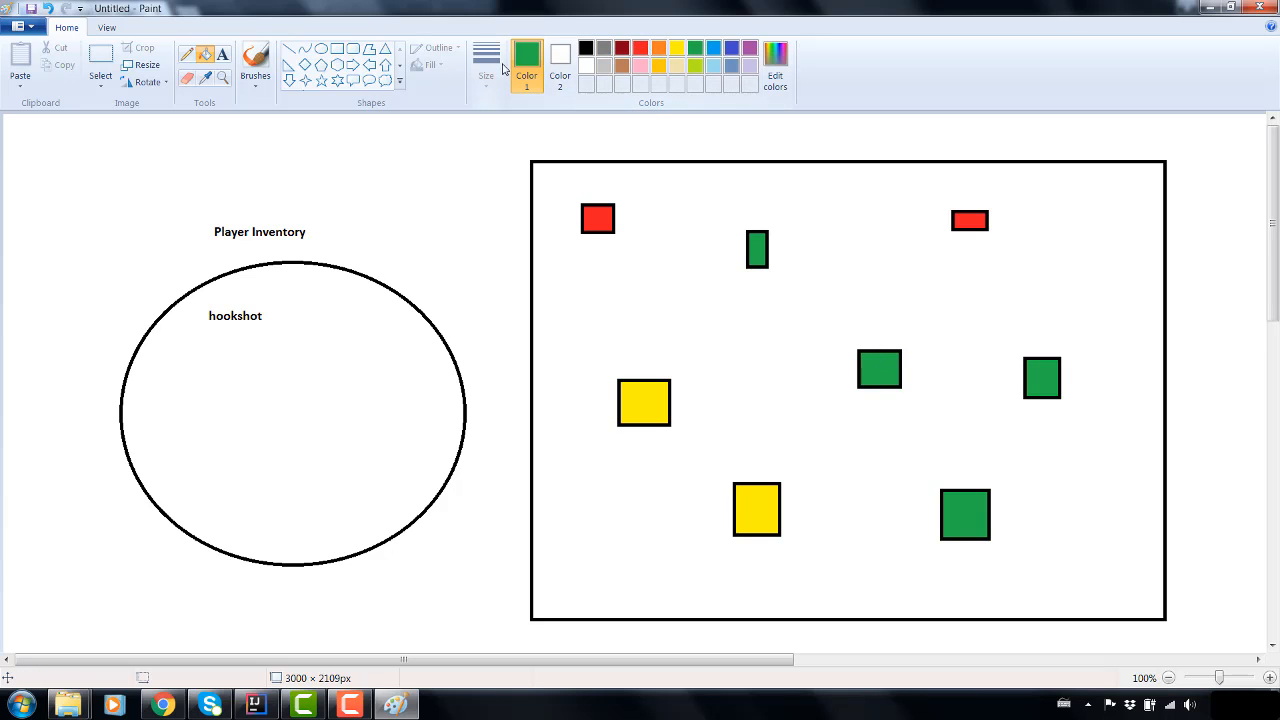
# - Add 'fire rod' to the circle, turn a green square black and the top-right red one green
pyautogui.click(880, 368)
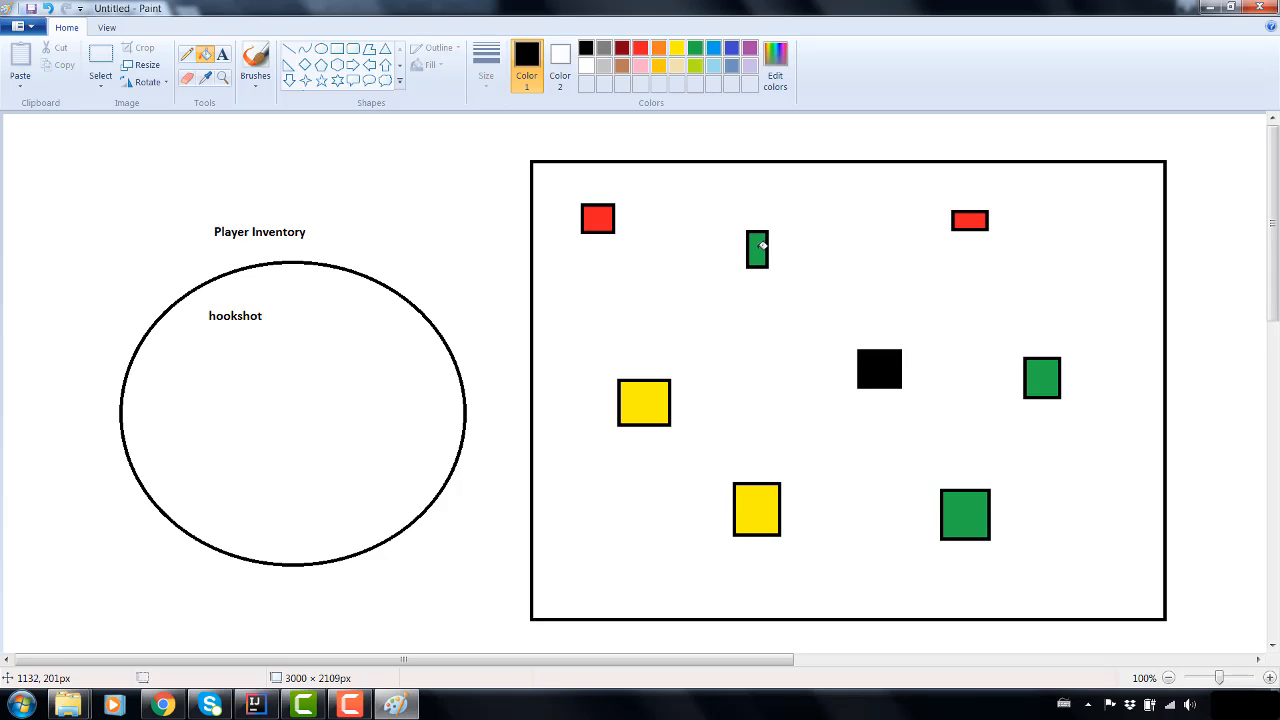
pyautogui.moveTo(712, 468)
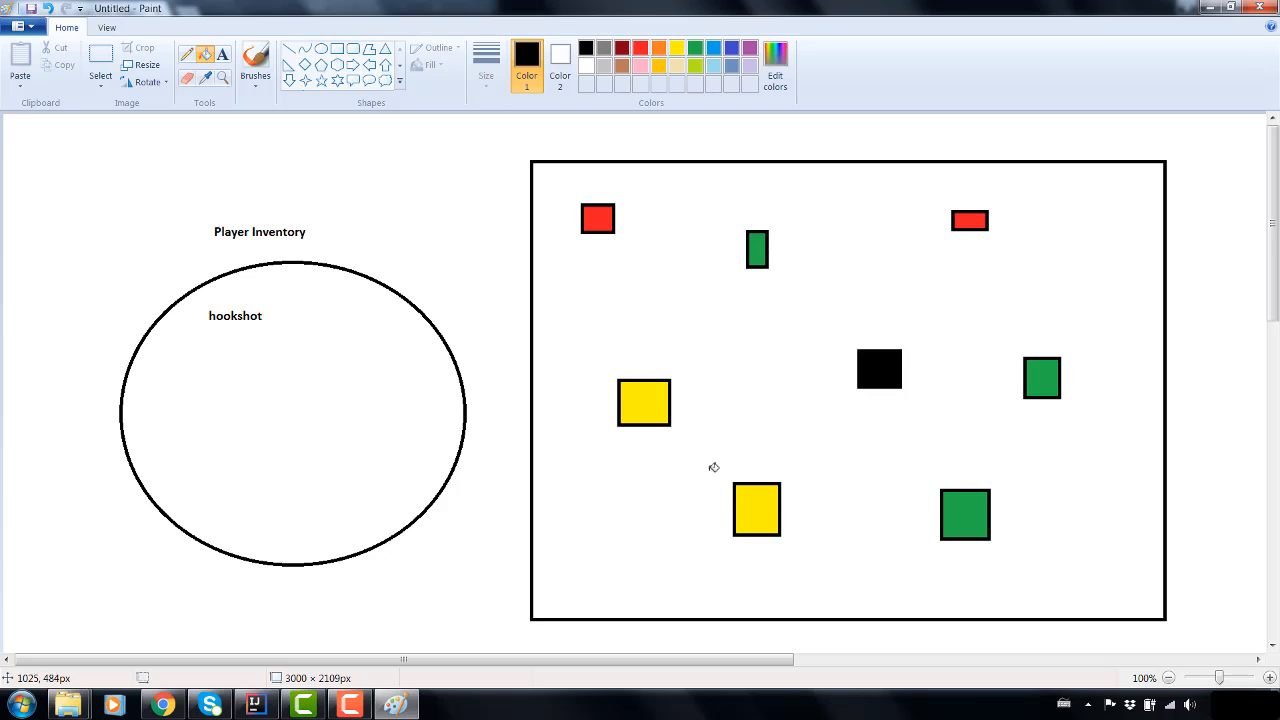
pyautogui.moveTo(700, 272)
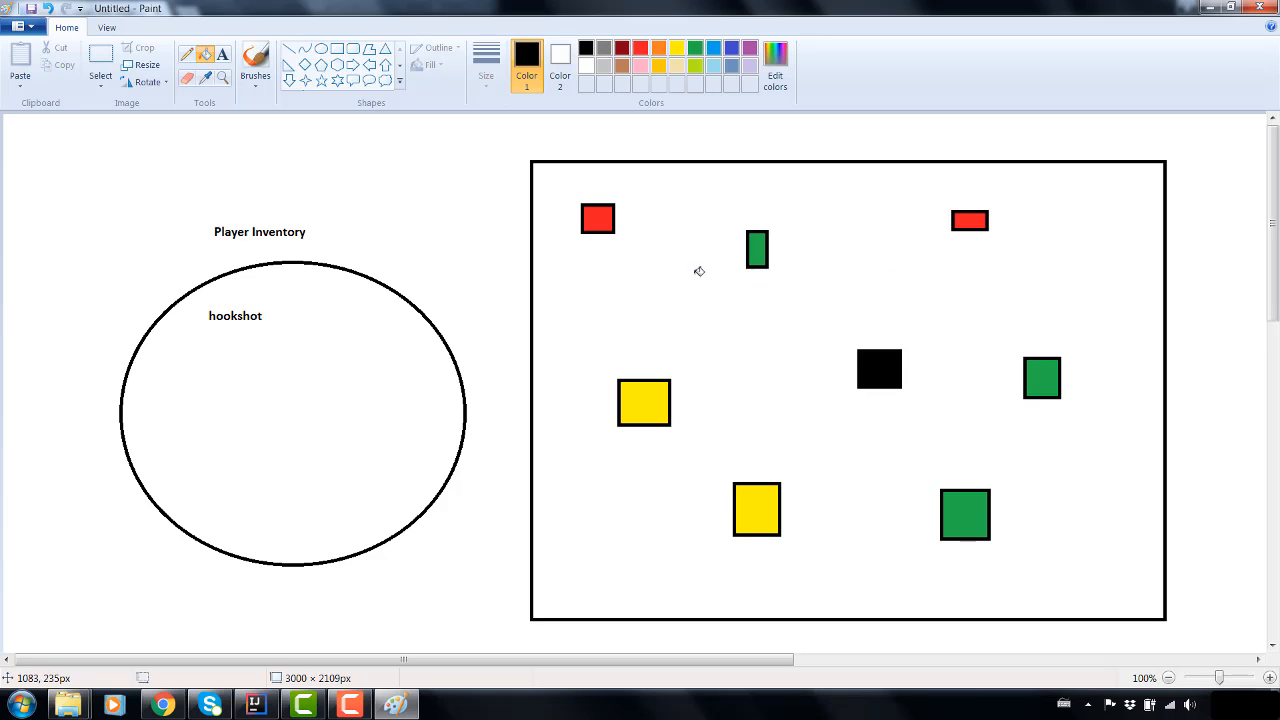
pyautogui.moveTo(984, 540)
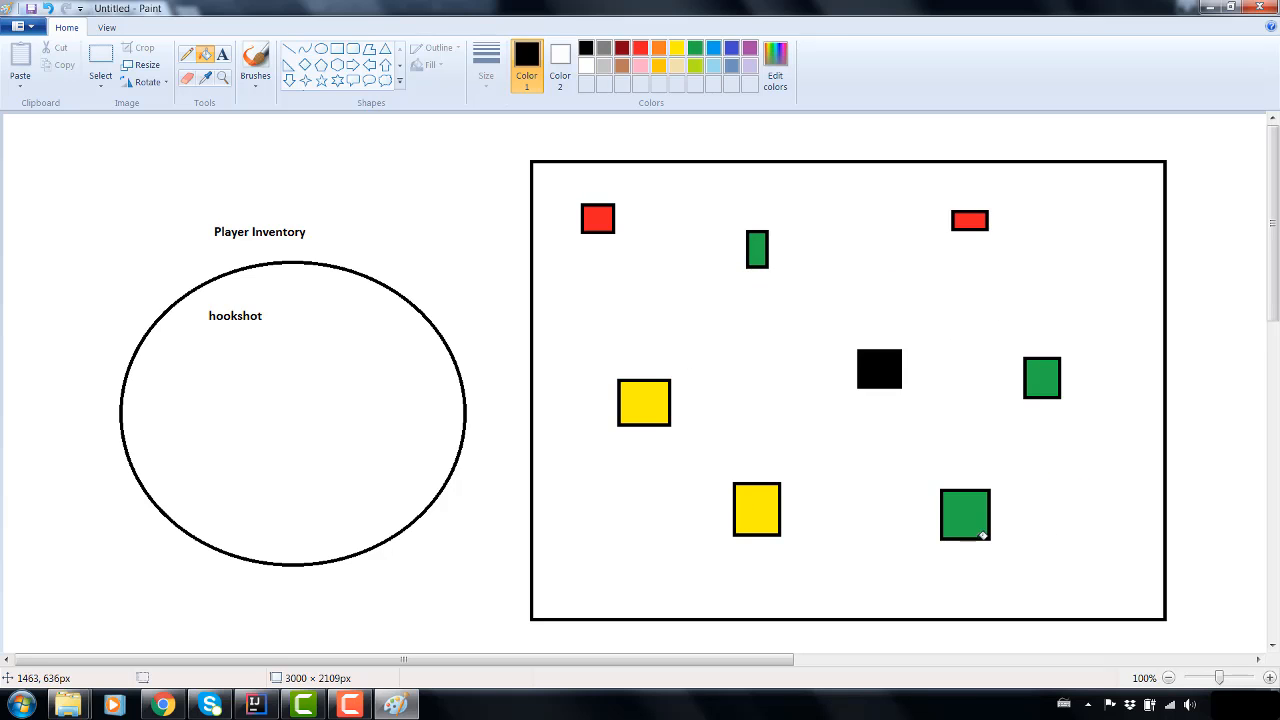
pyautogui.moveTo(948, 528)
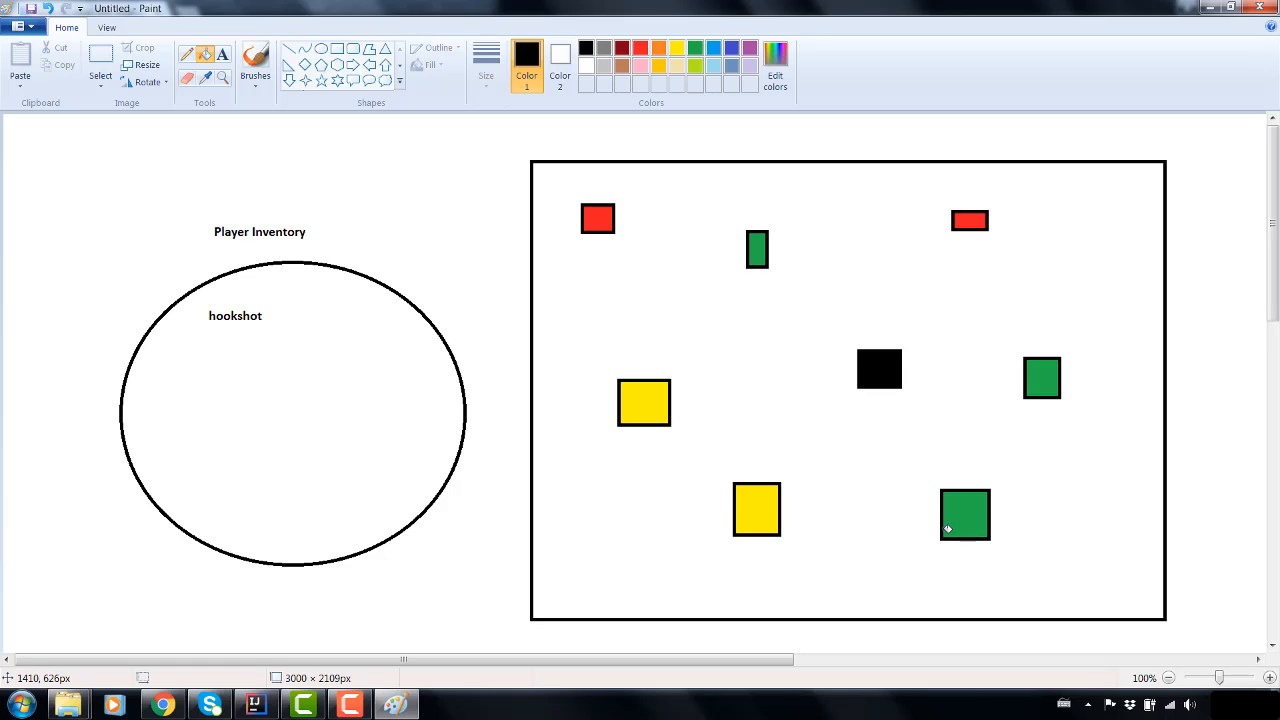
pyautogui.moveTo(904, 350)
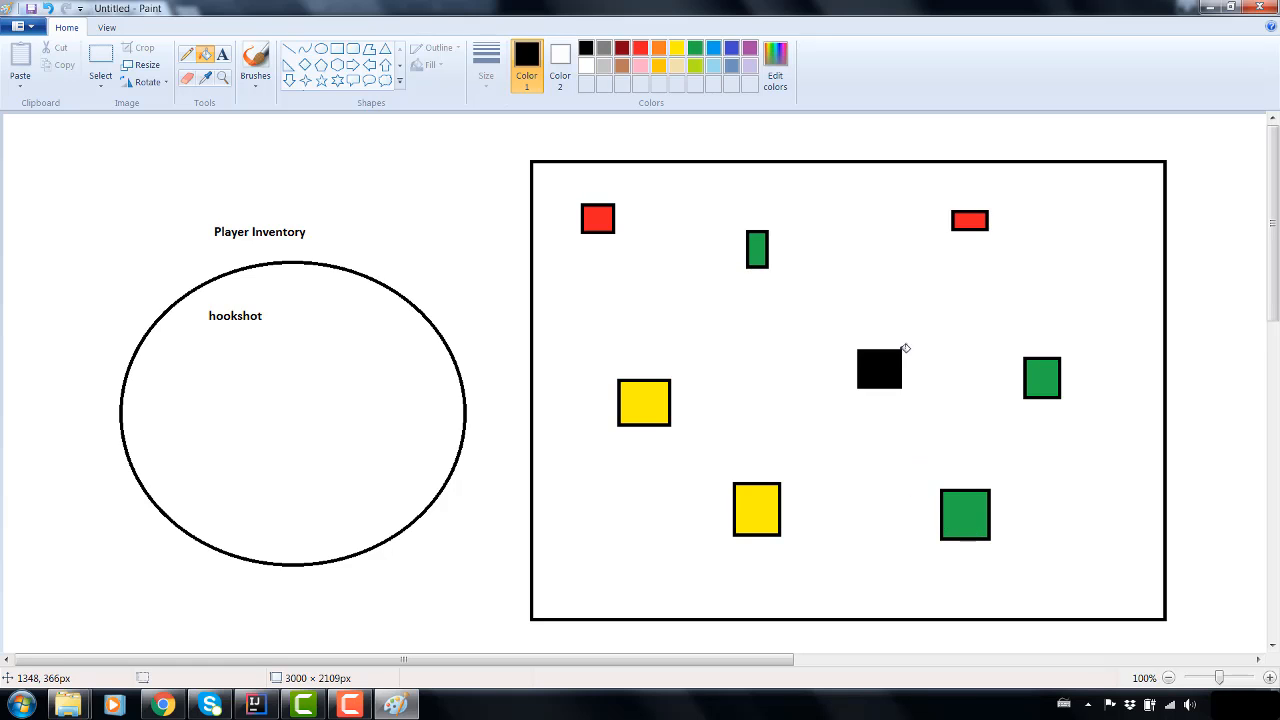
pyautogui.moveTo(808, 368)
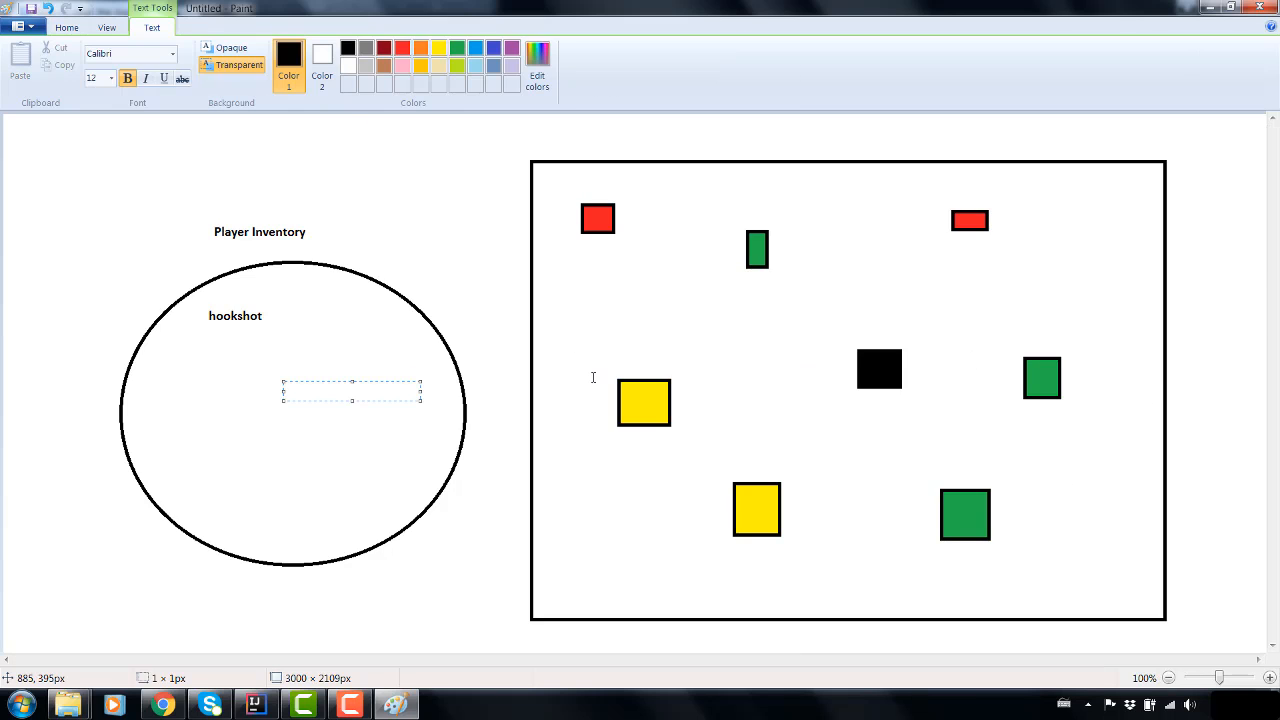
pyautogui.write('fire rod')
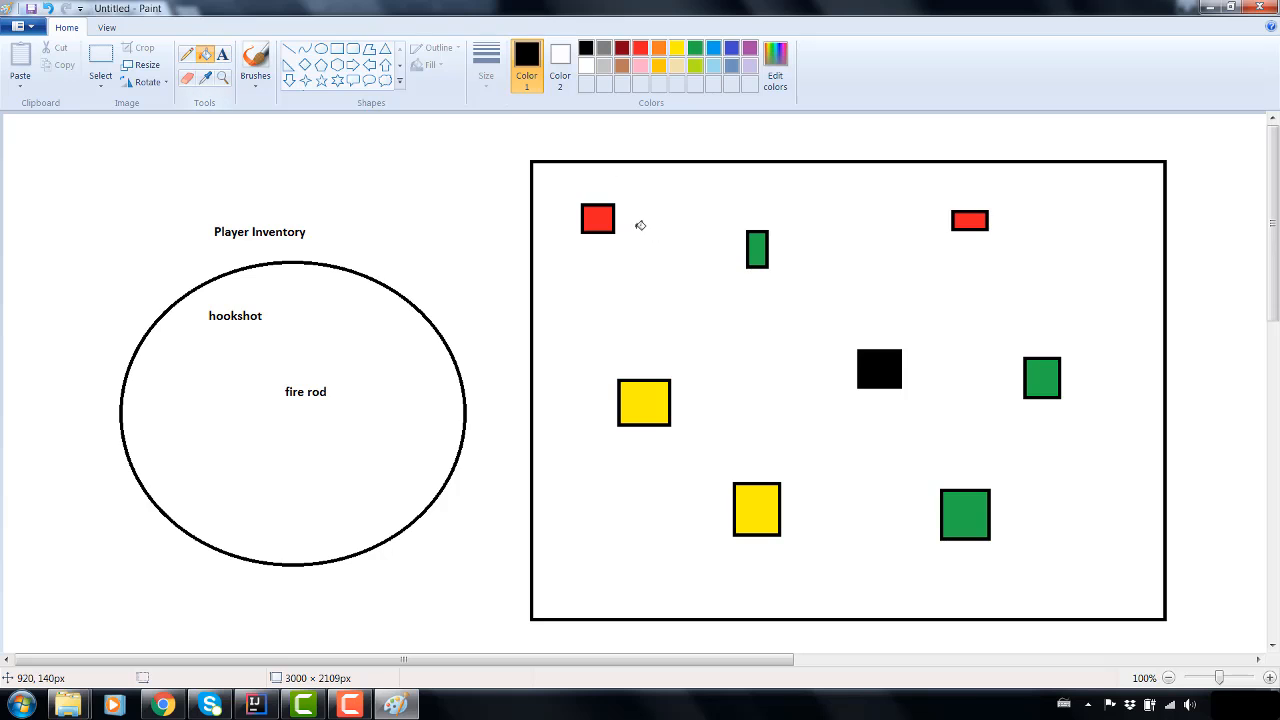
pyautogui.click(756, 248)
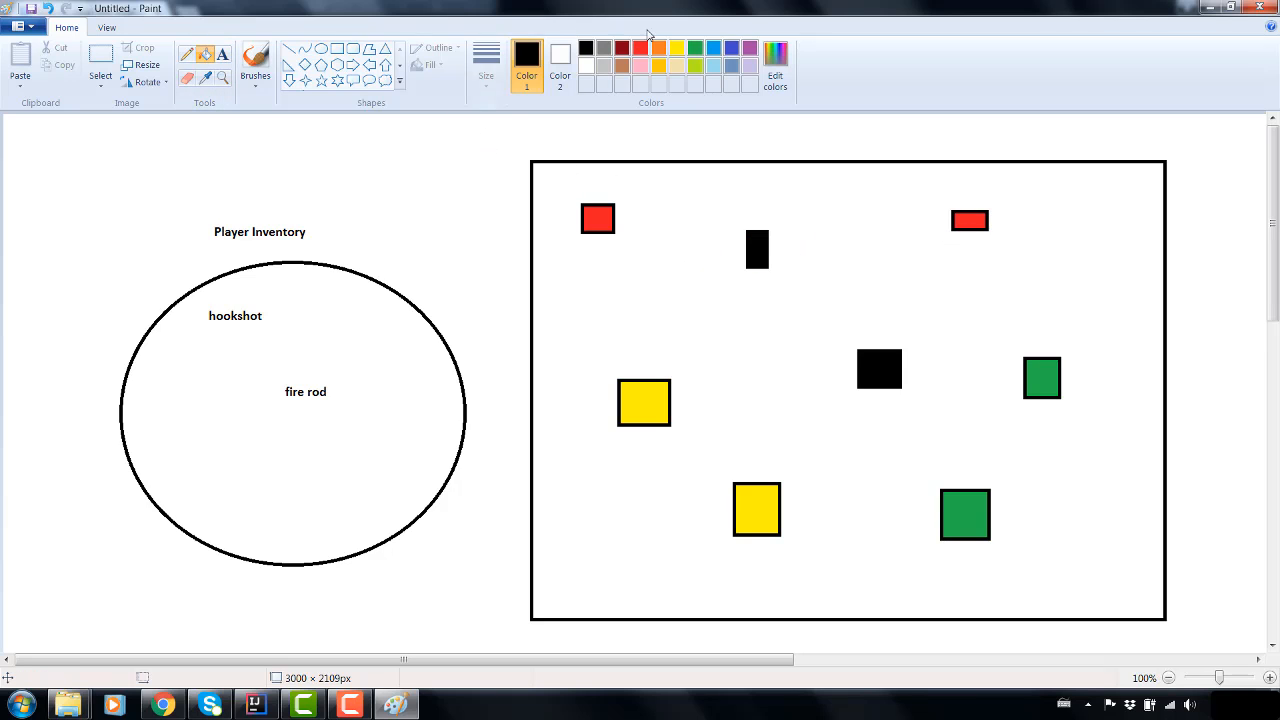
pyautogui.click(968, 220)
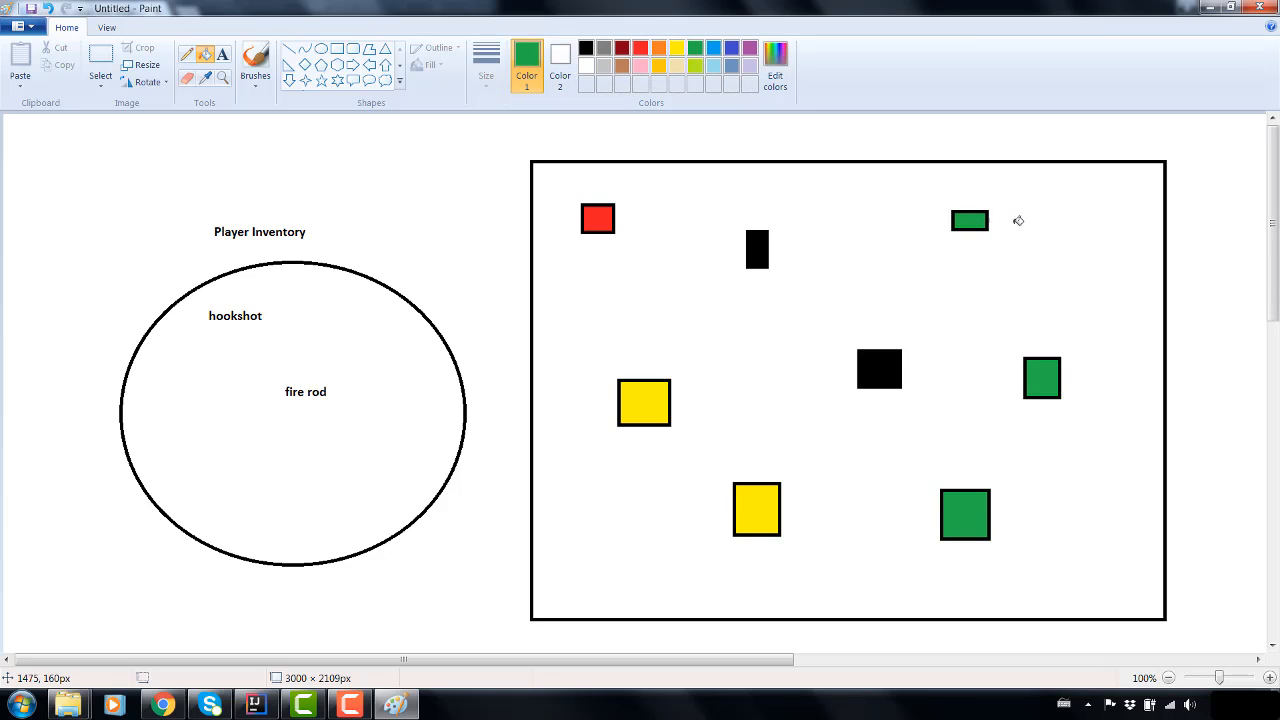
pyautogui.moveTo(992, 310)
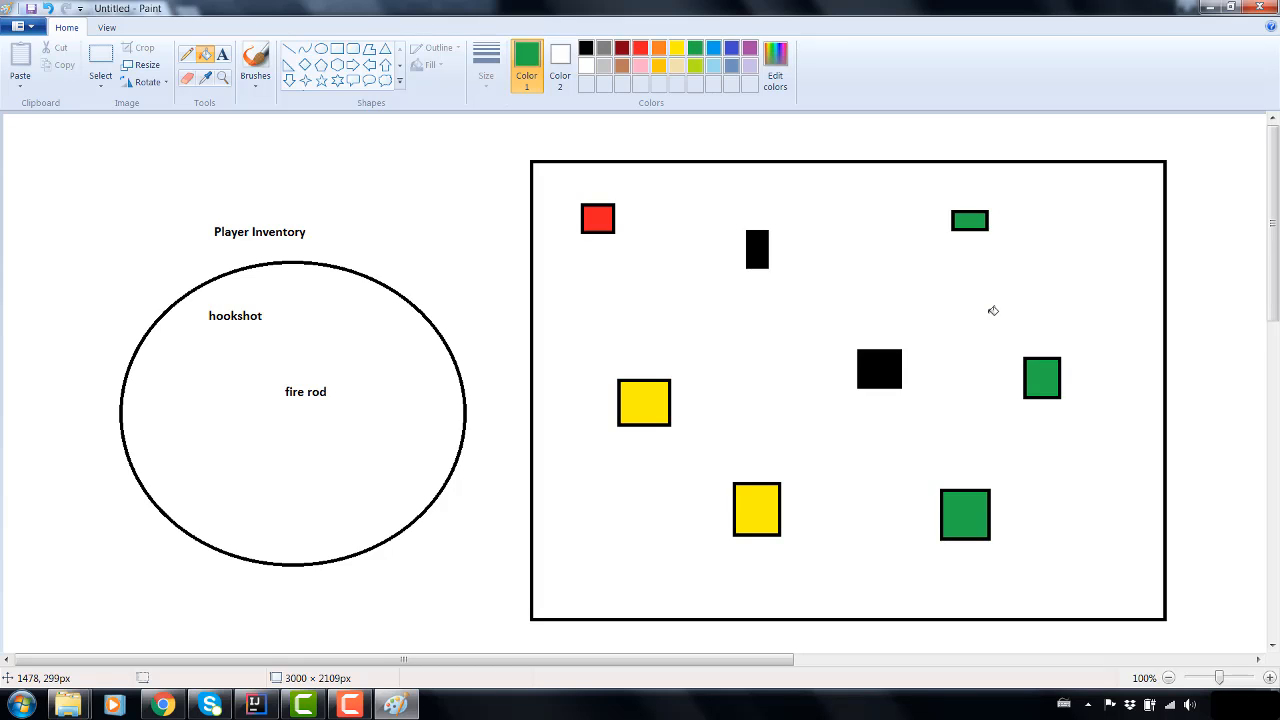
# - Reread the Fast Filler and Assumed Filler sections of the logic guide PDF
pyautogui.click(160, 704)
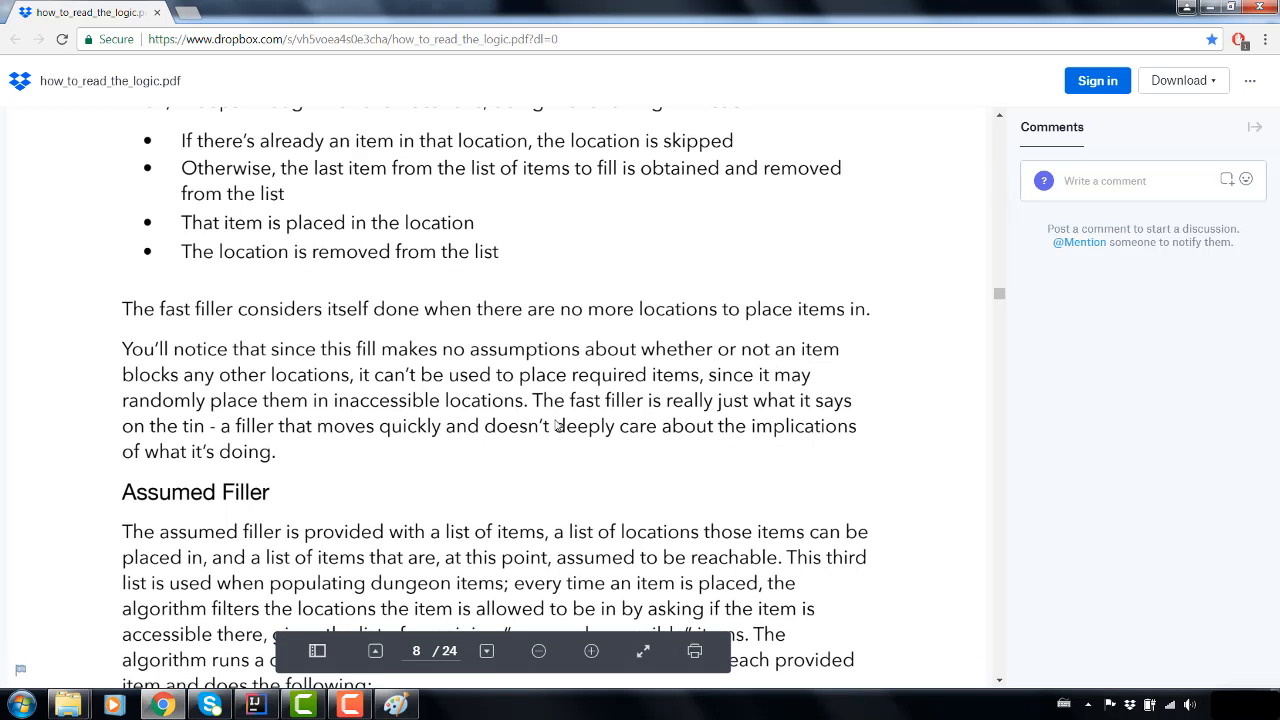
pyautogui.scroll(-3)
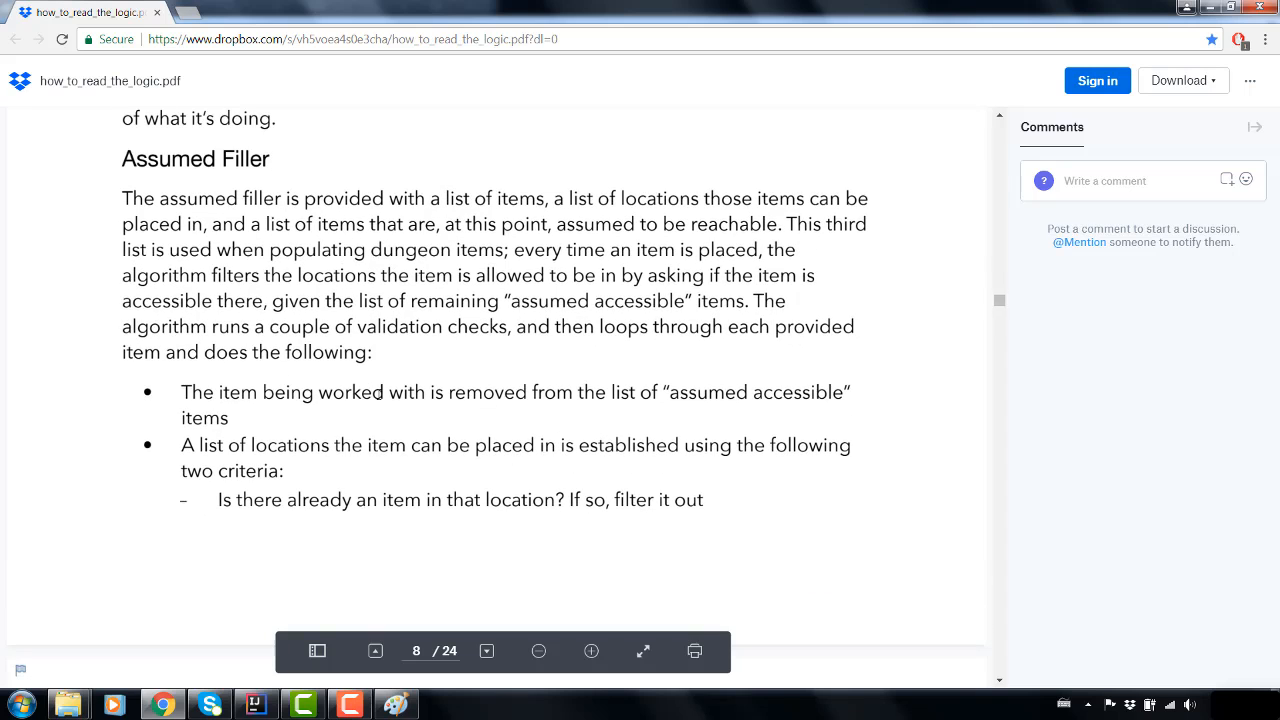
pyautogui.moveTo(384, 392)
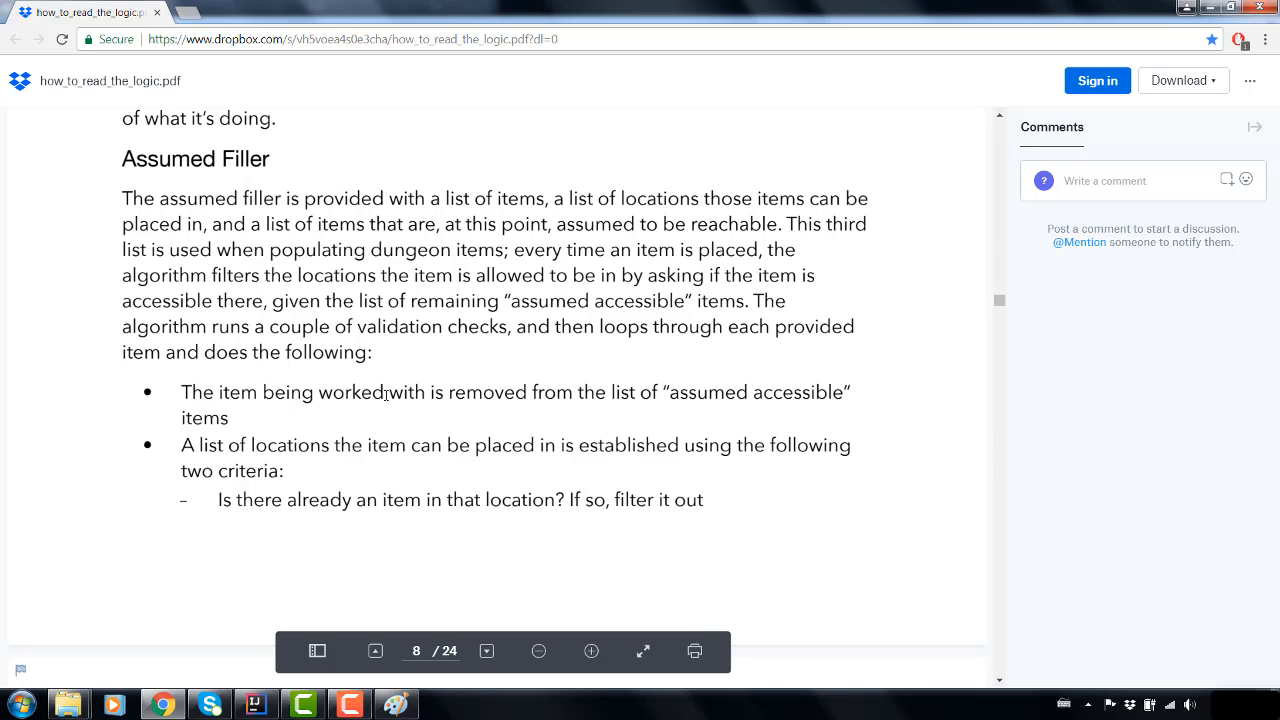
pyautogui.moveTo(380, 618)
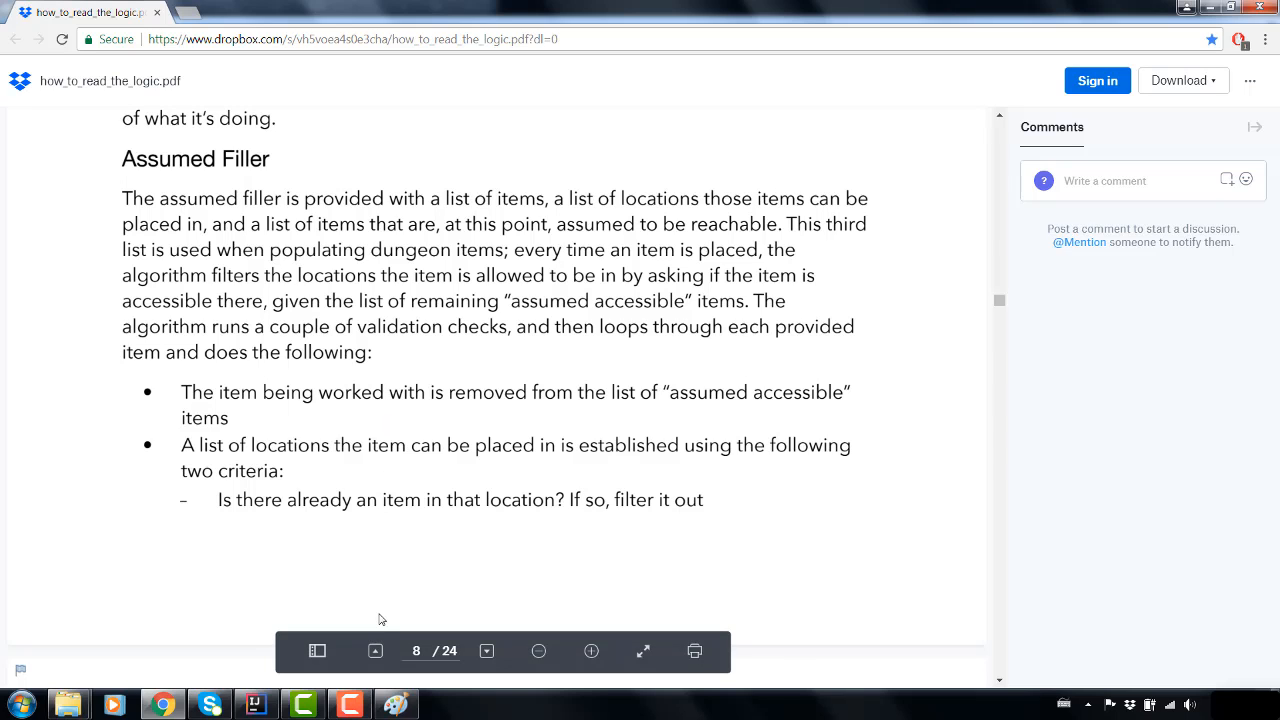
pyautogui.scroll(3)
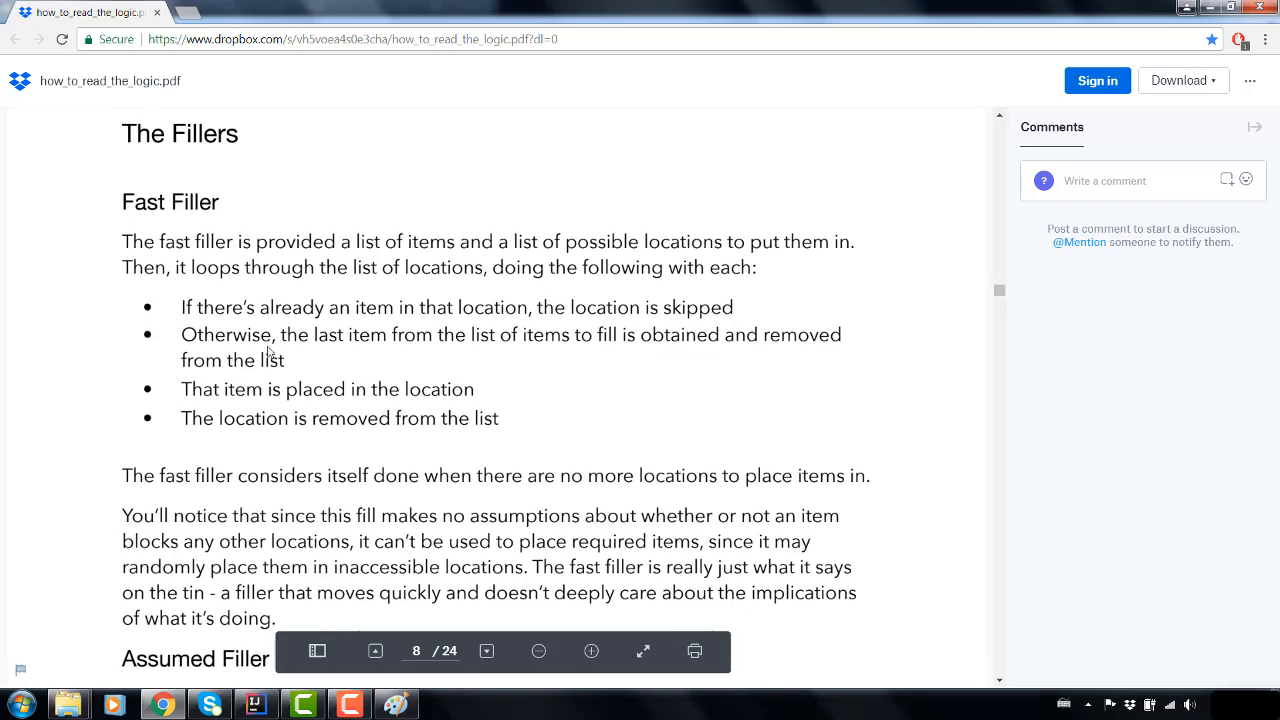
pyautogui.scroll(-3)
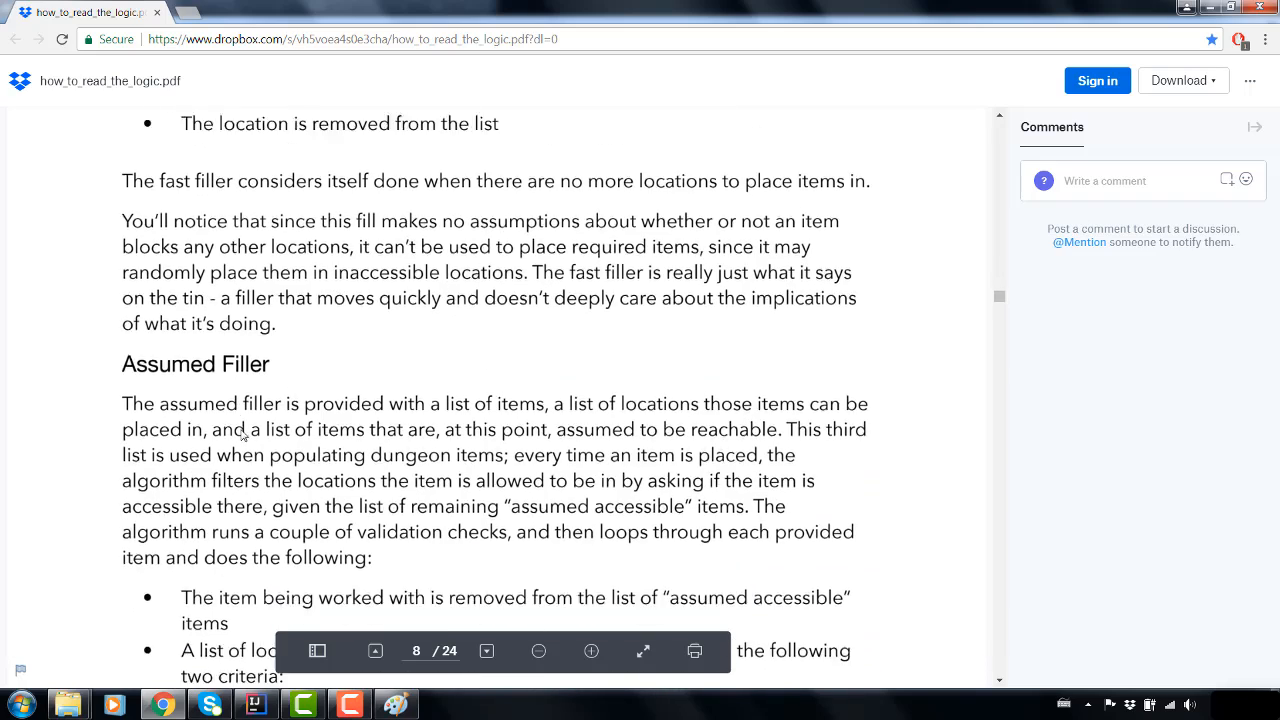
pyautogui.scroll(-3)
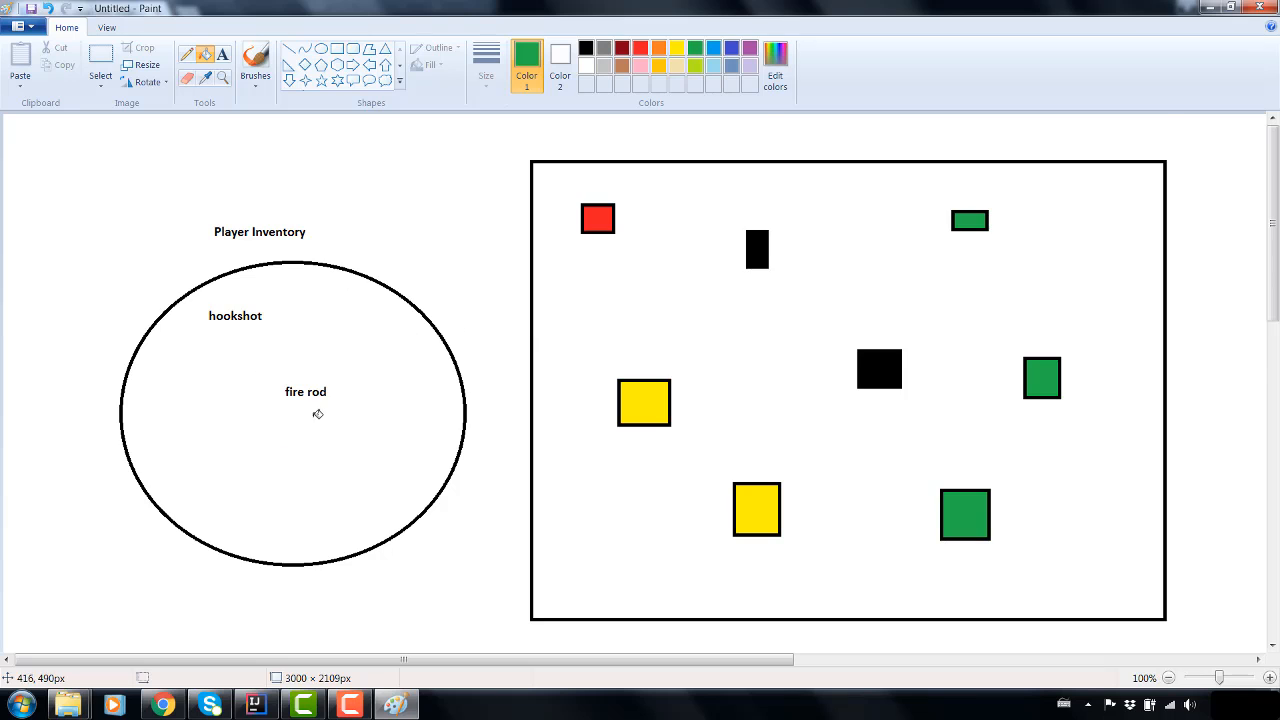
pyautogui.moveTo(342, 384)
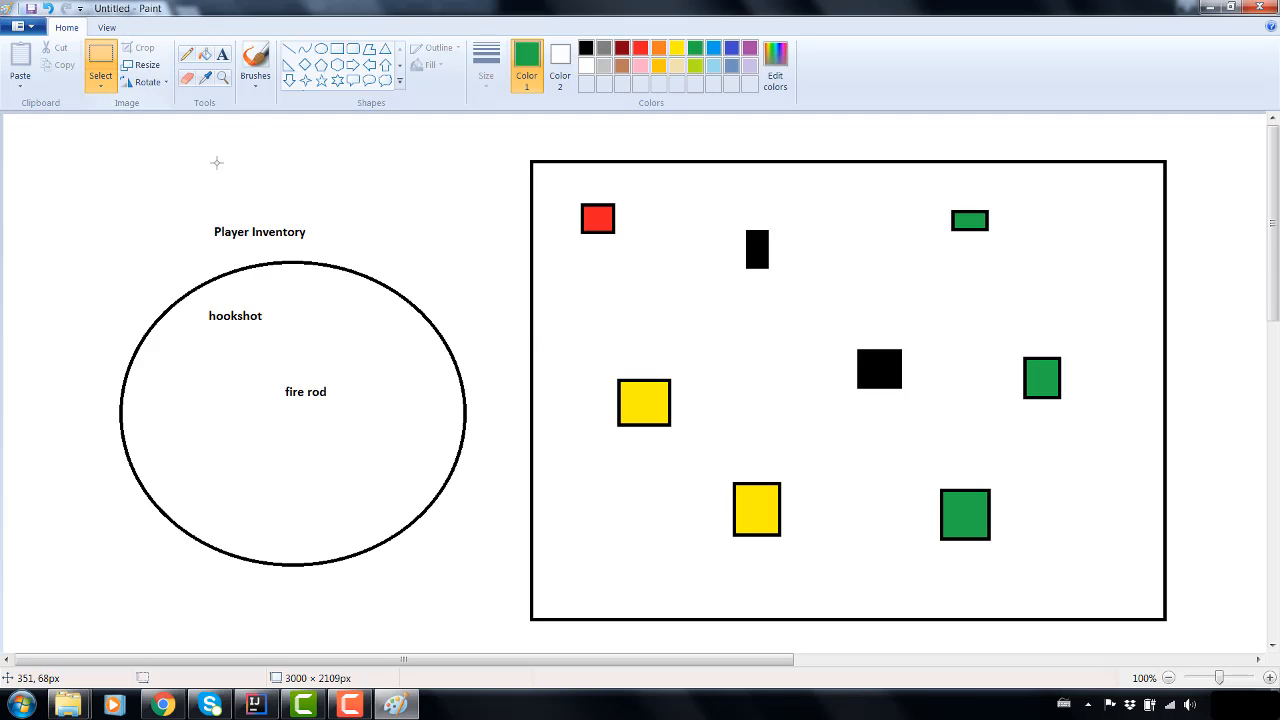
# - Draw a green ellipse below the inventory circle and label it 'Assumed Accessible'
pyautogui.scroll(-3)
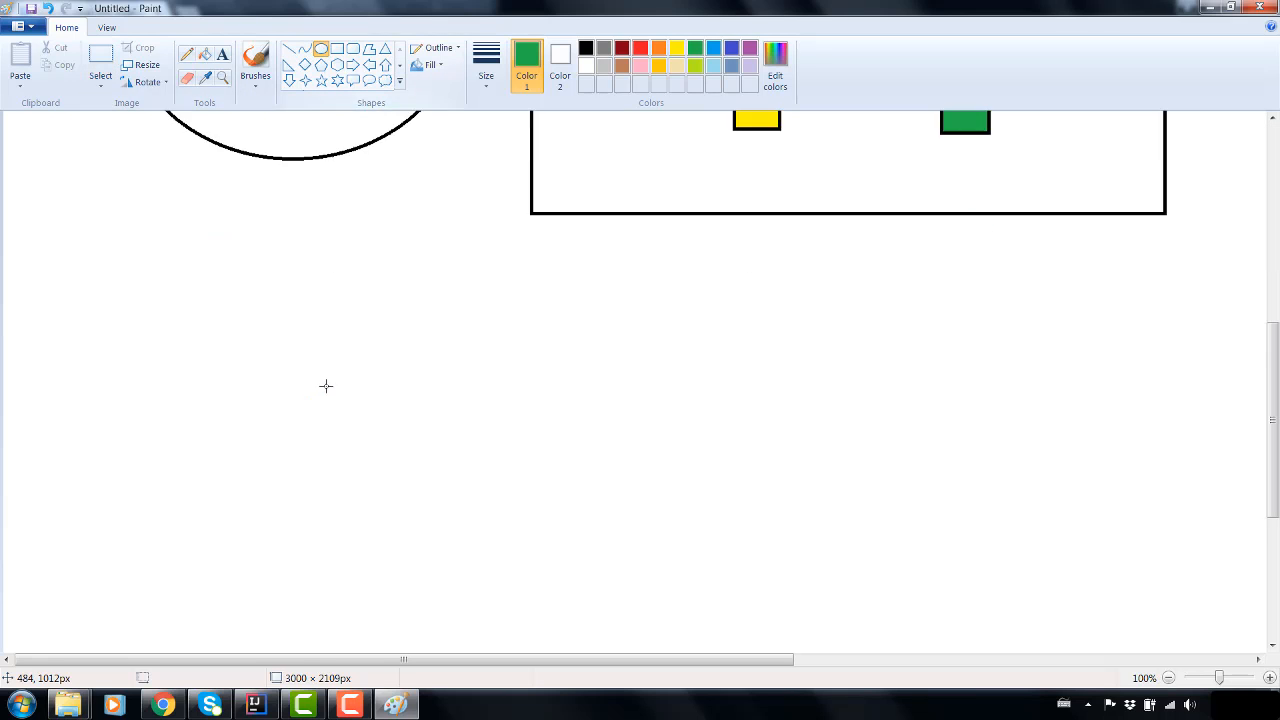
pyautogui.moveTo(90, 290); pyautogui.dragTo(462, 584)
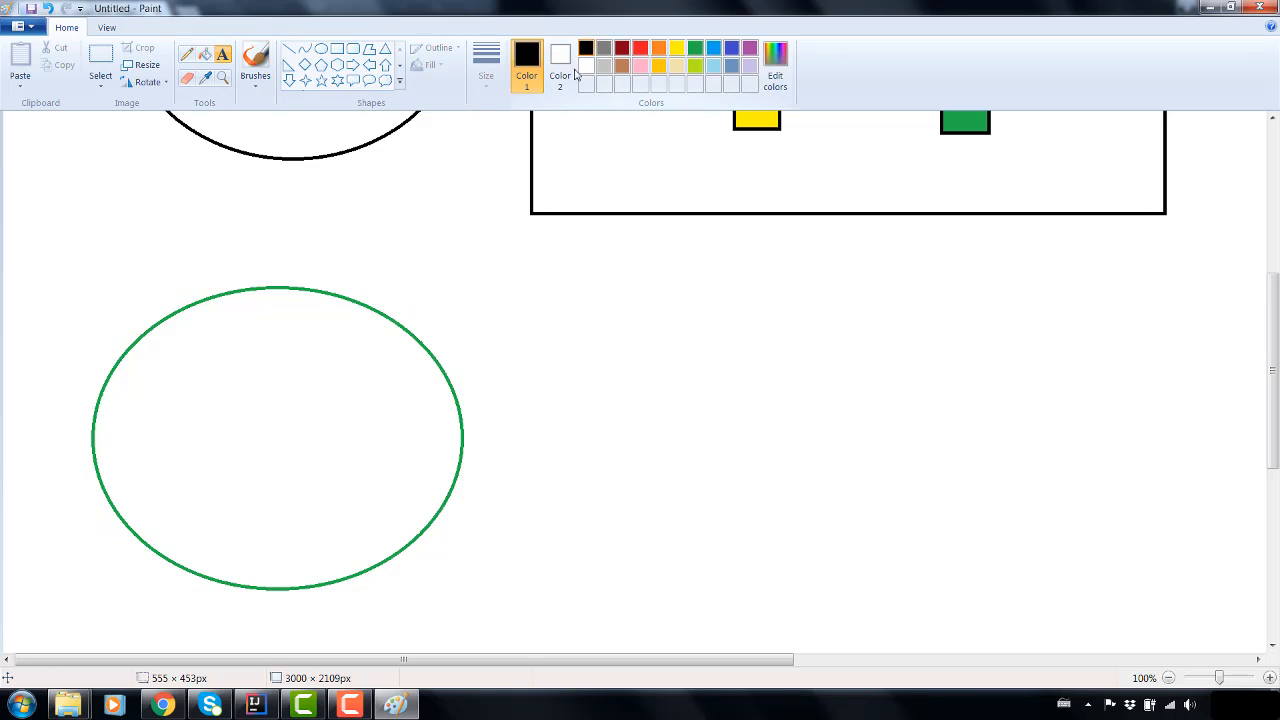
pyautogui.click(260, 262)
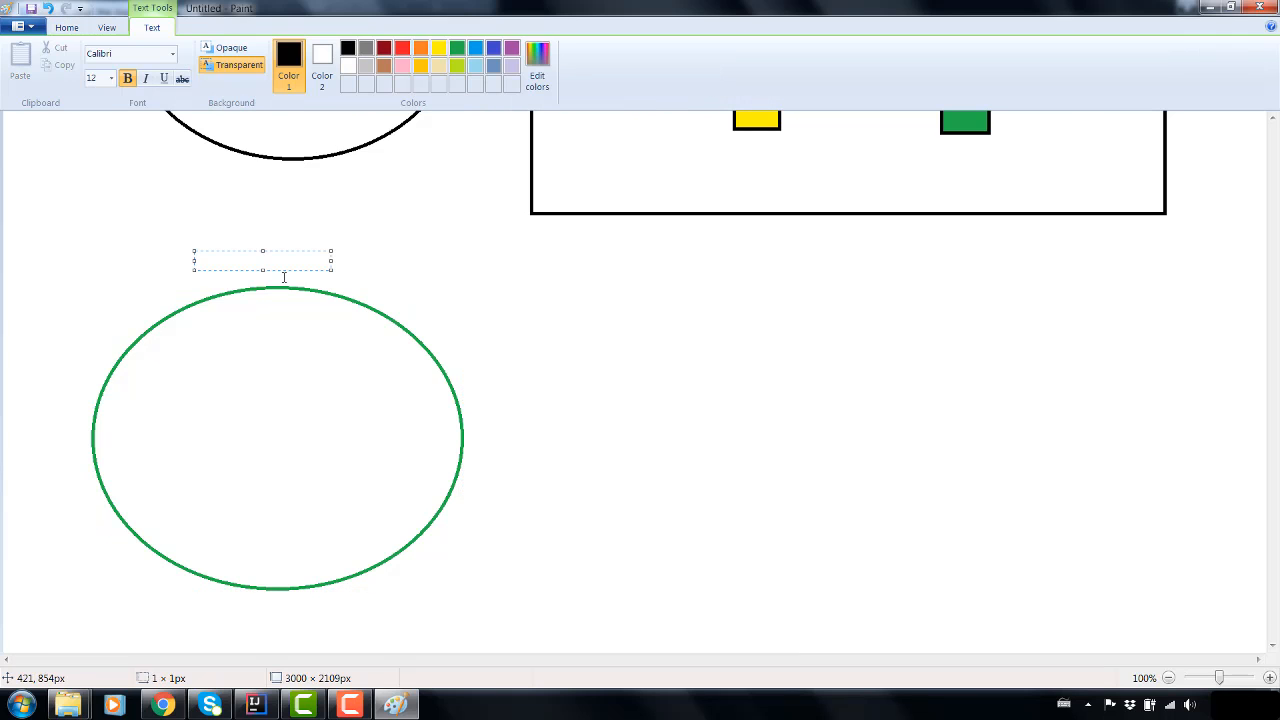
pyautogui.write('Assumed Ac')
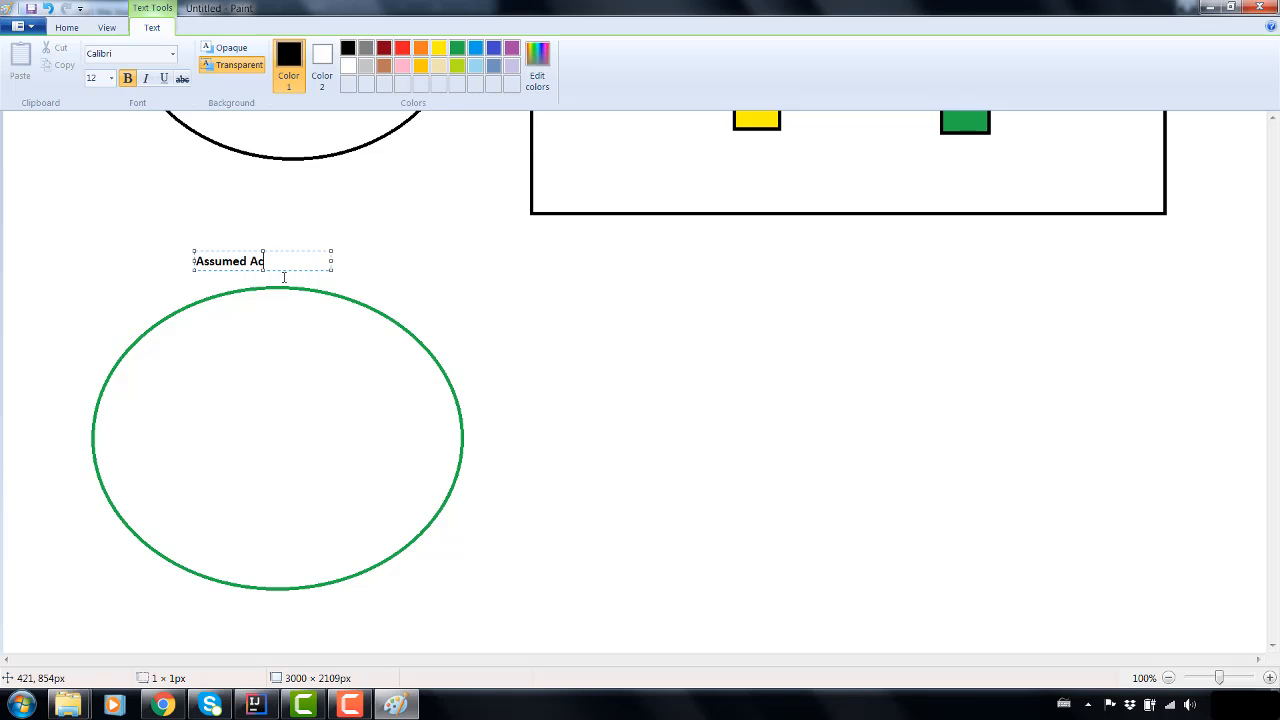
pyautogui.write('cessible')
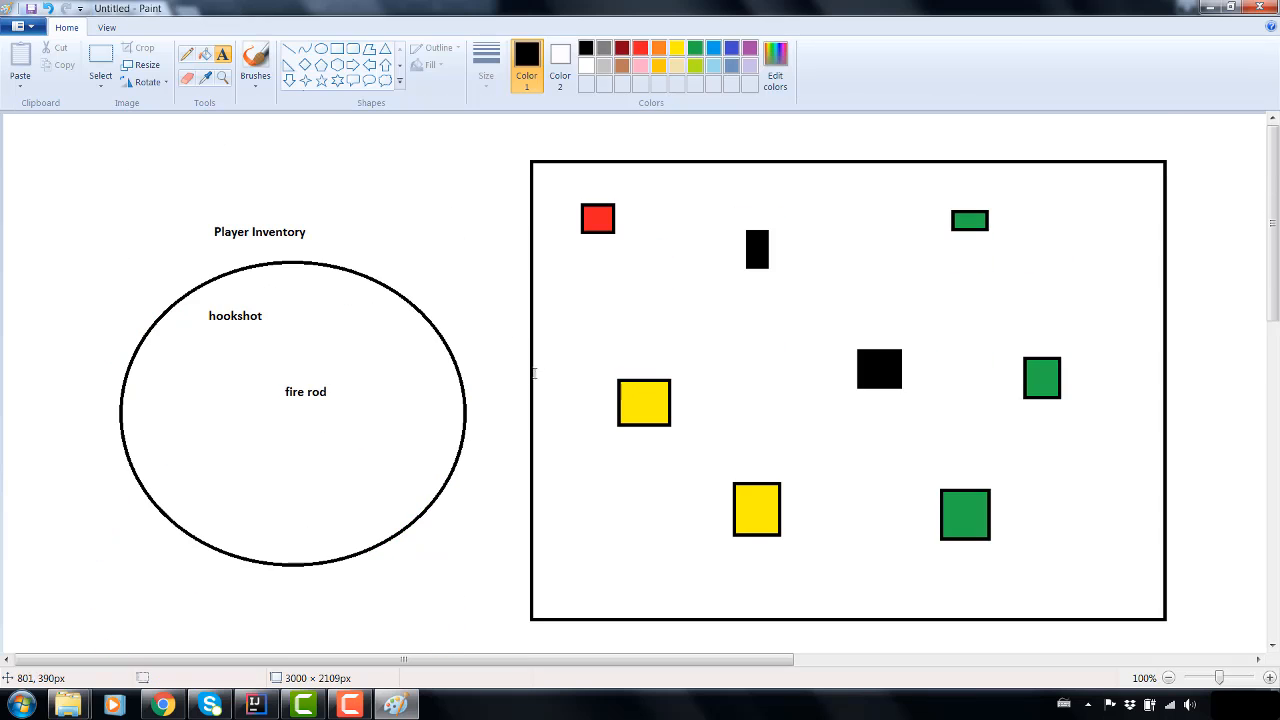
pyautogui.scroll(-3)
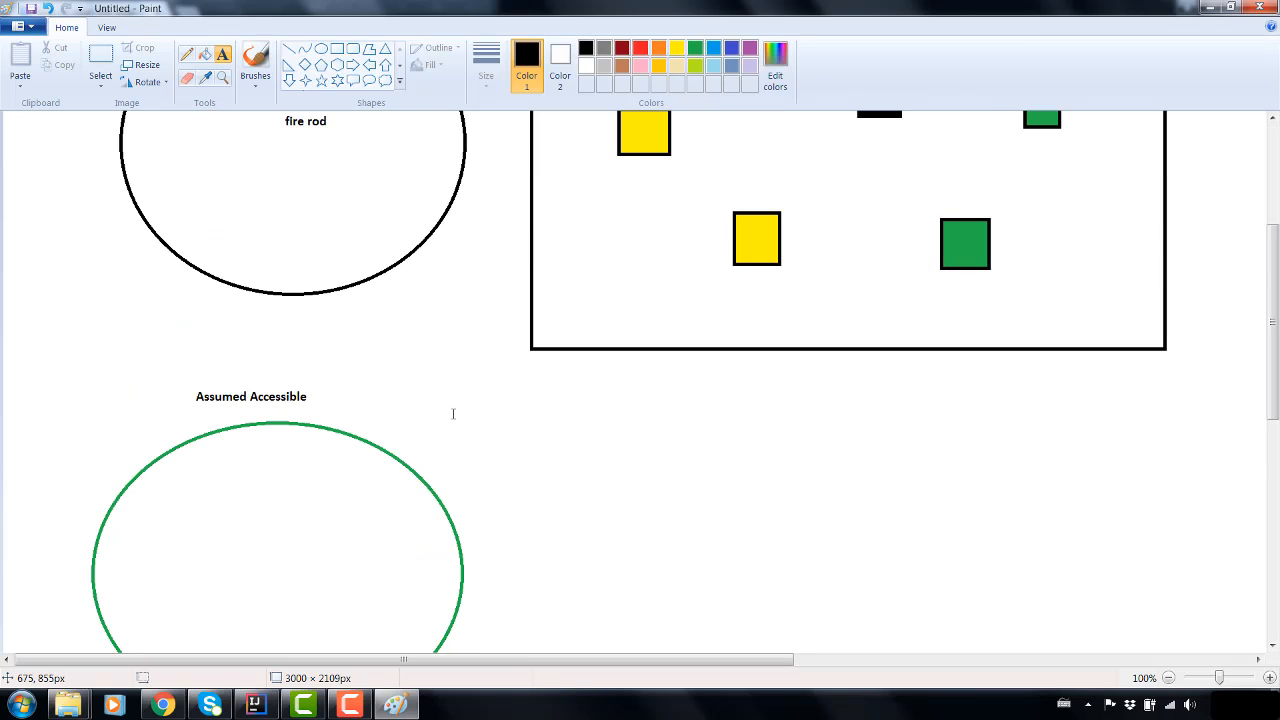
# - View the Assumed Filler section of the logic PDF in Dropbox, then return to Paint
pyautogui.click(160, 700)
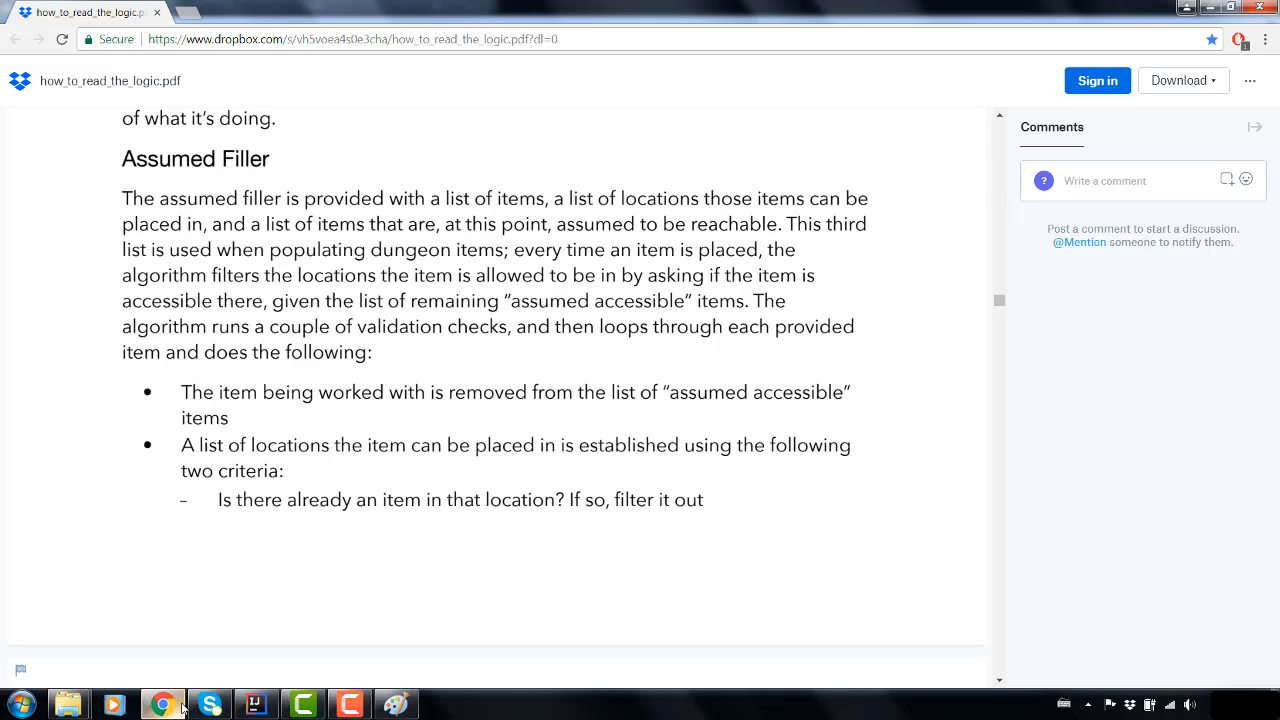
pyautogui.moveTo(420, 378)
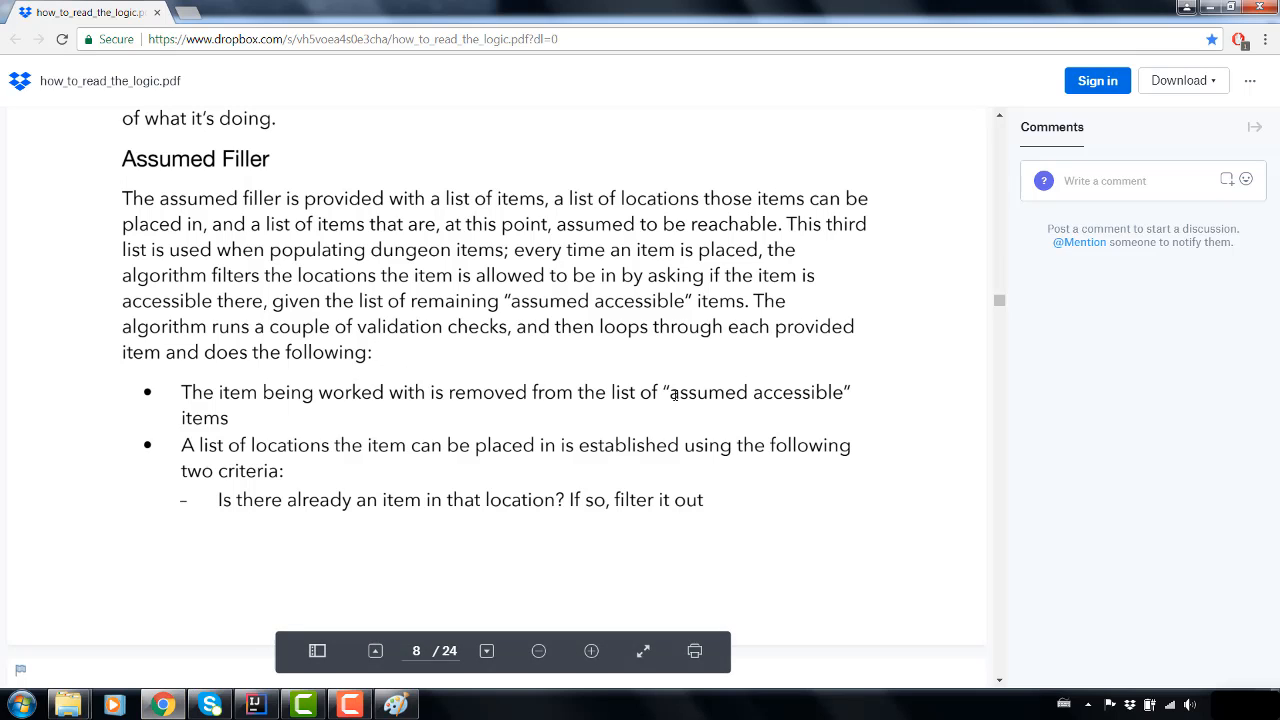
pyautogui.click(380, 702)
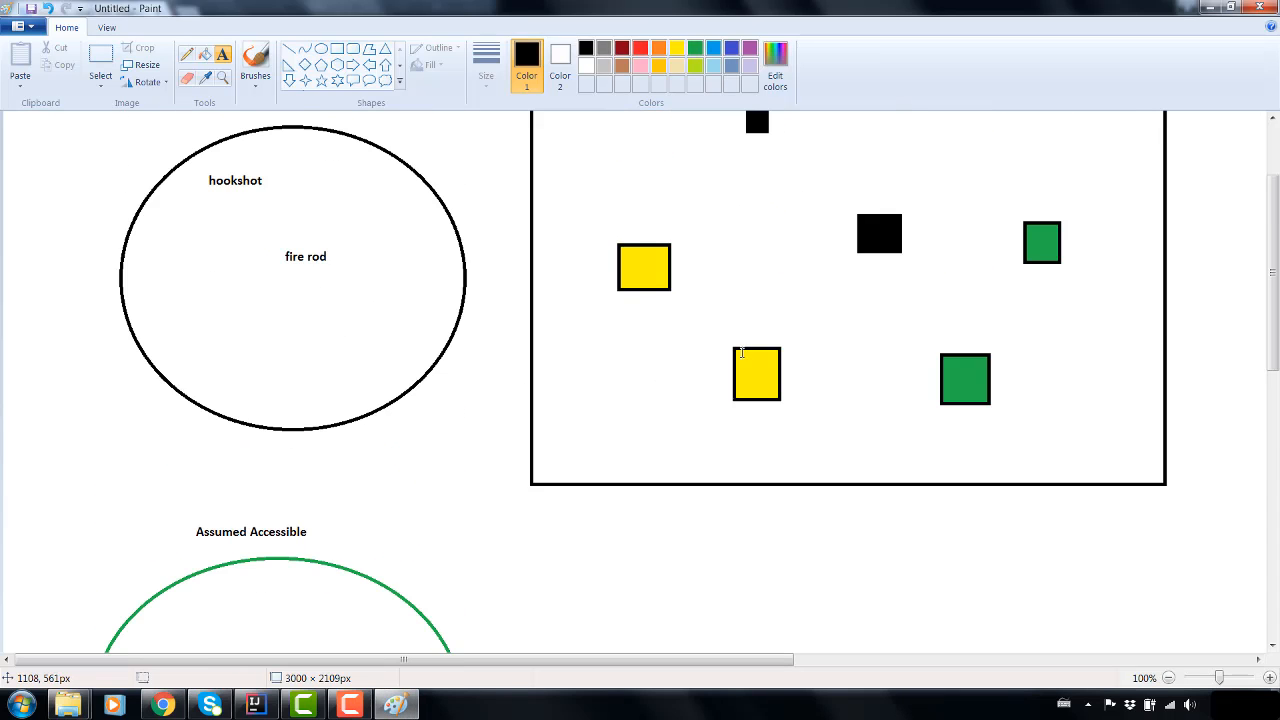
# - Scroll the Paint canvas to review the inventory circle, box grid and Assumed Accessible oval
pyautogui.scroll(-3)
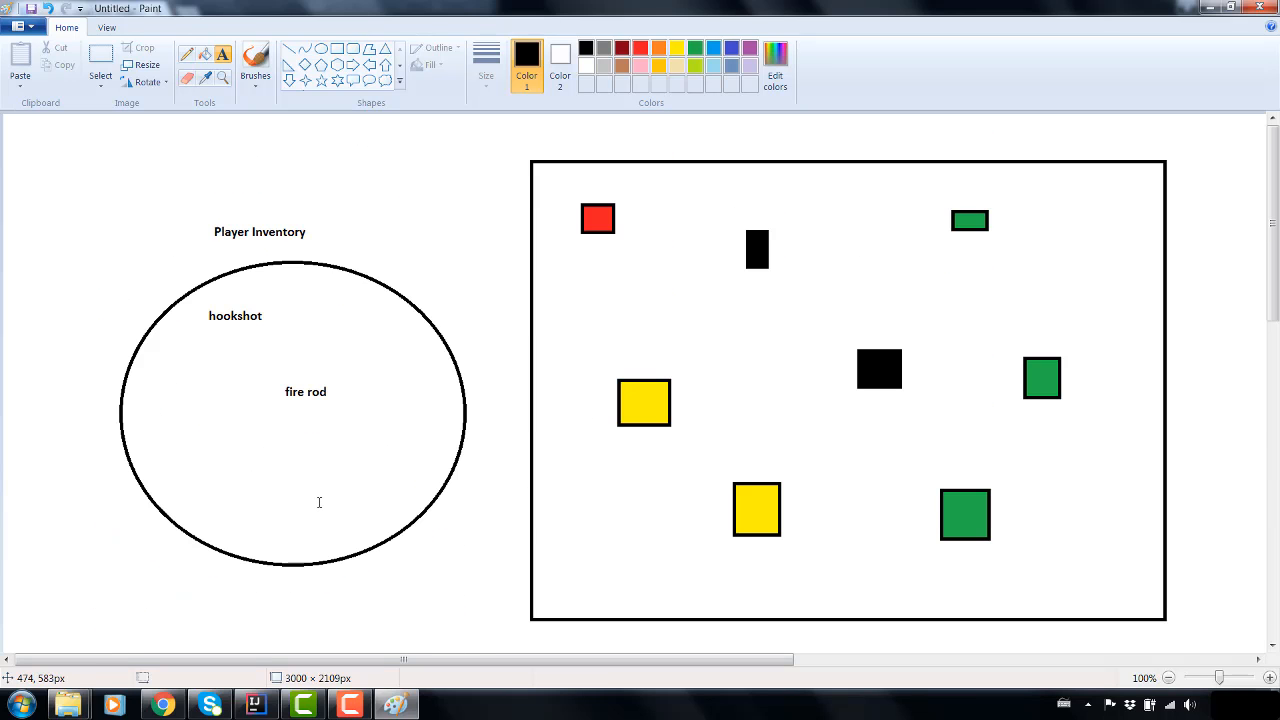
pyautogui.moveTo(374, 478)
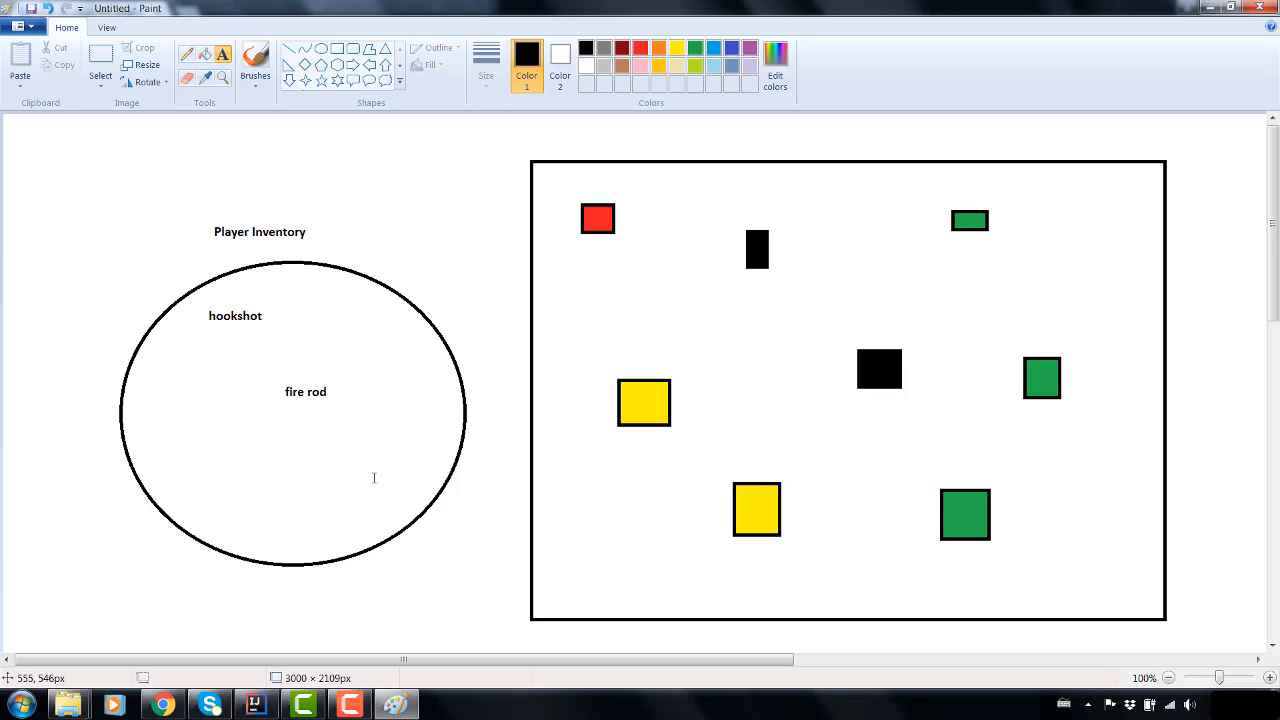
pyautogui.moveTo(1008, 270)
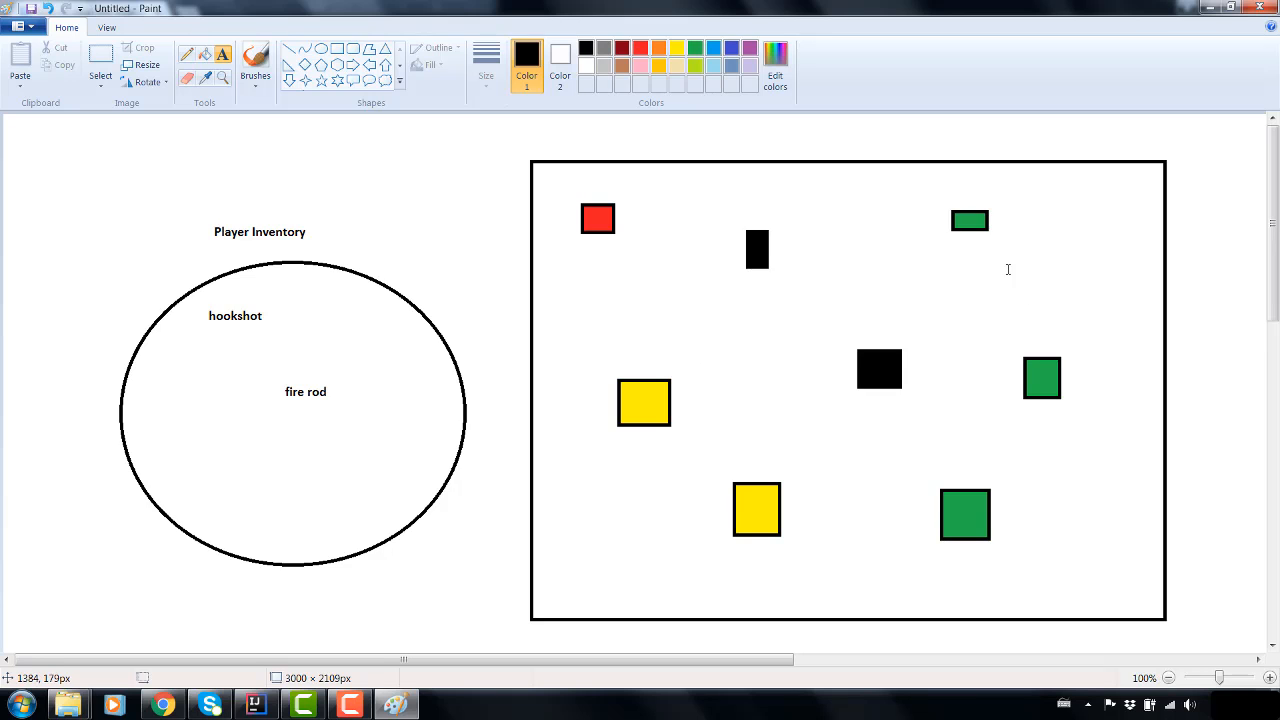
pyautogui.moveTo(648, 228)
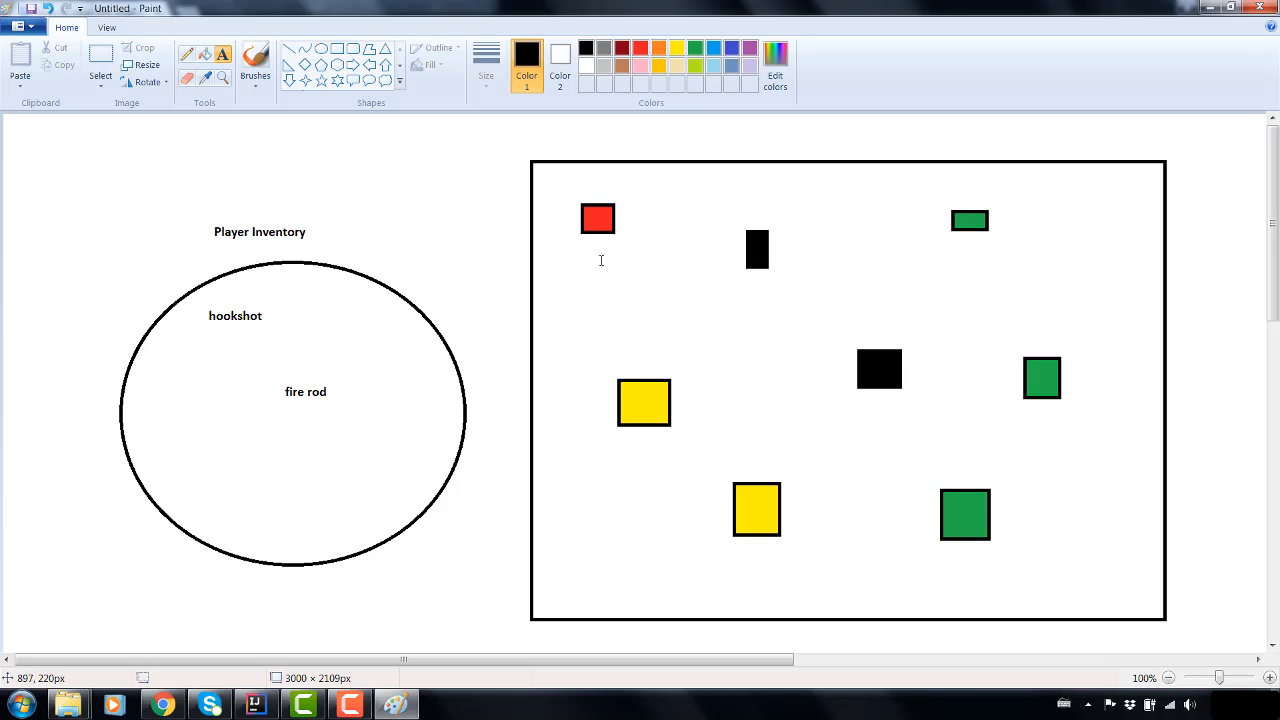
pyautogui.moveTo(574, 402)
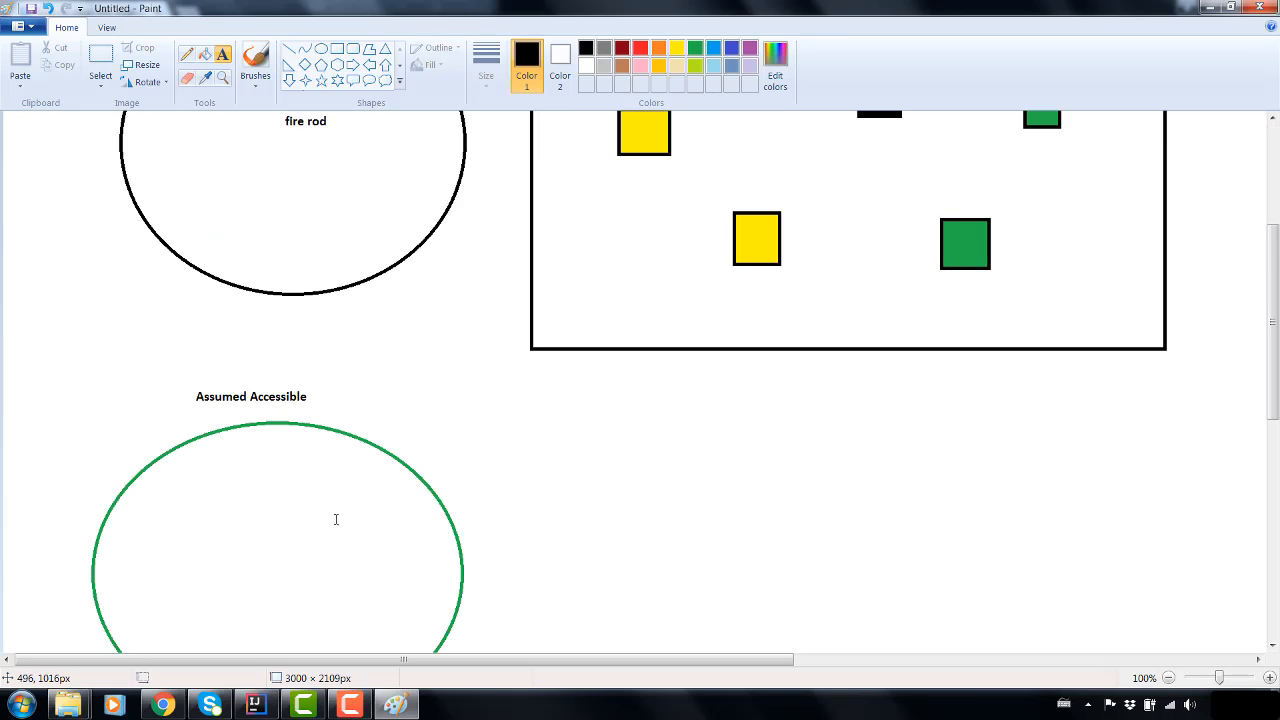
pyautogui.scroll(3)
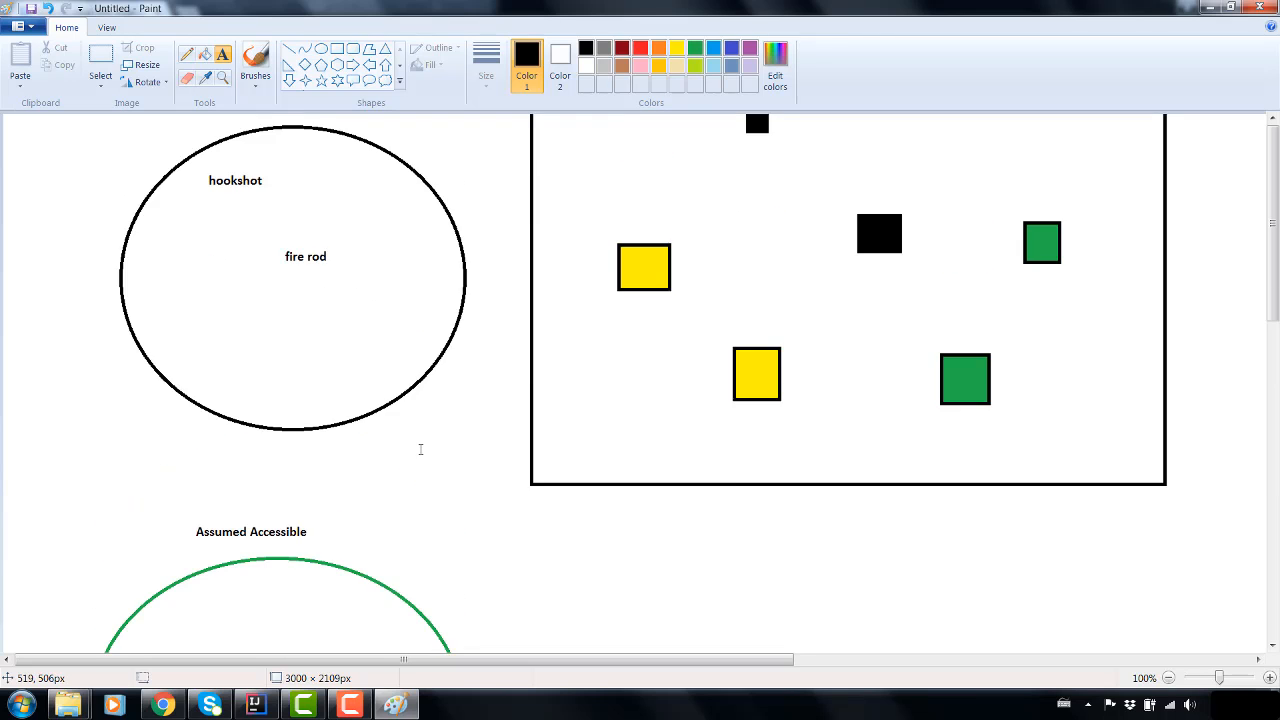
pyautogui.scroll(-3)
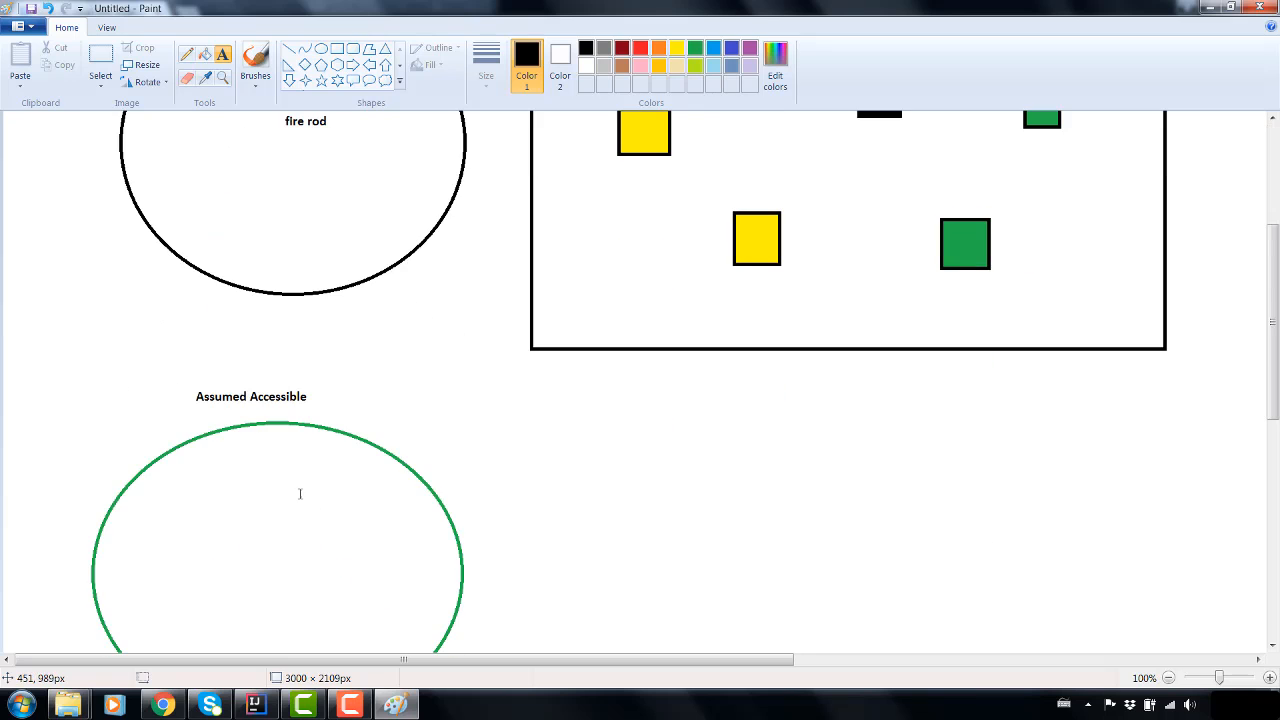
pyautogui.moveTo(476, 398)
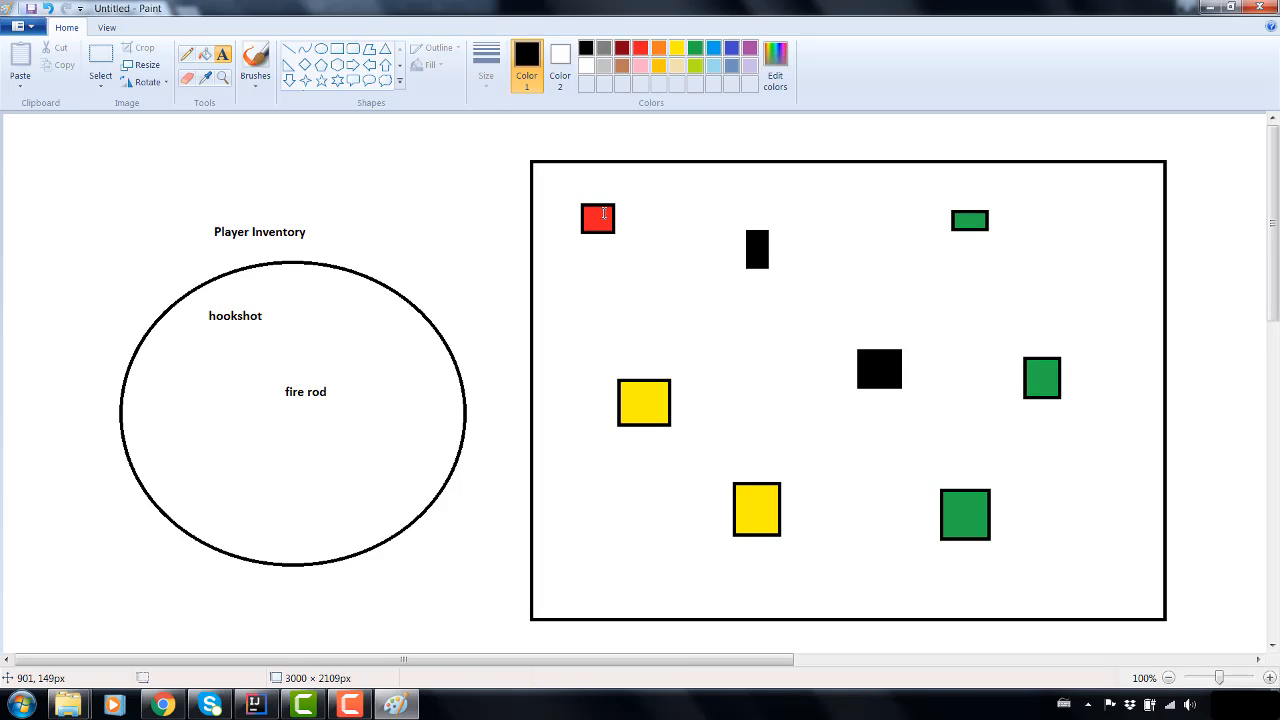
pyautogui.moveTo(604, 218)
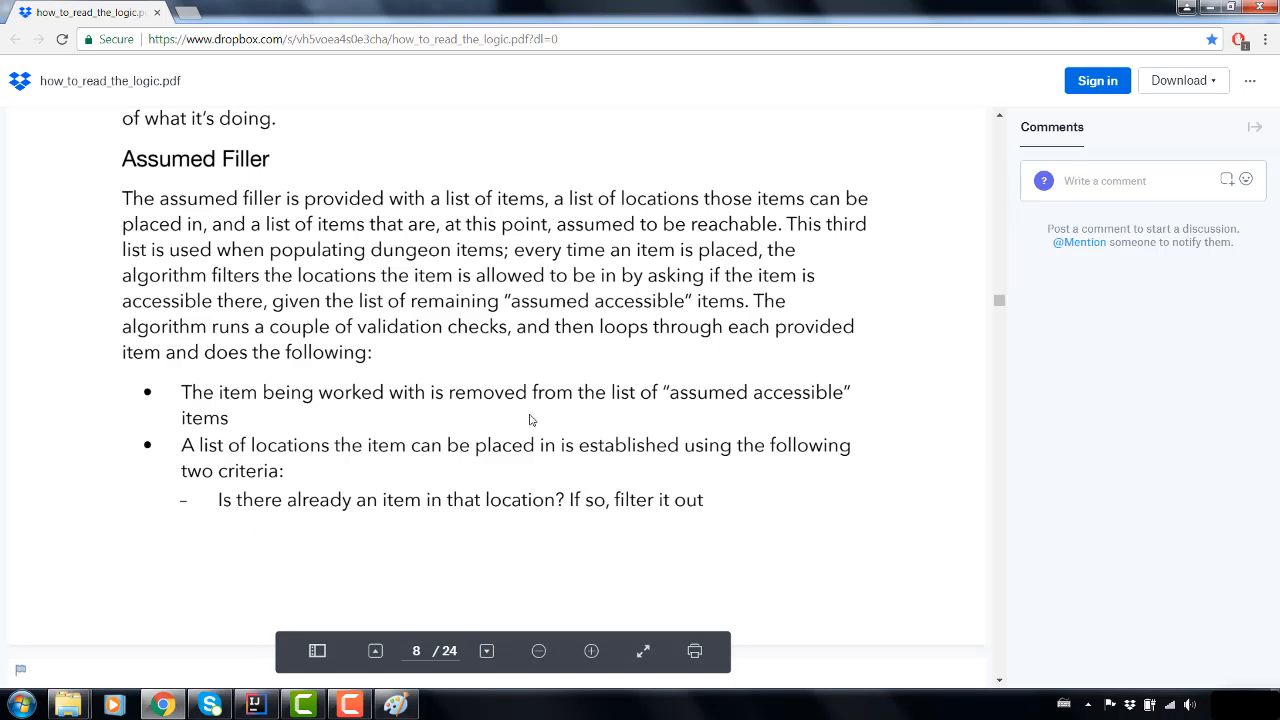
# - Scroll the Dropbox logic PDF down to page 9 on filter criteria and reseeding
pyautogui.scroll(-3)
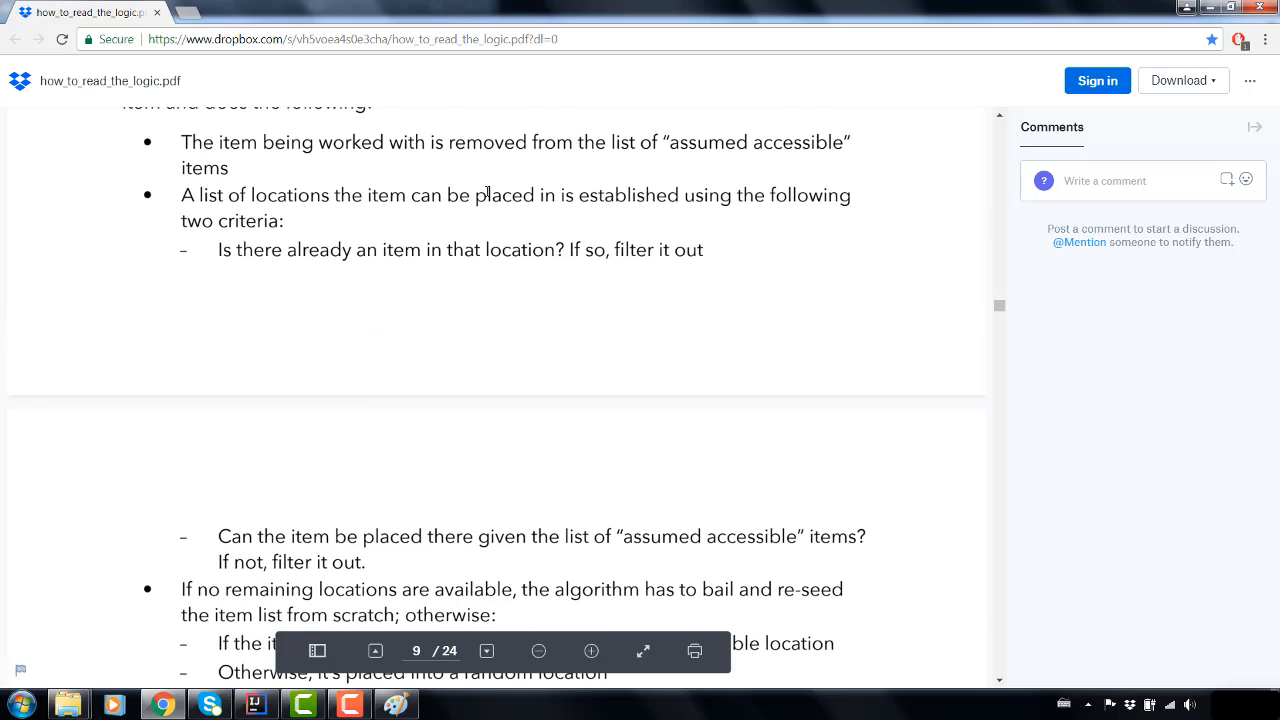
pyautogui.moveTo(330, 296)
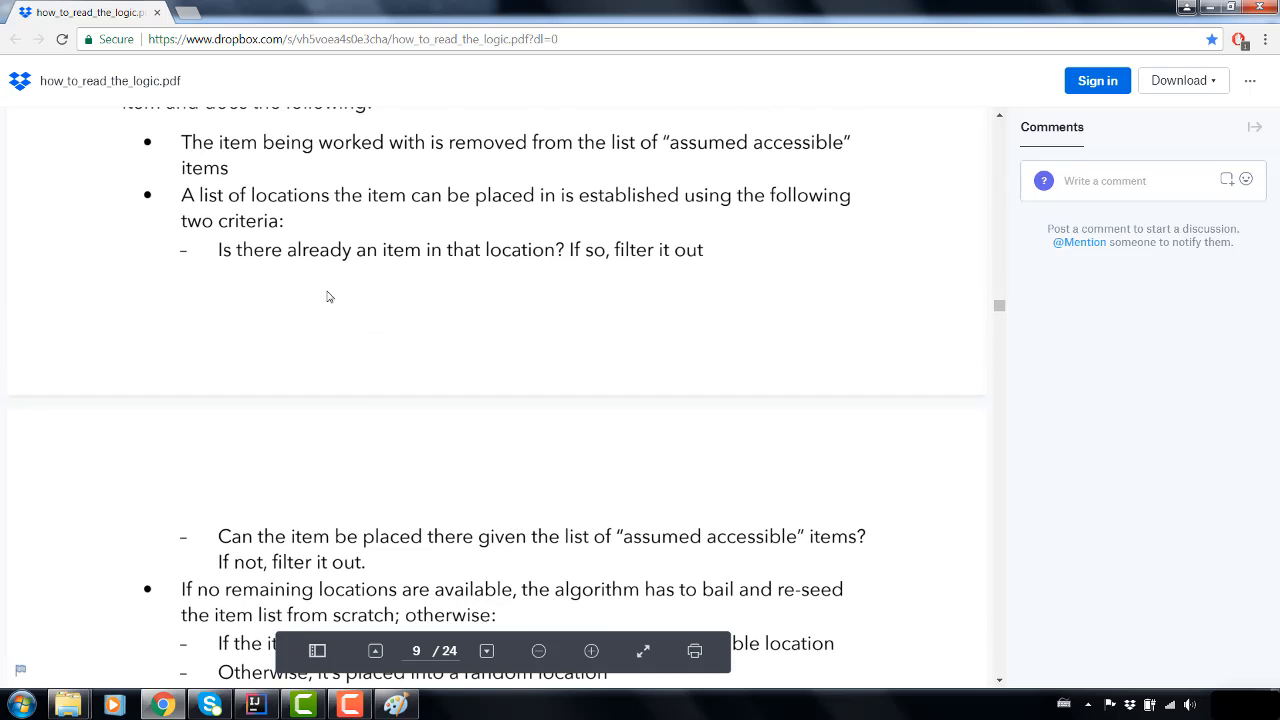
pyautogui.moveTo(672, 272)
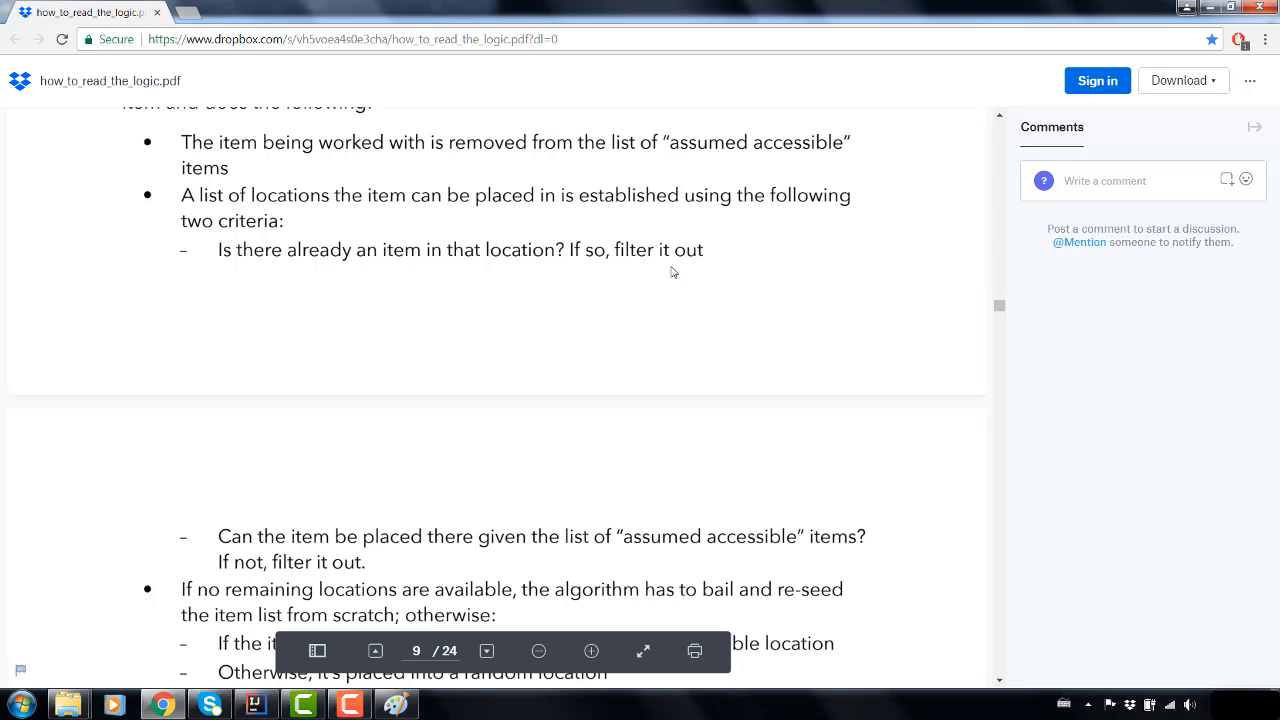
pyautogui.scroll(-3)
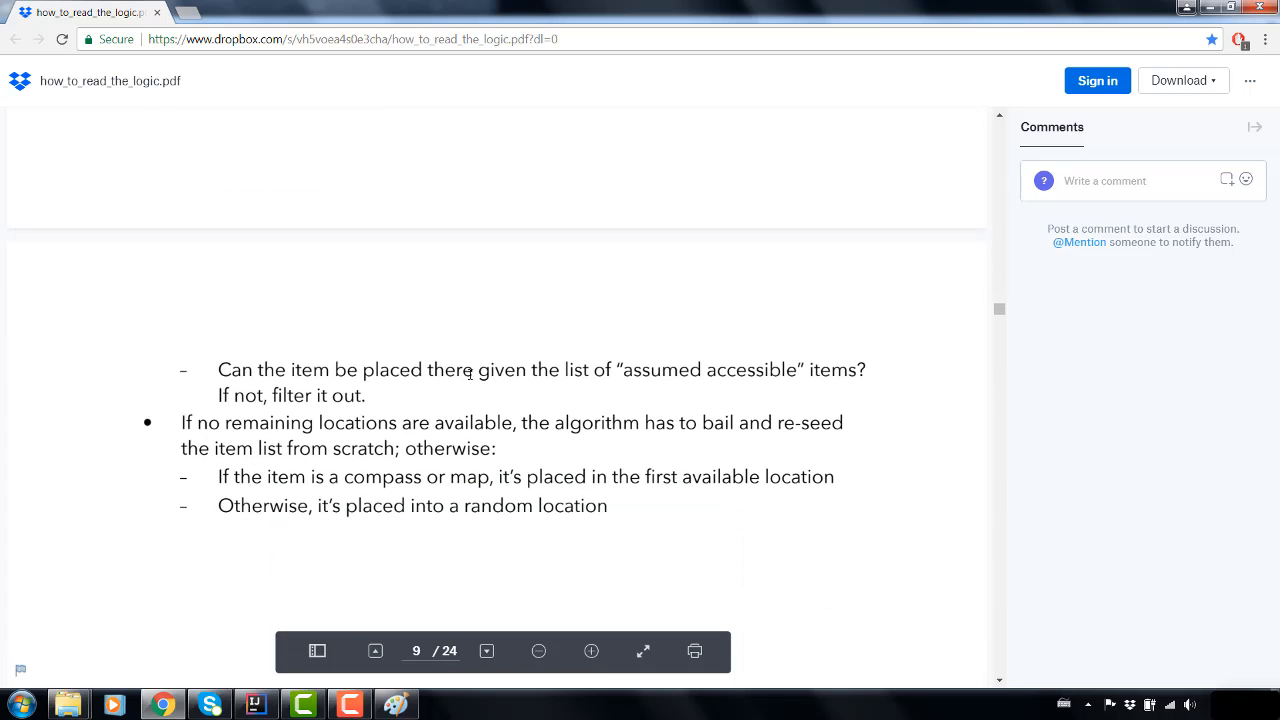
pyautogui.moveTo(276, 424)
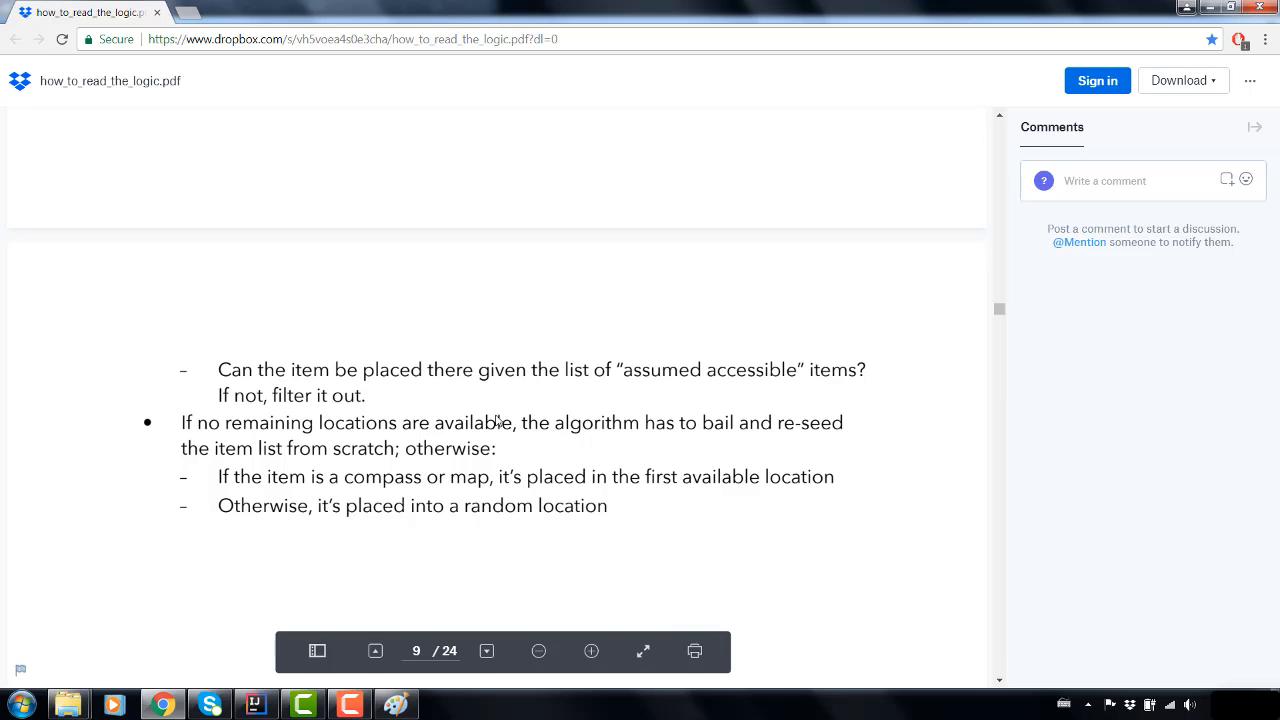
pyautogui.scroll(-3)
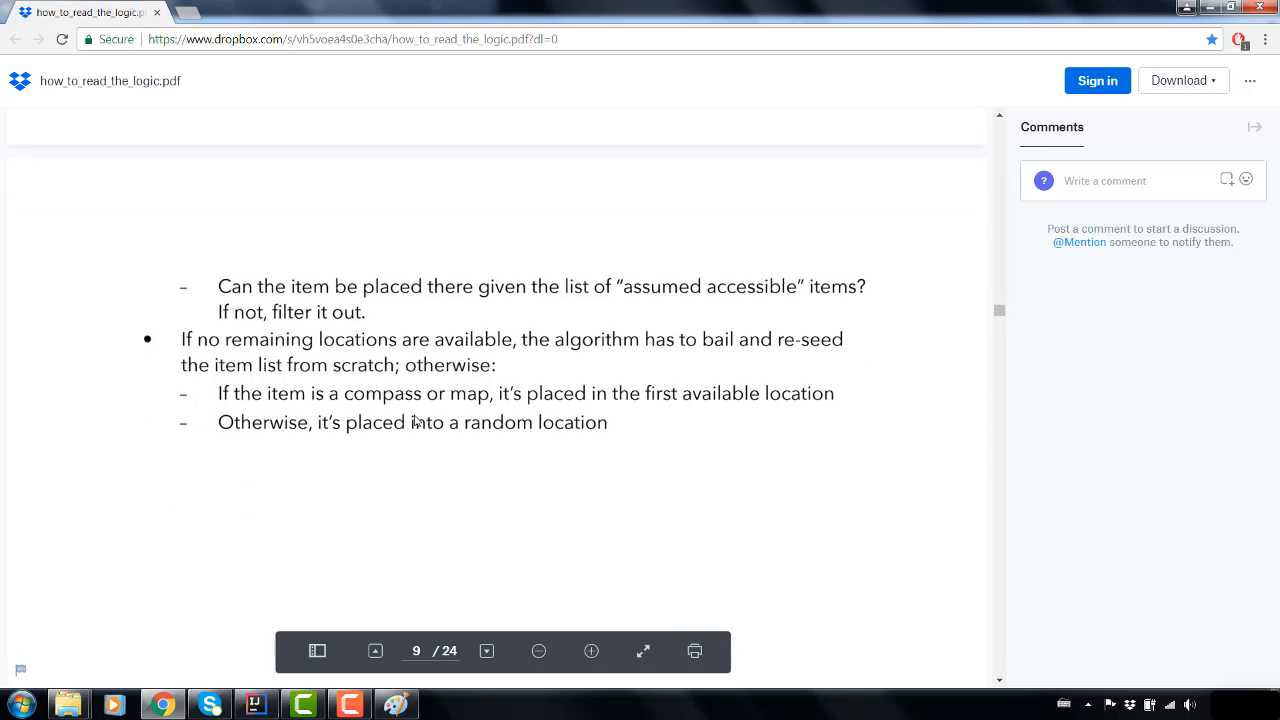
pyautogui.moveTo(400, 596)
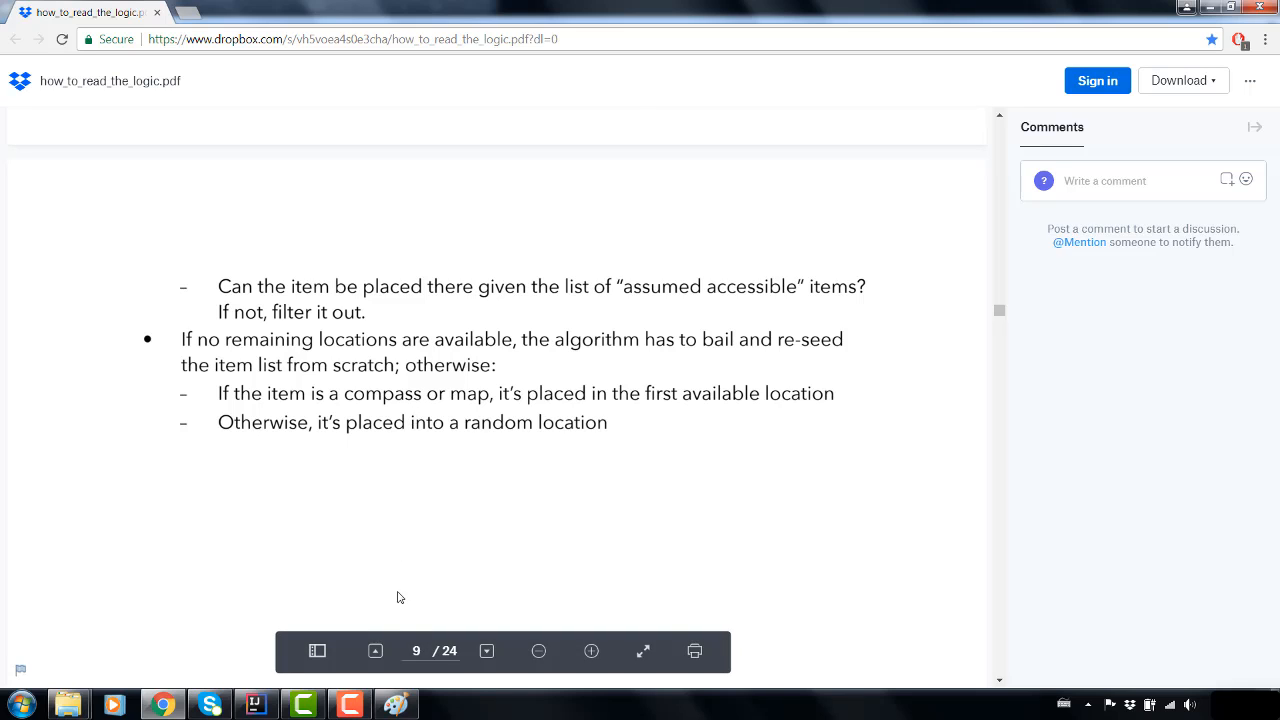
pyautogui.moveTo(412, 582)
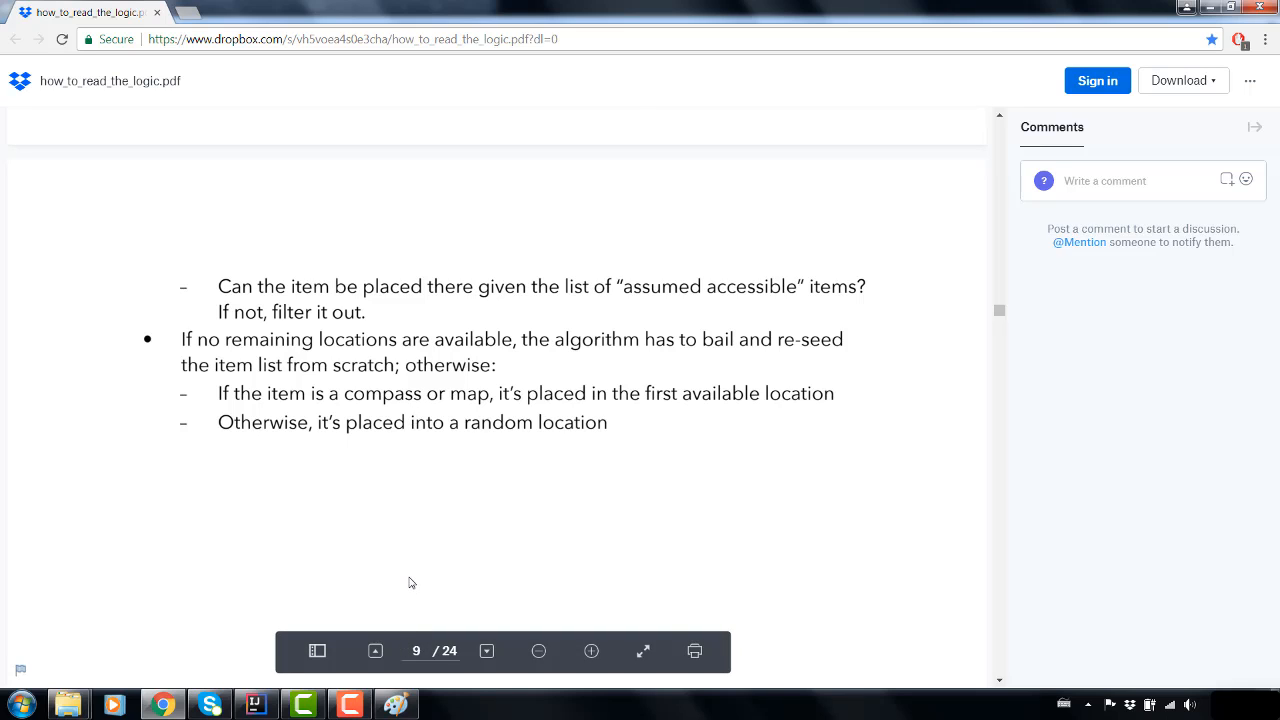
pyautogui.moveTo(412, 556)
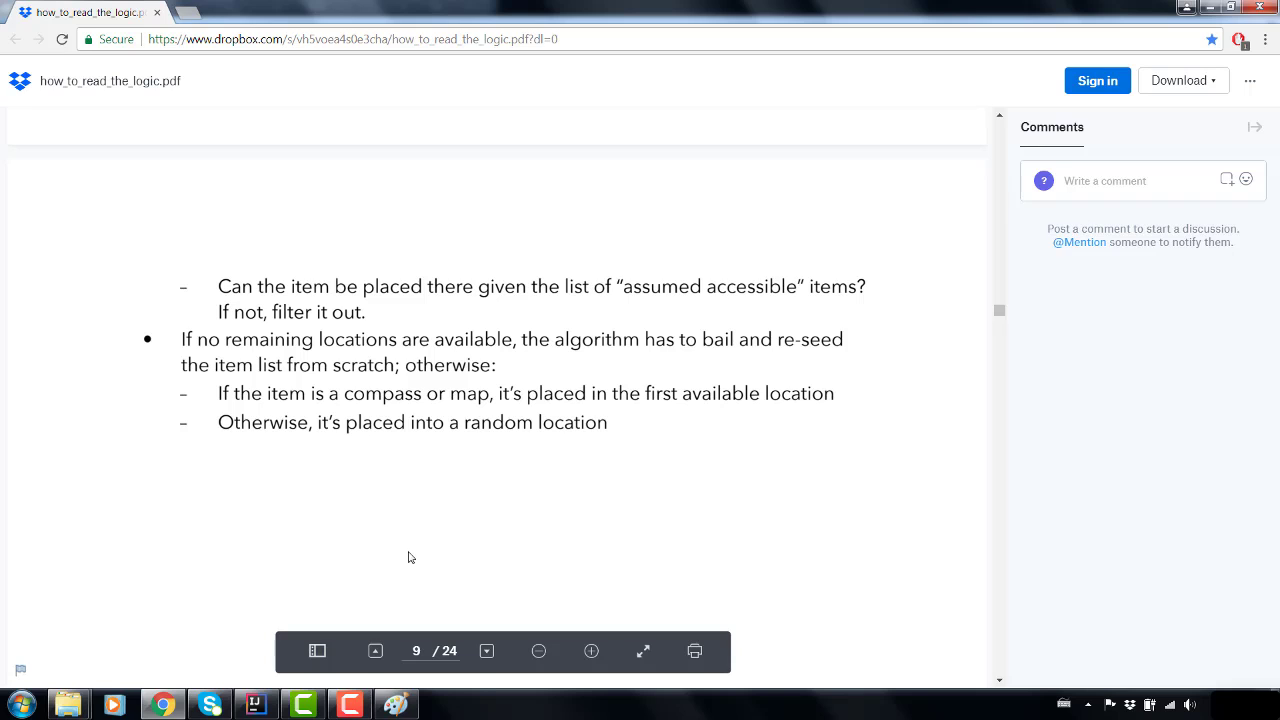
pyautogui.moveTo(408, 560)
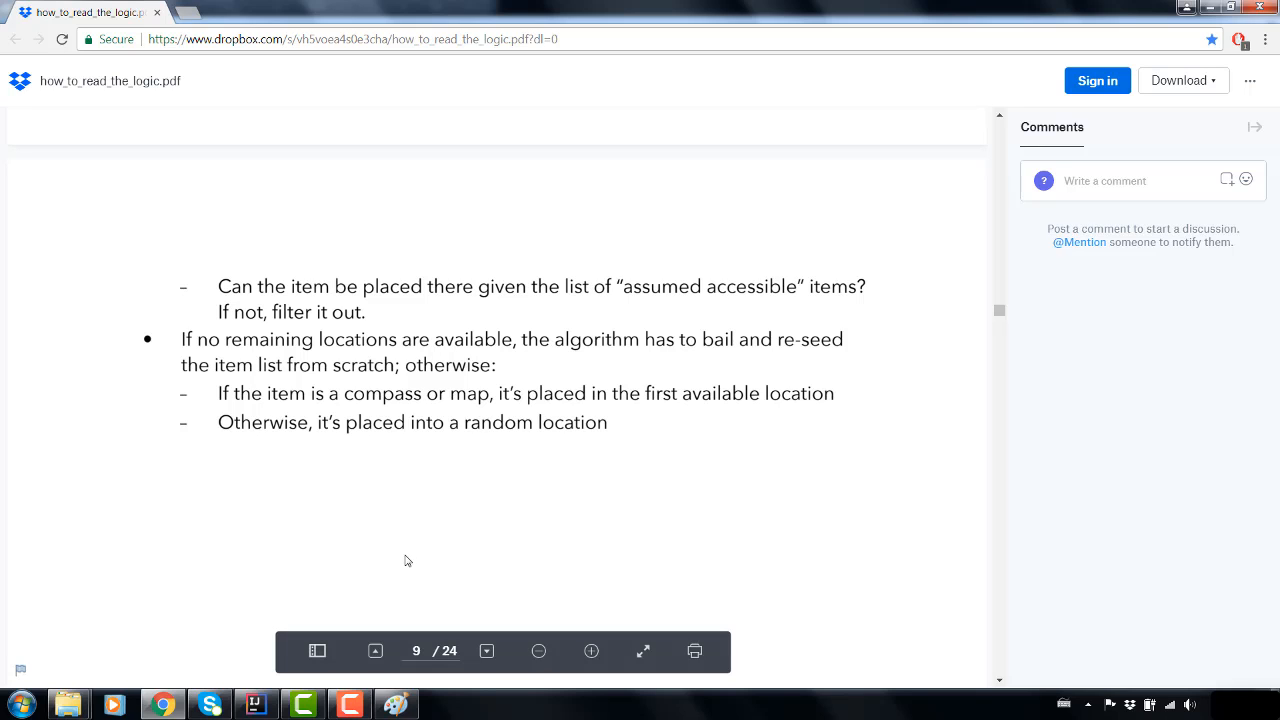
pyautogui.moveTo(408, 550)
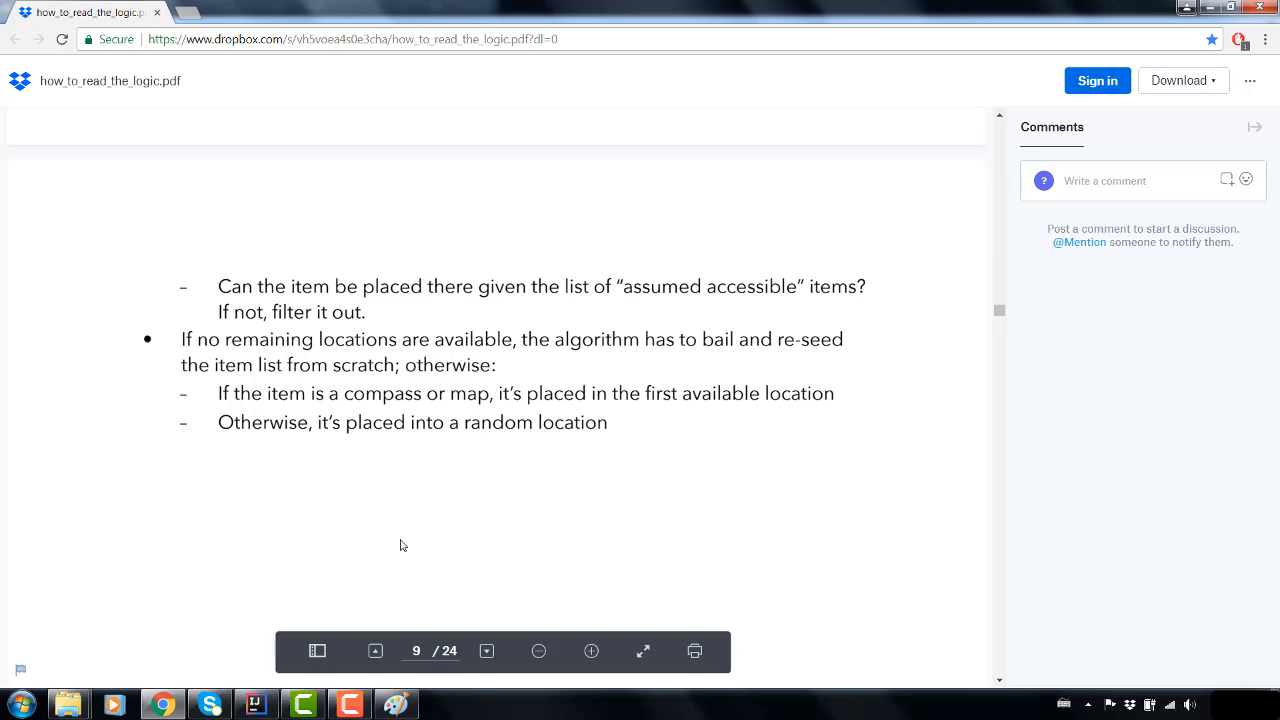
pyautogui.moveTo(396, 476)
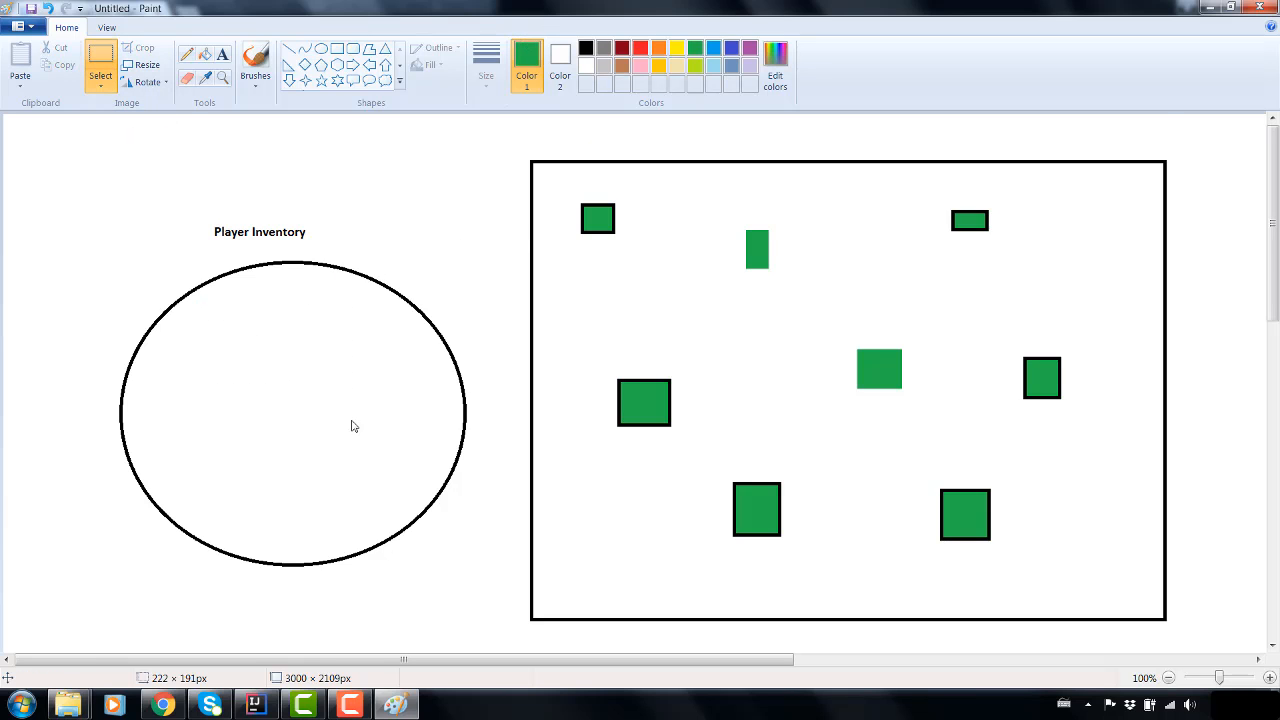
# - Add a 'hookshot' text label beside the Assumed Accessible circle
pyautogui.scroll(-3)
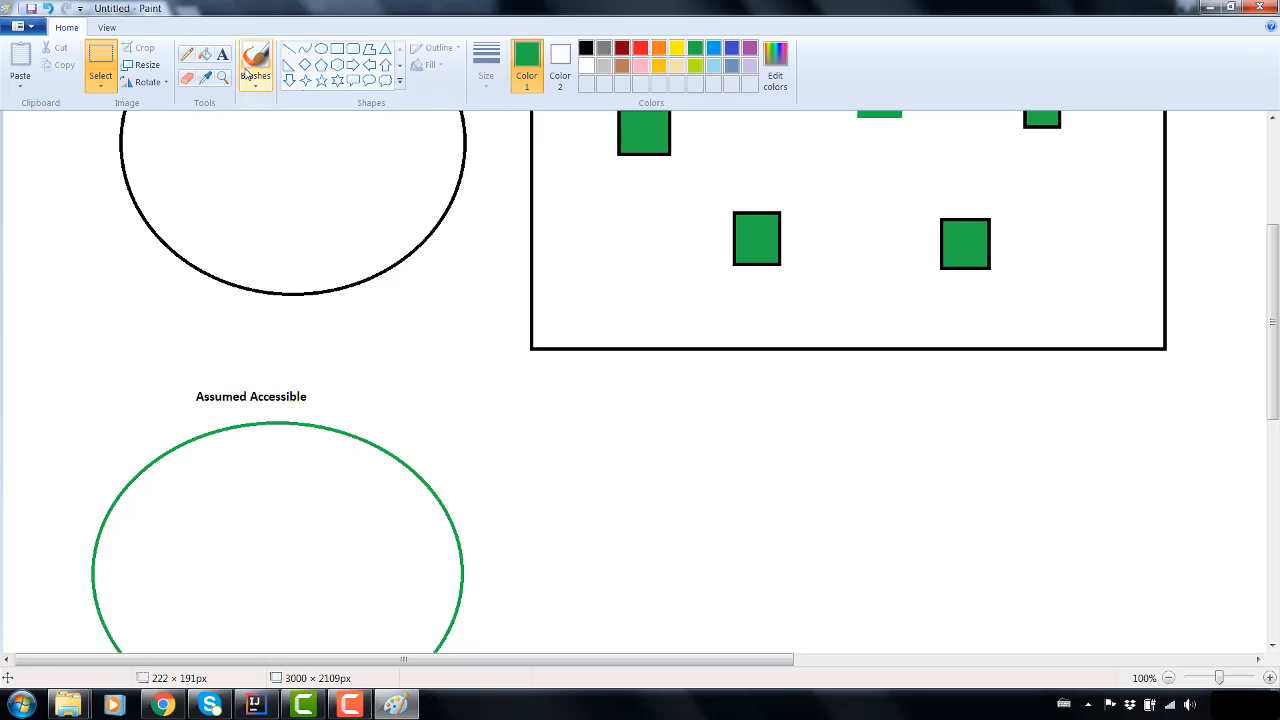
pyautogui.click(216, 56)
pyautogui.write('hook')
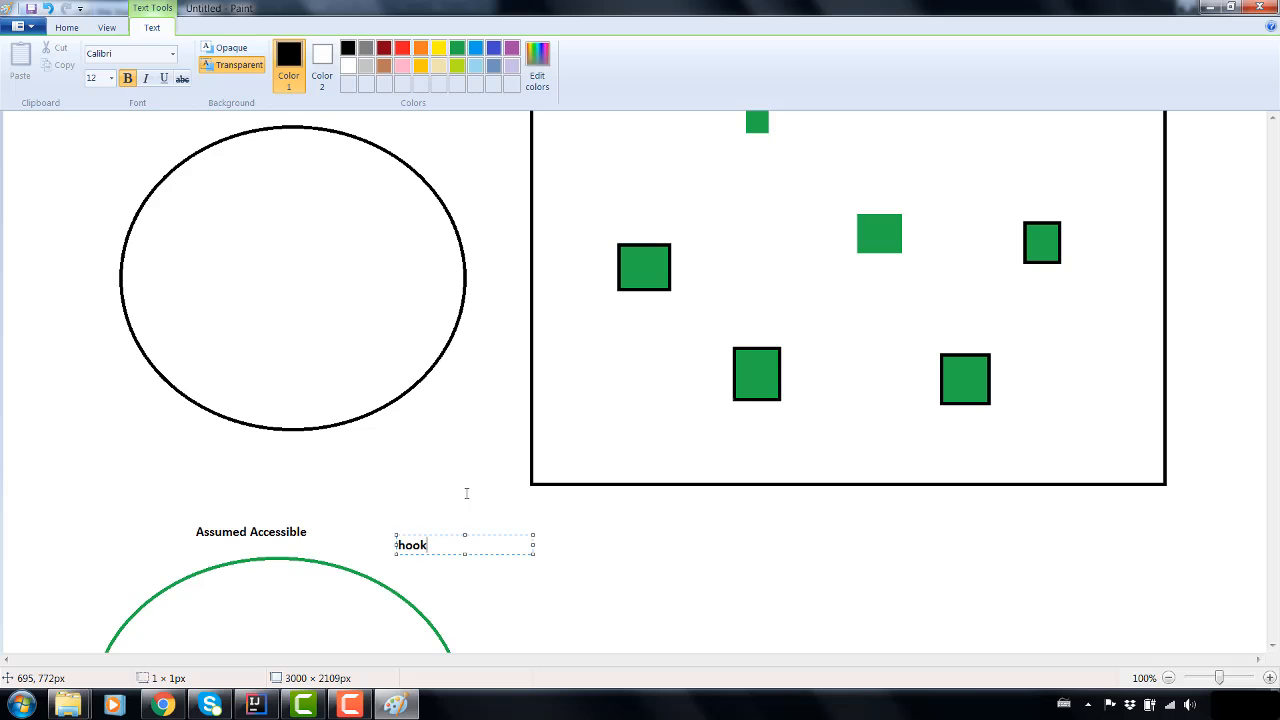
pyautogui.write('shot')
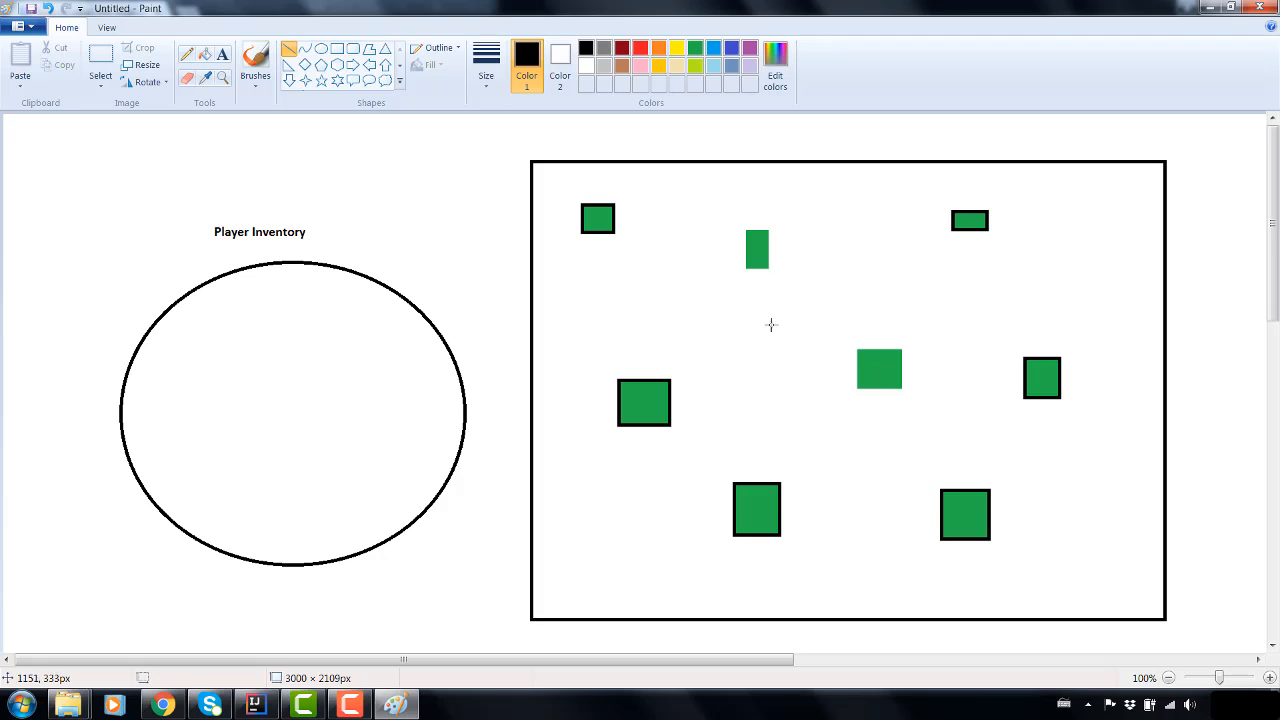
pyautogui.moveTo(598, 218)
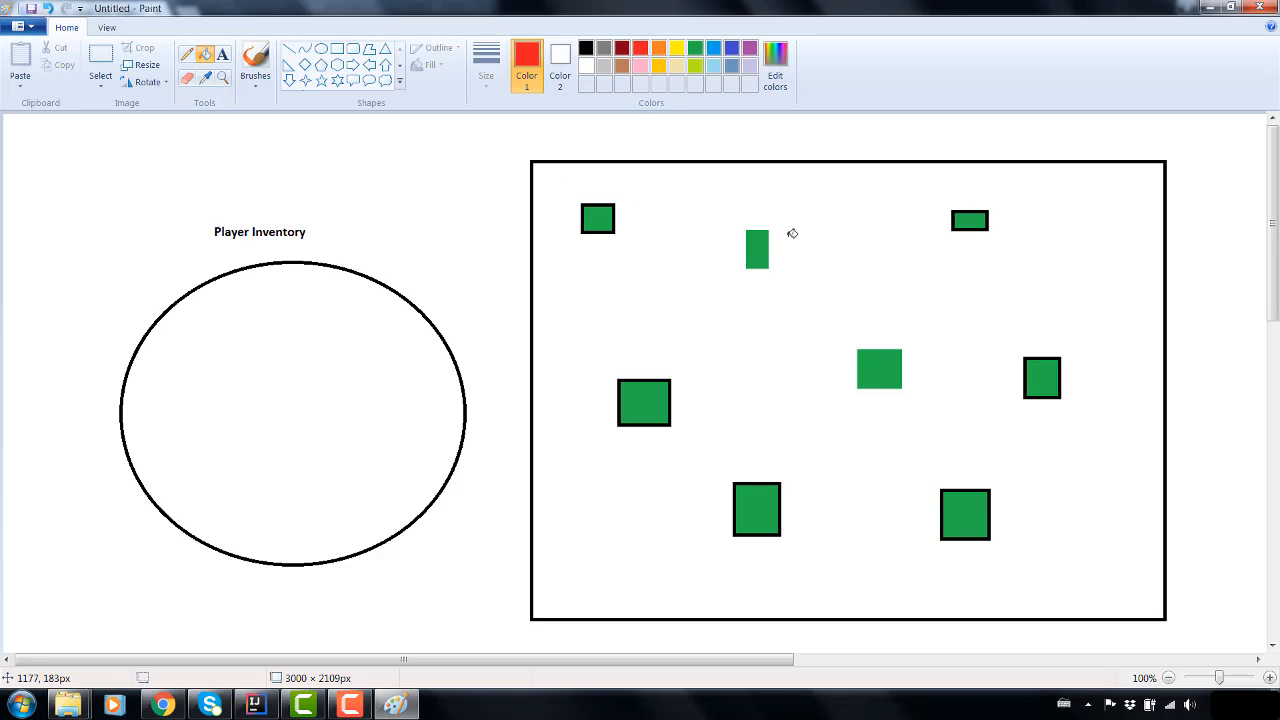
pyautogui.click(598, 218)
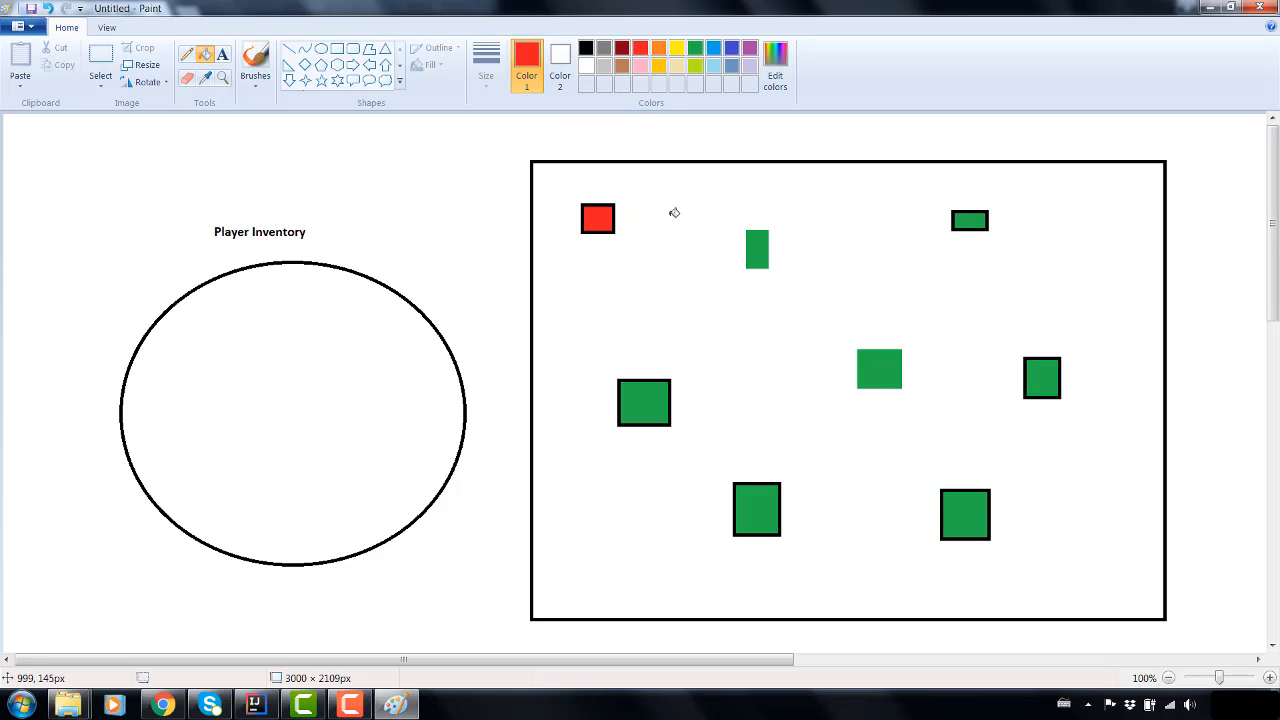
pyautogui.moveTo(788, 234)
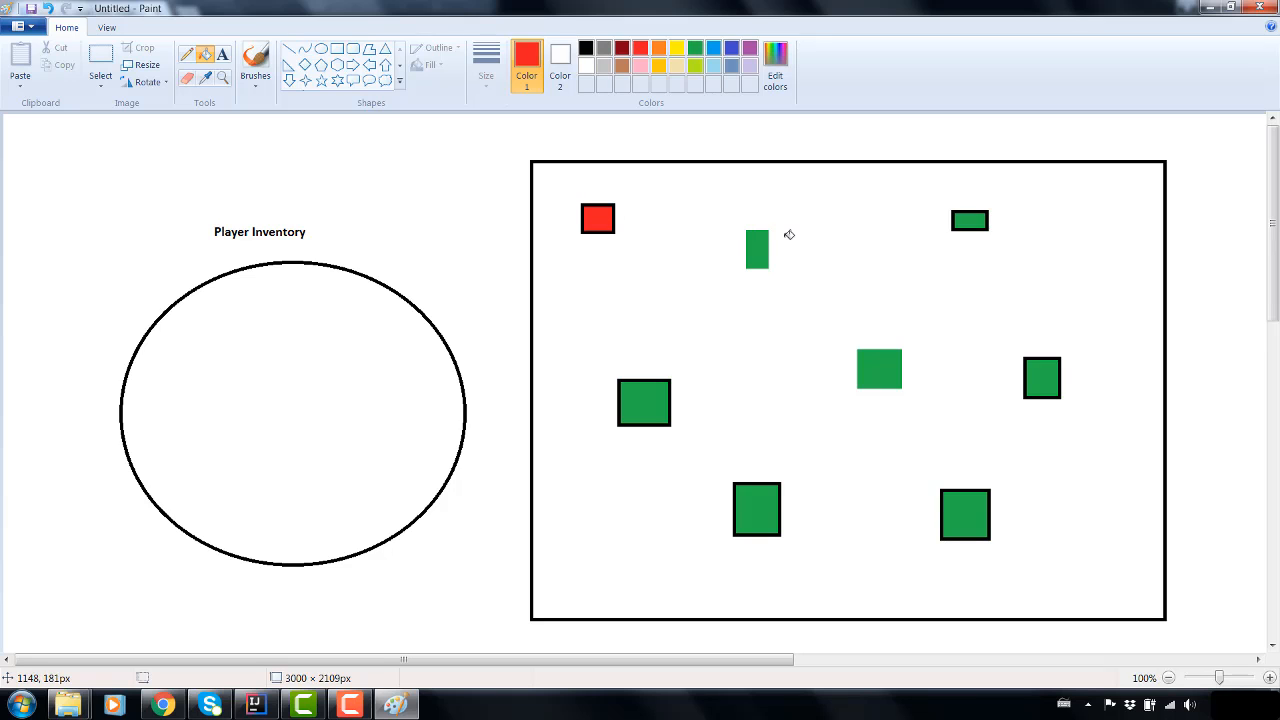
pyautogui.click(756, 248)
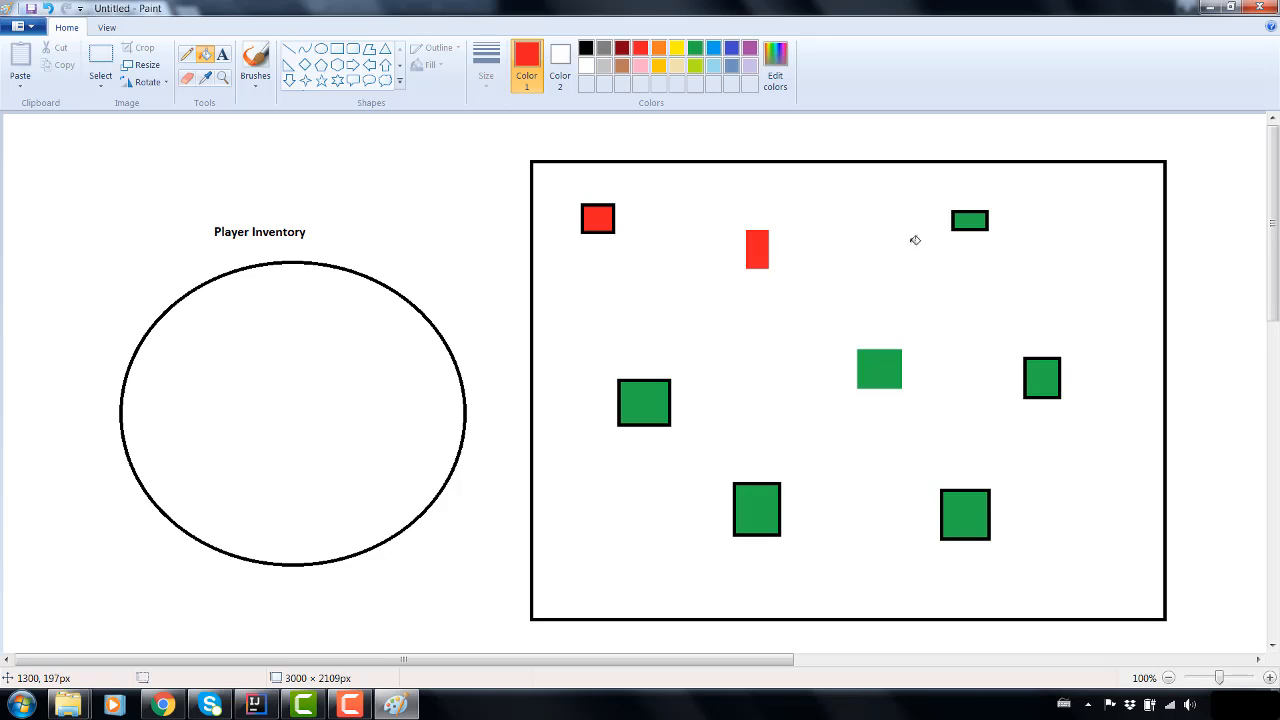
pyautogui.moveTo(716, 288)
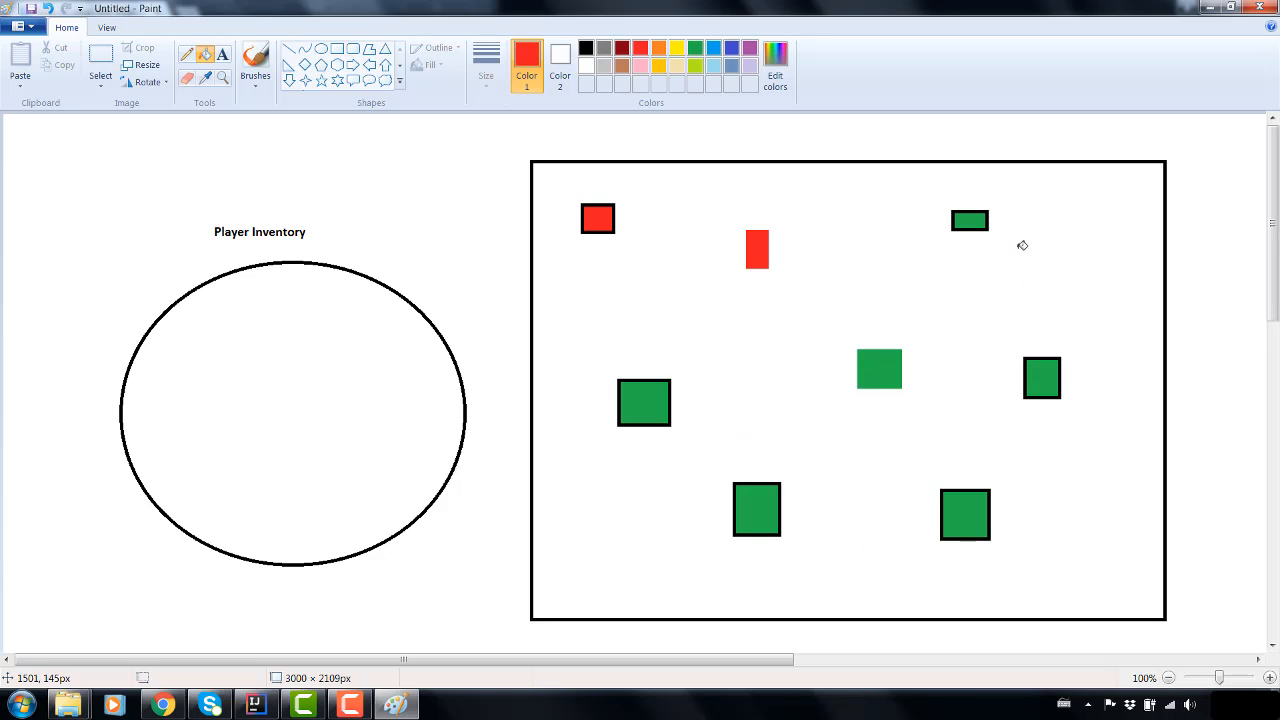
pyautogui.moveTo(680, 432)
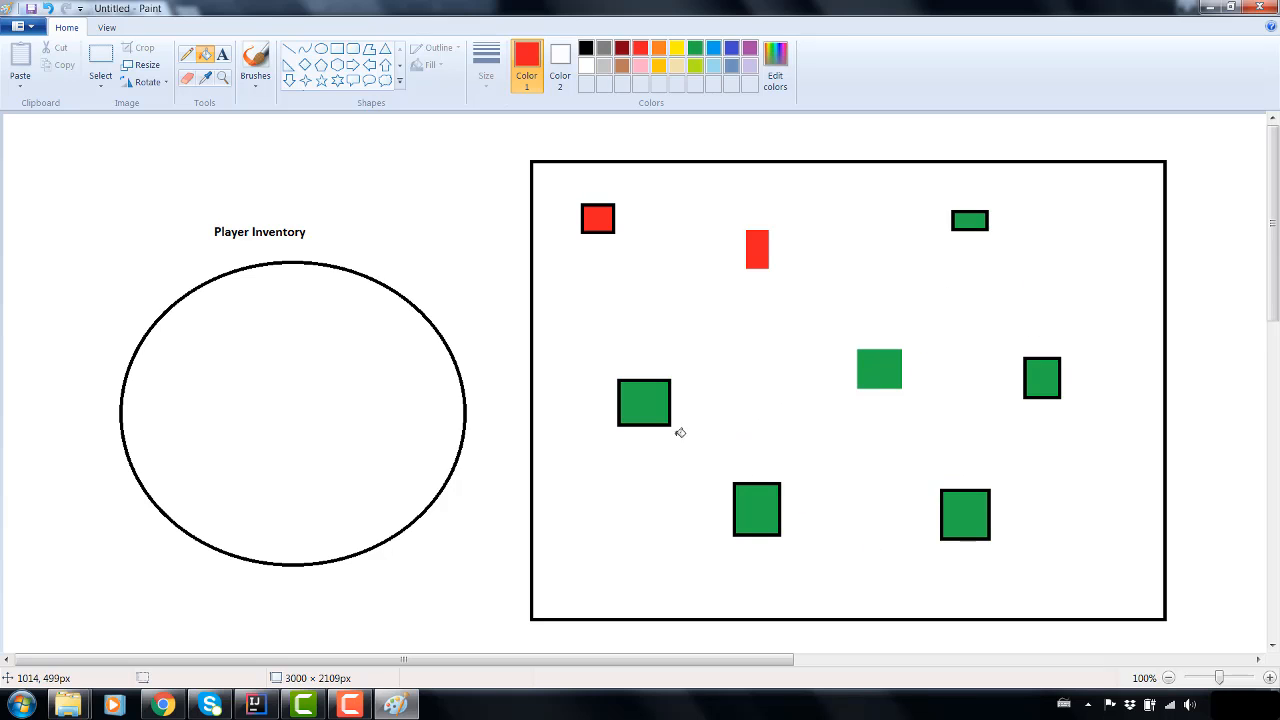
pyautogui.moveTo(1034, 244)
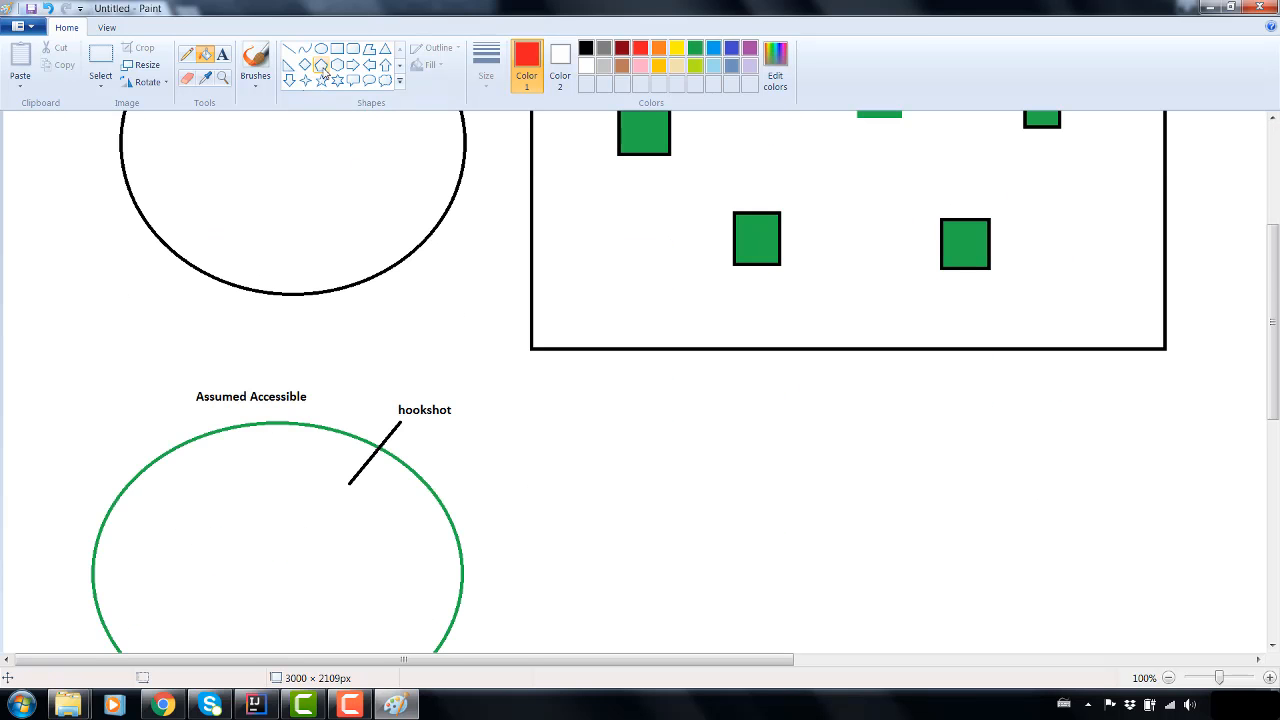
# - Draw a second black line inside the Assumed Accessible circle and label it 'hammer'
pyautogui.moveTo(384, 536); pyautogui.dragTo(480, 508)
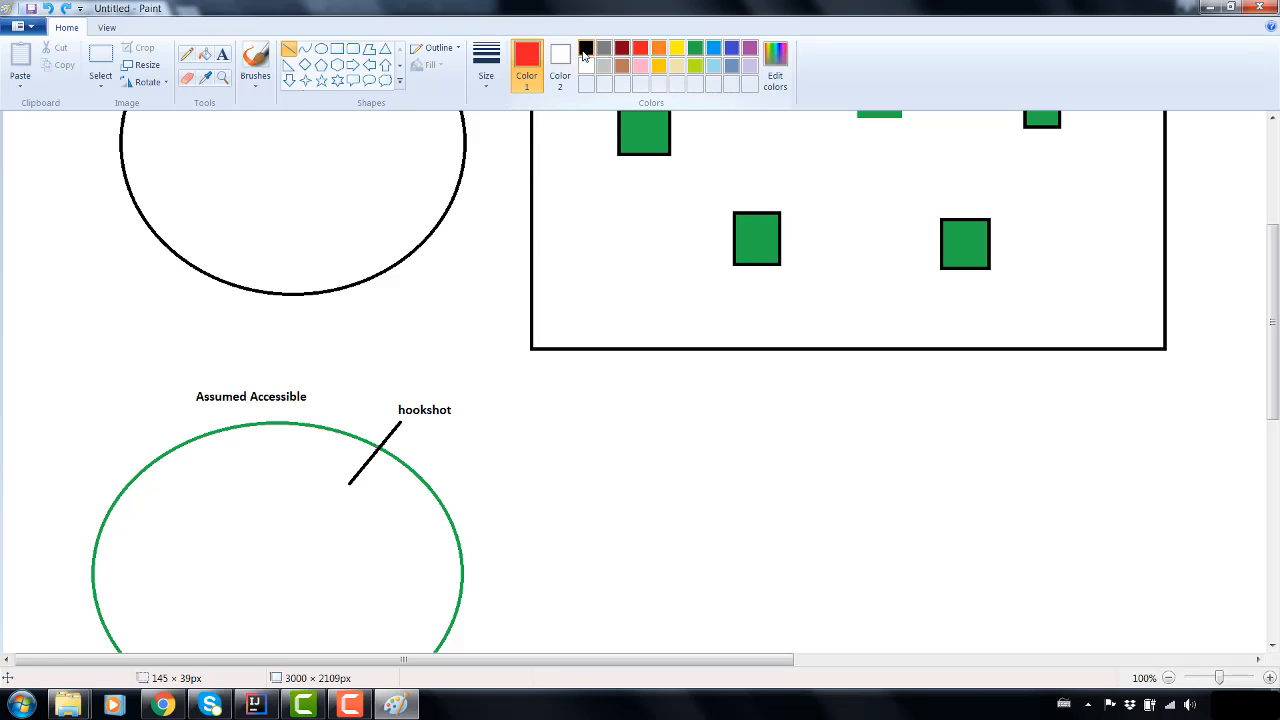
pyautogui.moveTo(388, 550); pyautogui.dragTo(488, 500)
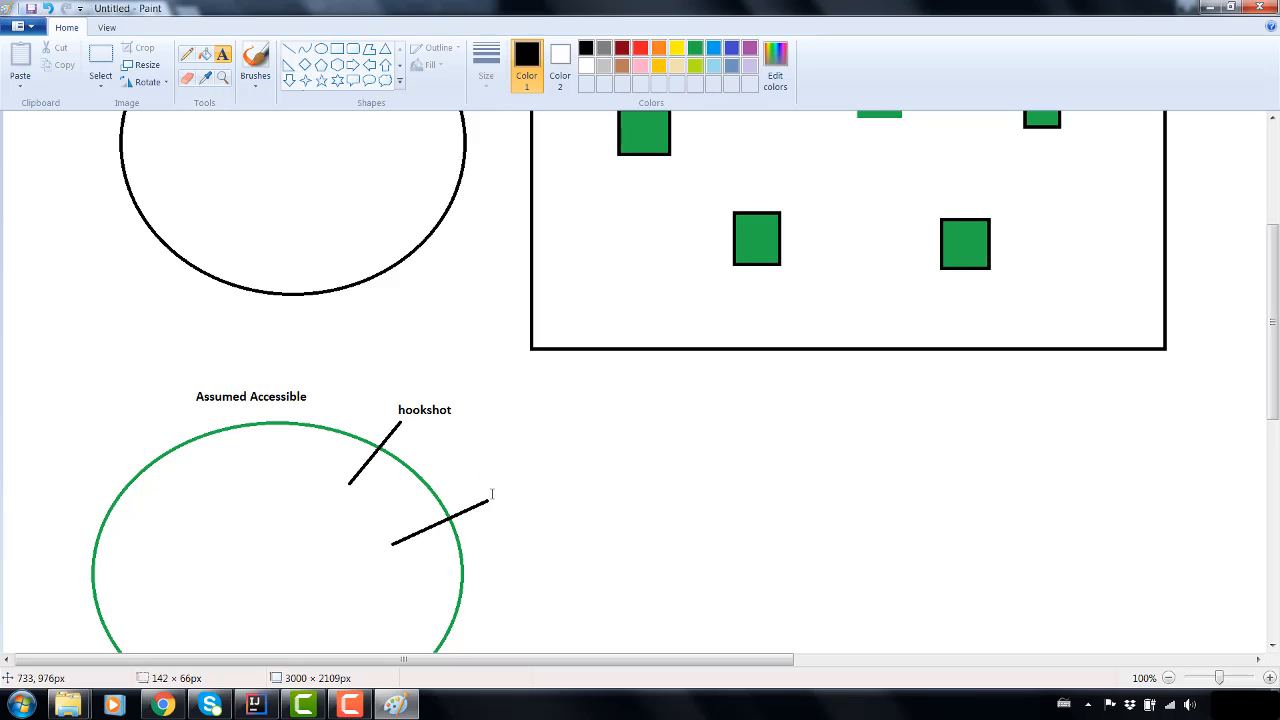
pyautogui.write('hammer')
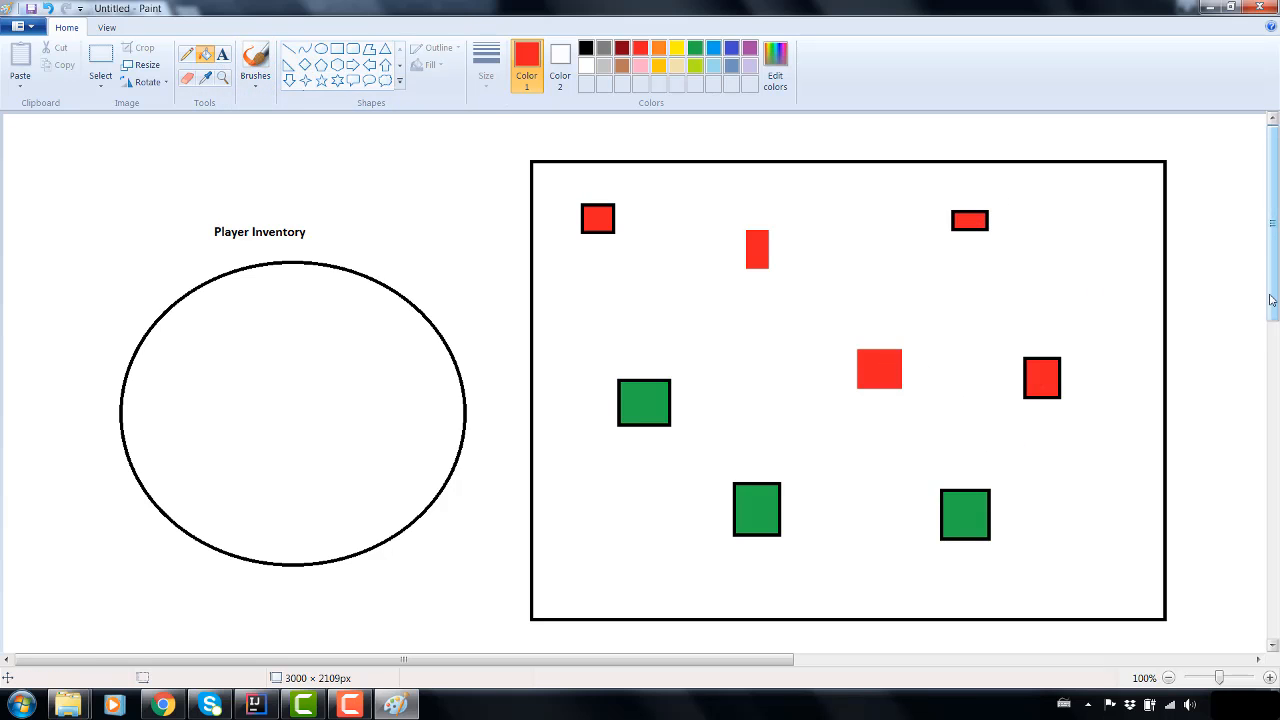
pyautogui.moveTo(868, 380)
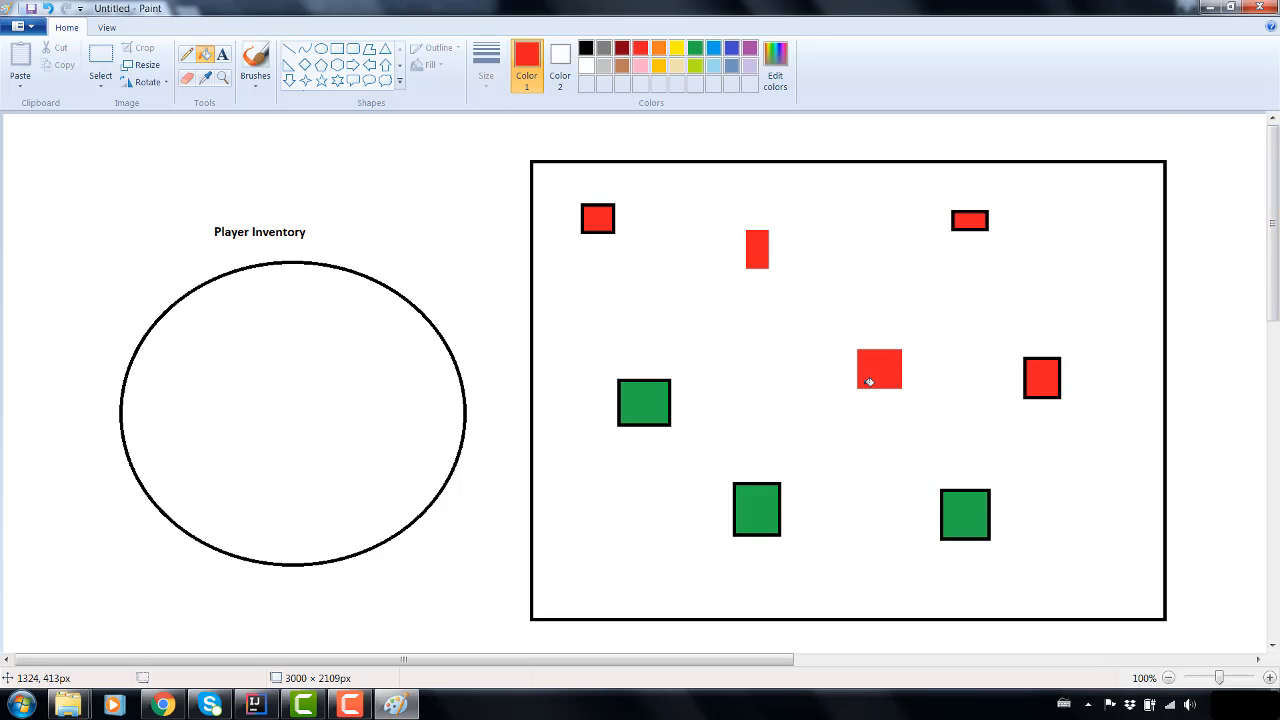
pyautogui.moveTo(844, 386)
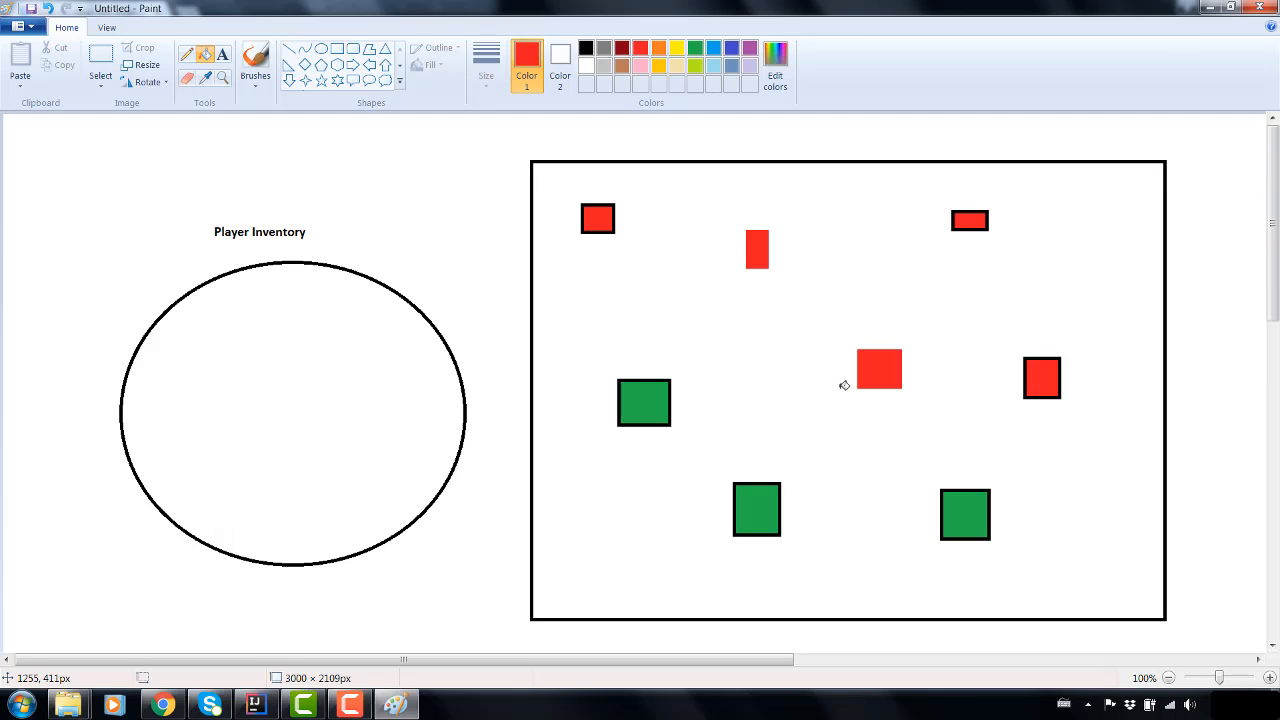
pyautogui.moveTo(838, 388)
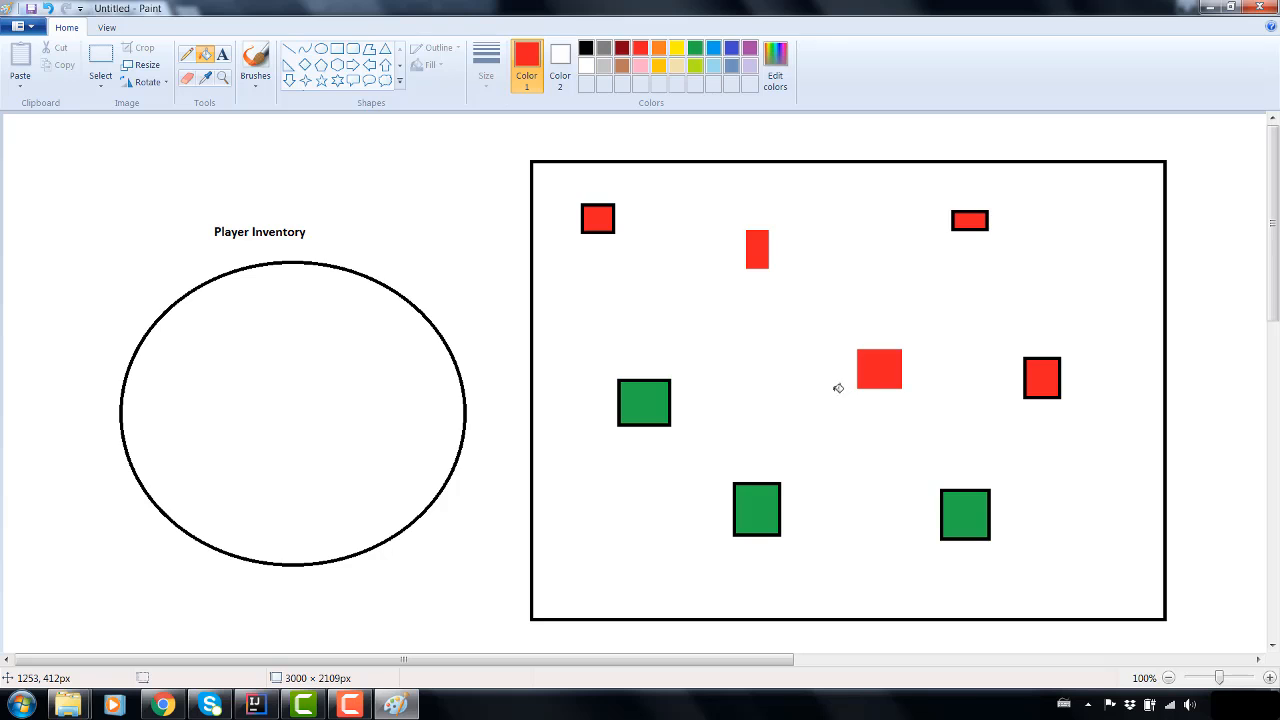
pyautogui.moveTo(996, 228)
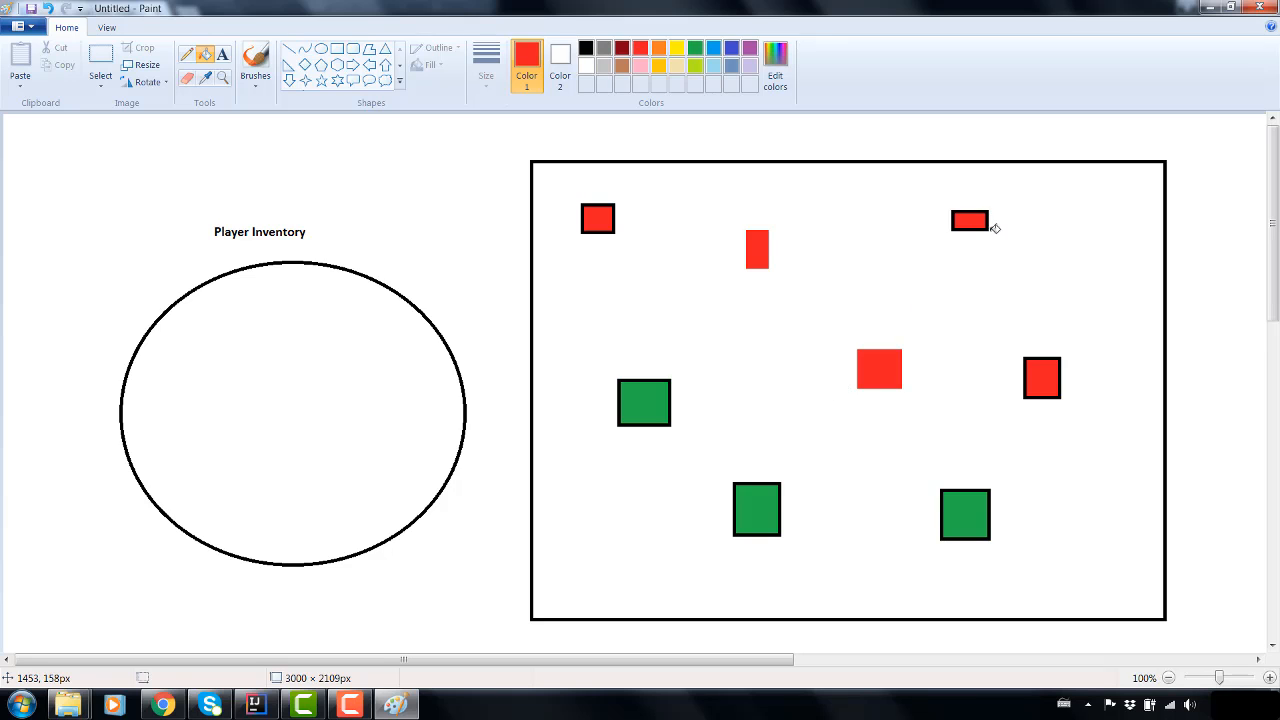
pyautogui.moveTo(880, 372)
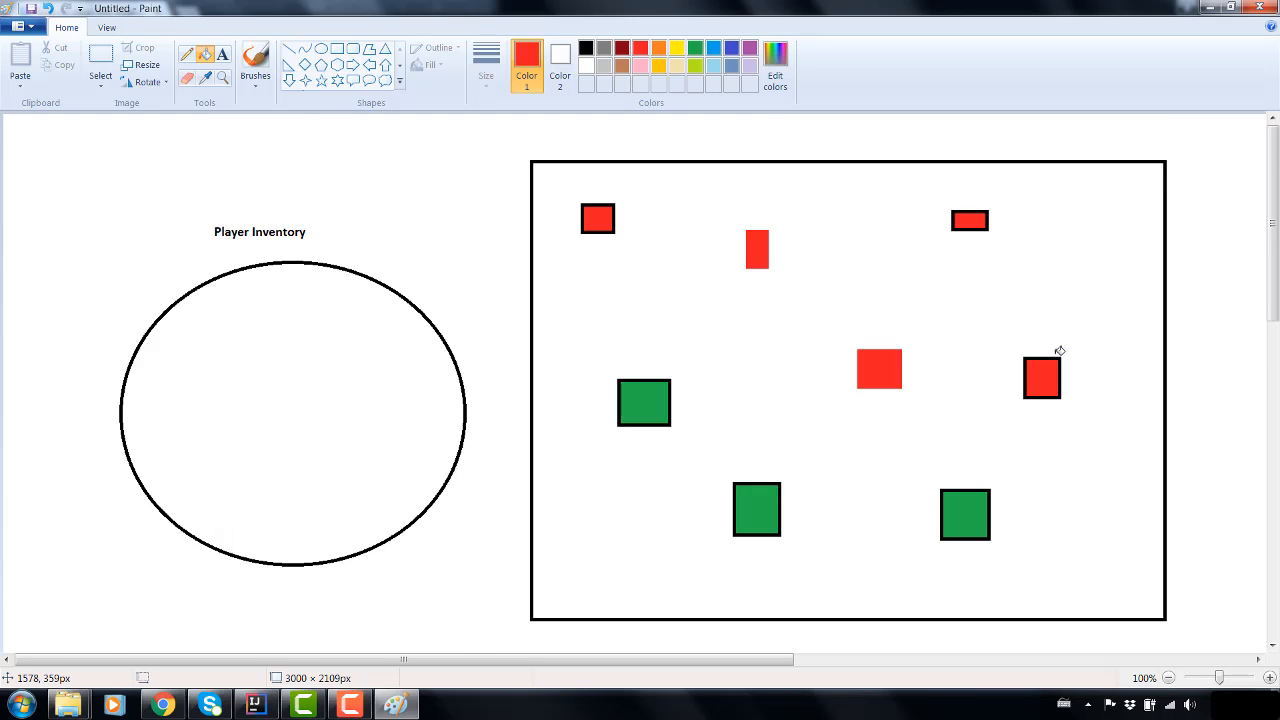
pyautogui.moveTo(846, 402)
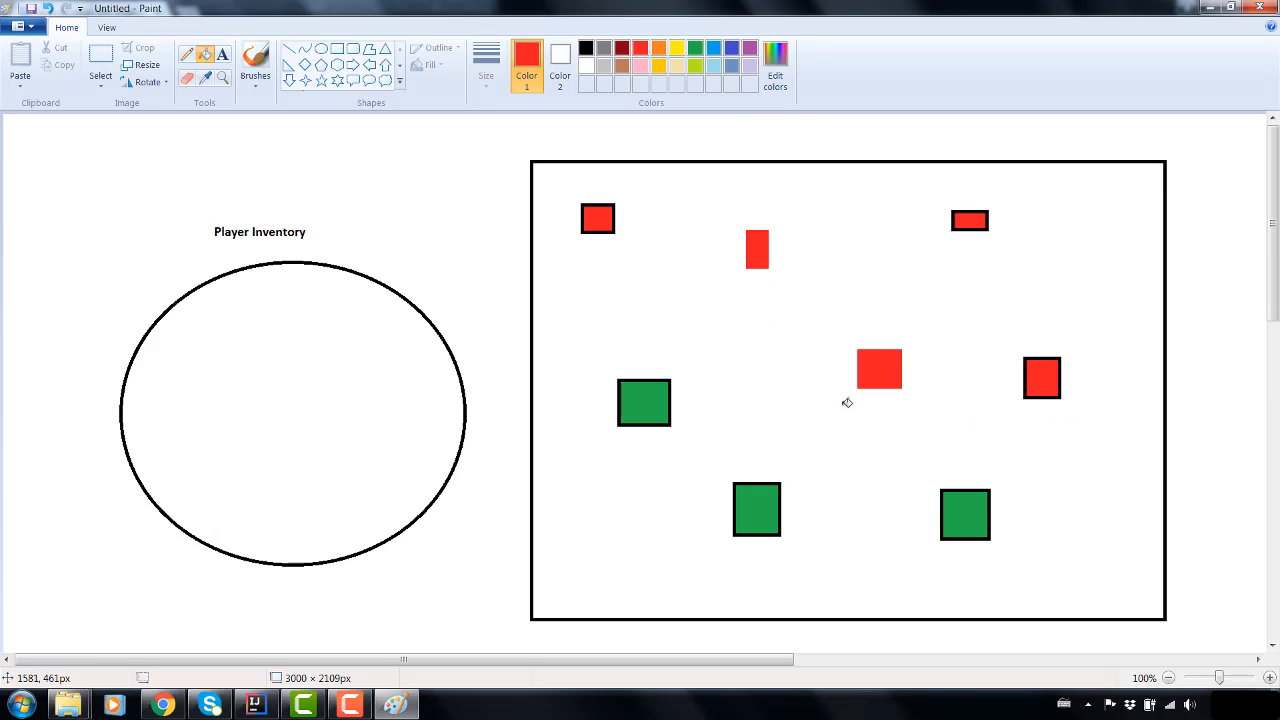
pyautogui.moveTo(952, 484)
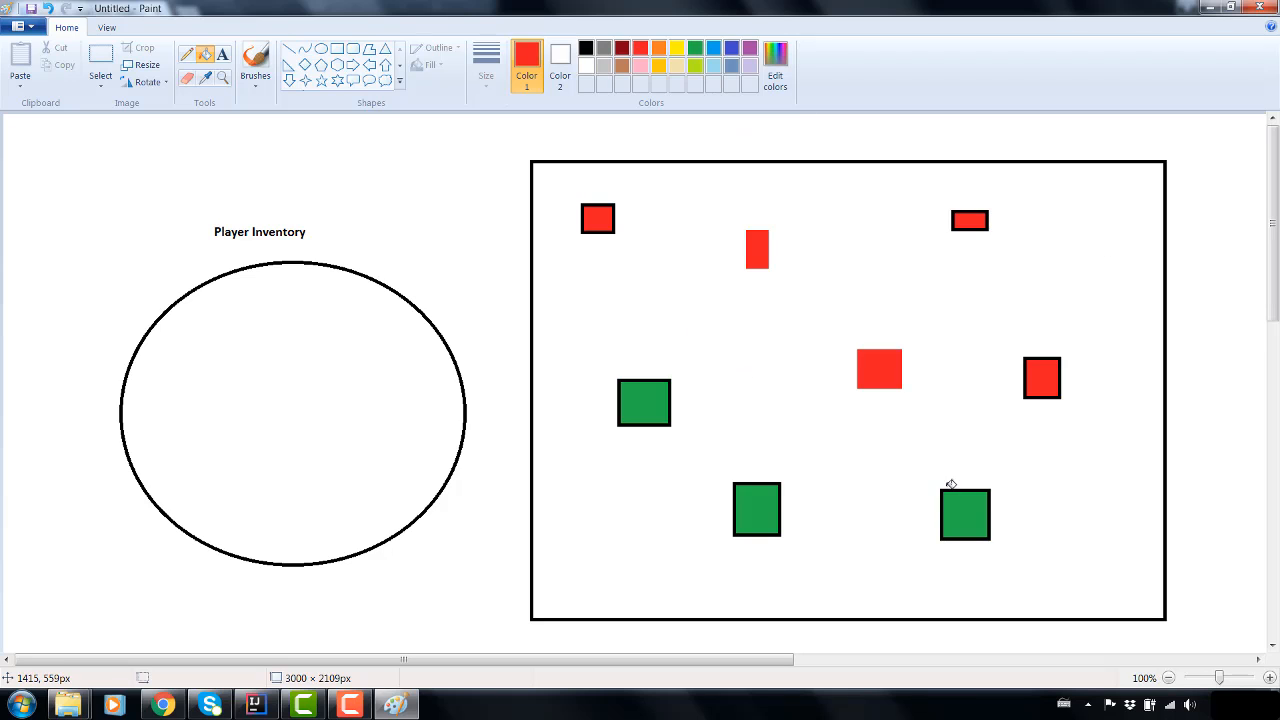
pyautogui.moveTo(954, 496)
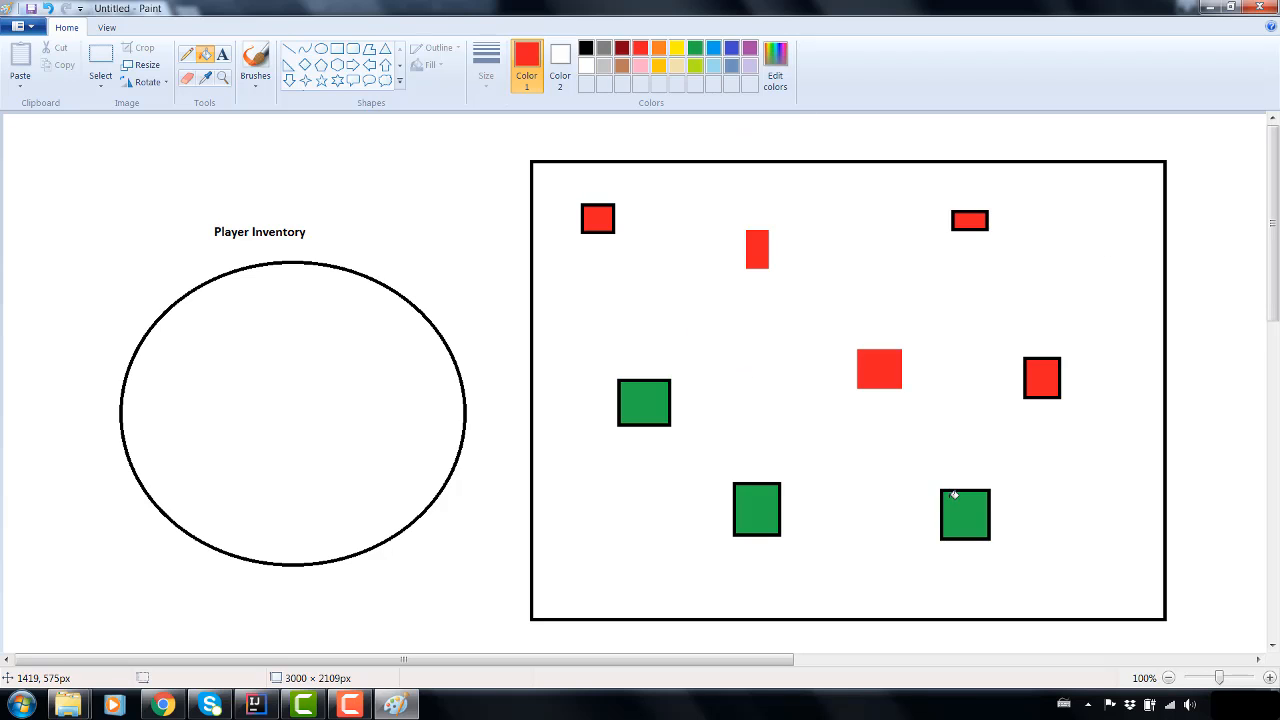
pyautogui.moveTo(654, 436)
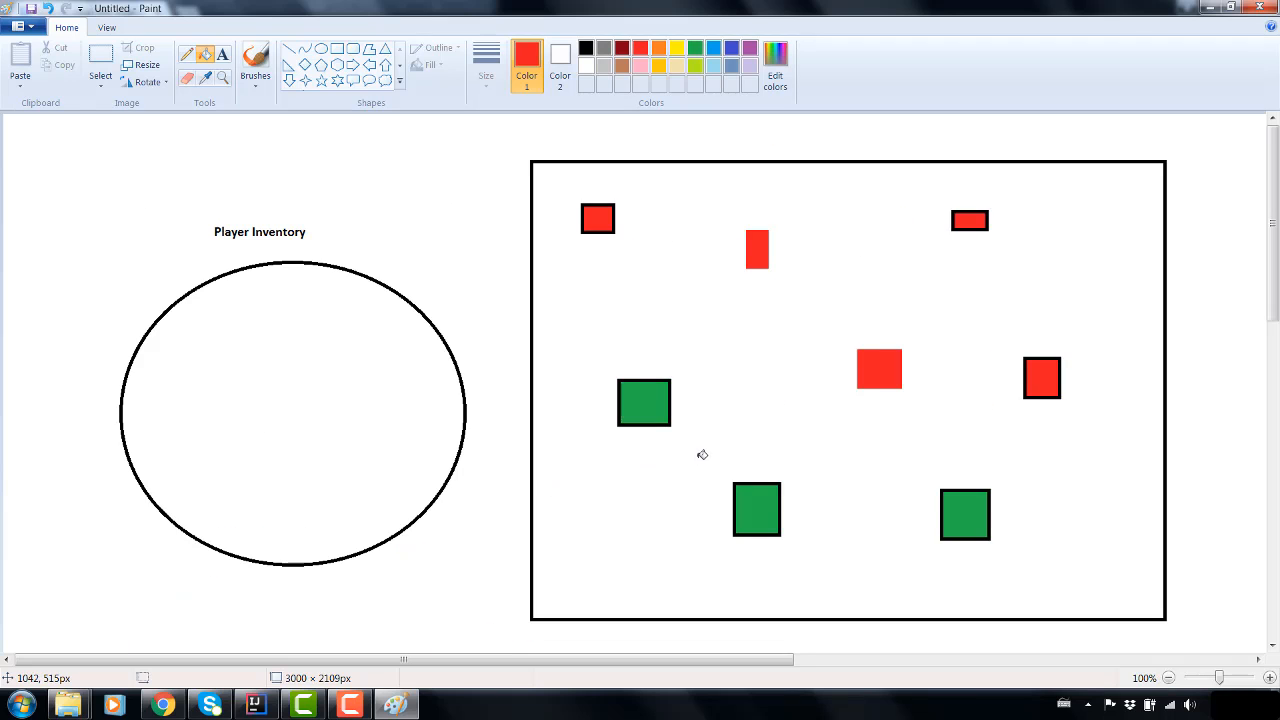
pyautogui.moveTo(694, 448)
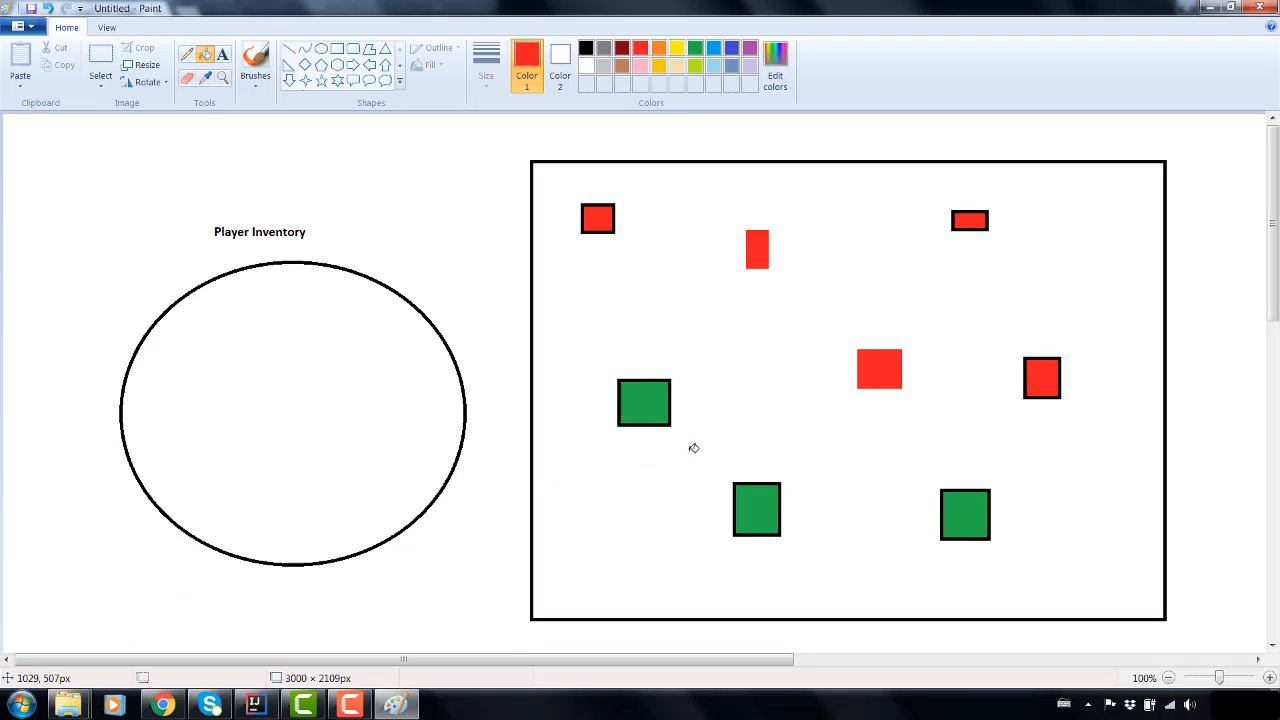
pyautogui.moveTo(686, 540)
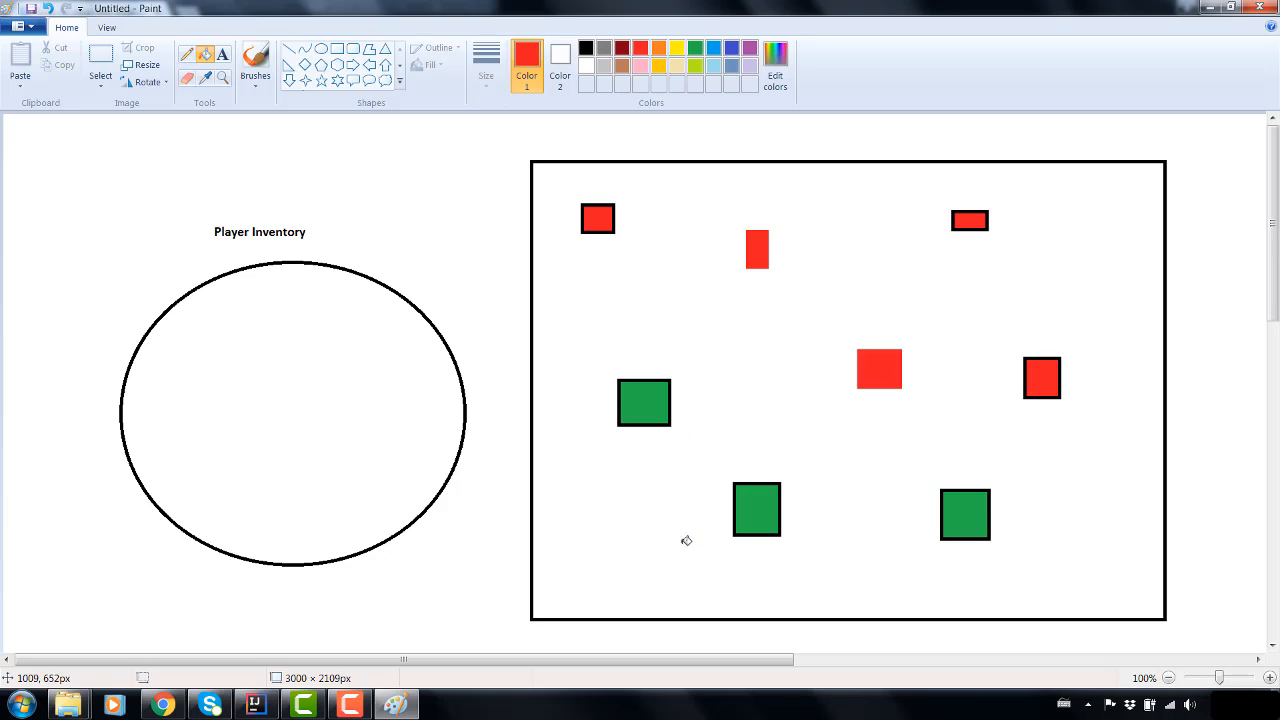
pyautogui.moveTo(320, 376)
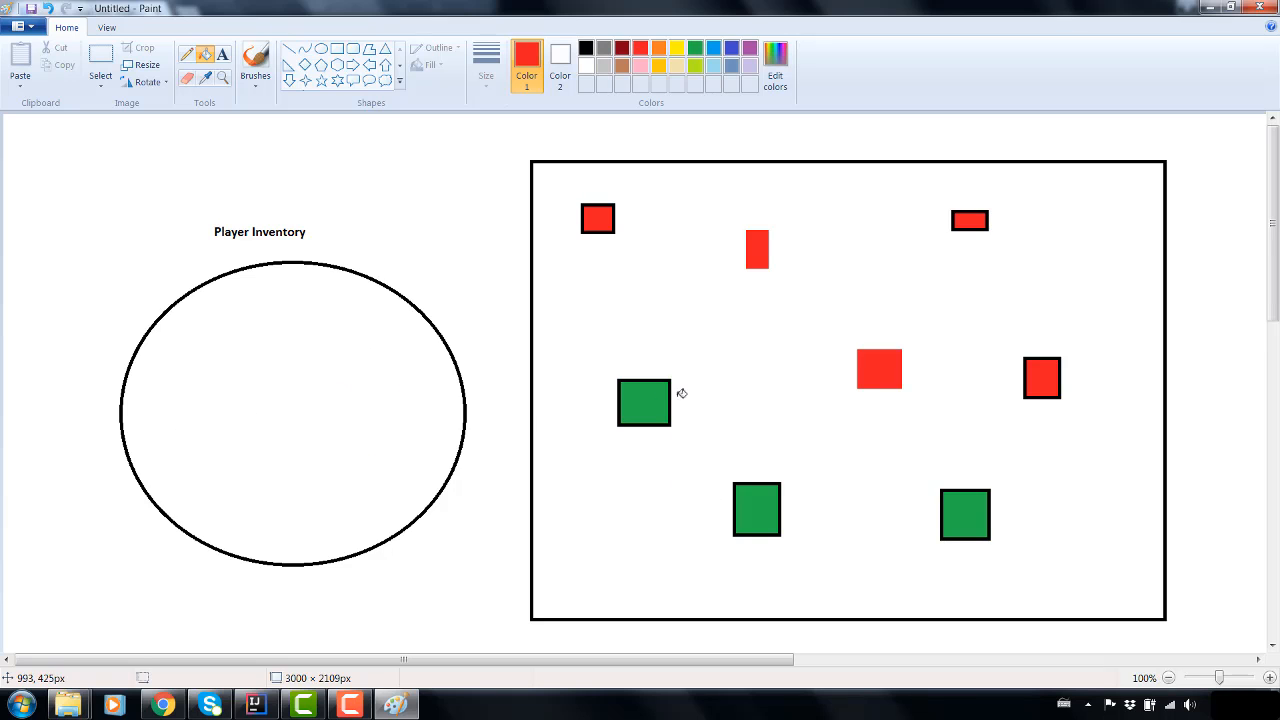
pyautogui.moveTo(660, 398)
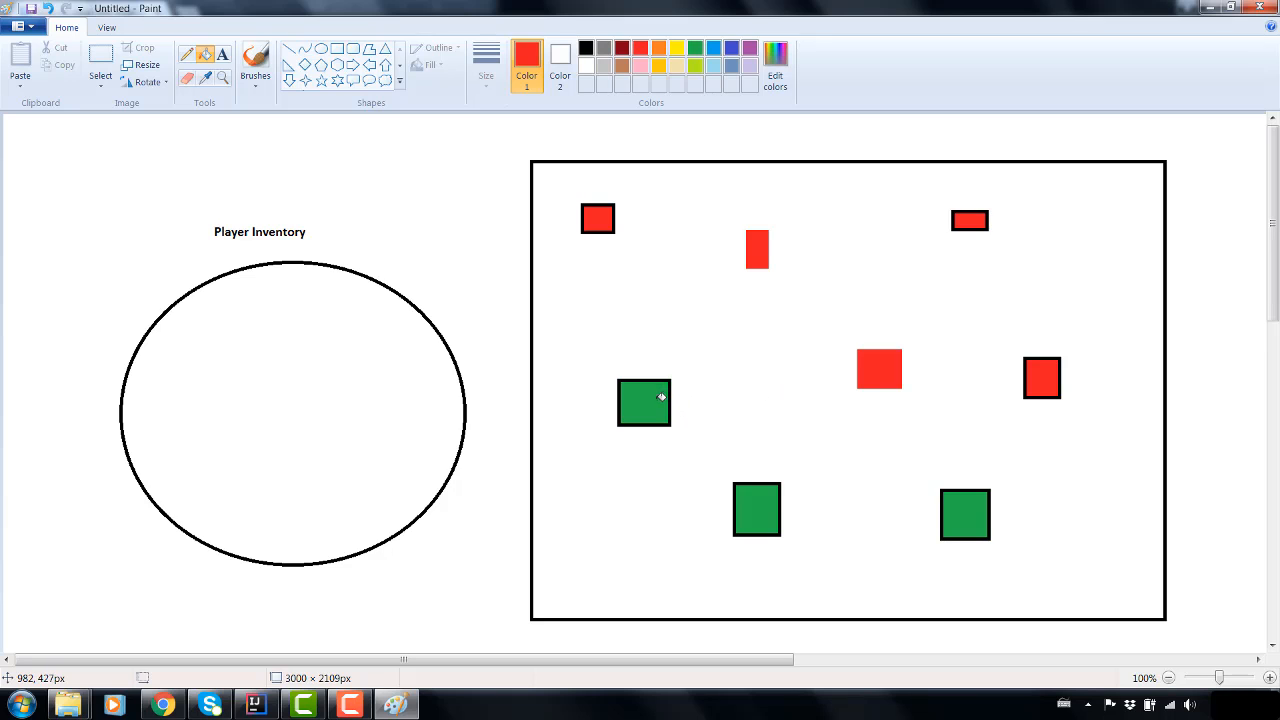
pyautogui.moveTo(684, 414)
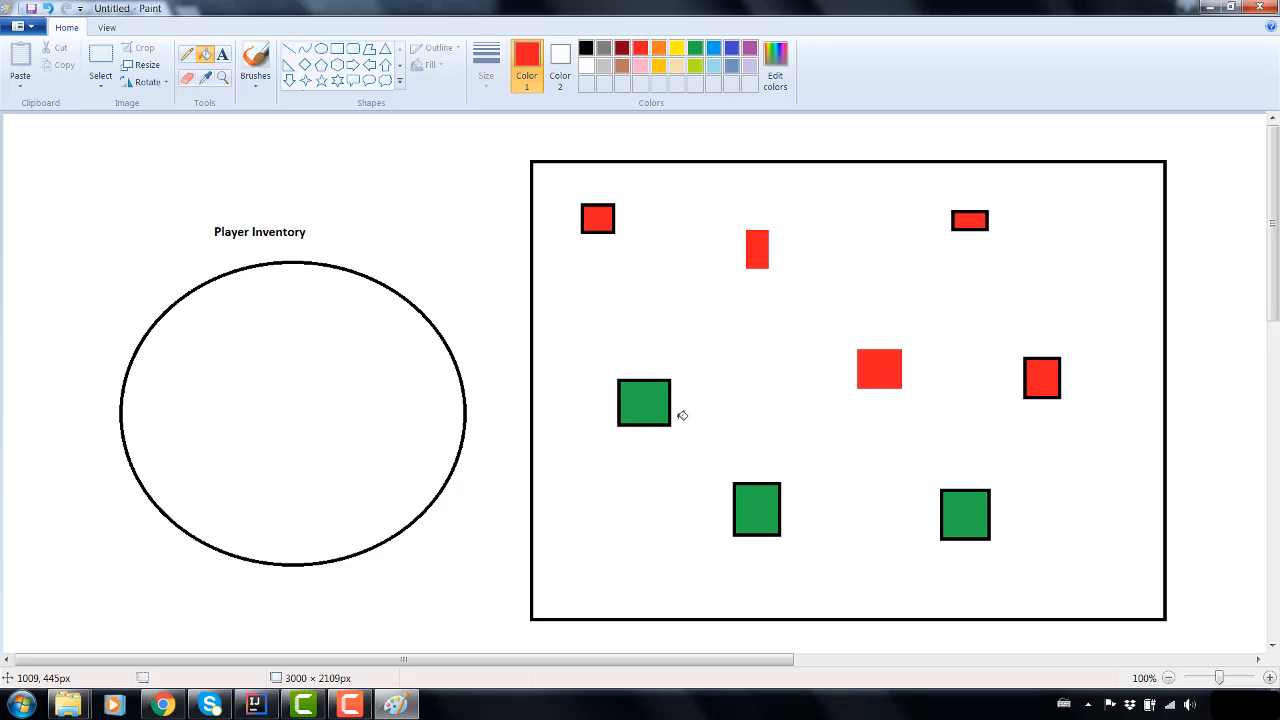
pyautogui.moveTo(652, 412)
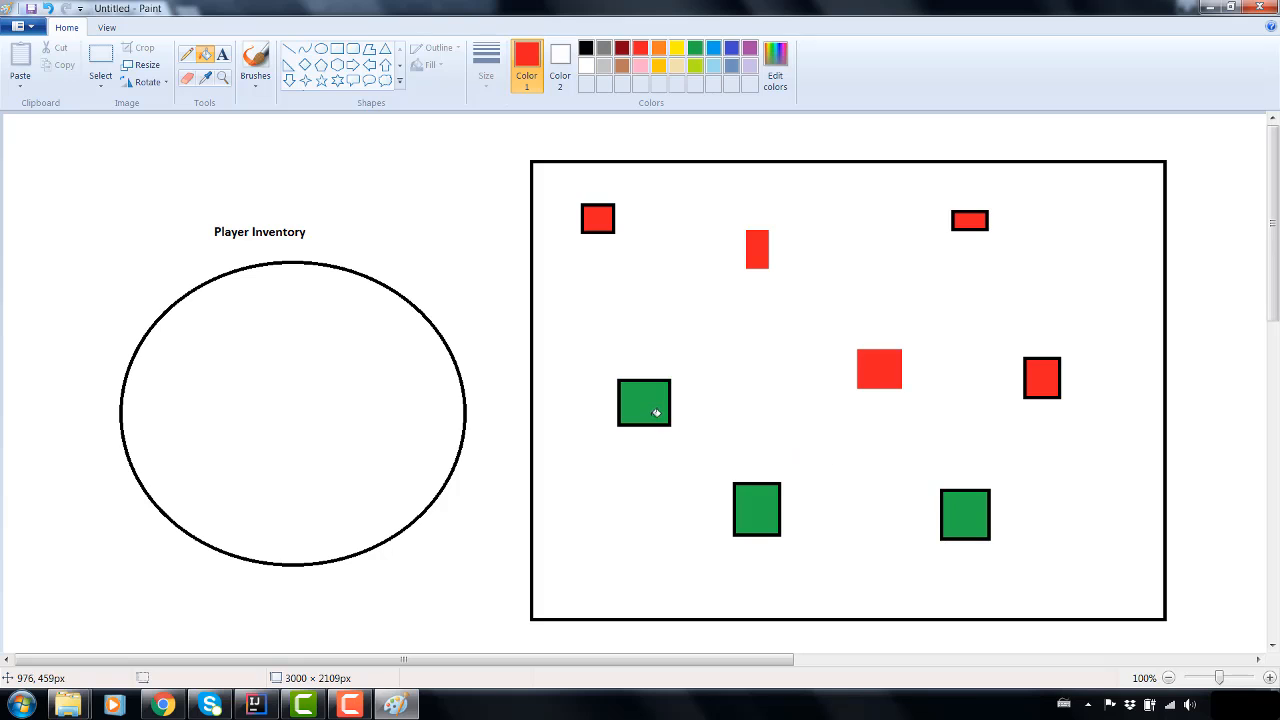
pyautogui.moveTo(760, 398)
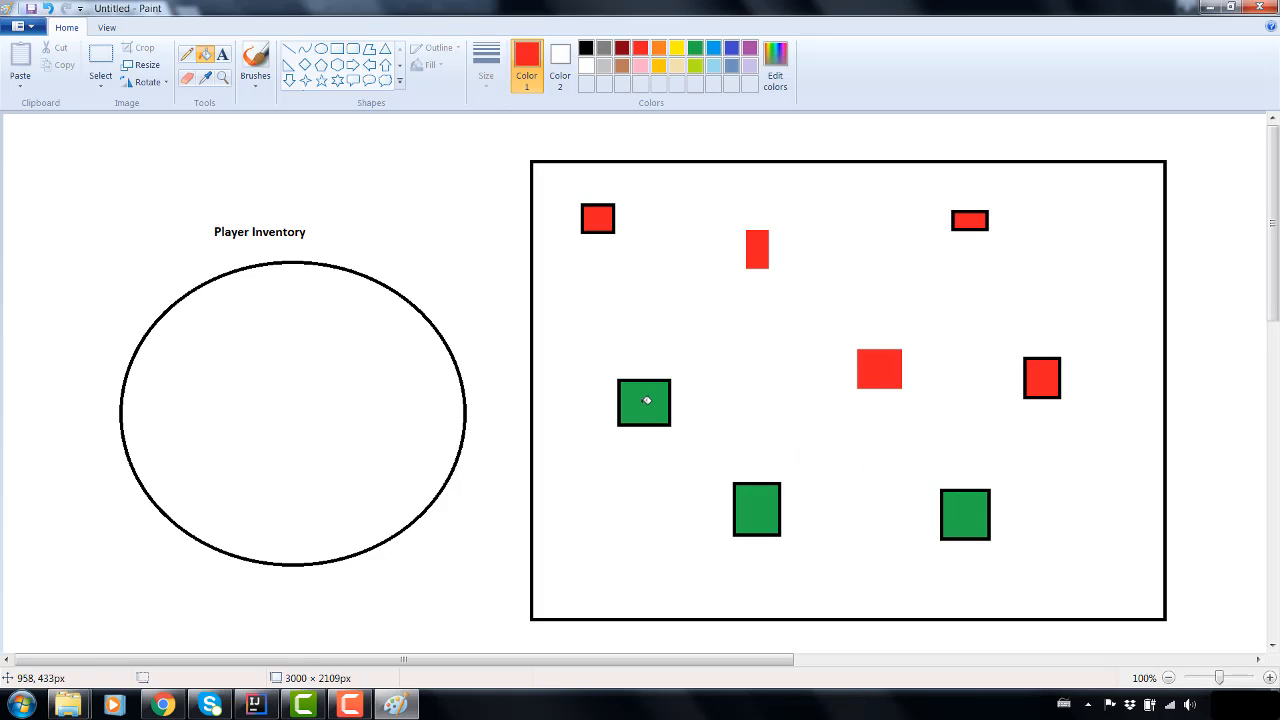
pyautogui.moveTo(696, 480)
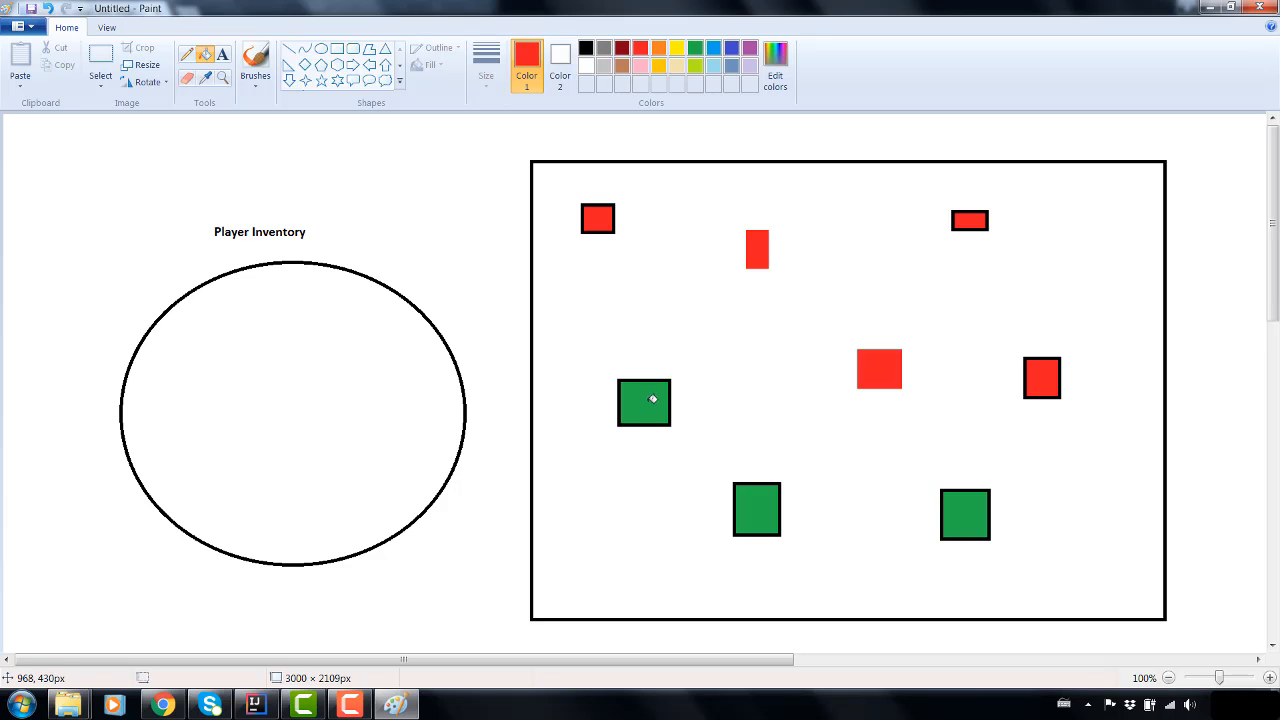
pyautogui.moveTo(688, 406)
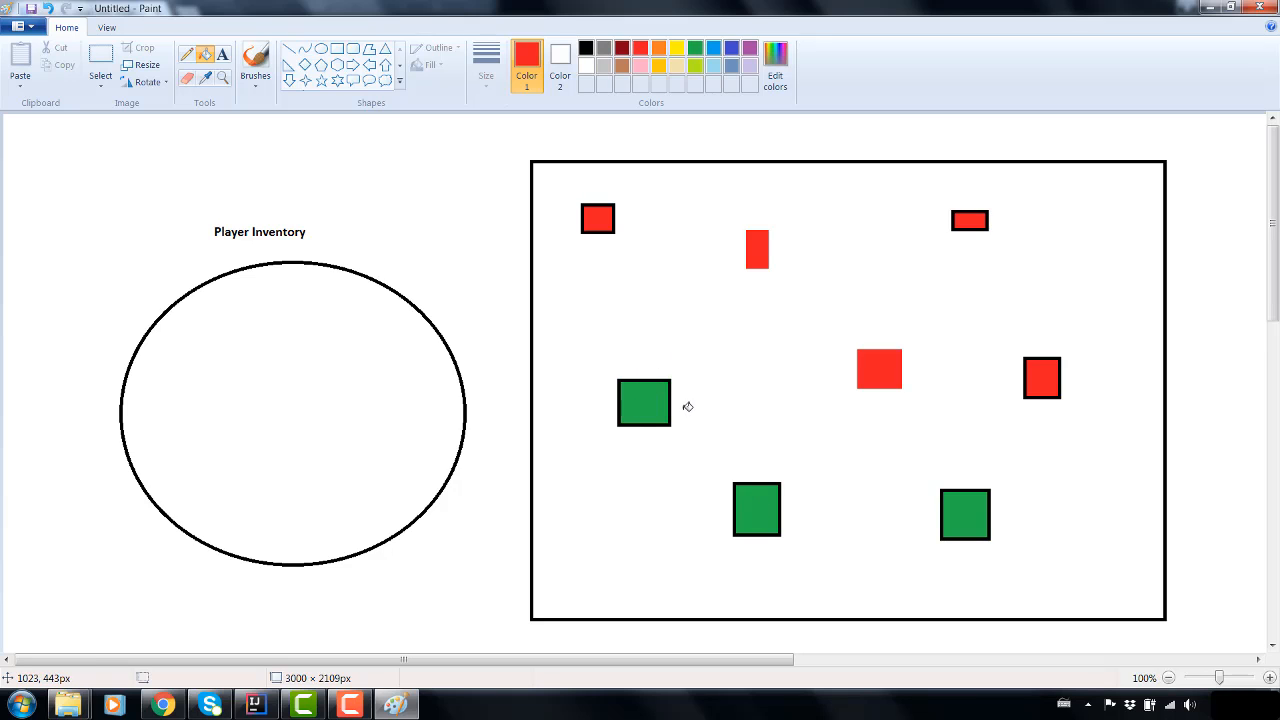
pyautogui.moveTo(732, 346)
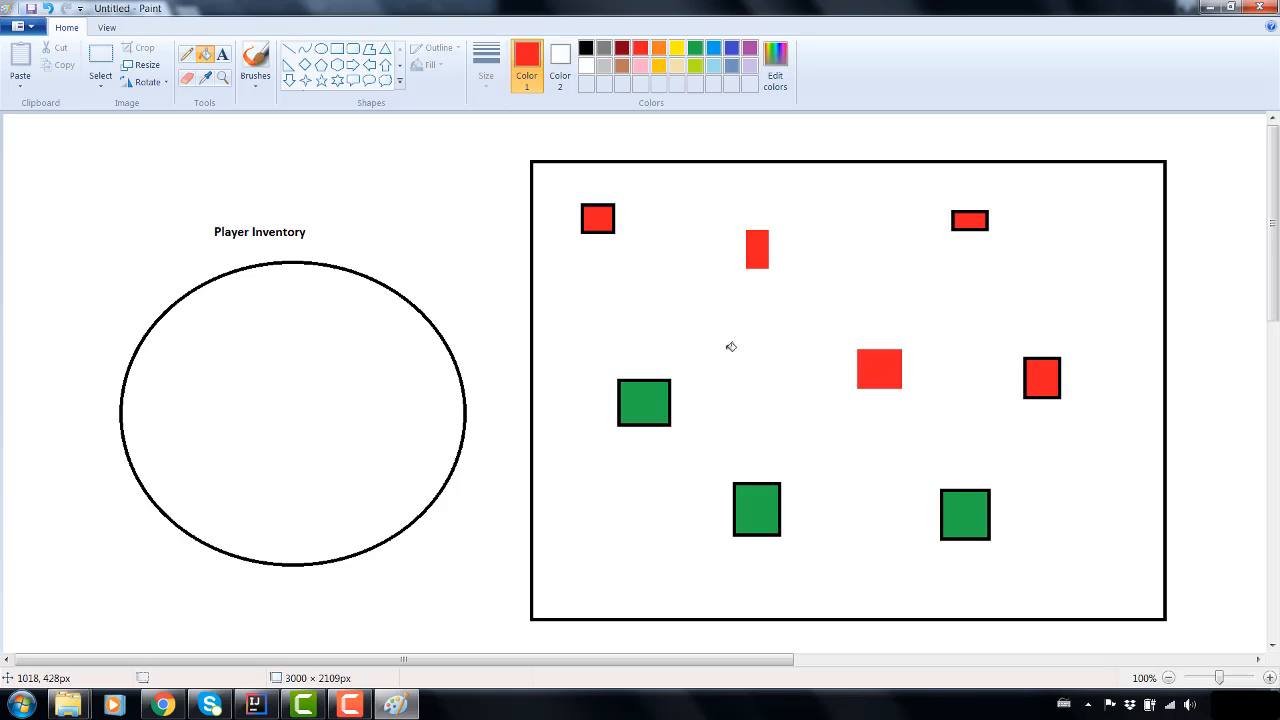
pyautogui.moveTo(1014, 378)
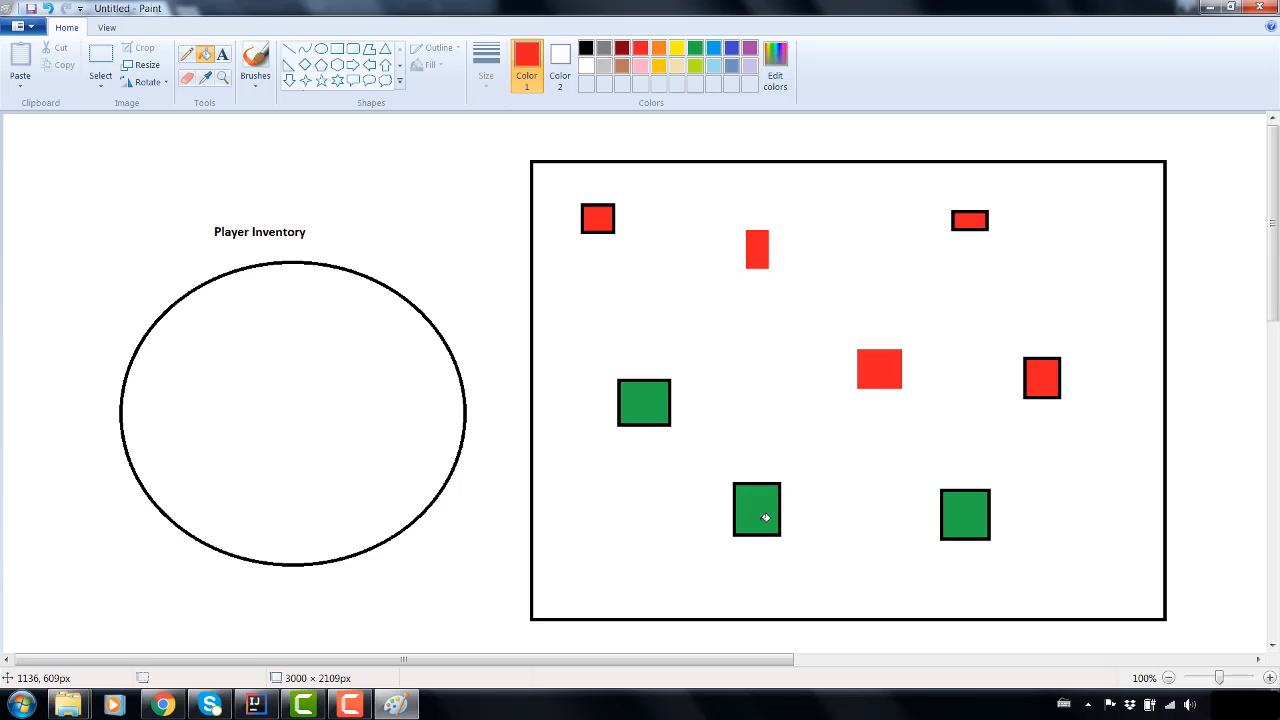
pyautogui.moveTo(910, 498)
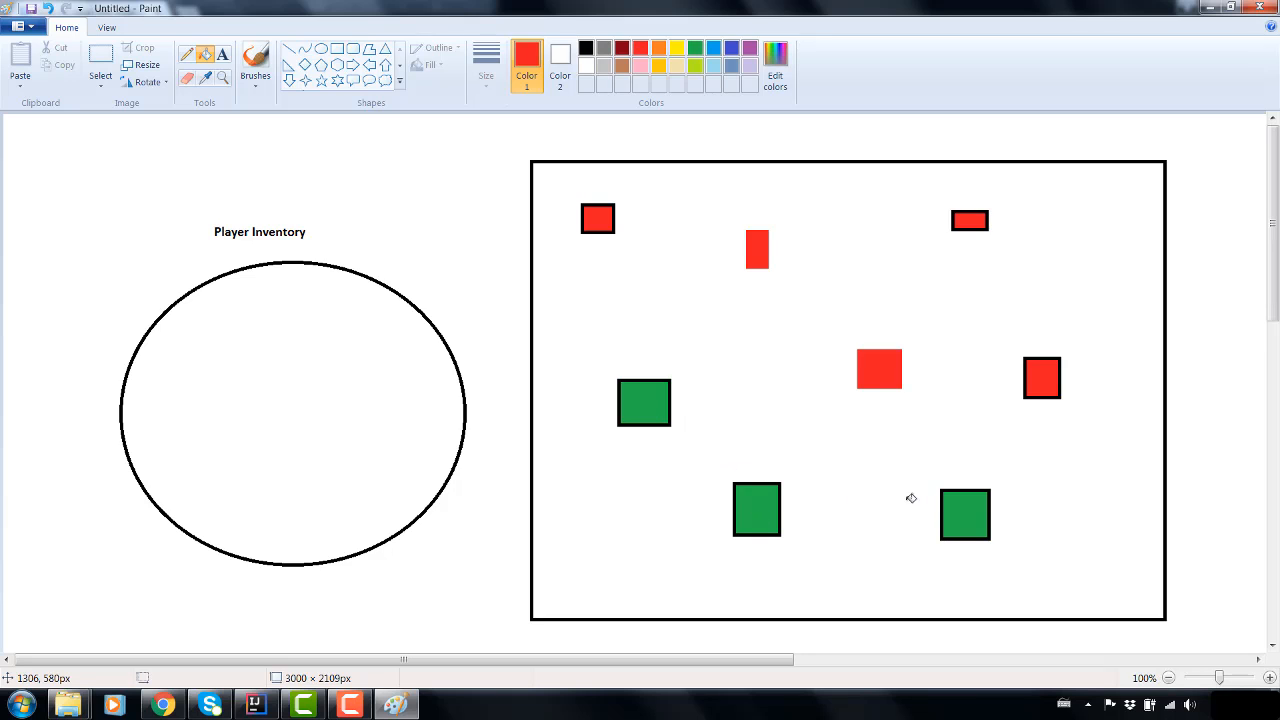
pyautogui.moveTo(674, 414)
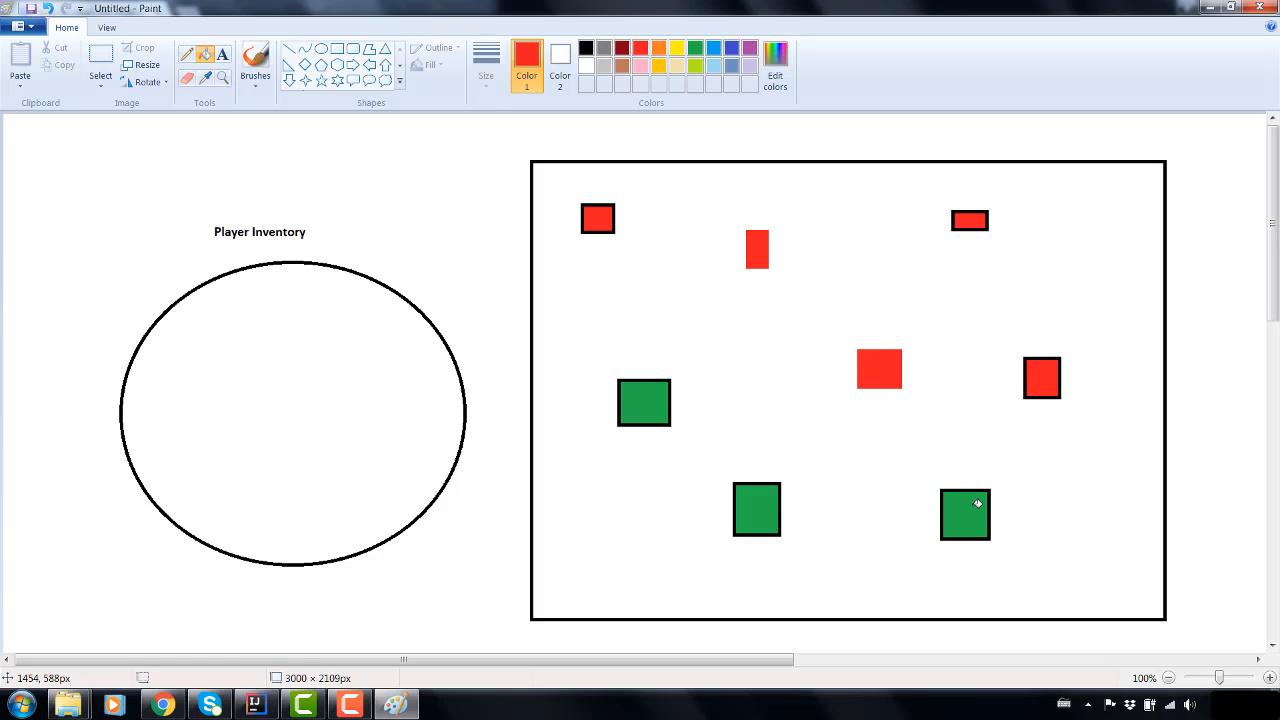
pyautogui.moveTo(976, 516)
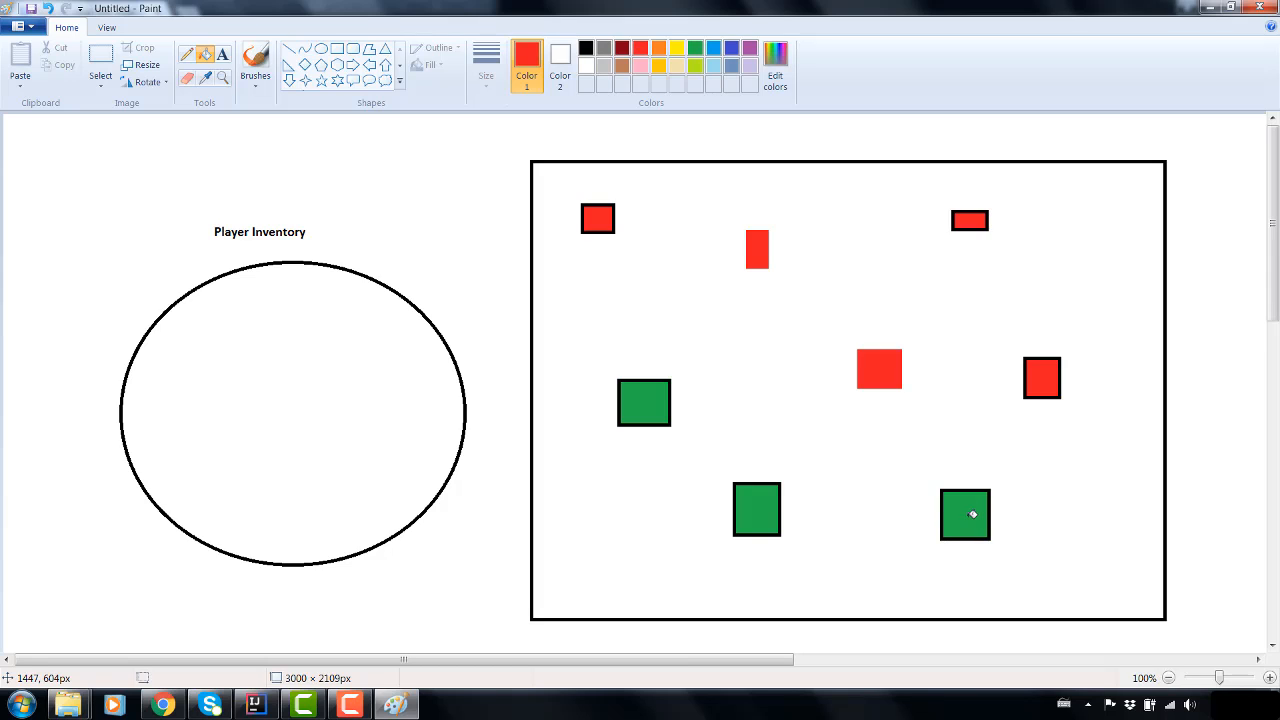
pyautogui.moveTo(964, 516)
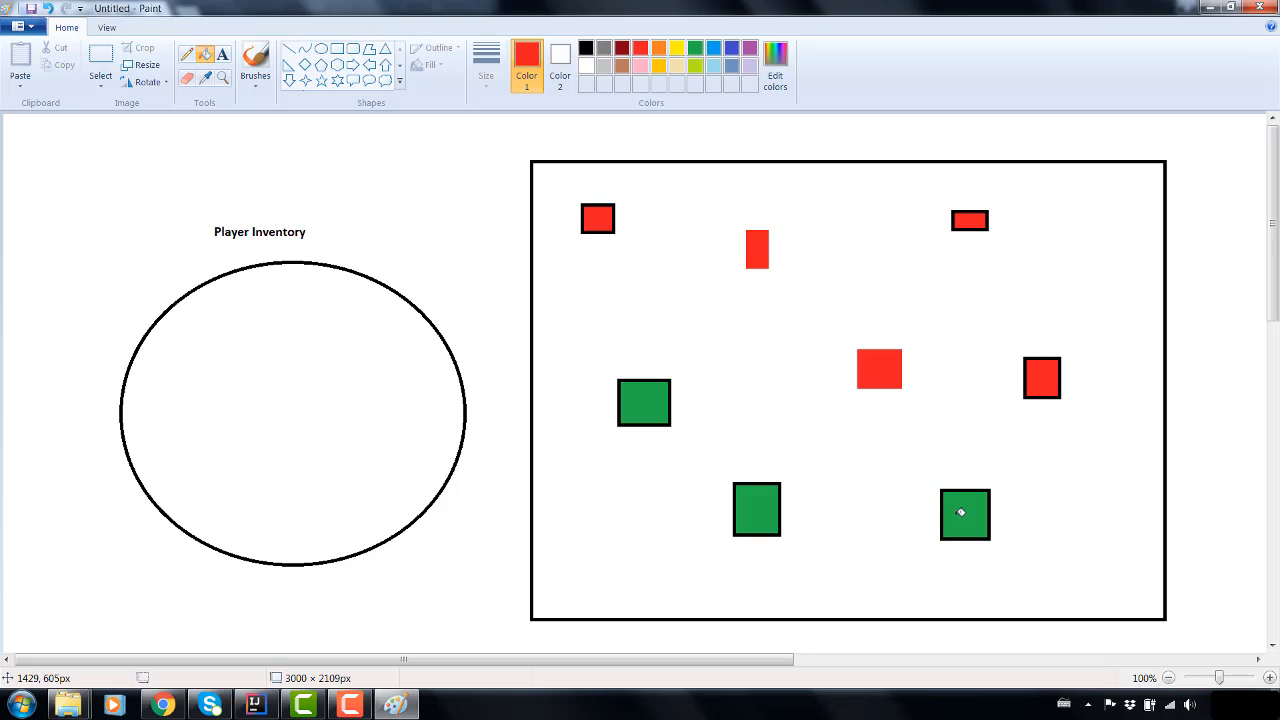
pyautogui.moveTo(1030, 444)
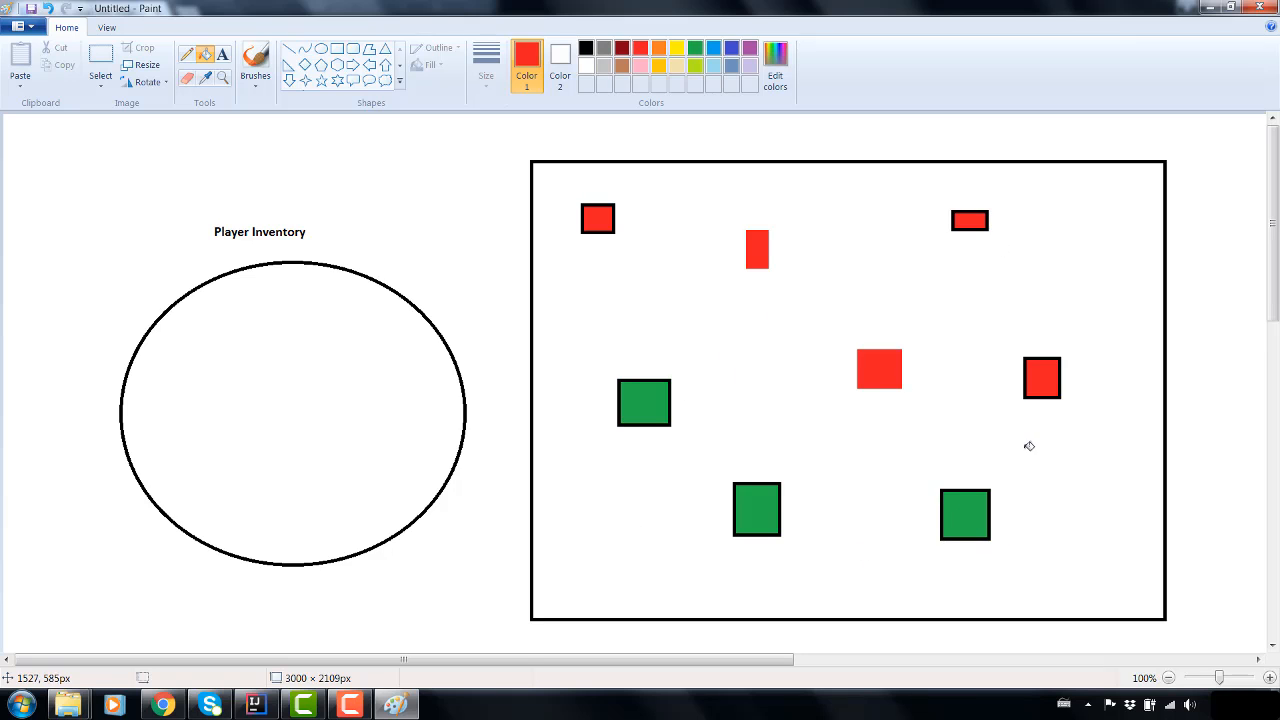
pyautogui.moveTo(860, 442)
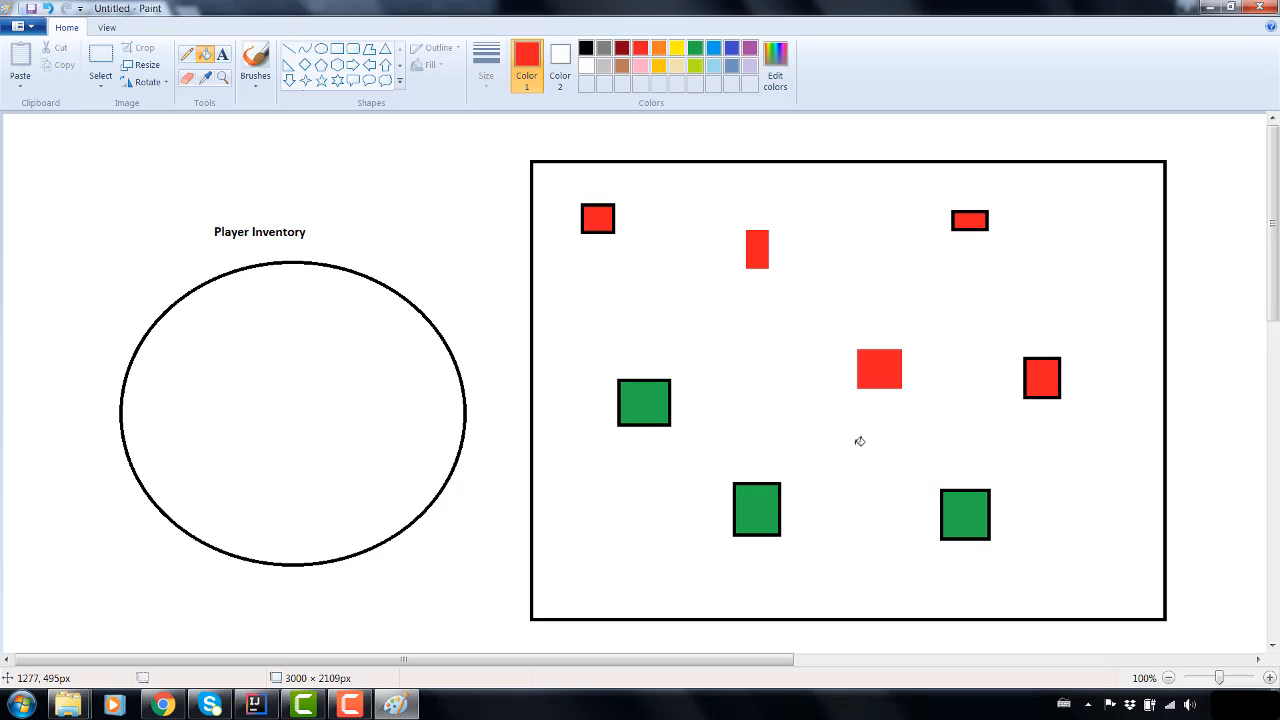
pyautogui.moveTo(798, 504)
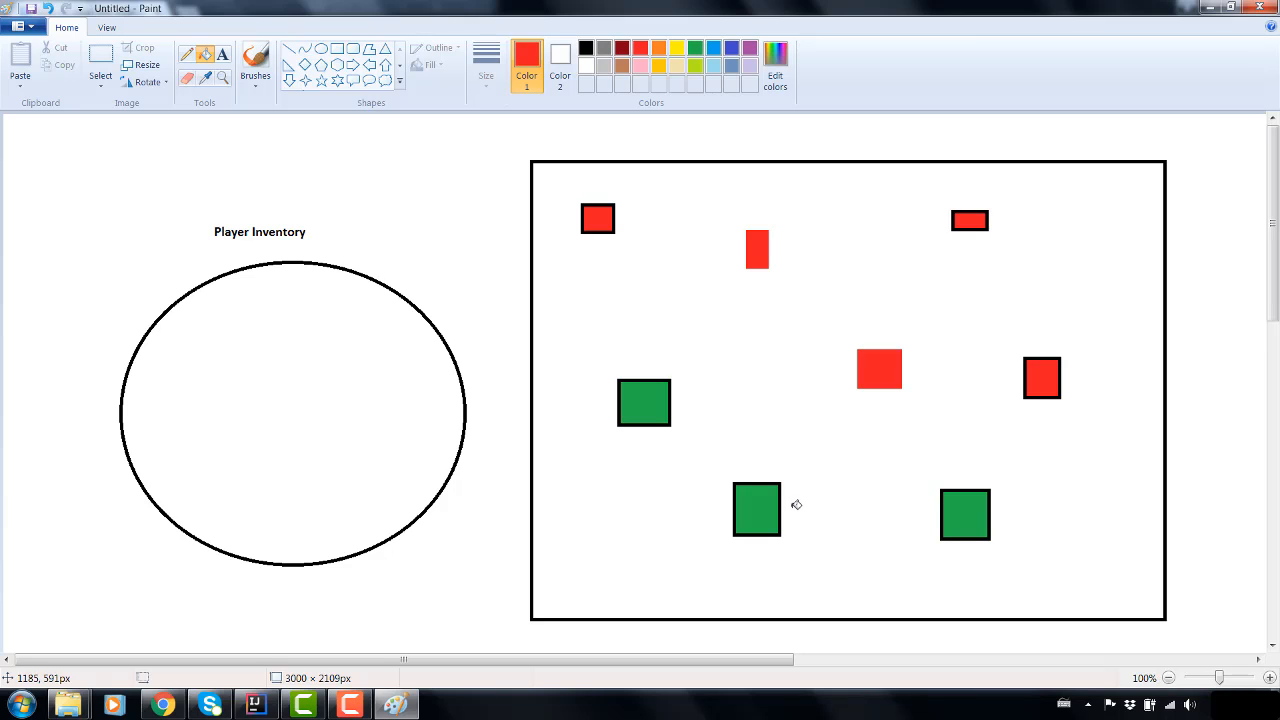
pyautogui.moveTo(936, 420)
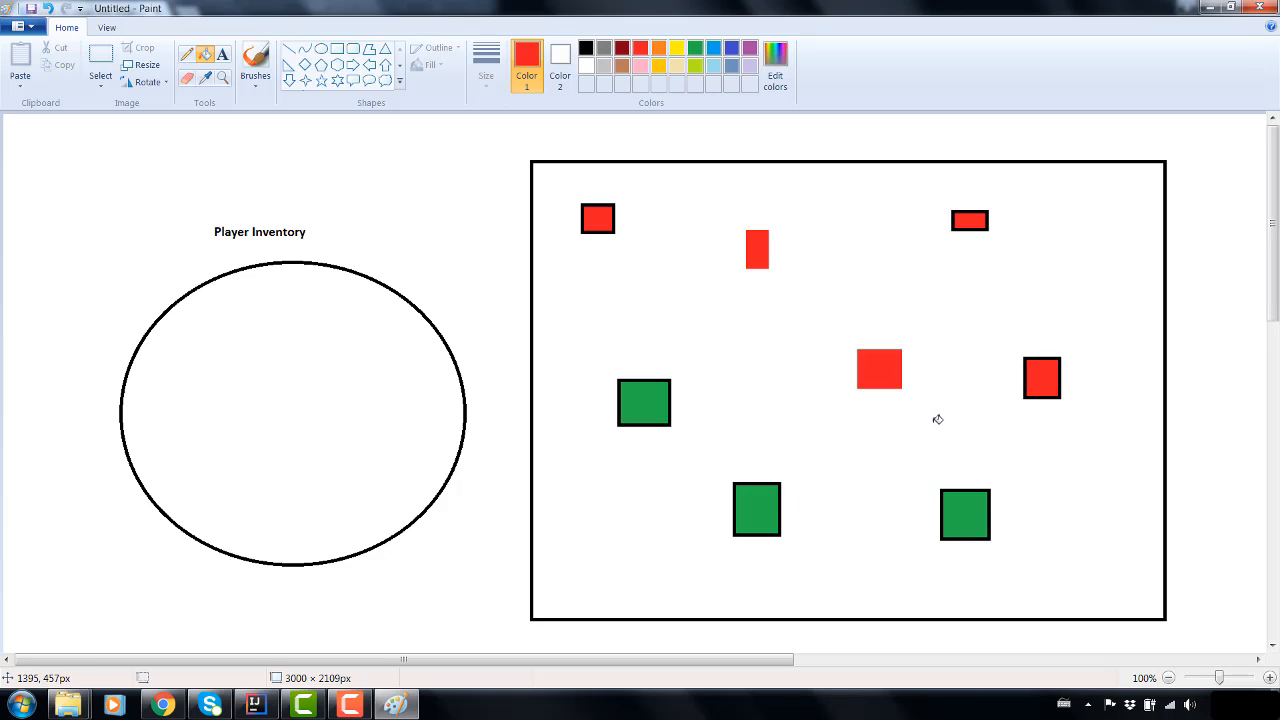
pyautogui.moveTo(644, 544)
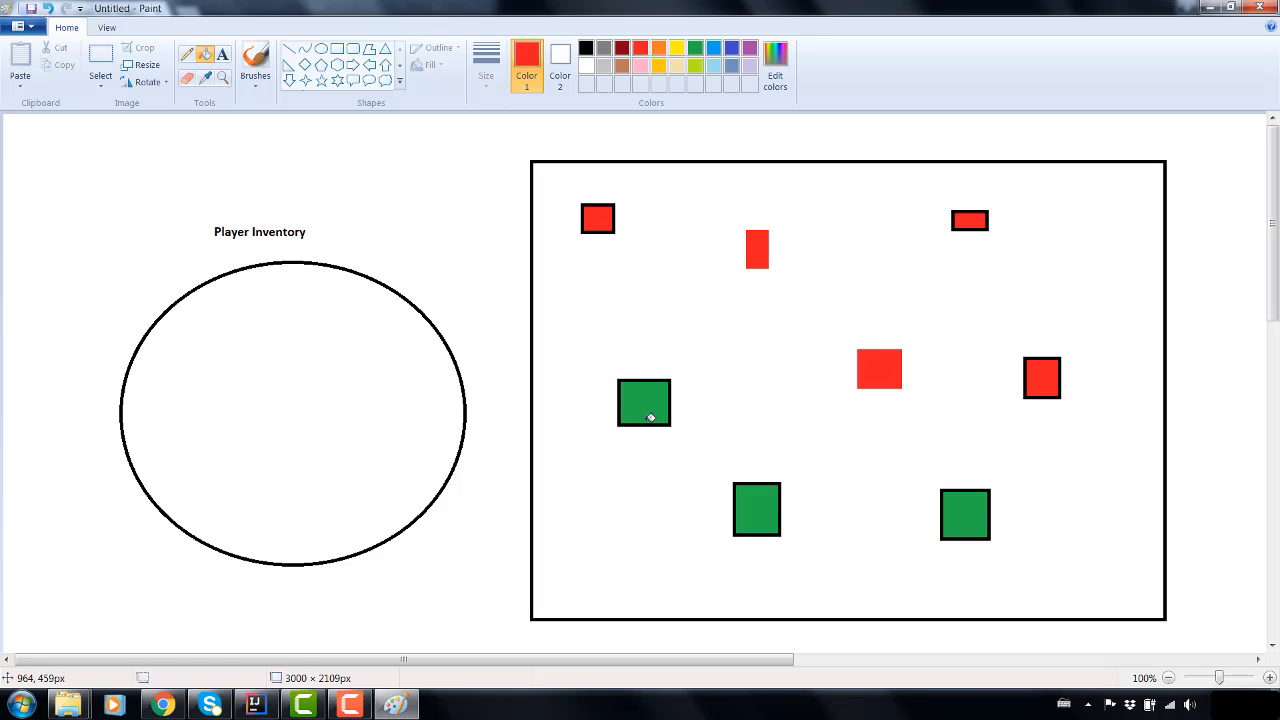
pyautogui.moveTo(650, 404)
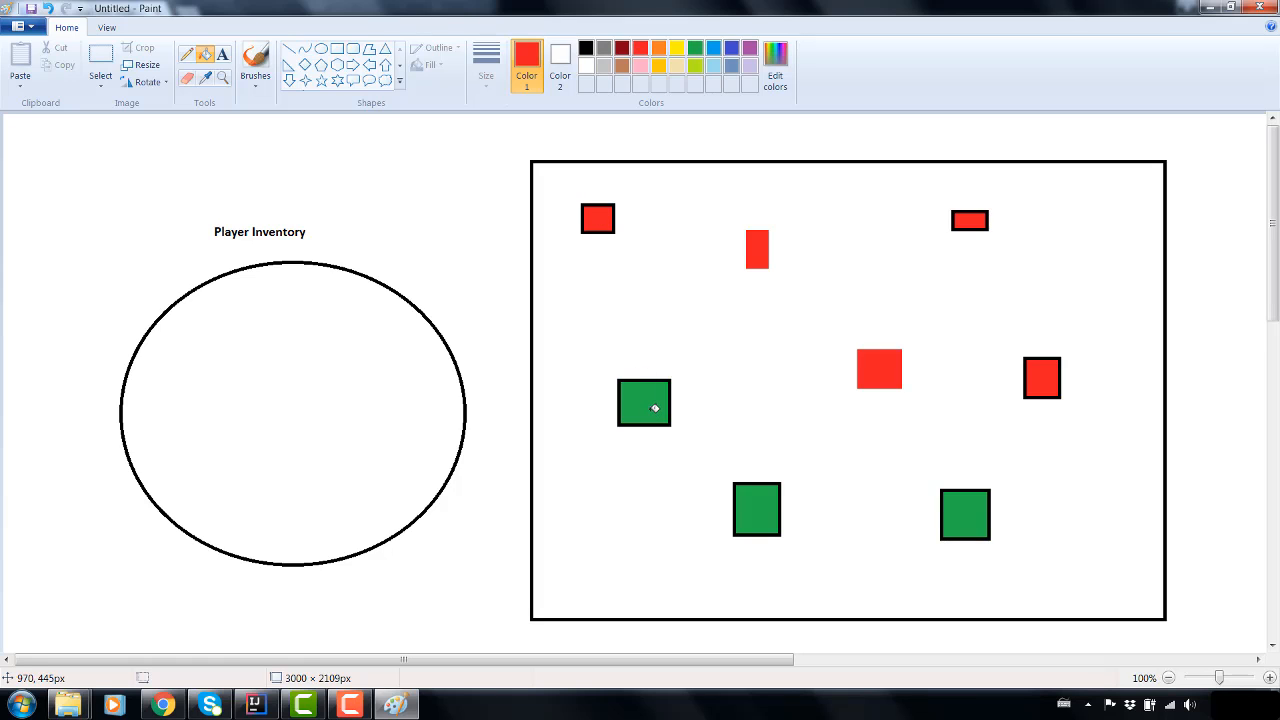
pyautogui.moveTo(652, 400)
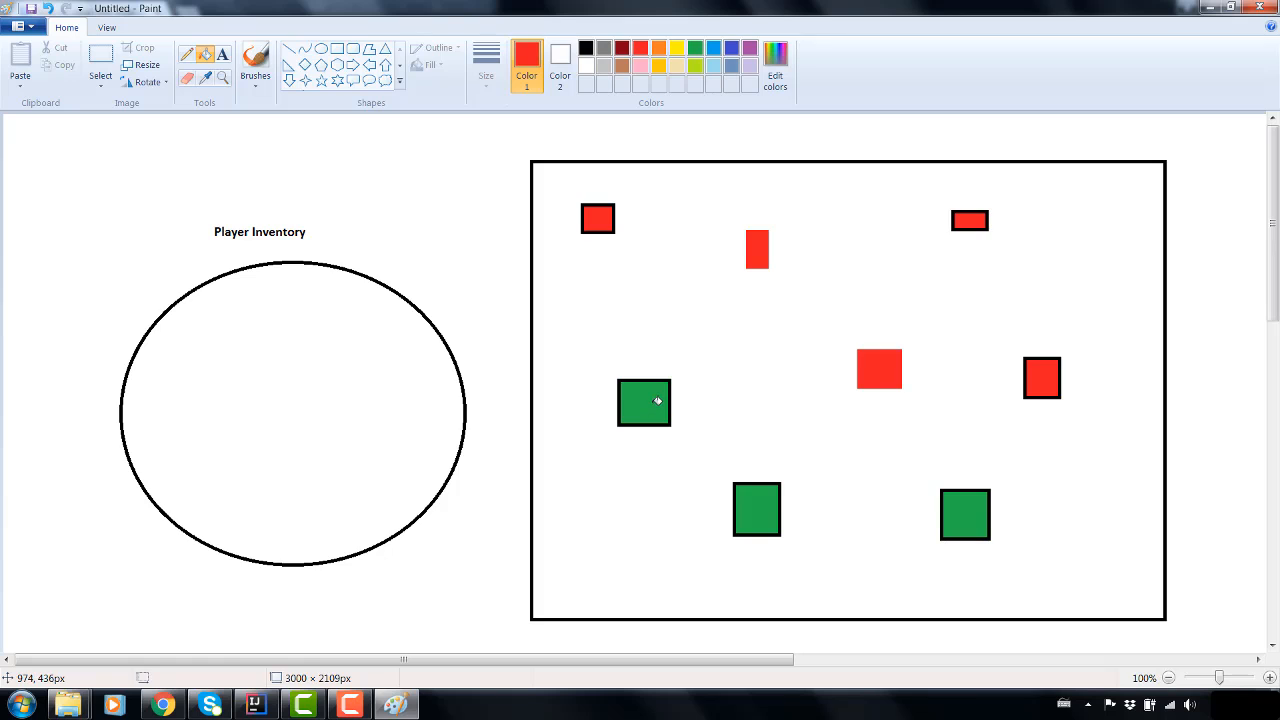
pyautogui.moveTo(648, 388)
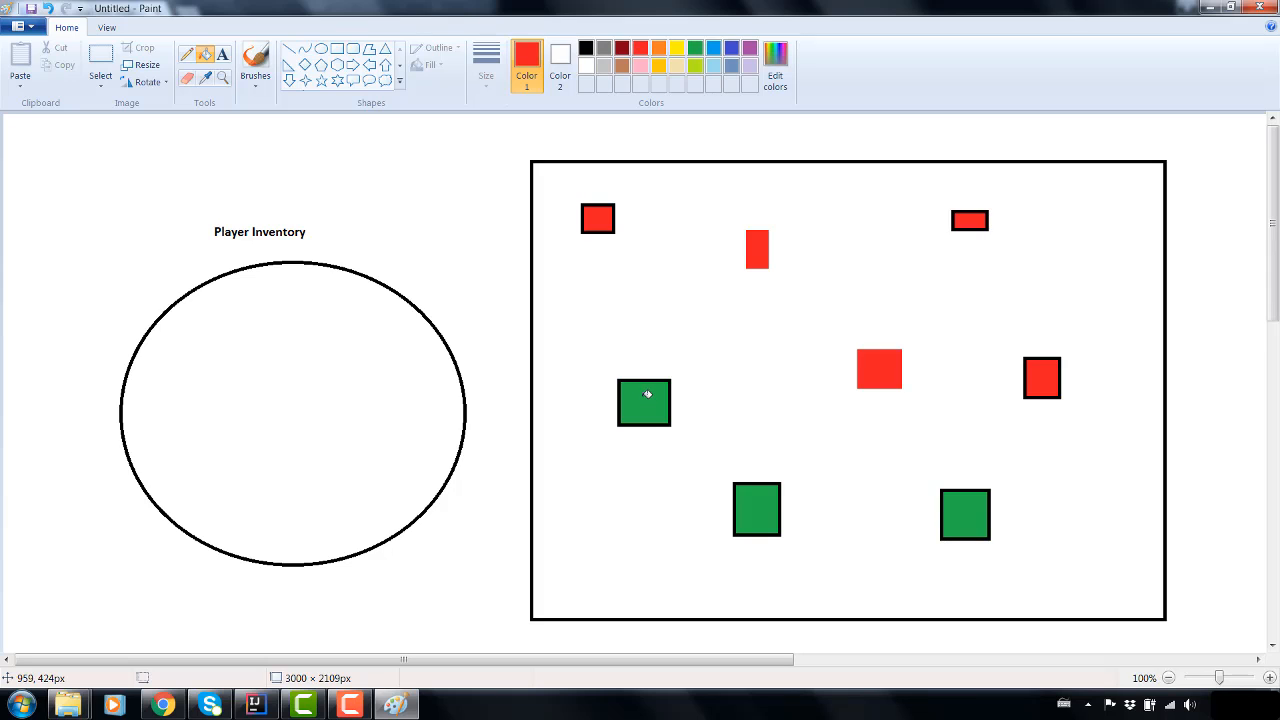
pyautogui.moveTo(644, 394)
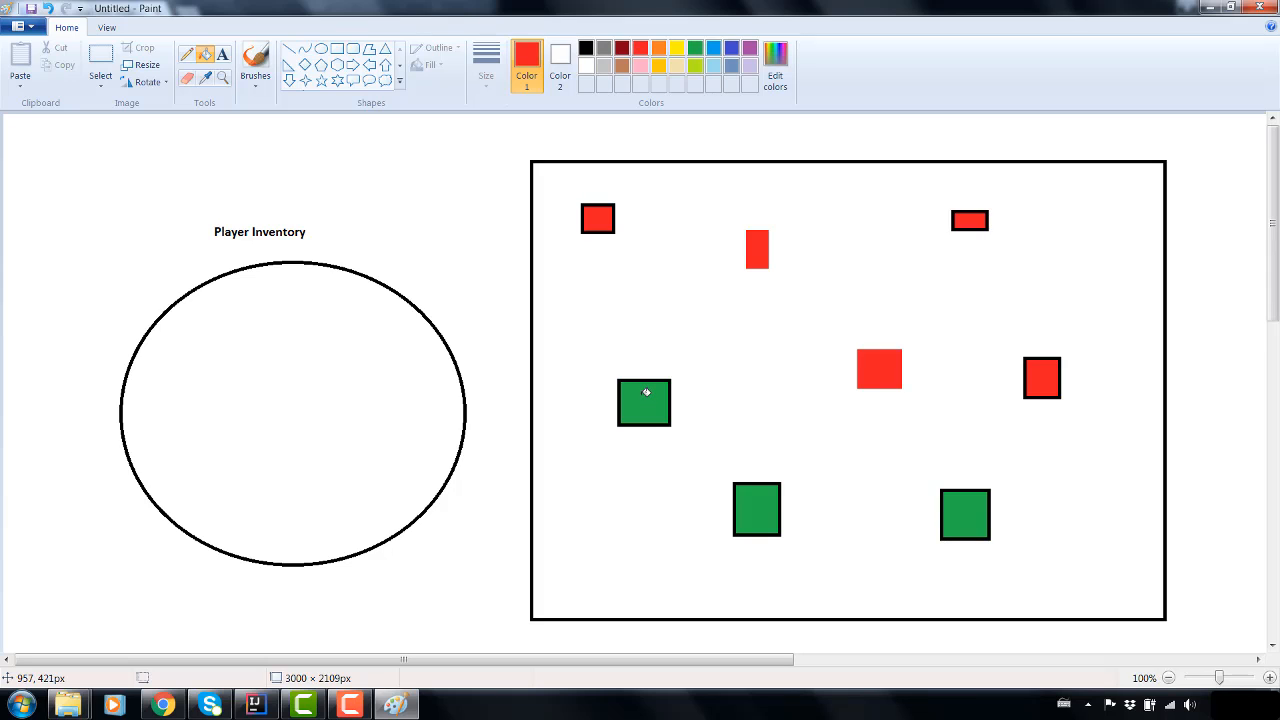
pyautogui.moveTo(680, 384)
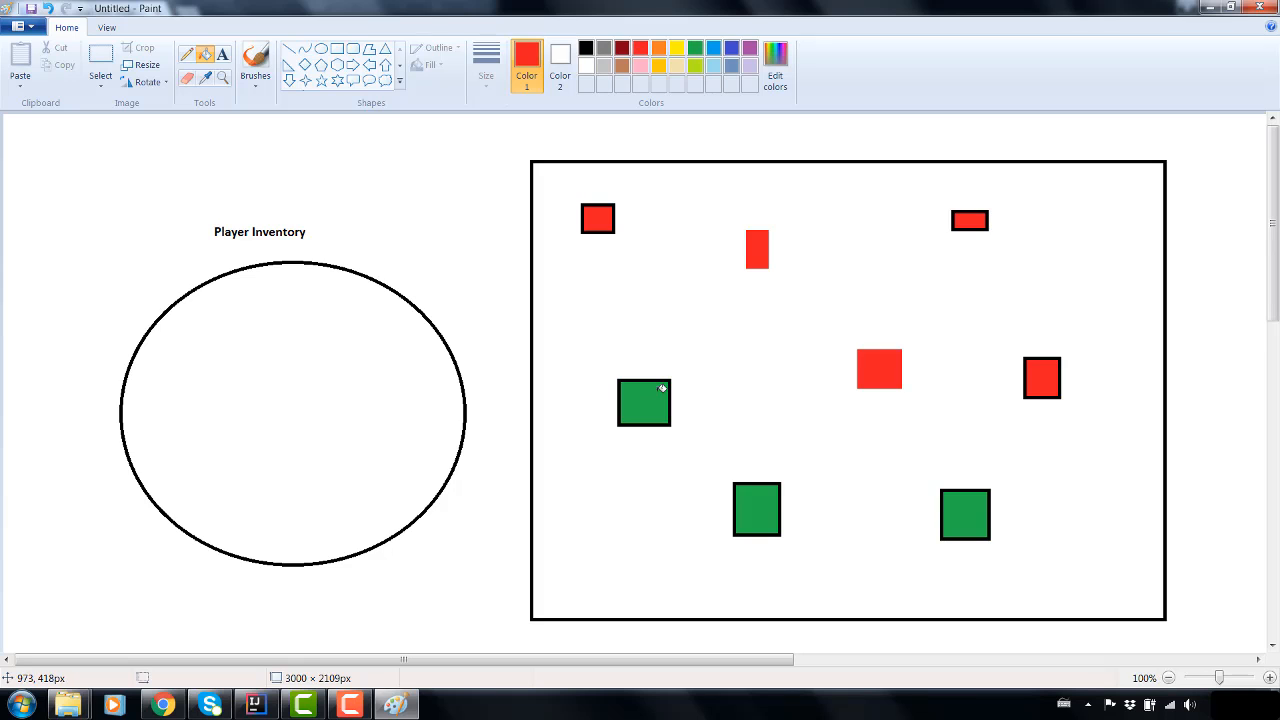
pyautogui.moveTo(602, 218)
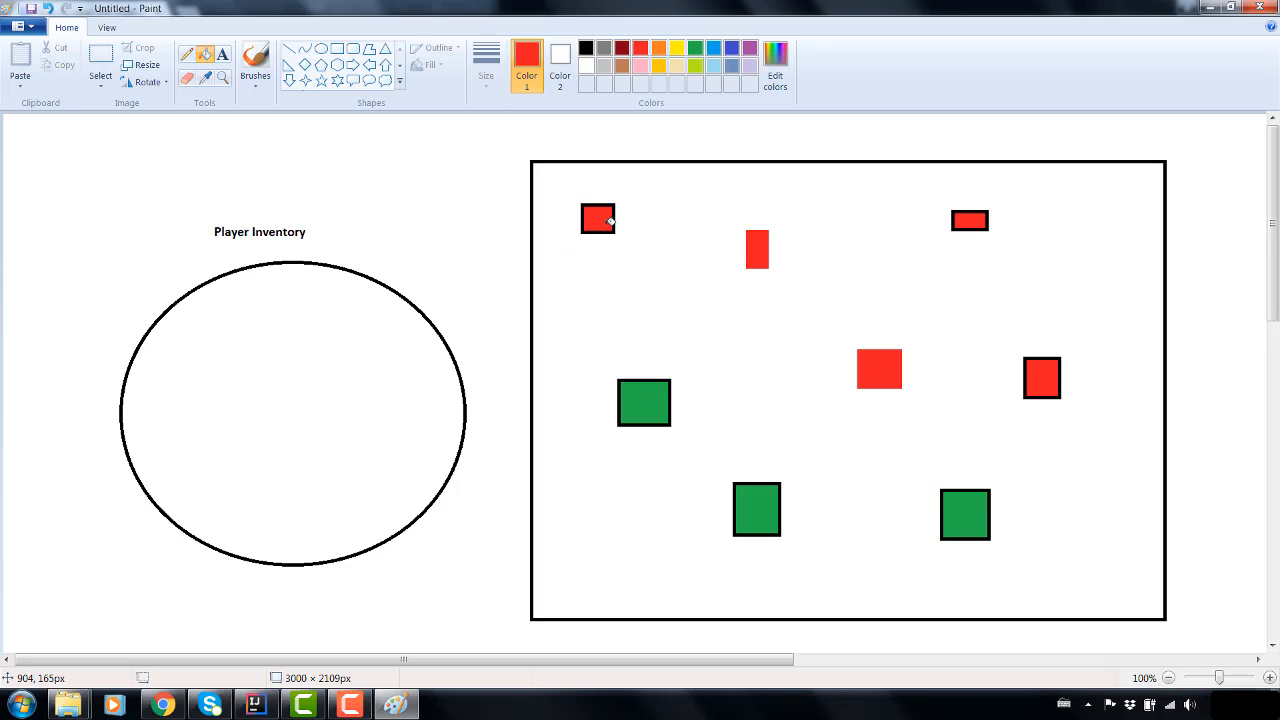
pyautogui.moveTo(646, 400)
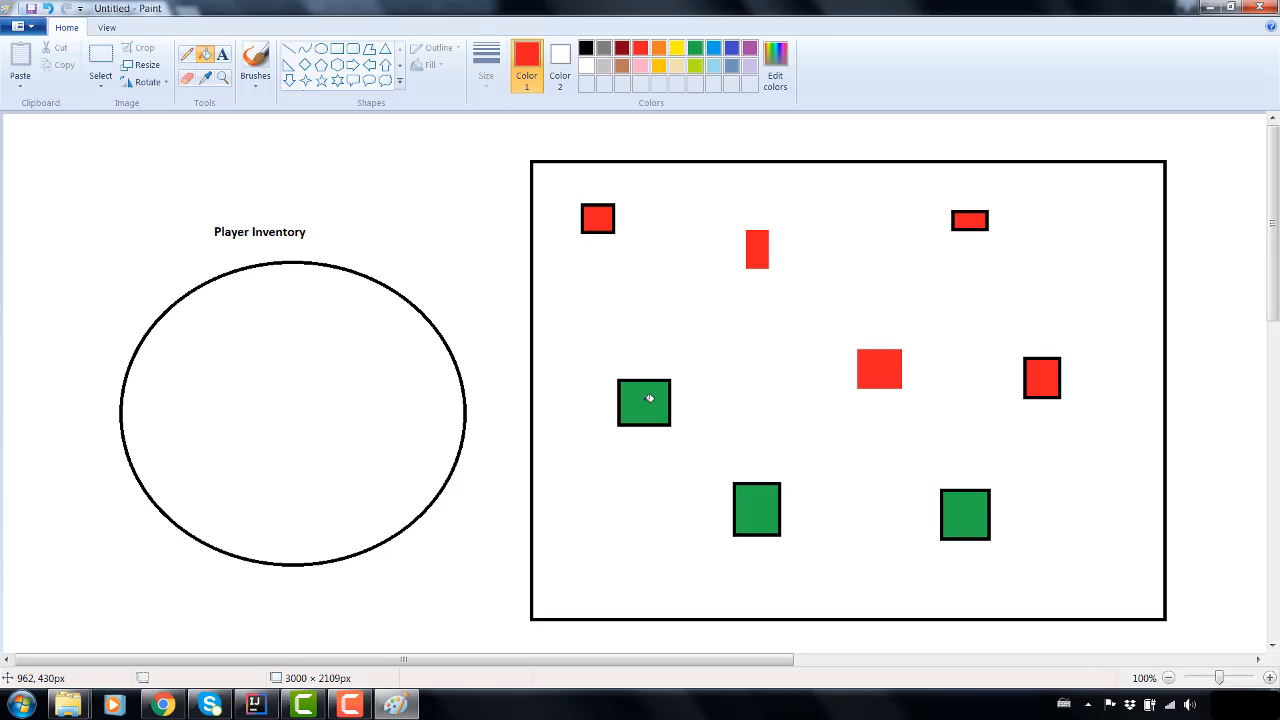
# - Scroll down over the inventory and item-placement sketch in Paint
pyautogui.scroll(-3)
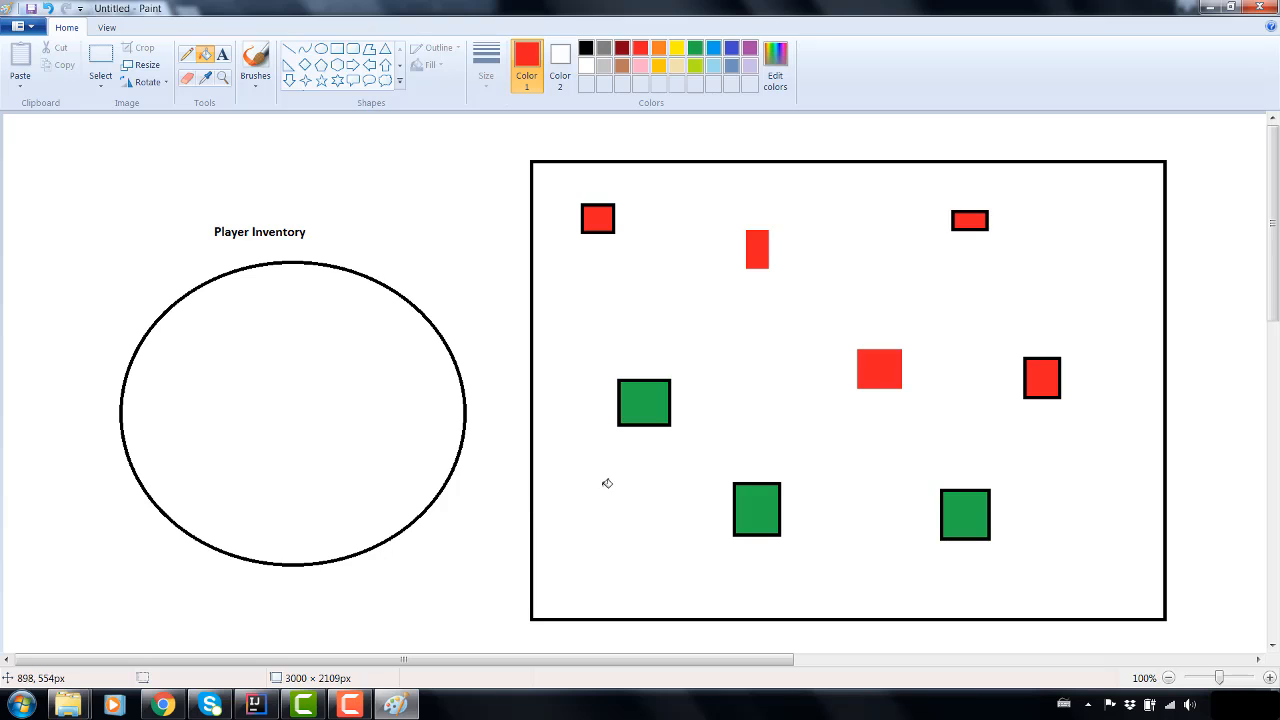
pyautogui.moveTo(1070, 274)
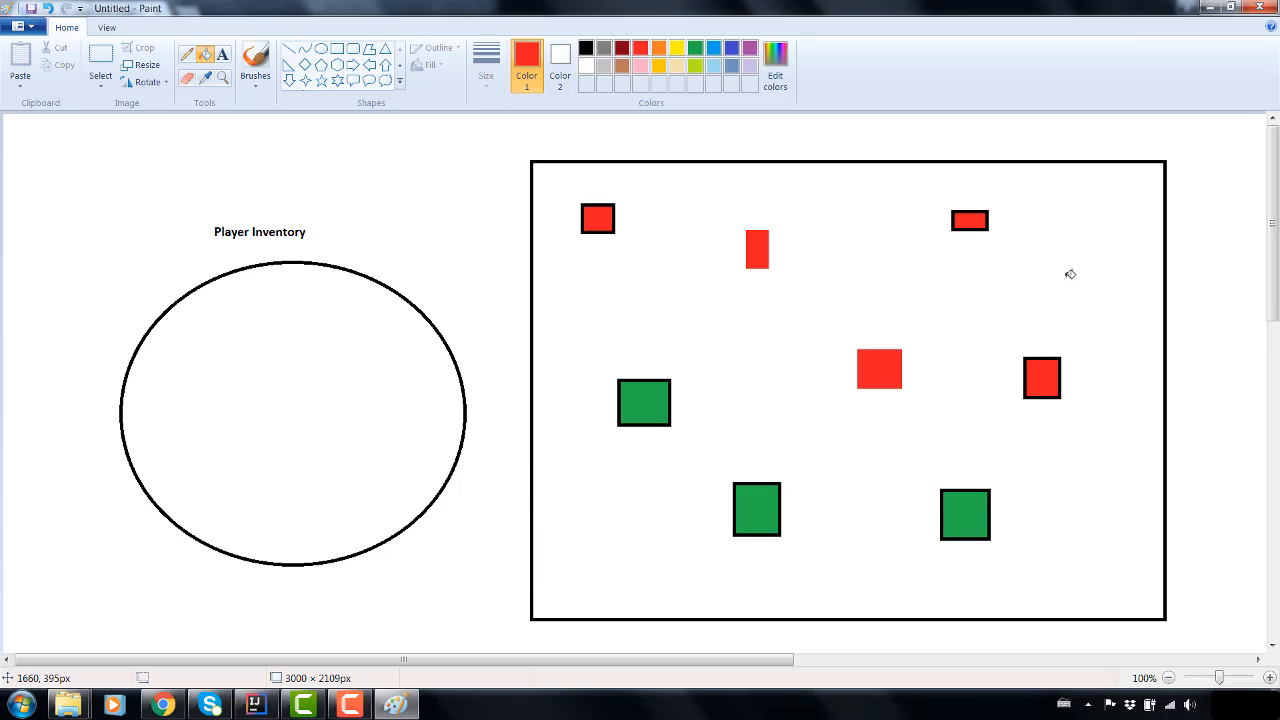
pyautogui.moveTo(472, 576)
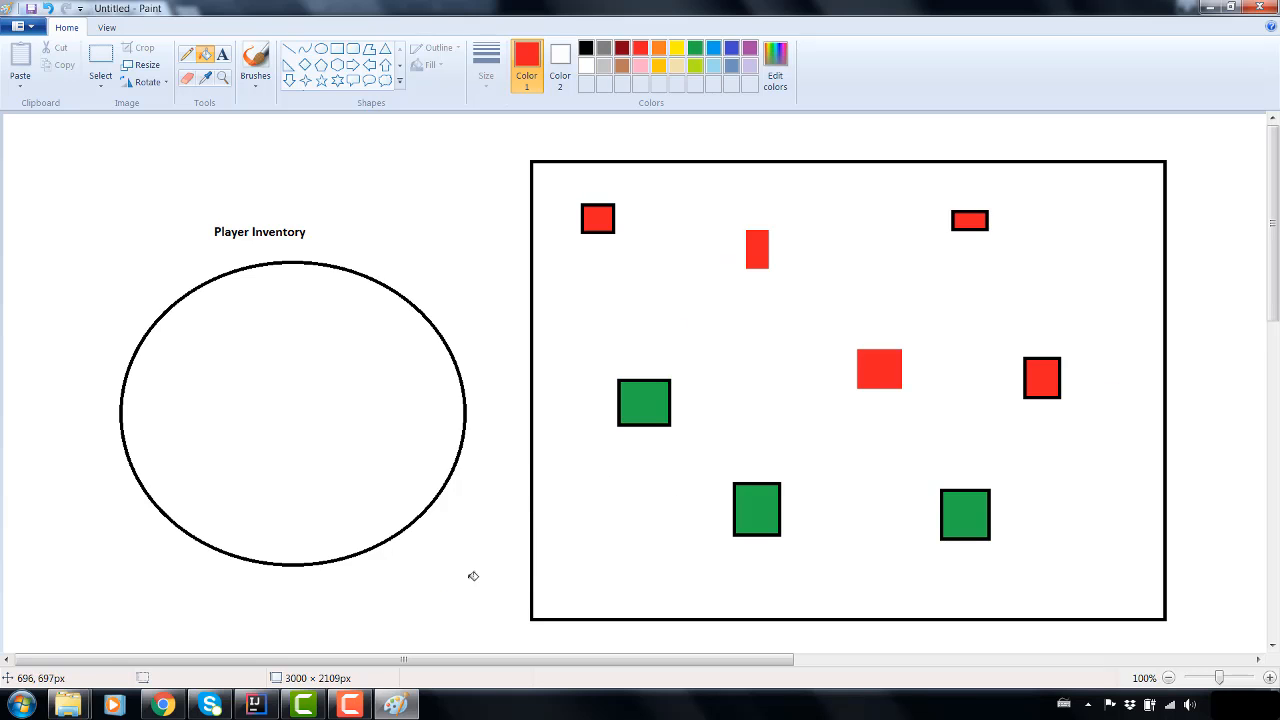
pyautogui.moveTo(356, 632)
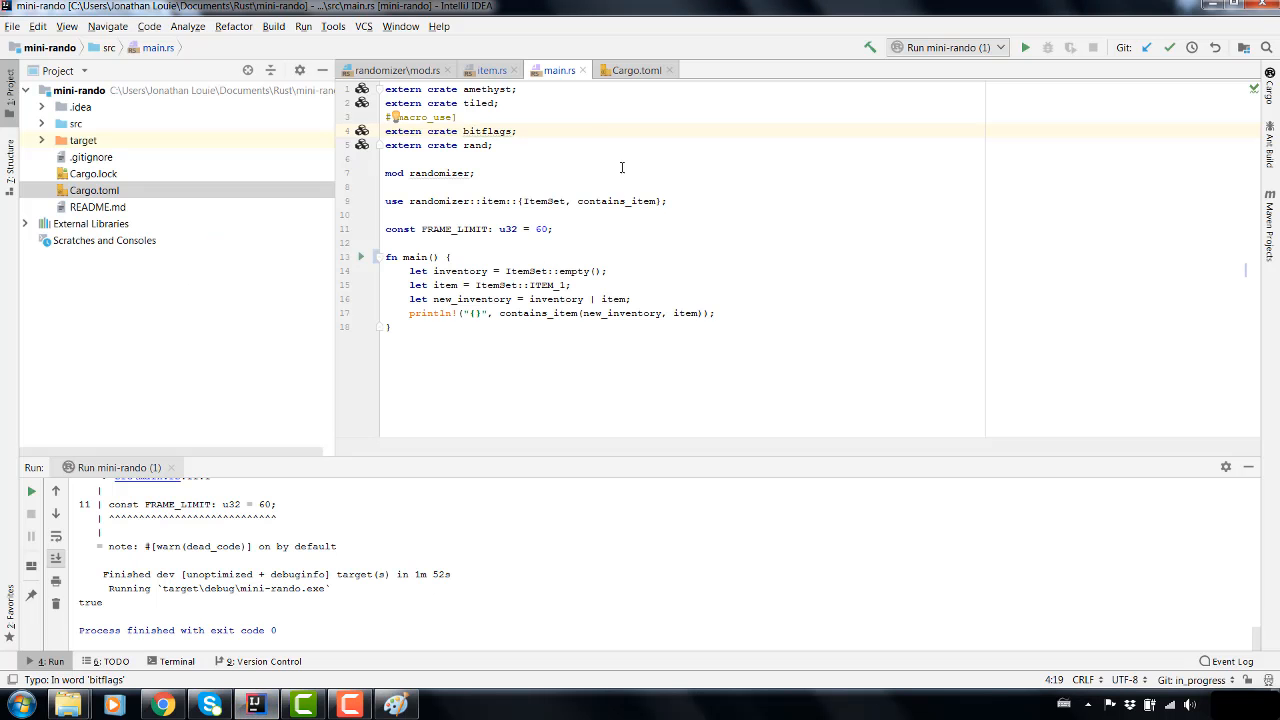
# - Switch to item.rs and scroll through the ItemSet and ItemLocationSet bitflag definitions
pyautogui.click(492, 68)
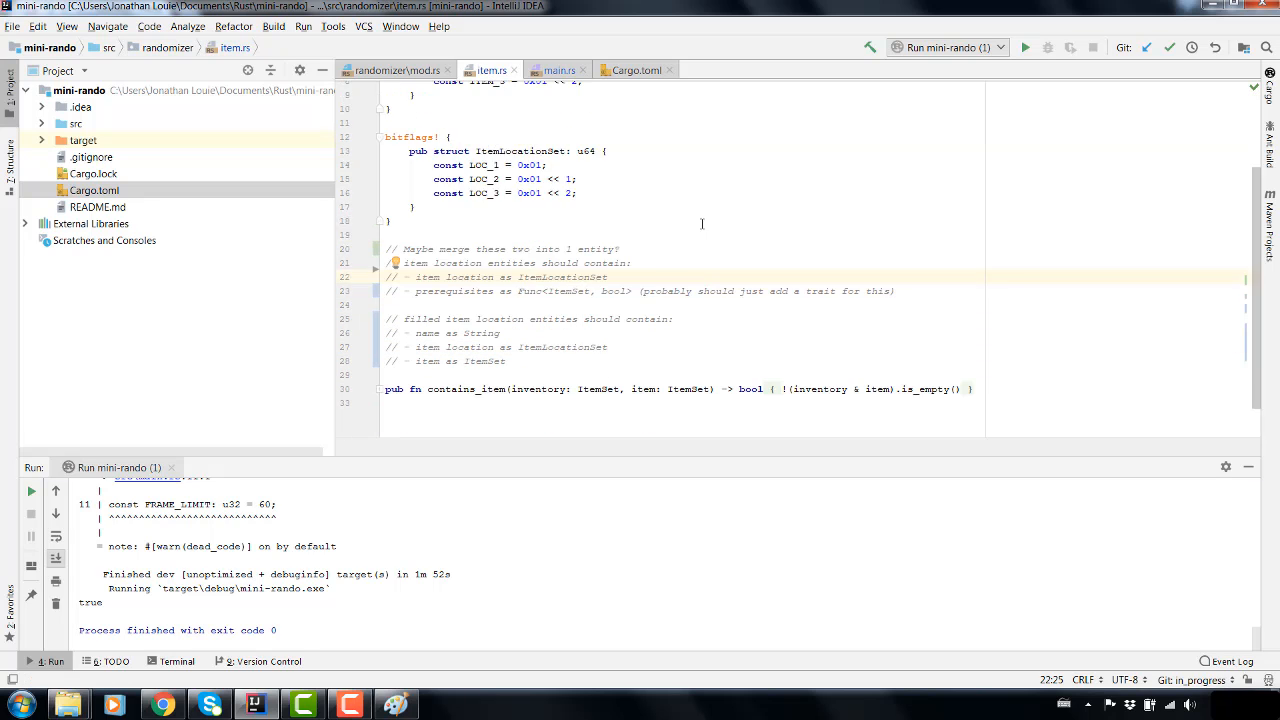
pyautogui.scroll(-3)
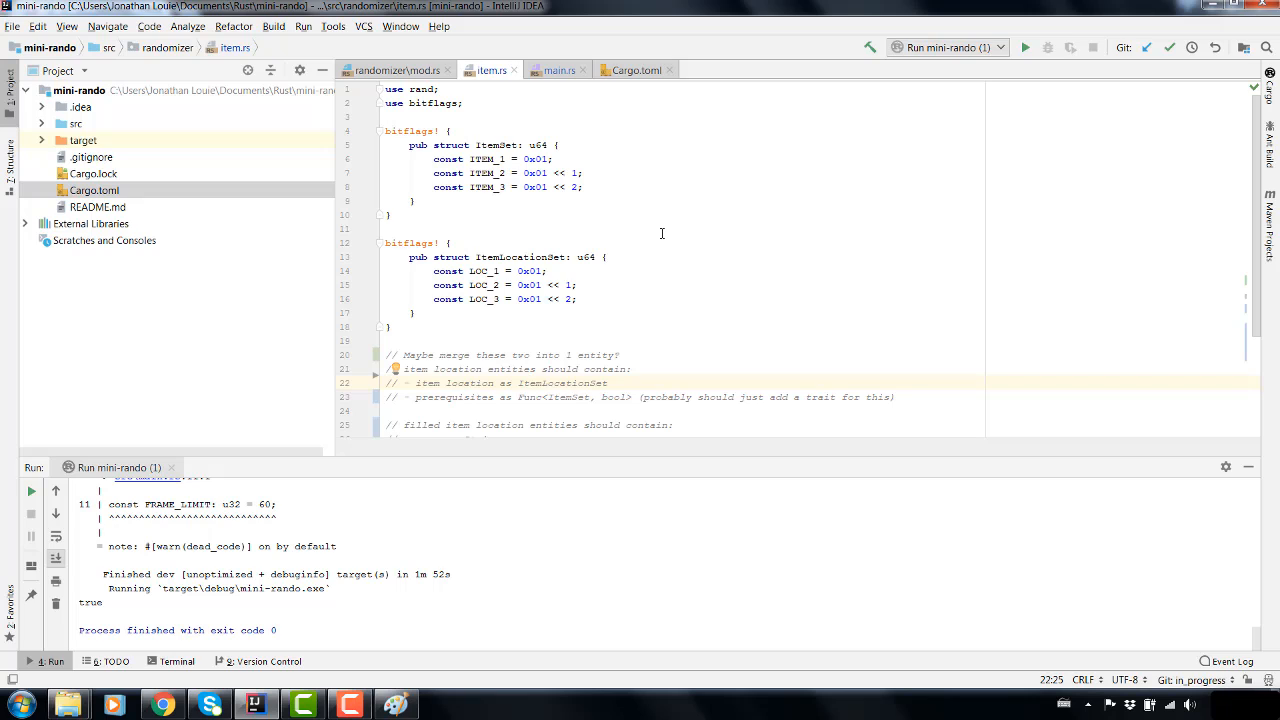
pyautogui.moveTo(560, 200)
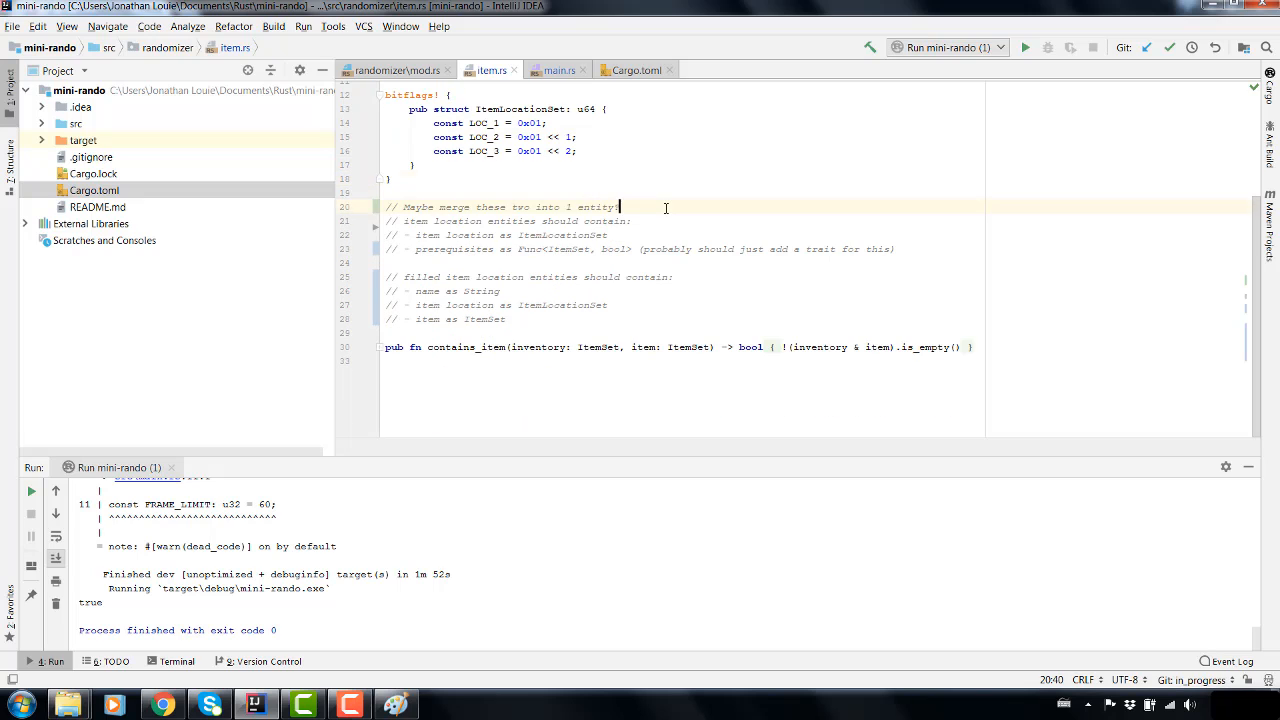
pyautogui.moveTo(656, 272)
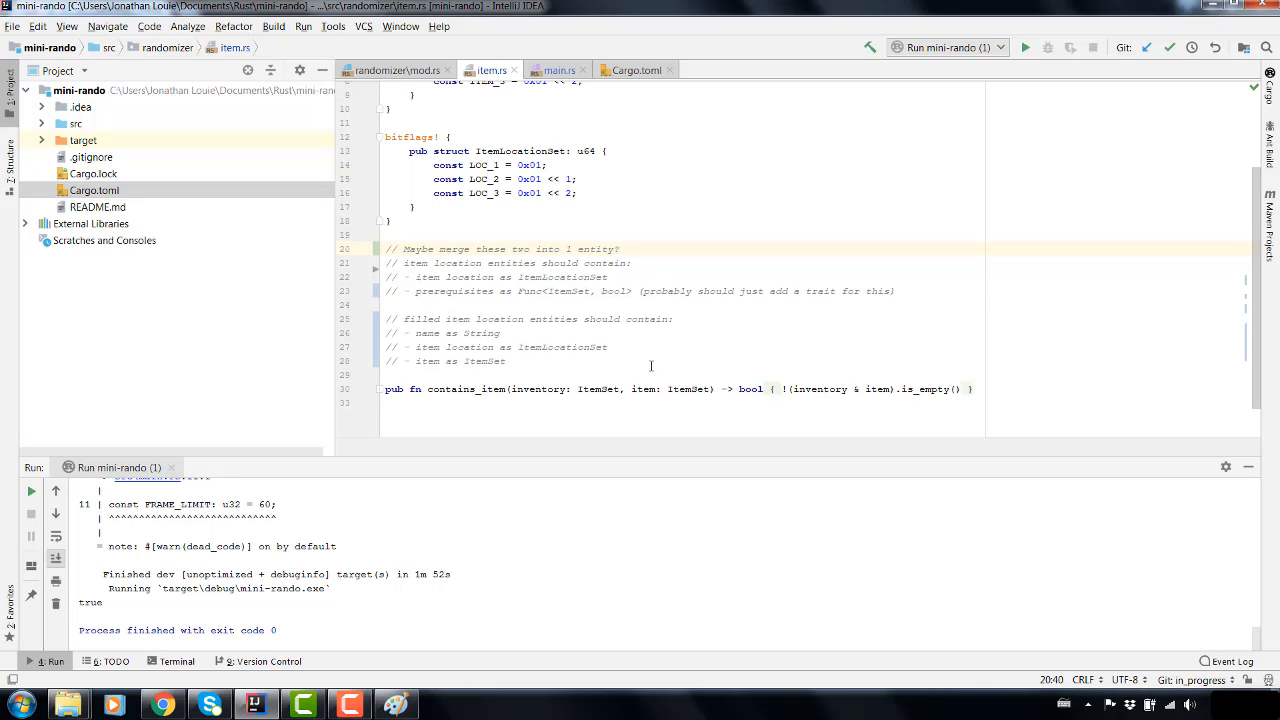
pyautogui.scroll(3)
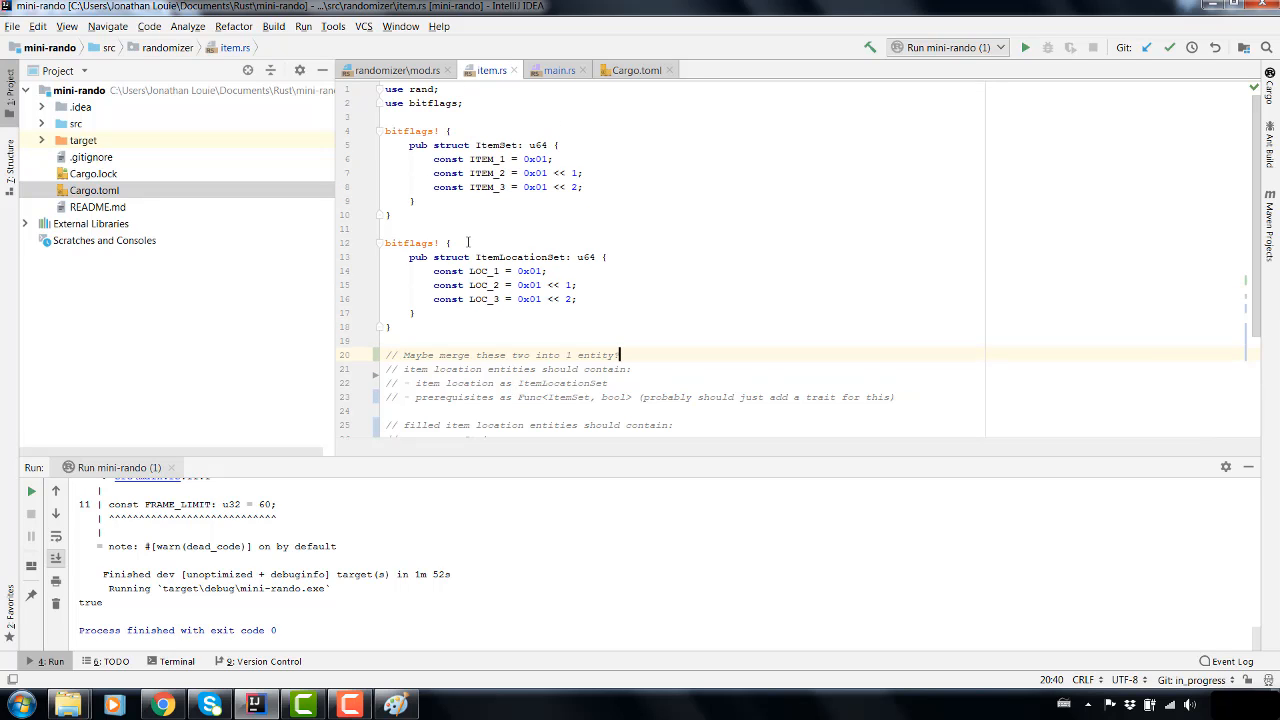
pyautogui.moveTo(558, 204)
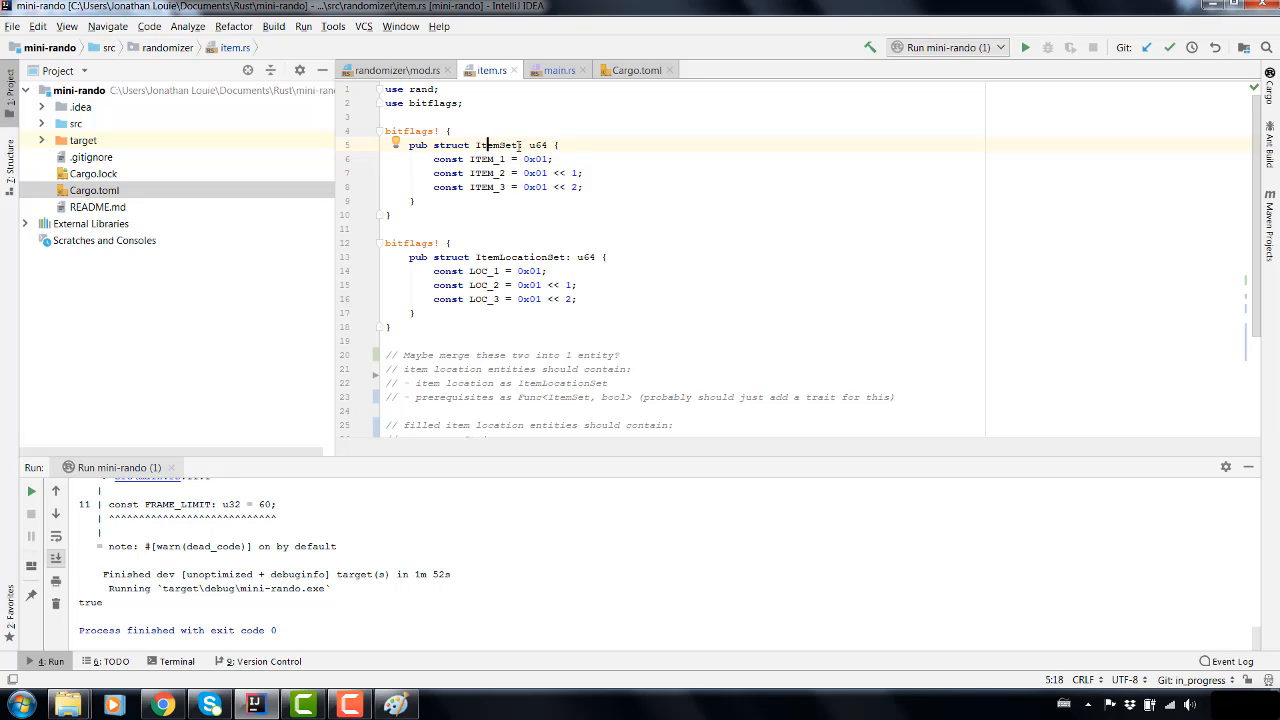
pyautogui.click(504, 160)
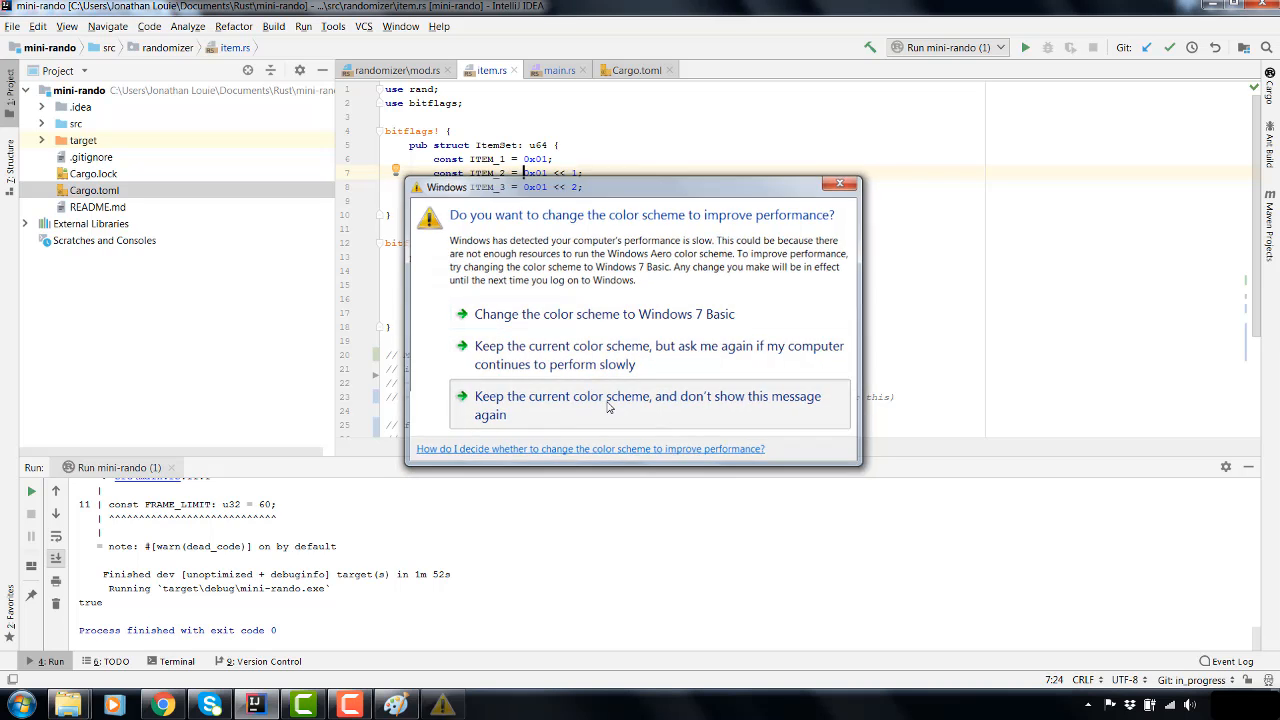
pyautogui.click(610, 404)
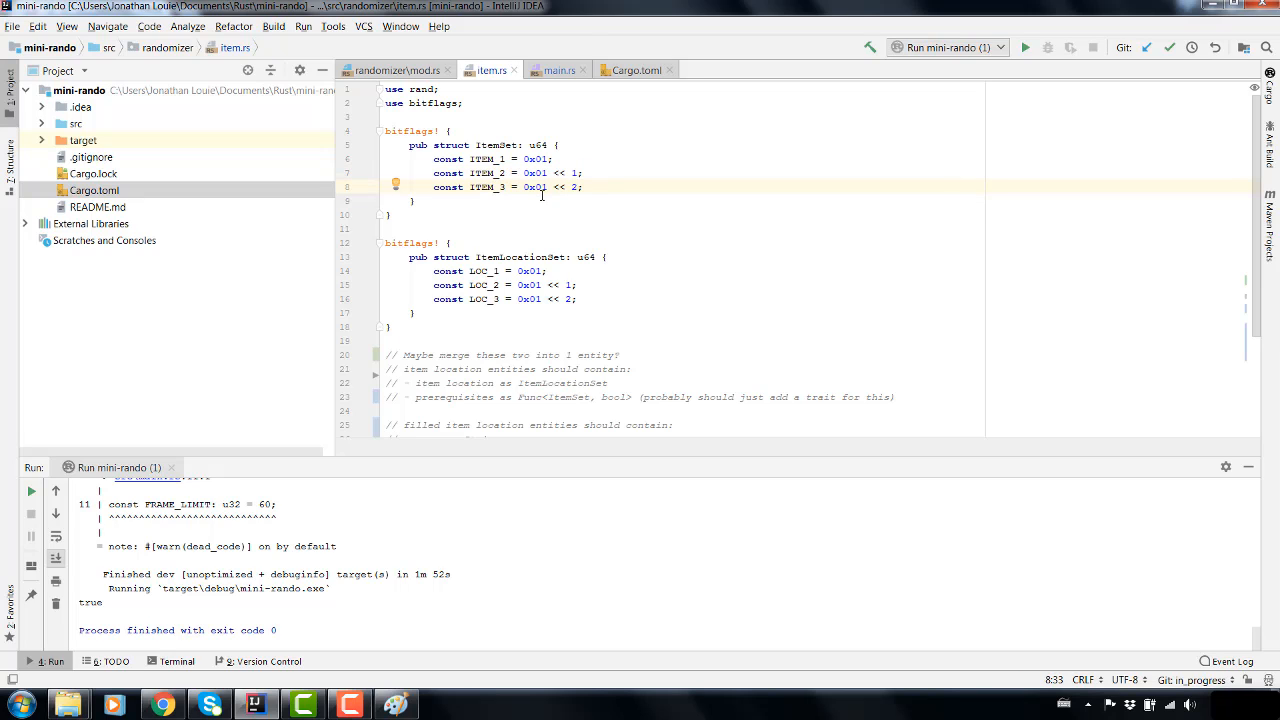
# - Start a new 'const ITEM_ = 0x01 << 2;' line below ITEM_3 in the ItemSet flags
pyautogui.moveTo(430, 188); pyautogui.dragTo(584, 188)
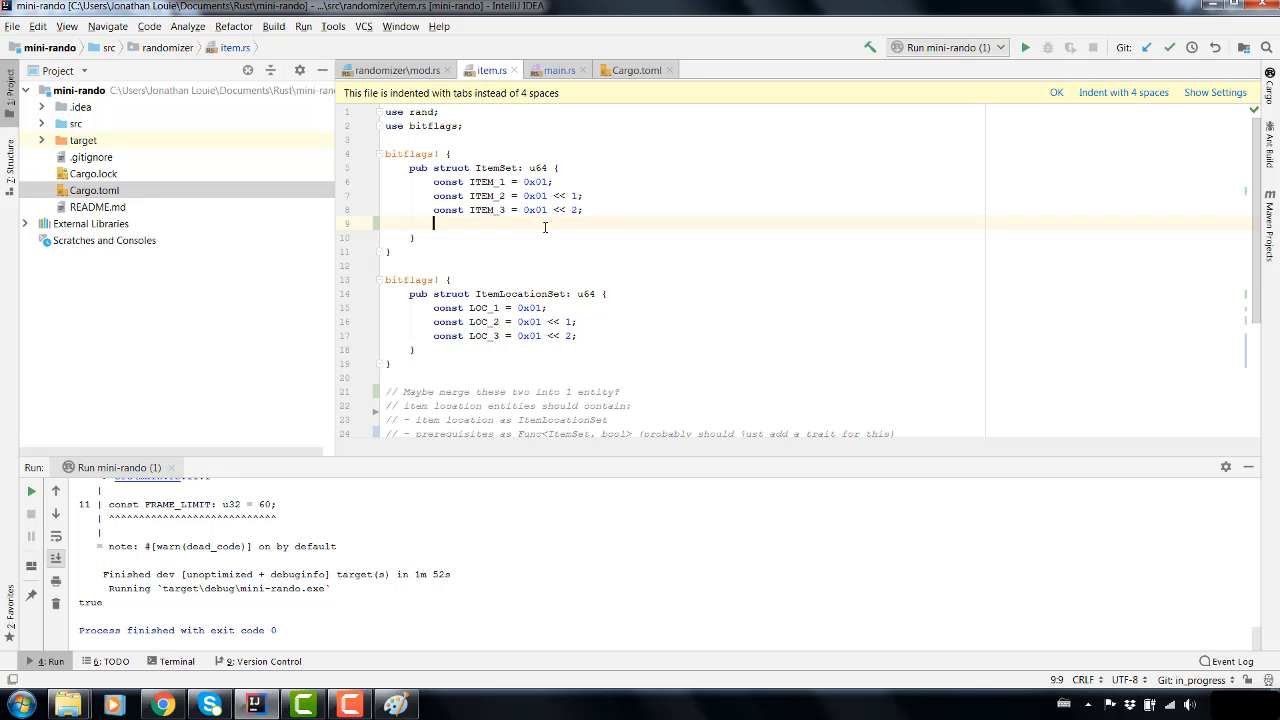
pyautogui.write('const ITEM_ = 0x01 << 2;')
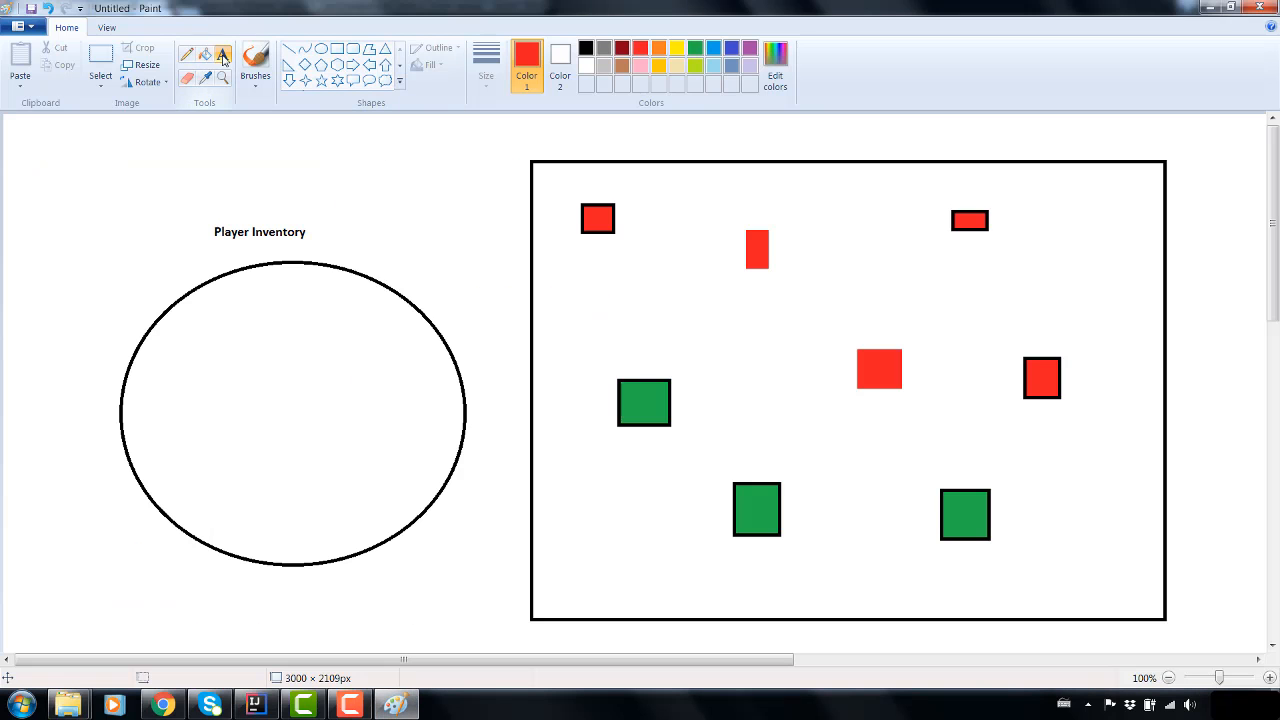
# - Type the red binary label 00000010 above the Player Inventory heading
pyautogui.write('0000')
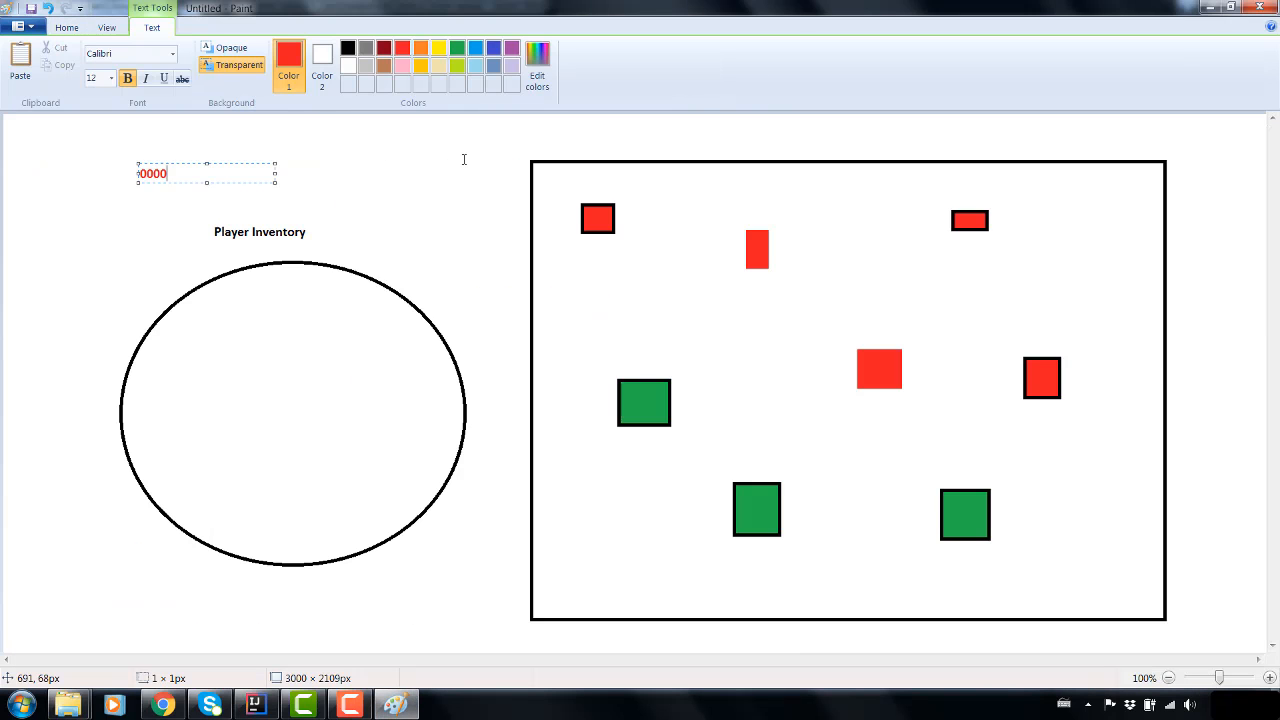
pyautogui.write('0000000')
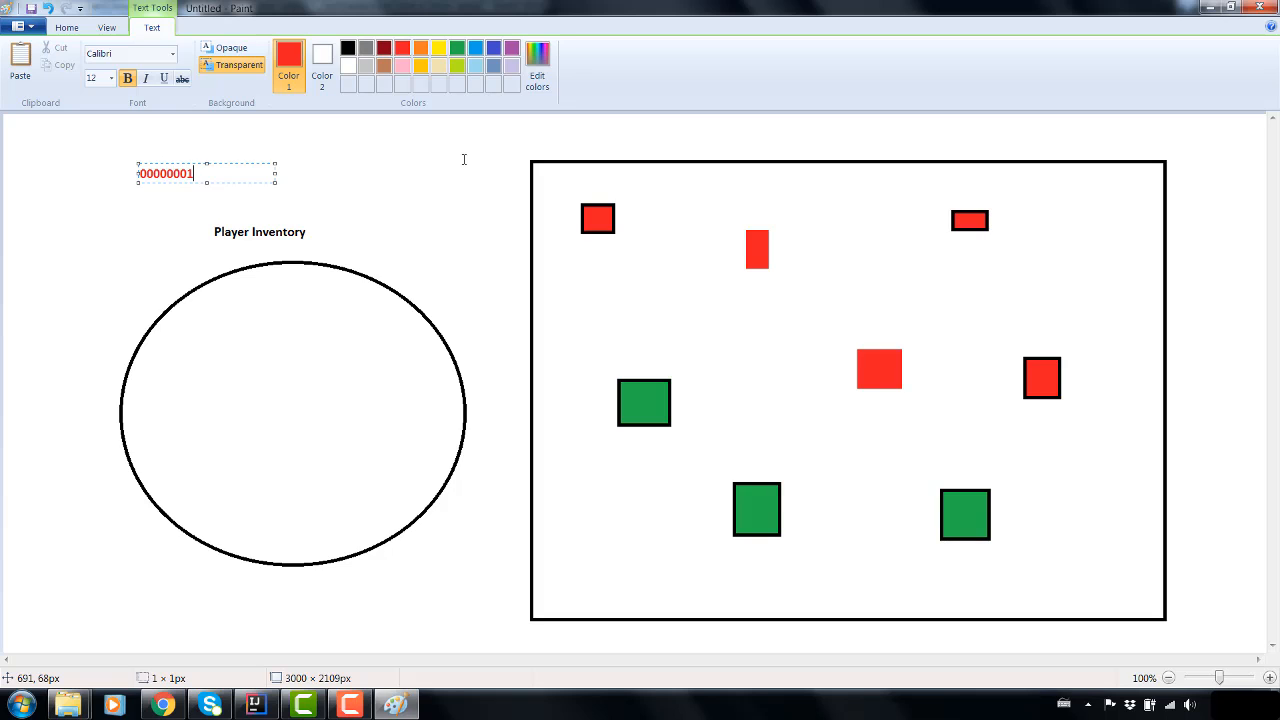
pyautogui.write('1')
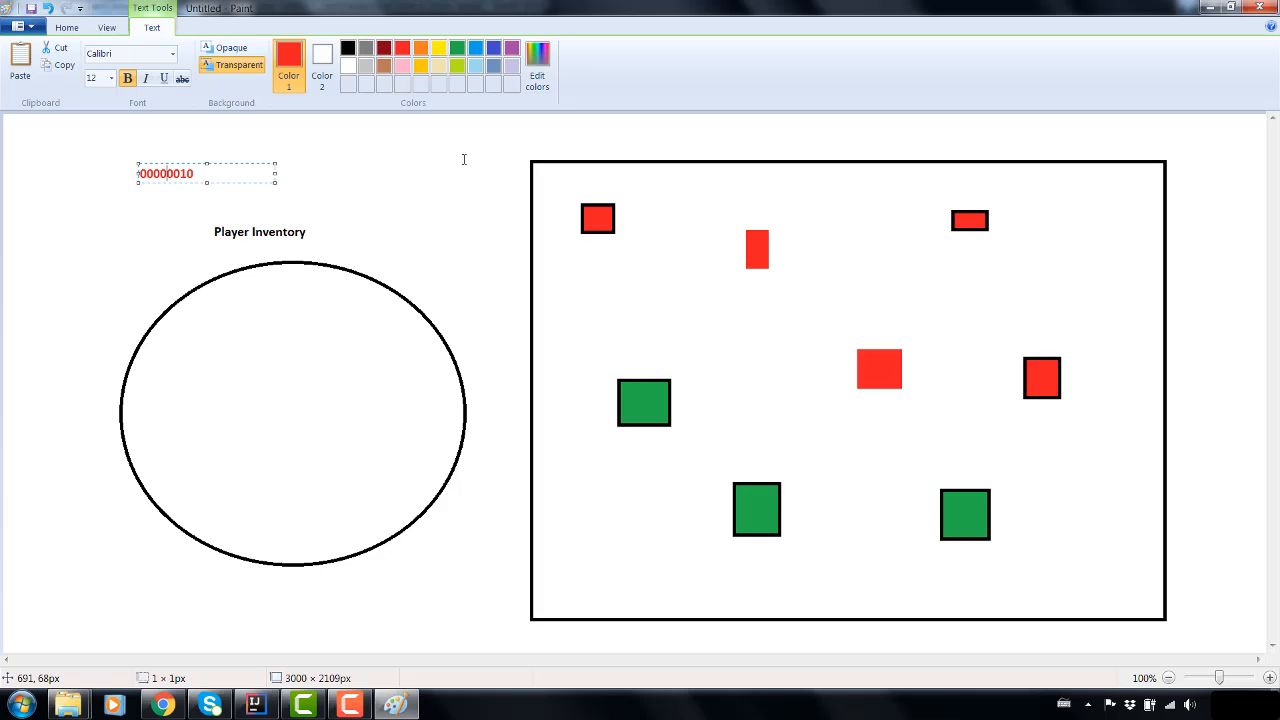
pyautogui.moveTo(456, 222)
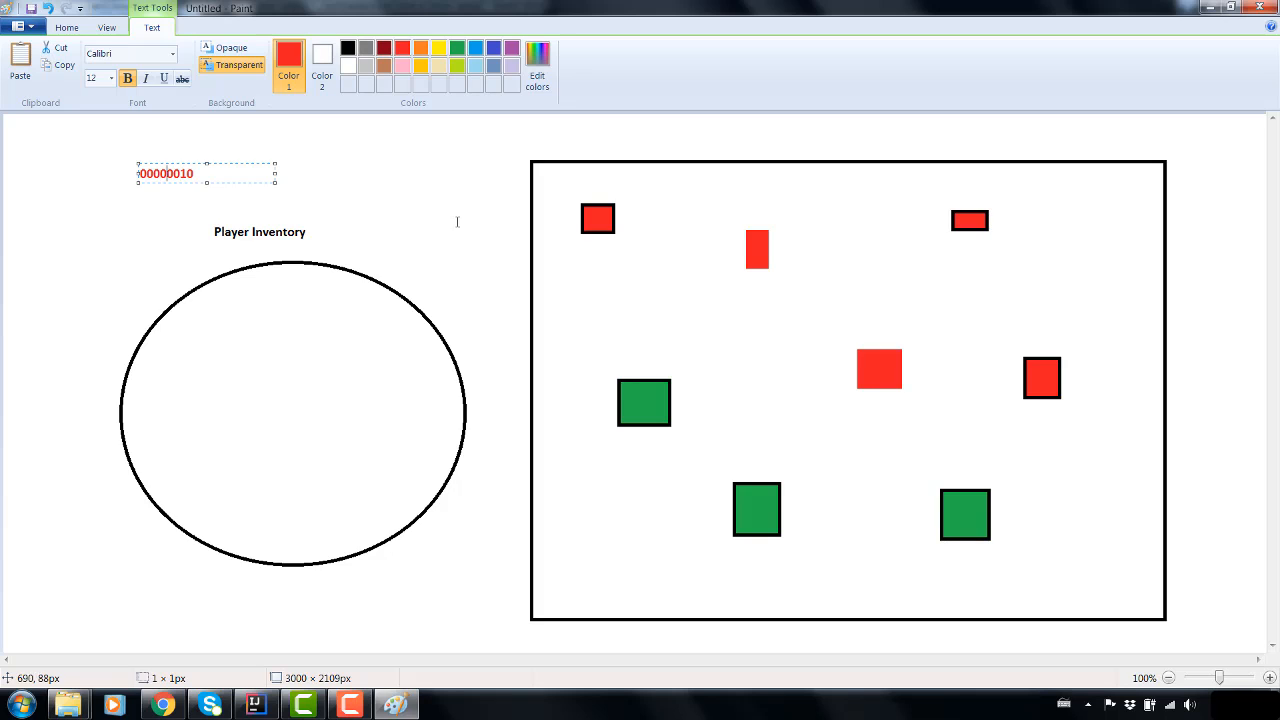
pyautogui.moveTo(396, 712)
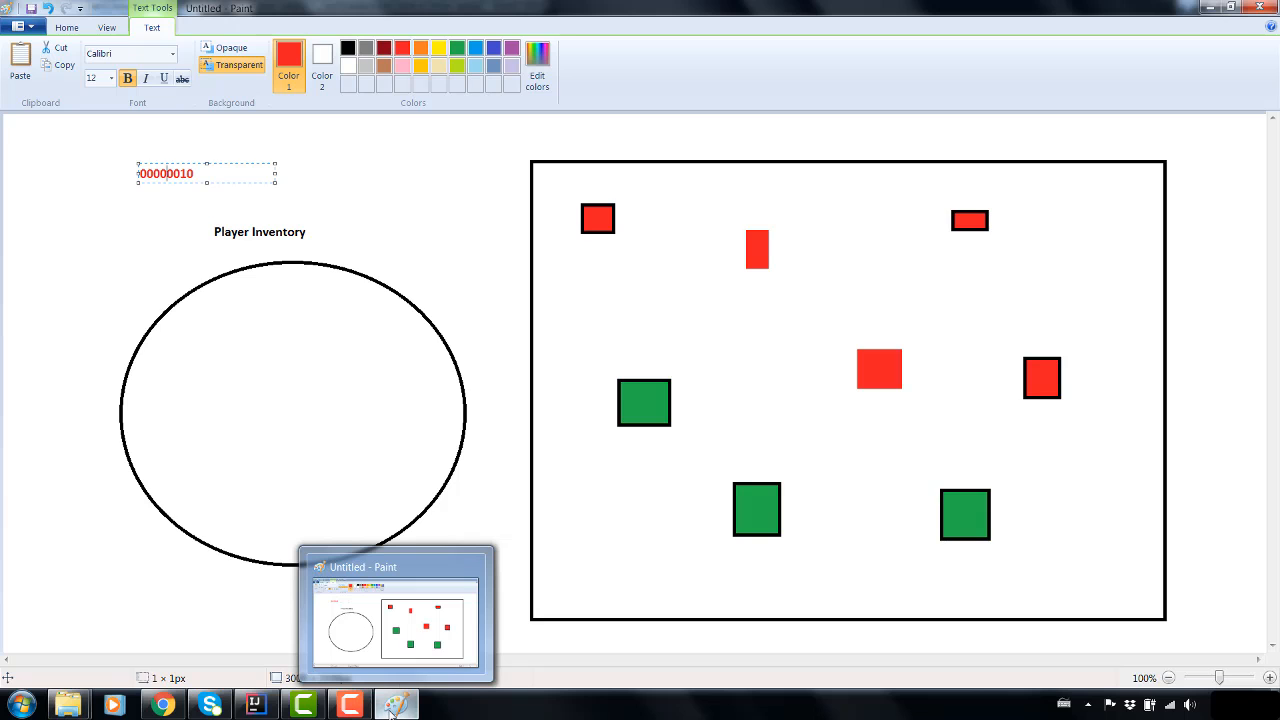
pyautogui.moveTo(392, 652)
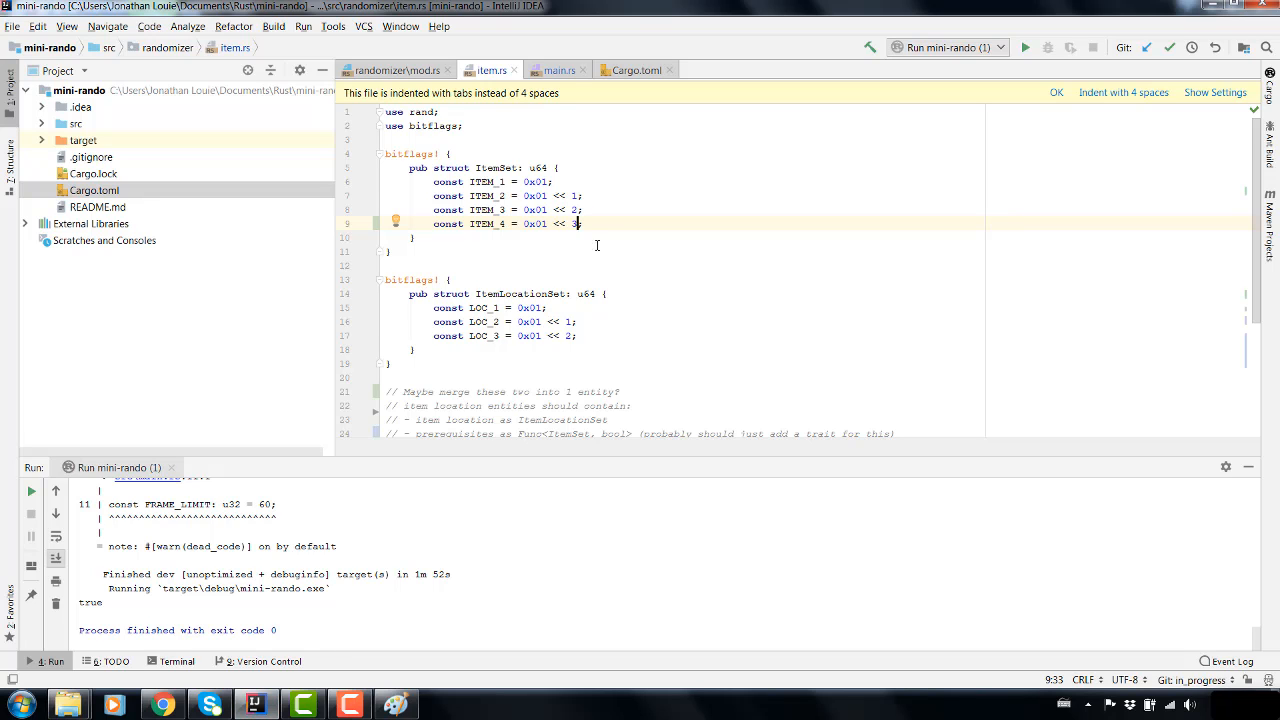
# - Scroll down item.rs to the new ItemLocationSet bitflags block
pyautogui.scroll(-3)
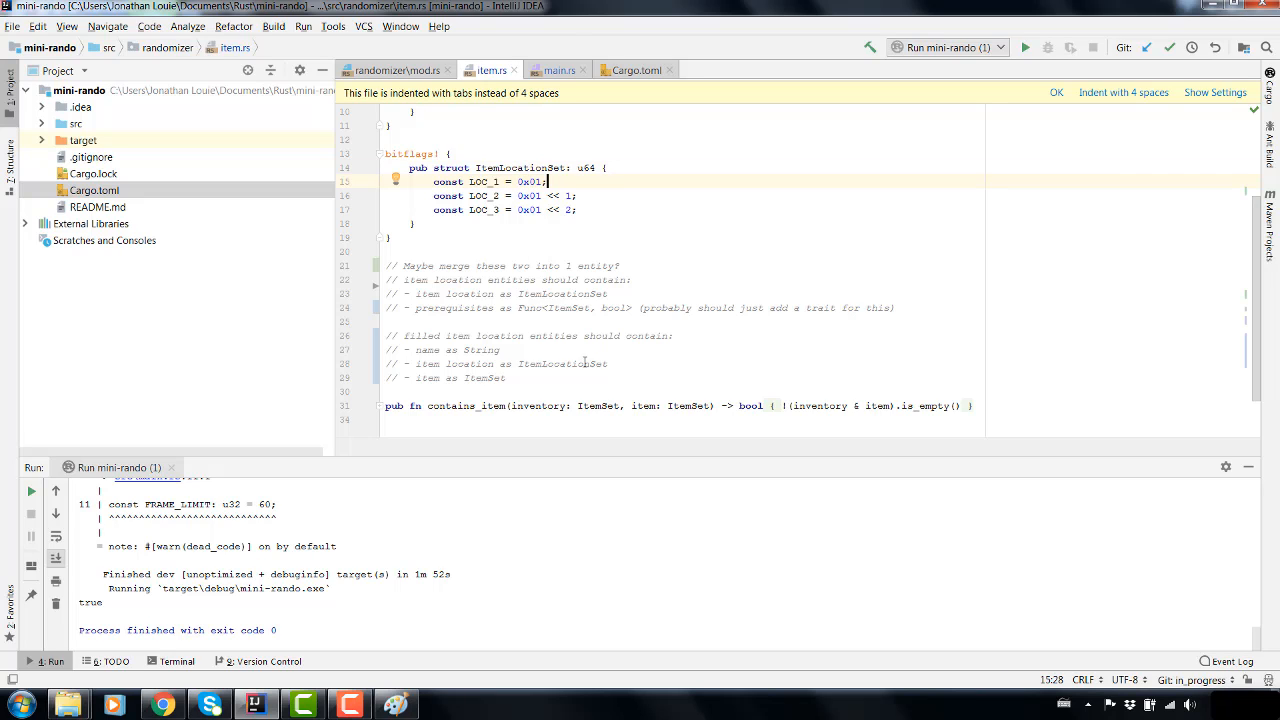
pyautogui.moveTo(544, 382)
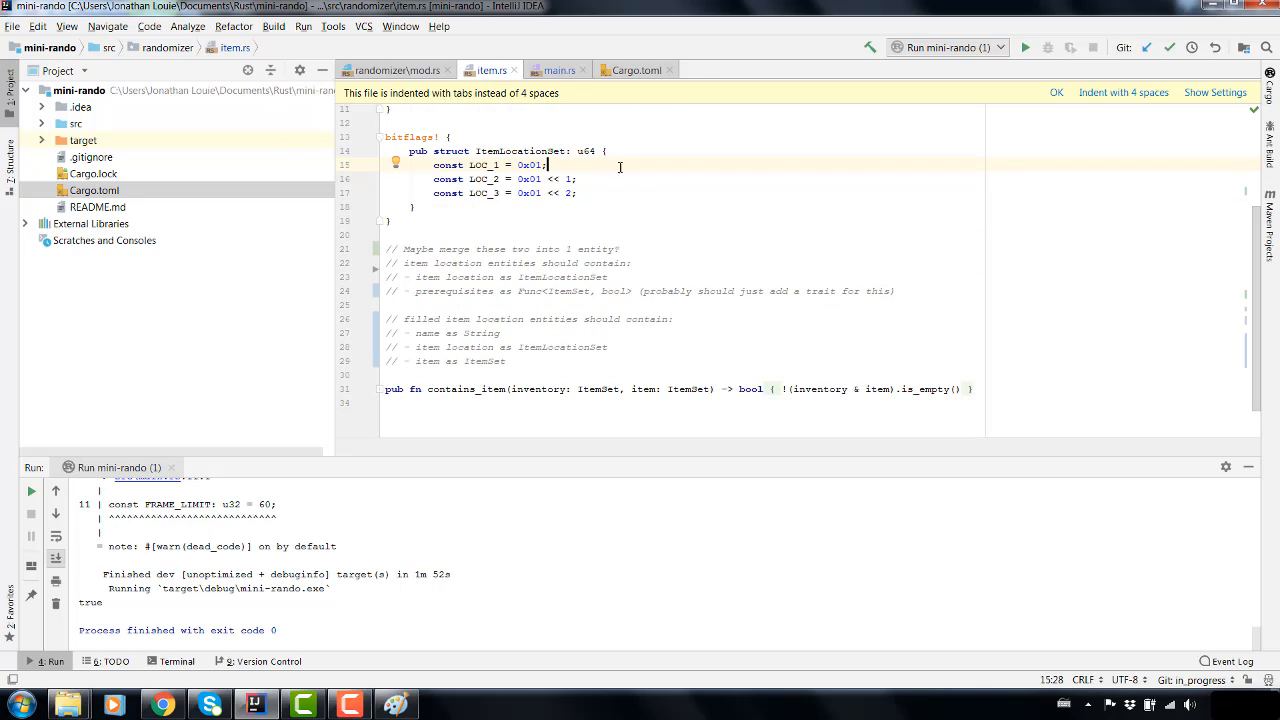
pyautogui.moveTo(836, 184)
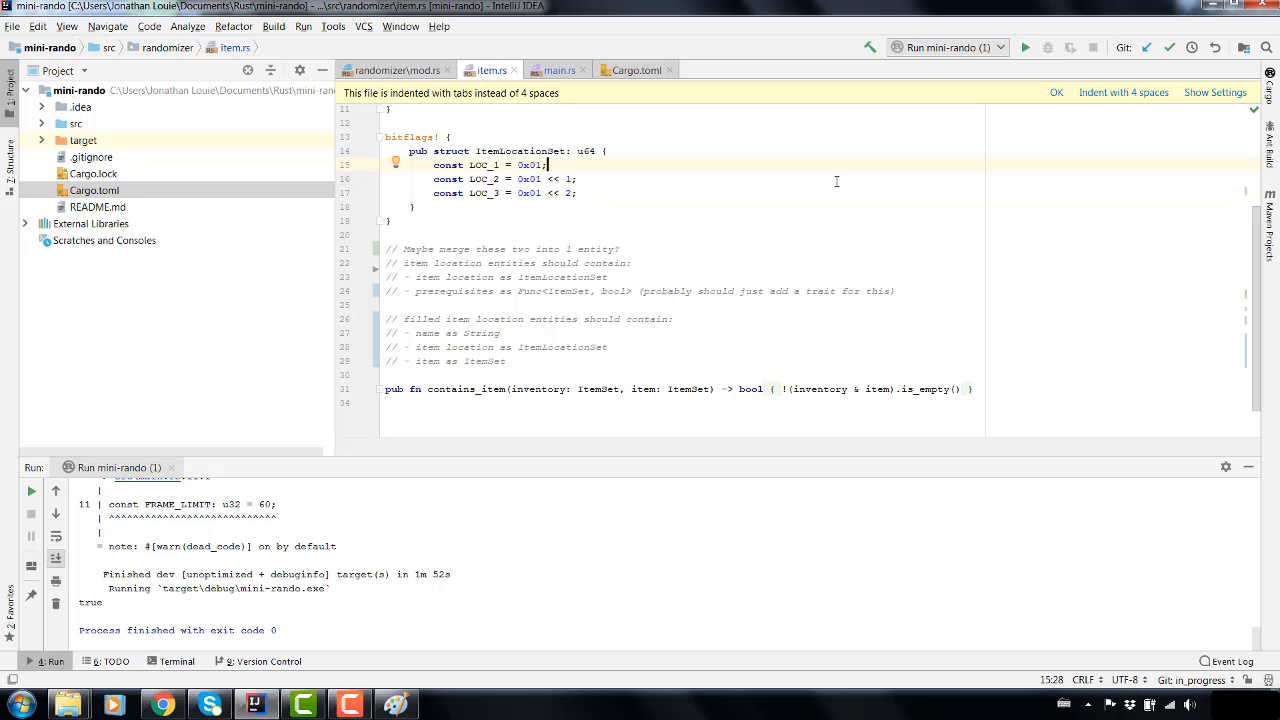
# - Finish LOC_3 as 0x01 << 2, then review the comments above contains_item
pyautogui.click(568, 192)
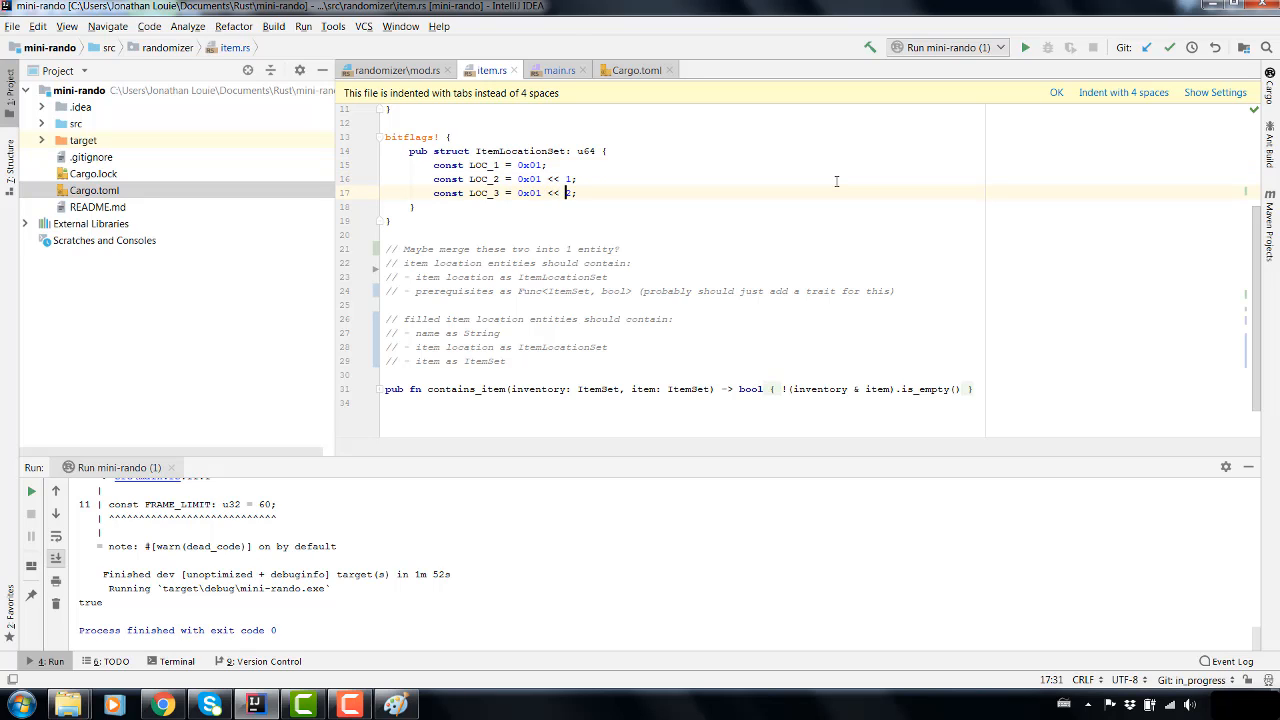
pyautogui.write('2')
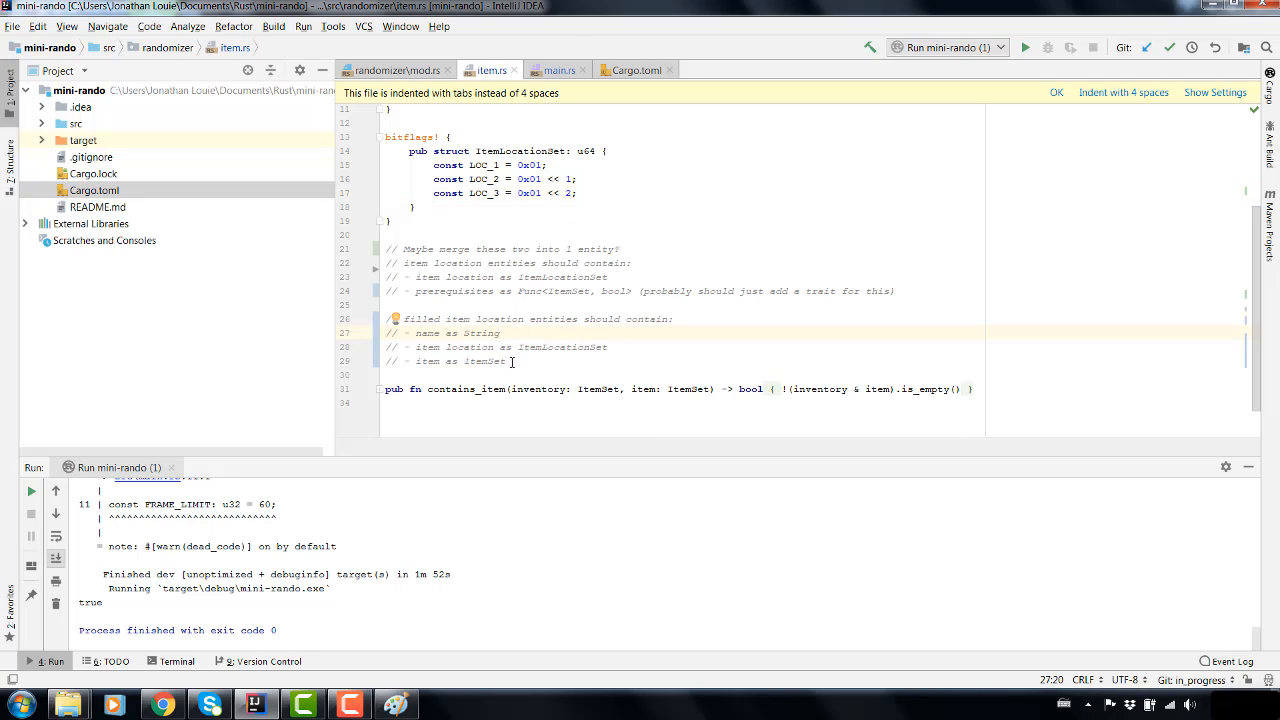
pyautogui.moveTo(540, 360)
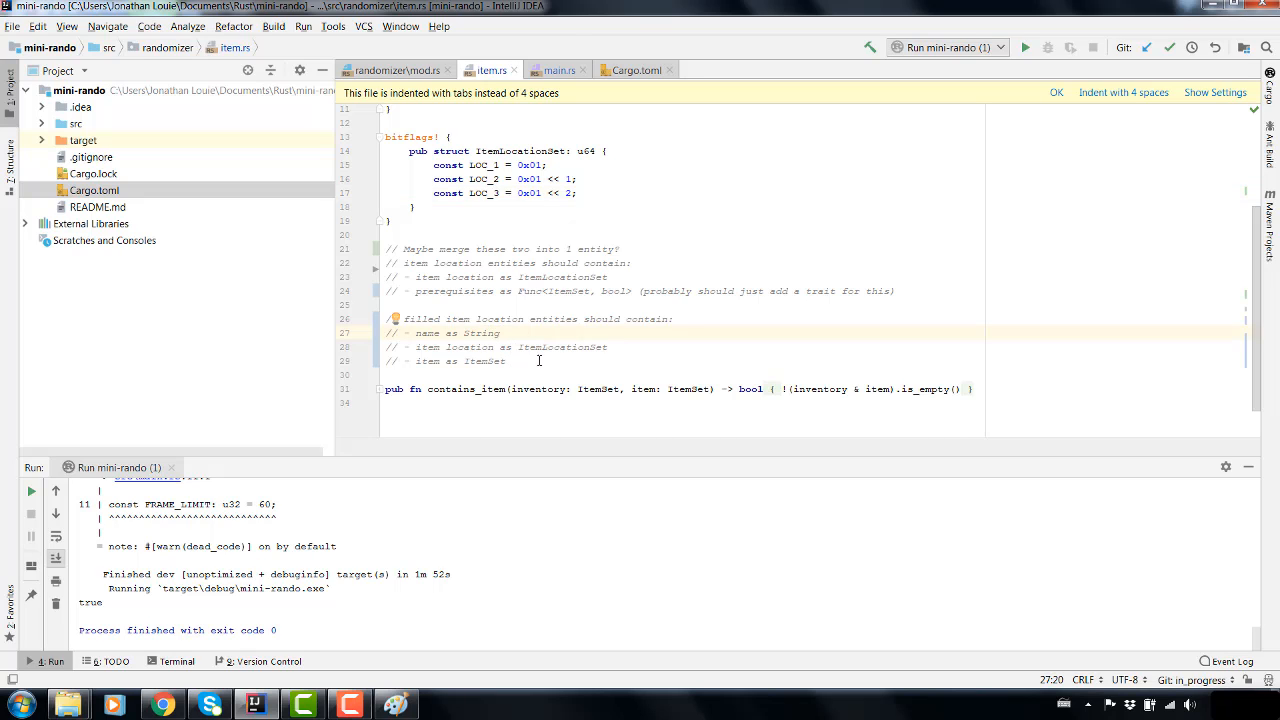
pyautogui.moveTo(652, 364)
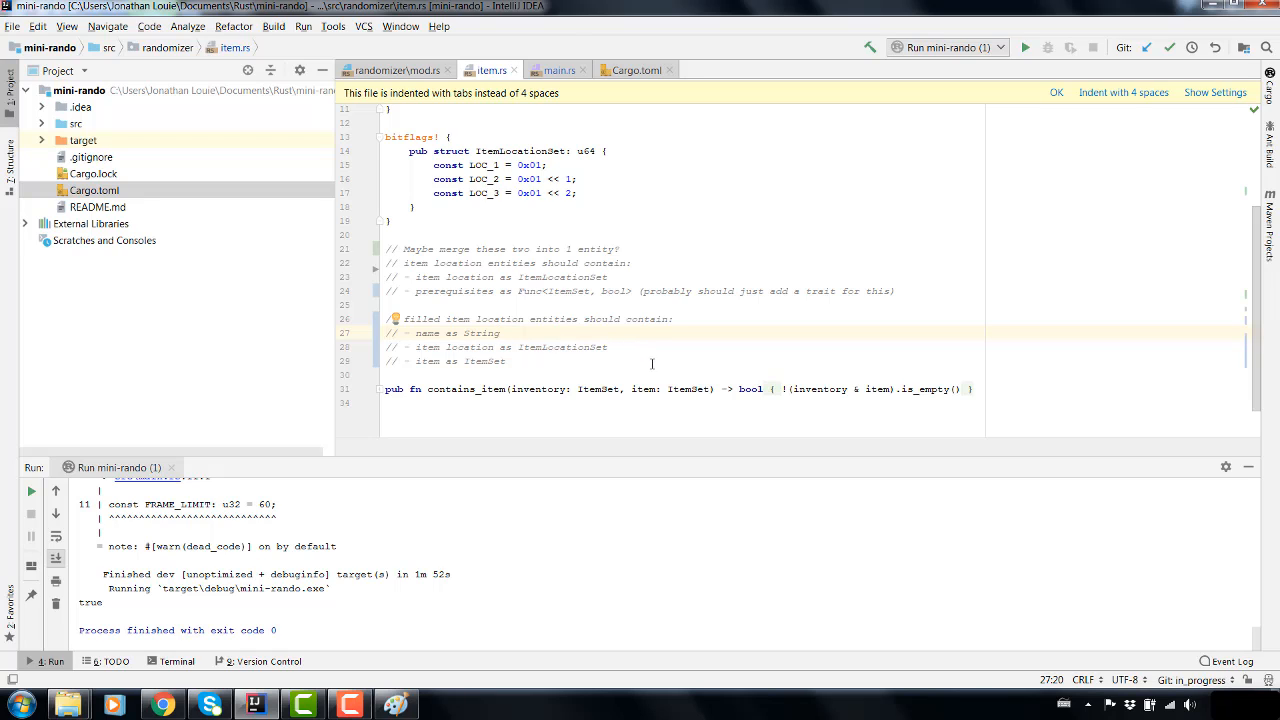
pyautogui.moveTo(624, 328)
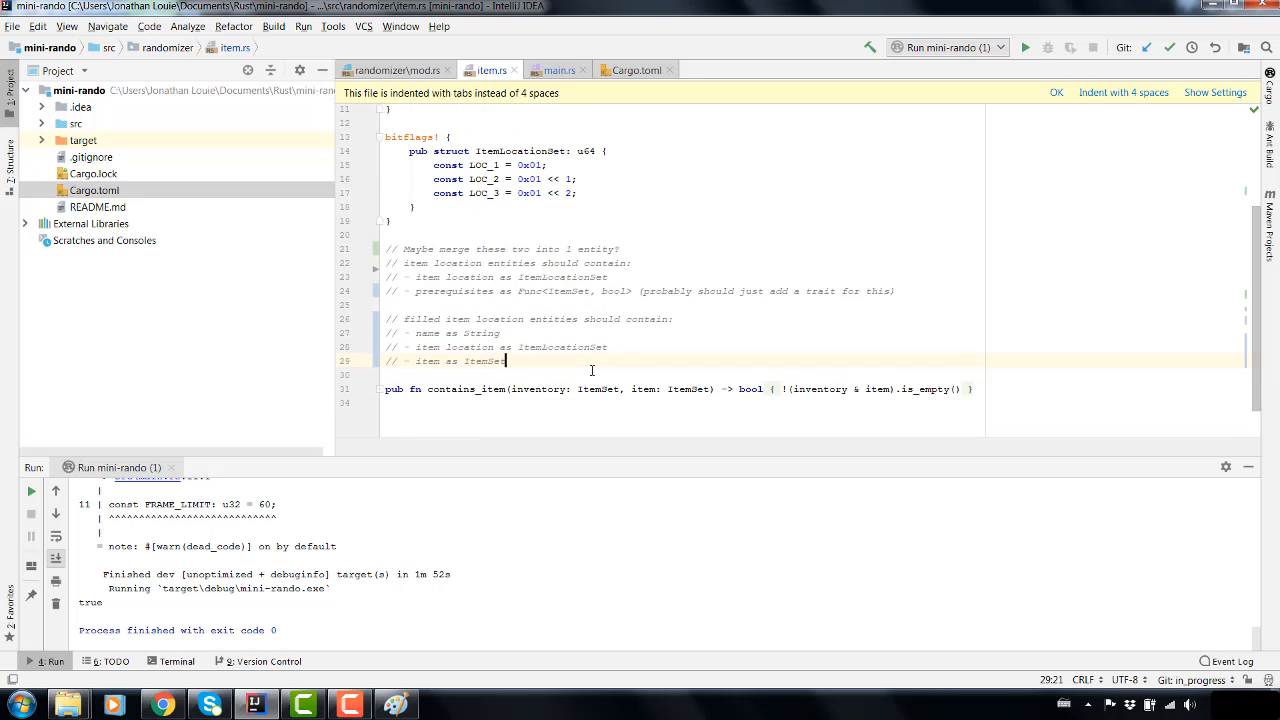
pyautogui.scroll(3)
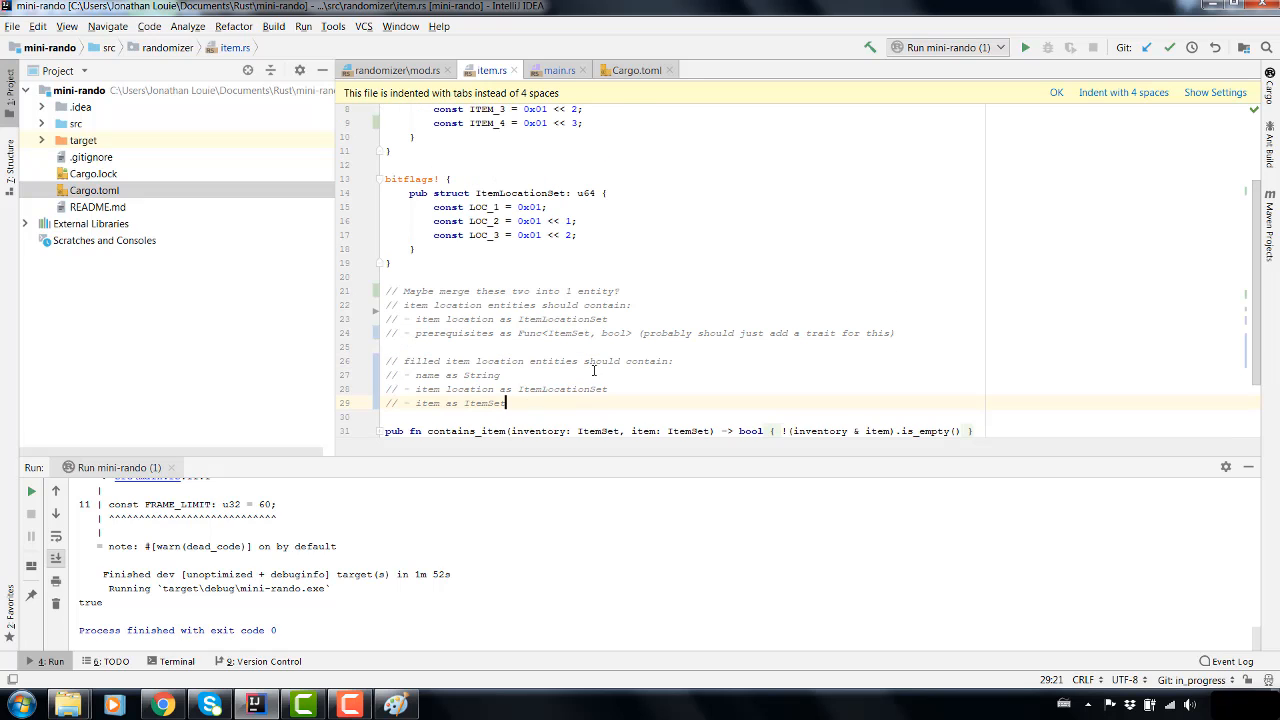
pyautogui.scroll(-3)
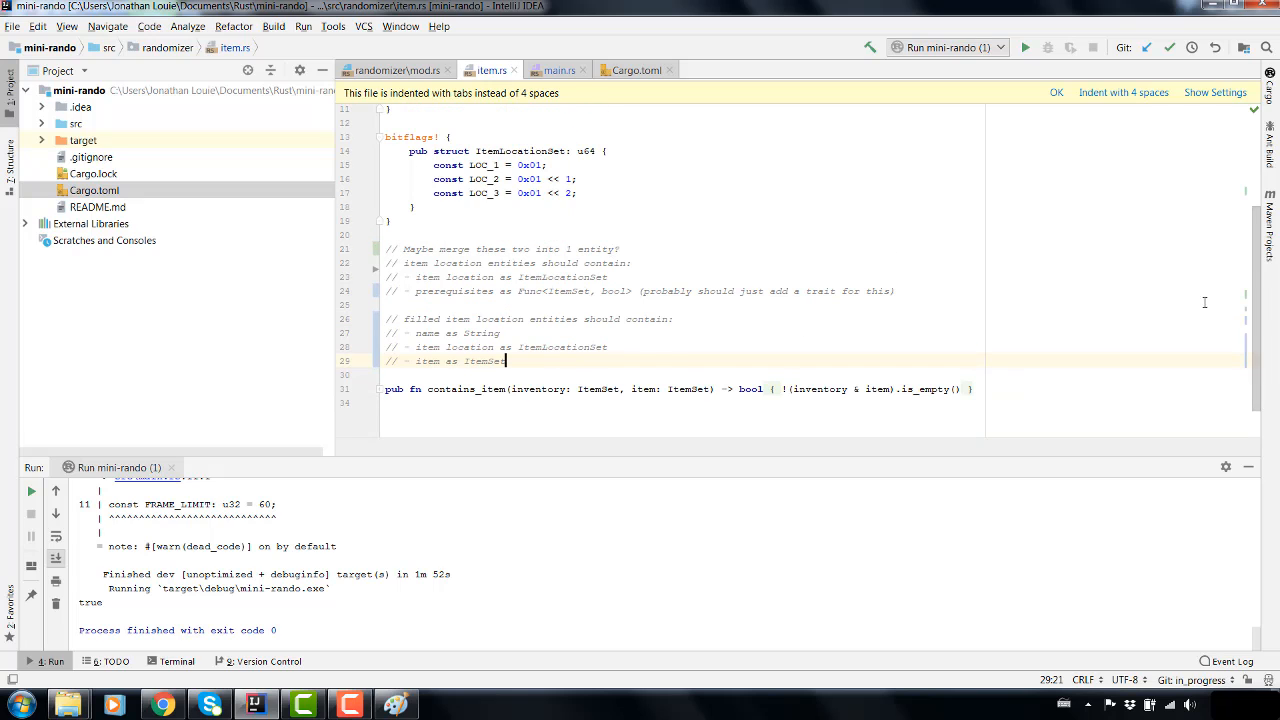
pyautogui.moveTo(1078, 316)
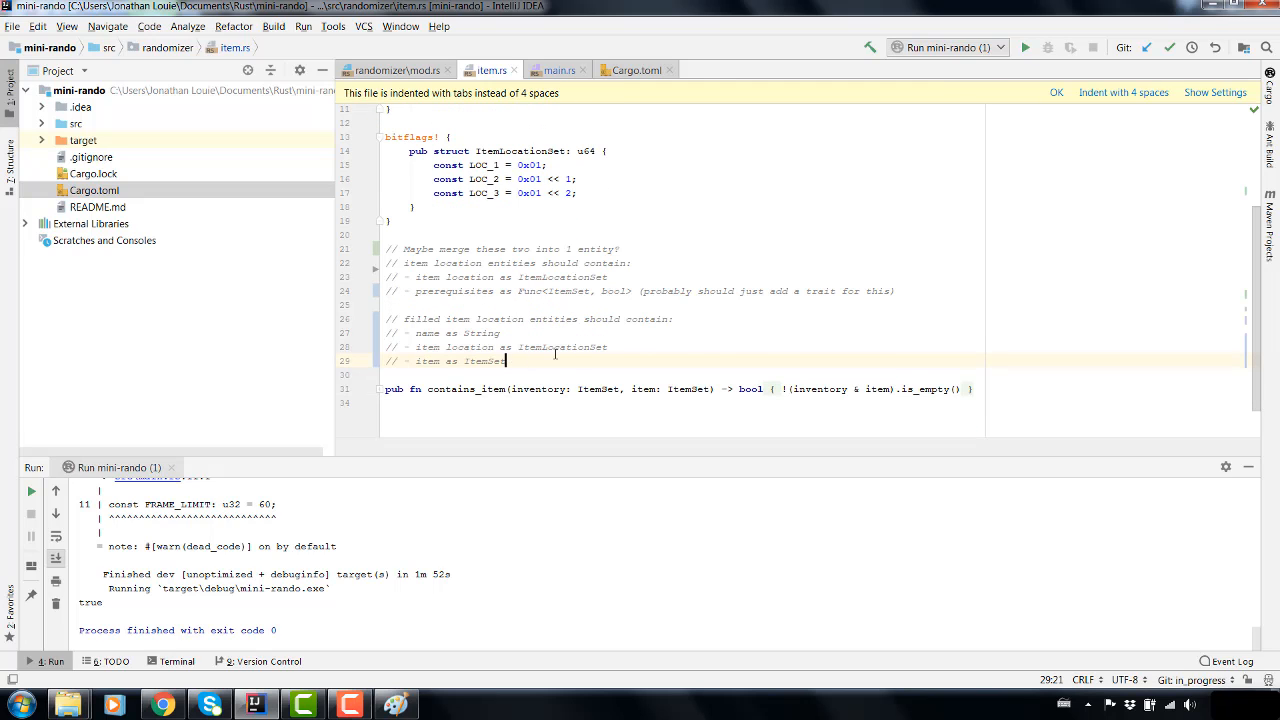
pyautogui.moveTo(900, 364)
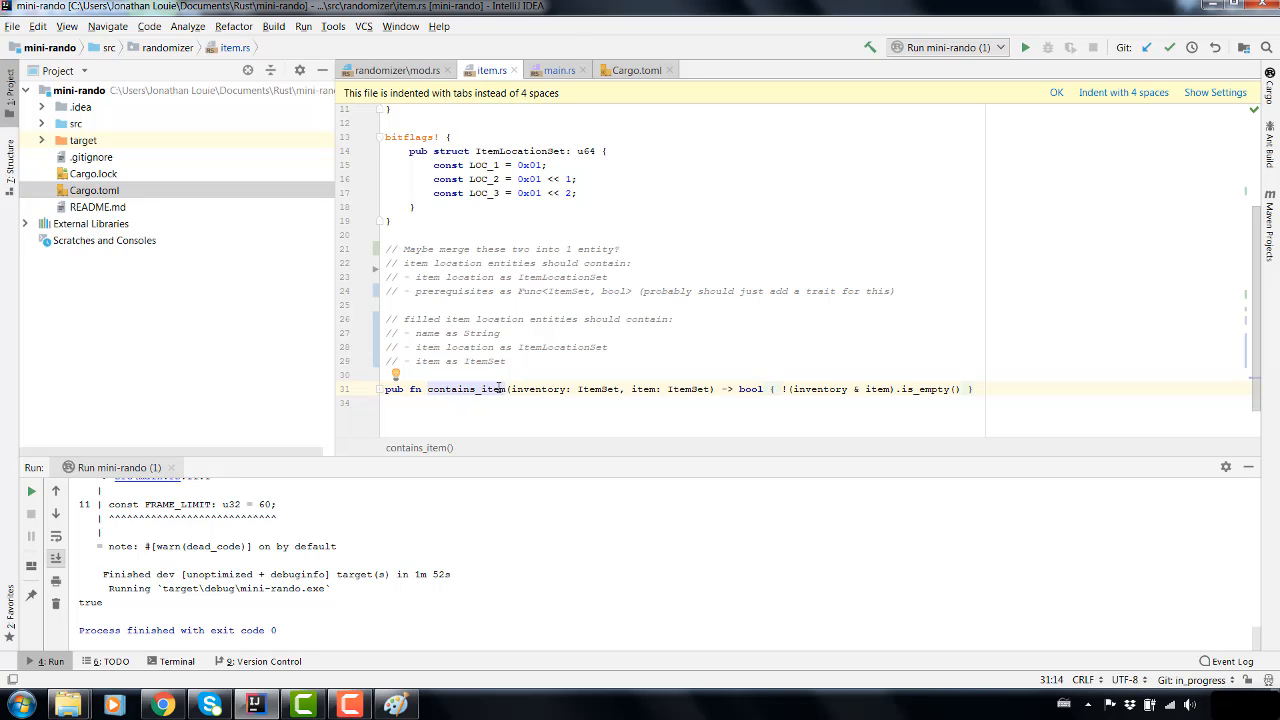
pyautogui.click(552, 388)
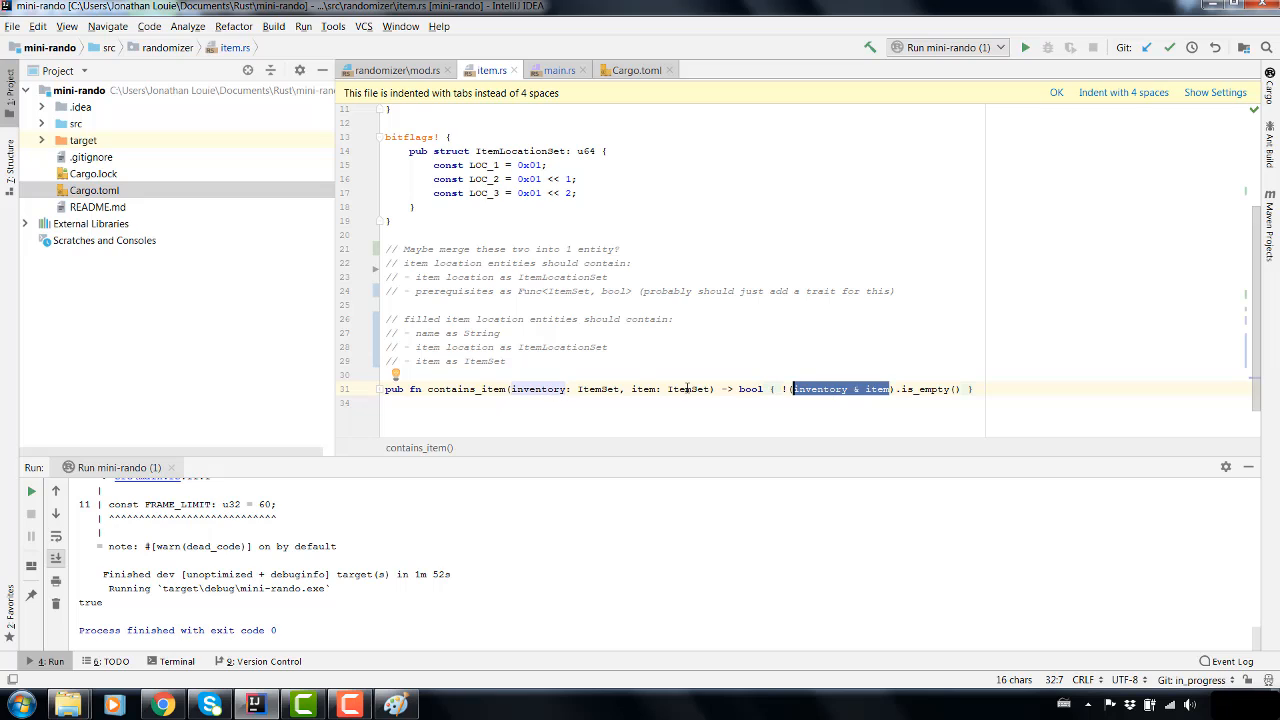
pyautogui.moveTo(700, 384)
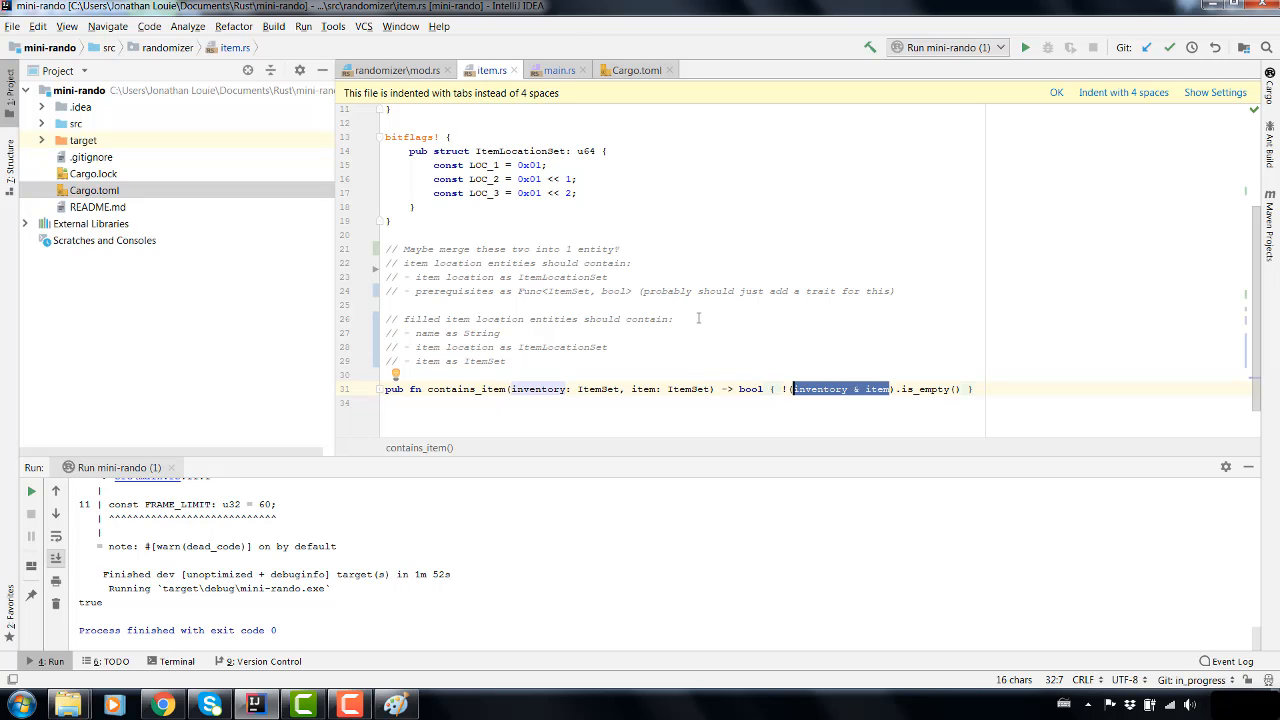
pyautogui.moveTo(672, 296)
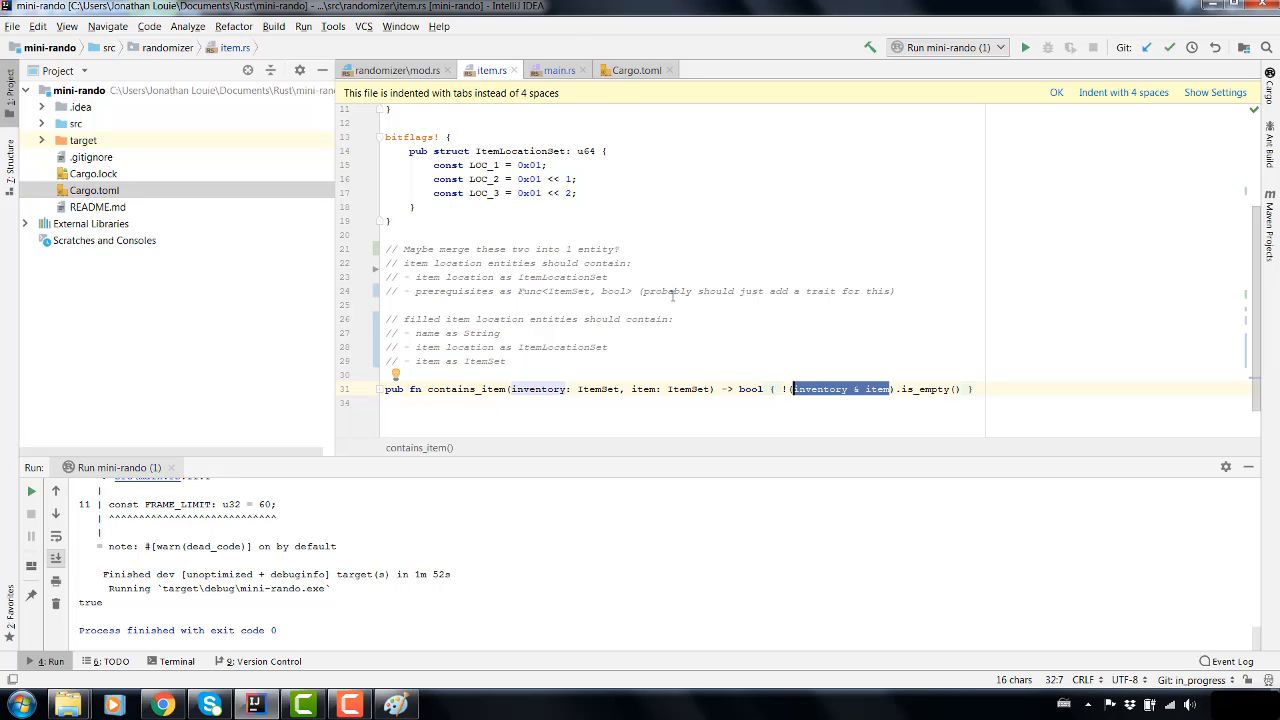
pyautogui.moveTo(754, 340)
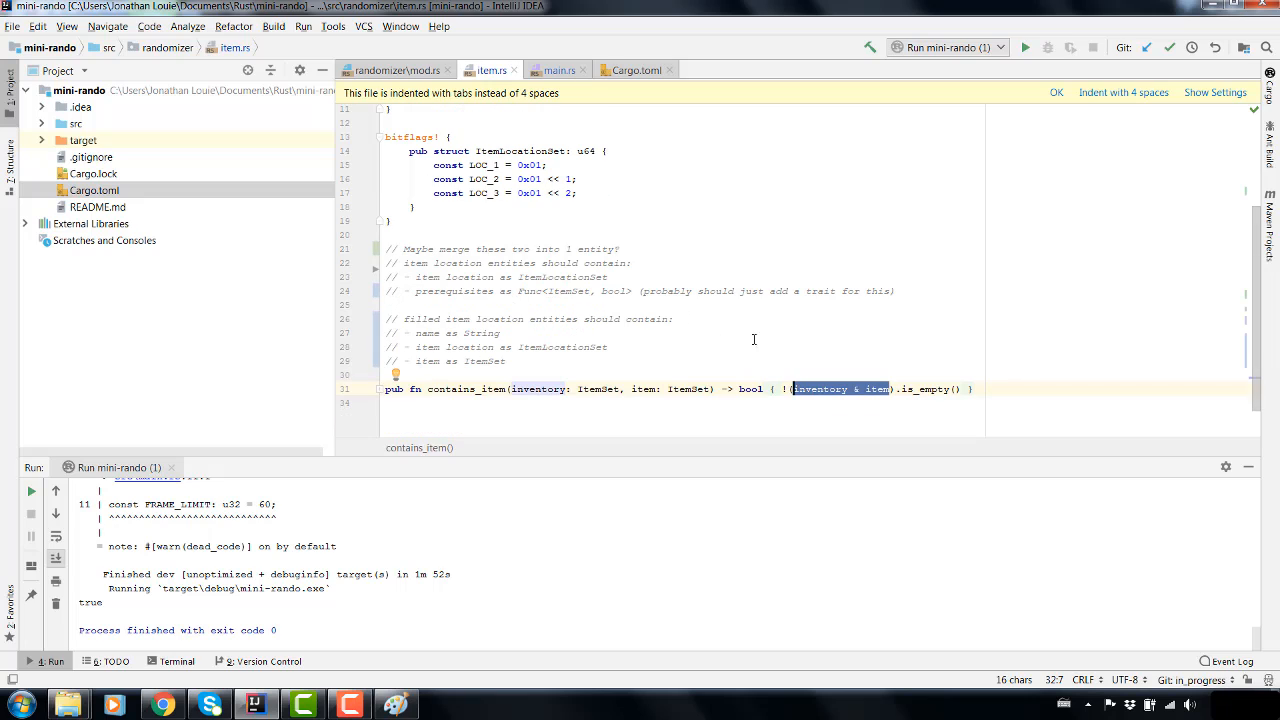
pyautogui.moveTo(780, 364)
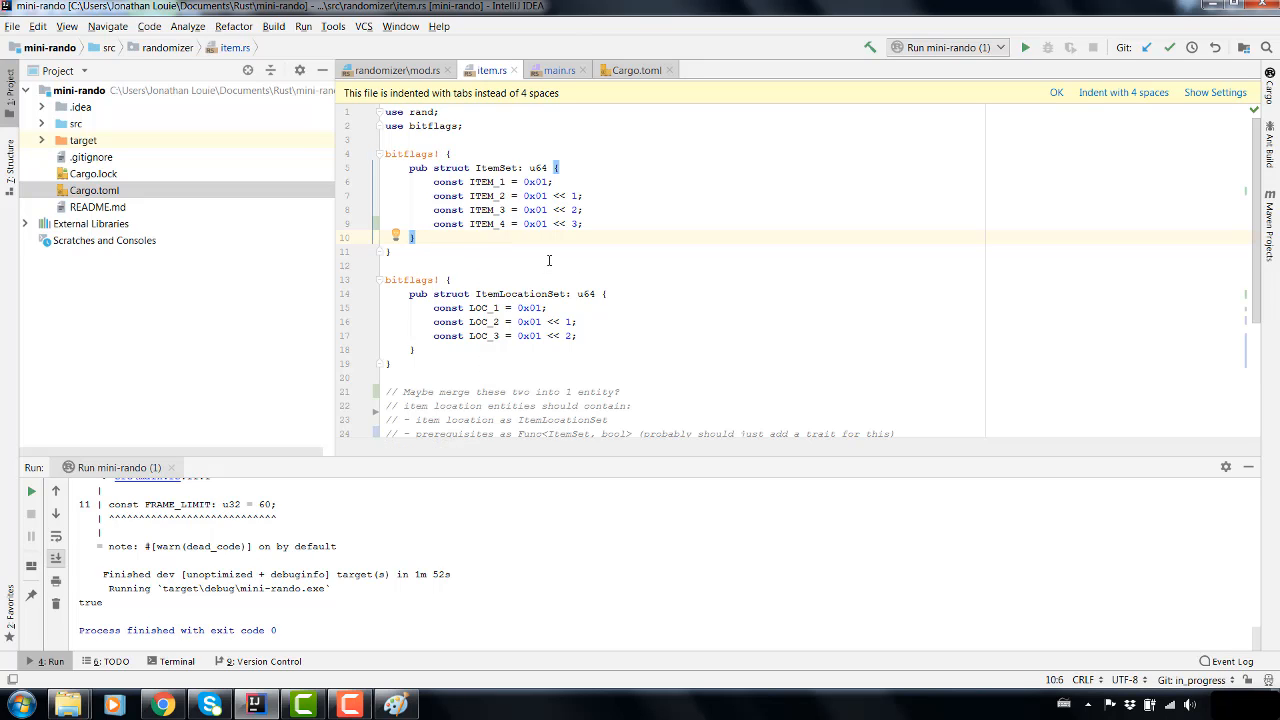
pyautogui.scroll(-3)
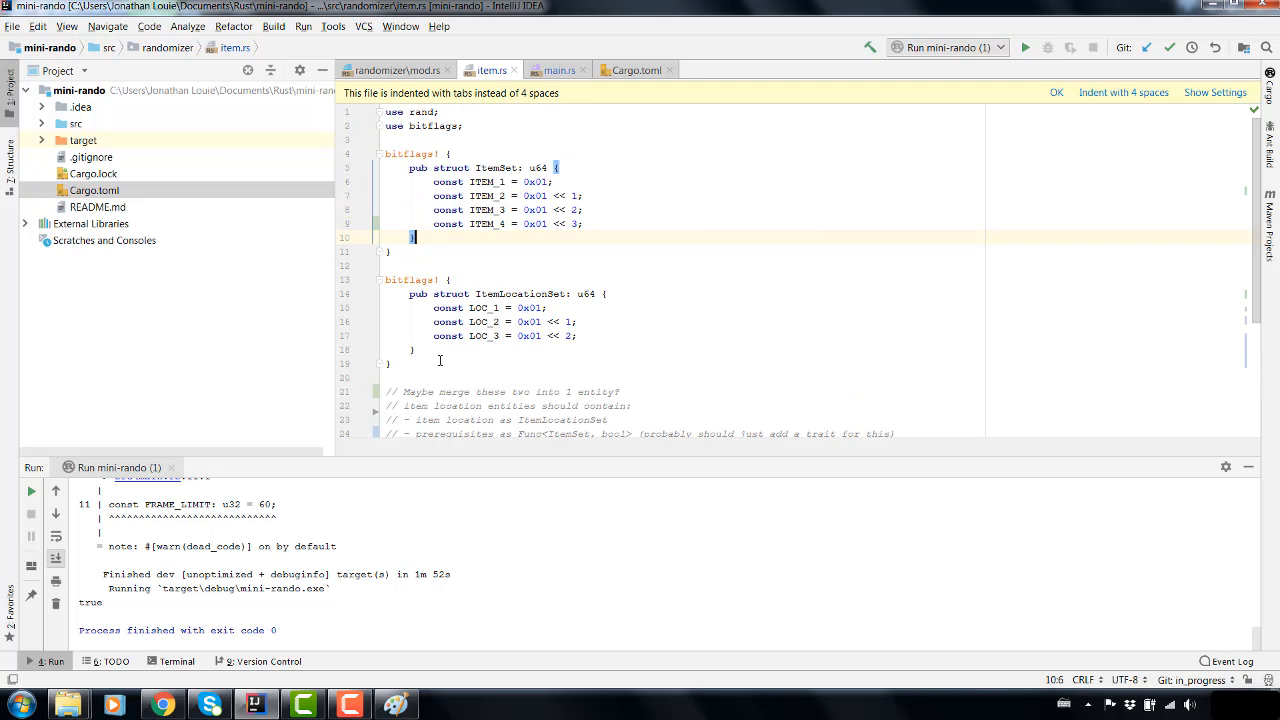
pyautogui.moveTo(180, 688)
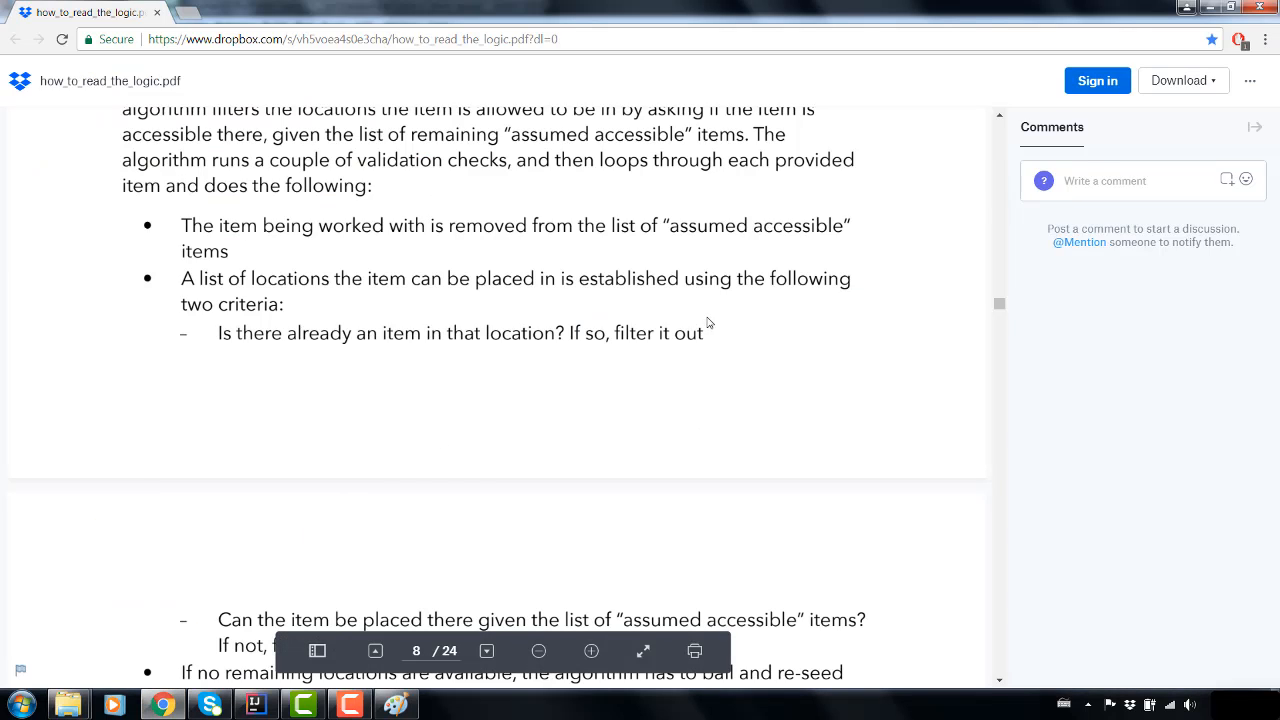
pyautogui.moveTo(218, 288)
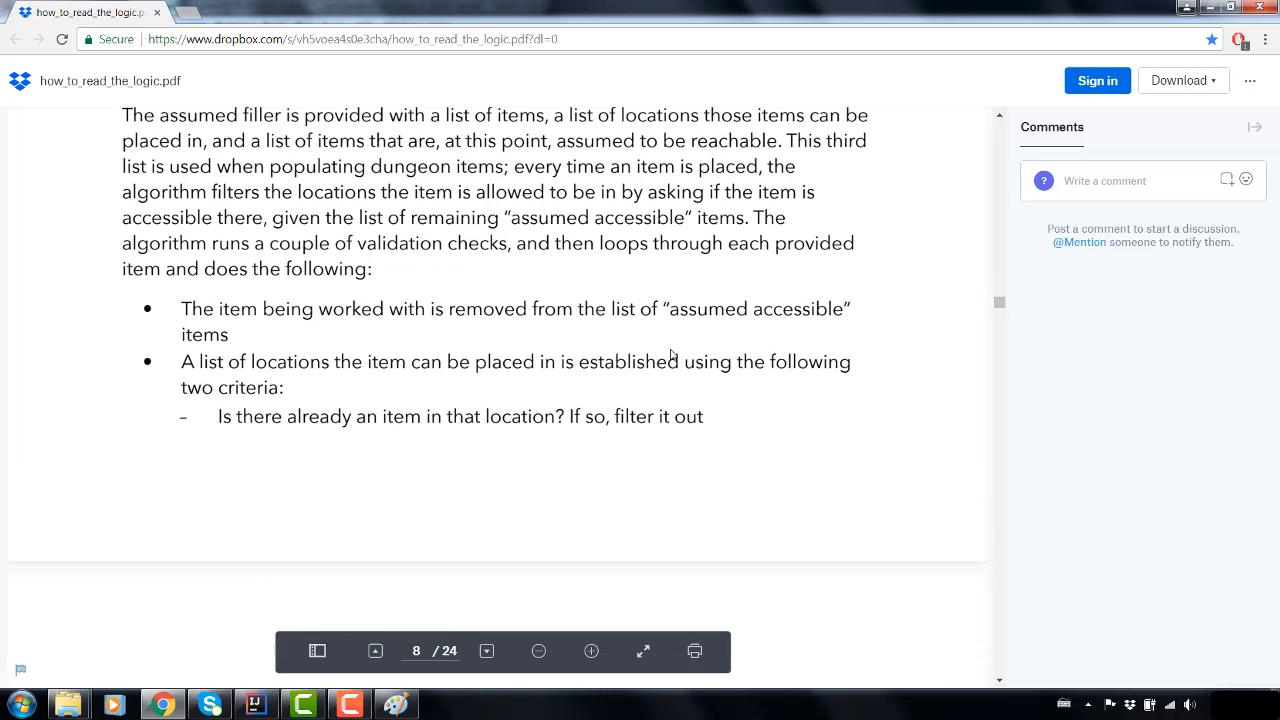
pyautogui.moveTo(660, 312)
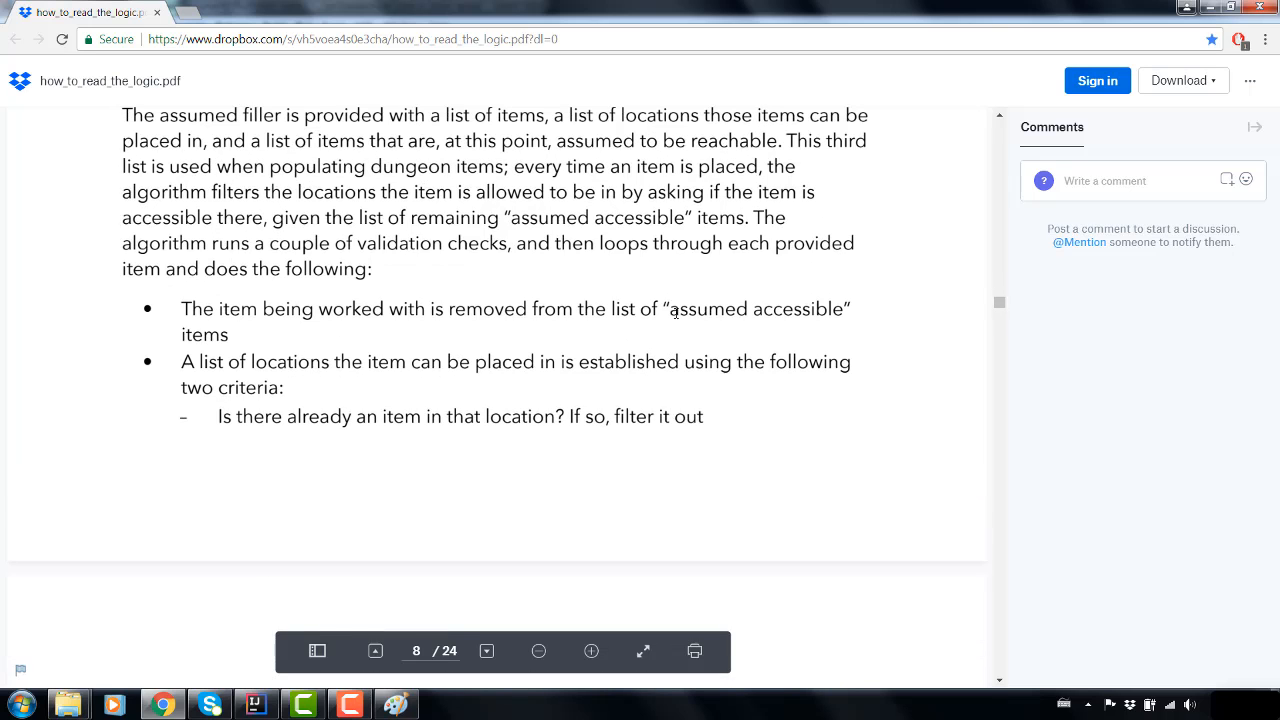
pyautogui.moveTo(768, 322)
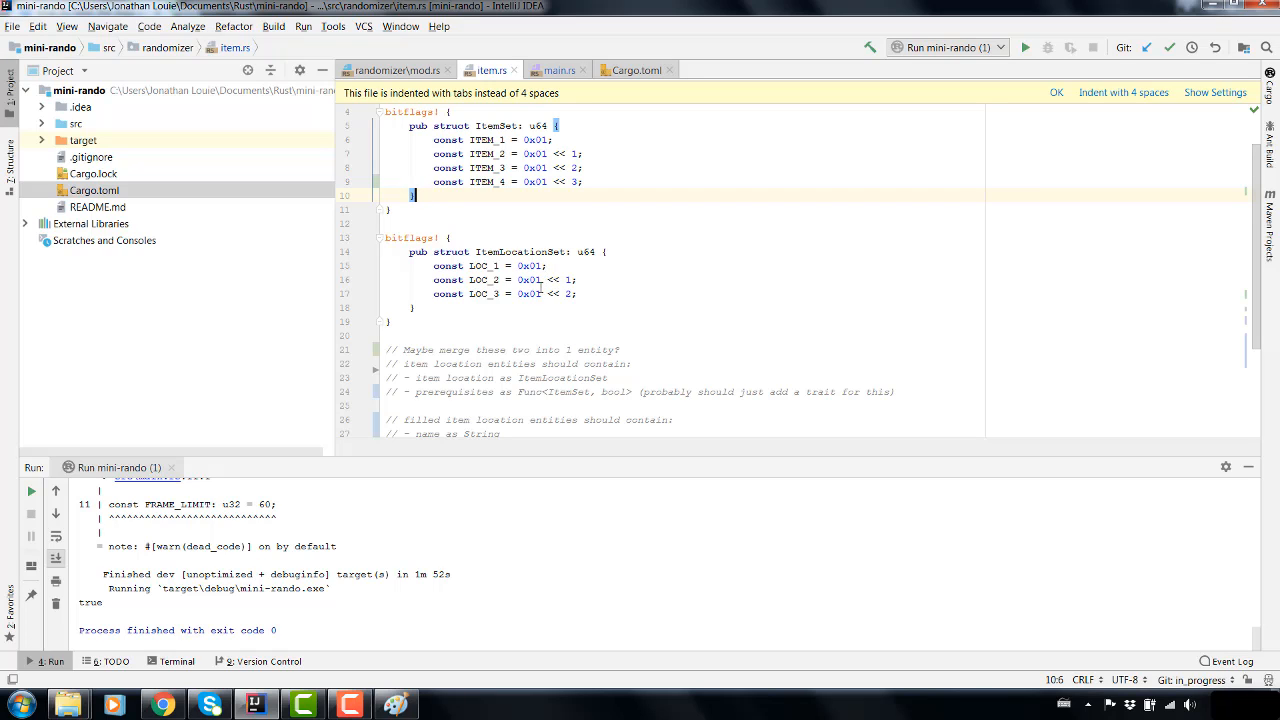
pyautogui.moveTo(532, 304)
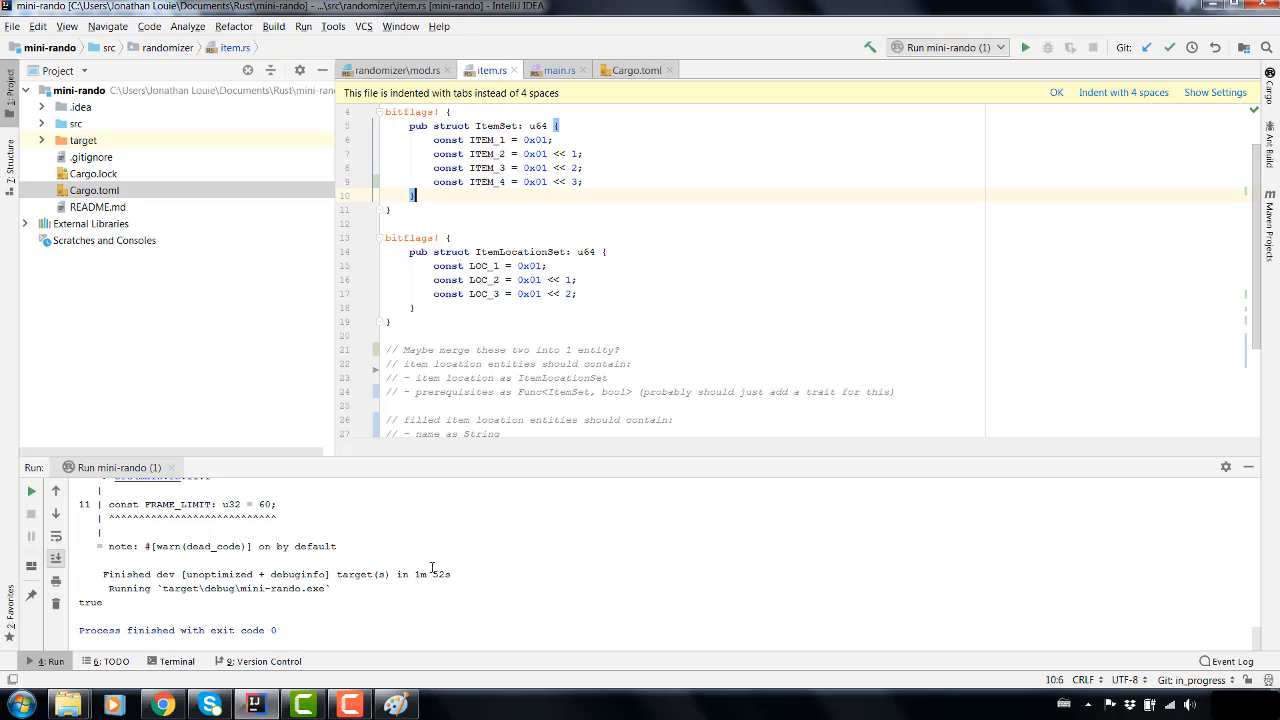
pyautogui.moveTo(548, 352)
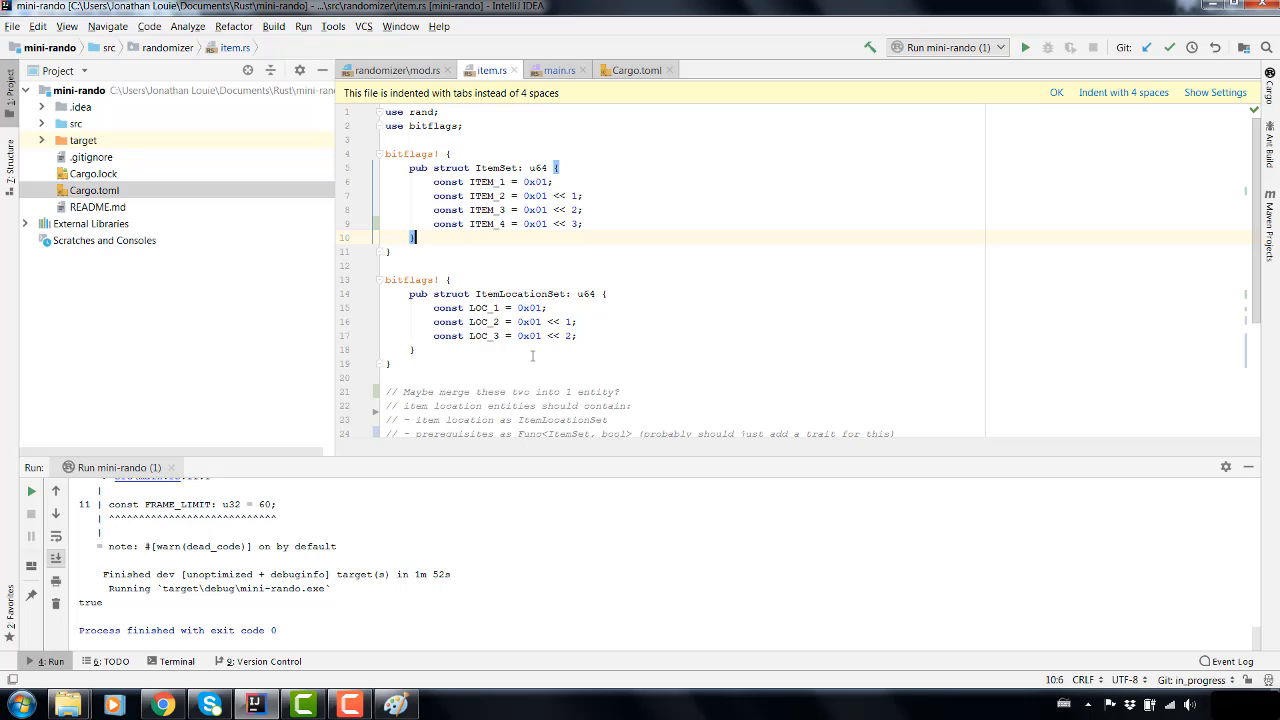
pyautogui.moveTo(528, 352)
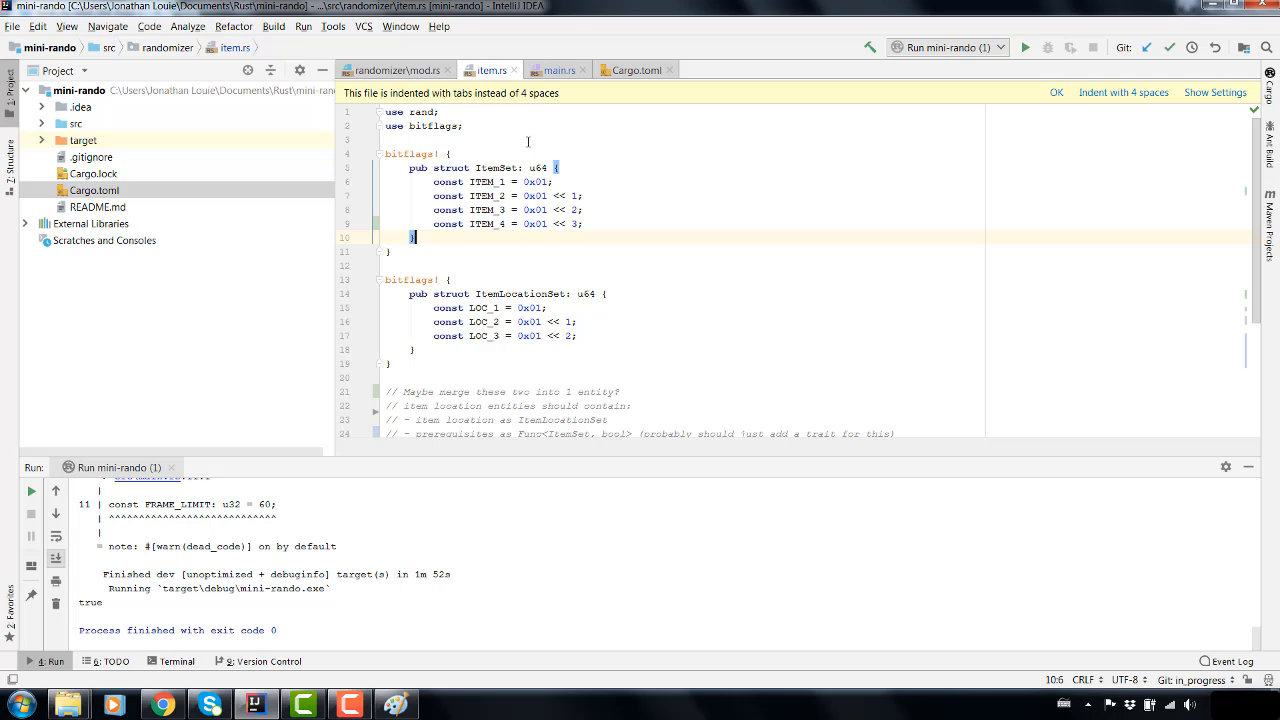
# - Switch to the main.rs editor tab showing main calling contains_item
pyautogui.click(552, 68)
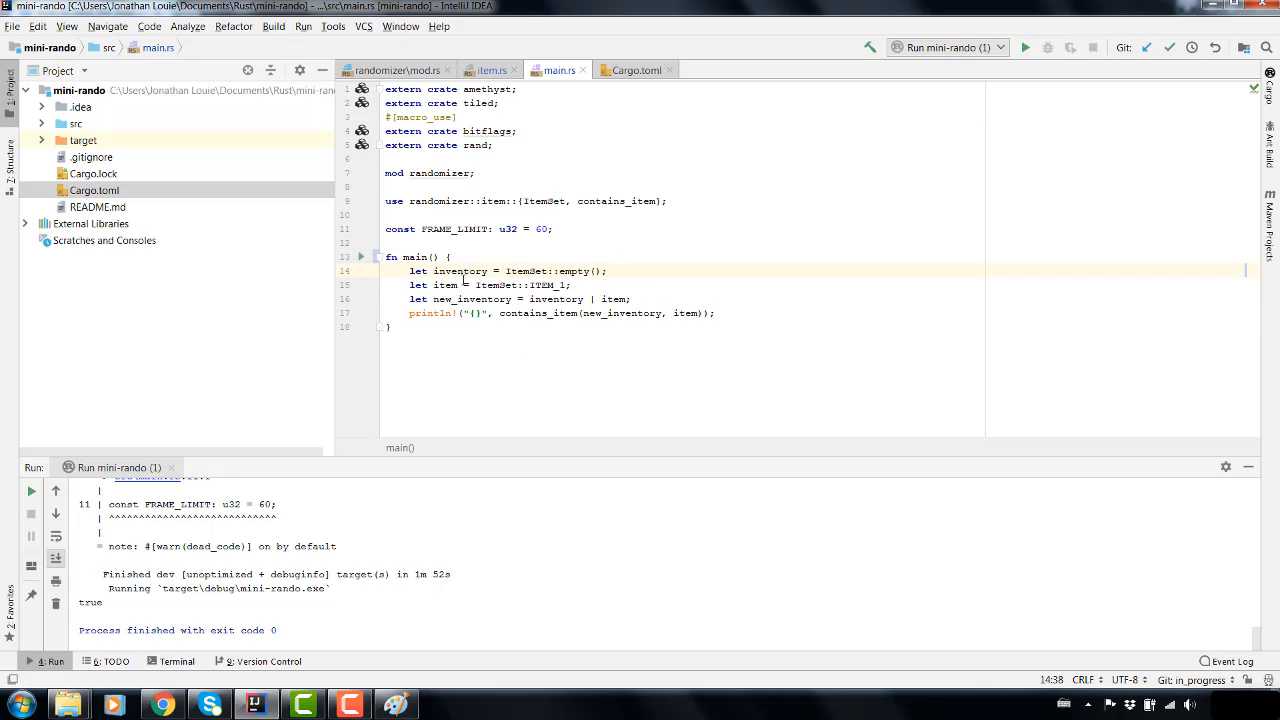
# - Rename inventory to assumed_accessible and initialise it with ItemSet::empty()
pyautogui.doubleClick(460, 272)
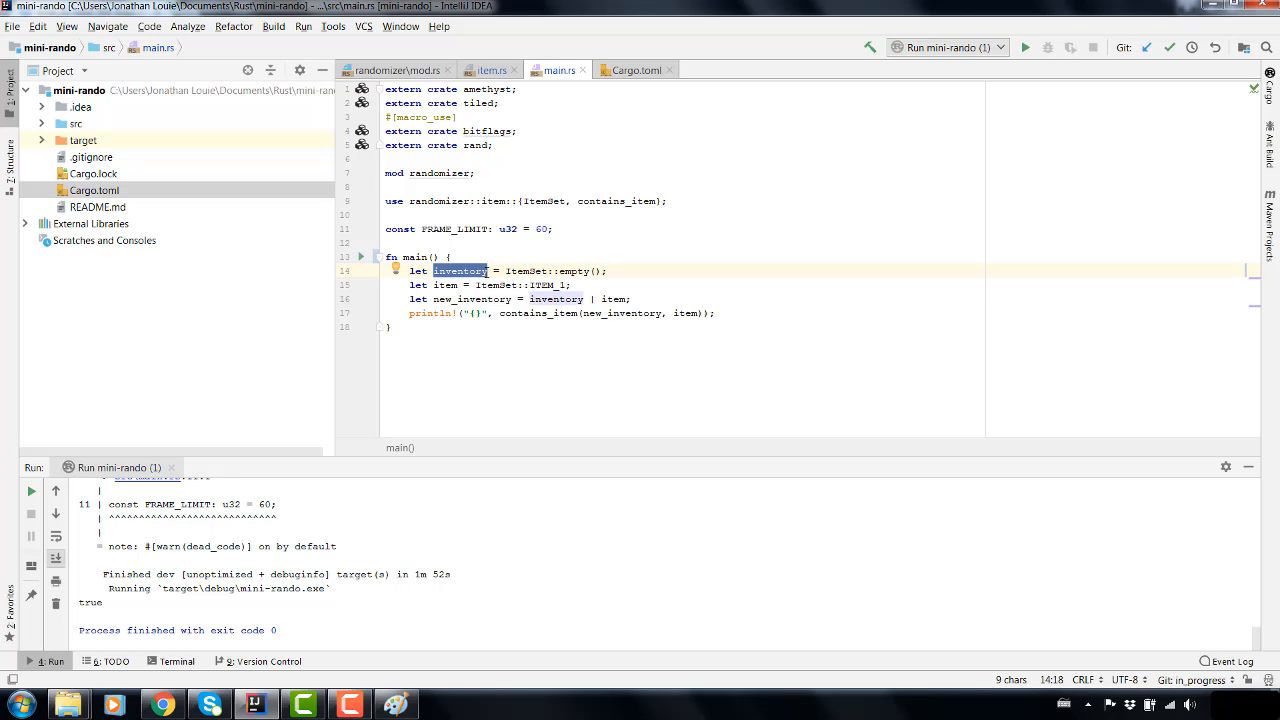
pyautogui.moveTo(428, 332)
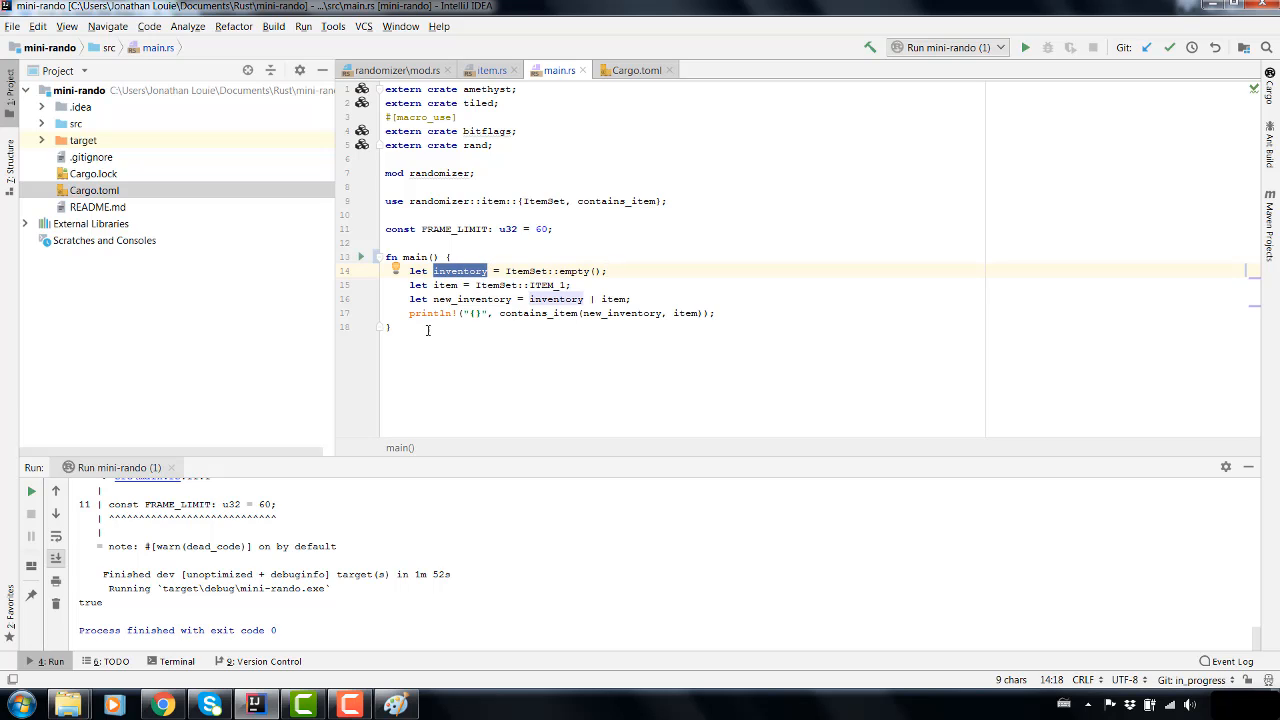
pyautogui.write('assumed_acce')
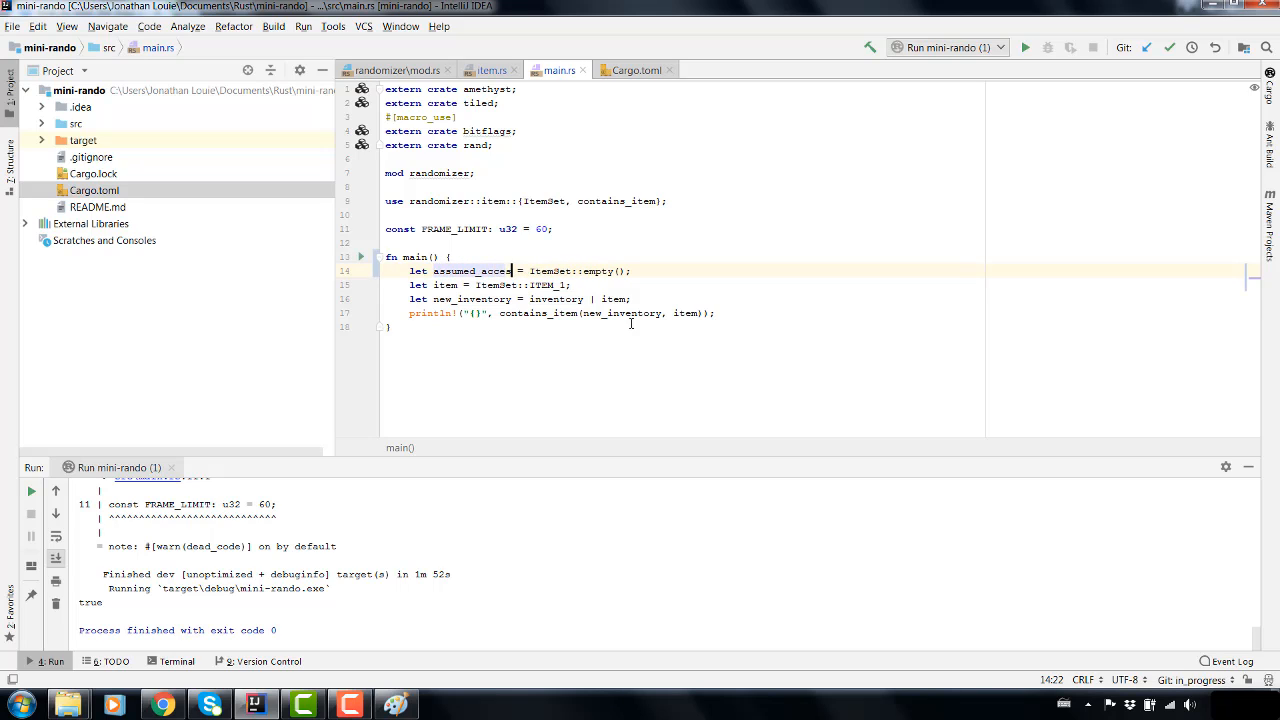
pyautogui.write('sible')
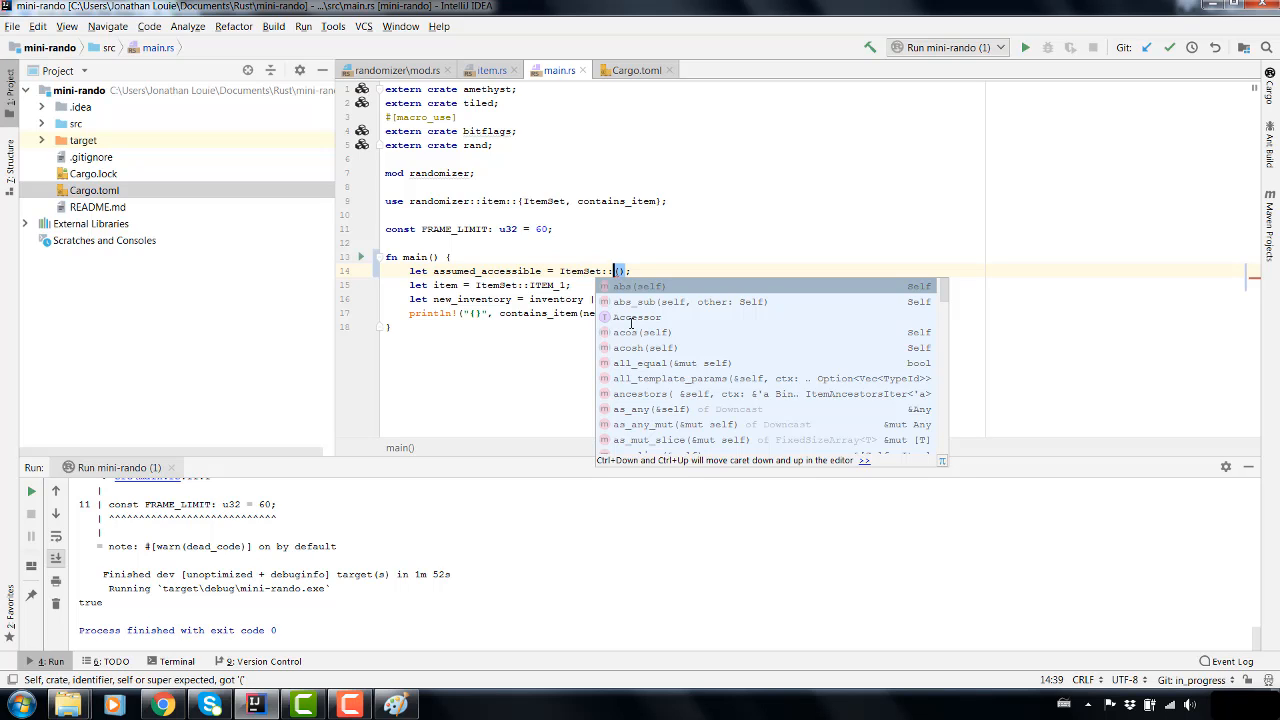
pyautogui.moveTo(664, 348)
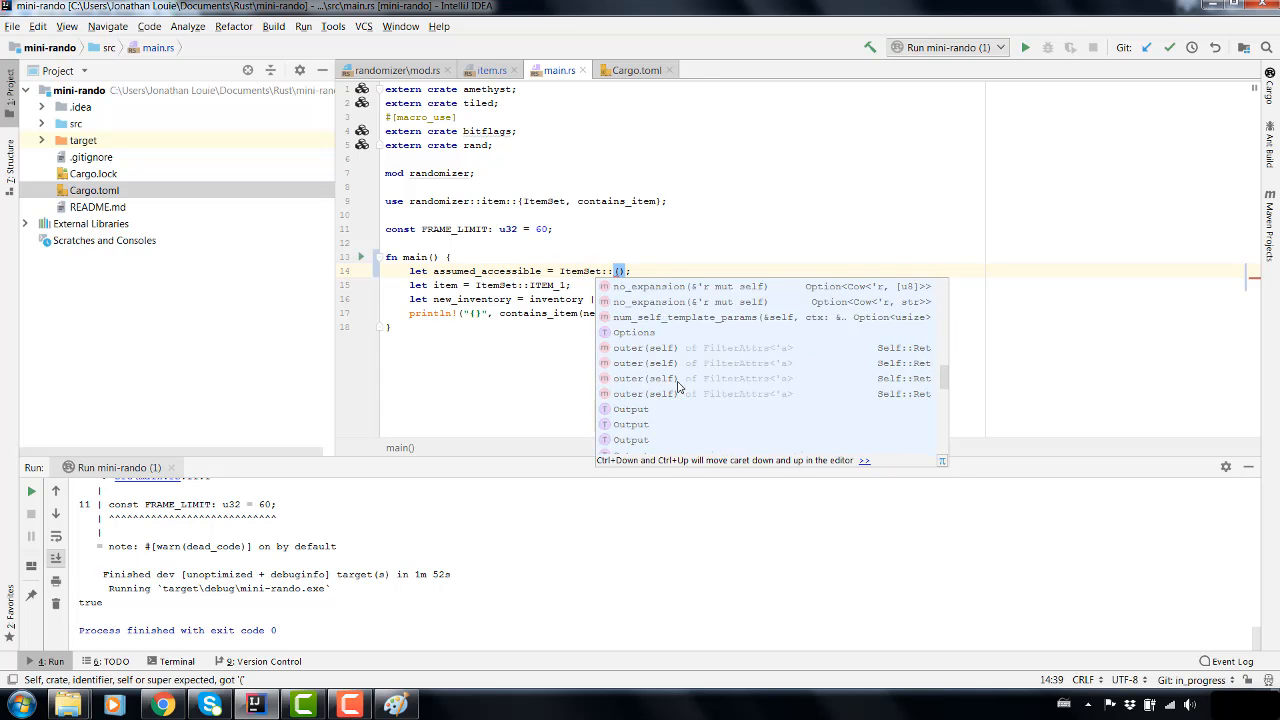
pyautogui.press('Escape')
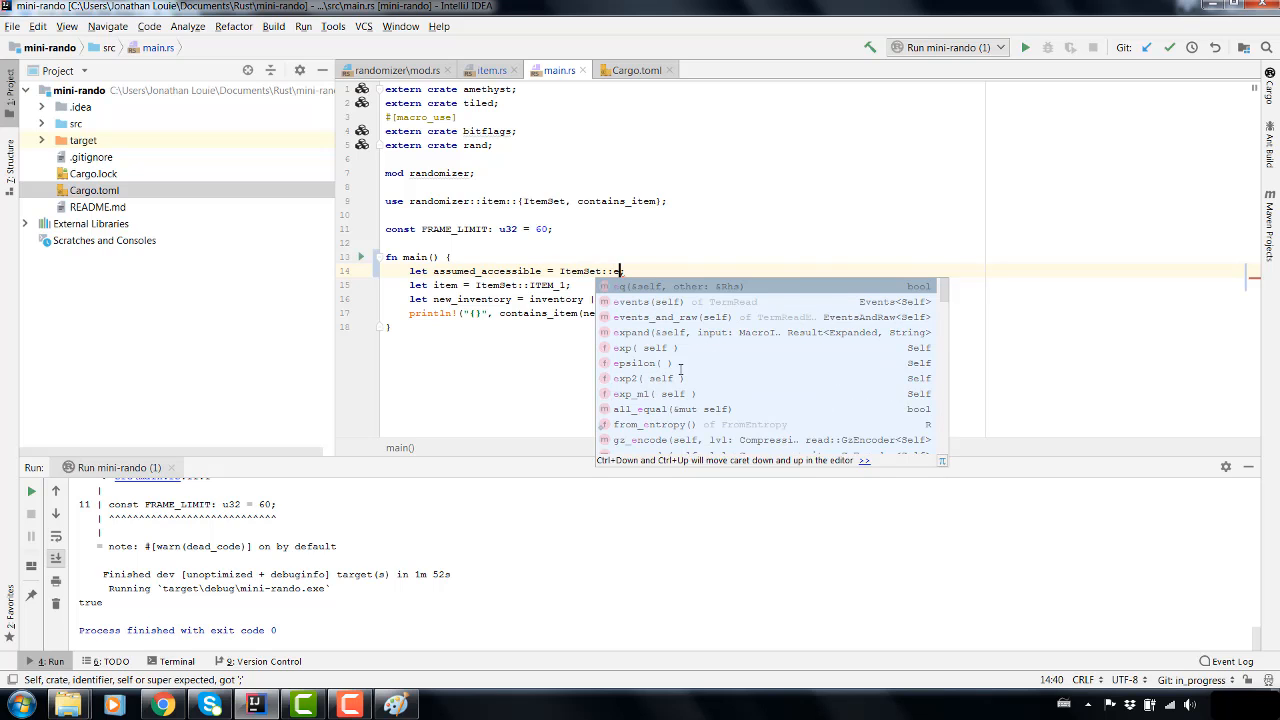
pyautogui.write('empty();')
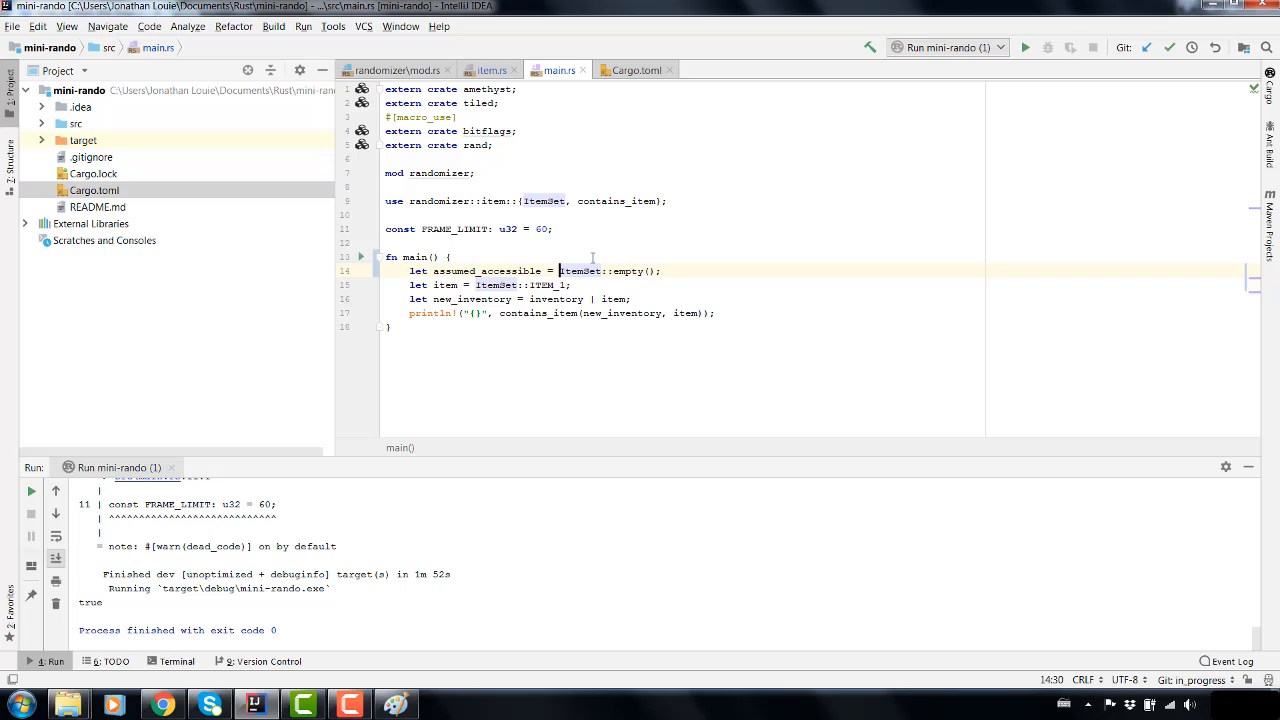
pyautogui.moveTo(502, 270)
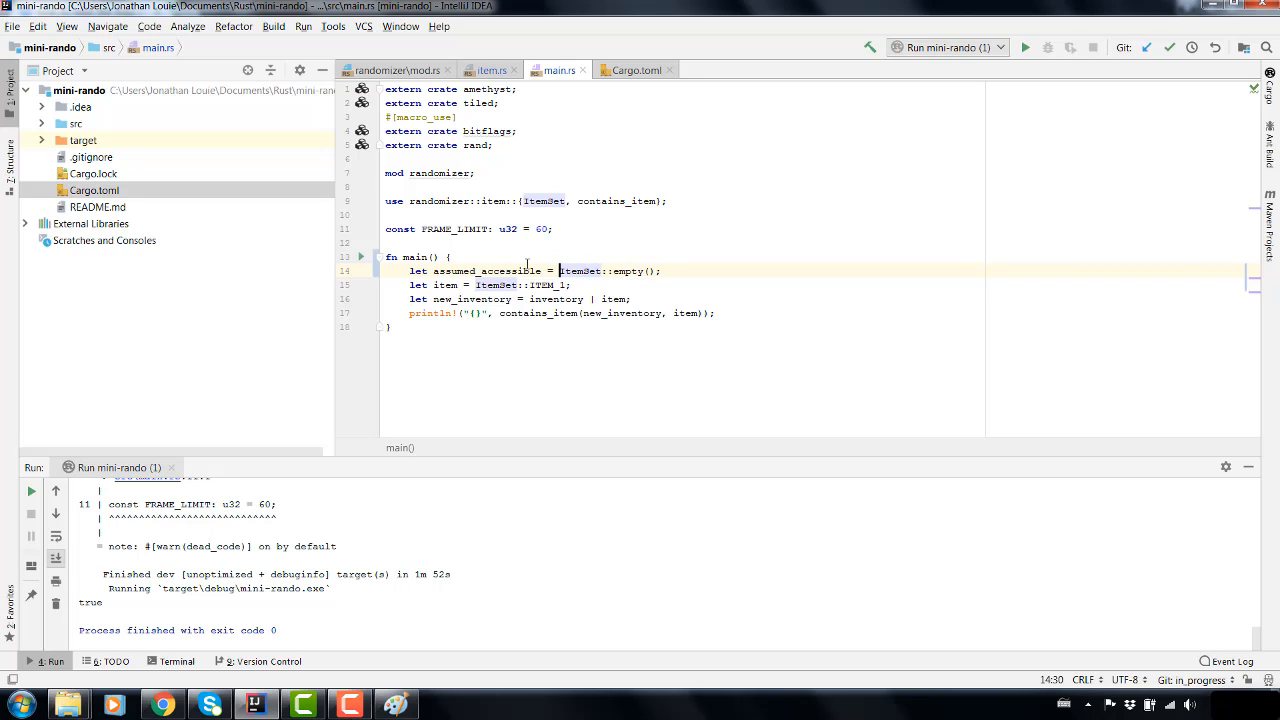
pyautogui.moveTo(422, 200)
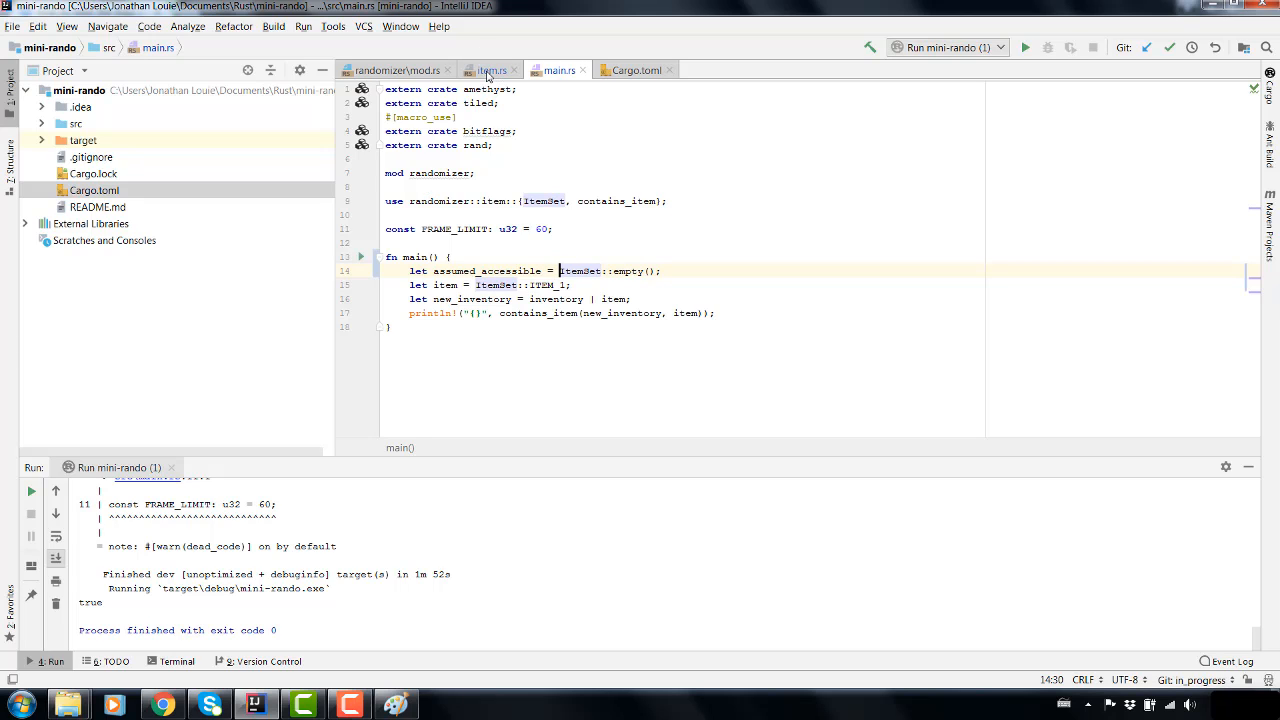
pyautogui.moveTo(472, 252)
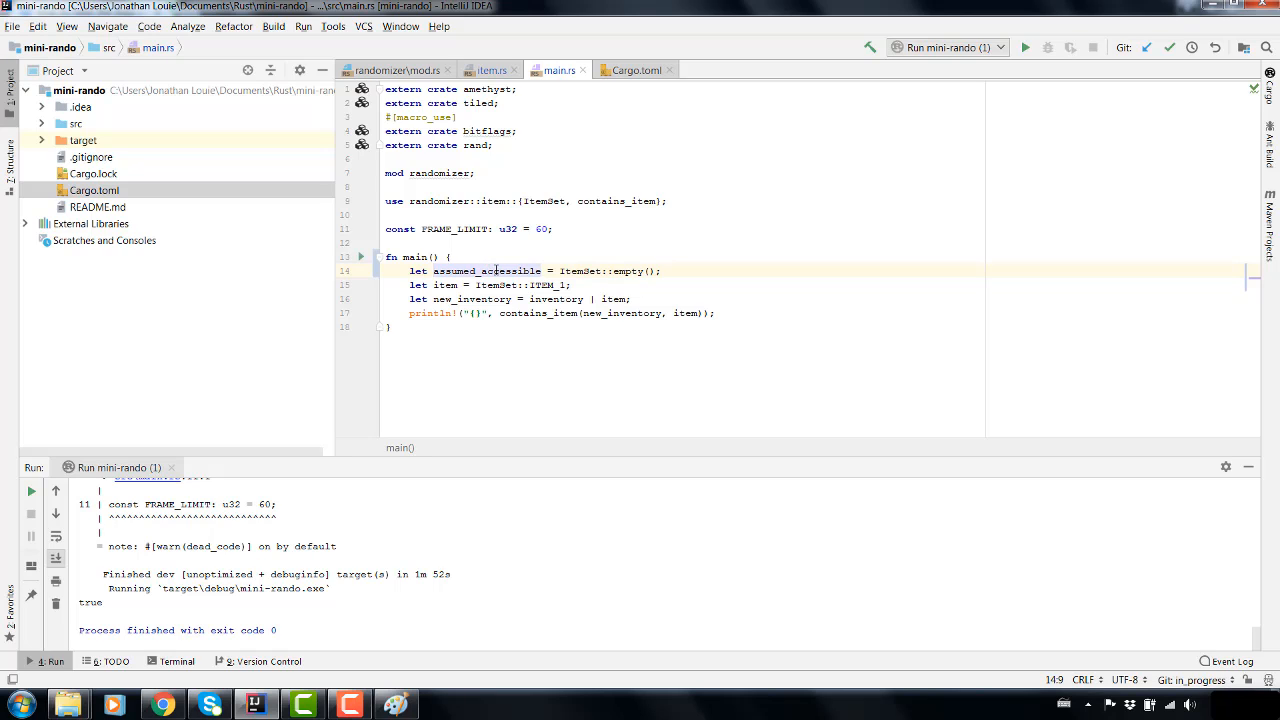
# - Add the comment '// assumed accessible items equivalent' above the renamed items_inaccessible binding
pyautogui.click(464, 272)
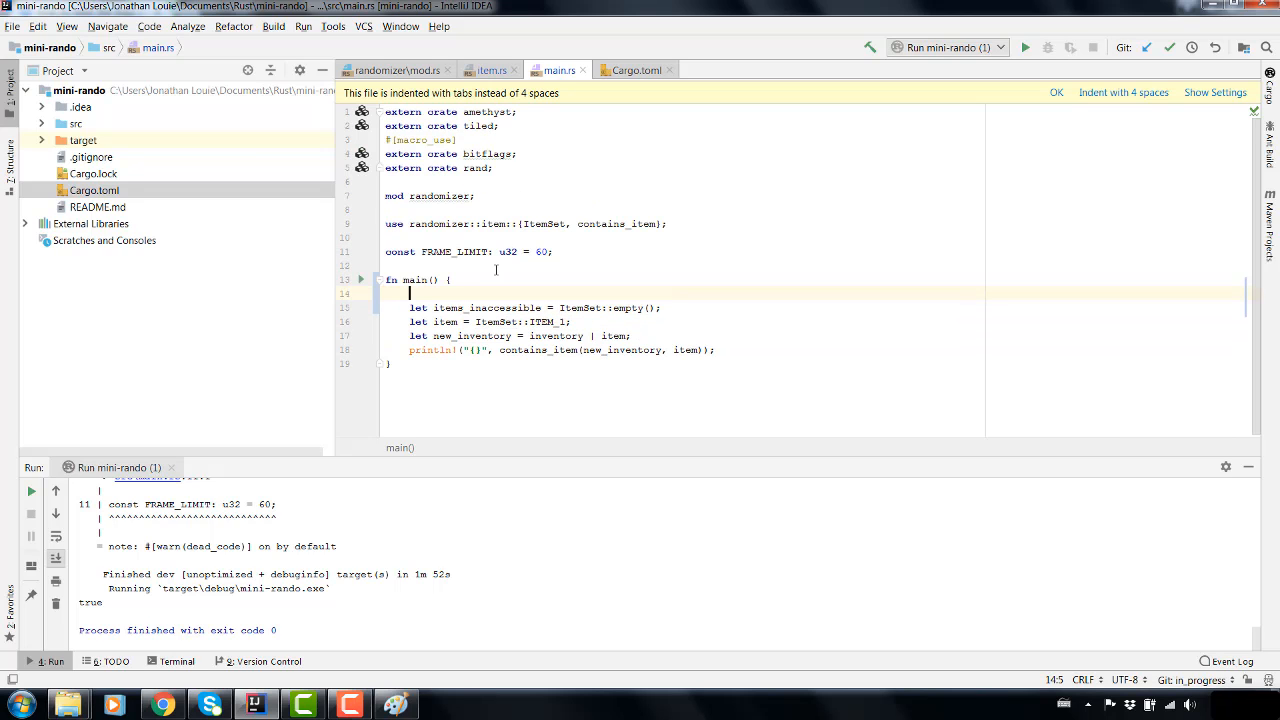
pyautogui.write('// assumed')
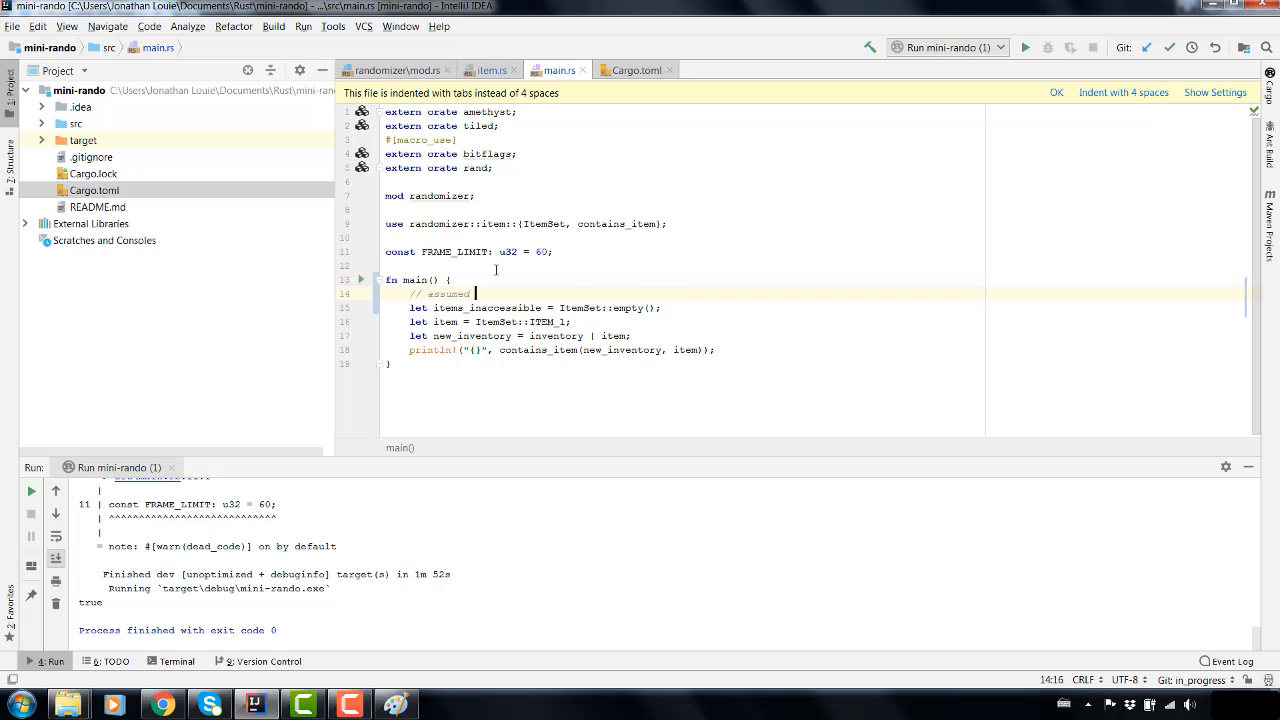
pyautogui.write('accessible items')
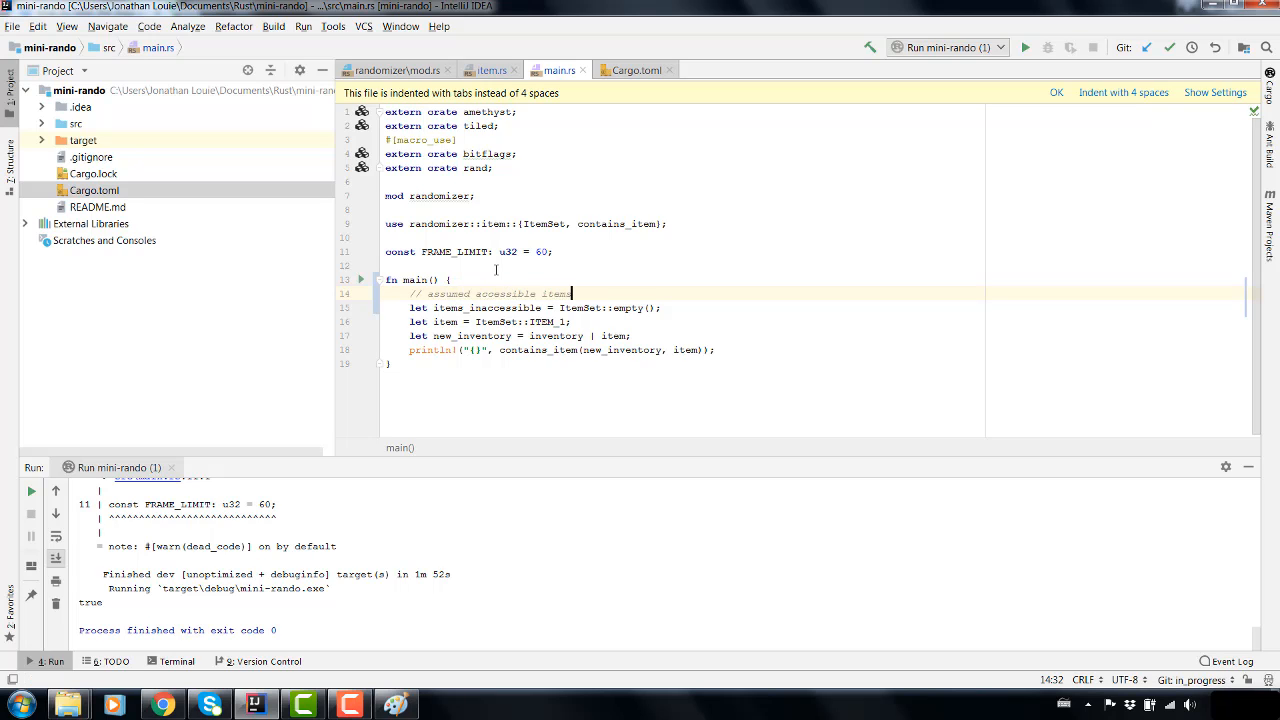
pyautogui.write('eg')
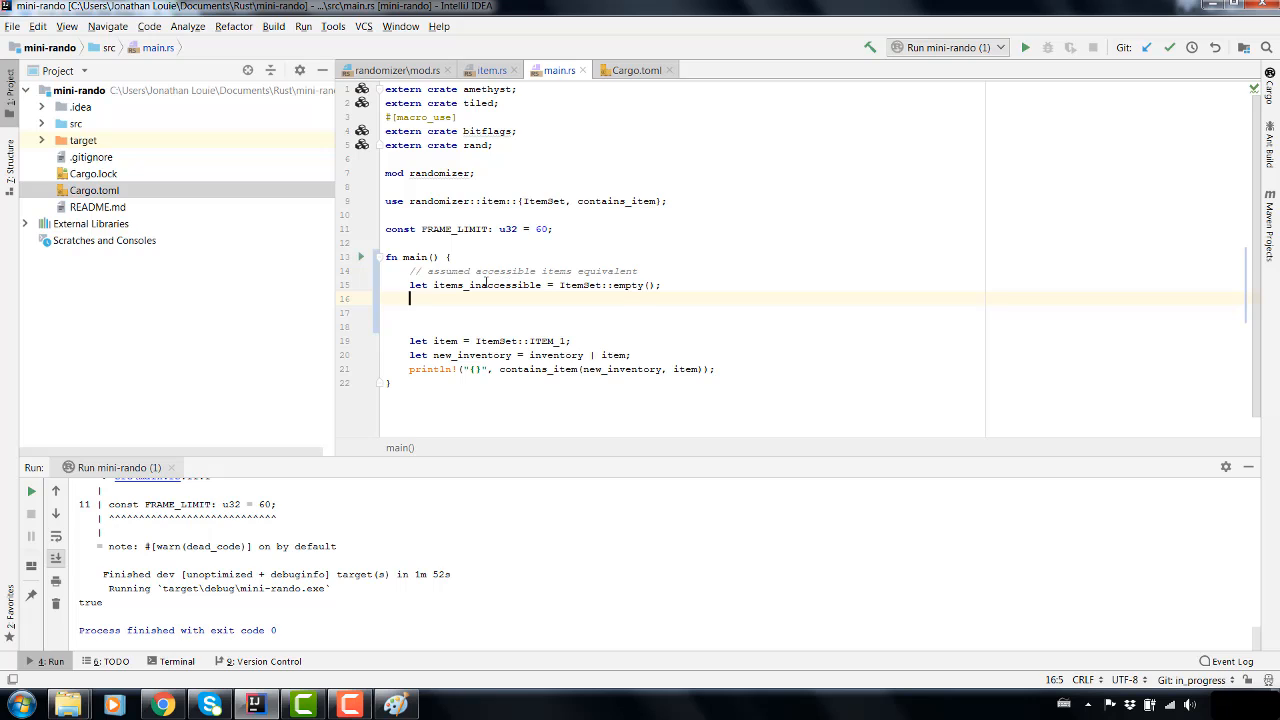
pyautogui.moveTo(492, 68)
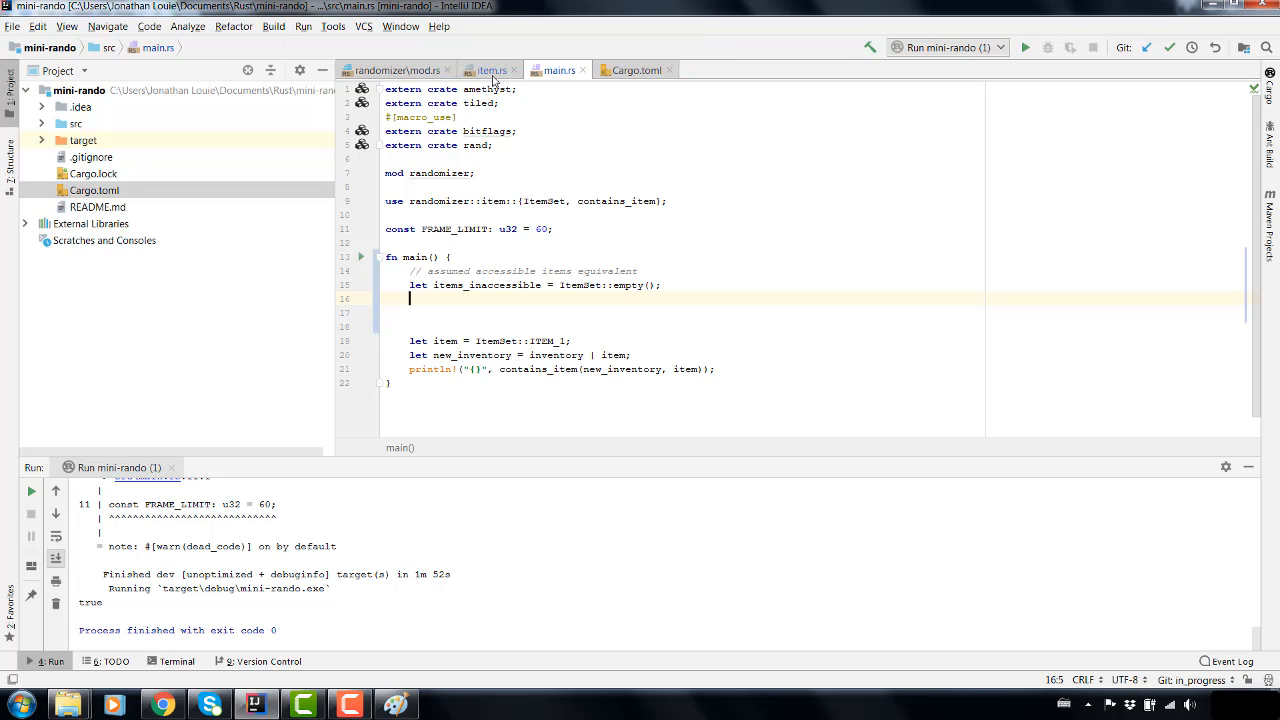
pyautogui.moveTo(492, 70)
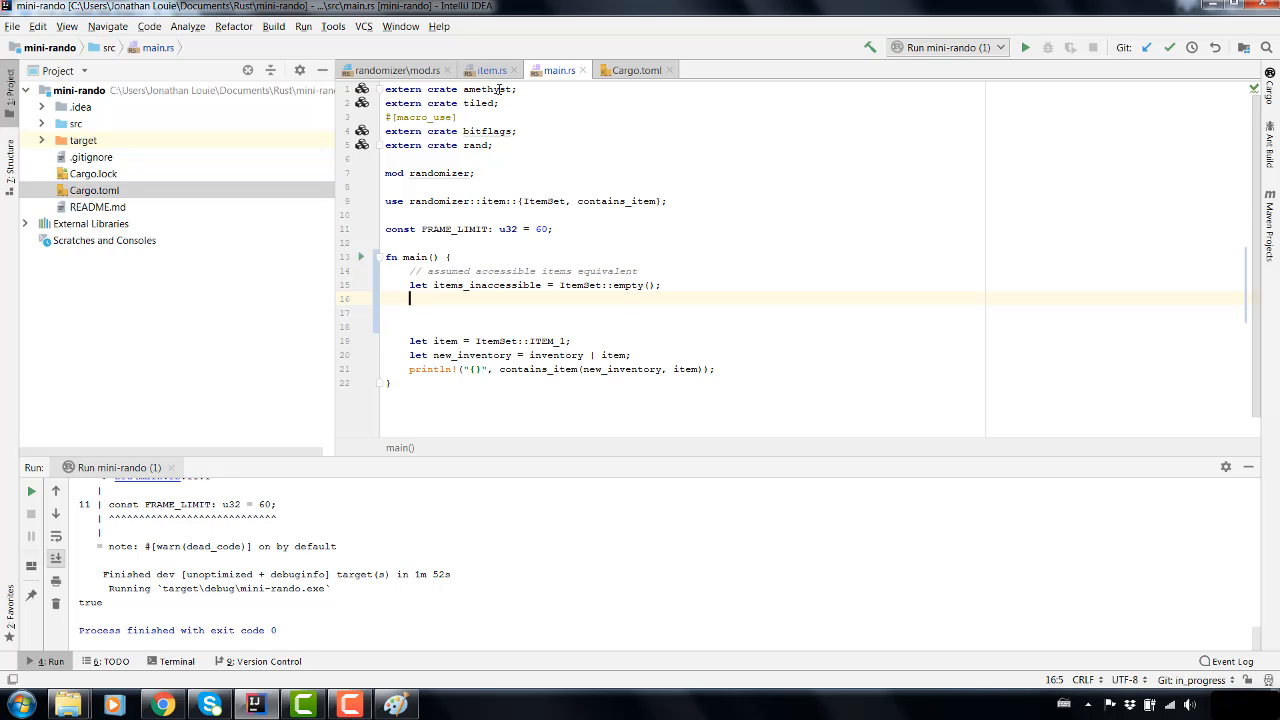
pyautogui.click(492, 68)
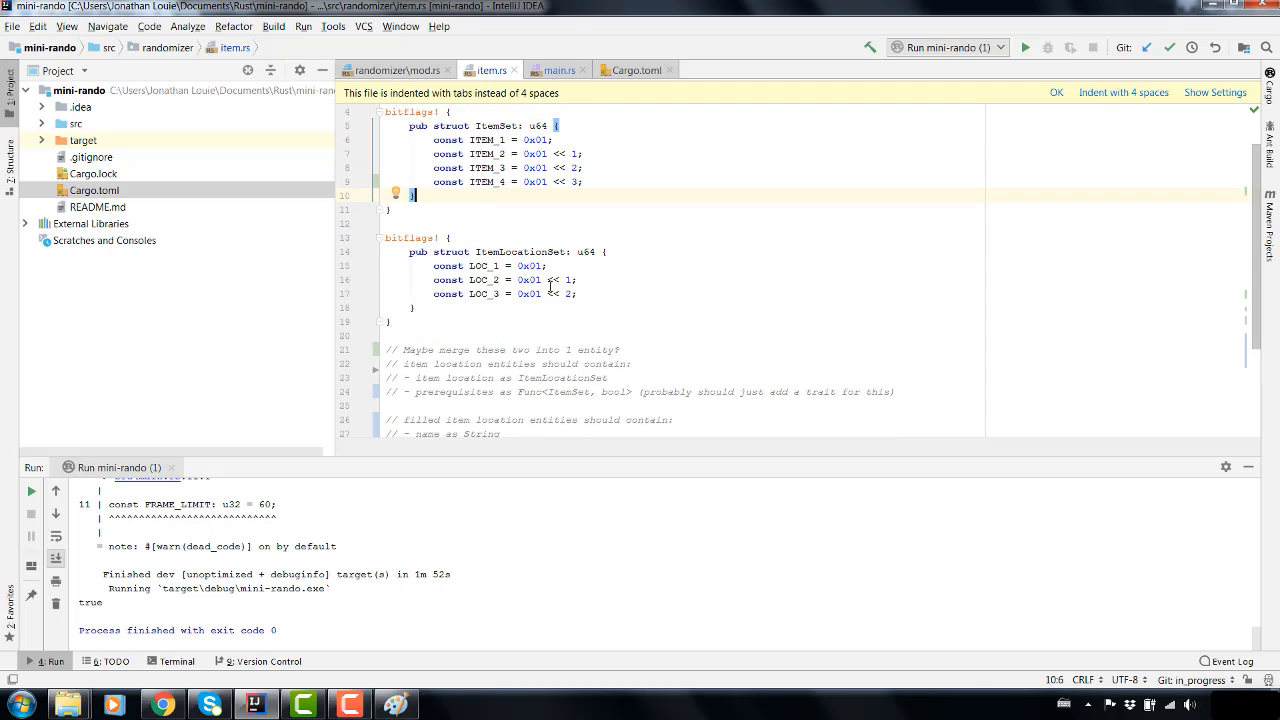
pyautogui.scroll(-3)
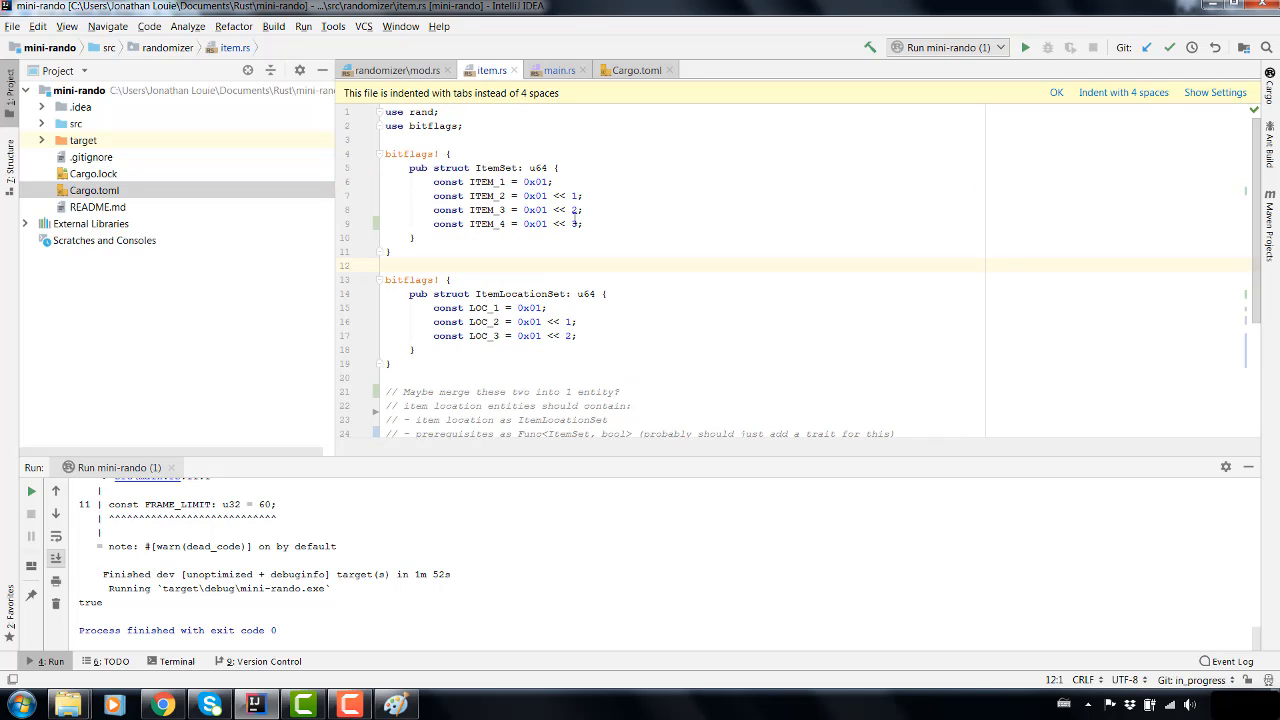
pyautogui.scroll(-3)
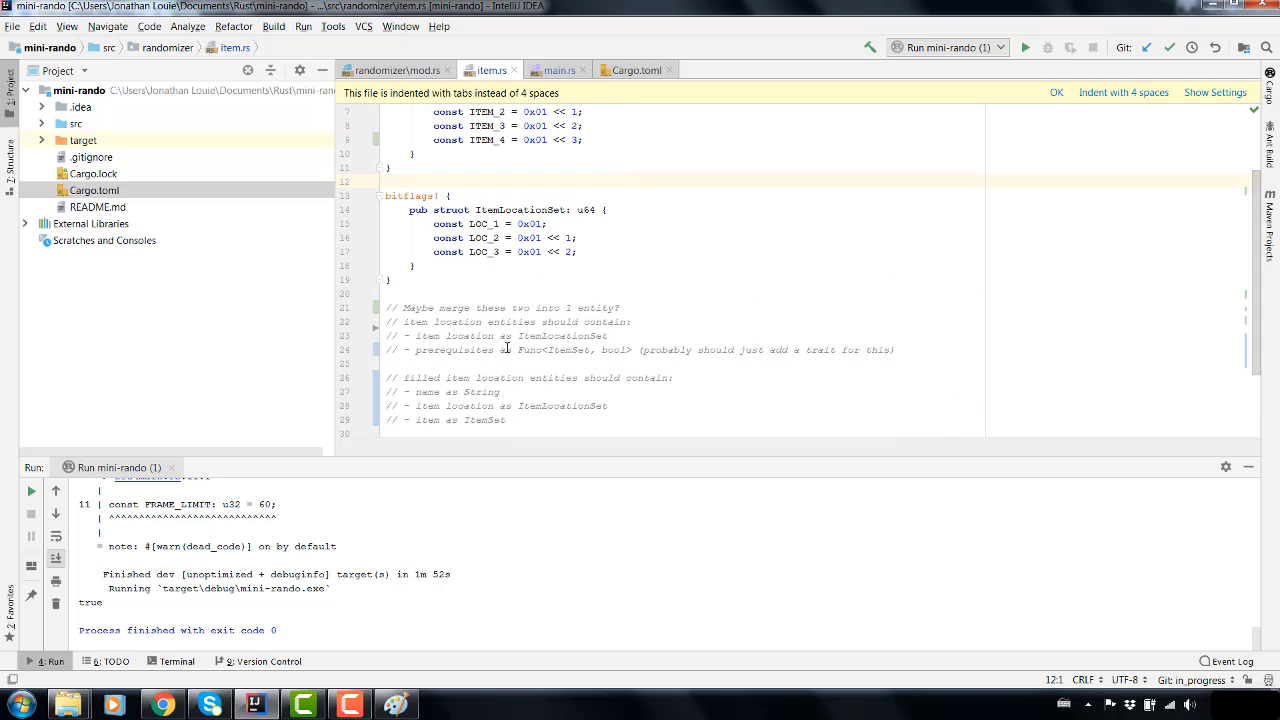
pyautogui.write('pub fn contains_item(inventory: ItemSet, item: ItemSet) -> bool { !(inventory & item).is_empty() }')
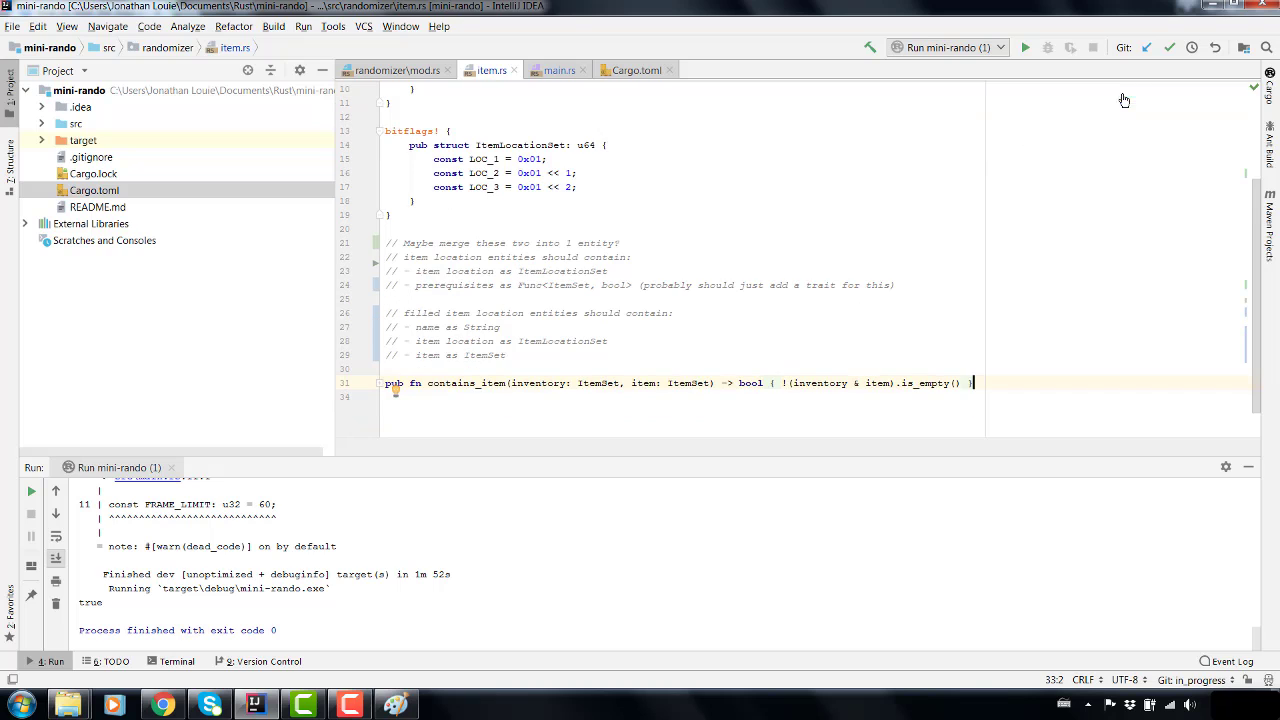
pyautogui.click(632, 68)
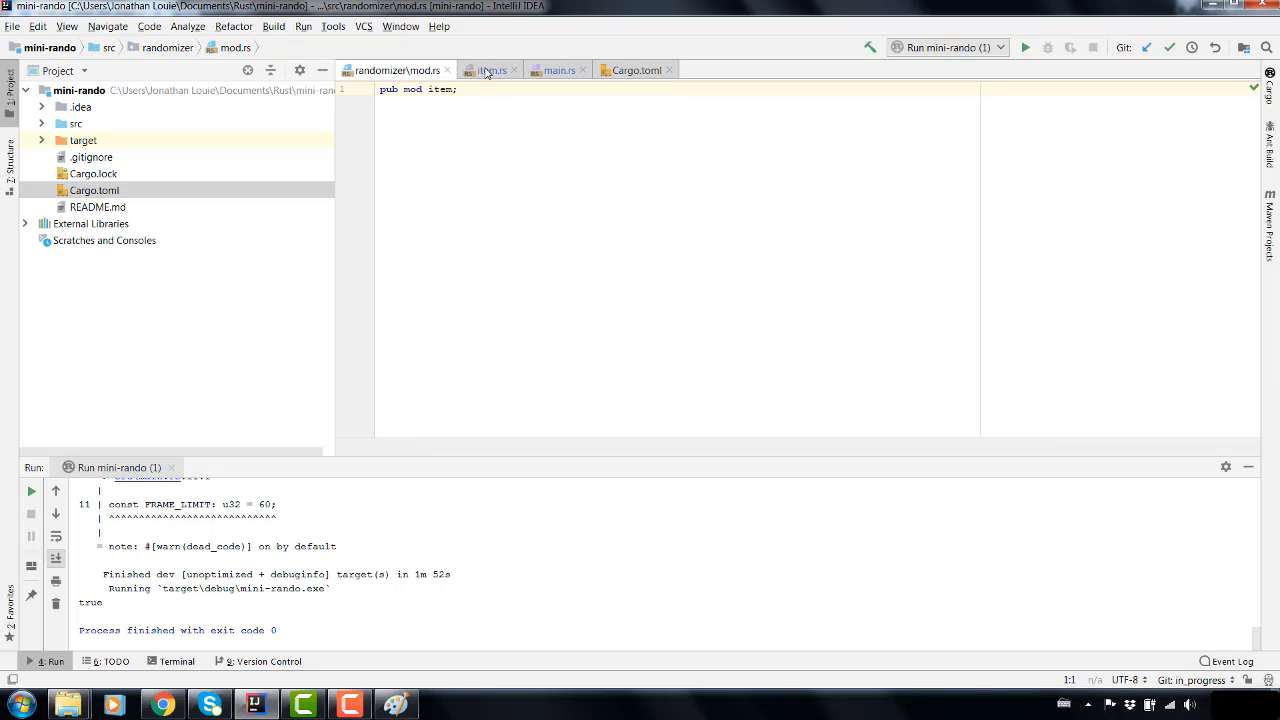
pyautogui.click(488, 68)
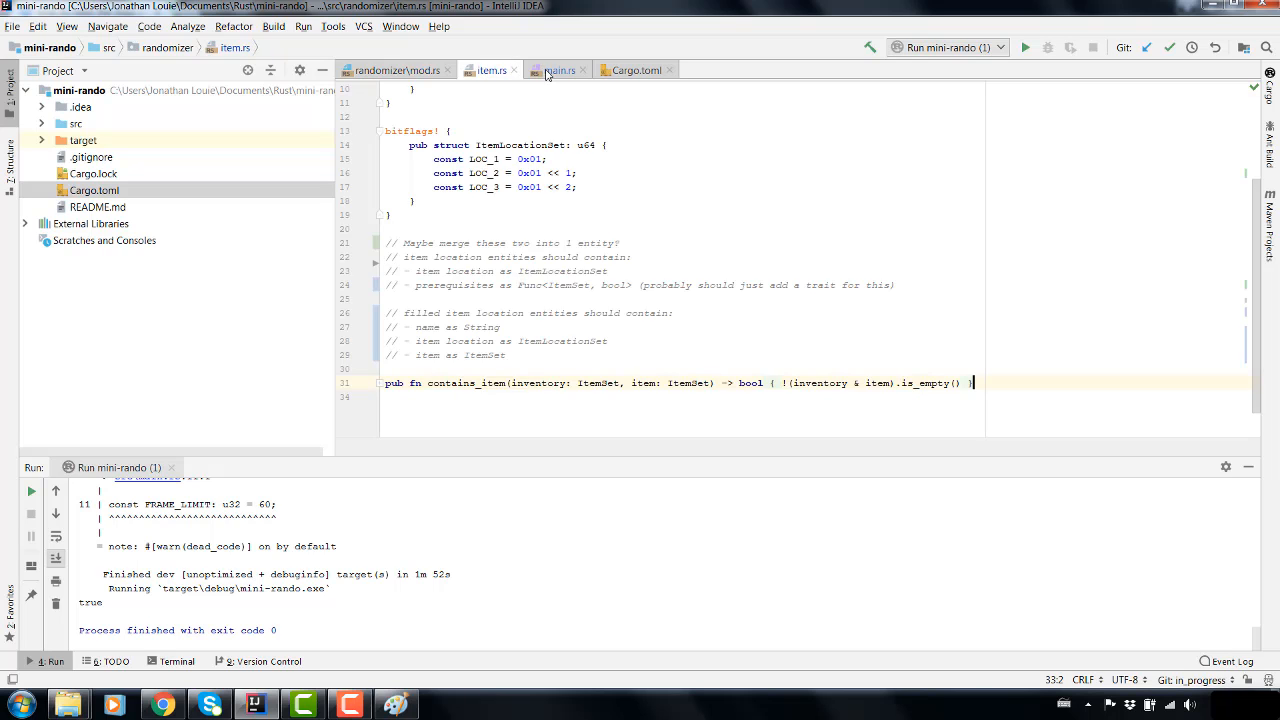
pyautogui.click(560, 68)
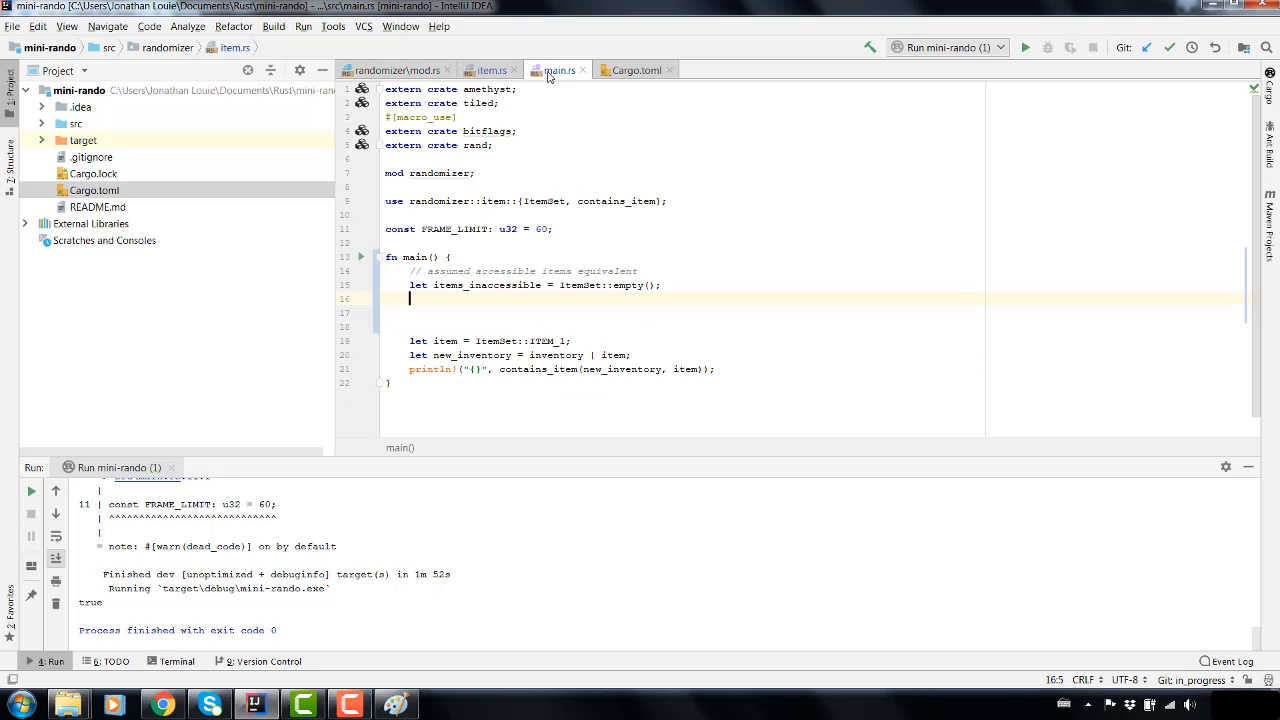
# - Insert a blank line below items_inaccessible for new code
pyautogui.press('Enter')
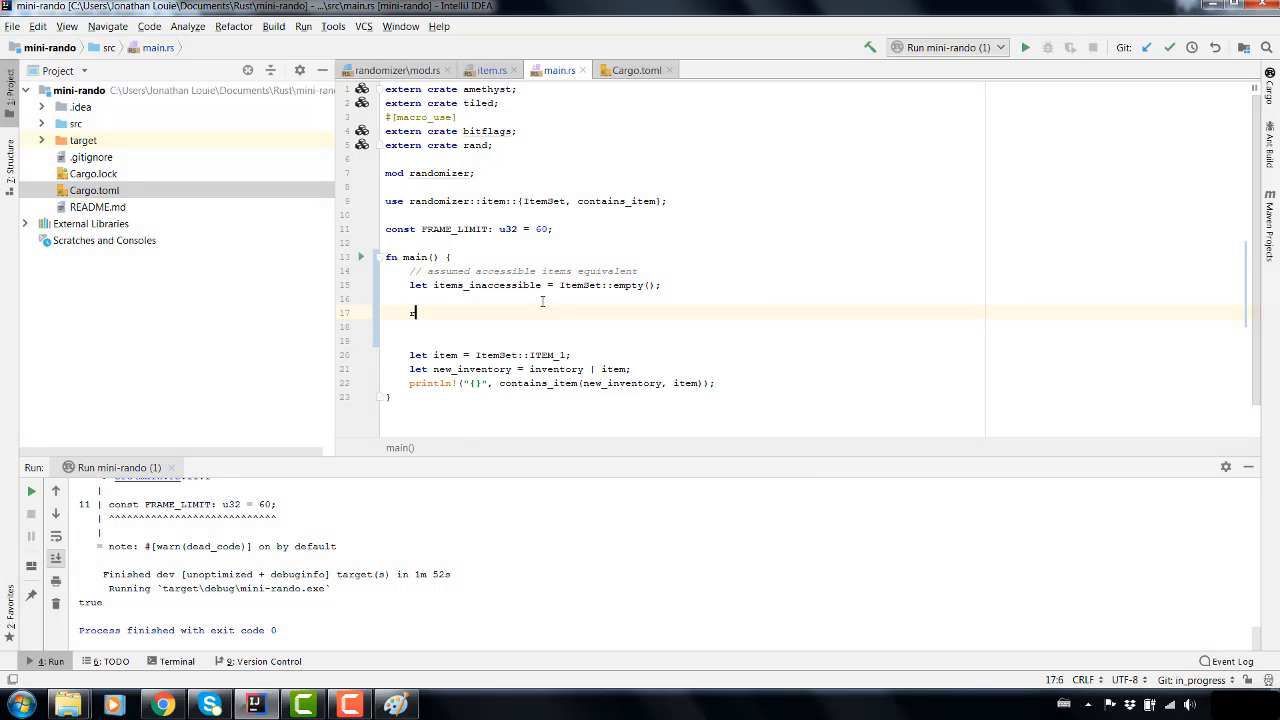
# - Start a rand:: expression in main and browse its completion suggestions
pyautogui.write('rand::')
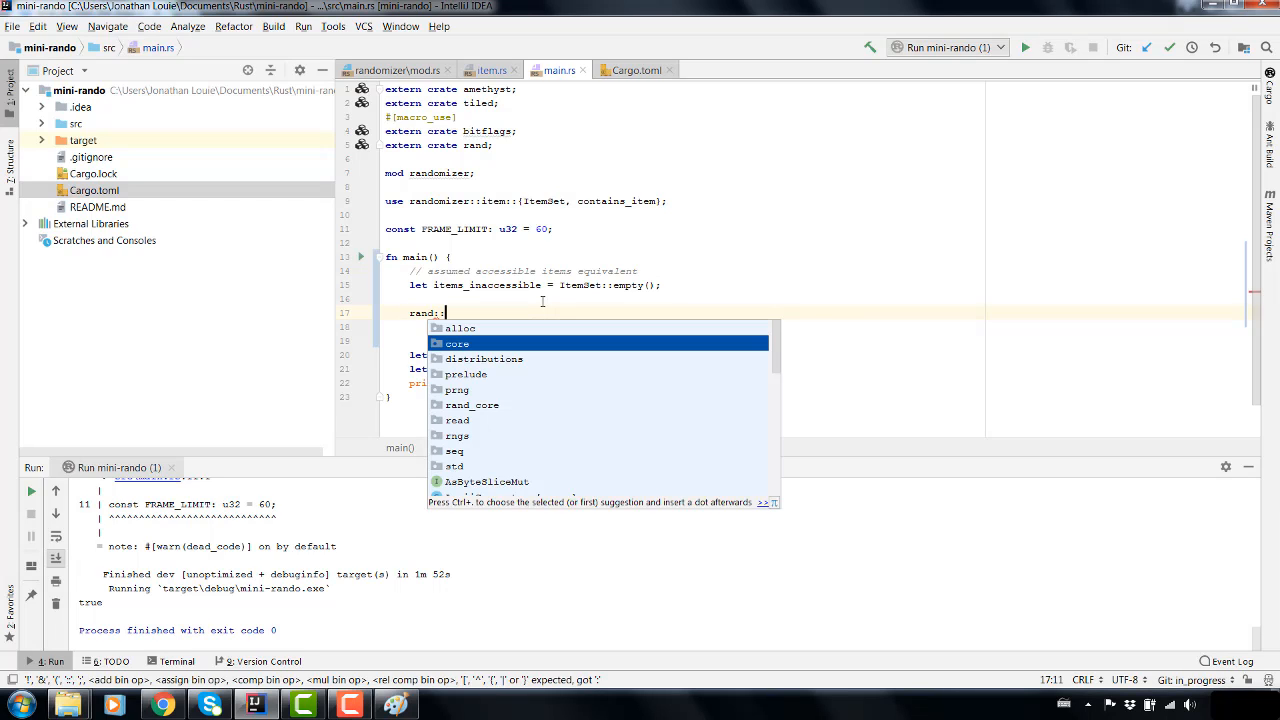
pyautogui.scroll(-3)
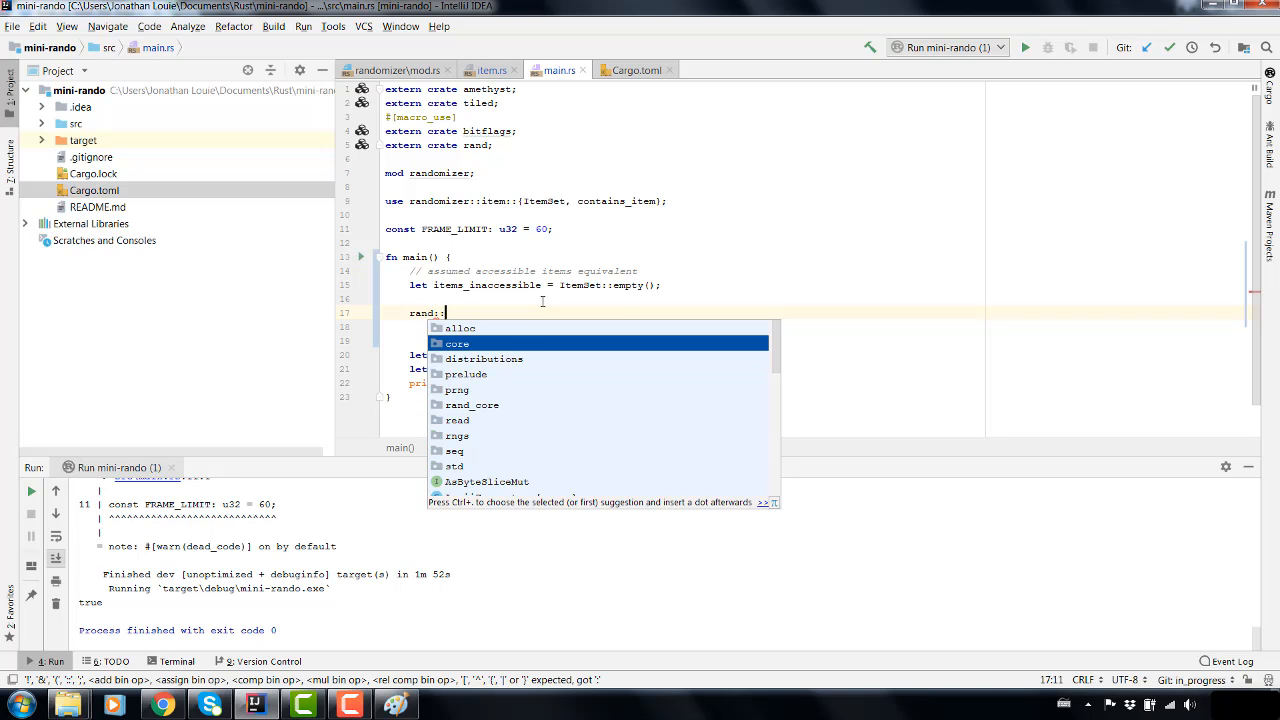
pyautogui.press('Up')
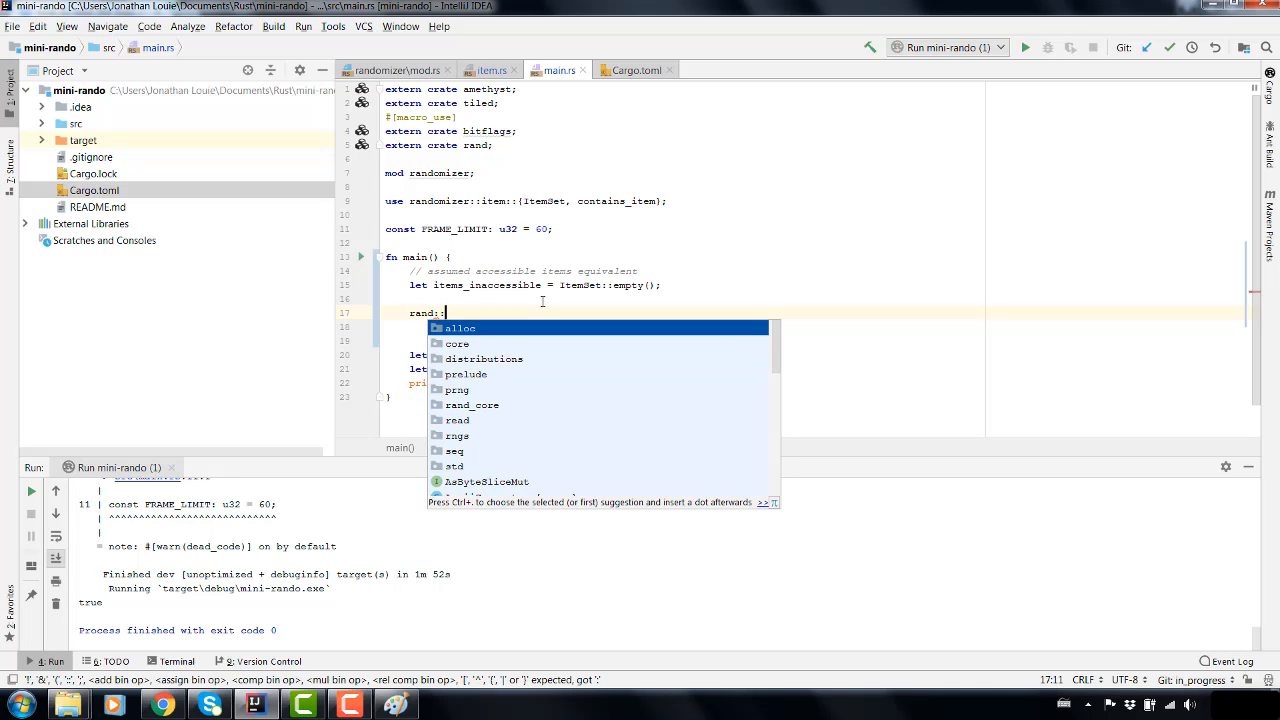
pyautogui.press('Down')
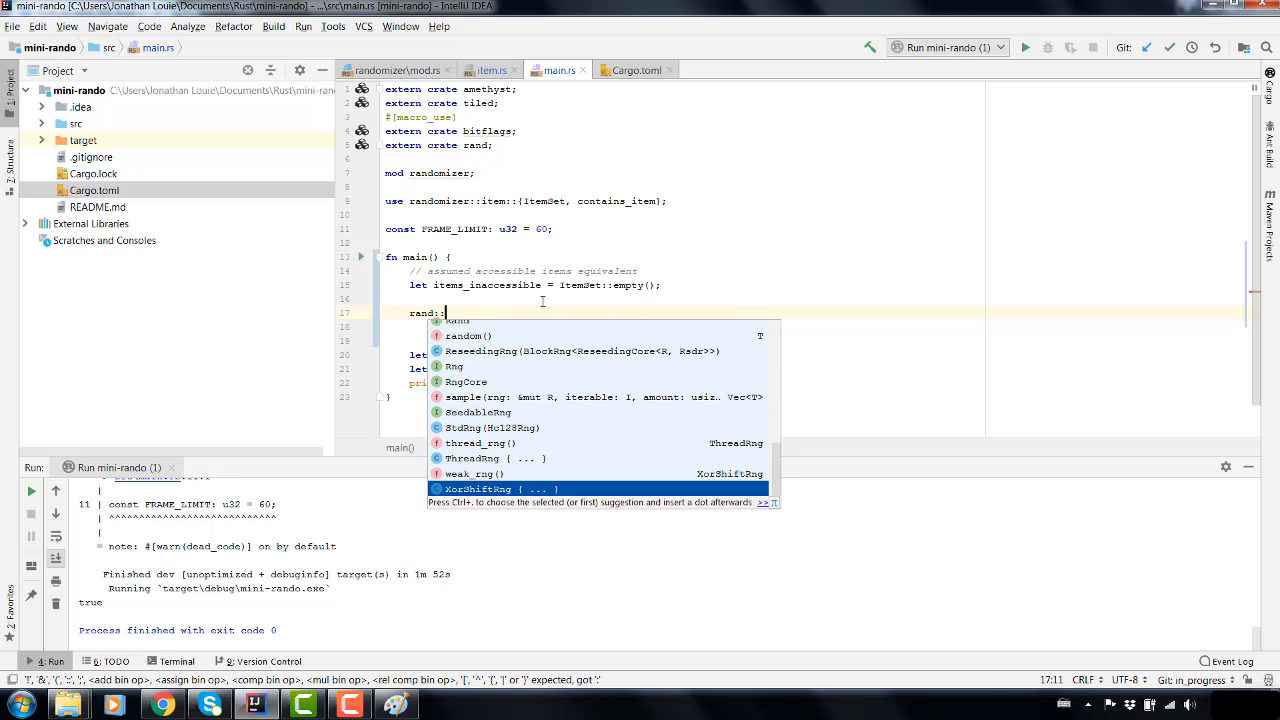
pyautogui.write(':')
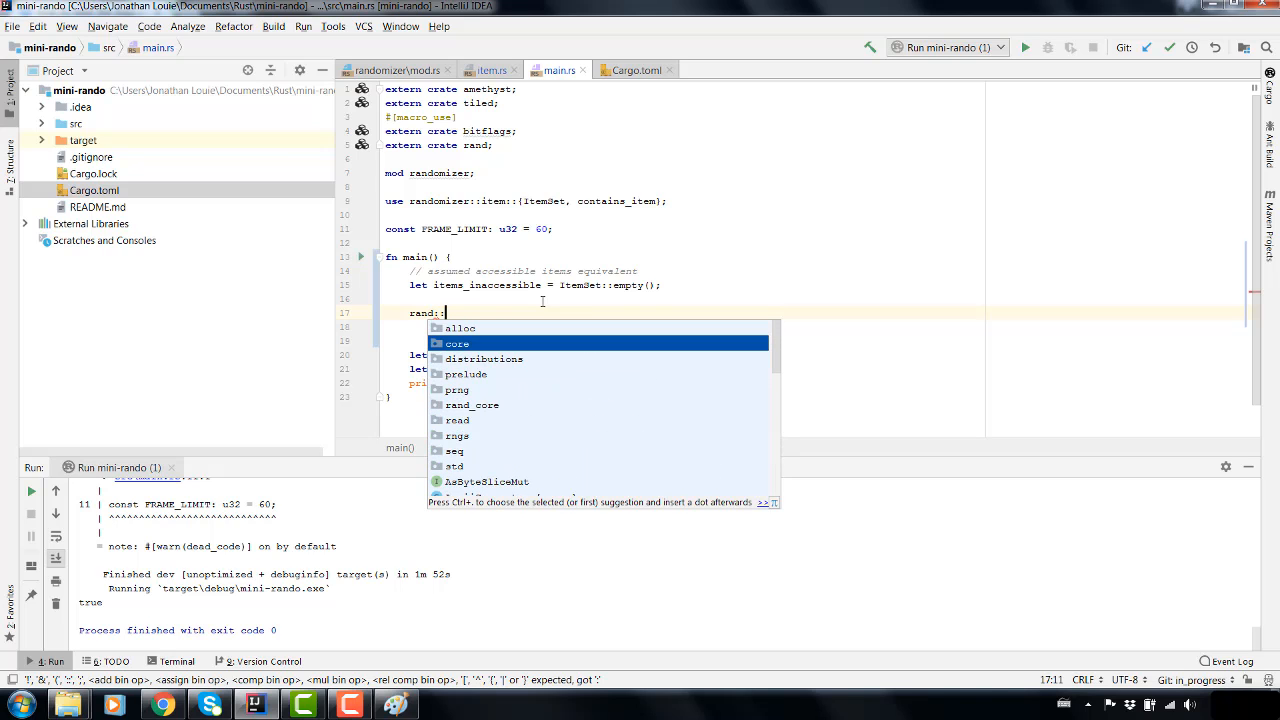
# - Search the web for 'rand crate rust' and open the crates.io rand result
pyautogui.scroll(-3)
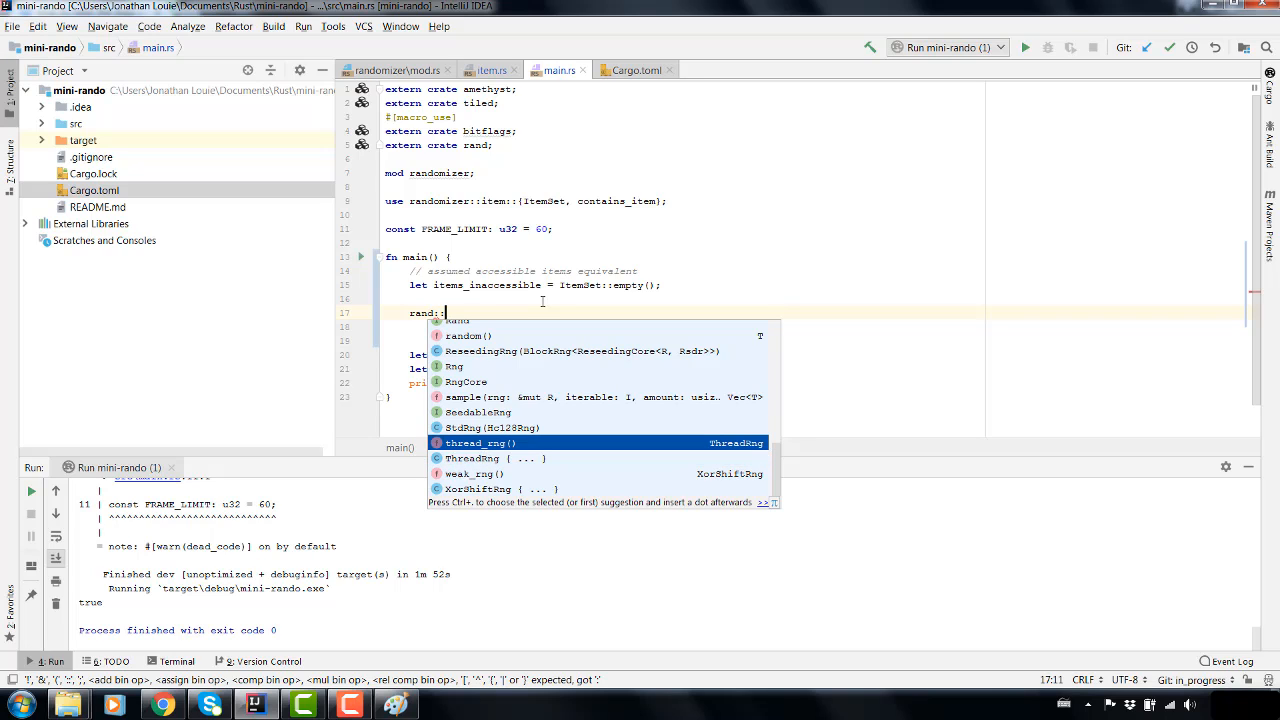
pyautogui.moveTo(558, 212)
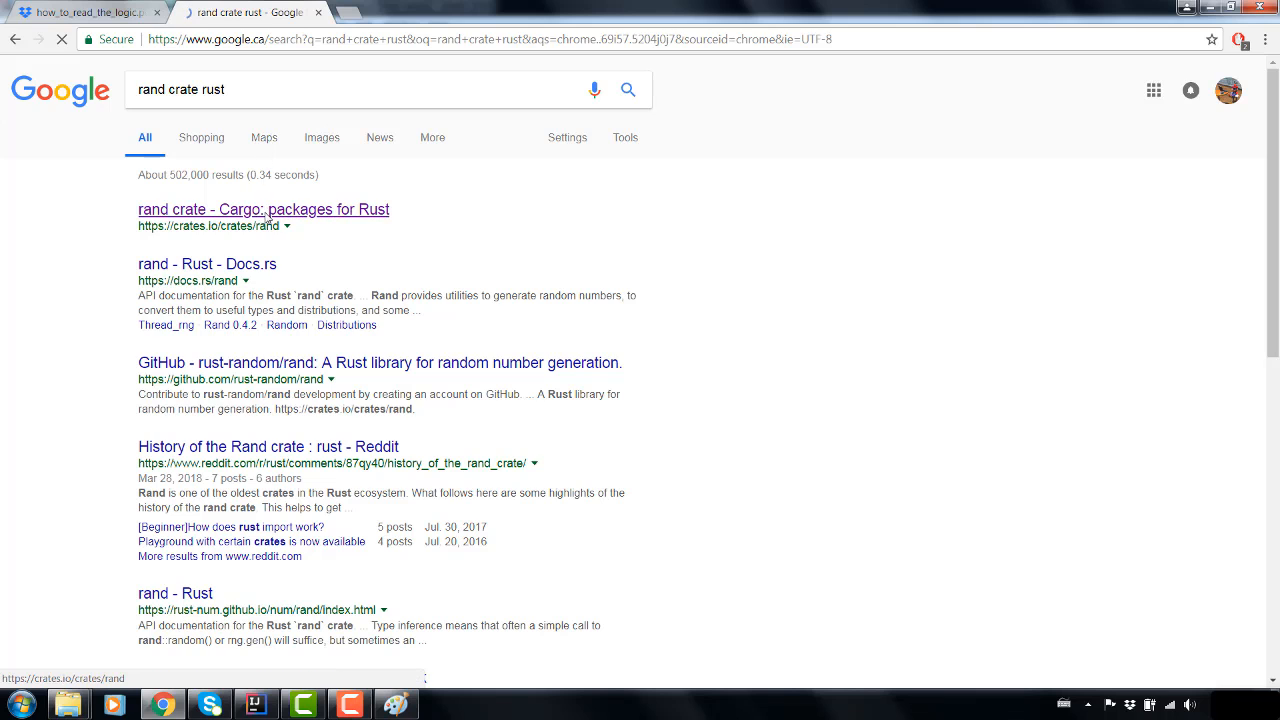
pyautogui.click(264, 210)
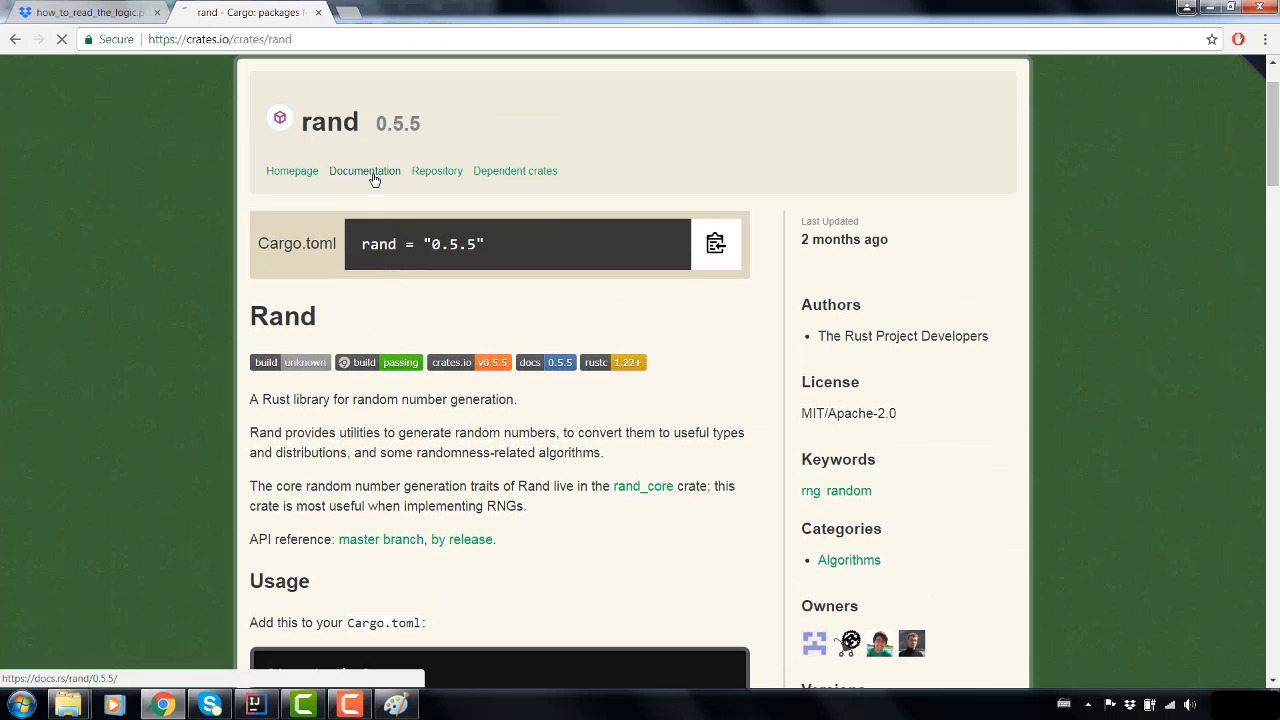
# - Read the rand 0.5.5 docs.rs overview down to the Modules, Structs, Traits and Functions tables
pyautogui.click(364, 170)
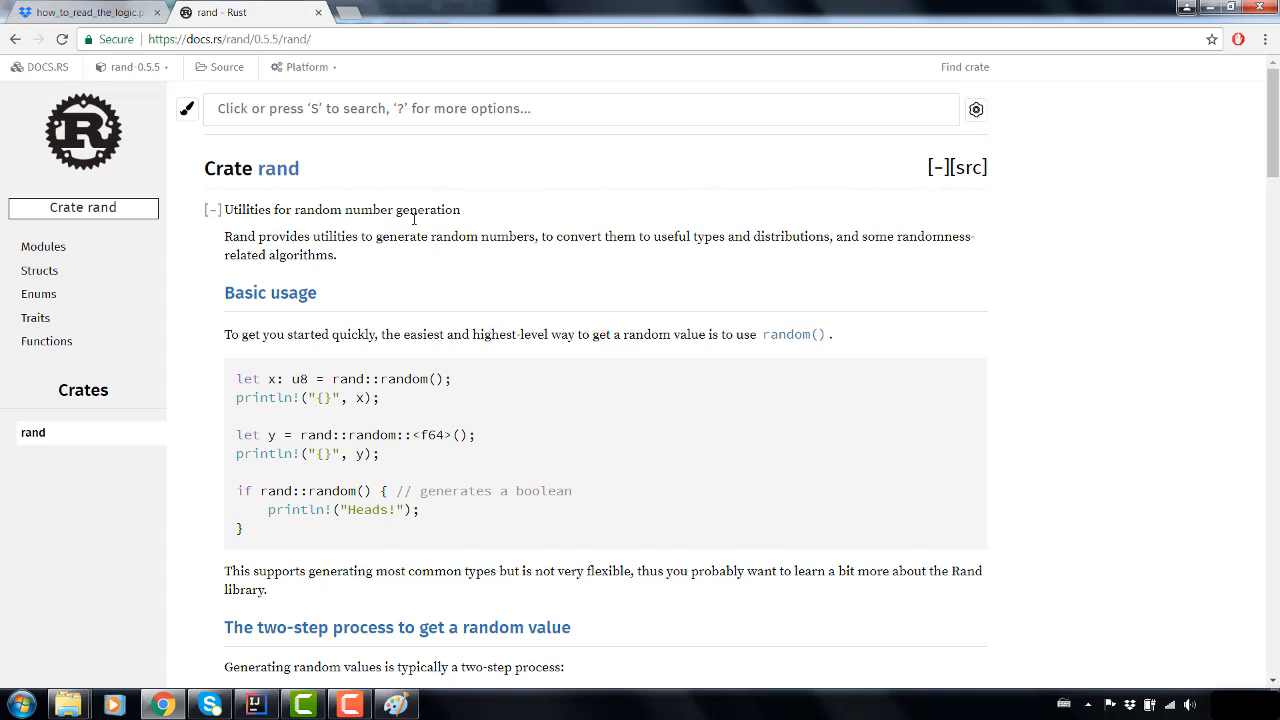
pyautogui.scroll(-3)
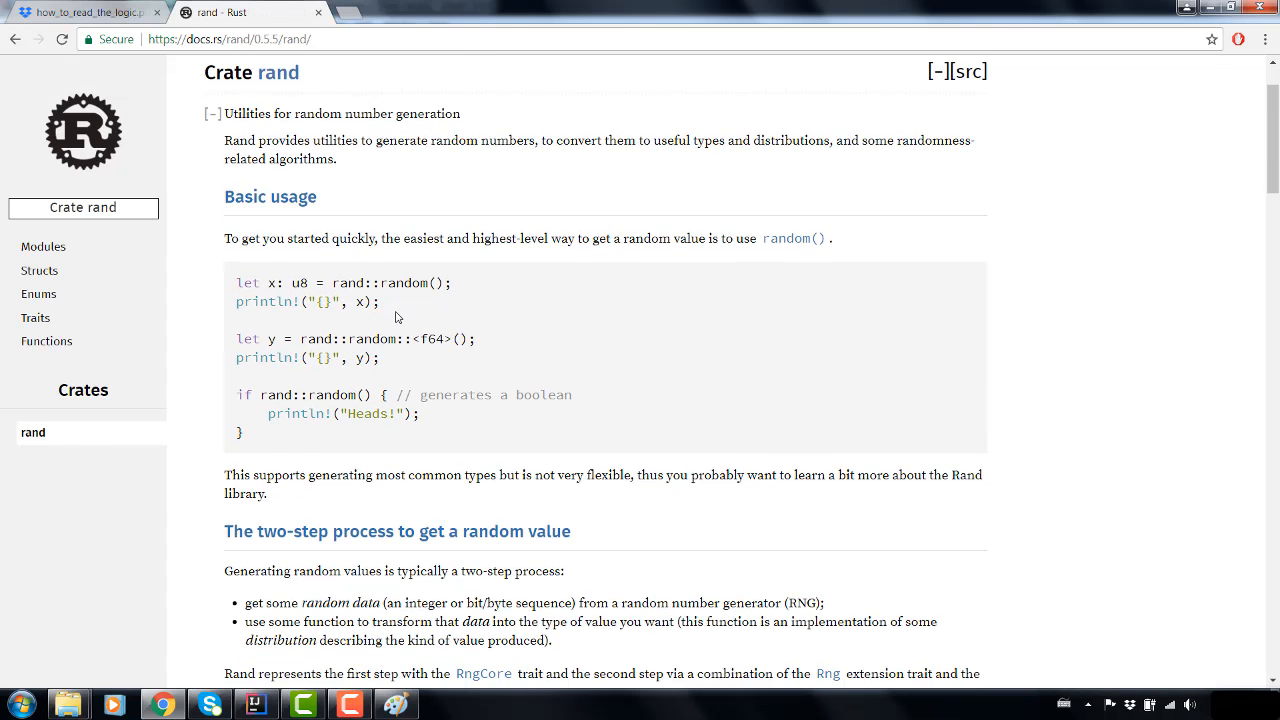
pyautogui.scroll(-3)
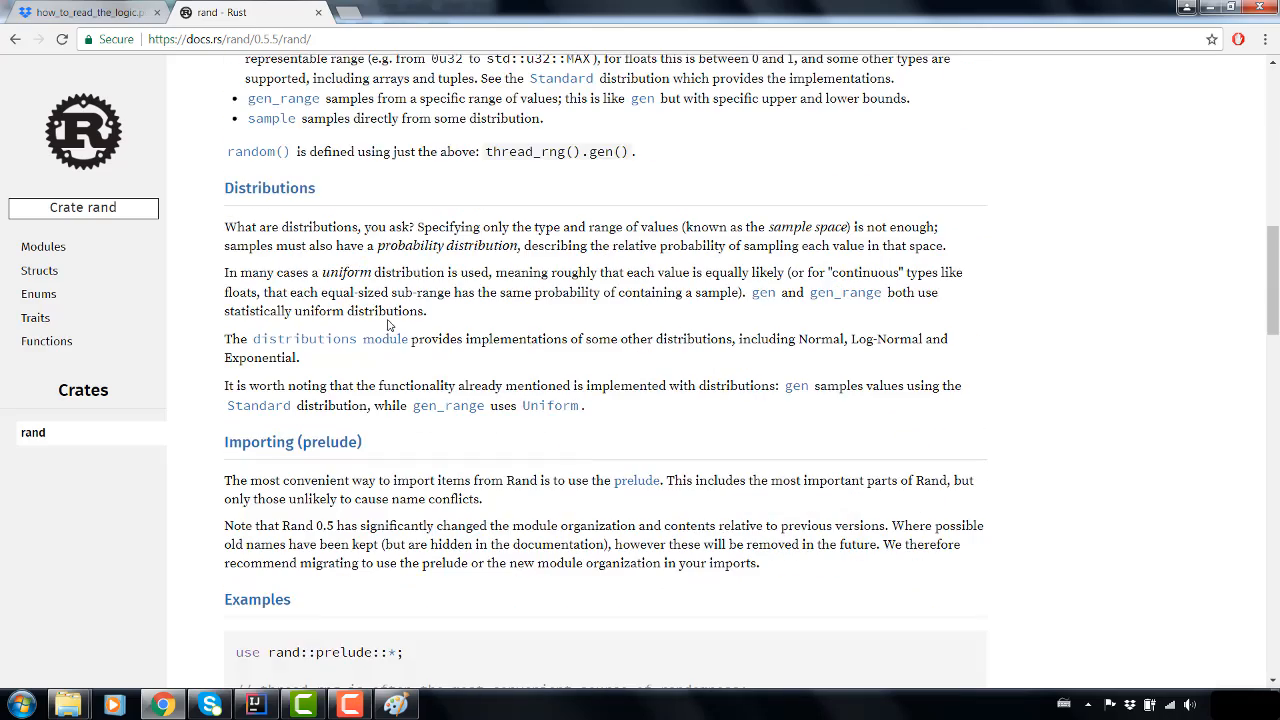
pyautogui.scroll(-3)
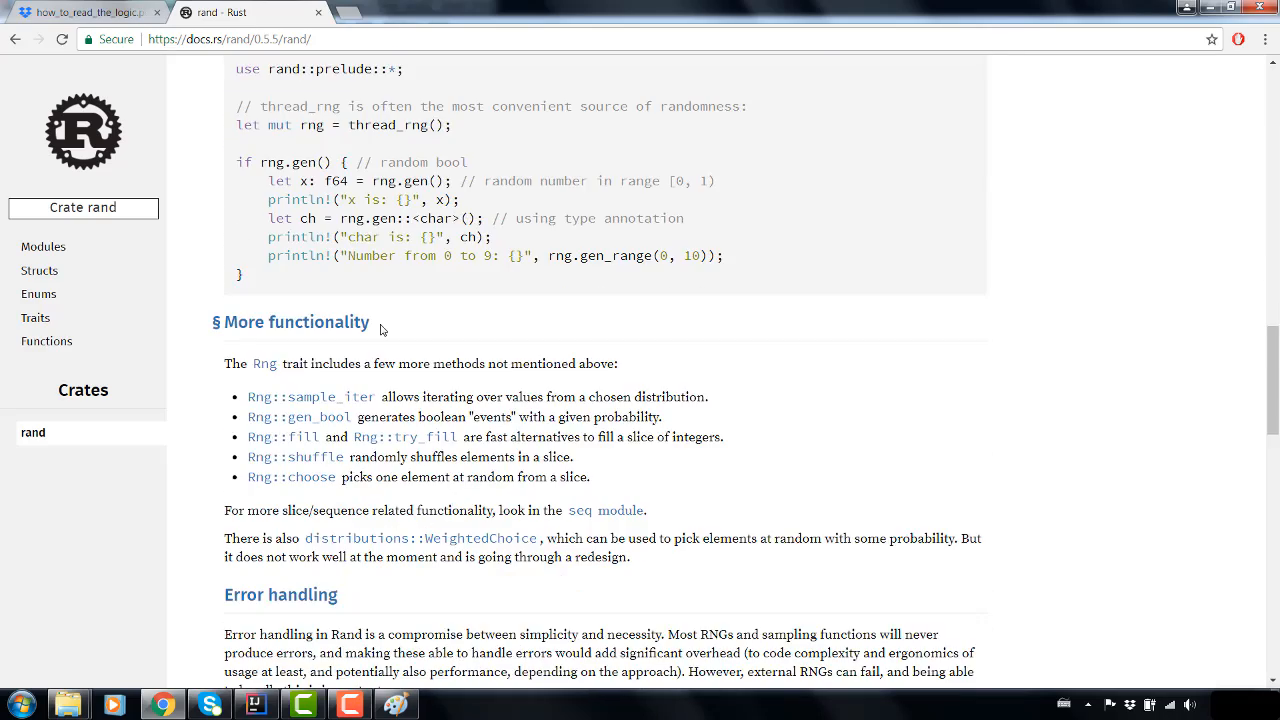
pyautogui.moveTo(380, 326)
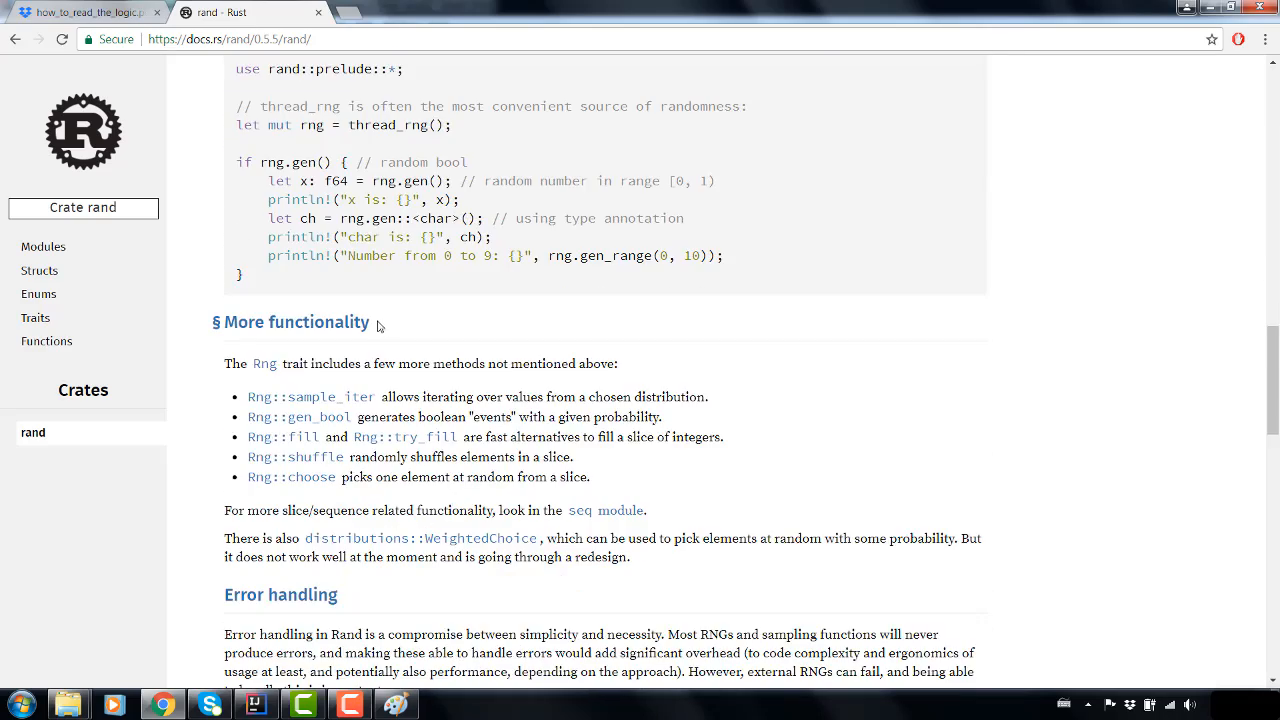
pyautogui.scroll(-3)
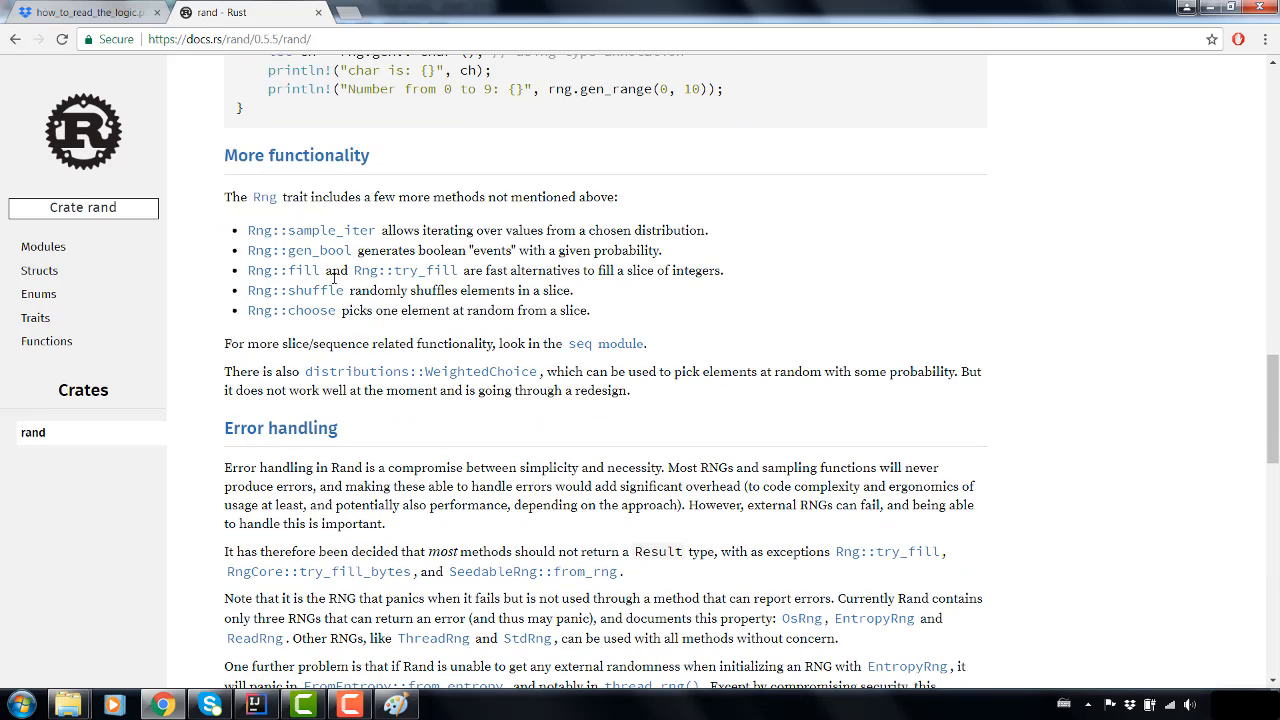
pyautogui.moveTo(332, 296)
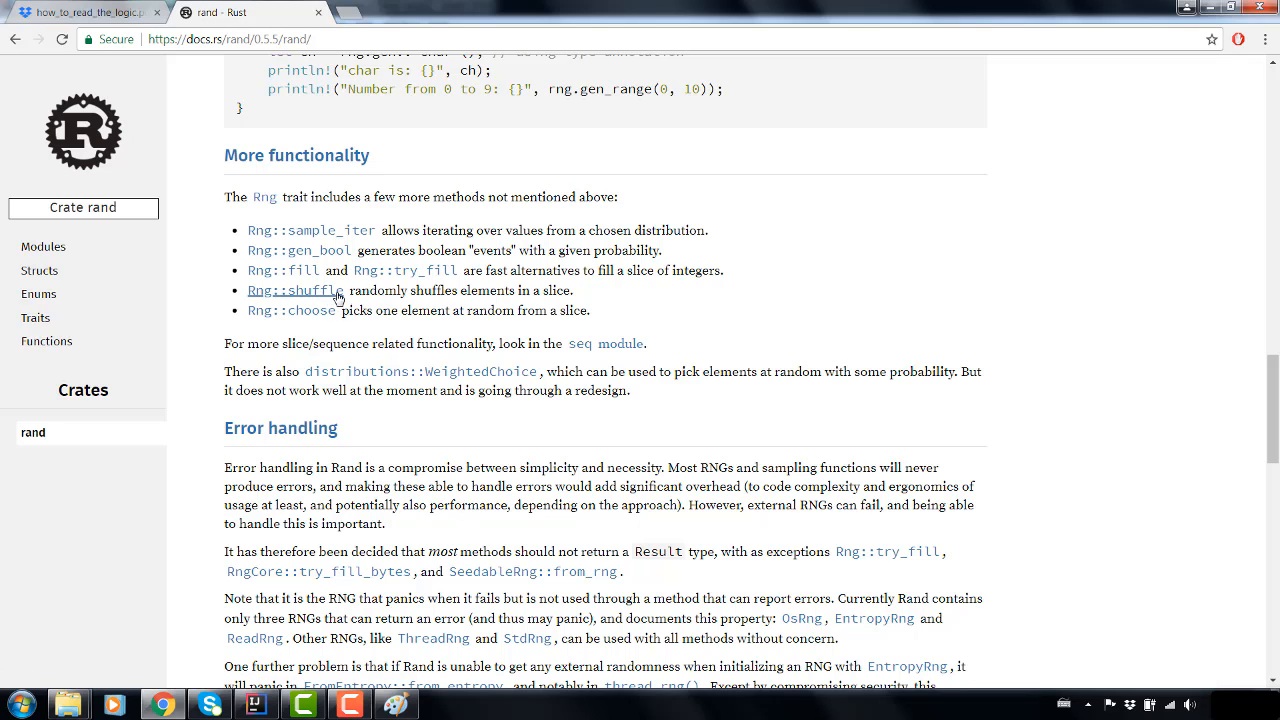
pyautogui.moveTo(320, 302)
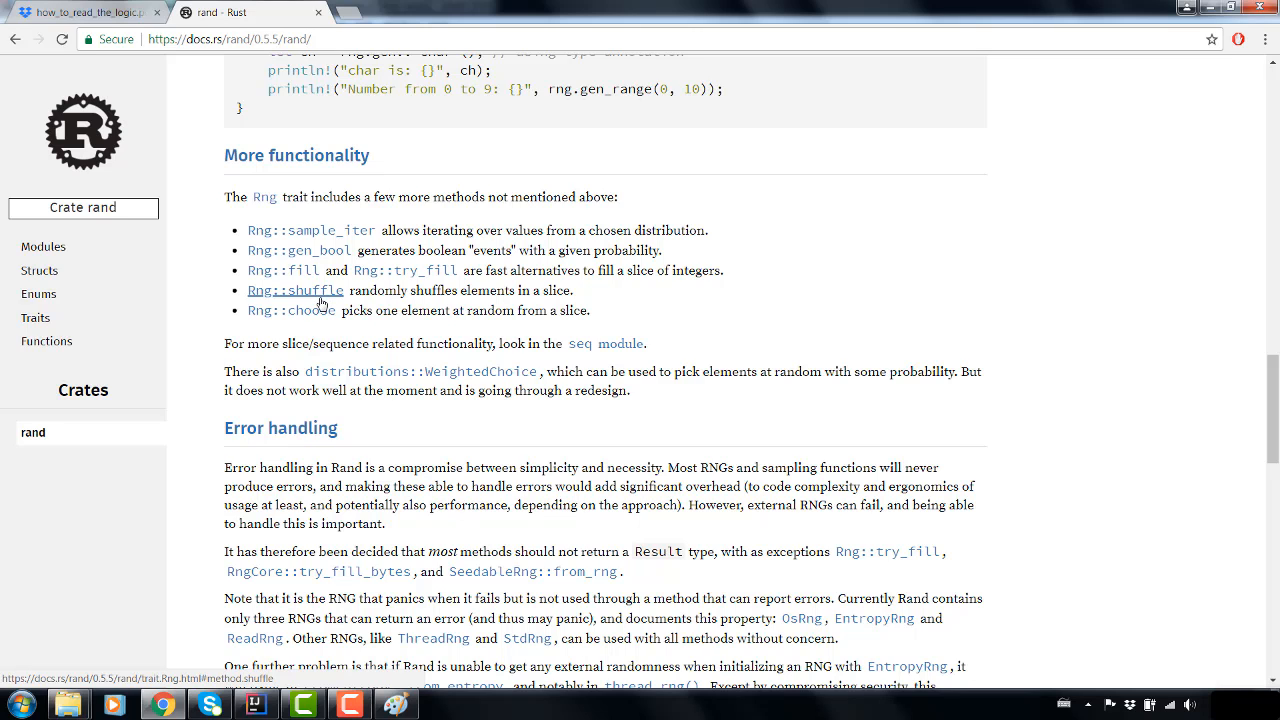
pyautogui.moveTo(322, 296)
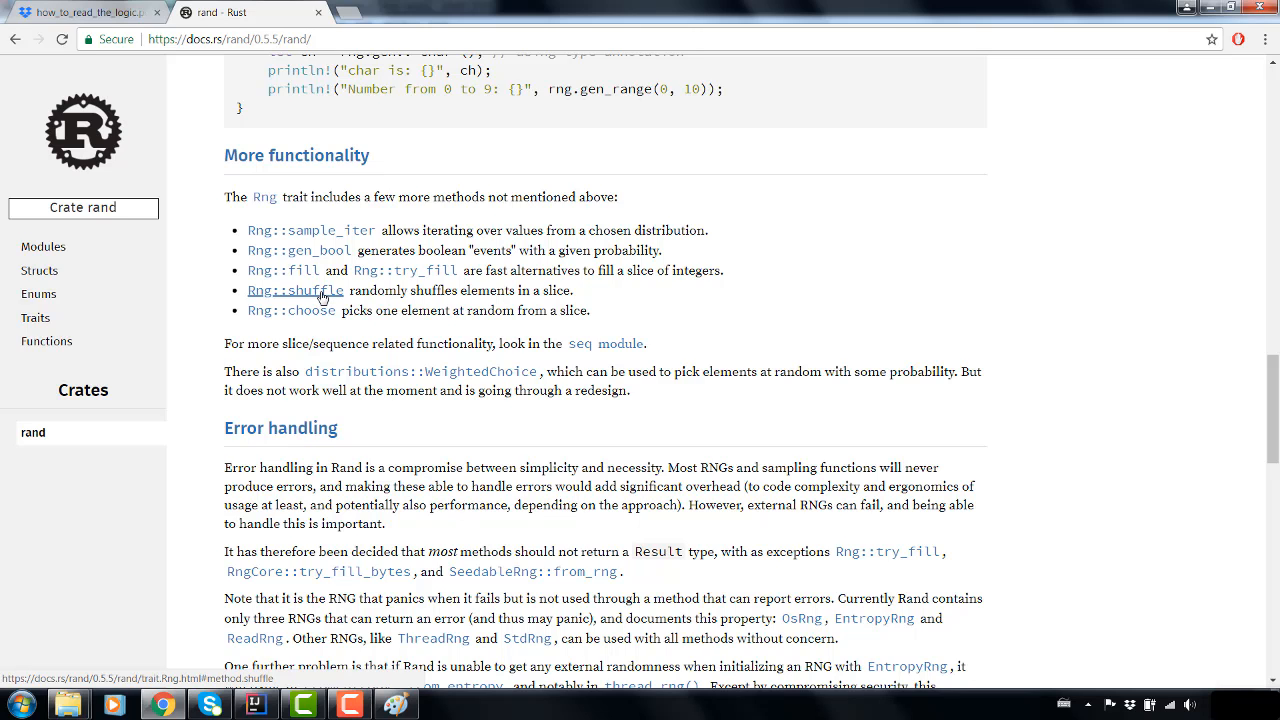
pyautogui.moveTo(332, 298)
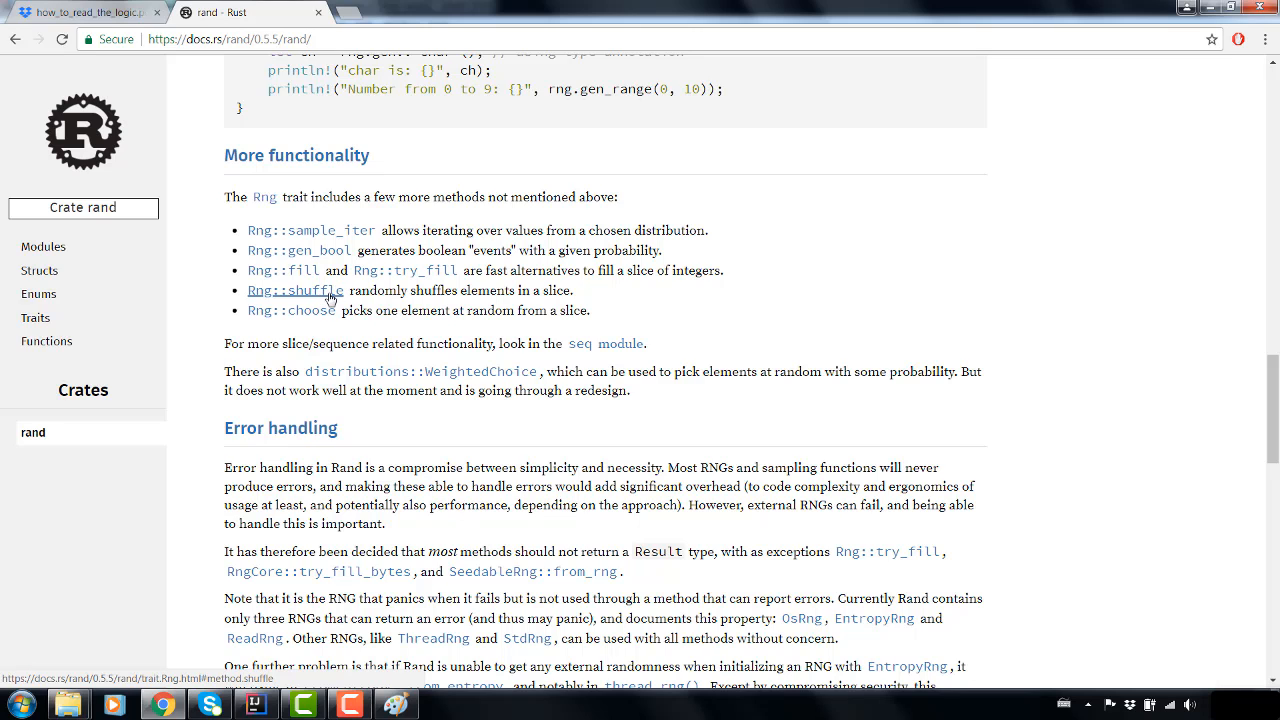
pyautogui.moveTo(324, 290)
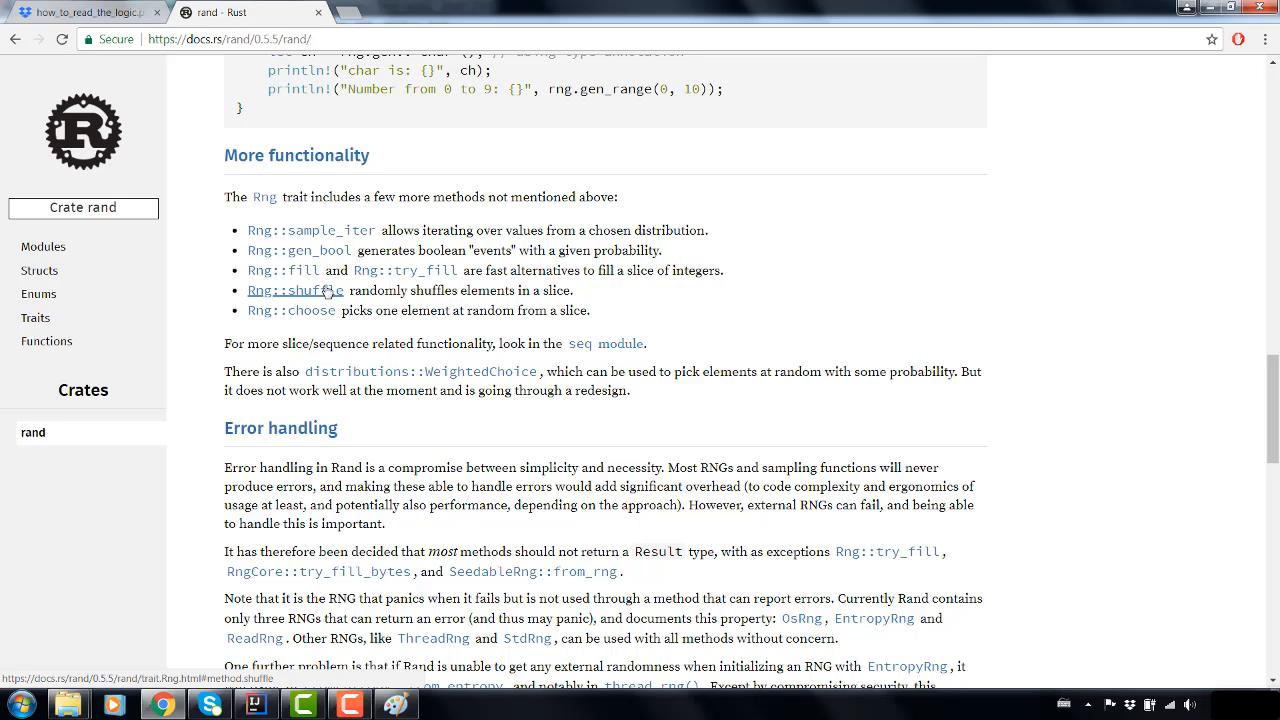
pyautogui.moveTo(388, 306)
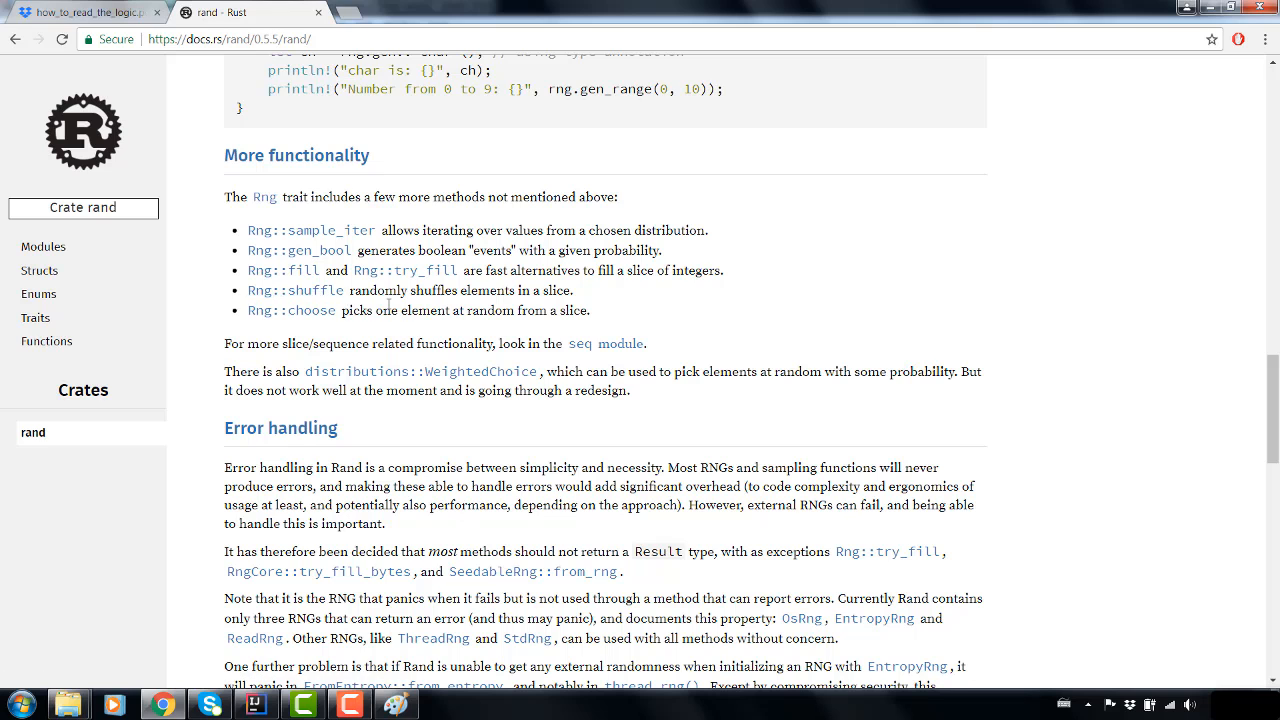
pyautogui.moveTo(412, 292)
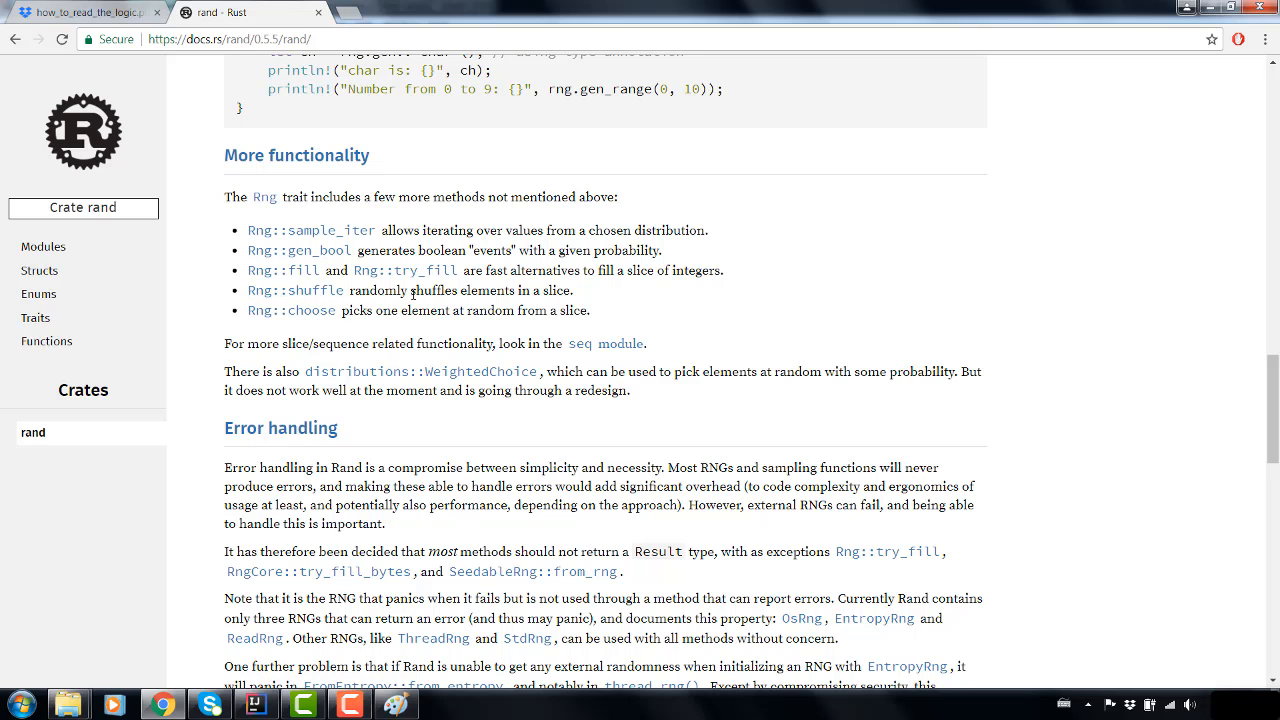
pyautogui.scroll(-3)
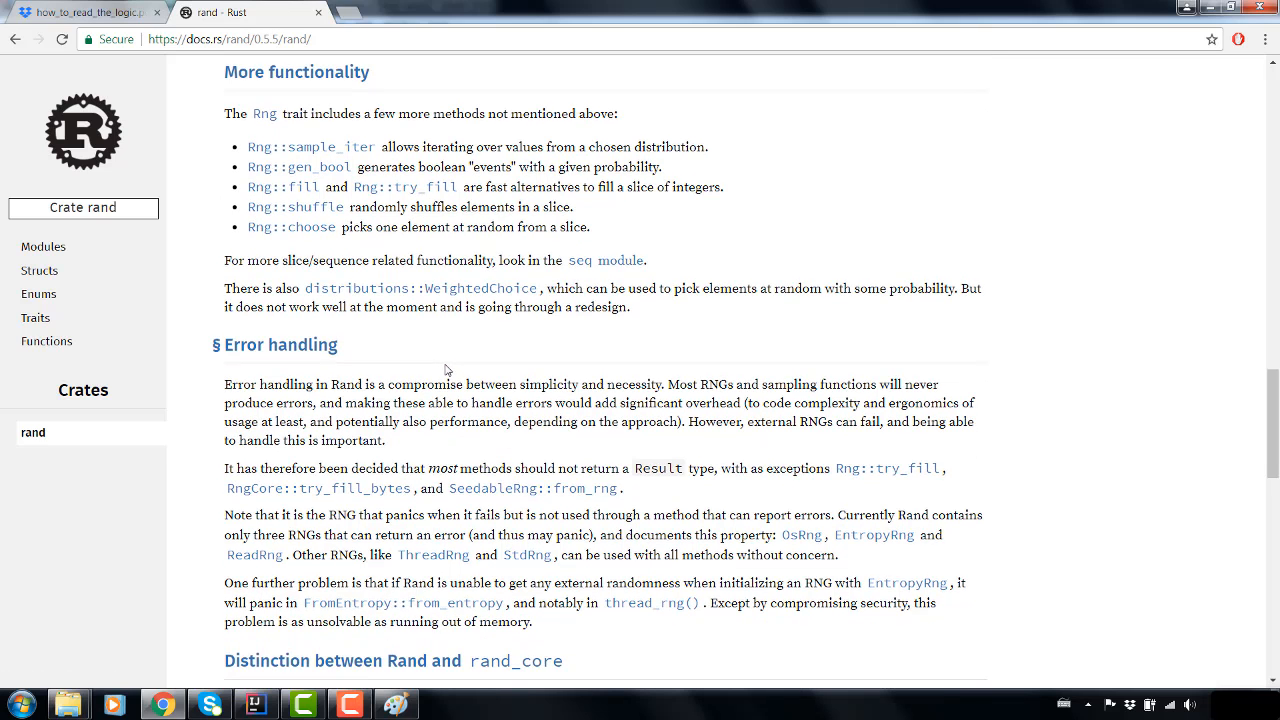
pyautogui.scroll(-3)
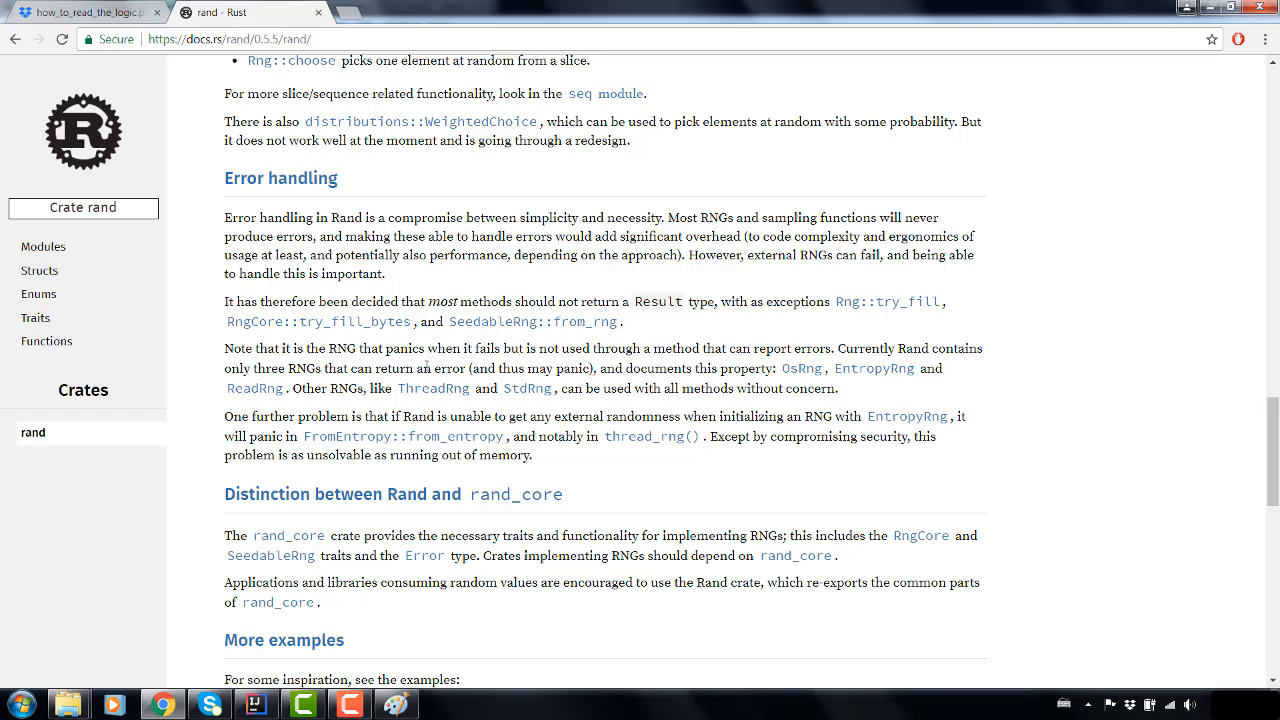
pyautogui.scroll(-3)
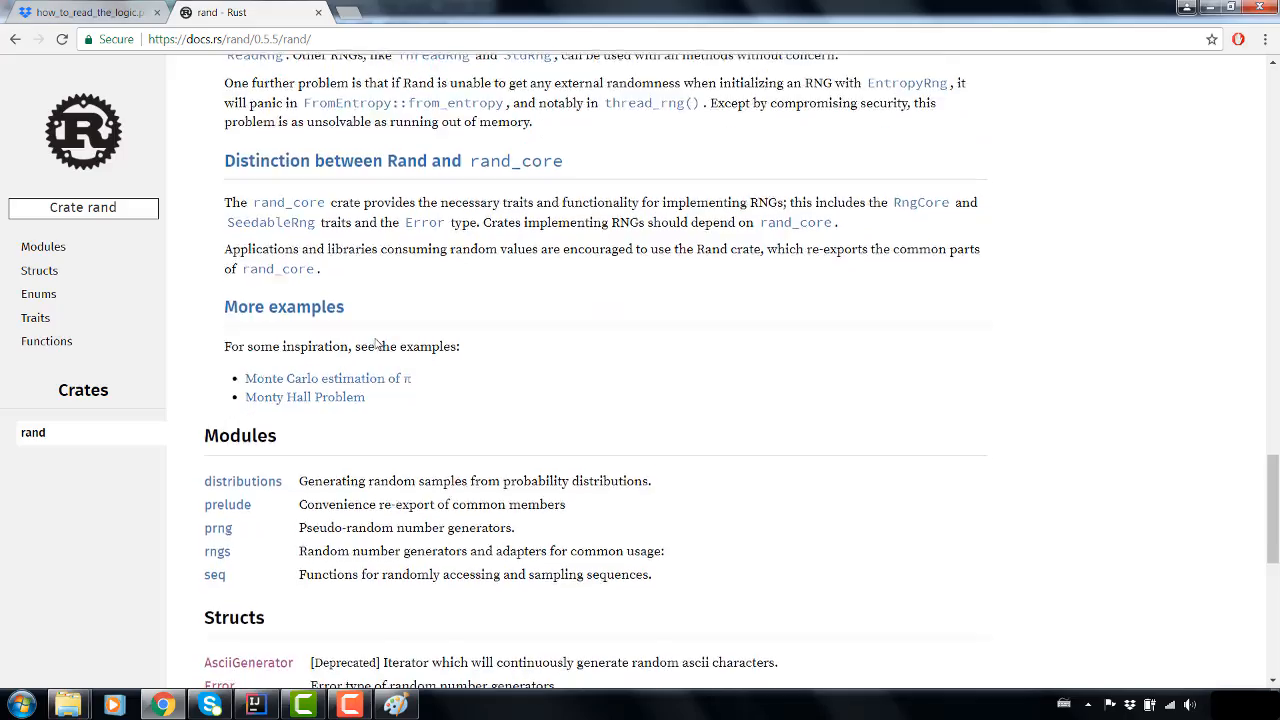
pyautogui.scroll(-3)
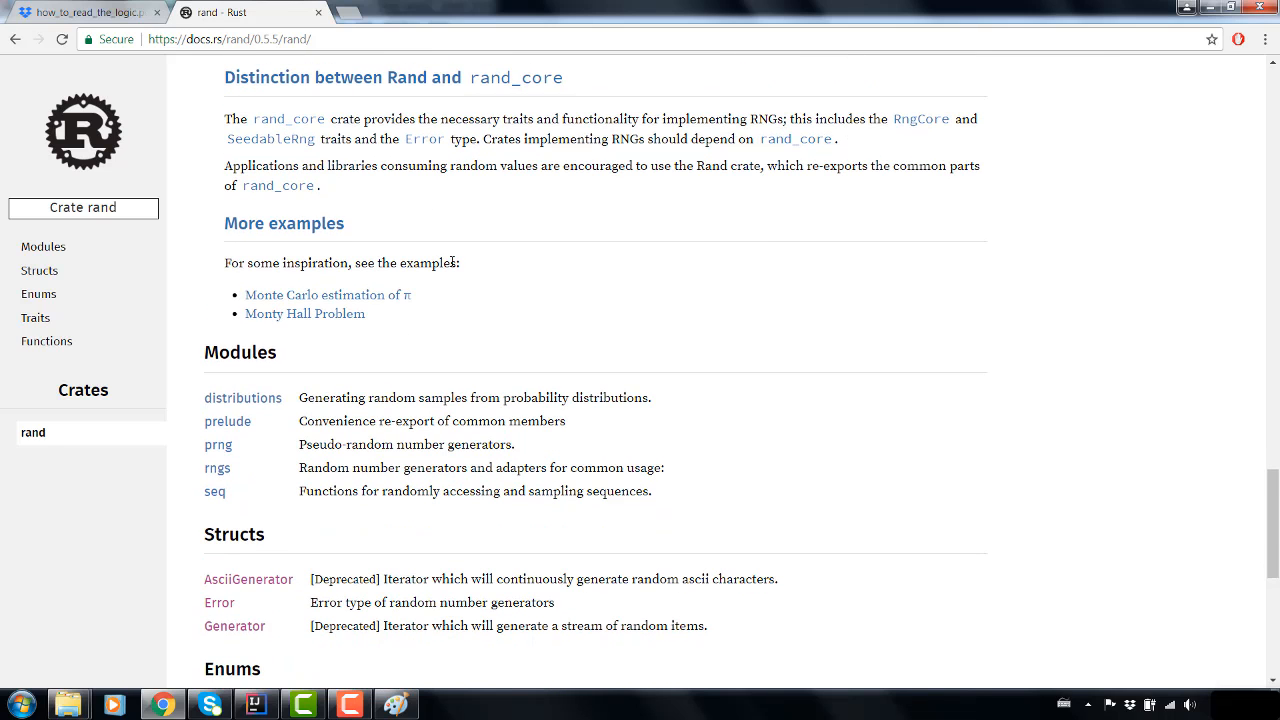
pyautogui.scroll(-3)
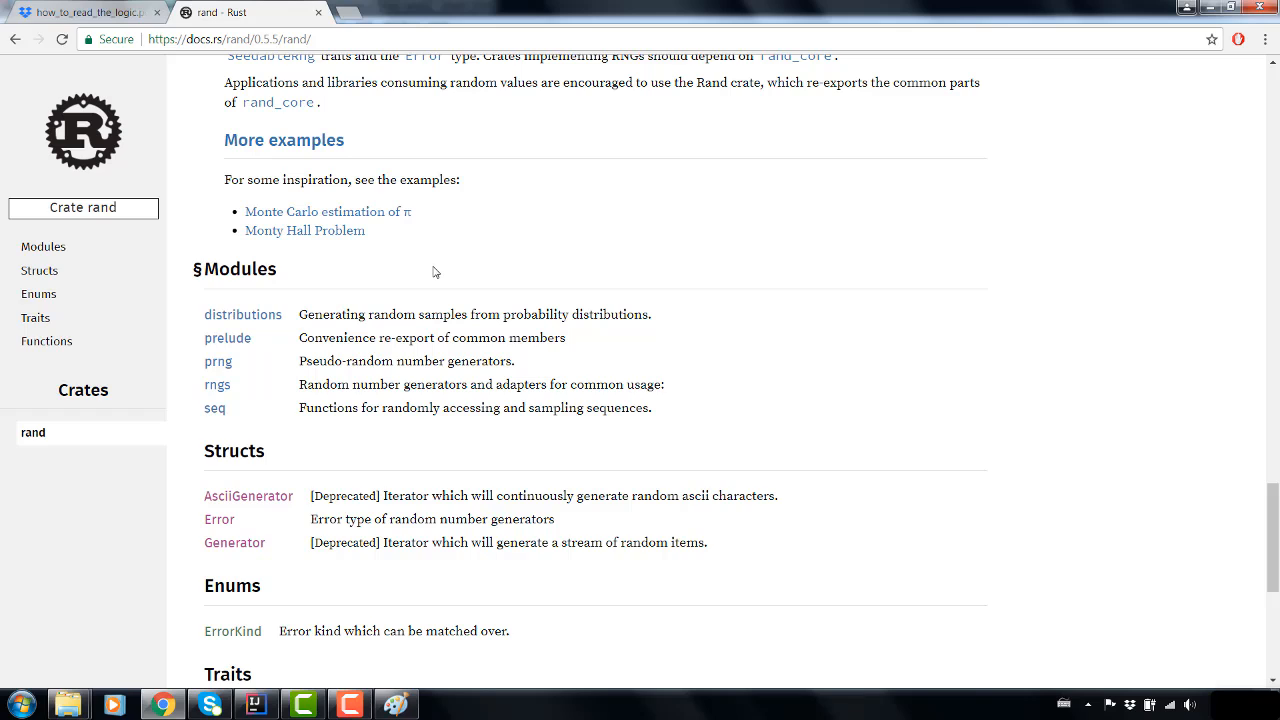
pyautogui.scroll(-3)
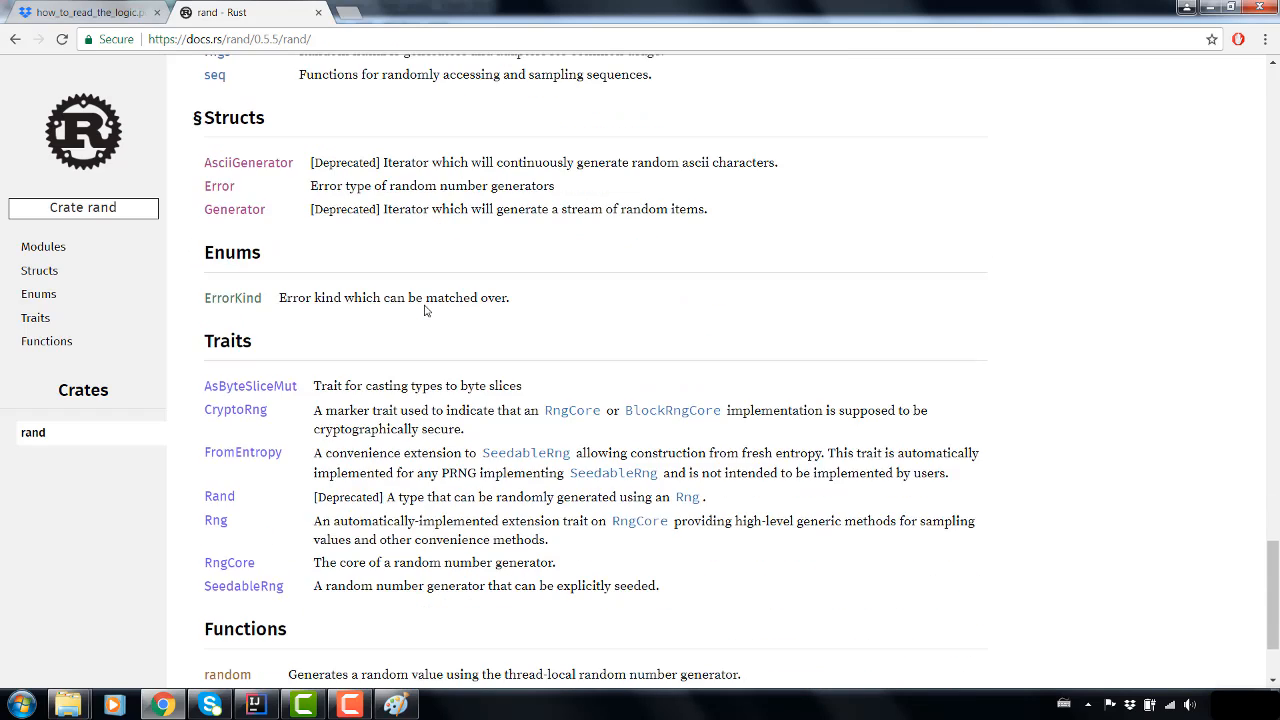
pyautogui.scroll(-3)
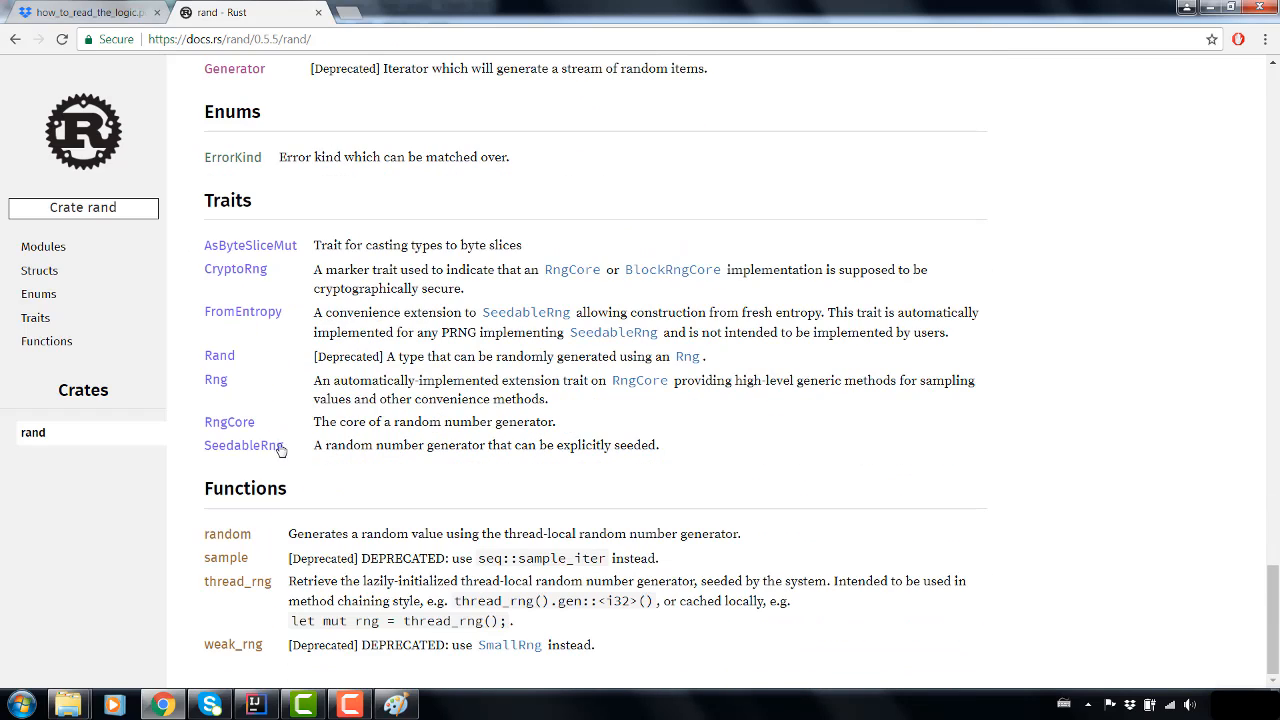
# - Read the SeedableRng trait page through its methods, BlockRng/BlockRng64 implementations and implementors
pyautogui.click(240, 444)
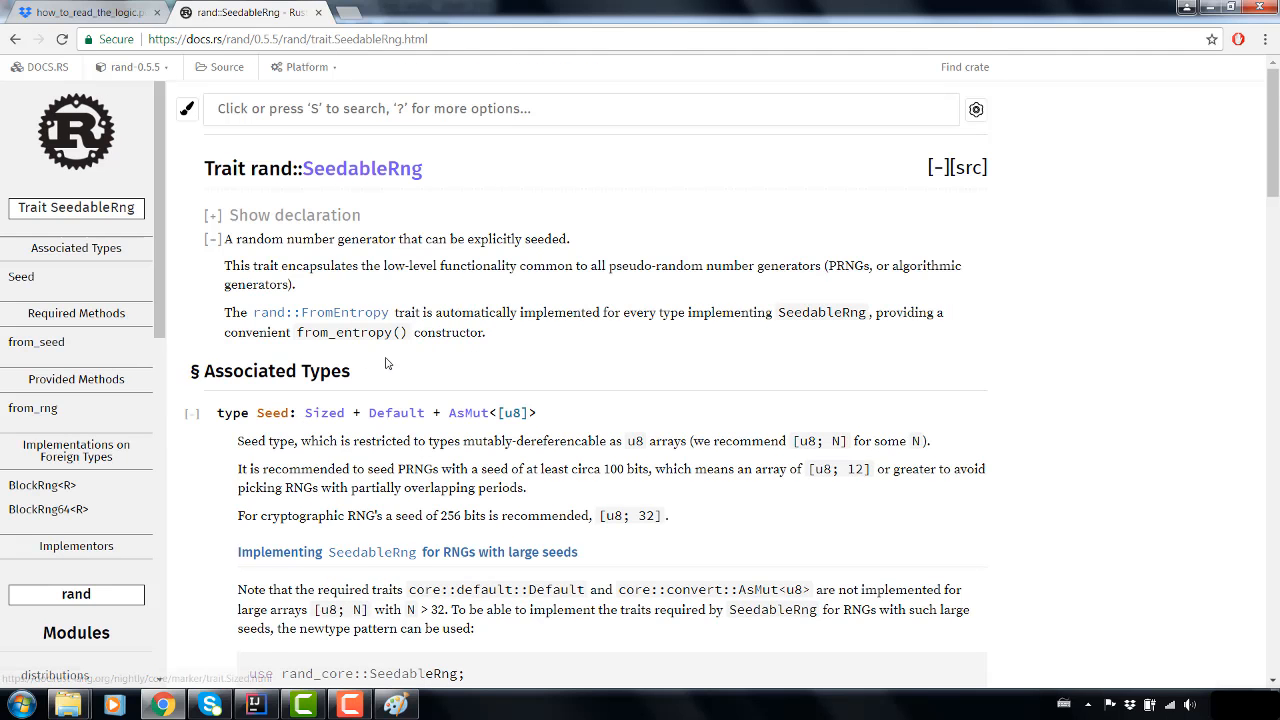
pyautogui.scroll(-3)
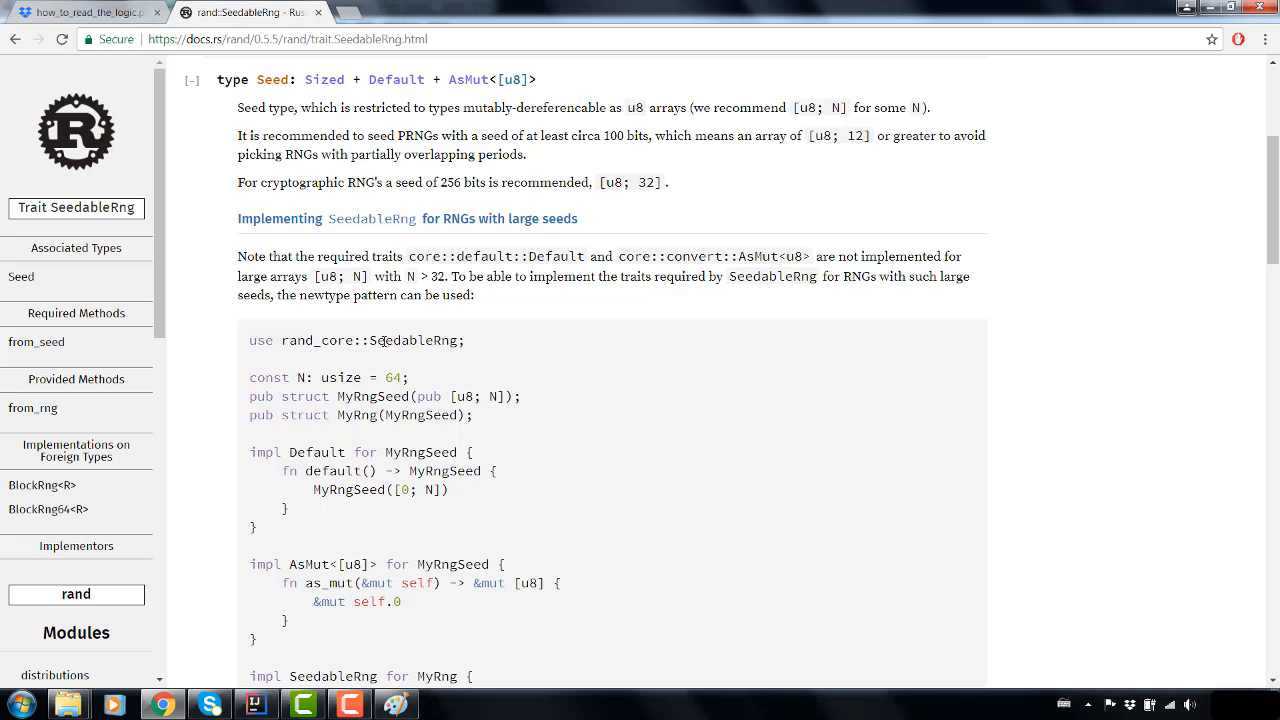
pyautogui.scroll(-3)
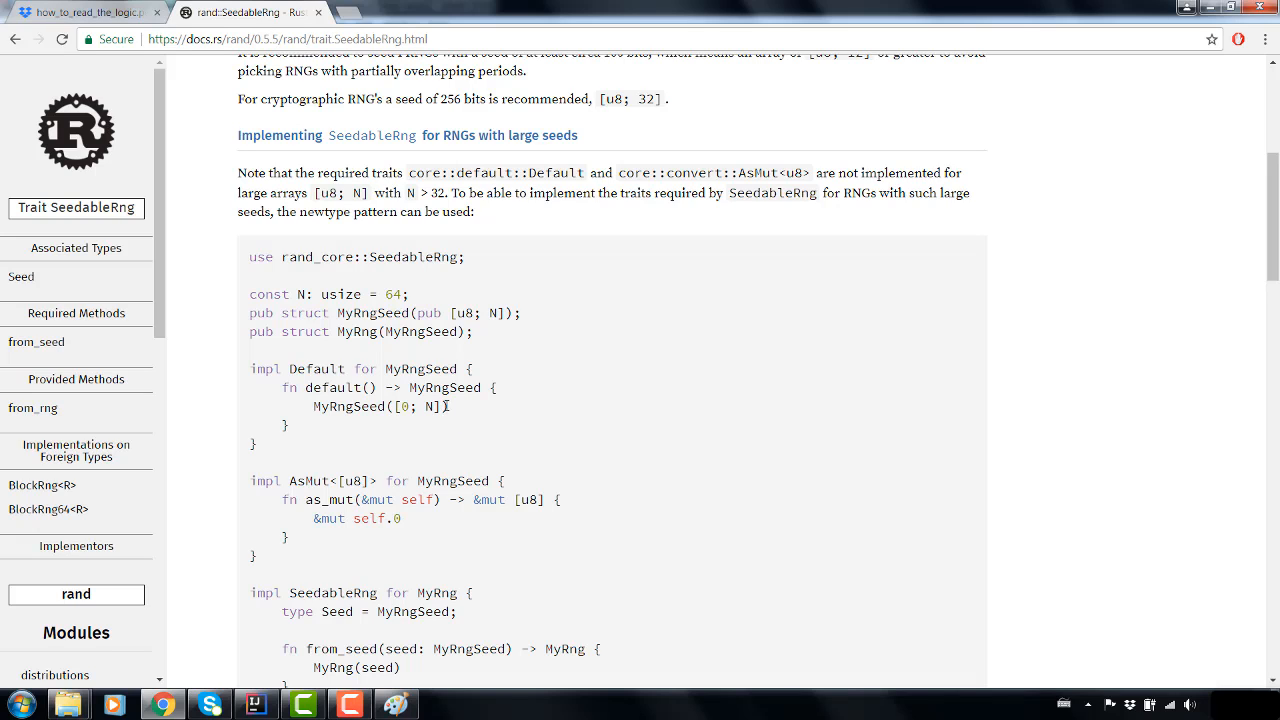
pyautogui.moveTo(476, 338)
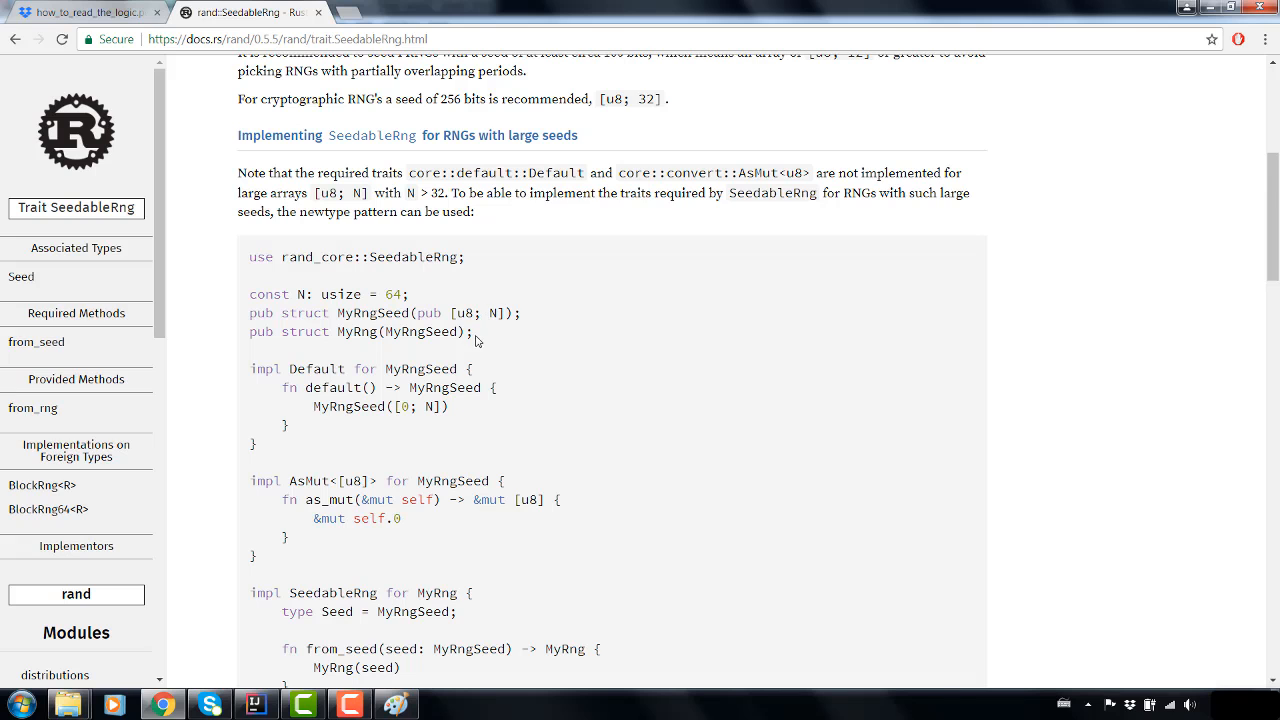
pyautogui.scroll(-3)
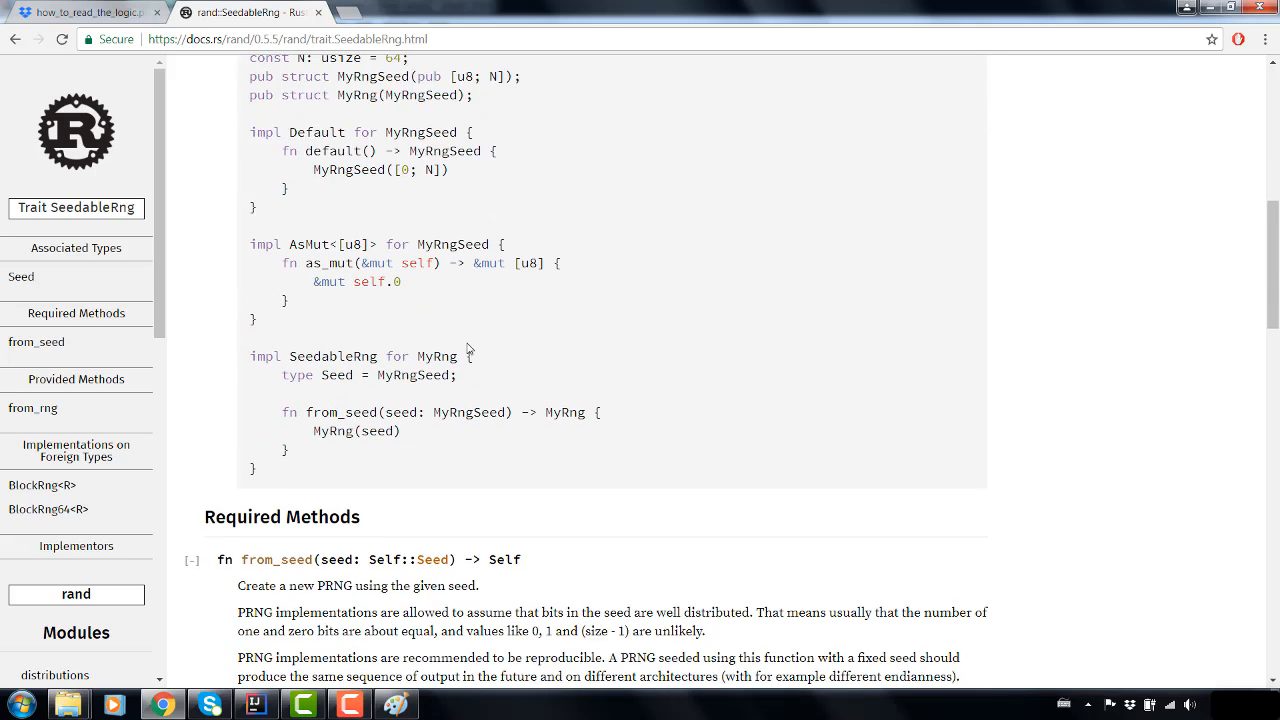
pyautogui.scroll(-3)
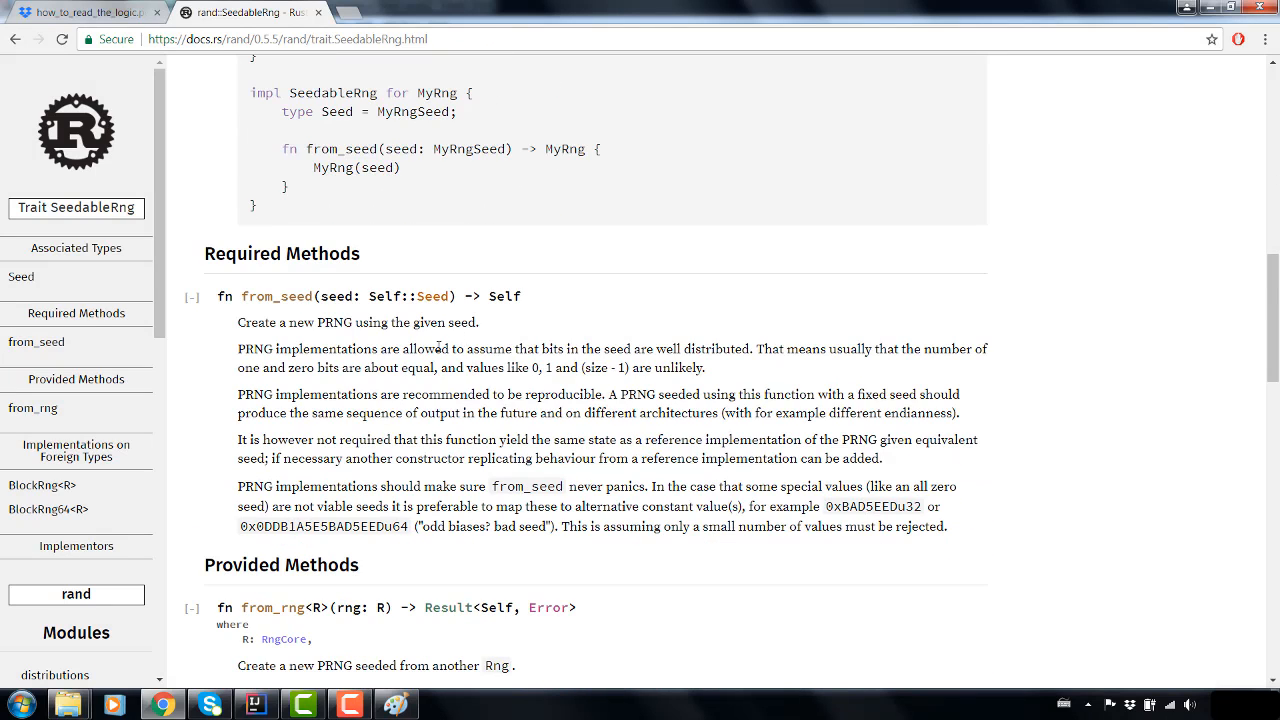
pyautogui.scroll(-3)
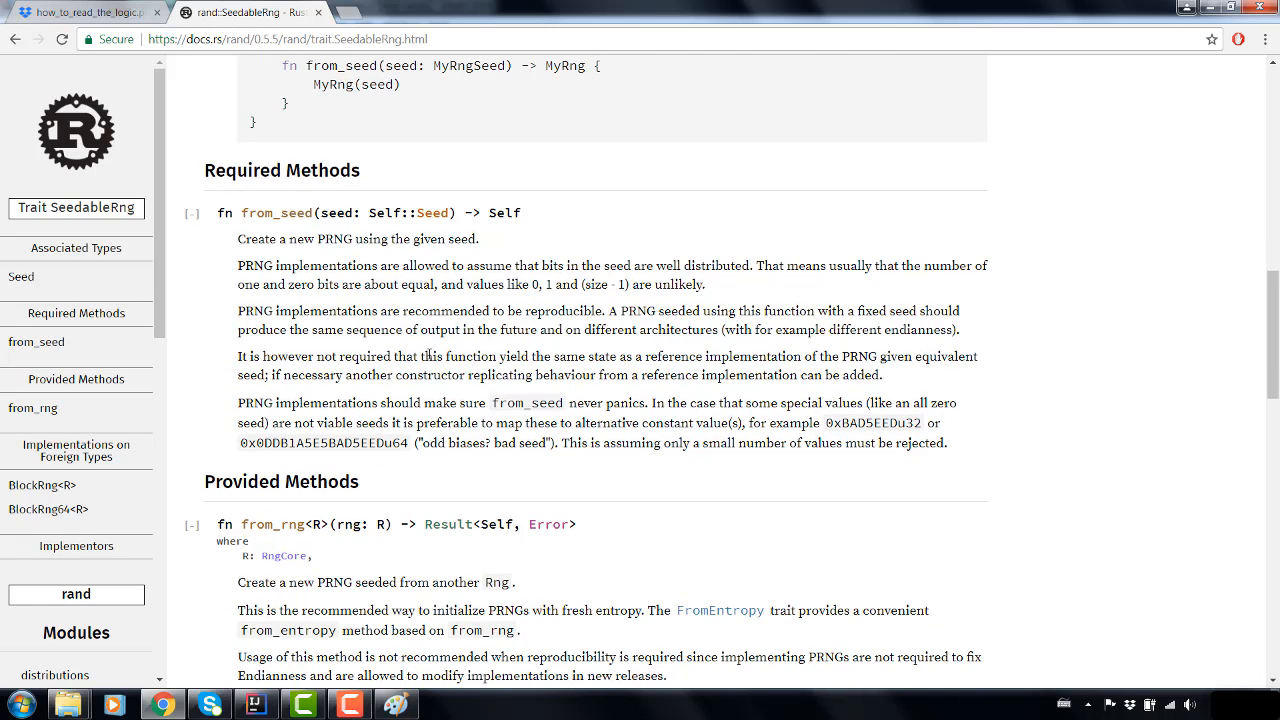
pyautogui.moveTo(440, 240)
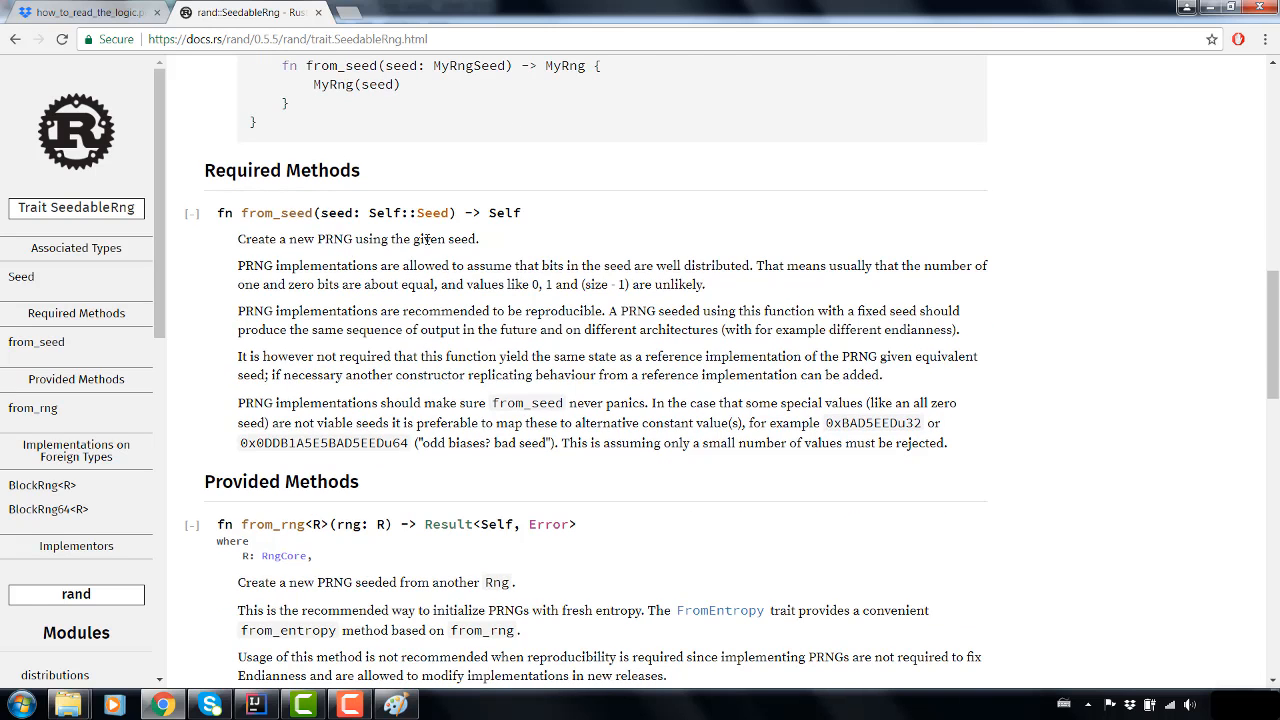
pyautogui.moveTo(392, 244)
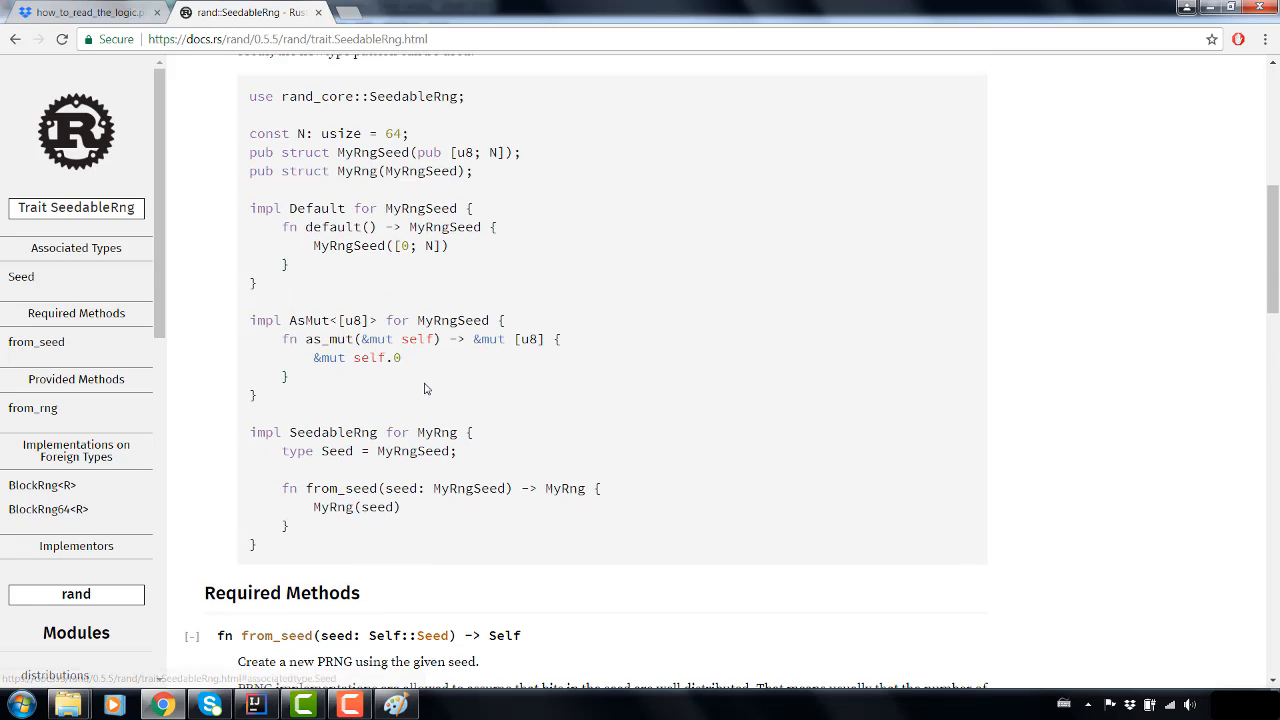
pyautogui.scroll(3)
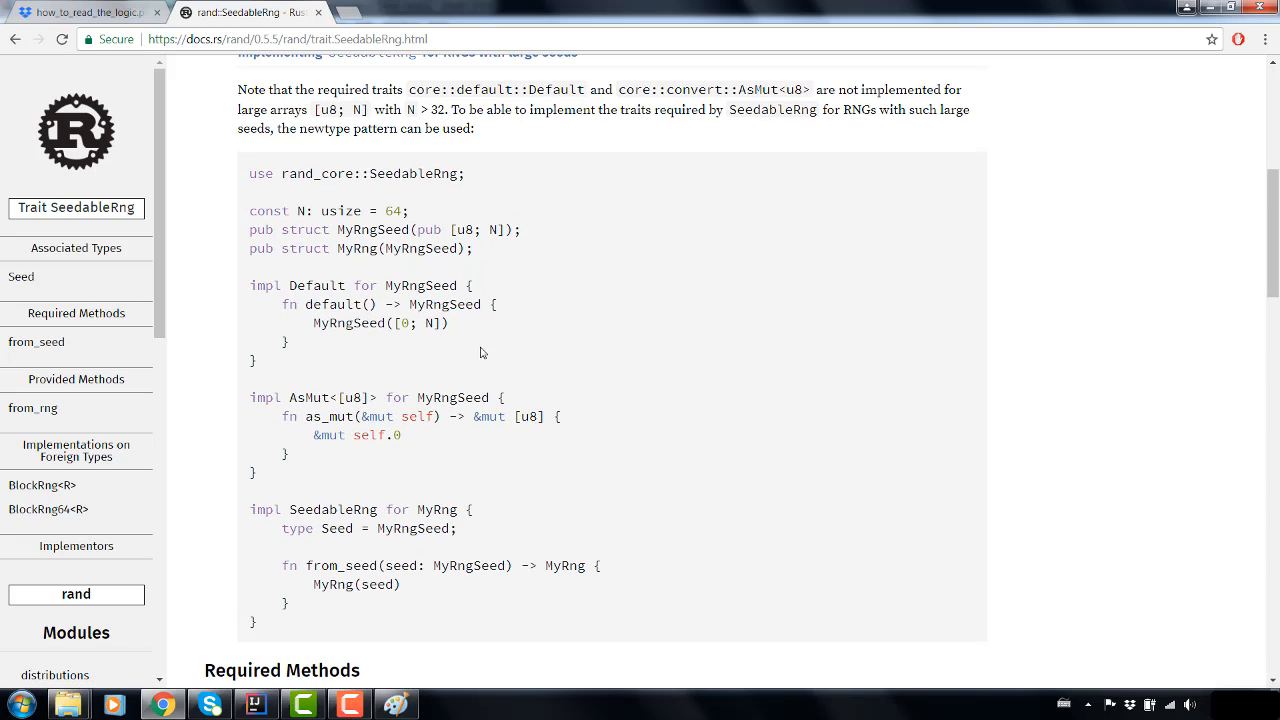
pyautogui.moveTo(500, 324)
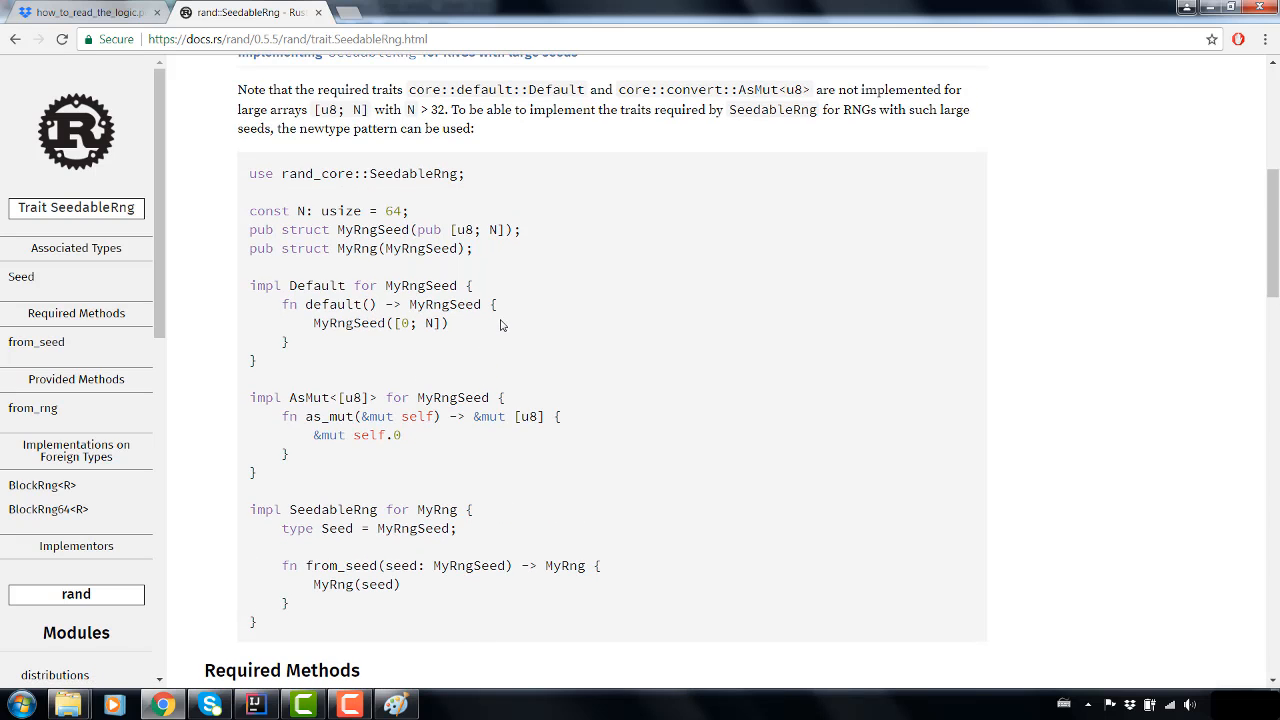
pyautogui.scroll(-3)
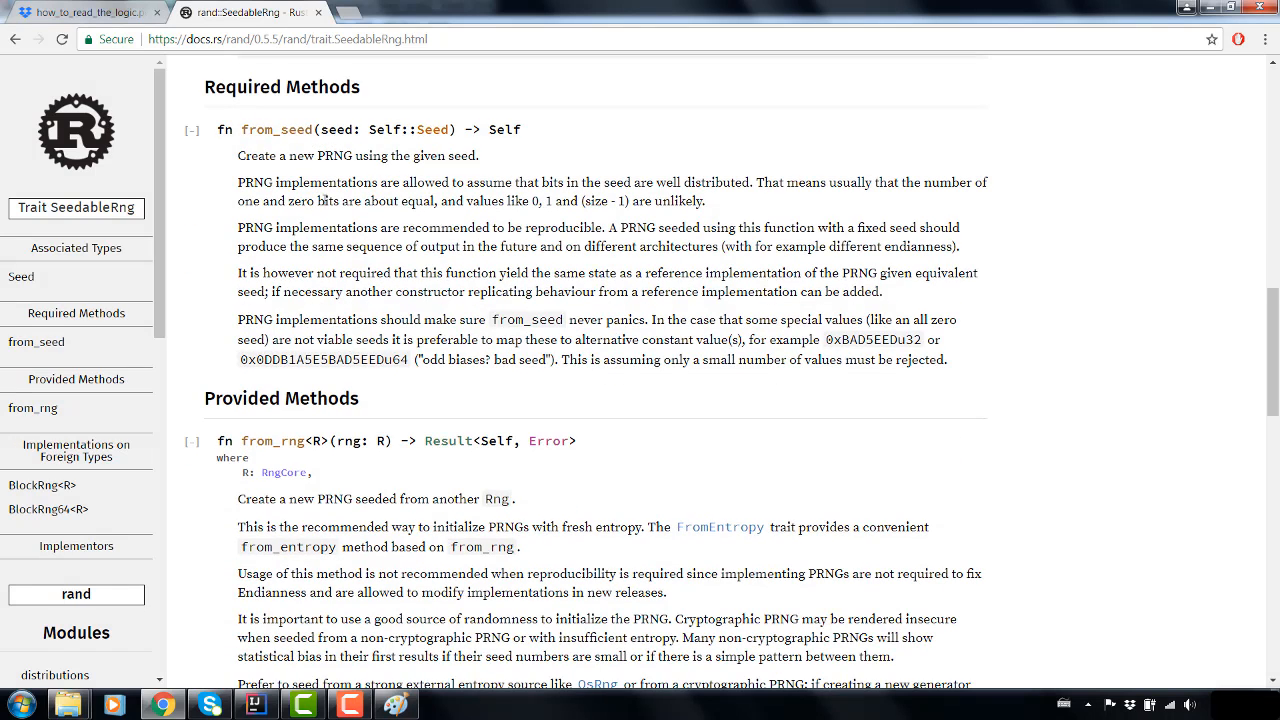
pyautogui.scroll(-3)
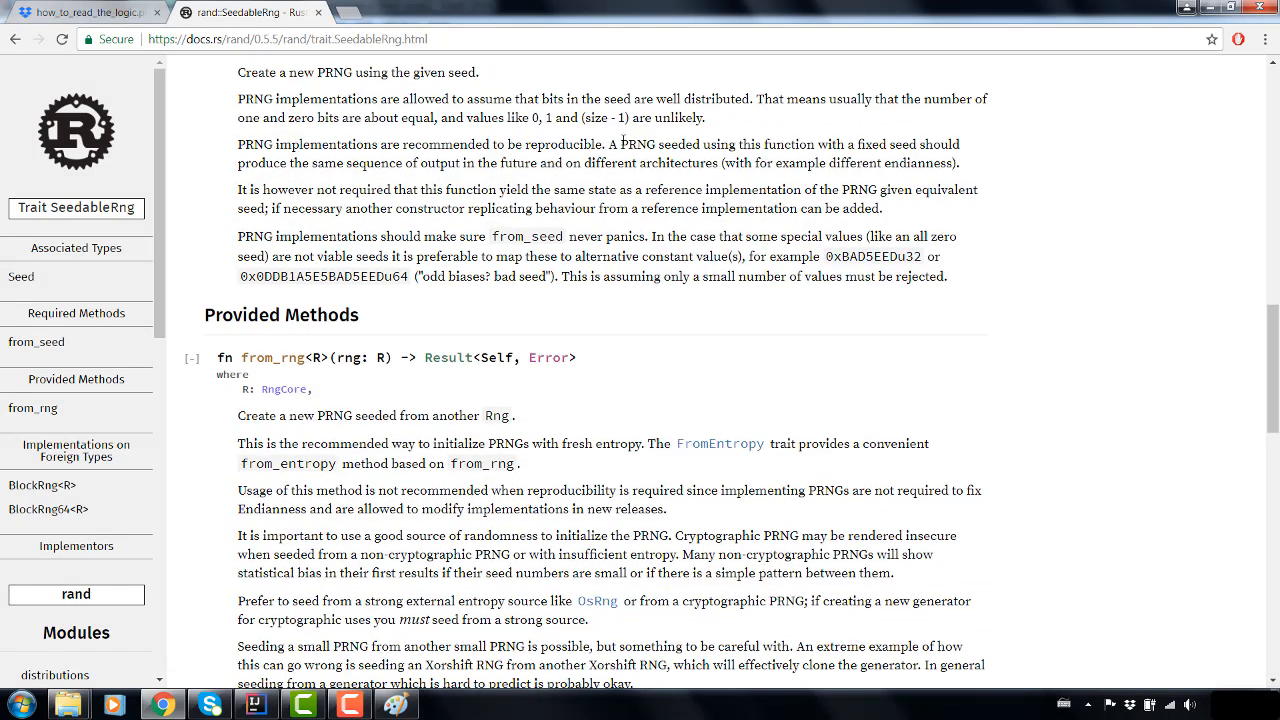
pyautogui.scroll(-3)
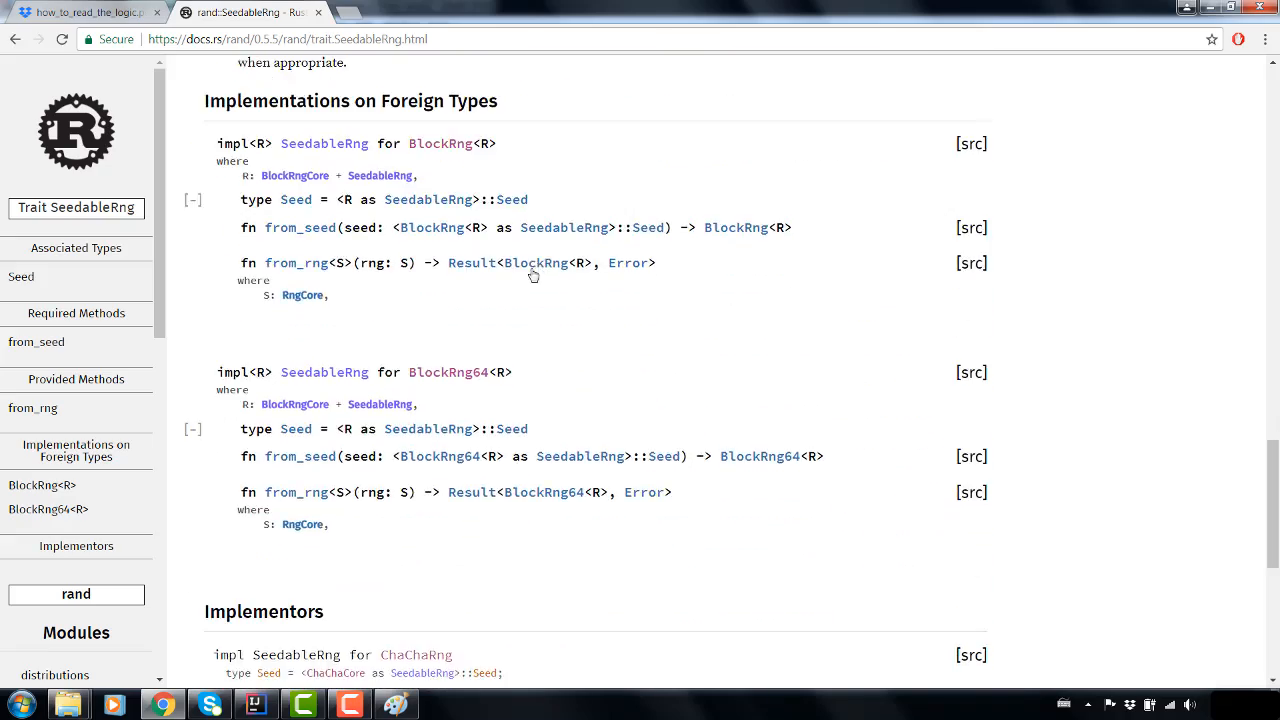
pyautogui.scroll(-3)
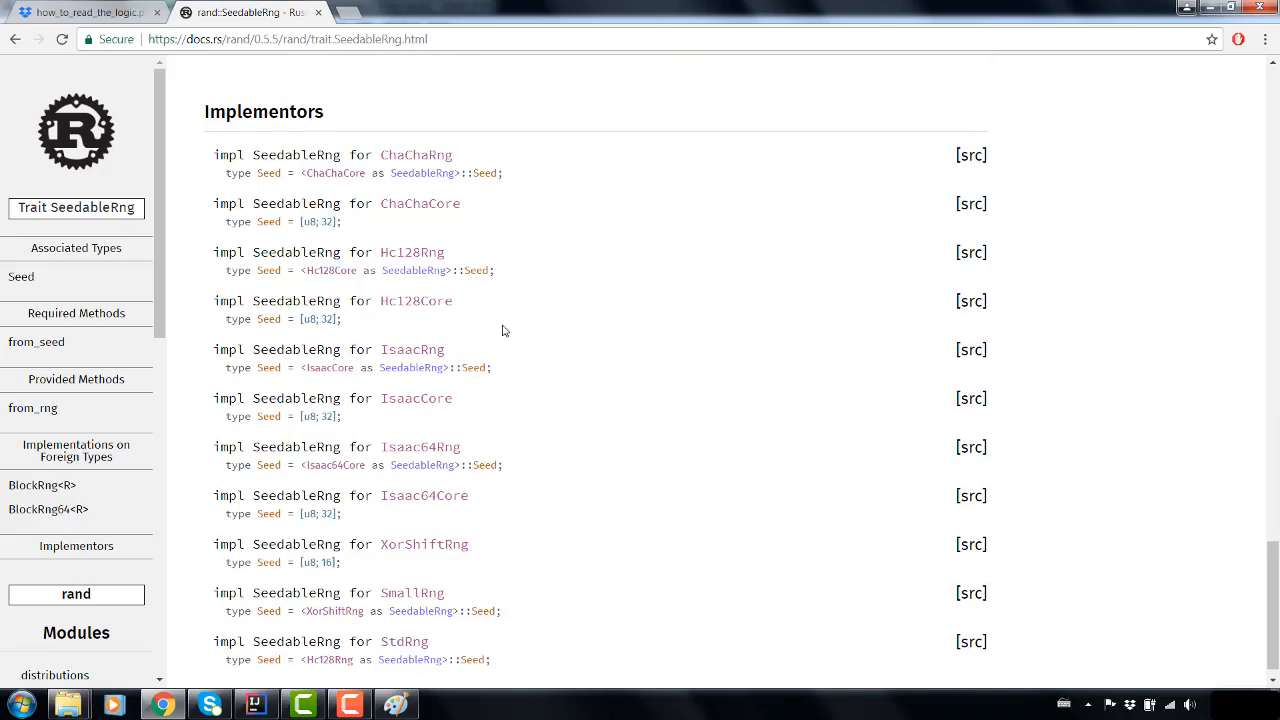
pyautogui.scroll(3)
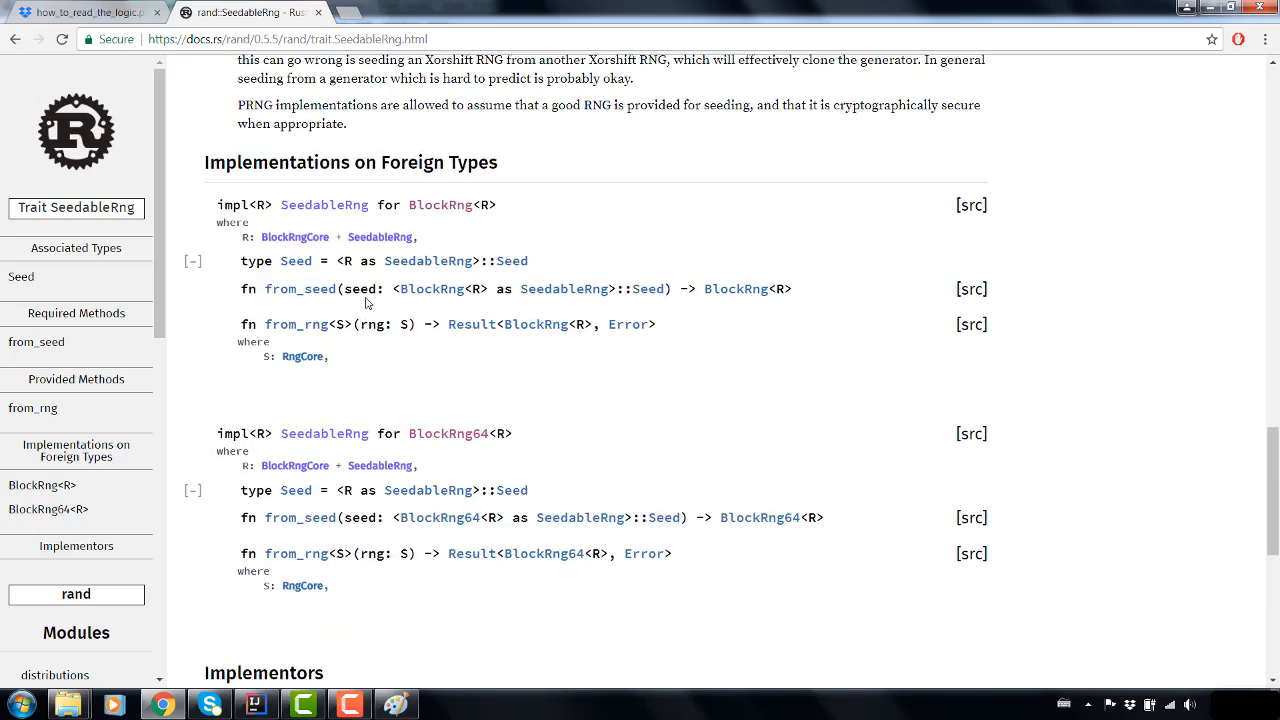
# - Return to the rand crate overview and read its Error handling, rand_core and Examples sections
pyautogui.click(76, 594)
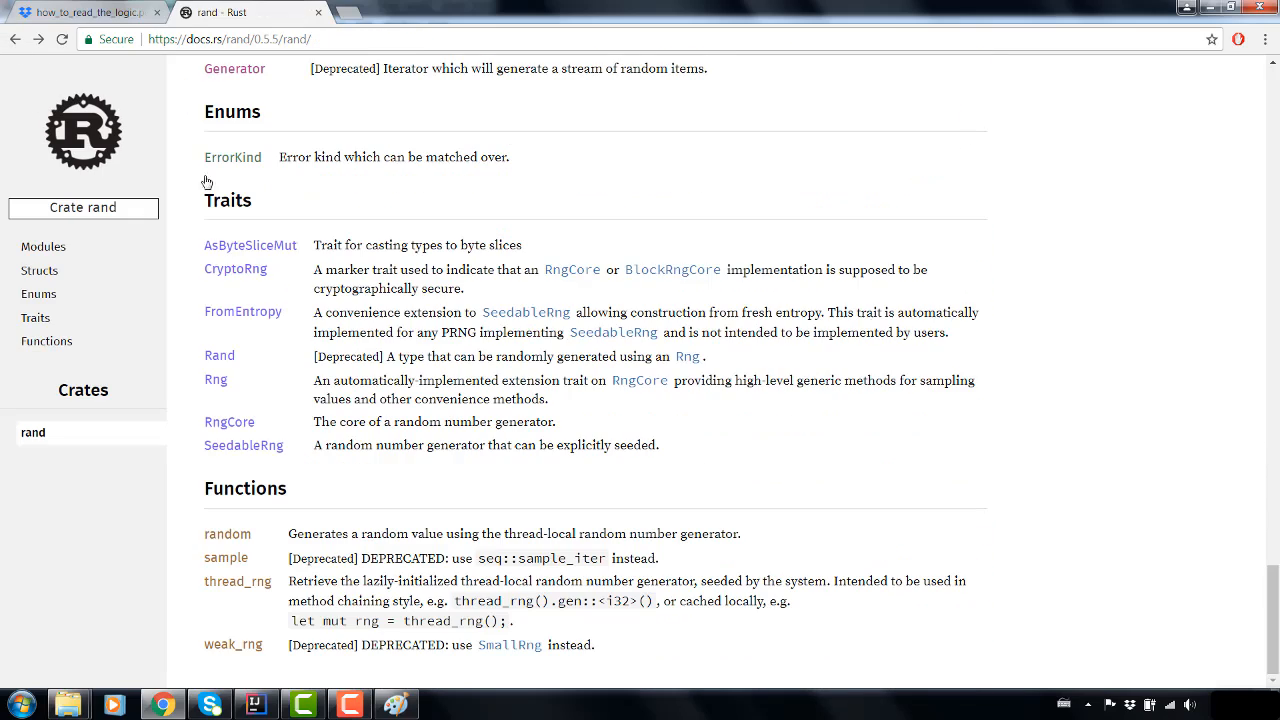
pyautogui.moveTo(356, 388)
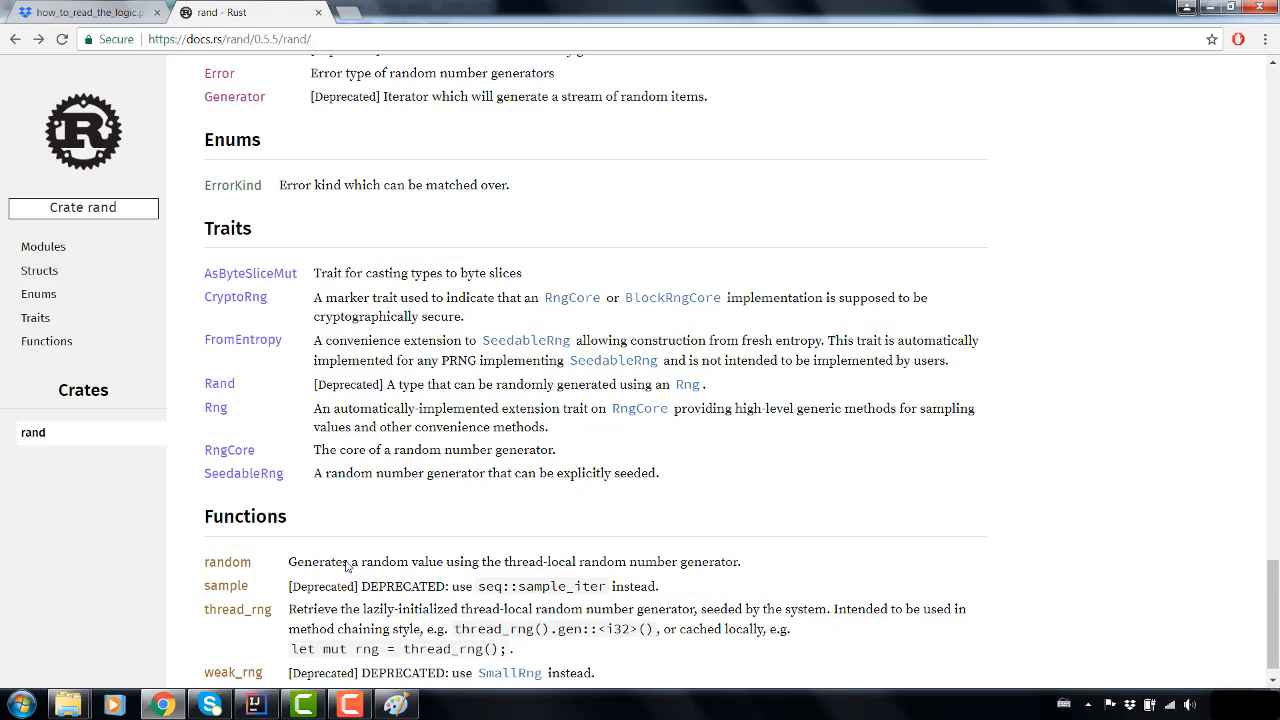
pyautogui.scroll(-3)
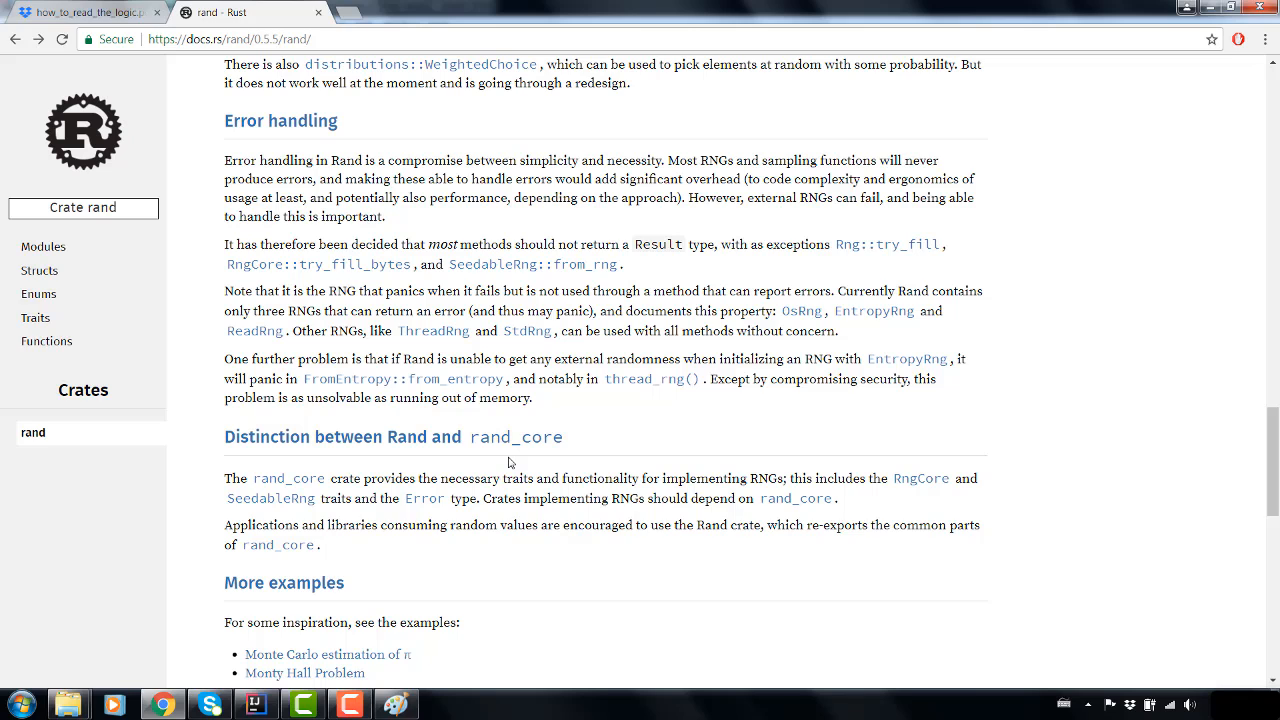
pyautogui.moveTo(496, 440)
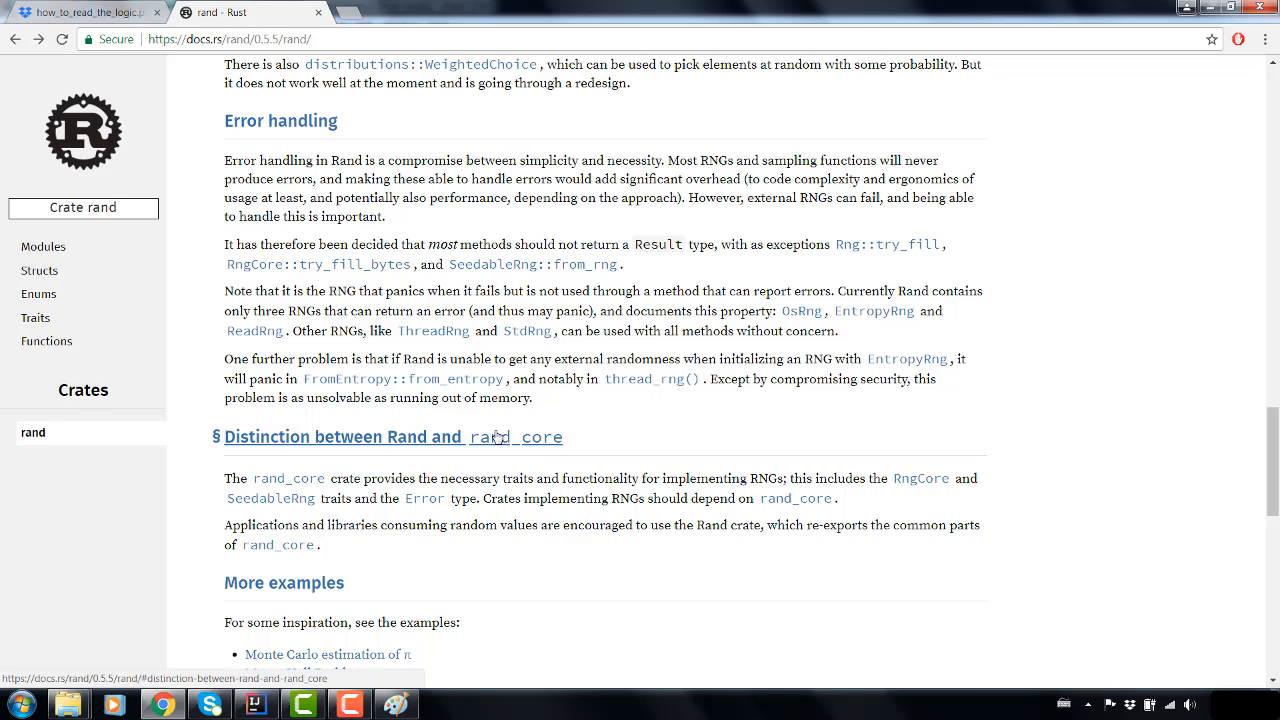
pyautogui.moveTo(472, 448)
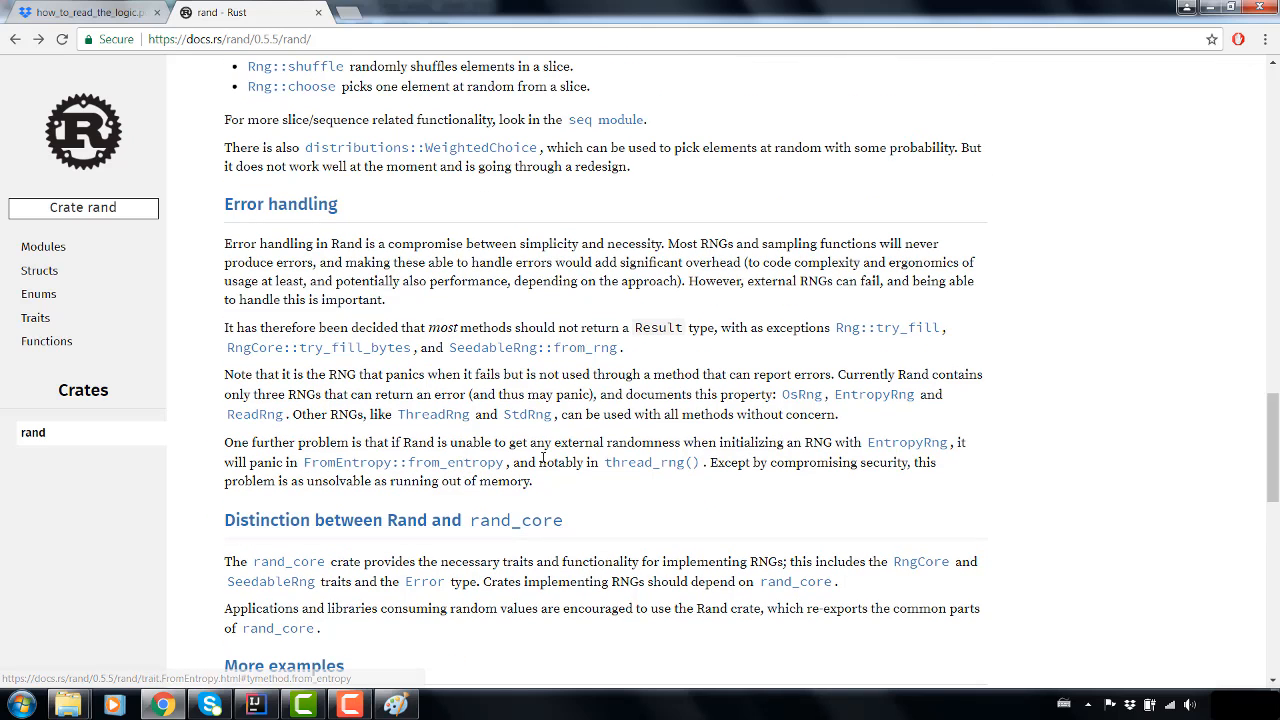
pyautogui.scroll(3)
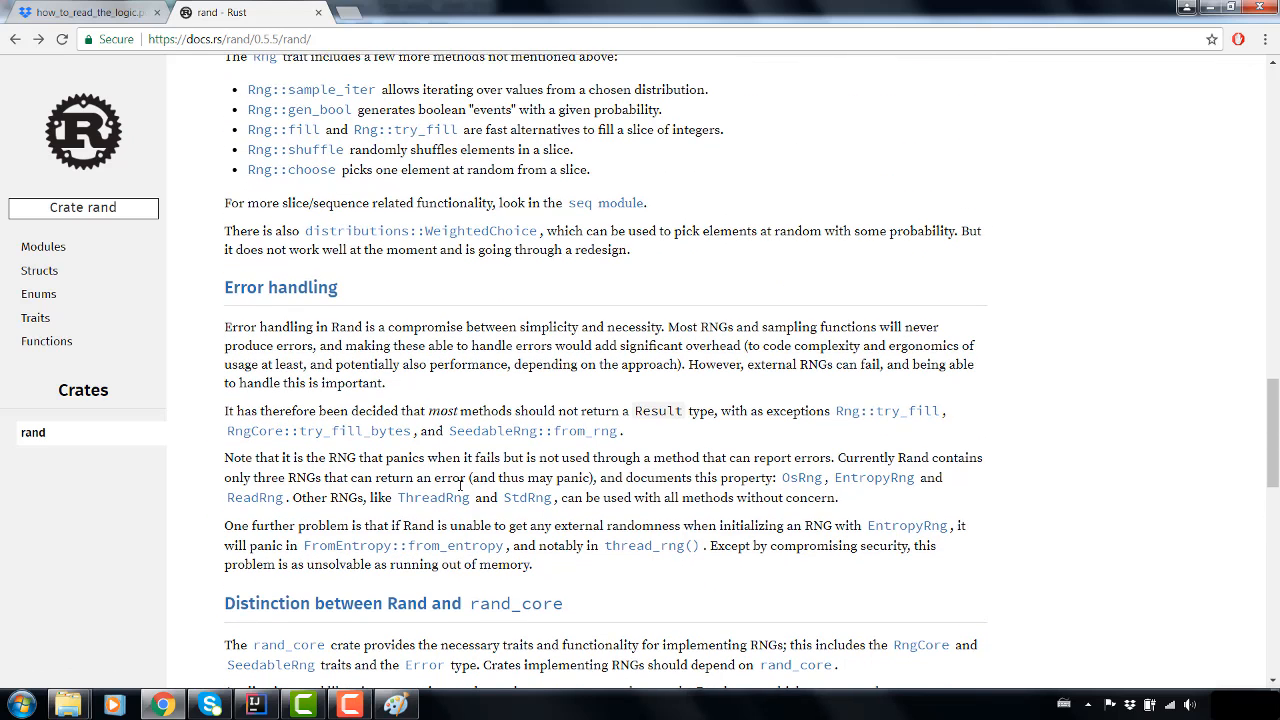
pyautogui.scroll(3)
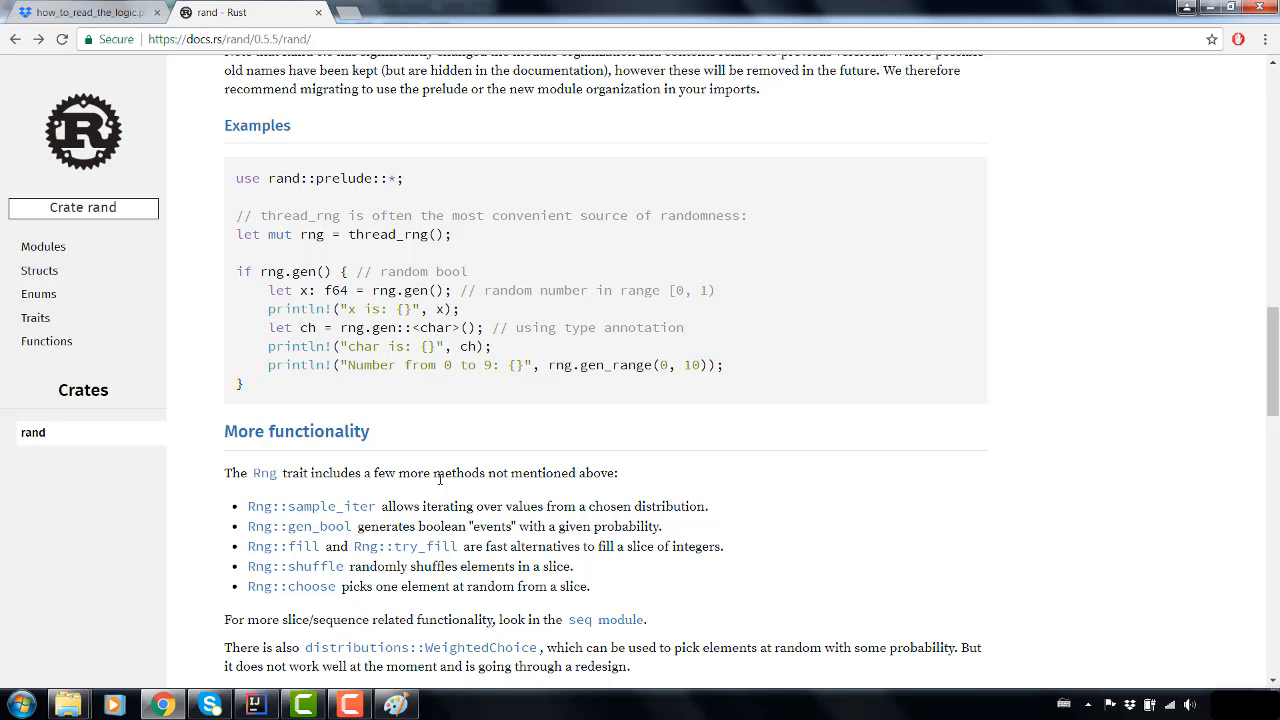
pyautogui.moveTo(704, 288)
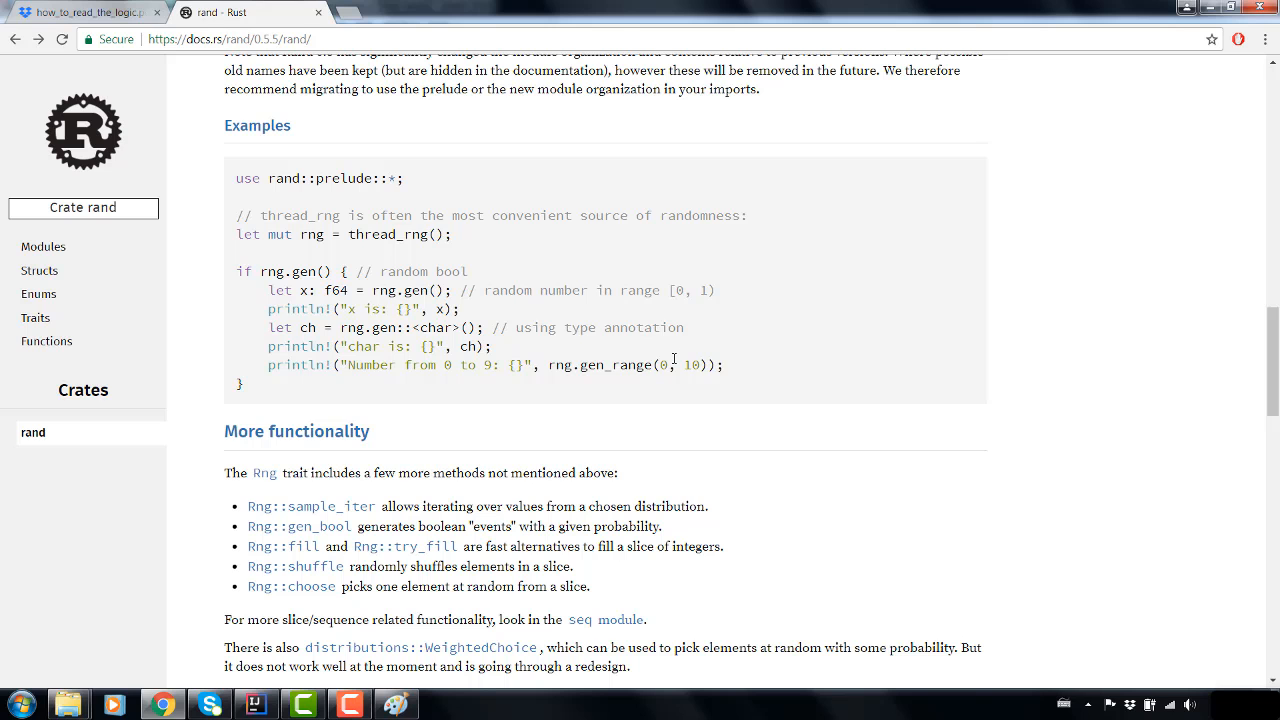
pyautogui.moveTo(728, 348)
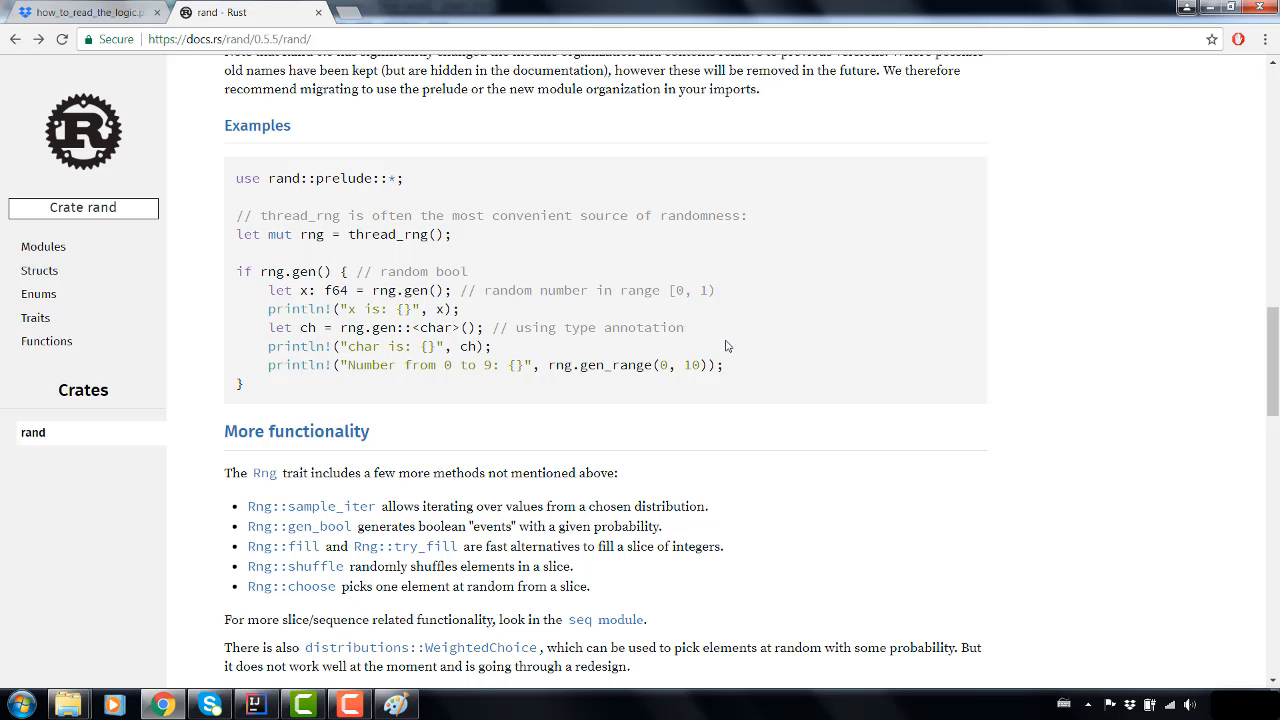
pyautogui.scroll(3)
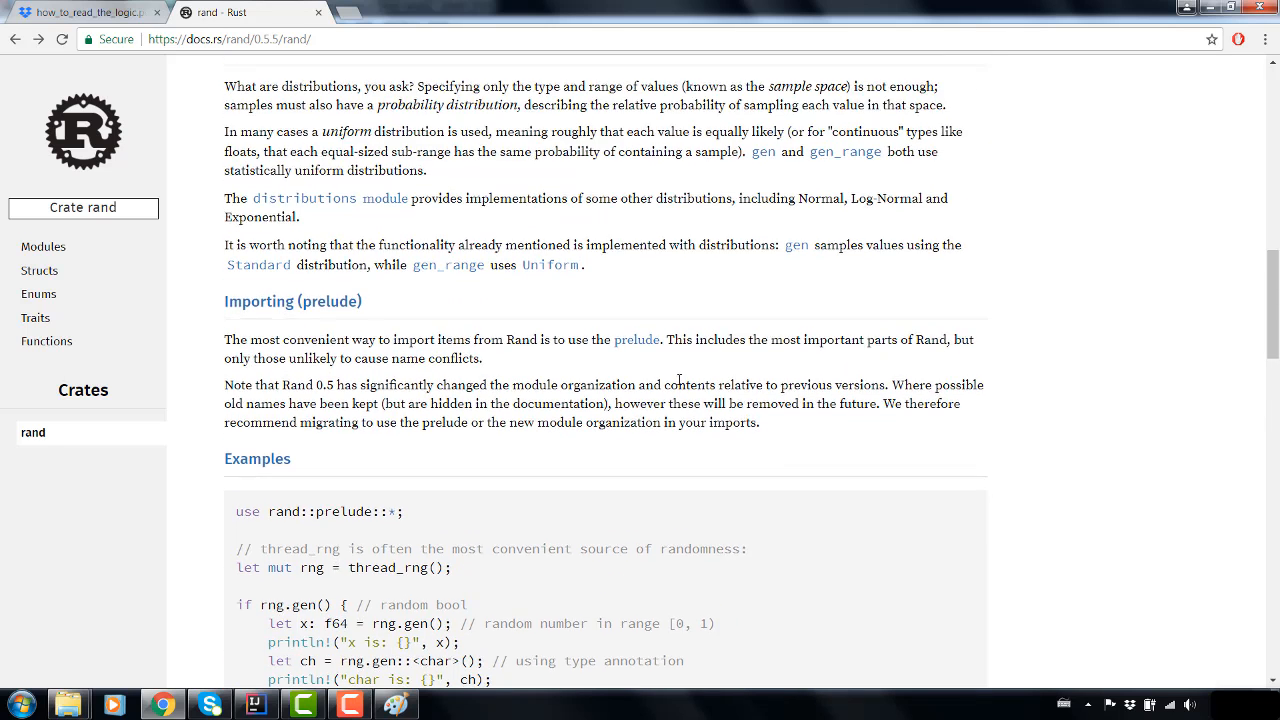
pyautogui.scroll(-3)
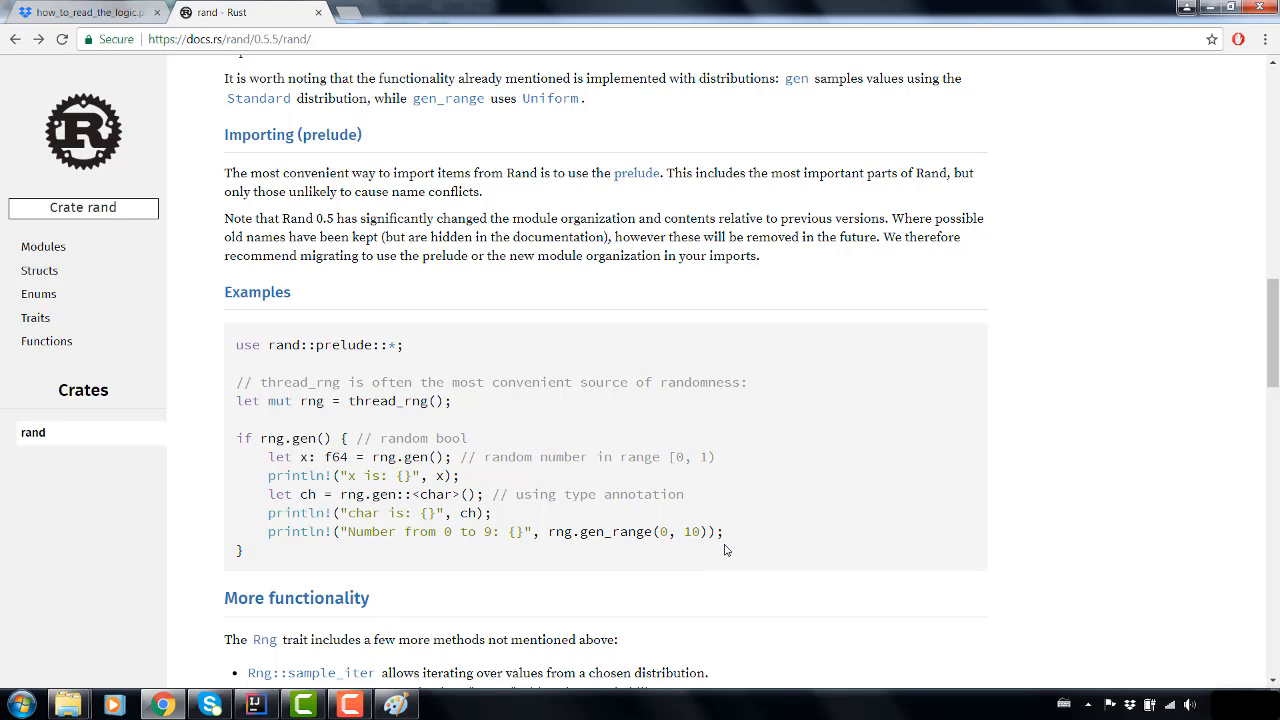
pyautogui.moveTo(696, 532)
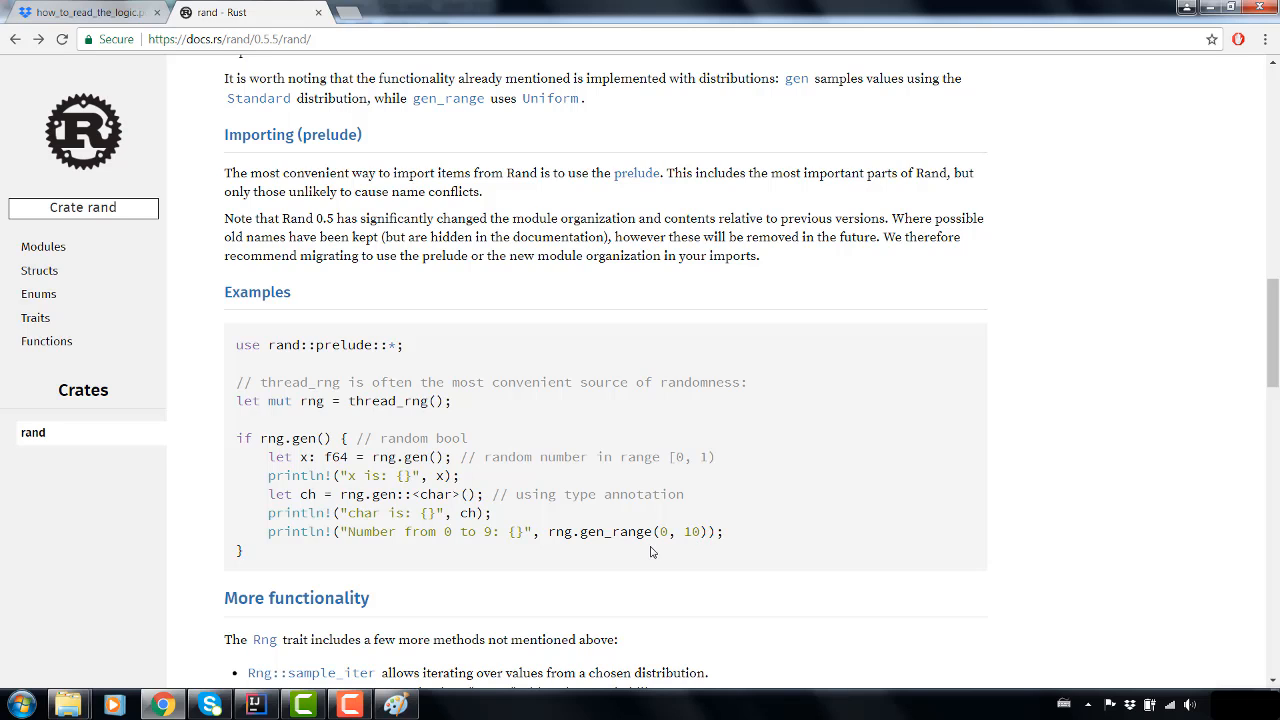
pyautogui.moveTo(652, 556)
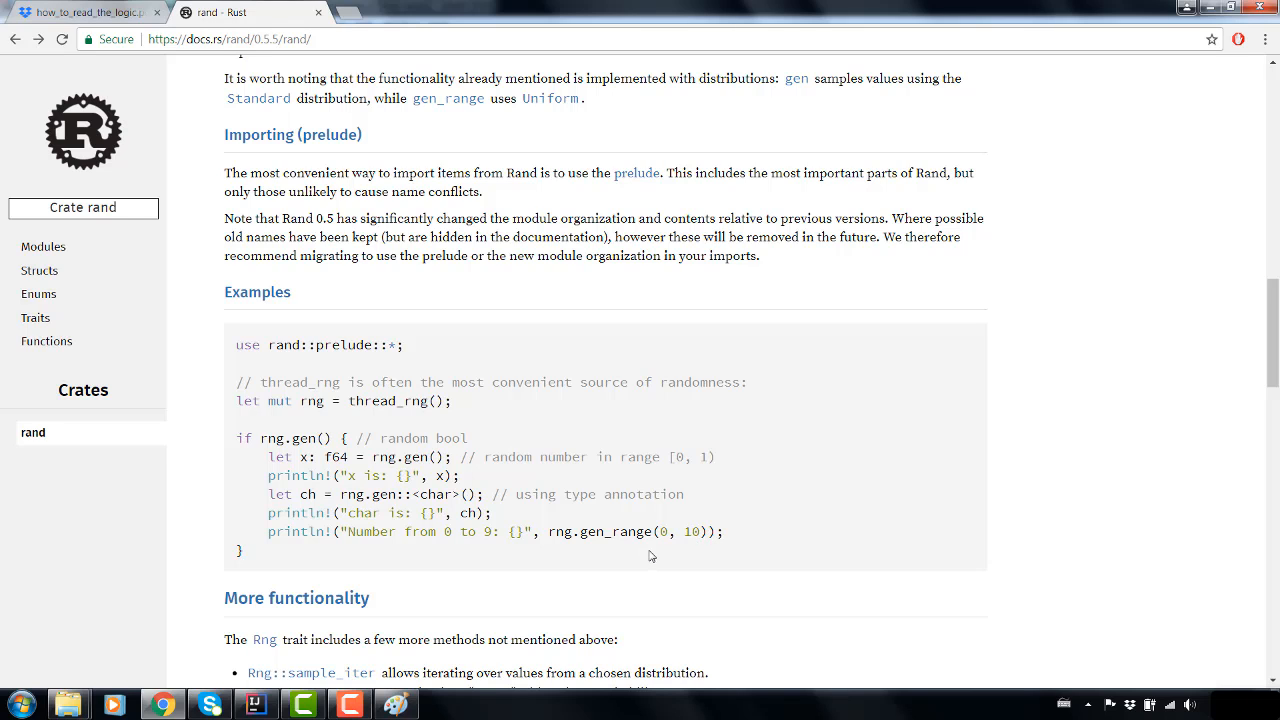
pyautogui.moveTo(642, 556)
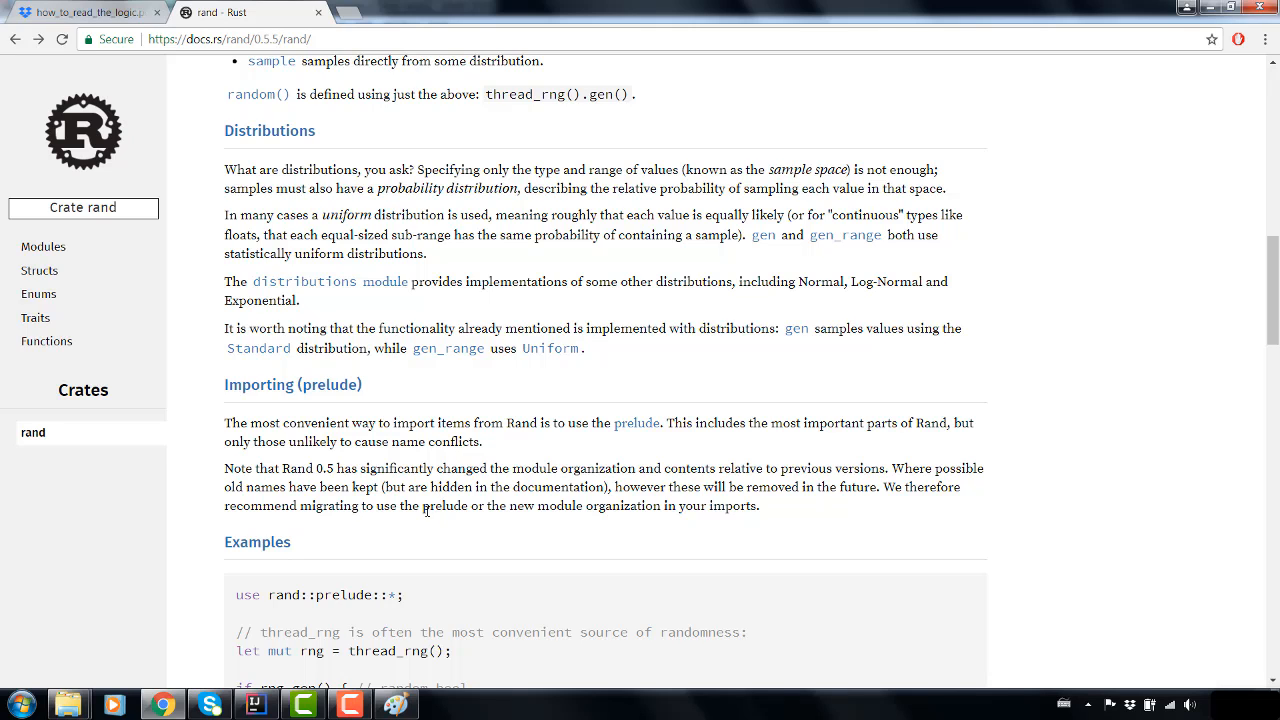
pyautogui.moveTo(424, 510)
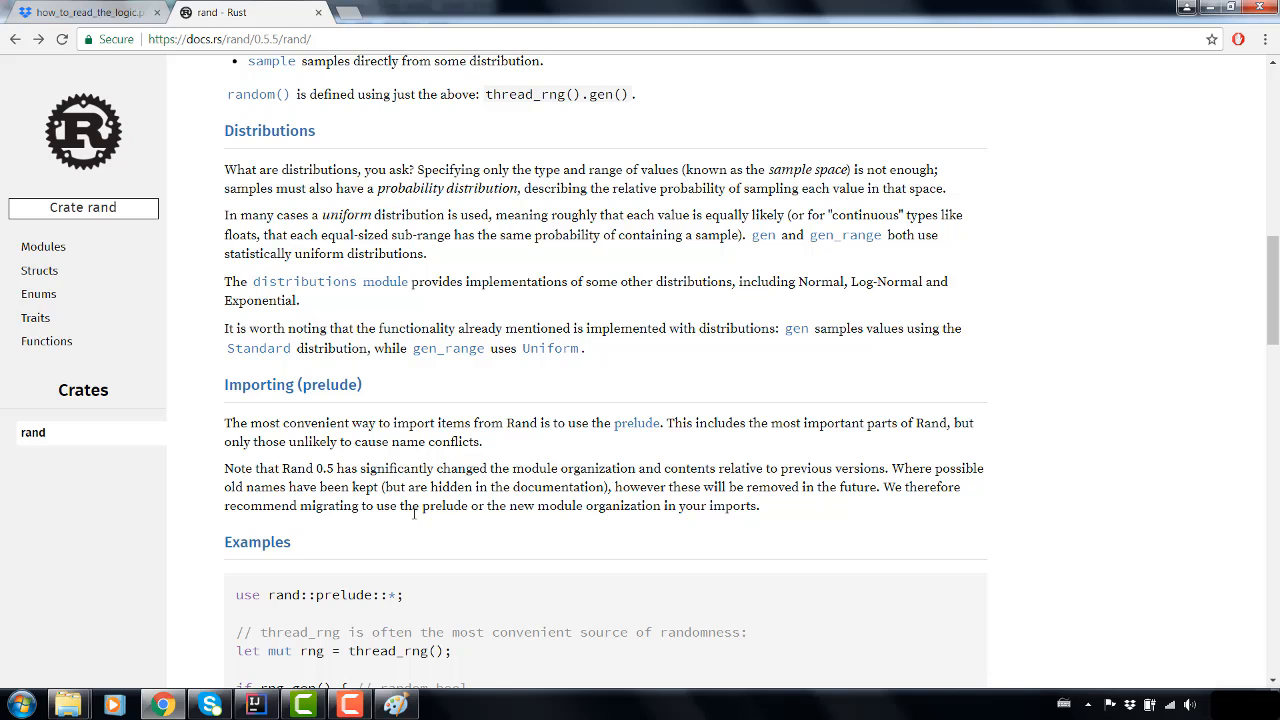
pyautogui.moveTo(392, 508)
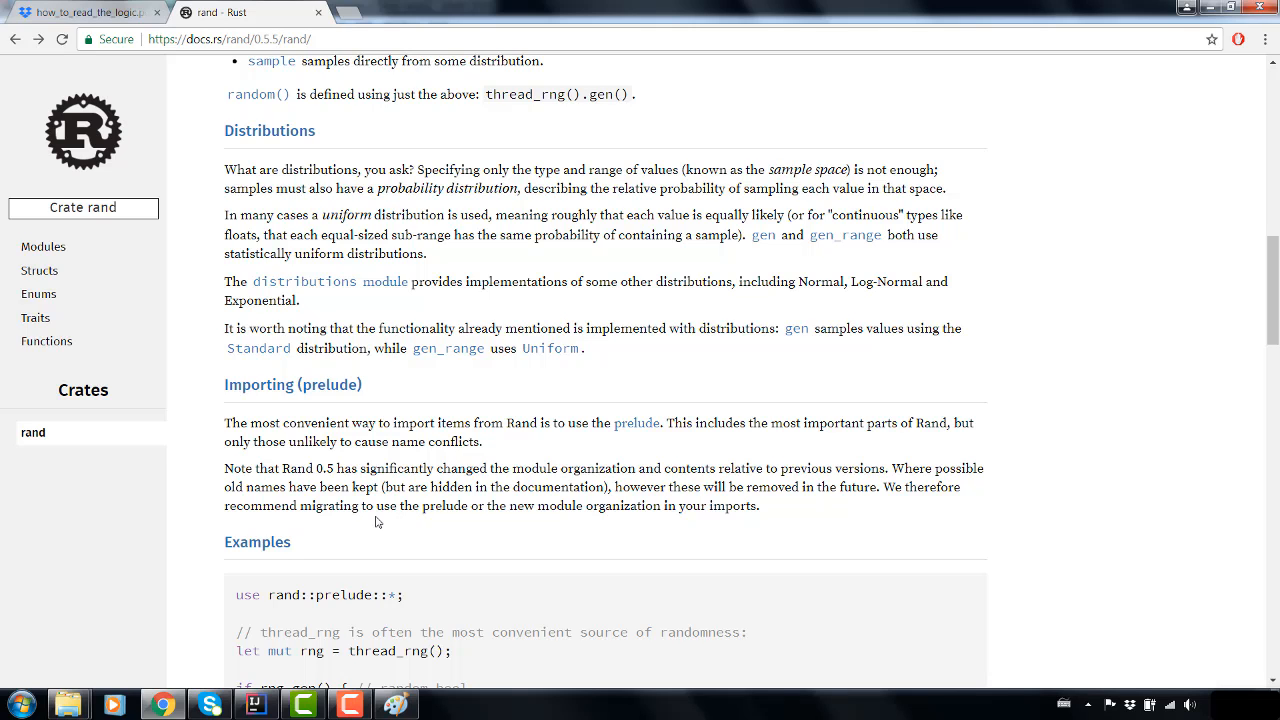
pyautogui.moveTo(372, 516)
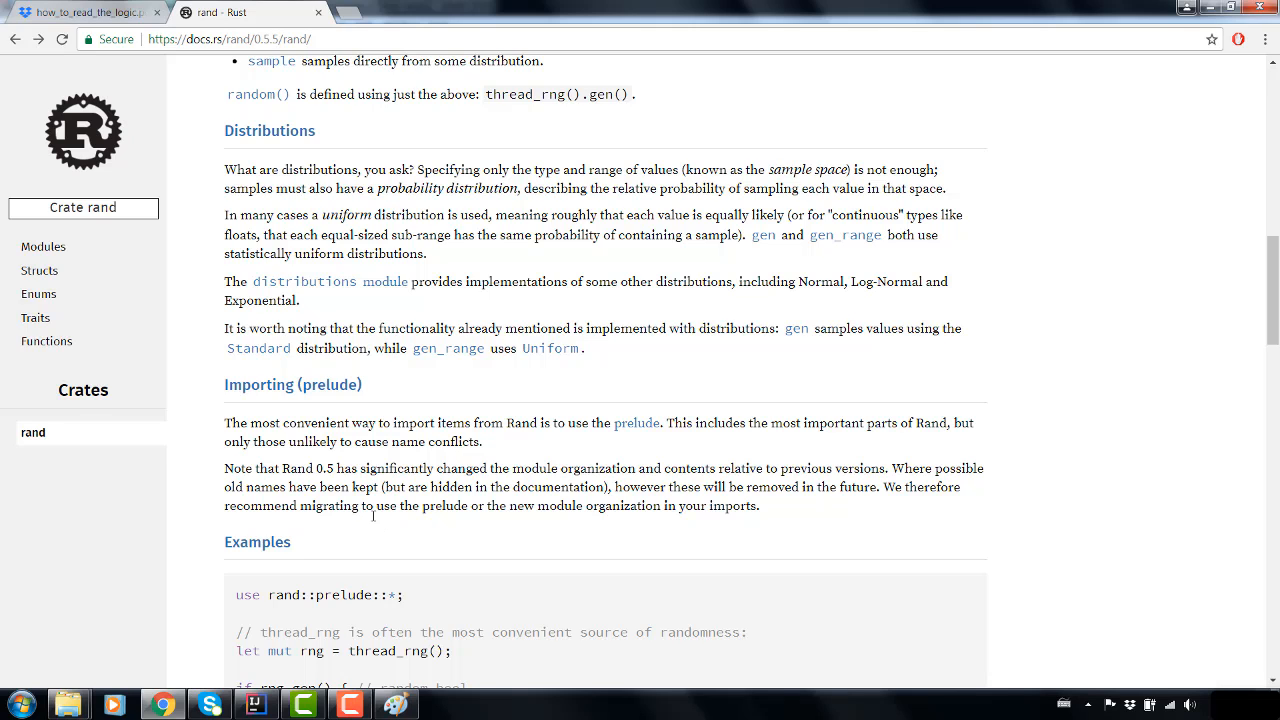
pyautogui.moveTo(390, 508)
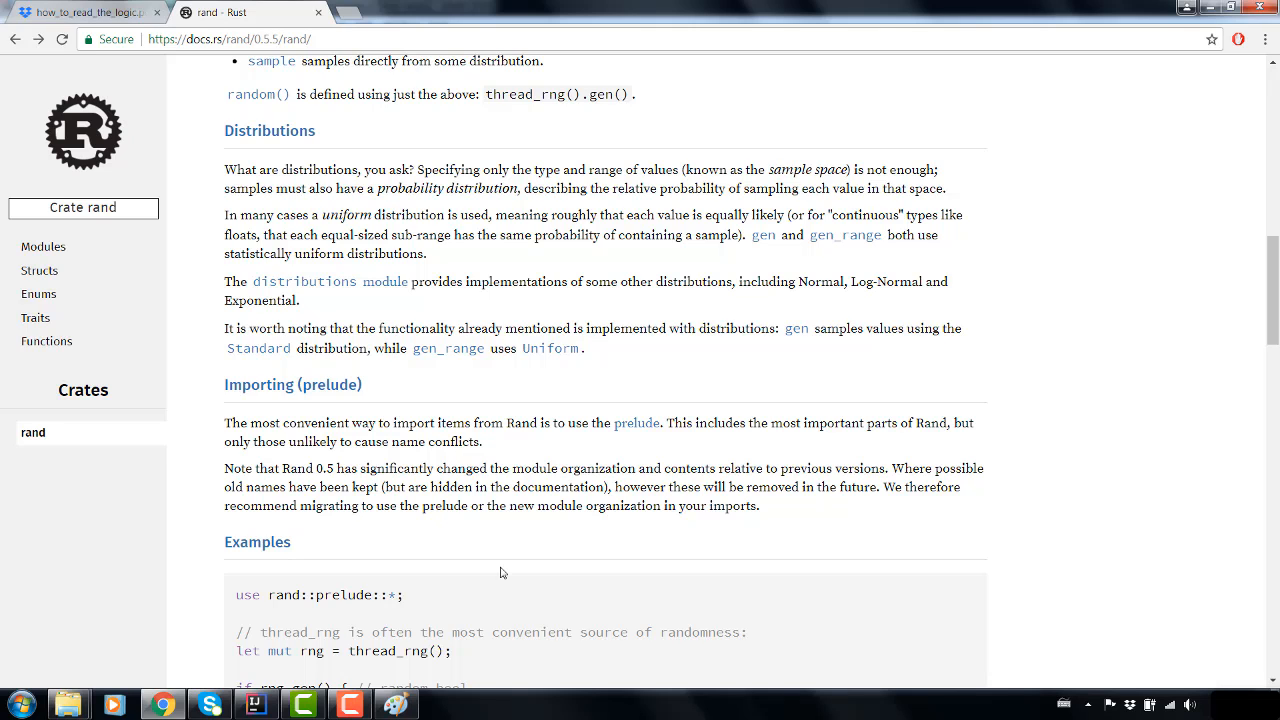
pyautogui.moveTo(470, 6)
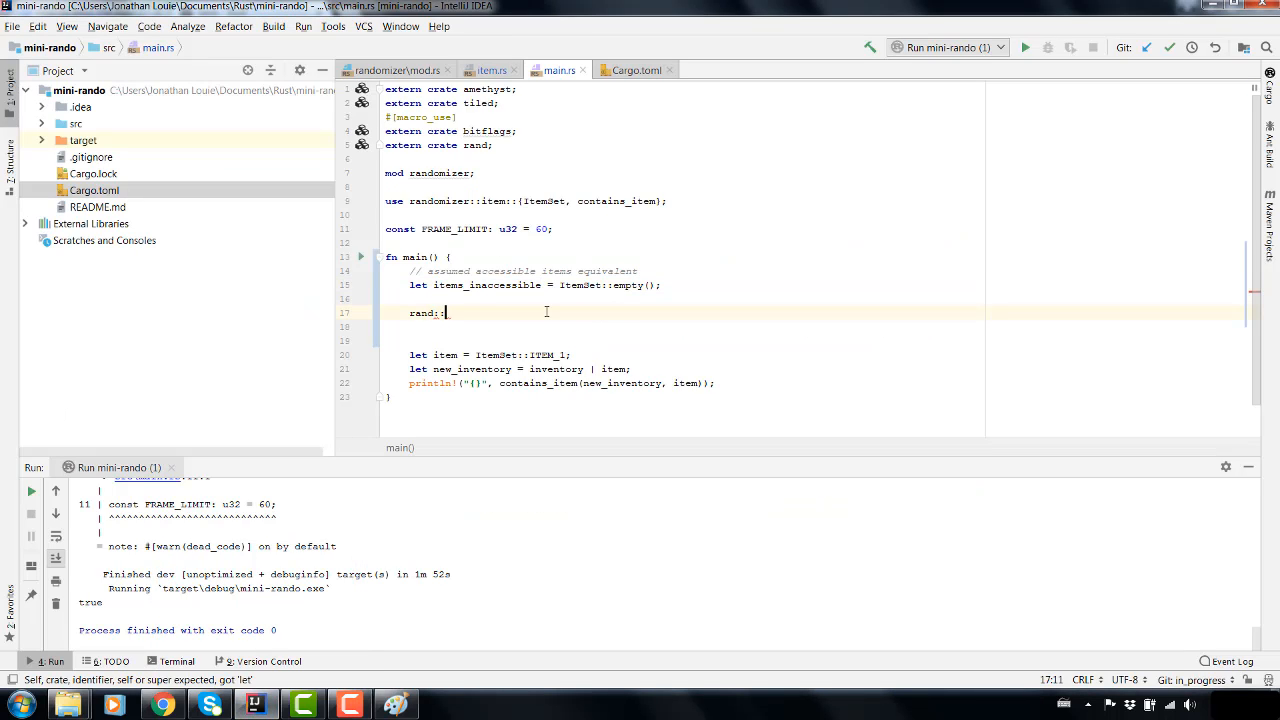
# - Write the rand::SeedableRng::from_seed(...) call, autocompleting from_seed
pyautogui.write('SeedableRng')
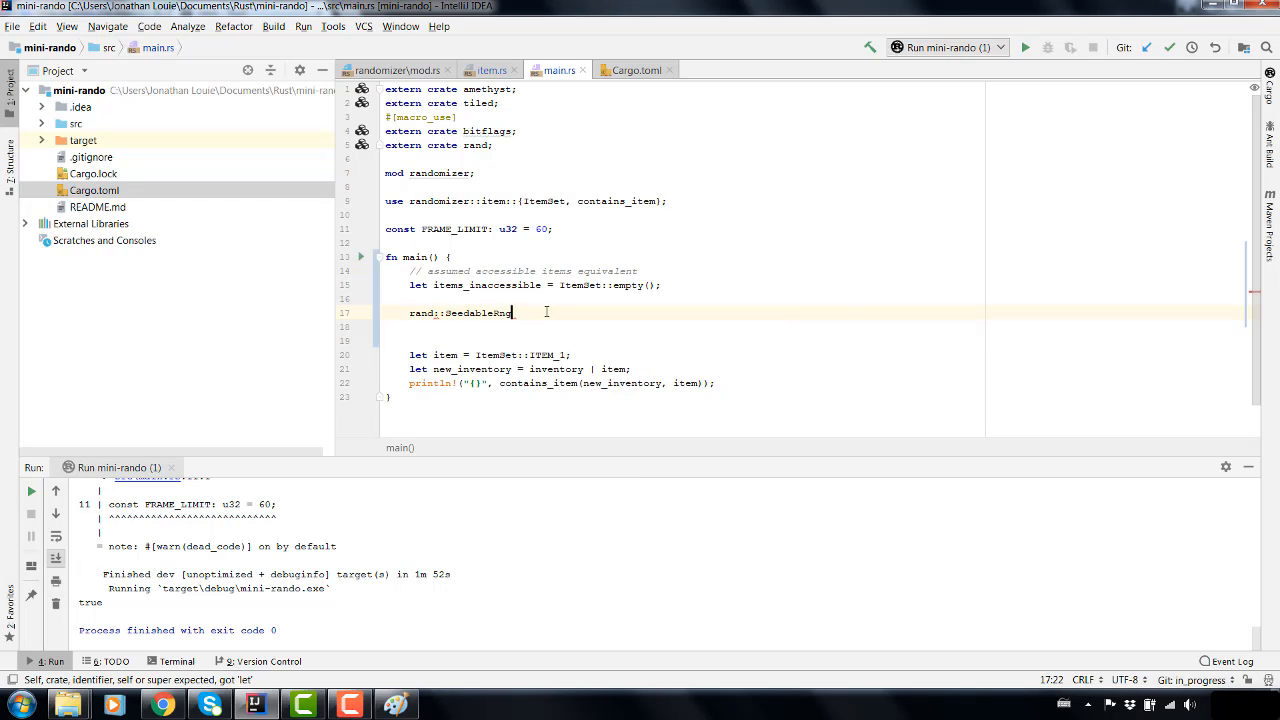
pyautogui.write('::from')
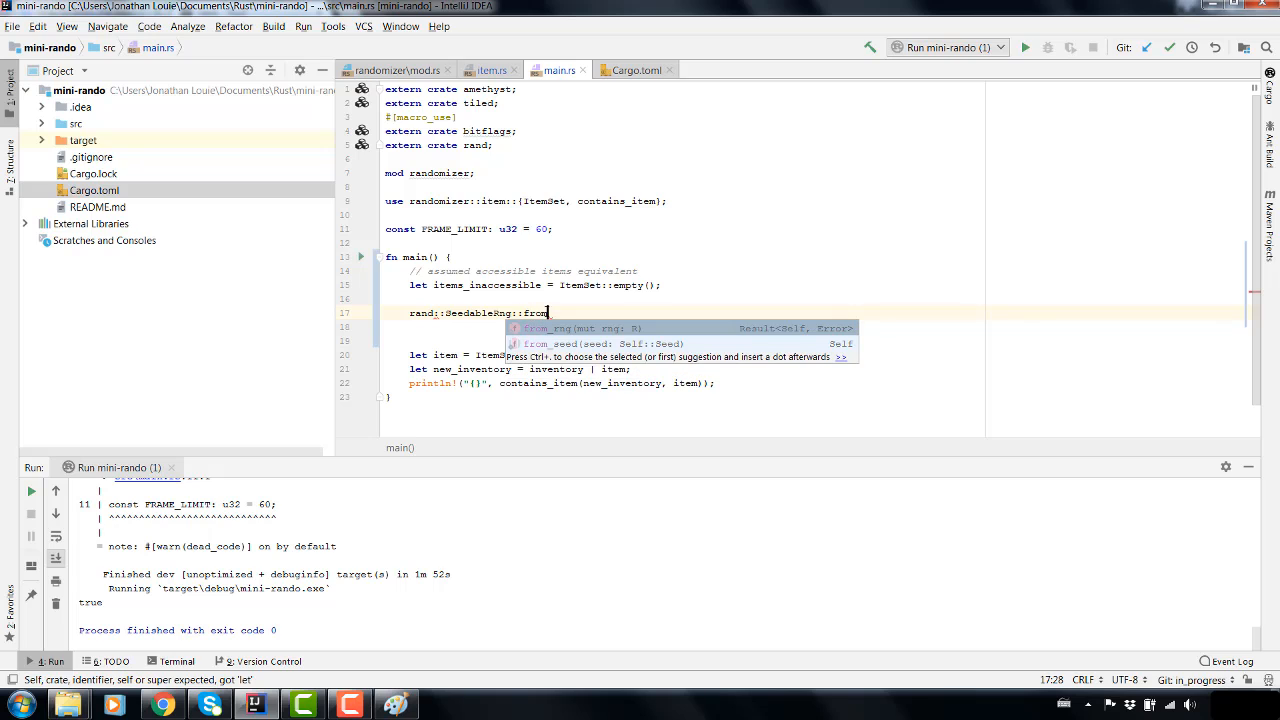
pyautogui.write('_see')
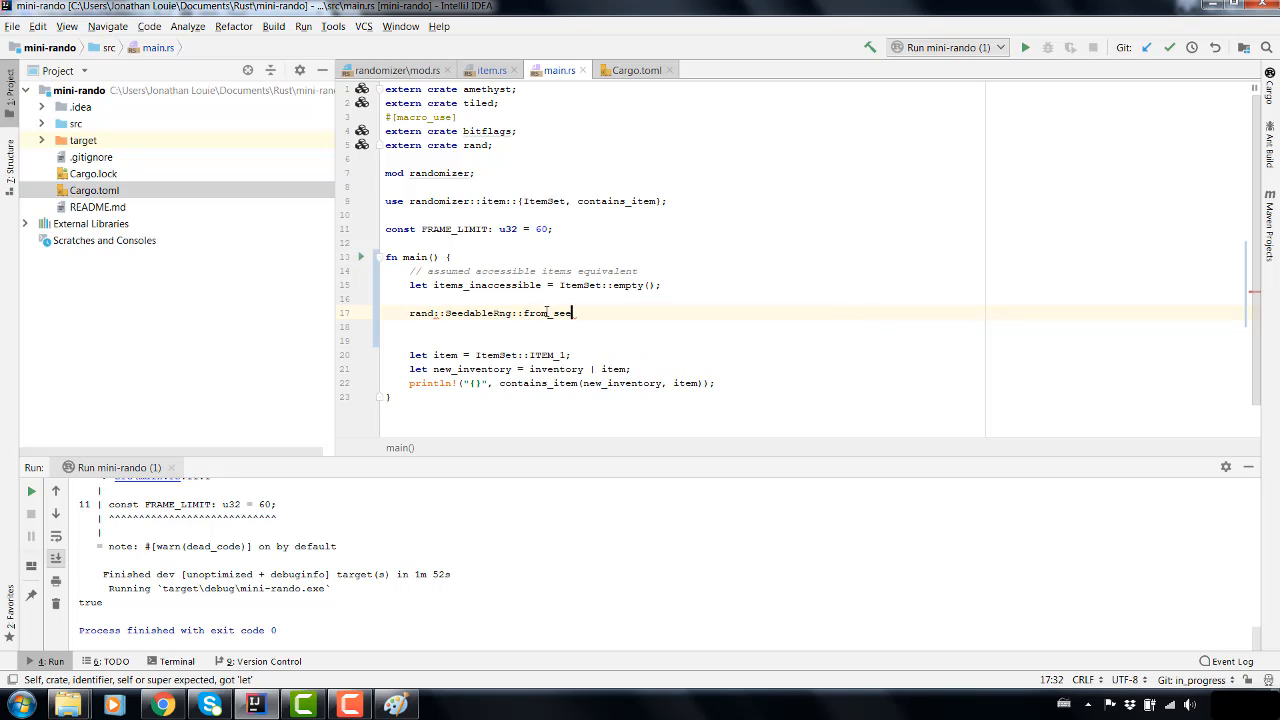
pyautogui.write('();')
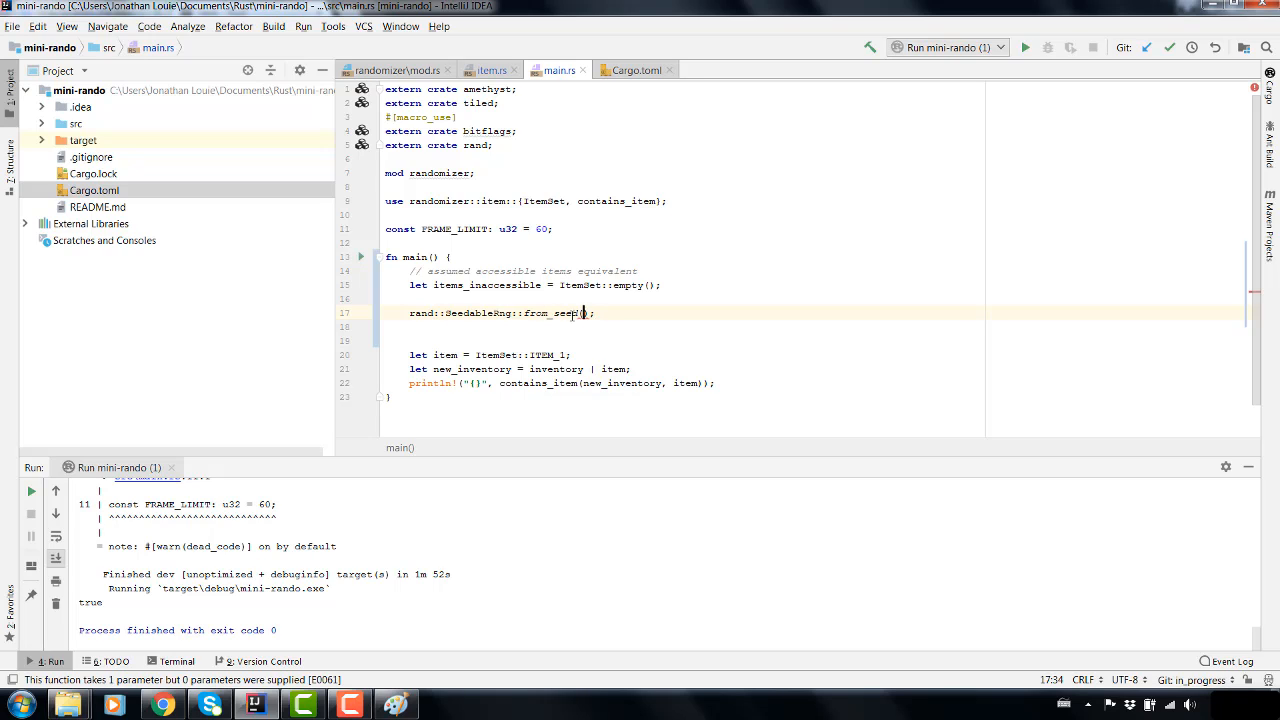
pyautogui.moveTo(608, 300)
pyautogui.write('&[0x00000')
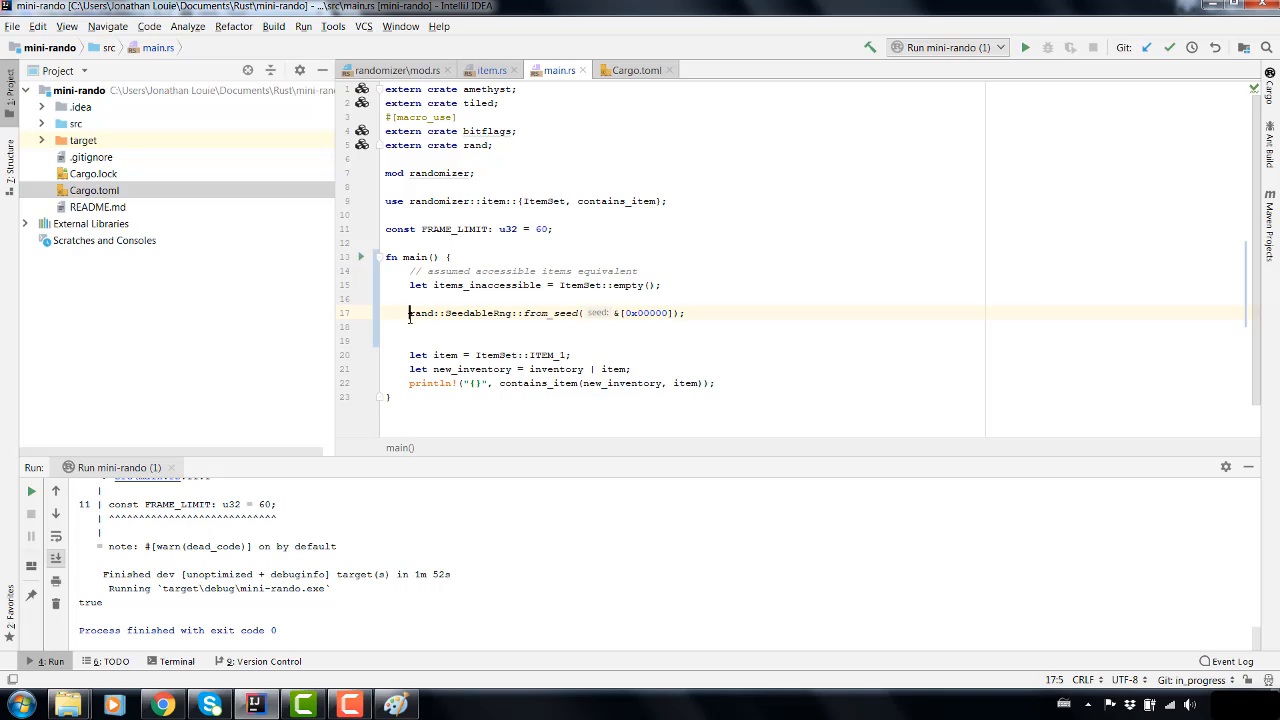
# - Bind the result as let mut rng and start a call on rng
pyautogui.write('let rng =')
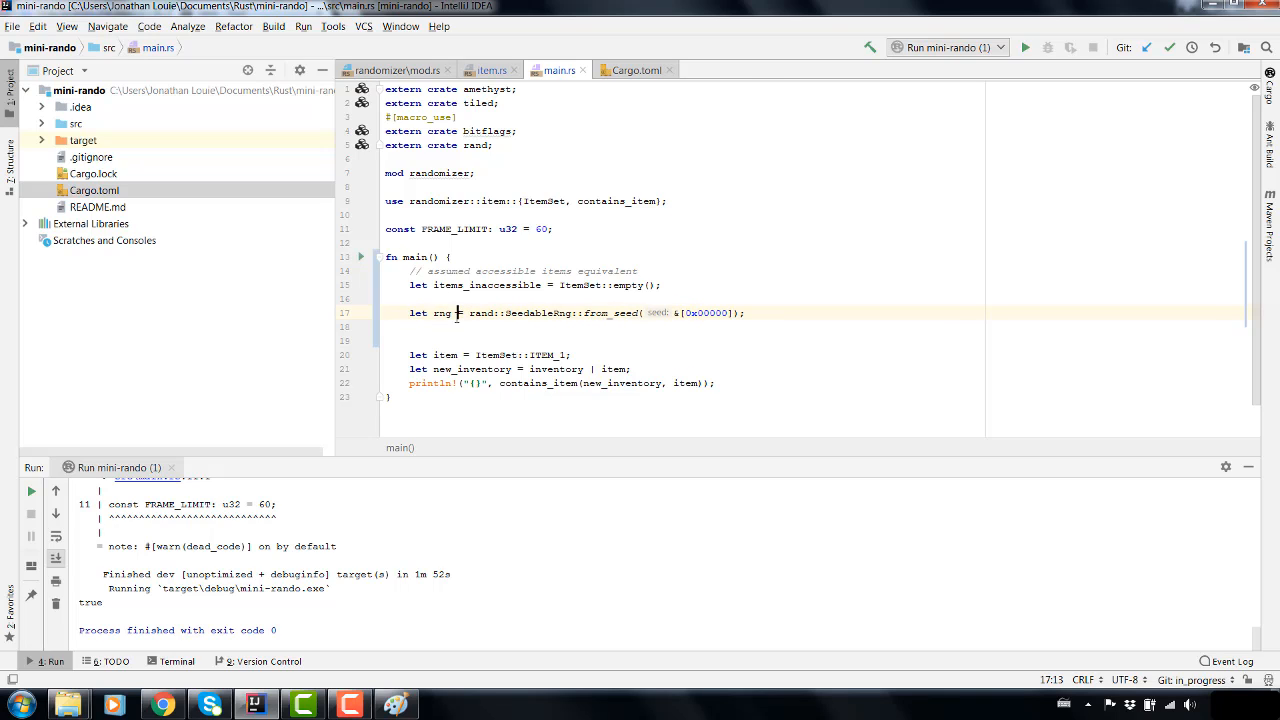
pyautogui.doubleClick(440, 312)
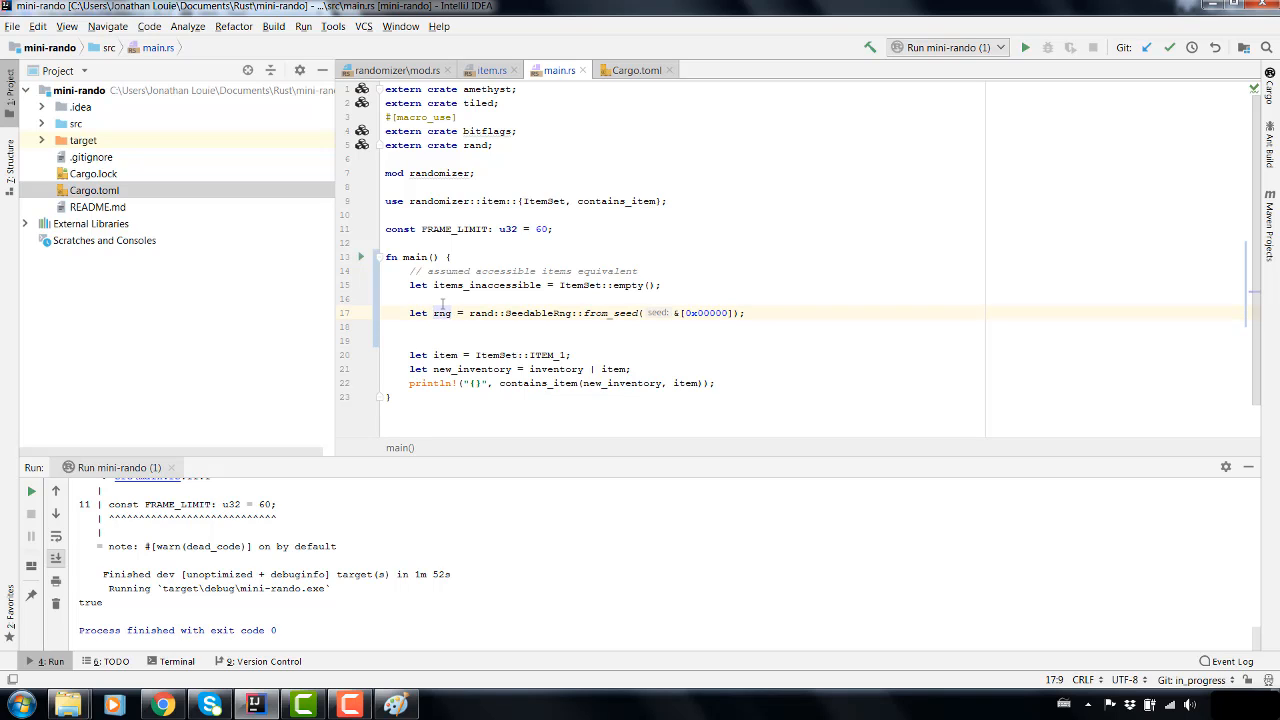
pyautogui.write('mut')
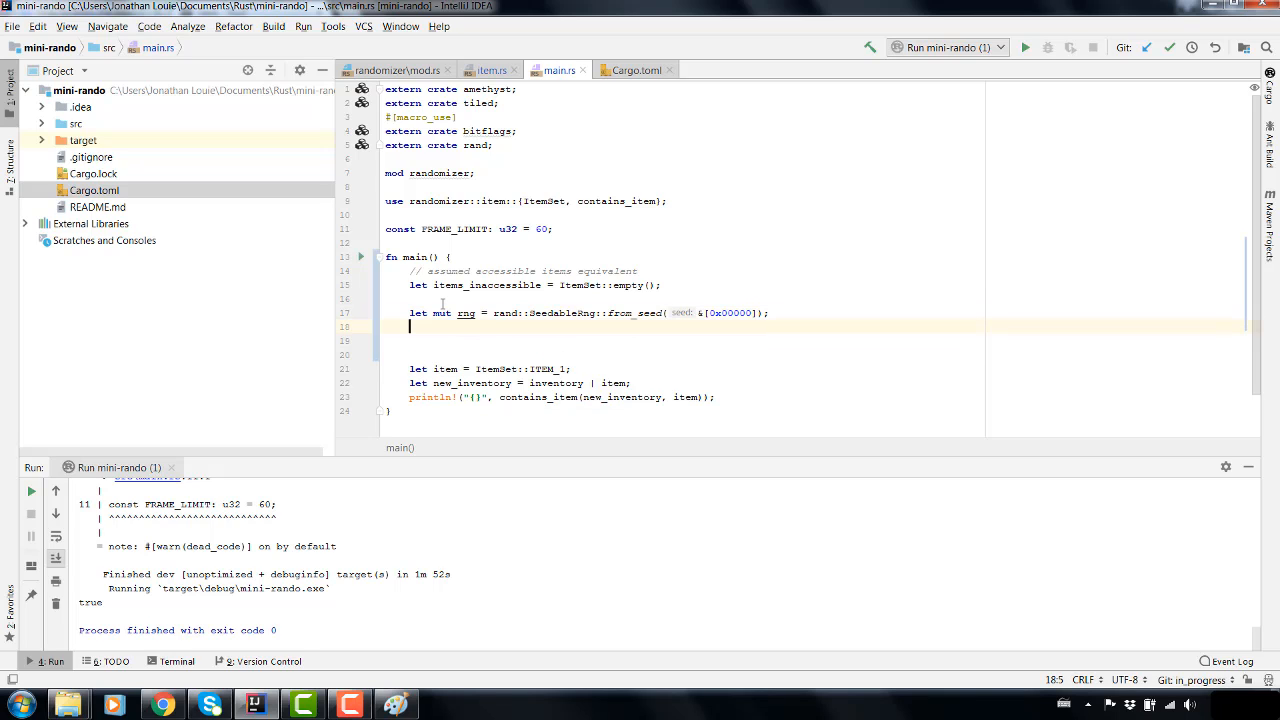
pyautogui.write('rng.')
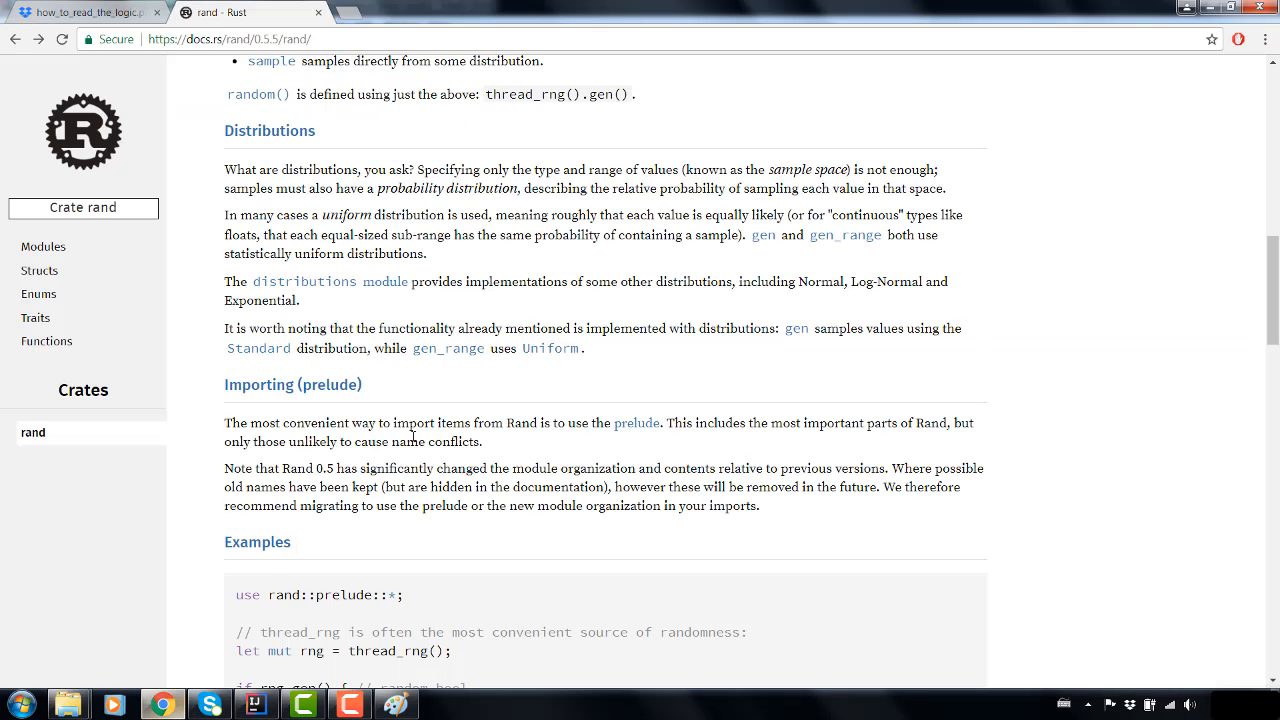
# - Read down the RngCore trait page through its methods and implementors
pyautogui.scroll(-3)
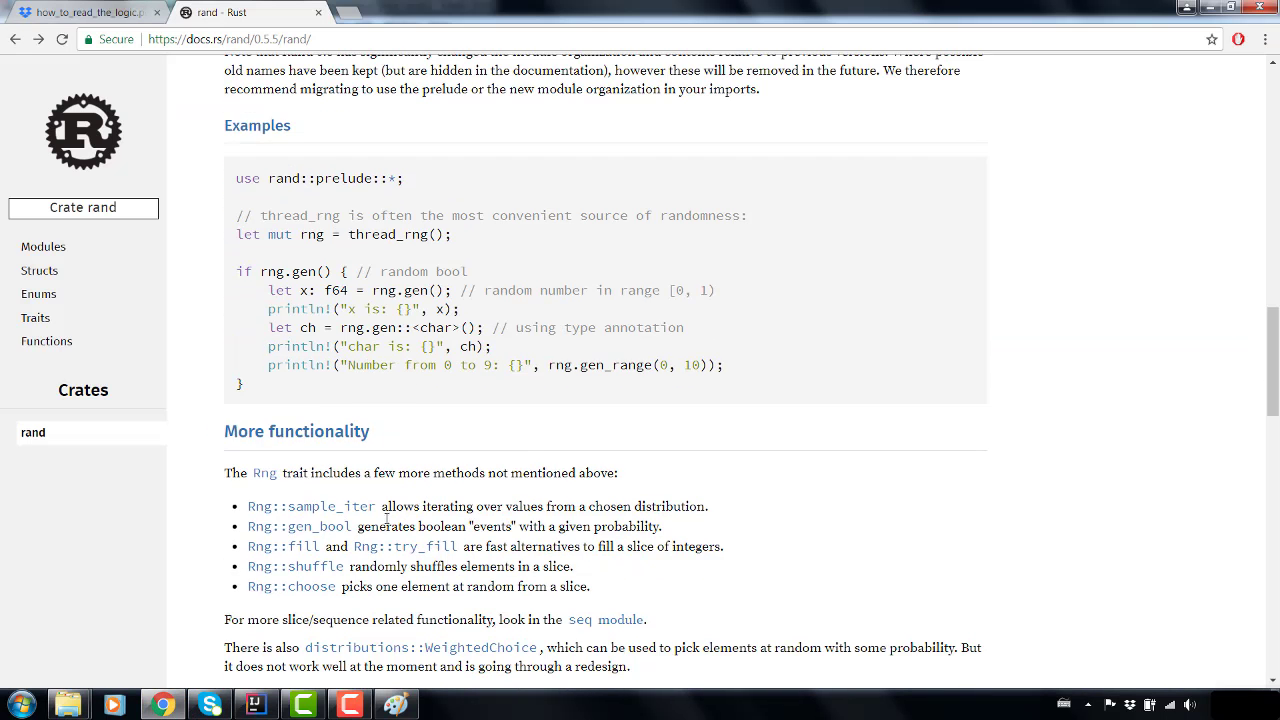
pyautogui.scroll(-3)
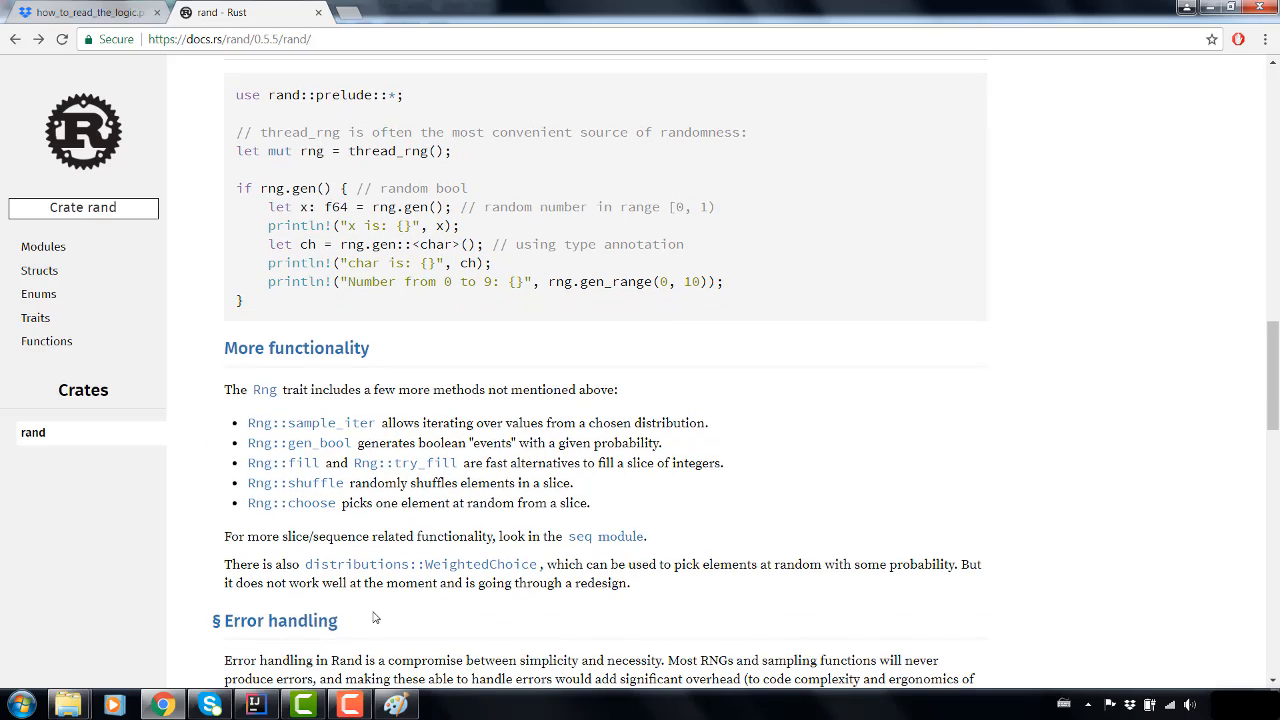
pyautogui.scroll(-3)
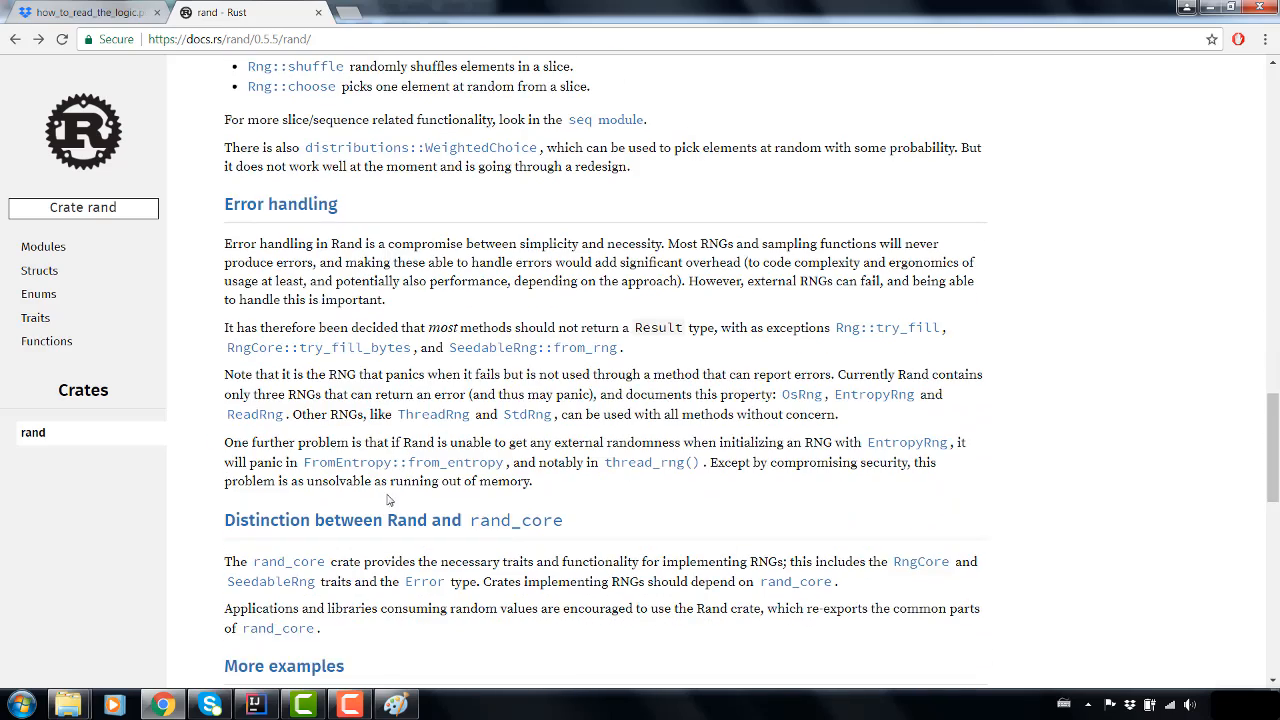
pyautogui.scroll(-3)
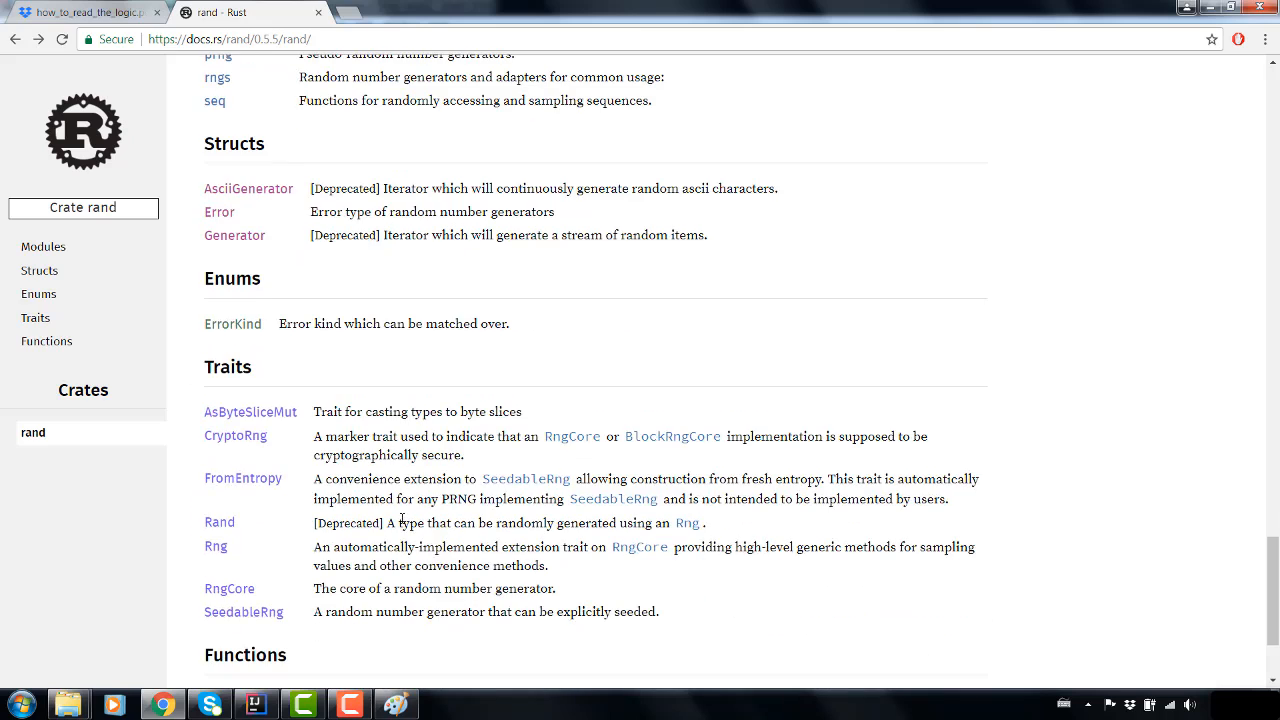
pyautogui.scroll(-3)
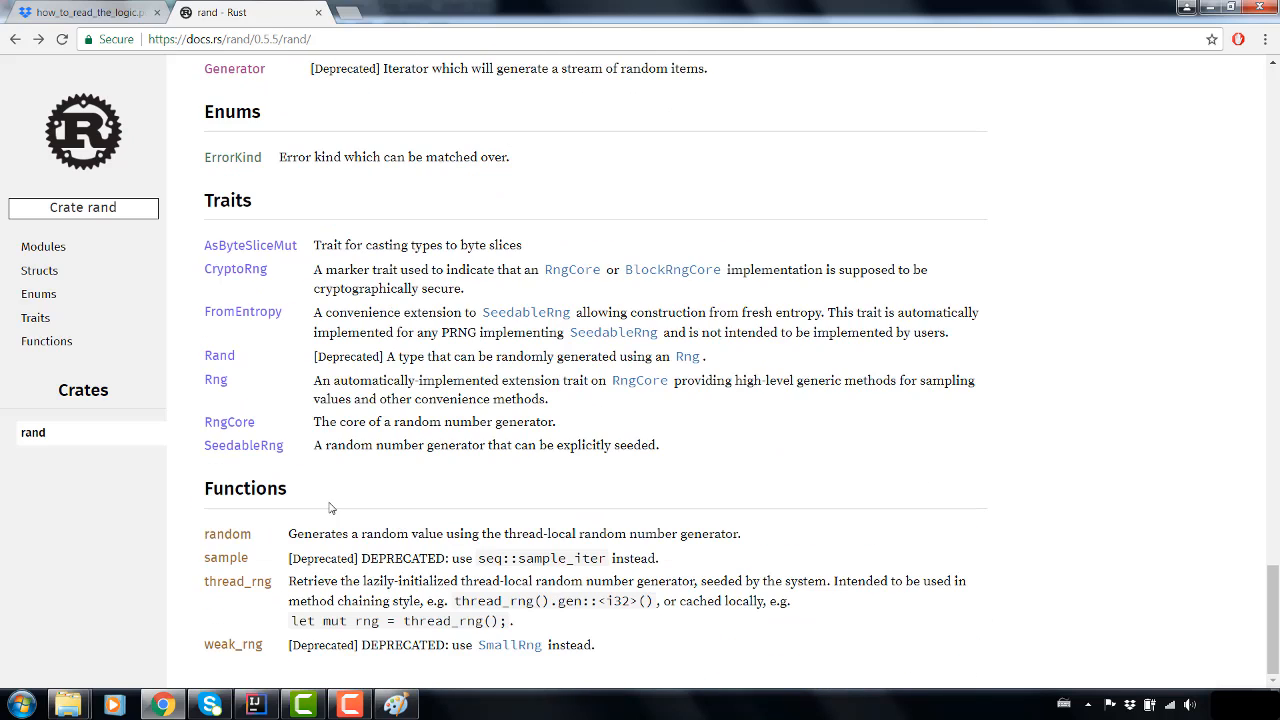
pyautogui.moveTo(216, 380)
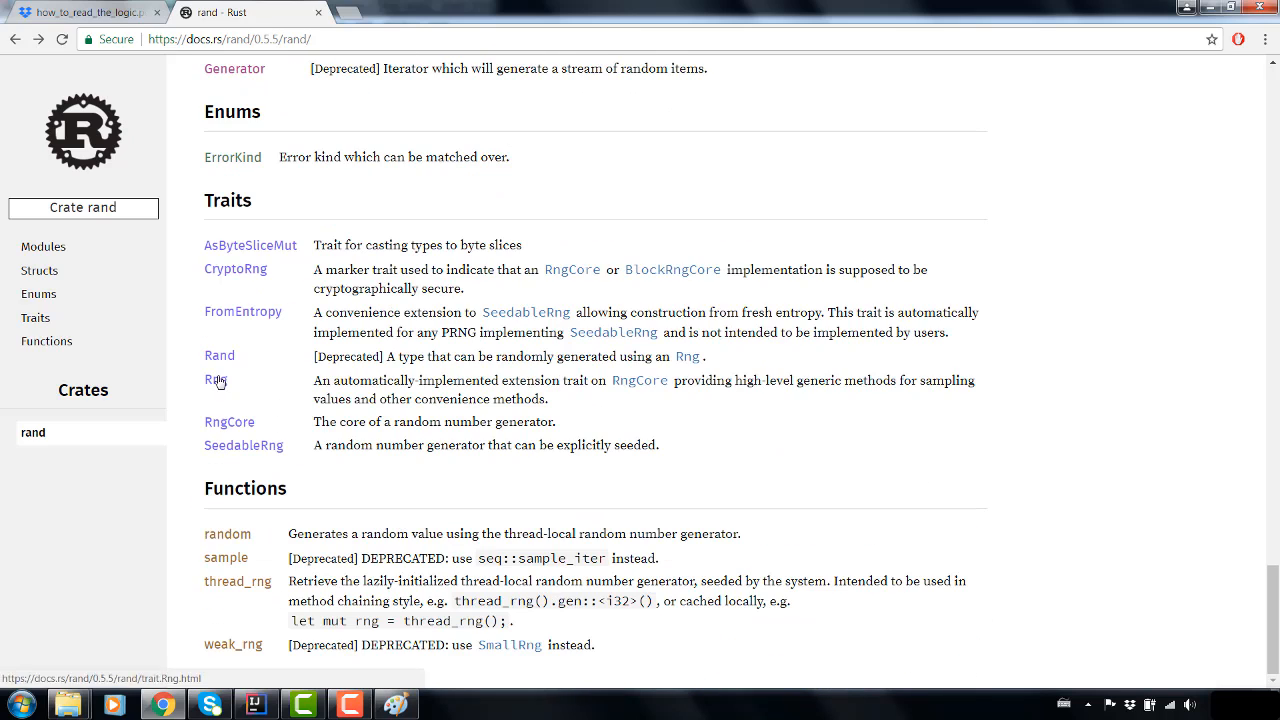
pyautogui.moveTo(640, 380)
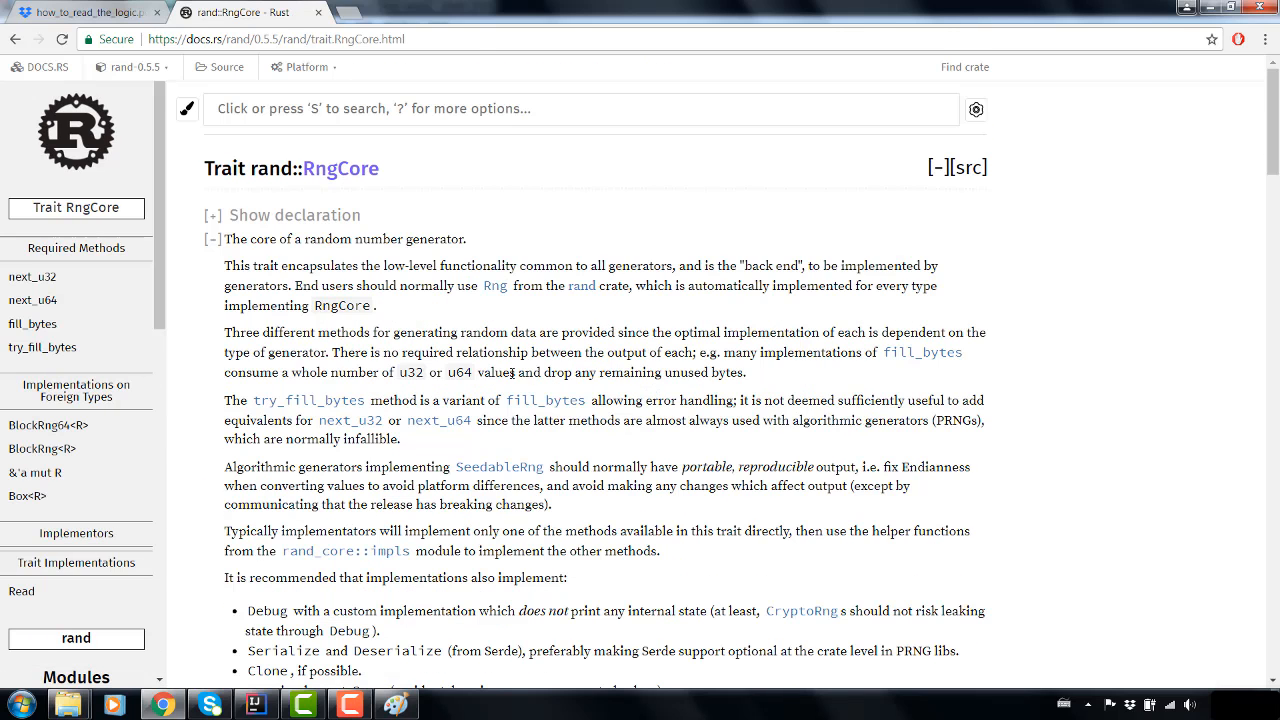
pyautogui.scroll(-3)
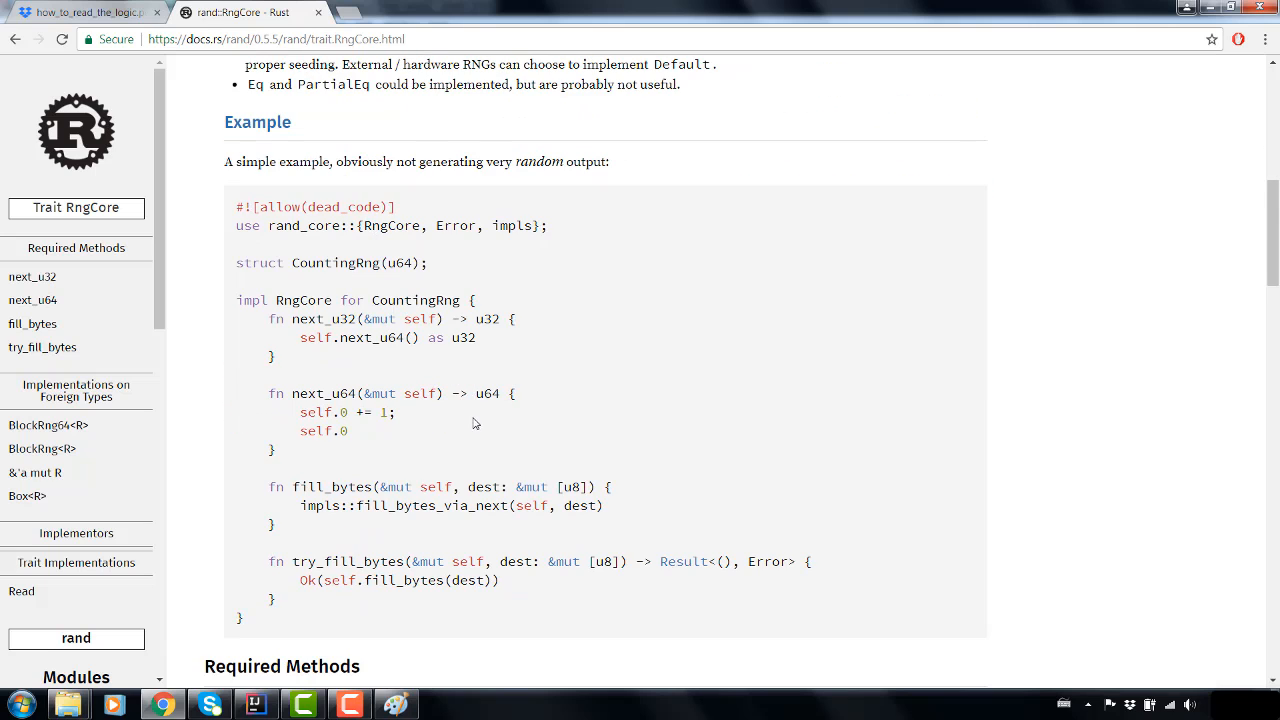
pyautogui.moveTo(252, 188)
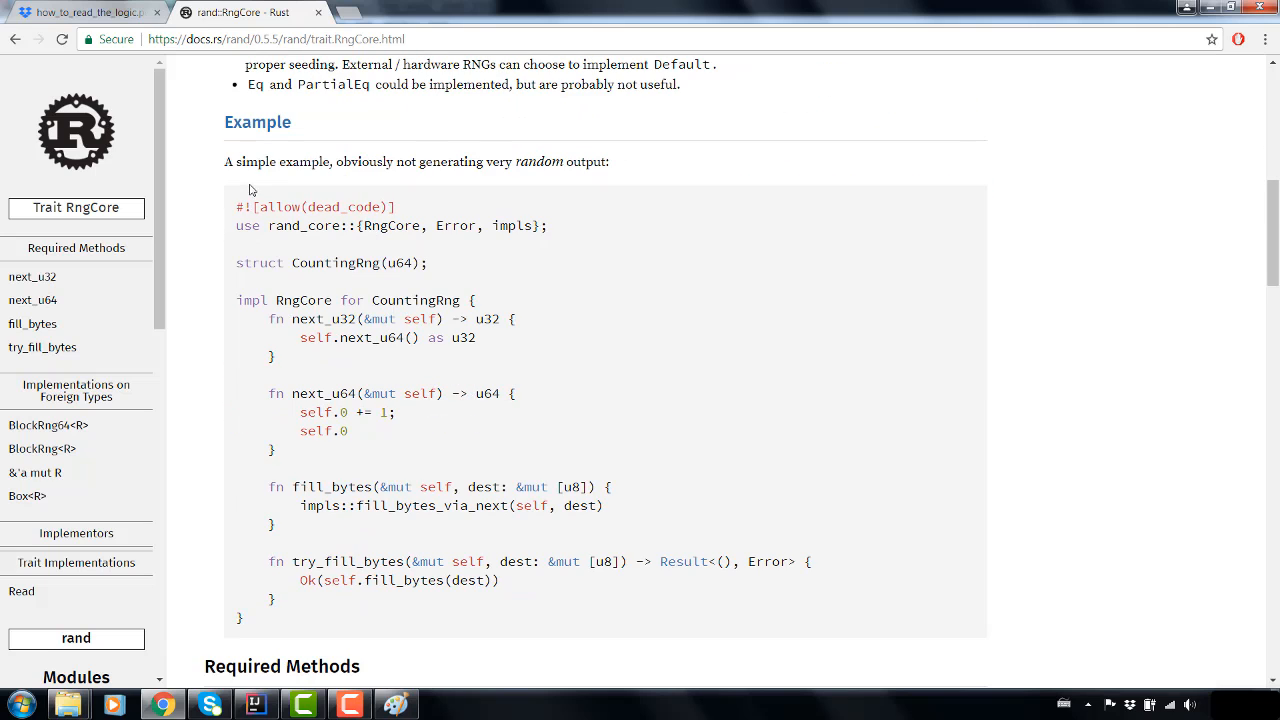
pyautogui.scroll(-3)
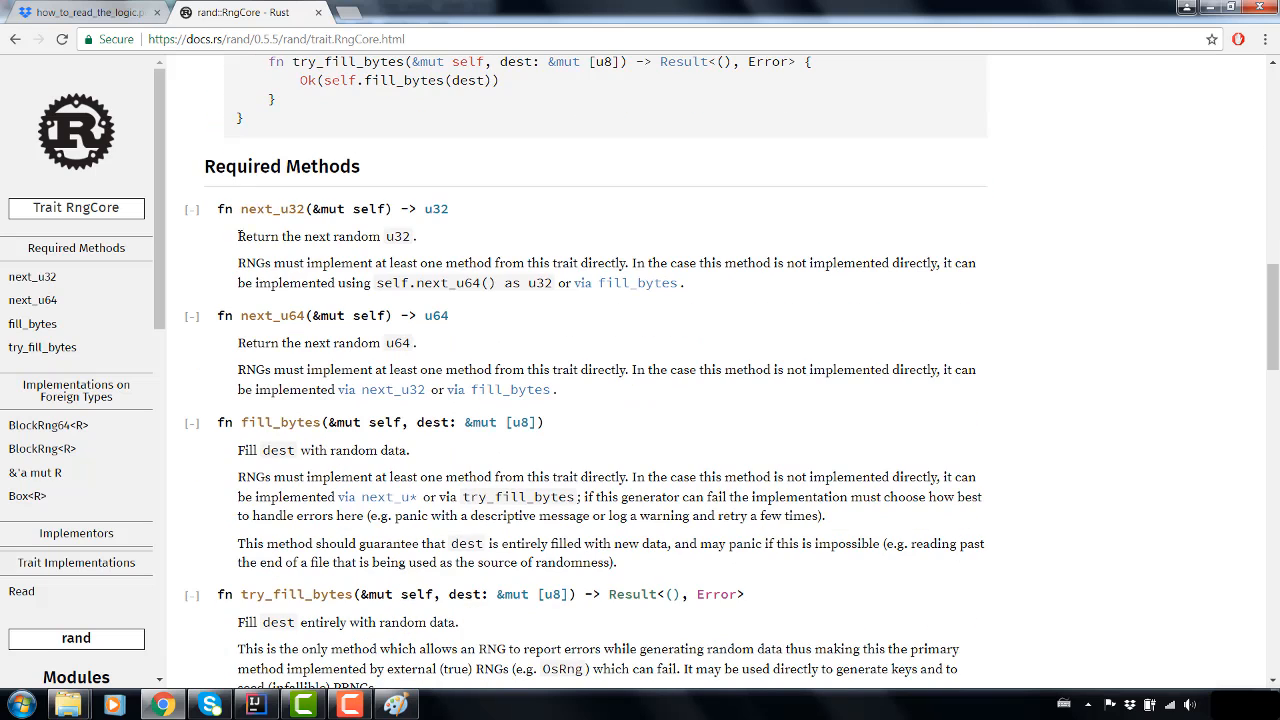
pyautogui.scroll(-3)
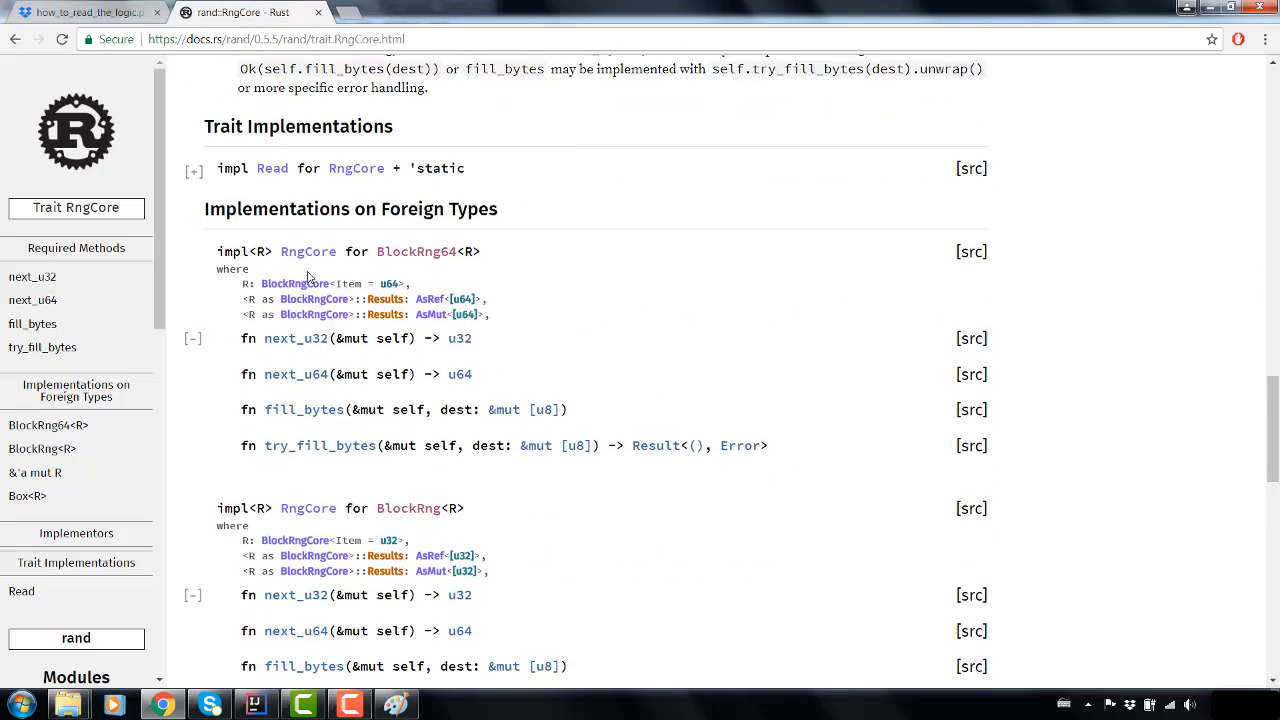
pyautogui.scroll(-3)
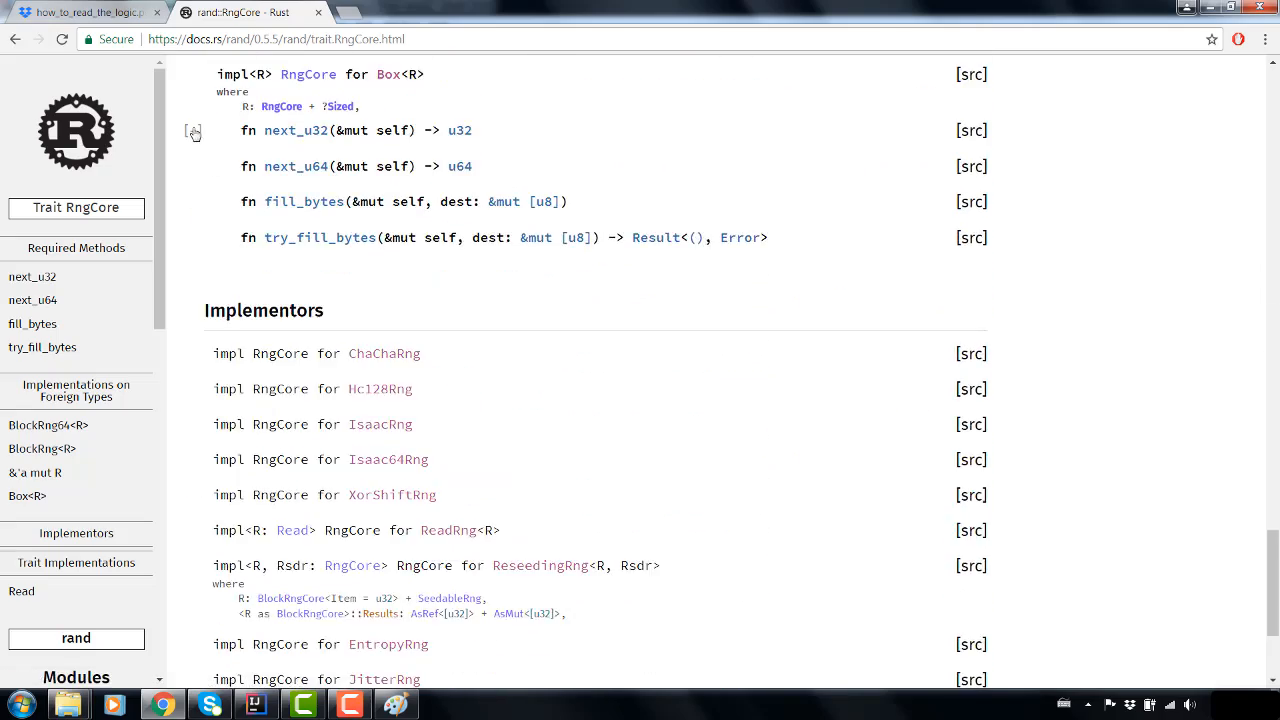
pyautogui.scroll(-3)
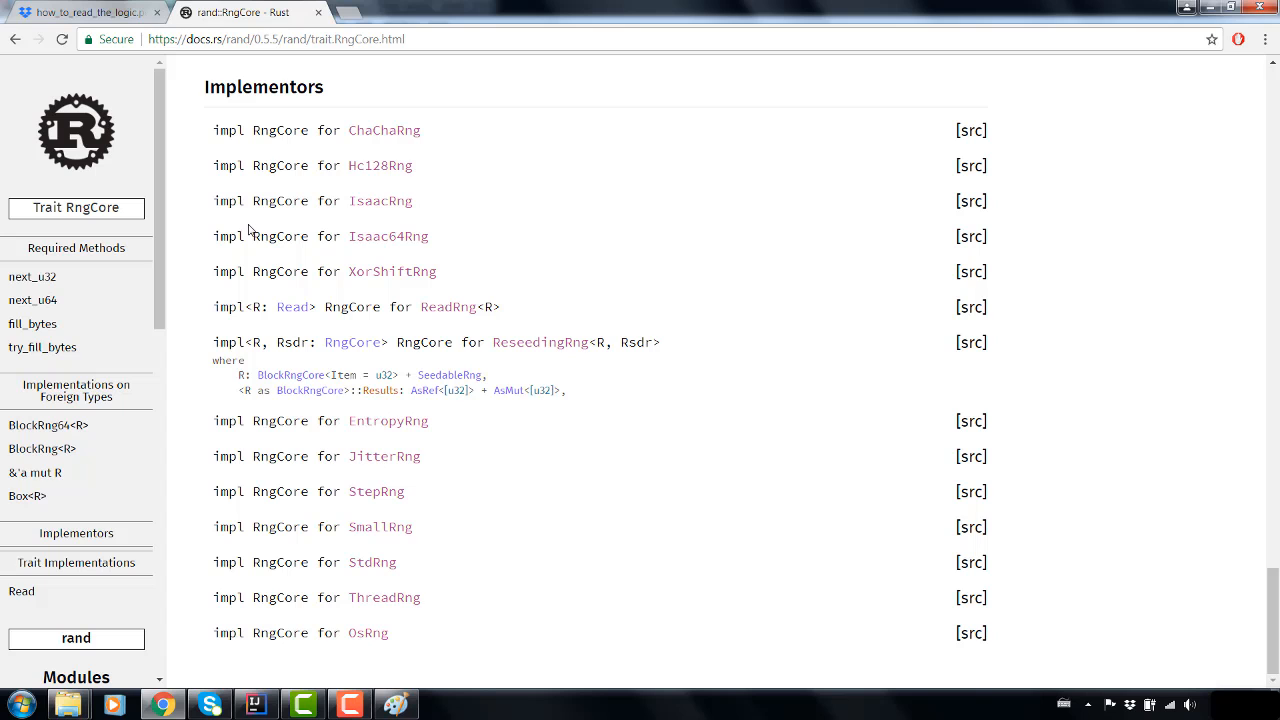
pyautogui.moveTo(8, 62)
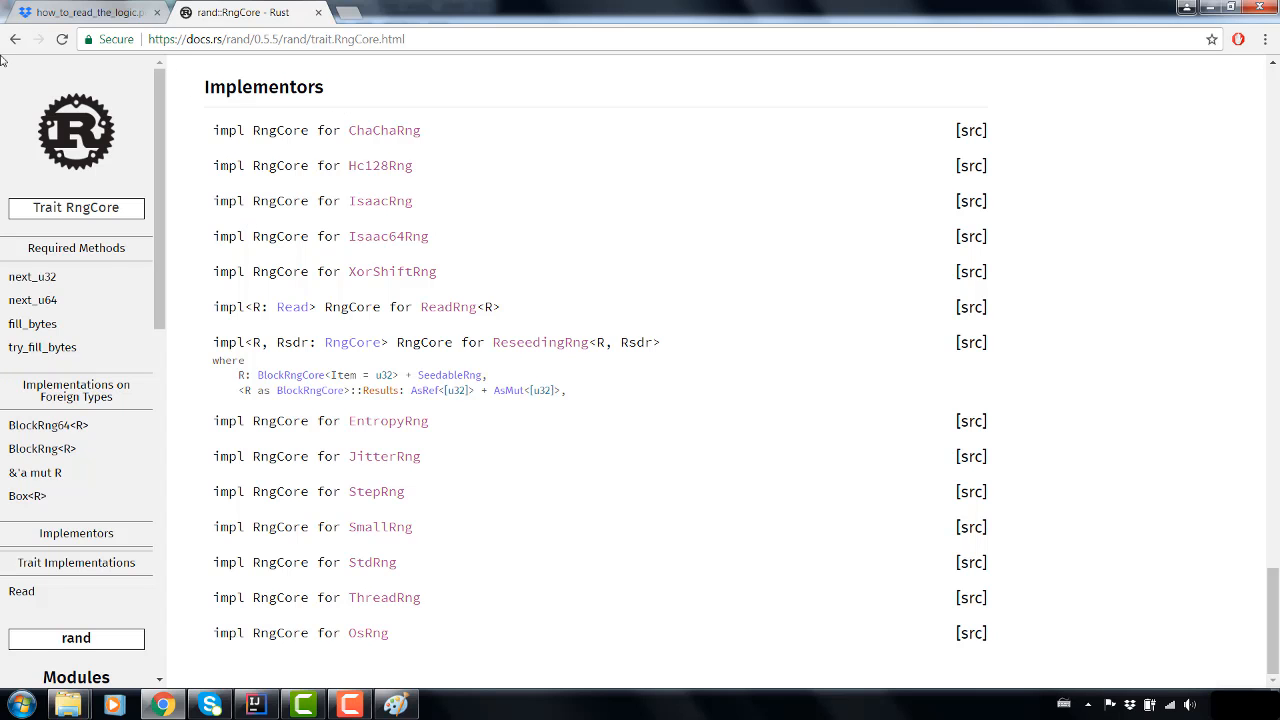
# - Go back to the rand crate overview and bring the gen_range(0, 10) example into view
pyautogui.click(76, 638)
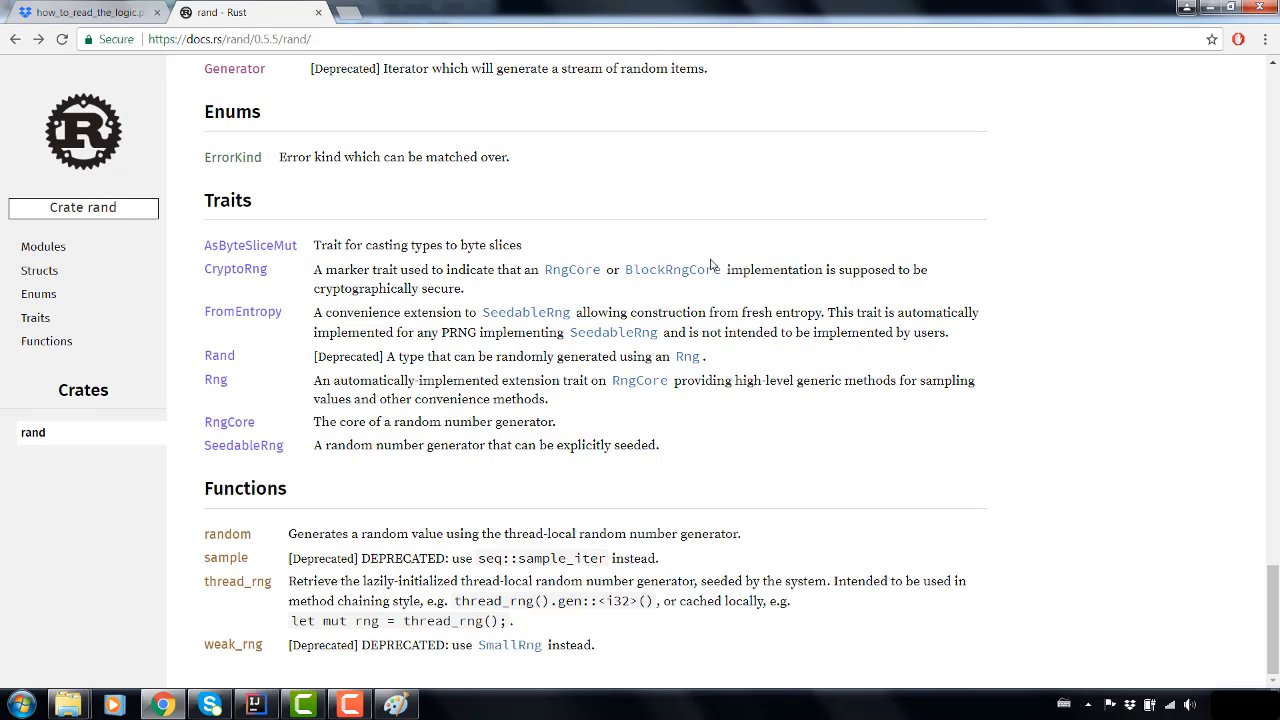
pyautogui.scroll(3)
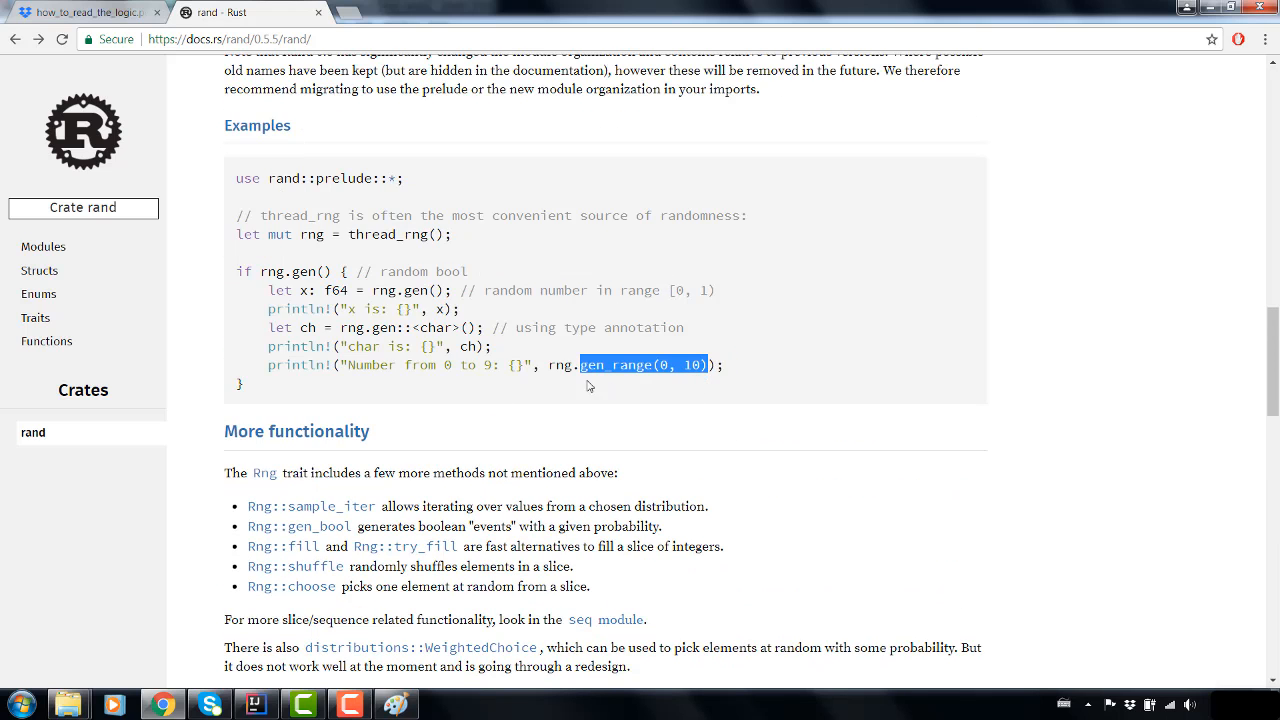
# - Add println!("{}", rng.gen_range(0, 10)); in main.rs and run it, hitting a type-annotations error
pyautogui.click(256, 704)
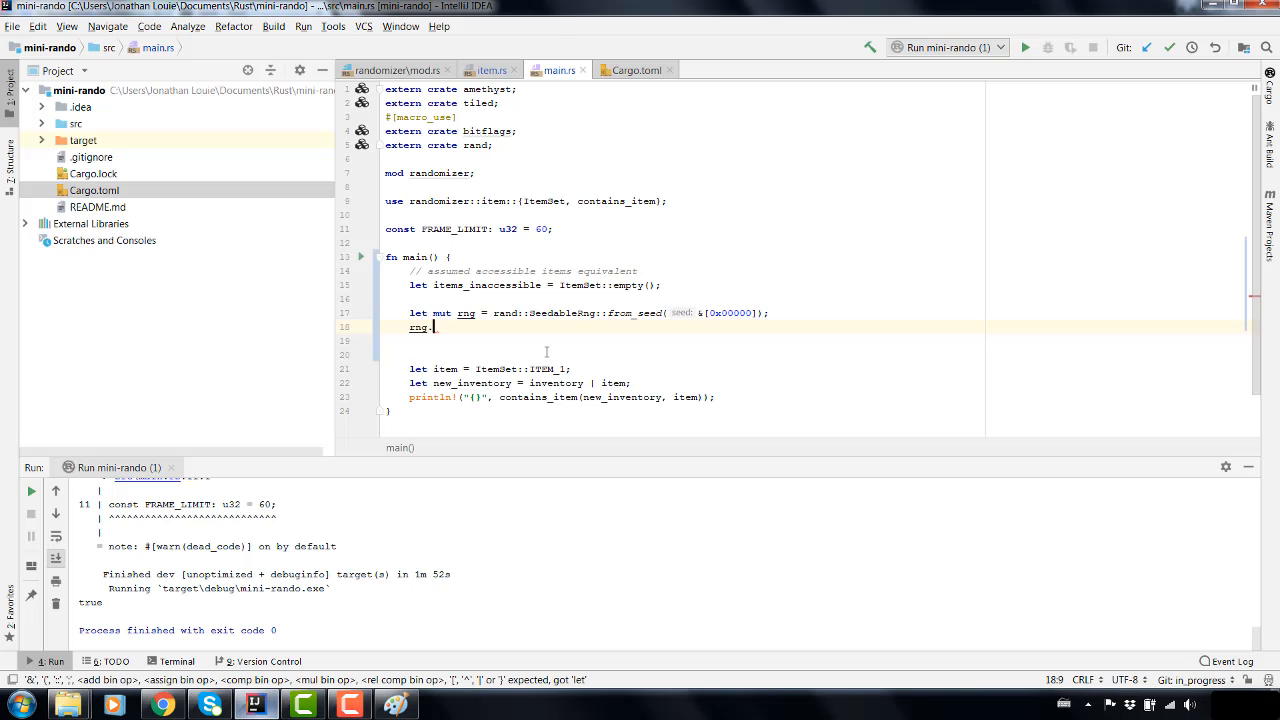
pyautogui.write('.gen_range(0, 10));')
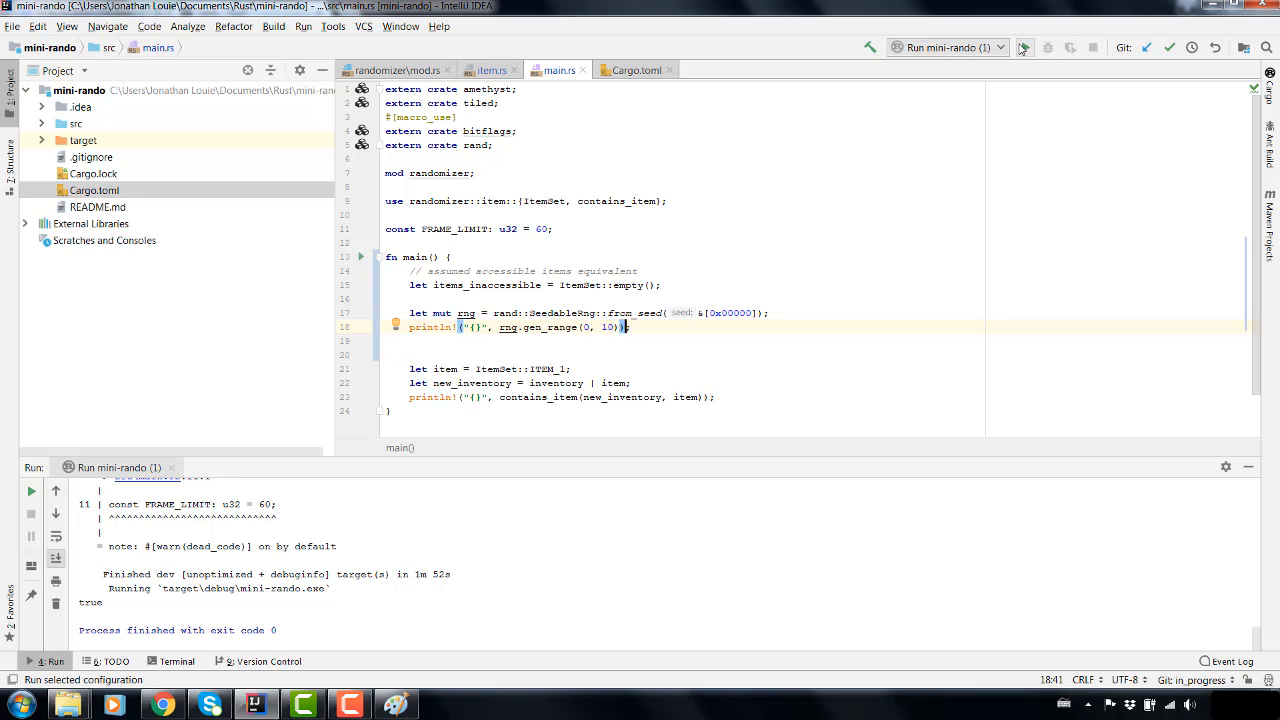
pyautogui.click(1022, 48)
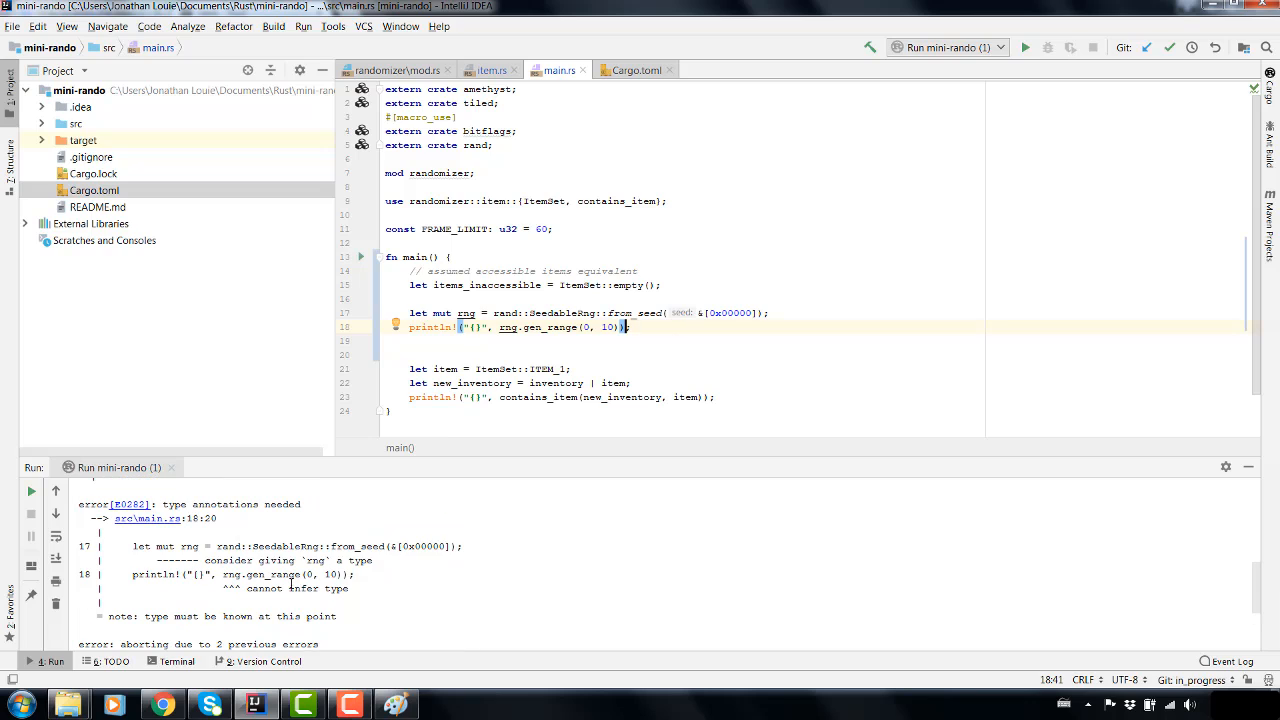
pyautogui.moveTo(288, 610)
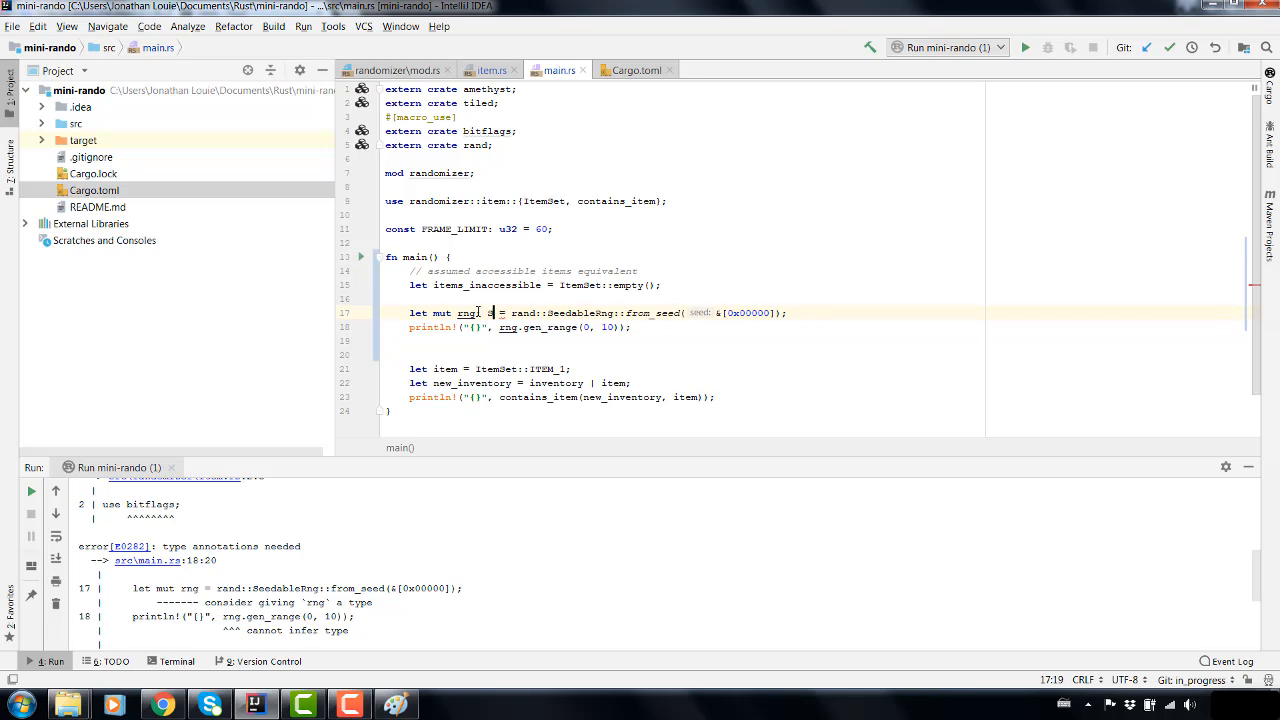
# - Type rng as rand::SeedableRng, comment out the inventory lines, and rerun to a missing Seed type error
pyautogui.write(': SeedableRng')
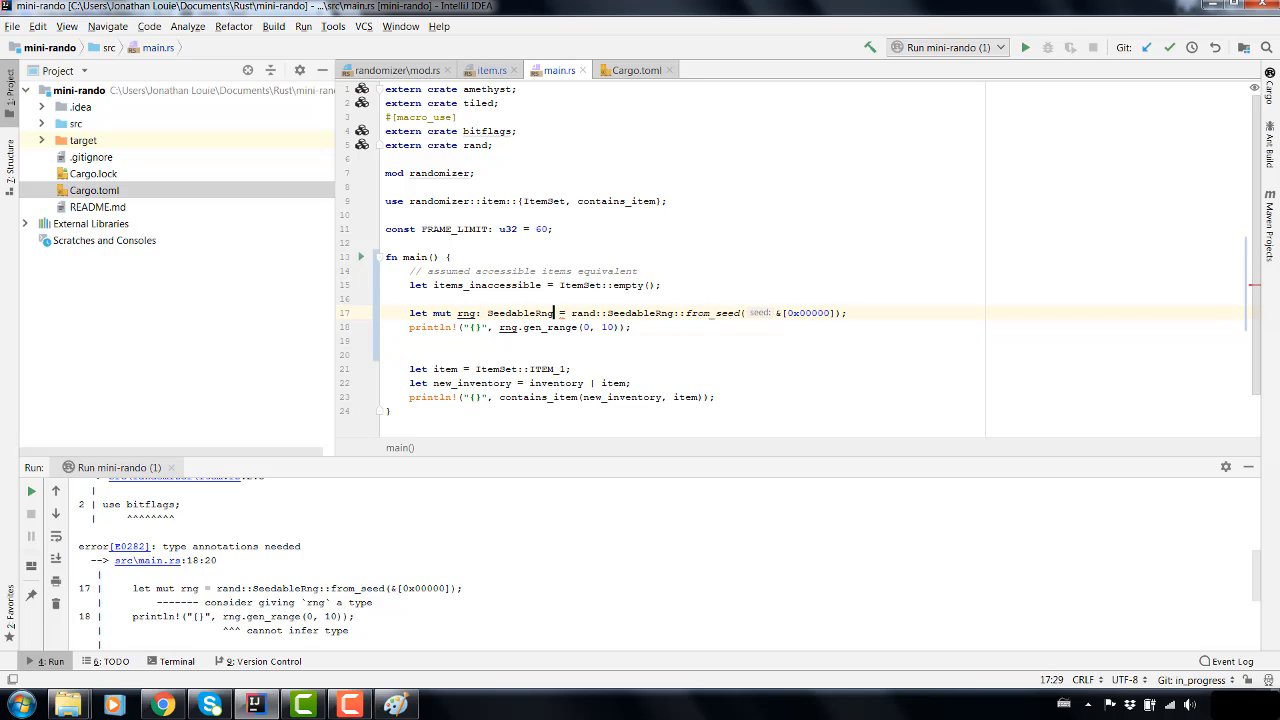
pyautogui.write('rand::')
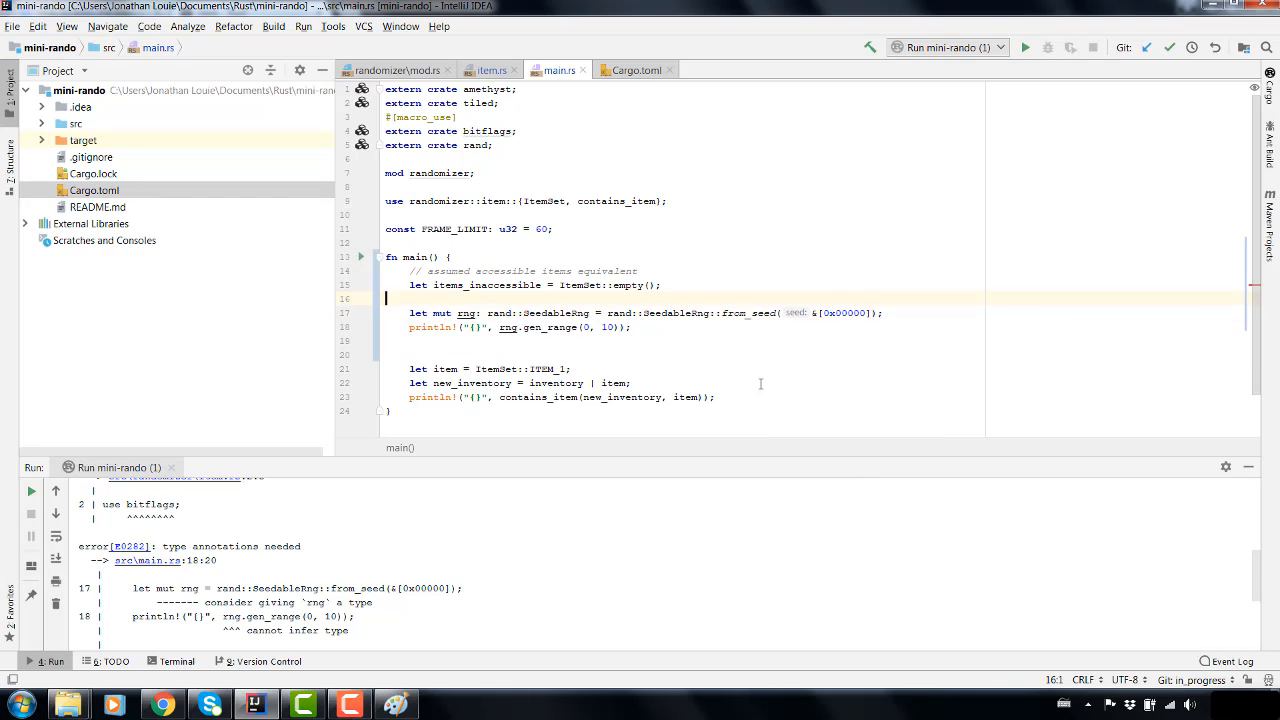
pyautogui.scroll(-3)
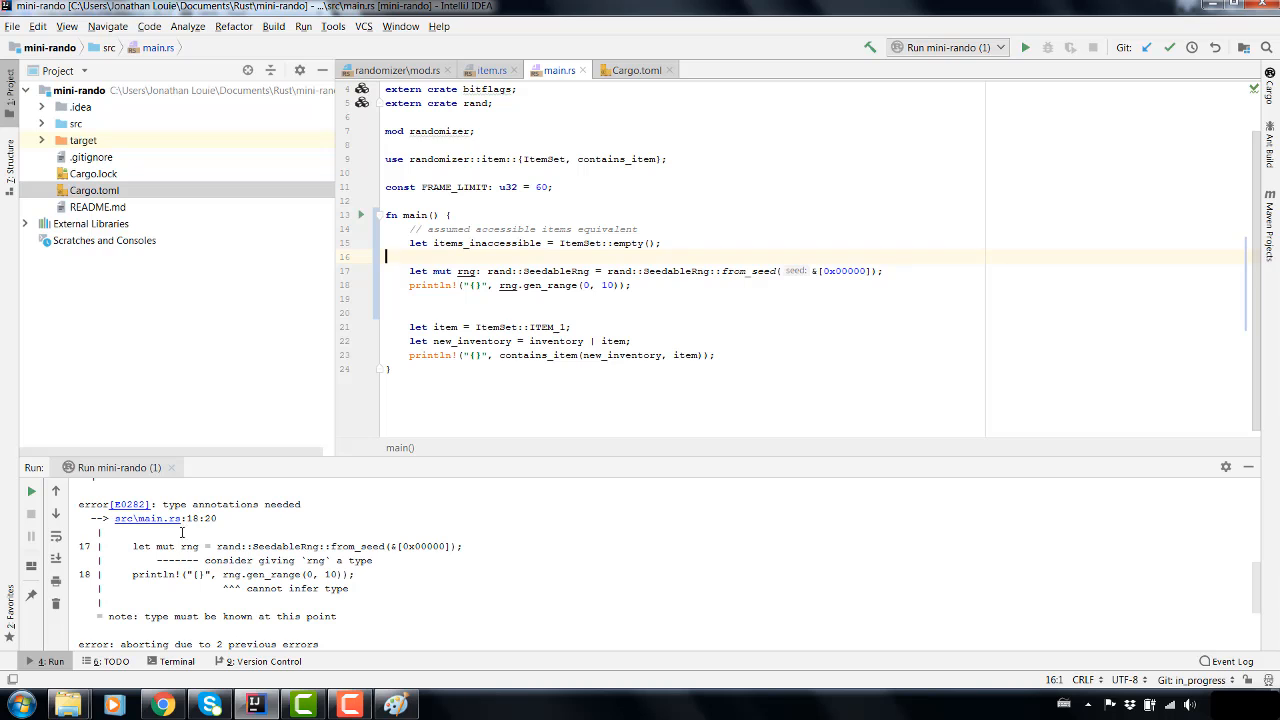
pyautogui.scroll(-3)
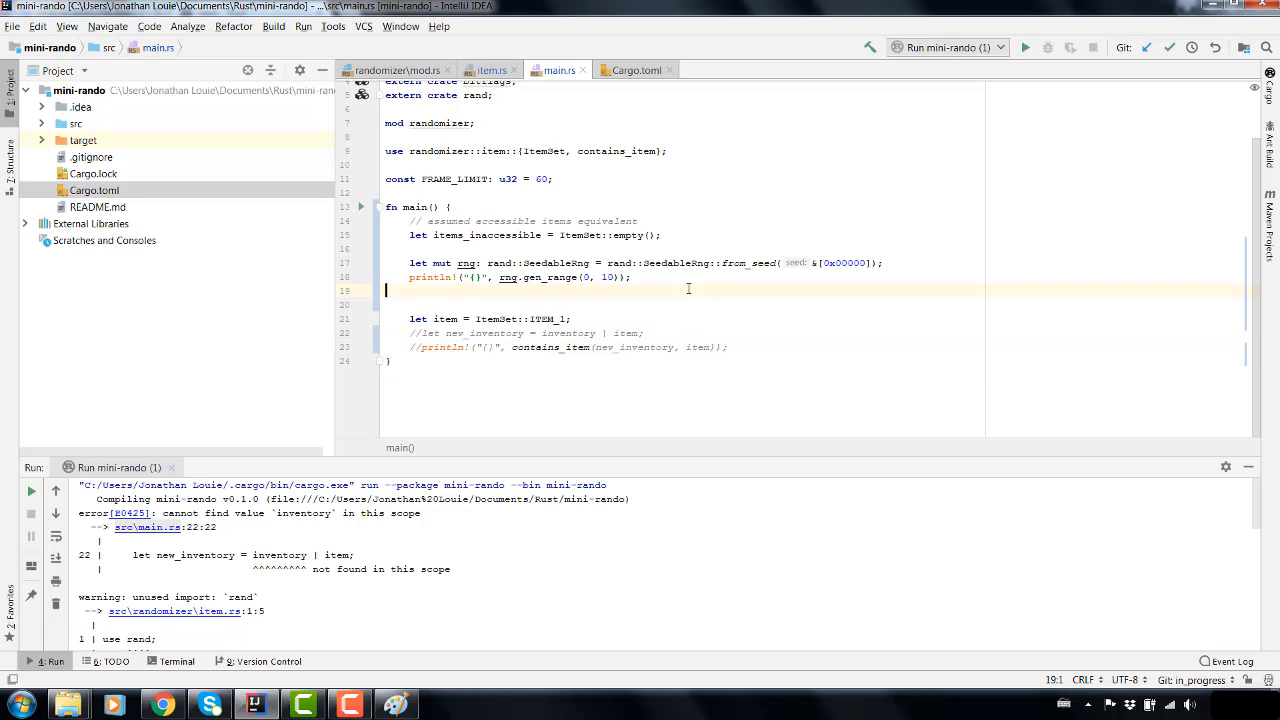
pyautogui.click(1032, 48)
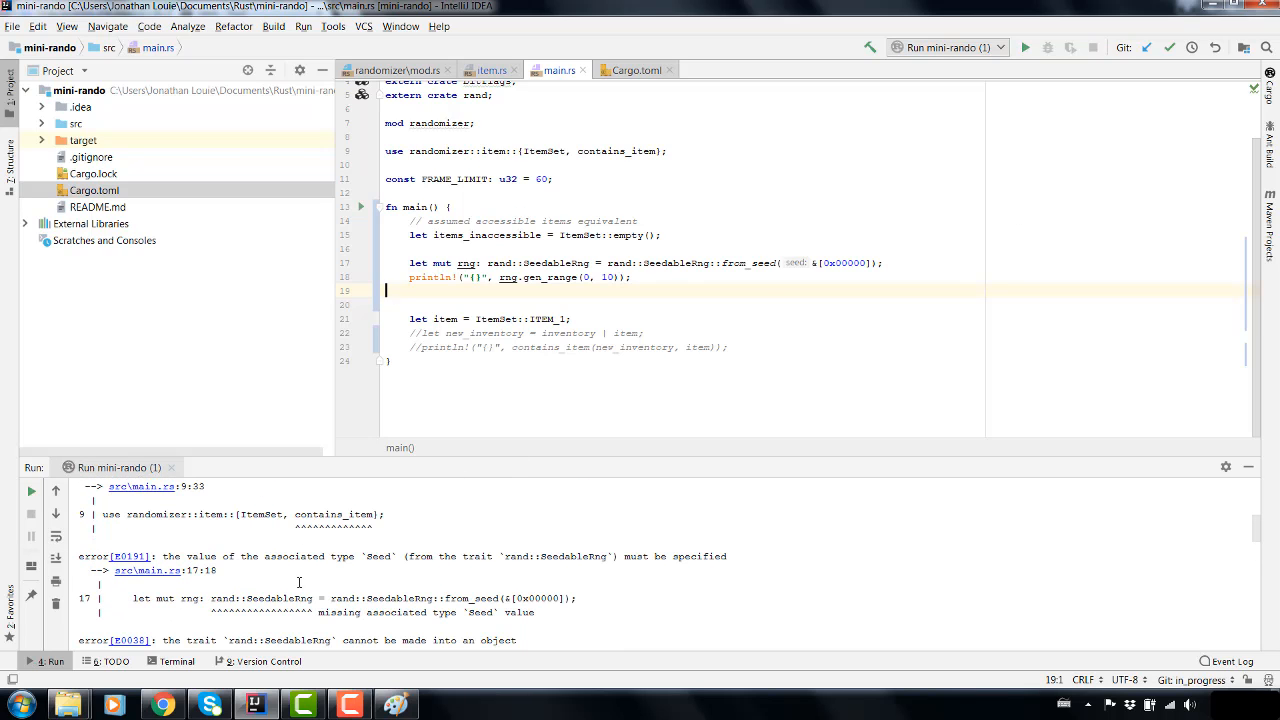
pyautogui.moveTo(266, 580)
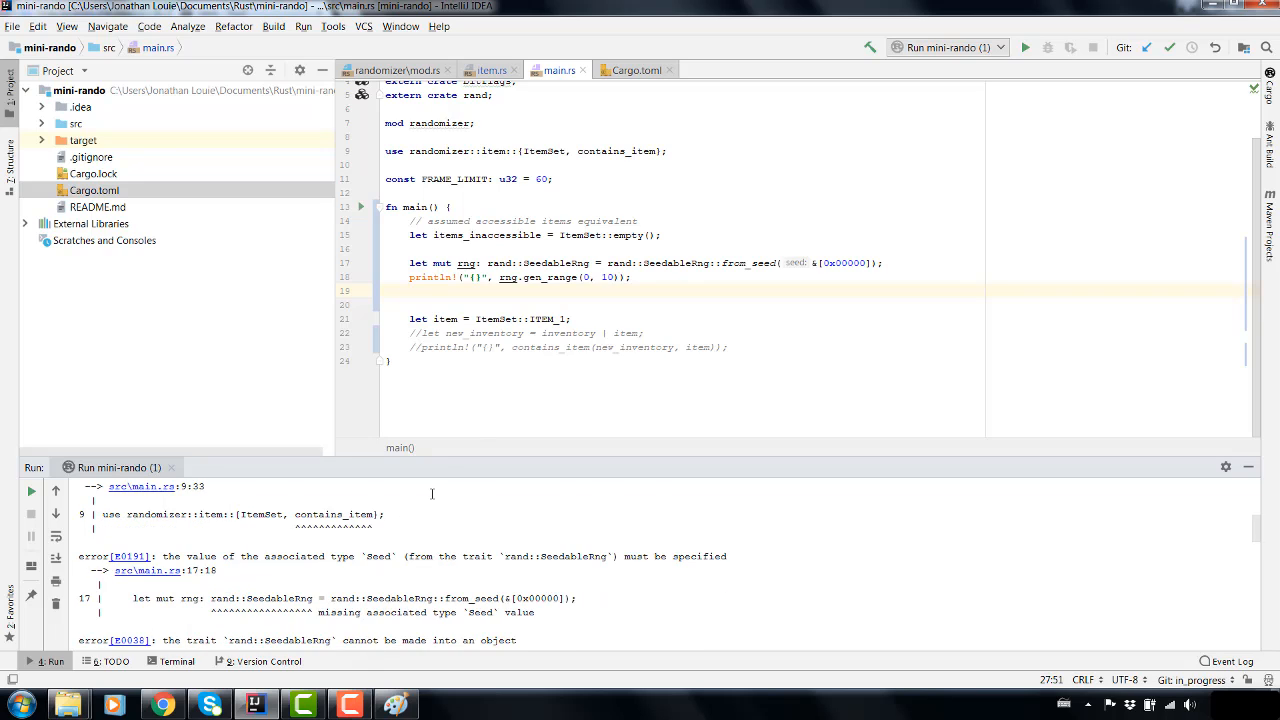
# - Replace the SeedableRng annotation with rand::Rng and rerun, getting 'cannot be made into an object'
pyautogui.doubleClick(548, 264)
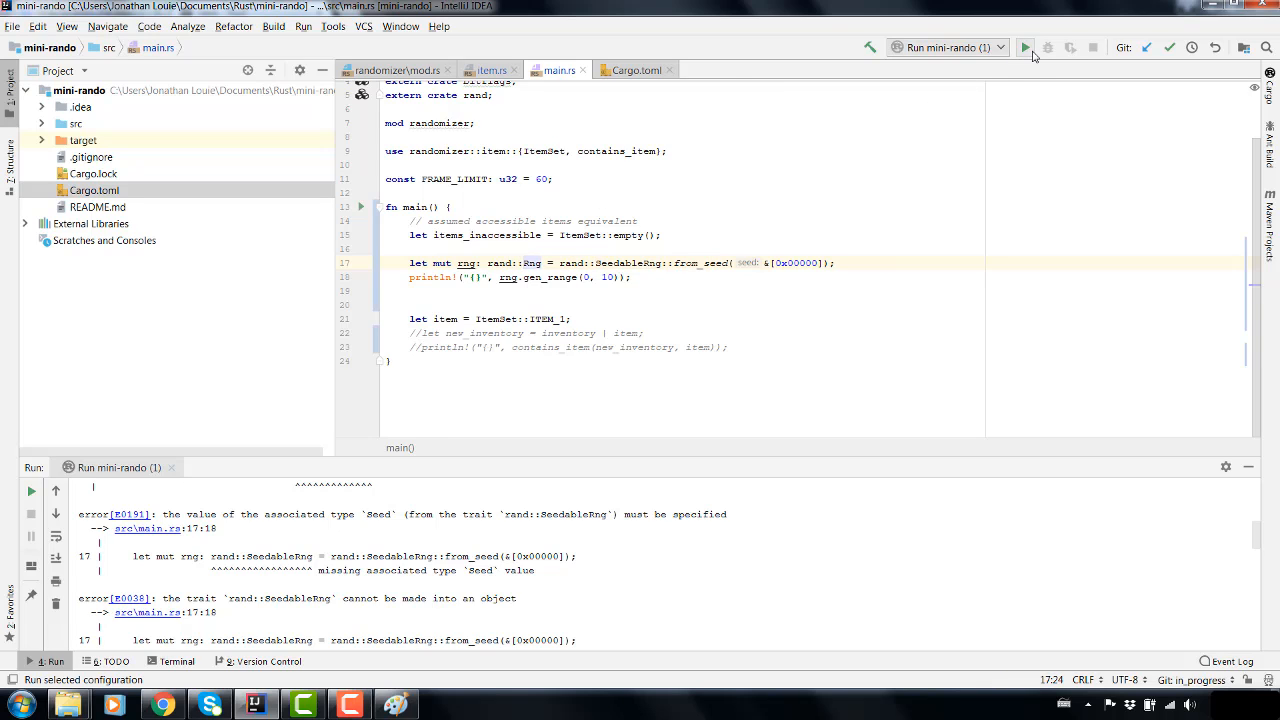
pyautogui.click(1024, 48)
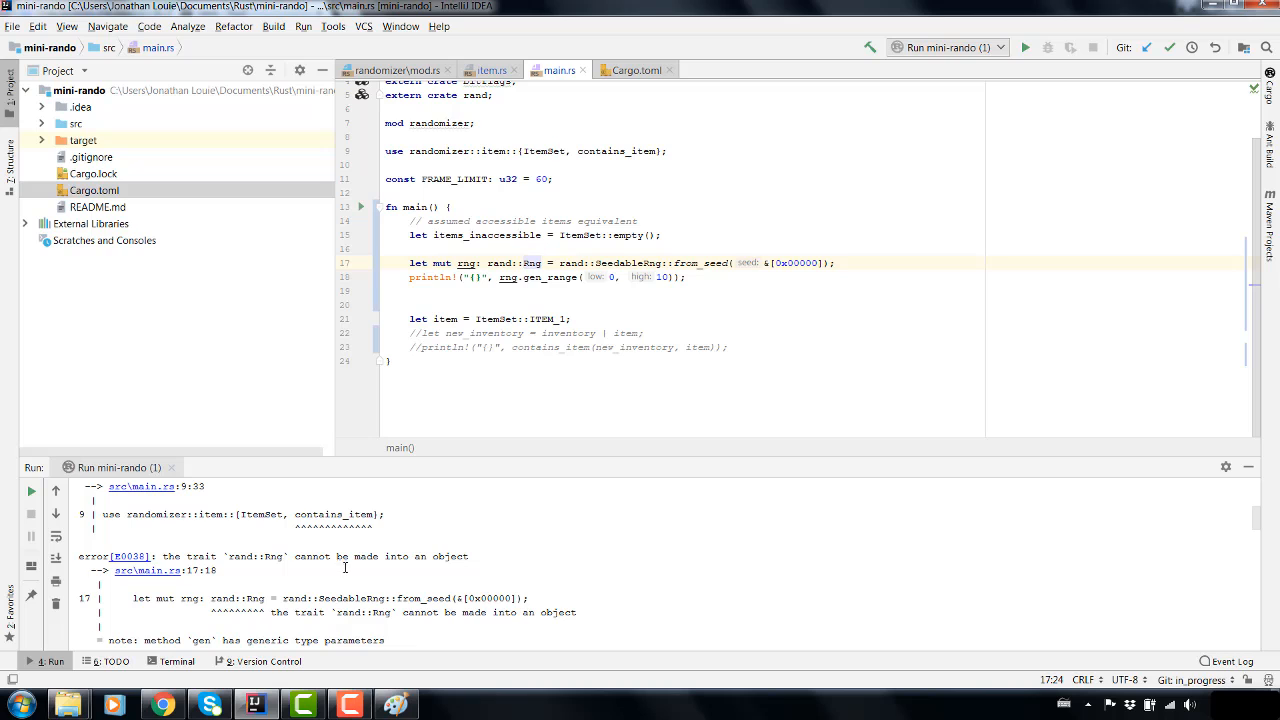
pyautogui.moveTo(162, 700)
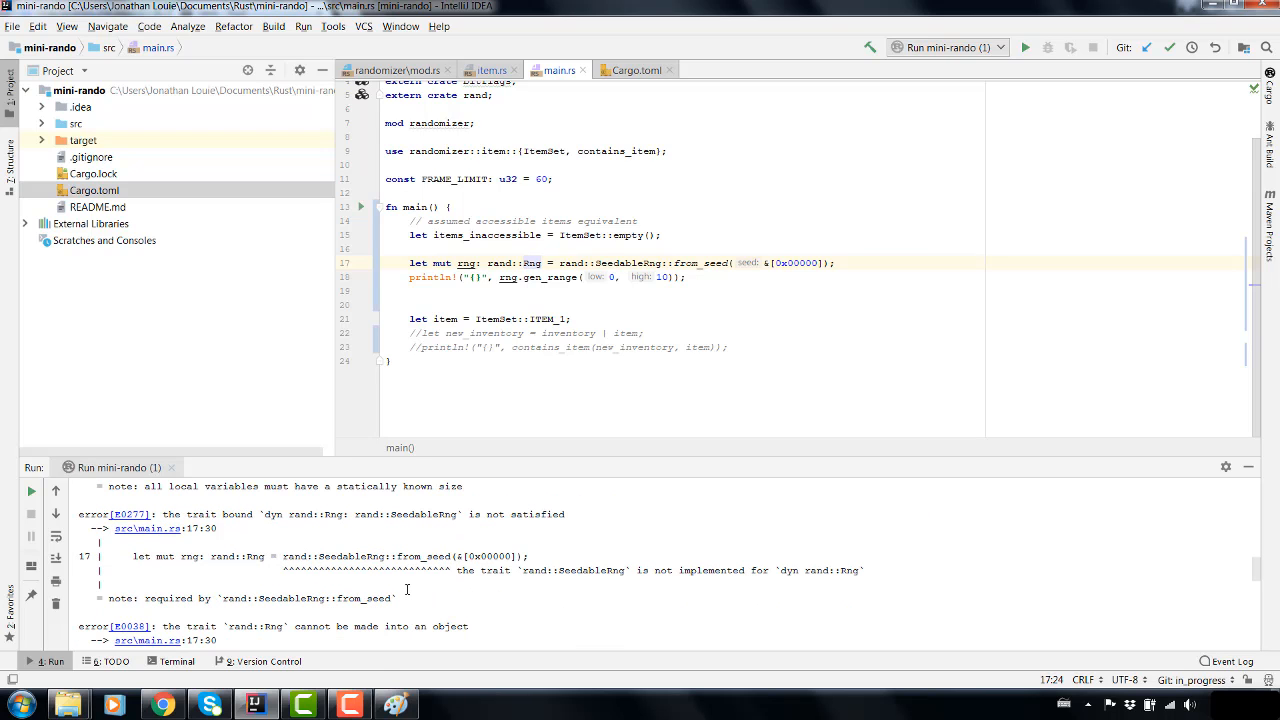
pyautogui.moveTo(280, 500)
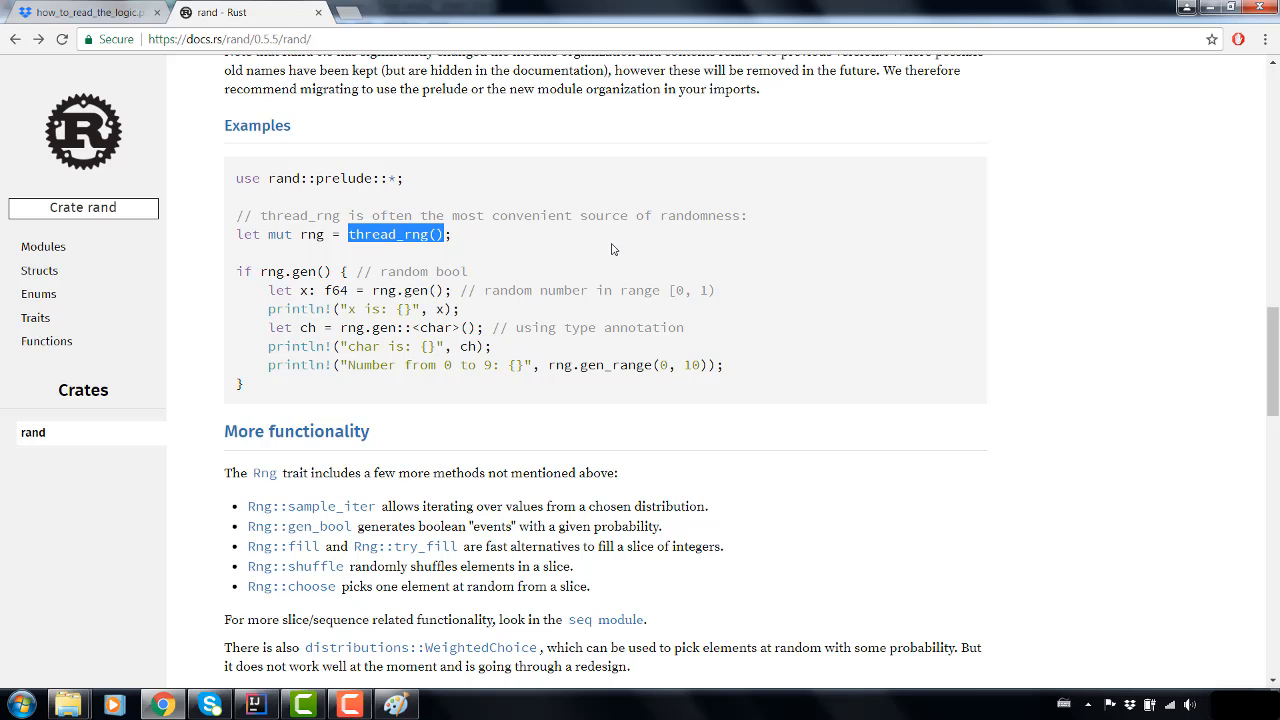
pyautogui.moveTo(368, 364)
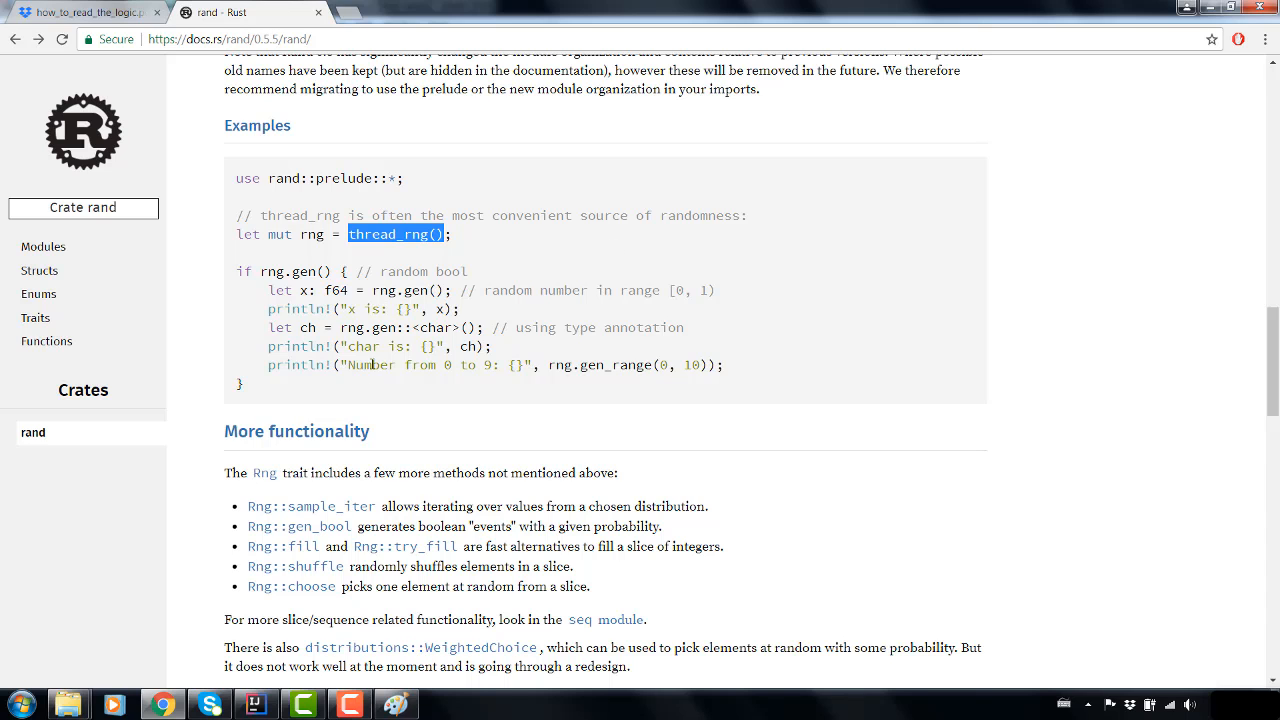
# - Scroll the rand docs to the Traits list and open the SeedableRng trait page
pyautogui.scroll(-3)
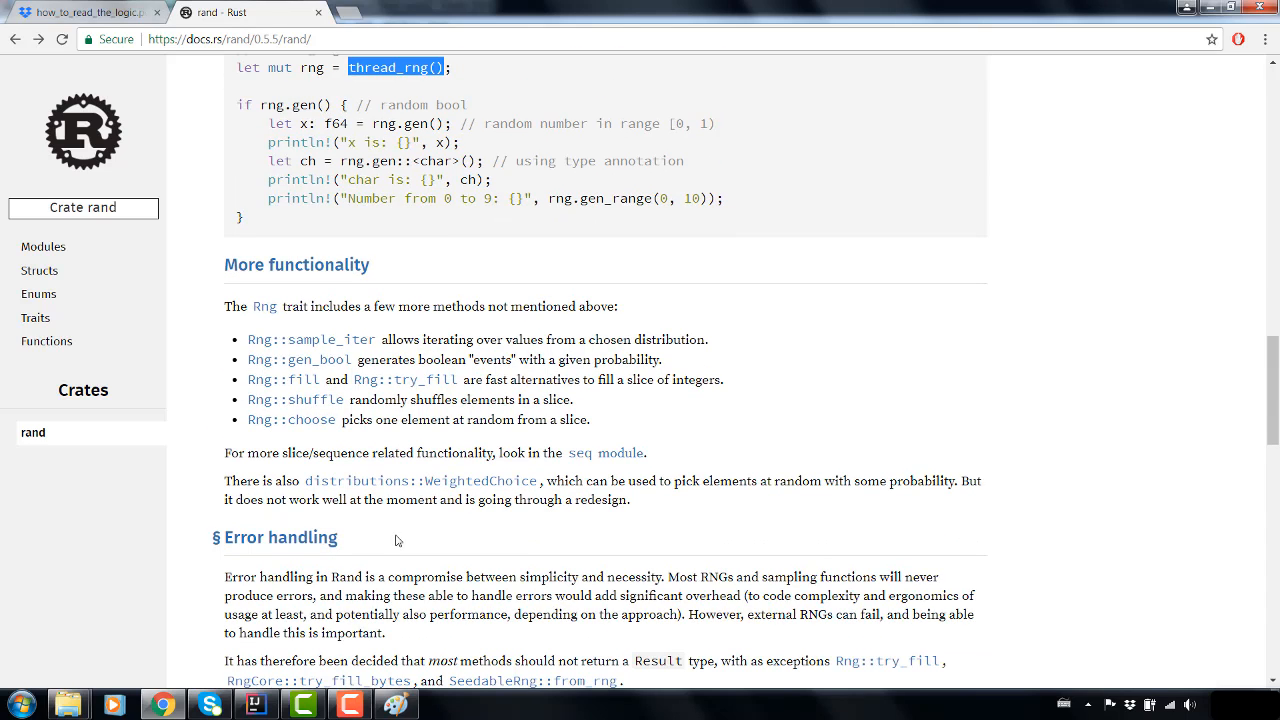
pyautogui.scroll(-3)
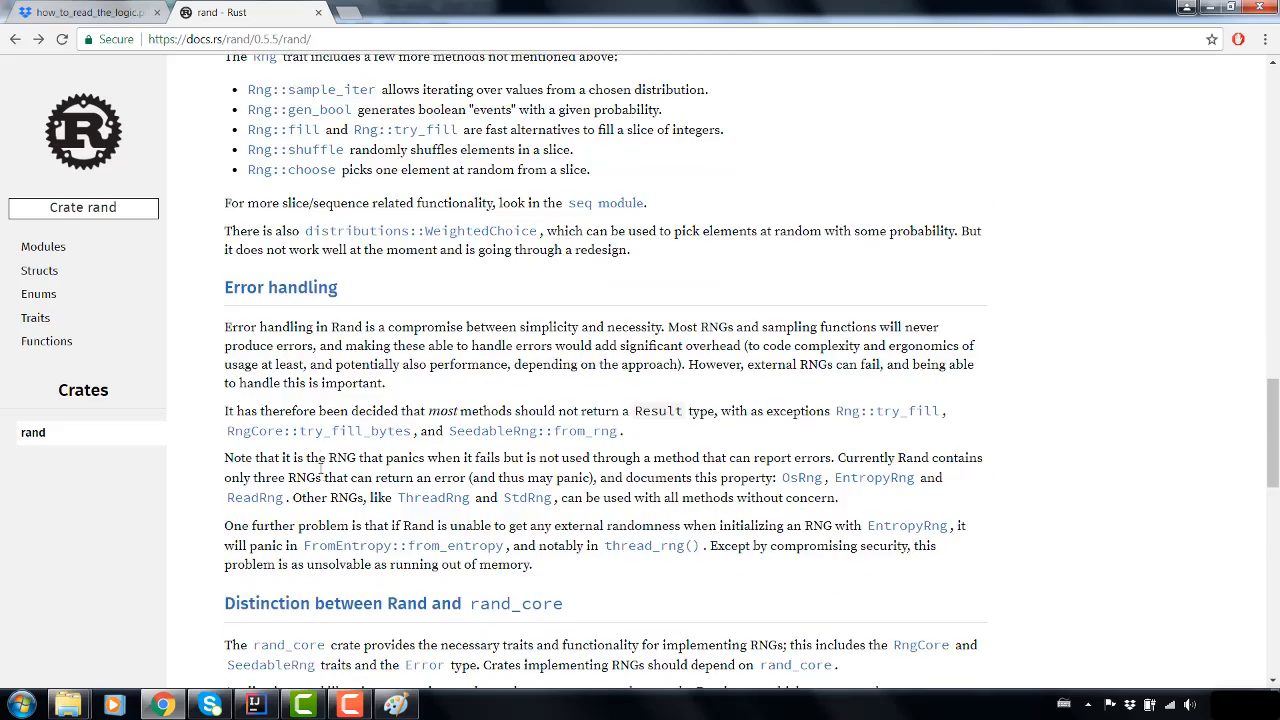
pyautogui.scroll(-3)
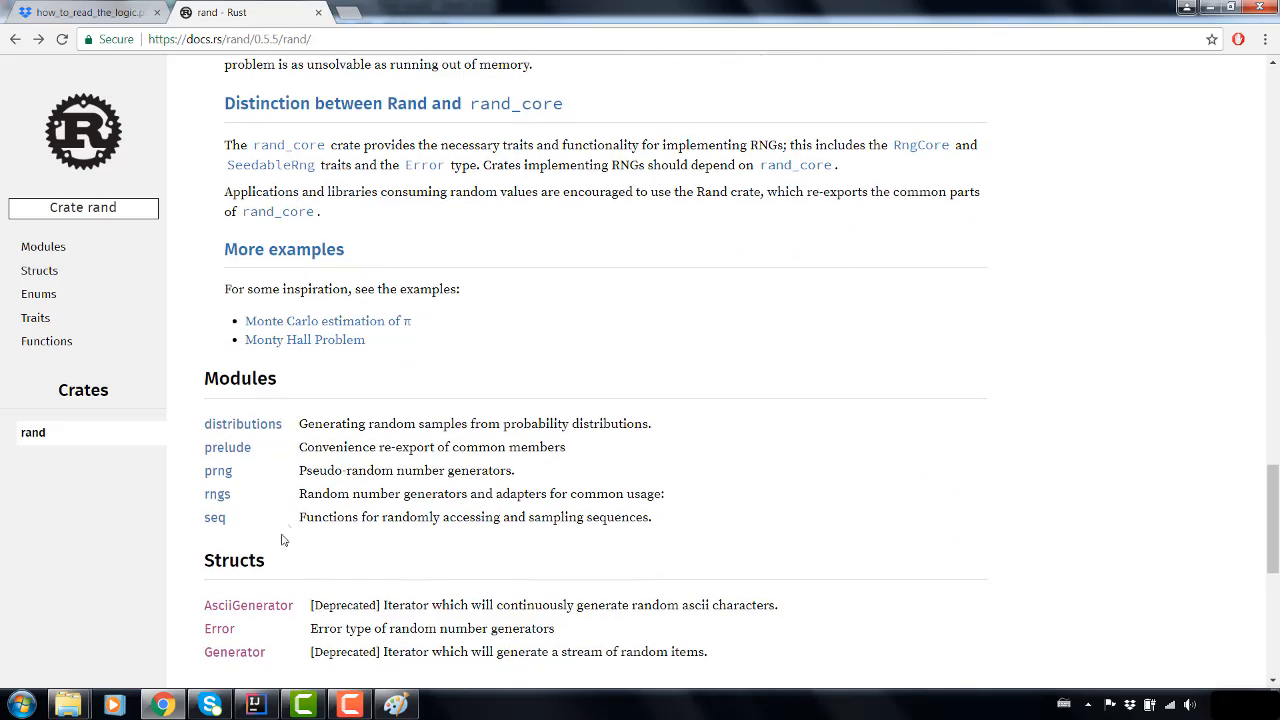
pyautogui.scroll(-3)
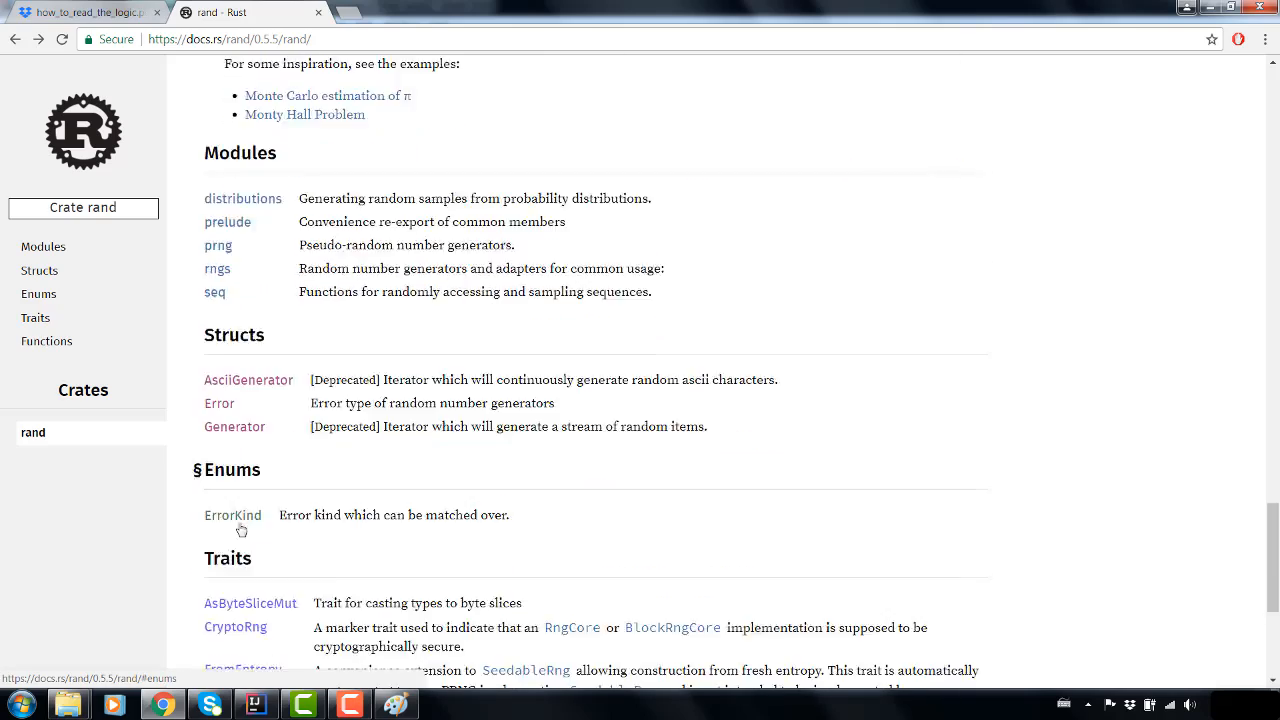
pyautogui.scroll(-3)
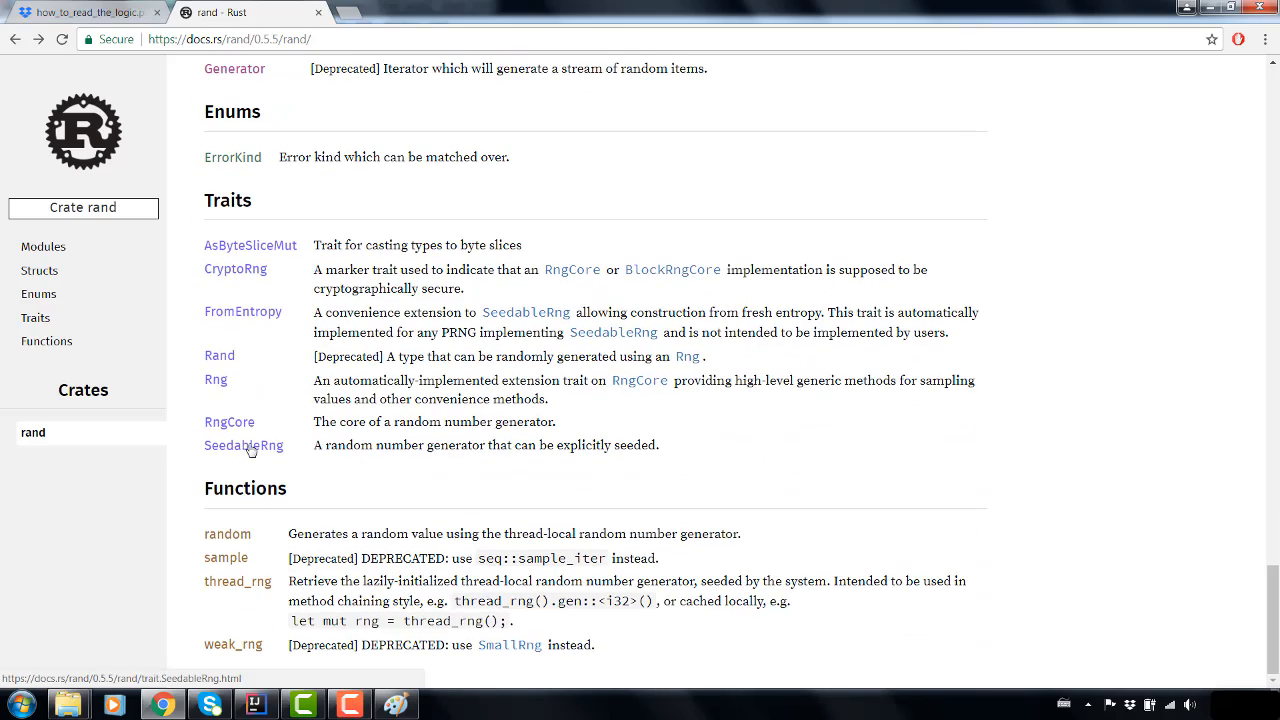
pyautogui.click(244, 444)
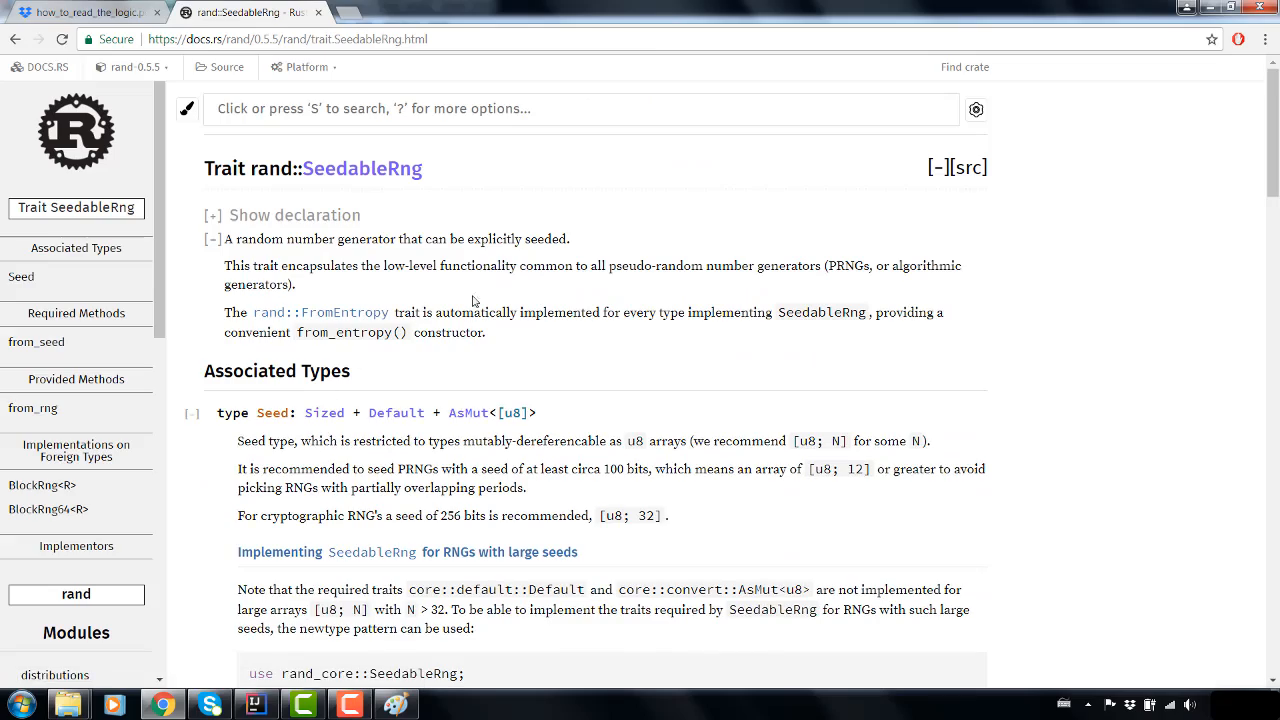
pyautogui.scroll(-3)
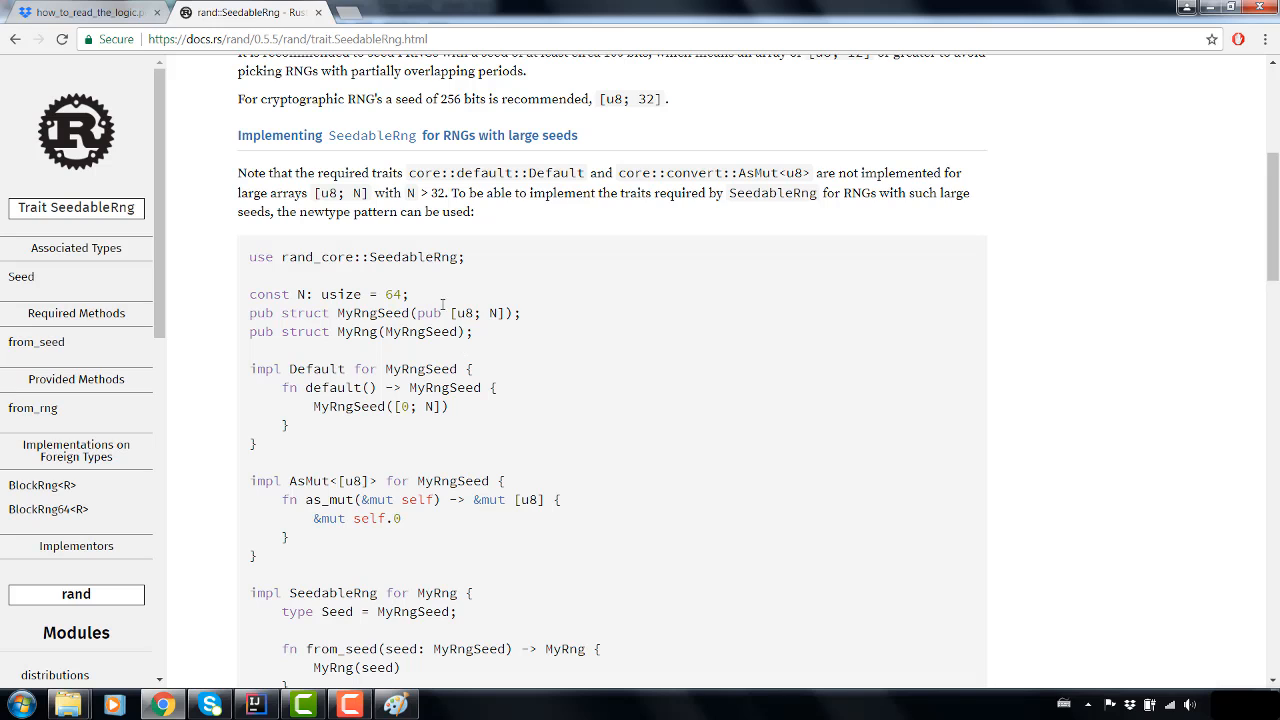
pyautogui.moveTo(432, 338)
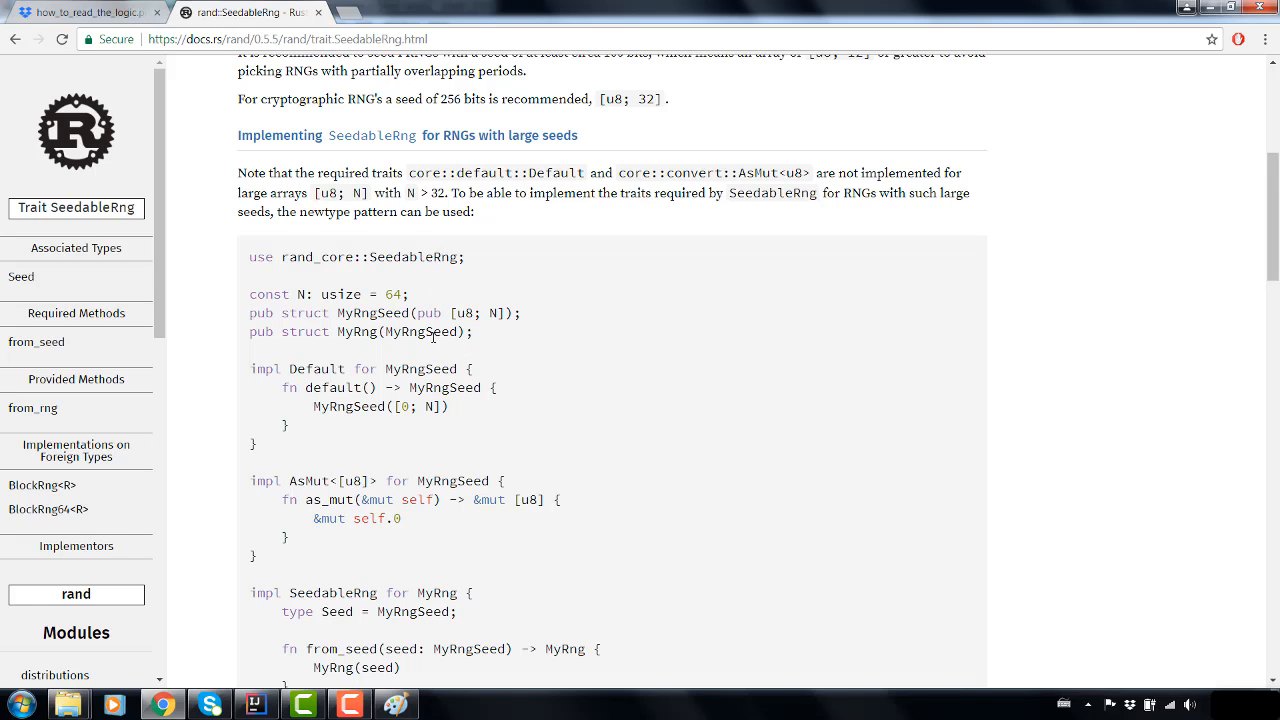
pyautogui.scroll(-3)
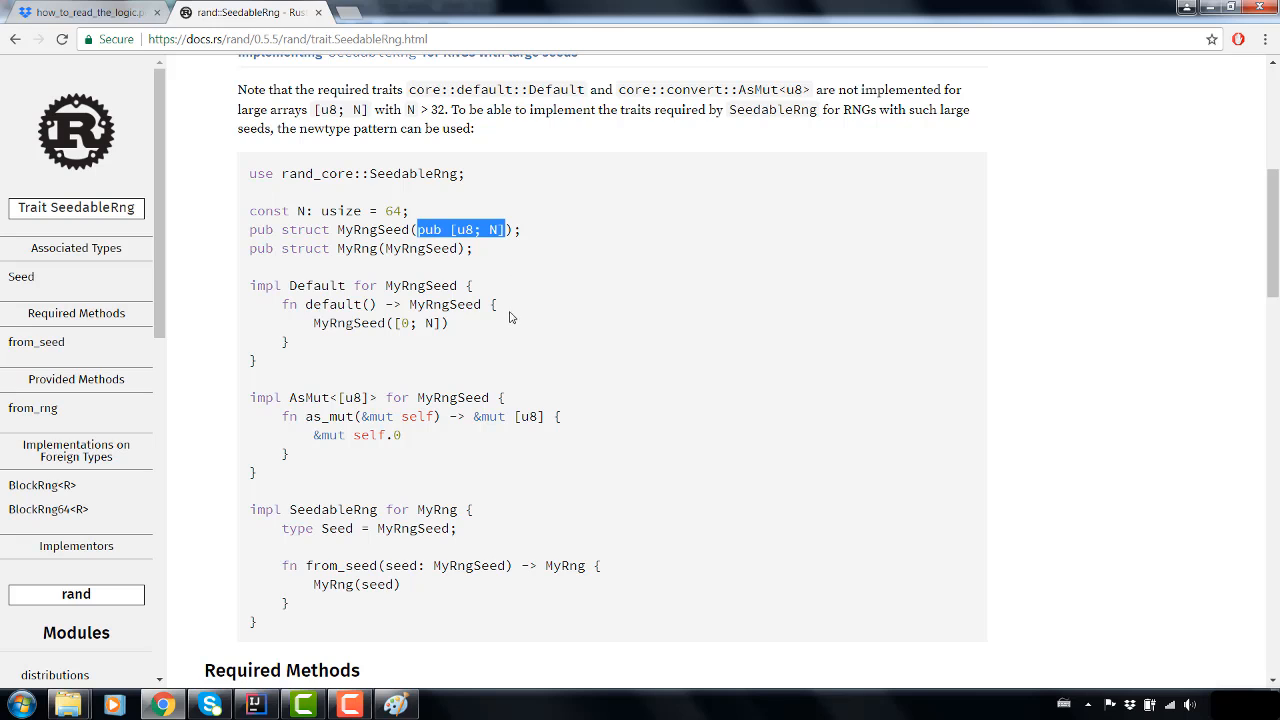
pyautogui.scroll(-3)
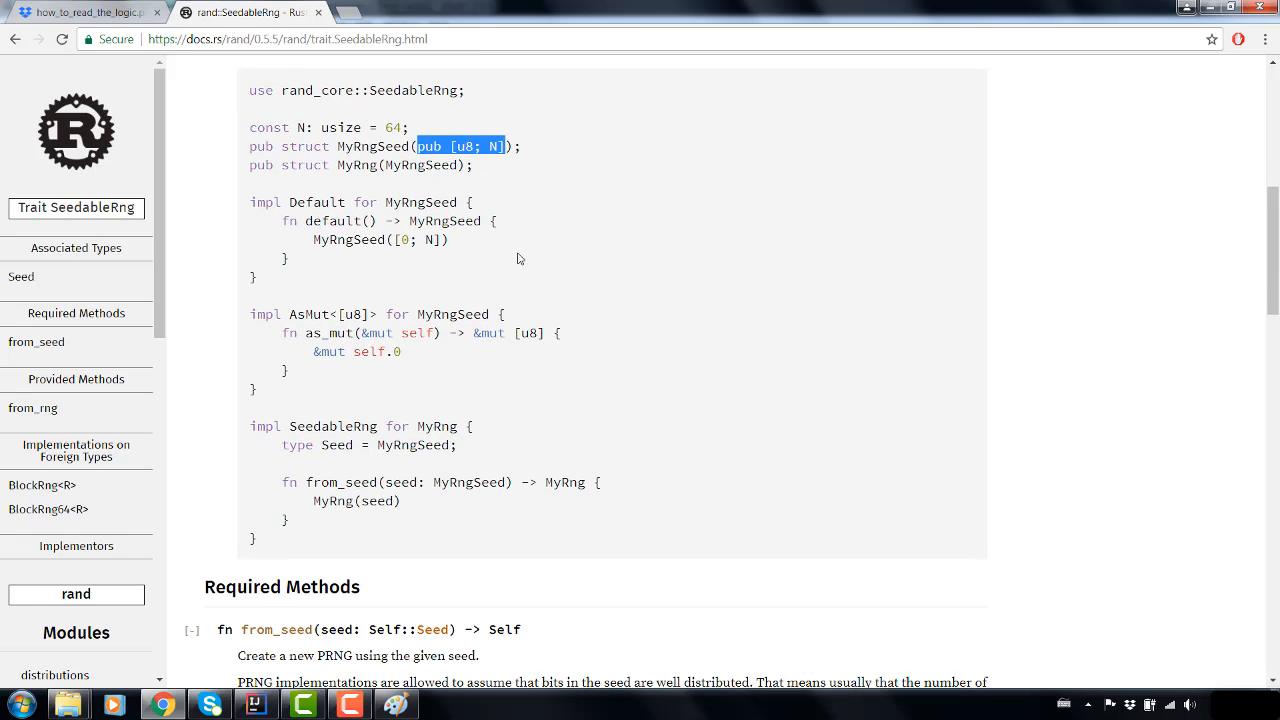
pyautogui.moveTo(524, 184)
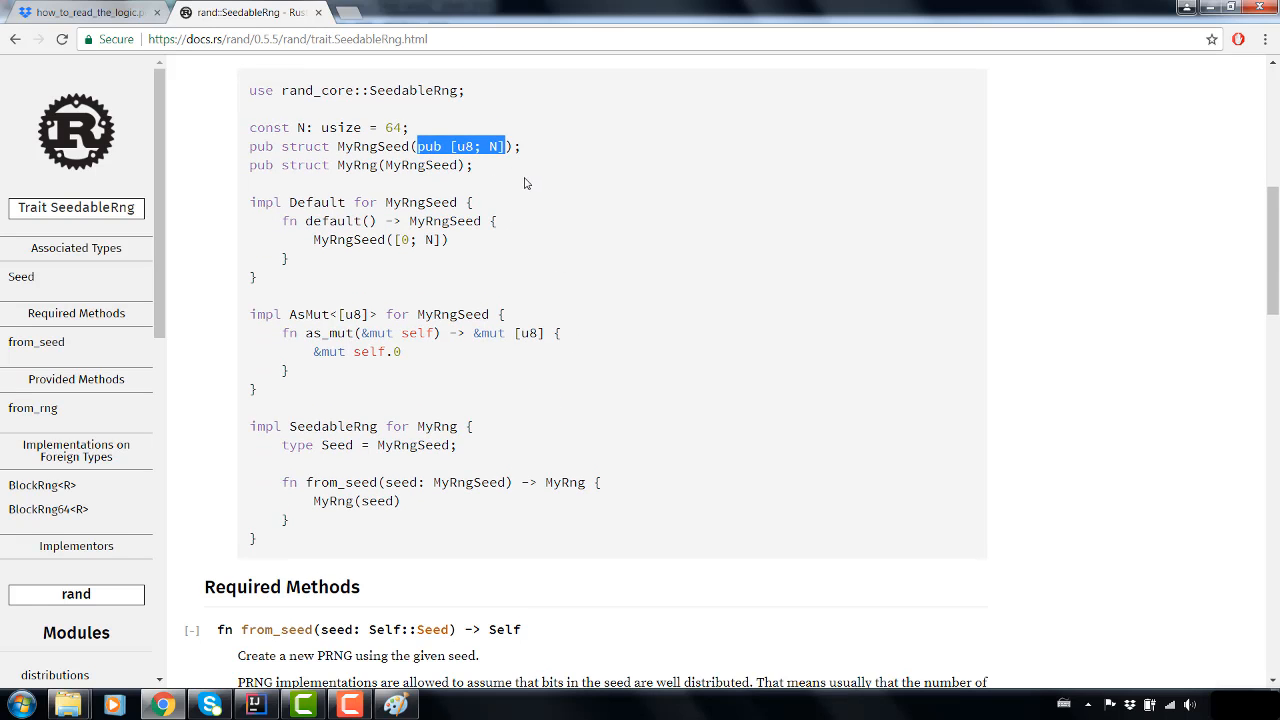
pyautogui.scroll(-3)
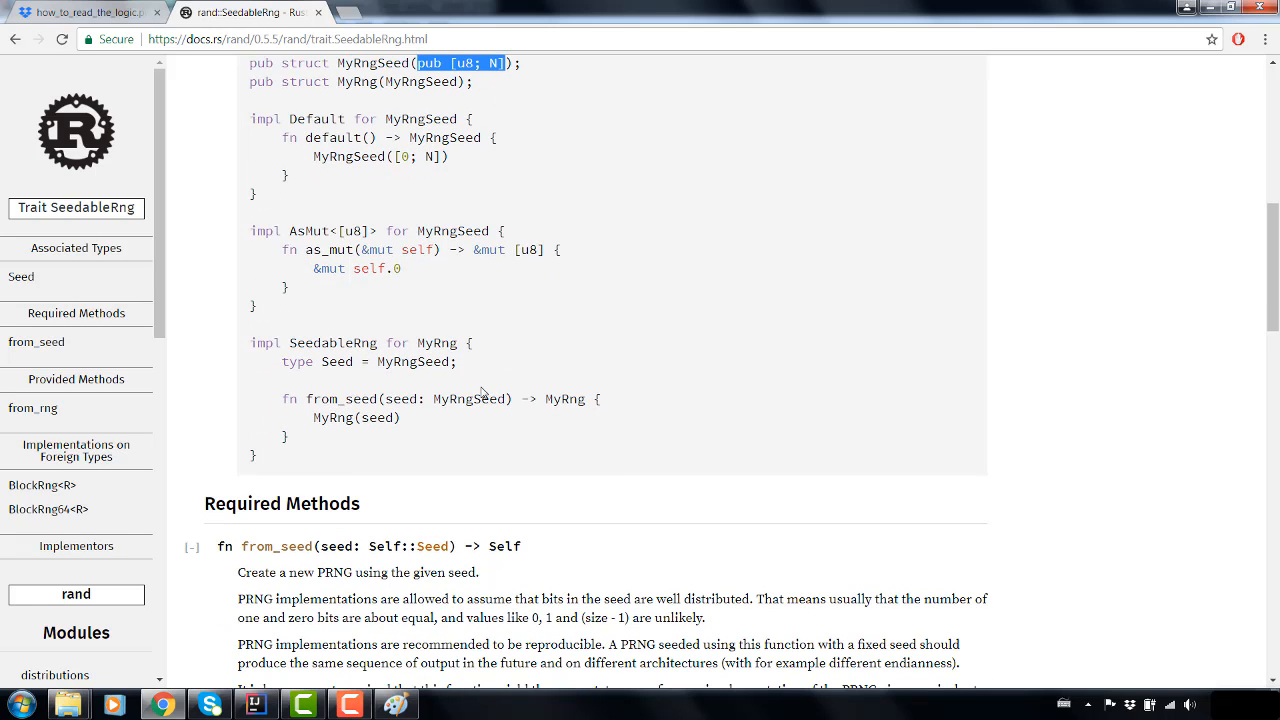
pyautogui.moveTo(388, 458)
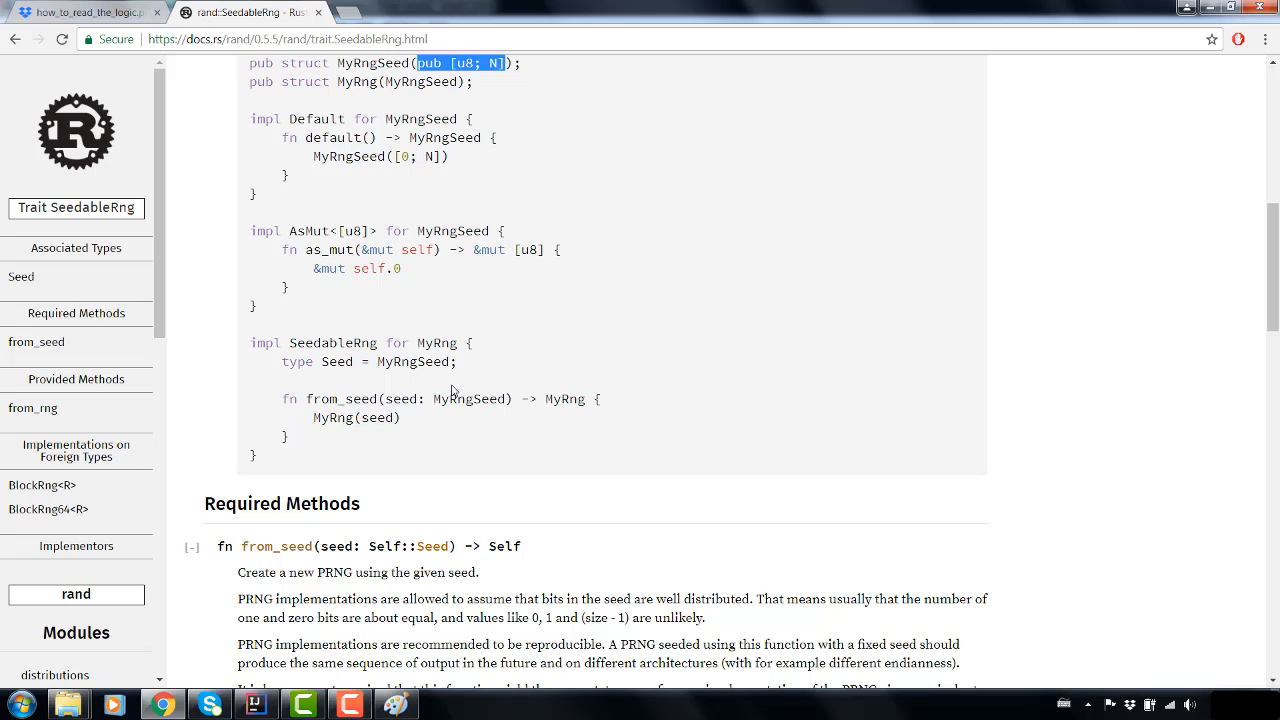
pyautogui.scroll(3)
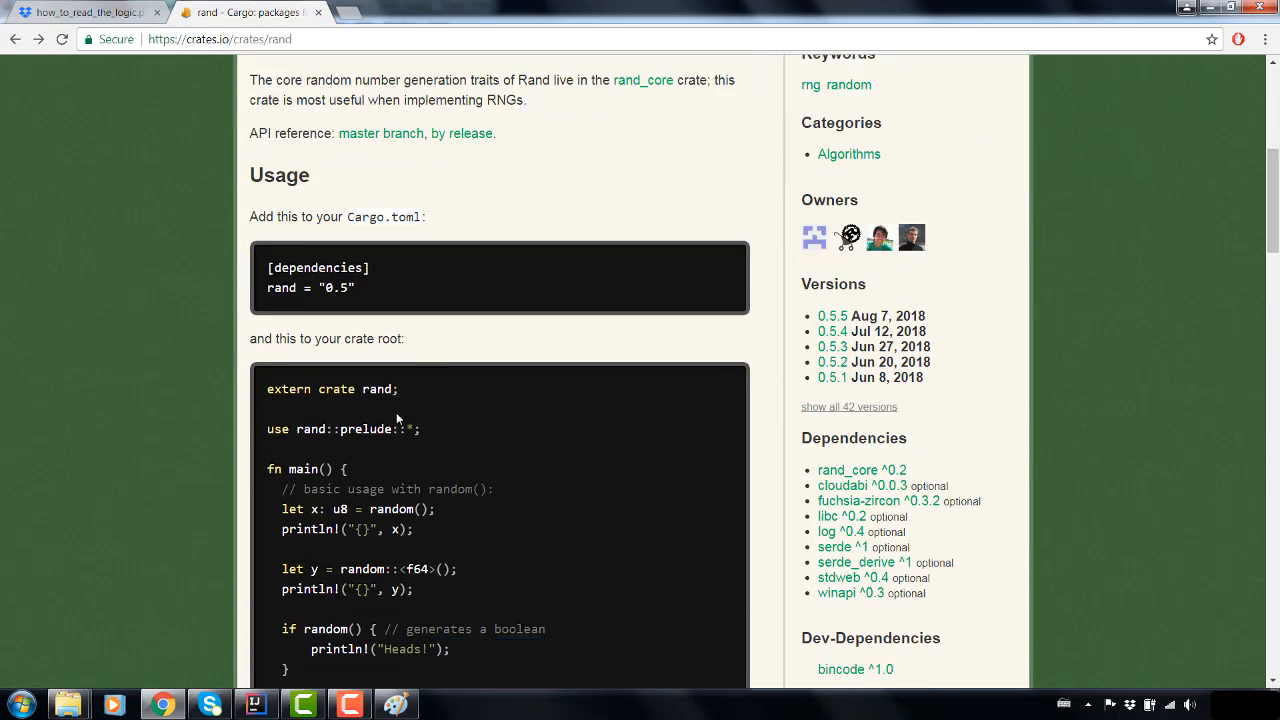
# - Read crates.io's rand 0.5.5 page through its Usage example and Functionality list
pyautogui.scroll(-3)
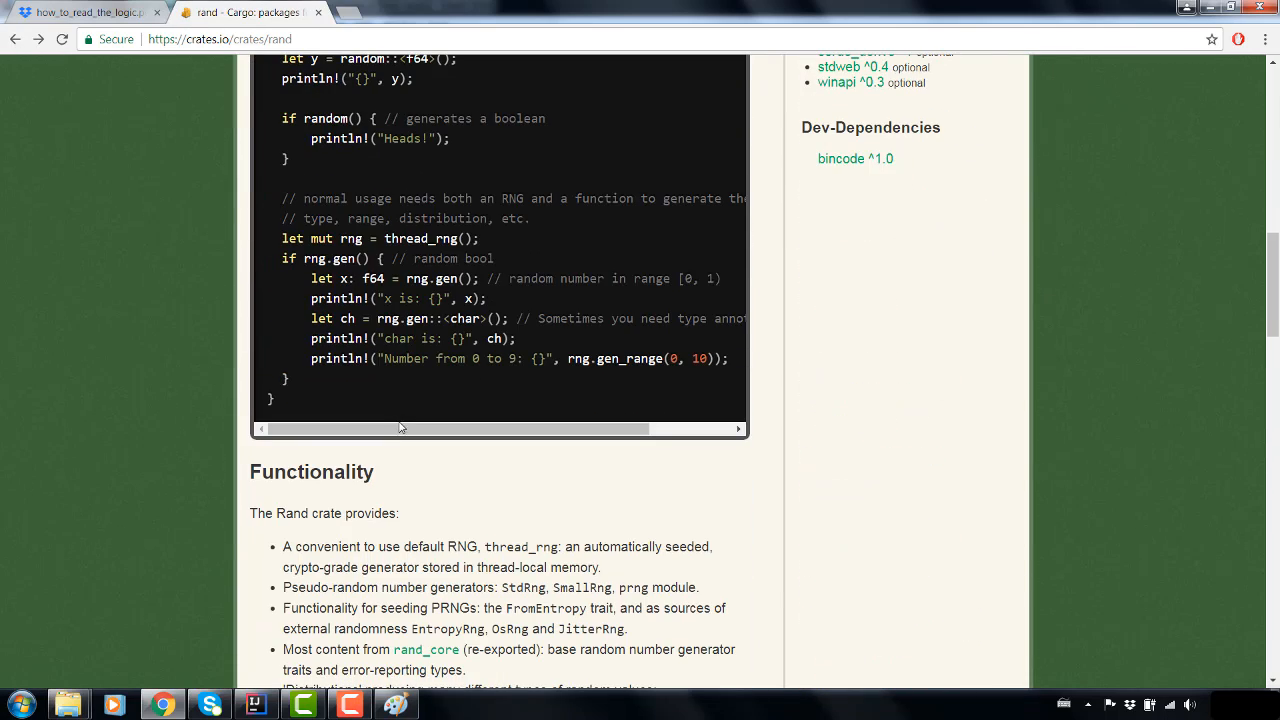
pyautogui.scroll(-3)
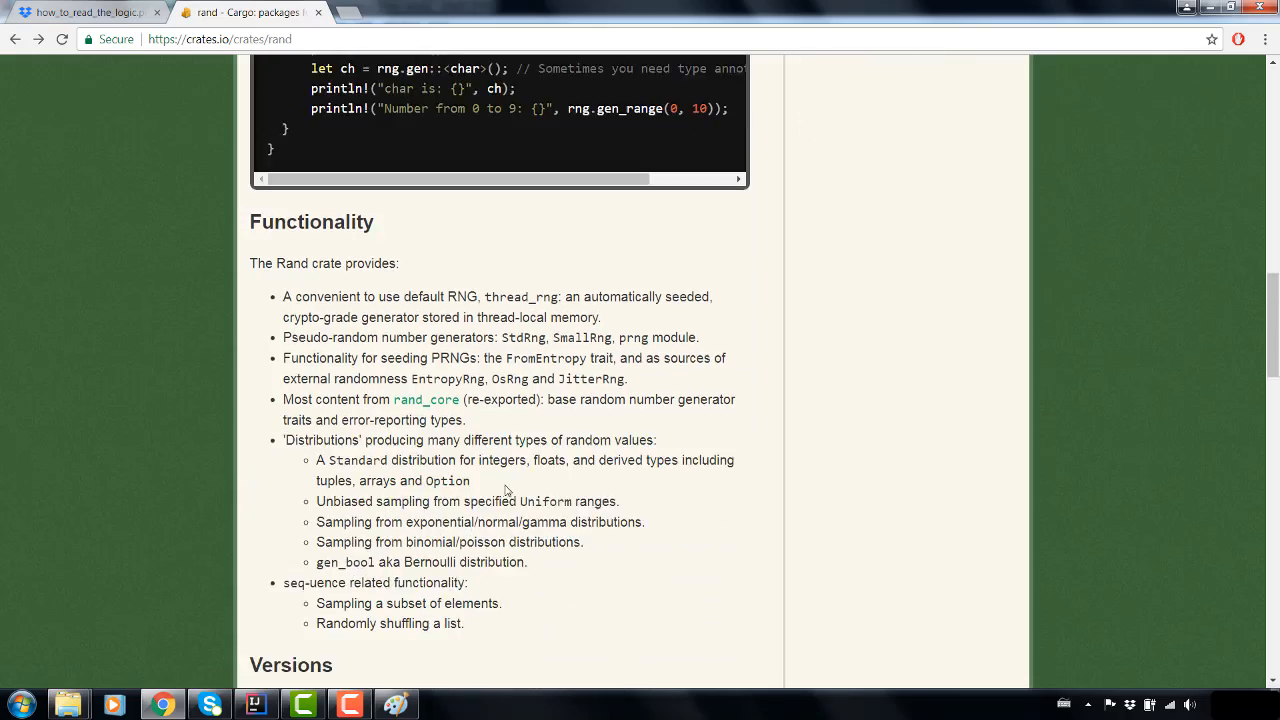
pyautogui.scroll(-3)
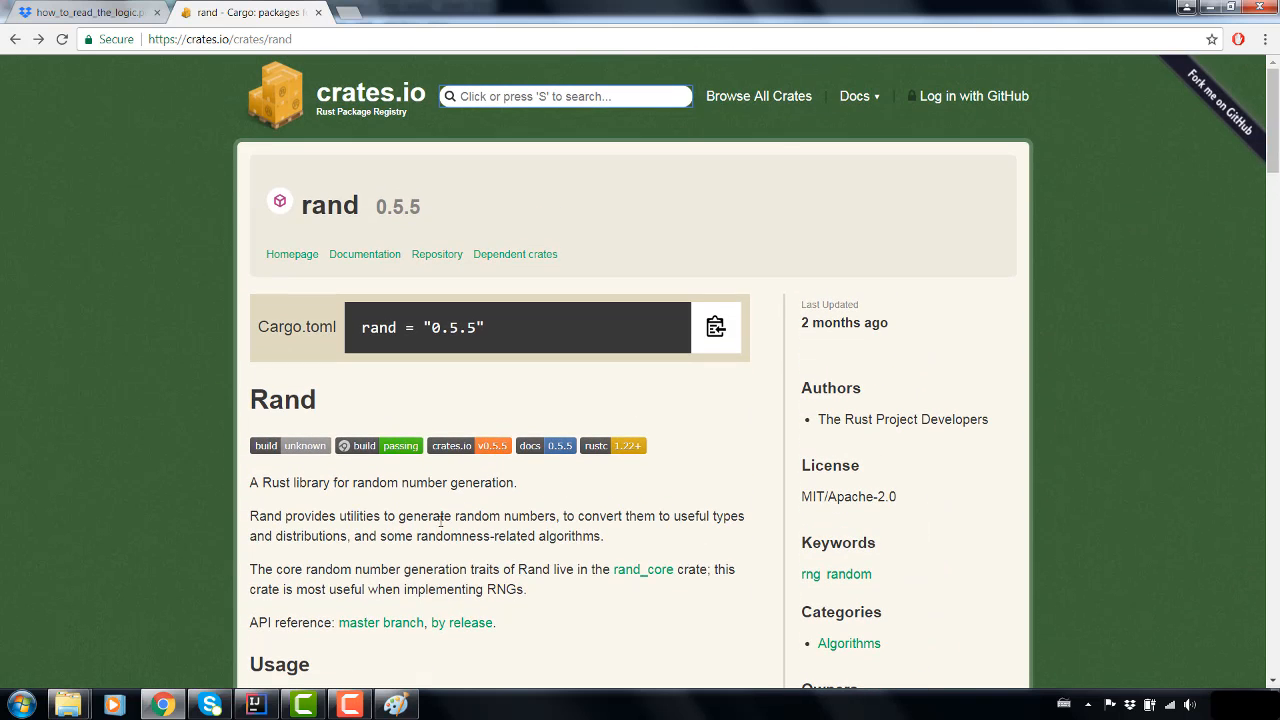
pyautogui.moveTo(500, 270)
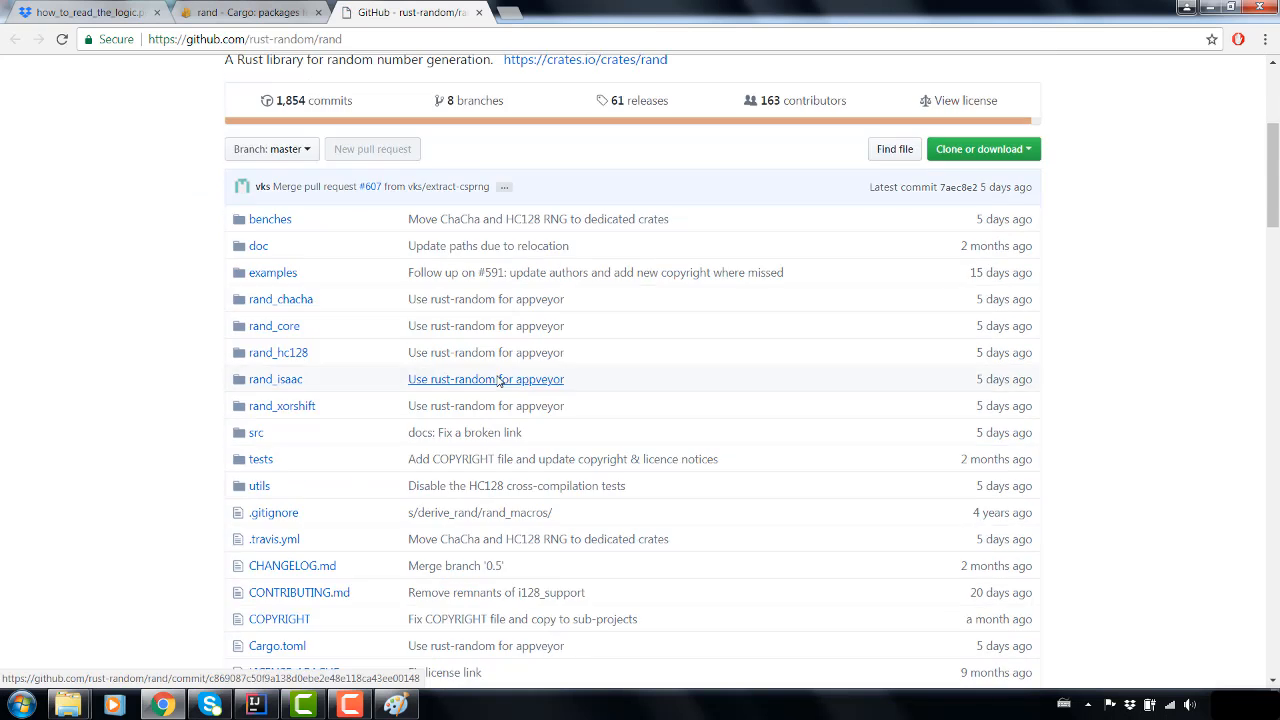
# - Scroll the rust-random/rand GitHub README down to its Usage example
pyautogui.scroll(-3)
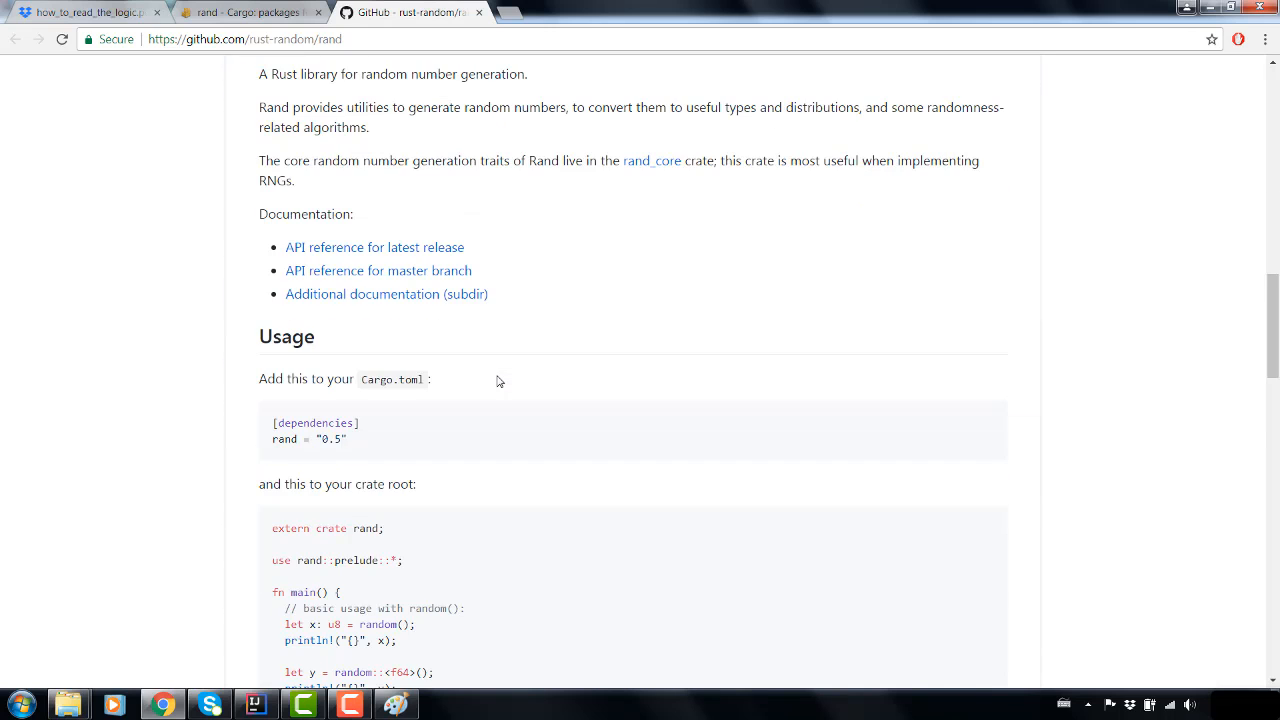
pyautogui.scroll(-3)
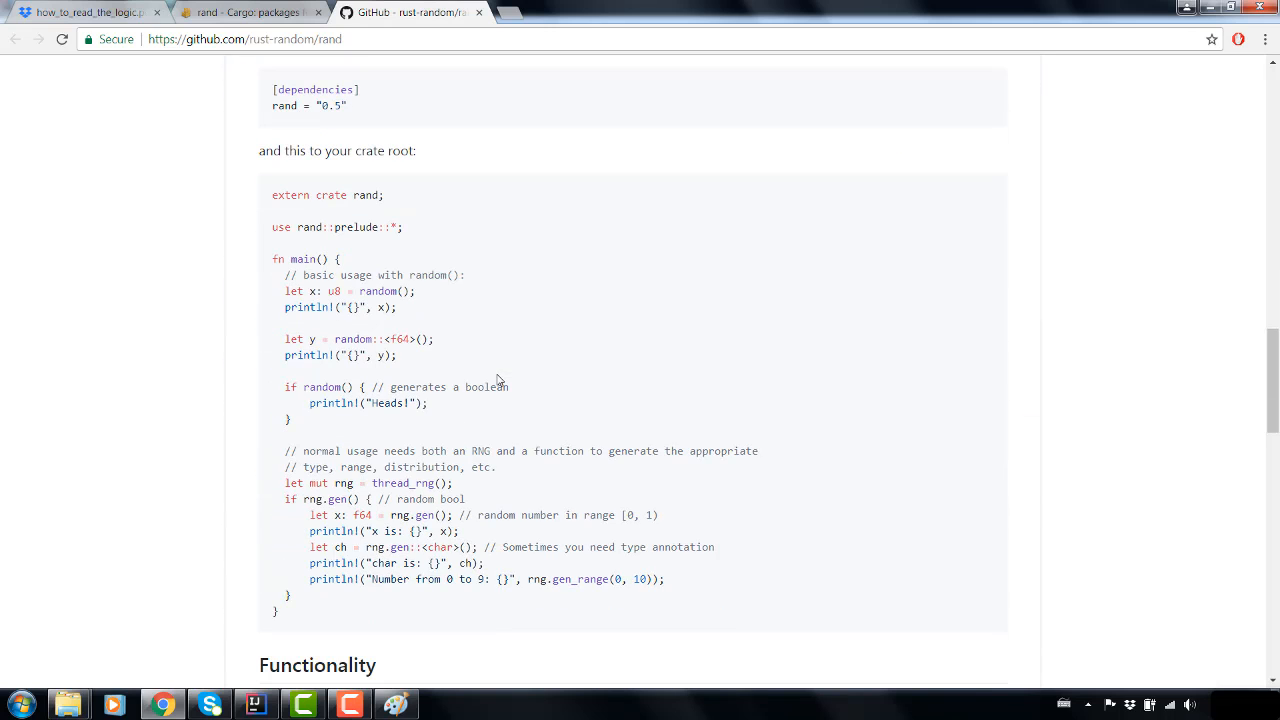
pyautogui.scroll(-3)
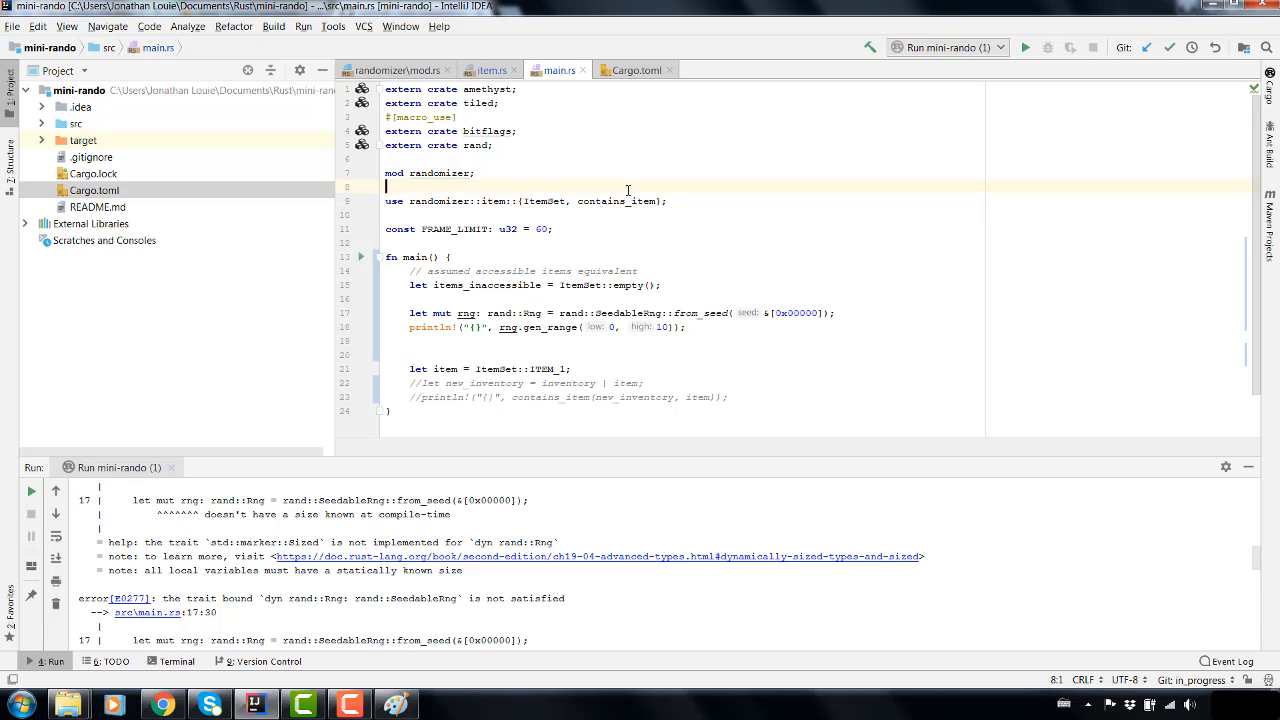
# - Add use rand:: imports for Rng and SeedableRng, picking SeedableRng from autocomplete
pyautogui.write('use')
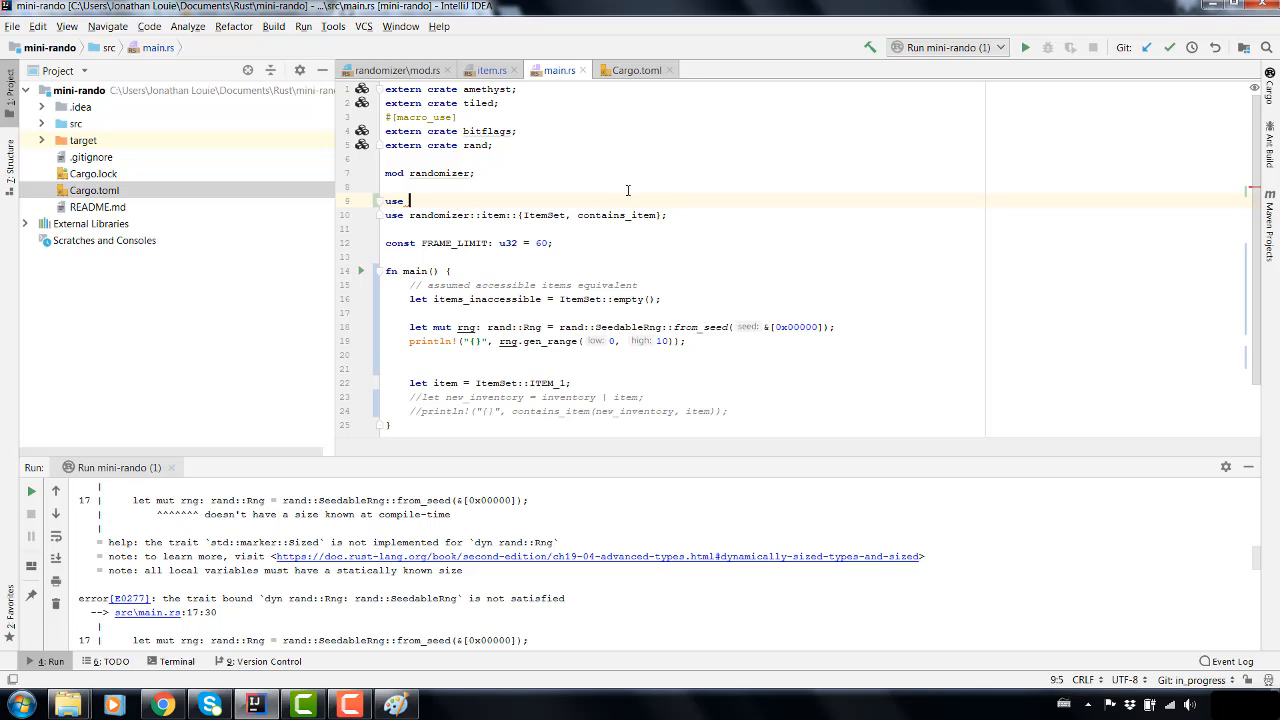
pyautogui.write('_rand::')
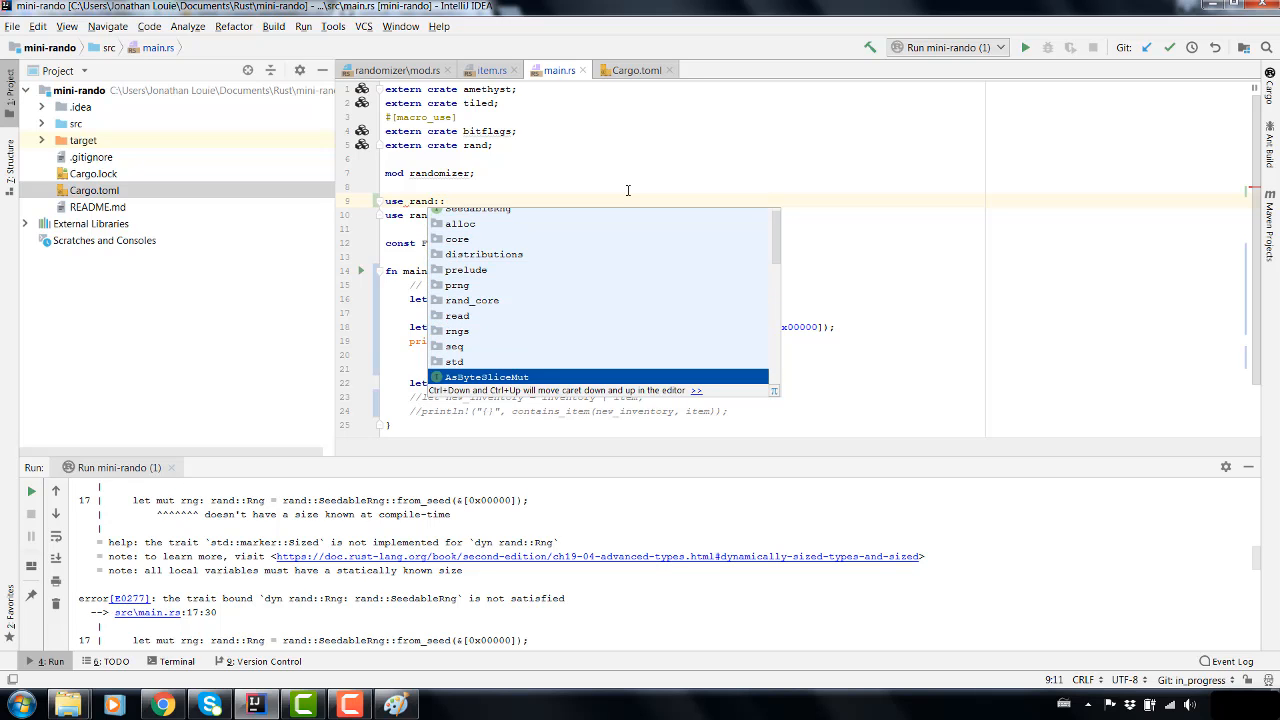
pyautogui.scroll(-3)
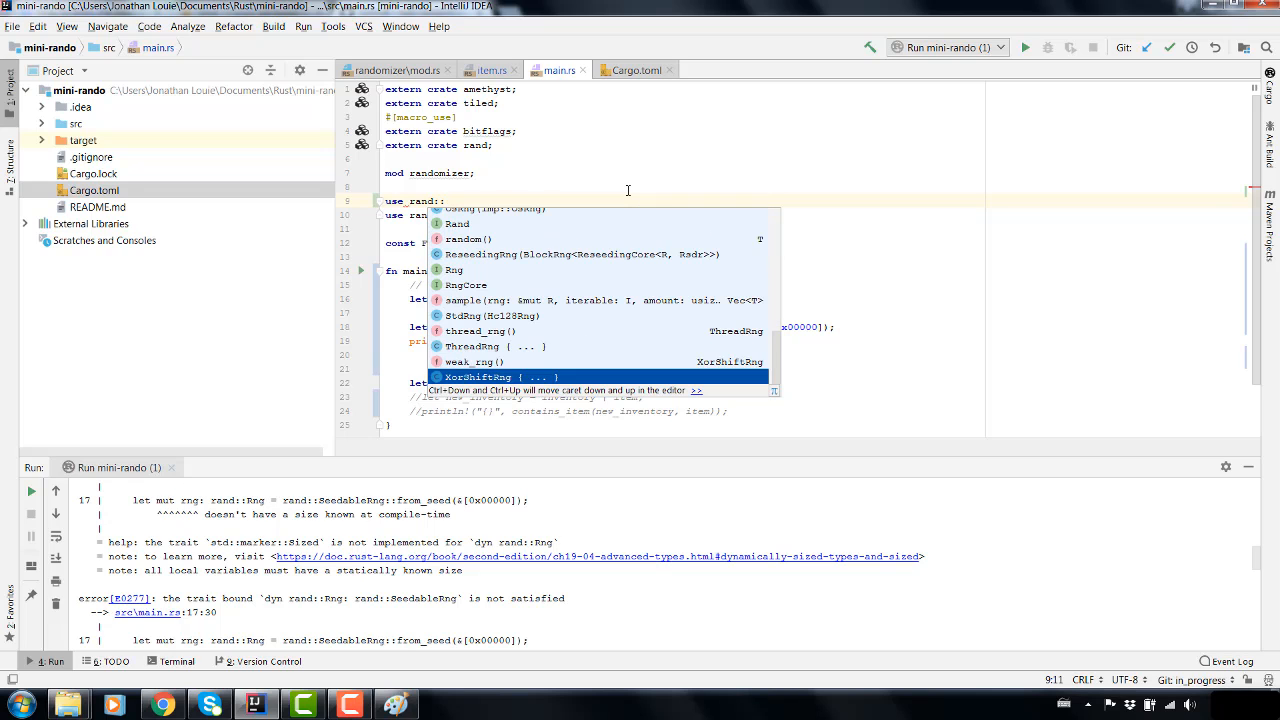
pyautogui.press('Up')
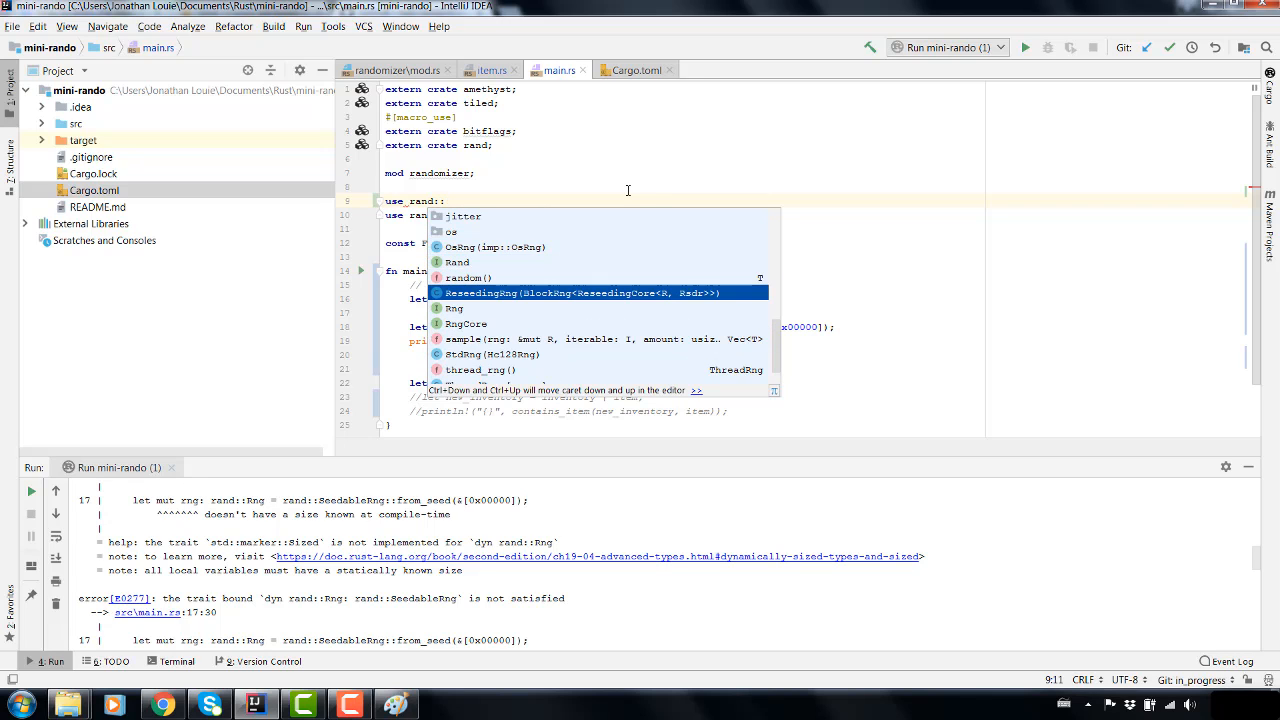
pyautogui.press('Up')
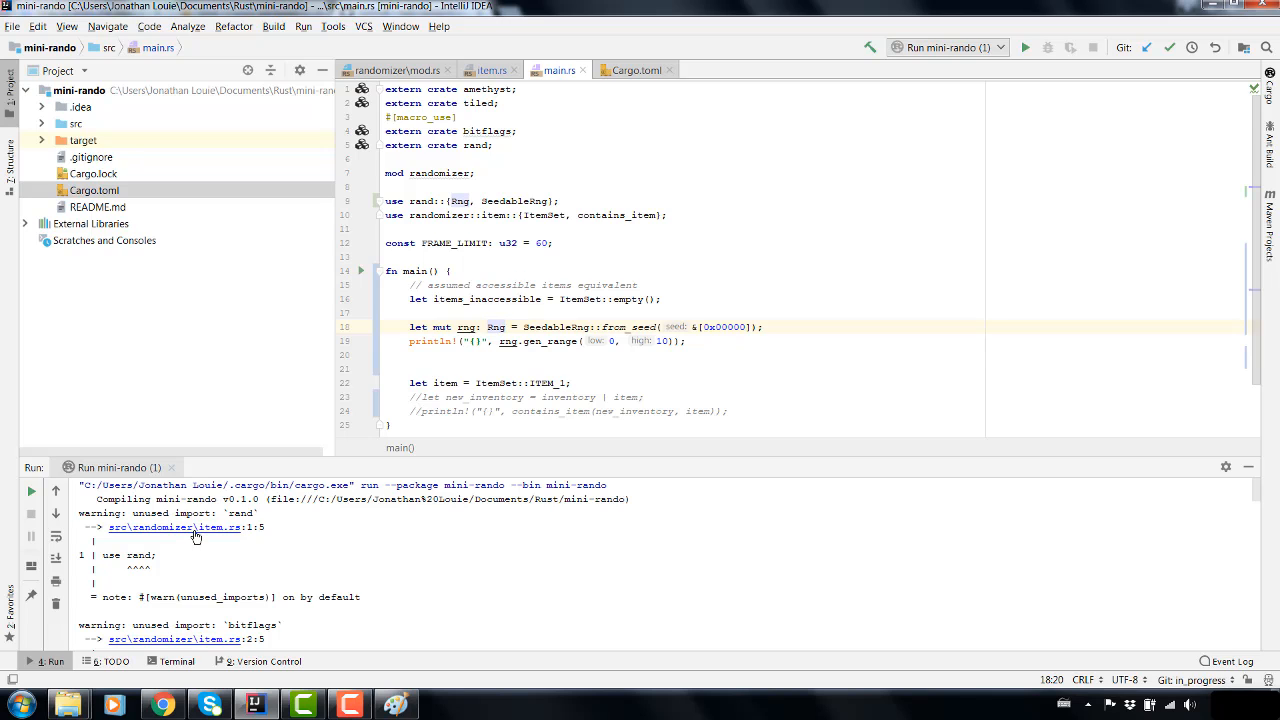
# - Check the unused rand import in item.rs, then in main.rs retype rng as SeedableRng built via Rng::from_seed
pyautogui.click(492, 68)
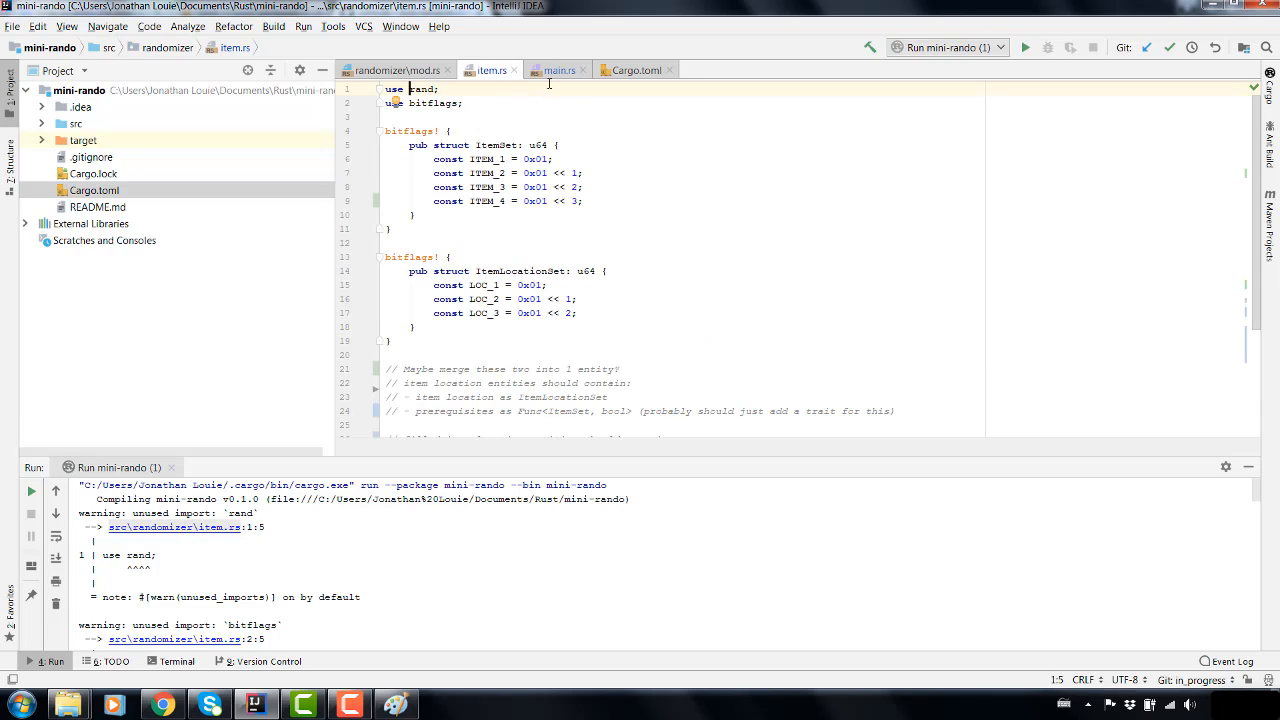
pyautogui.scroll(-3)
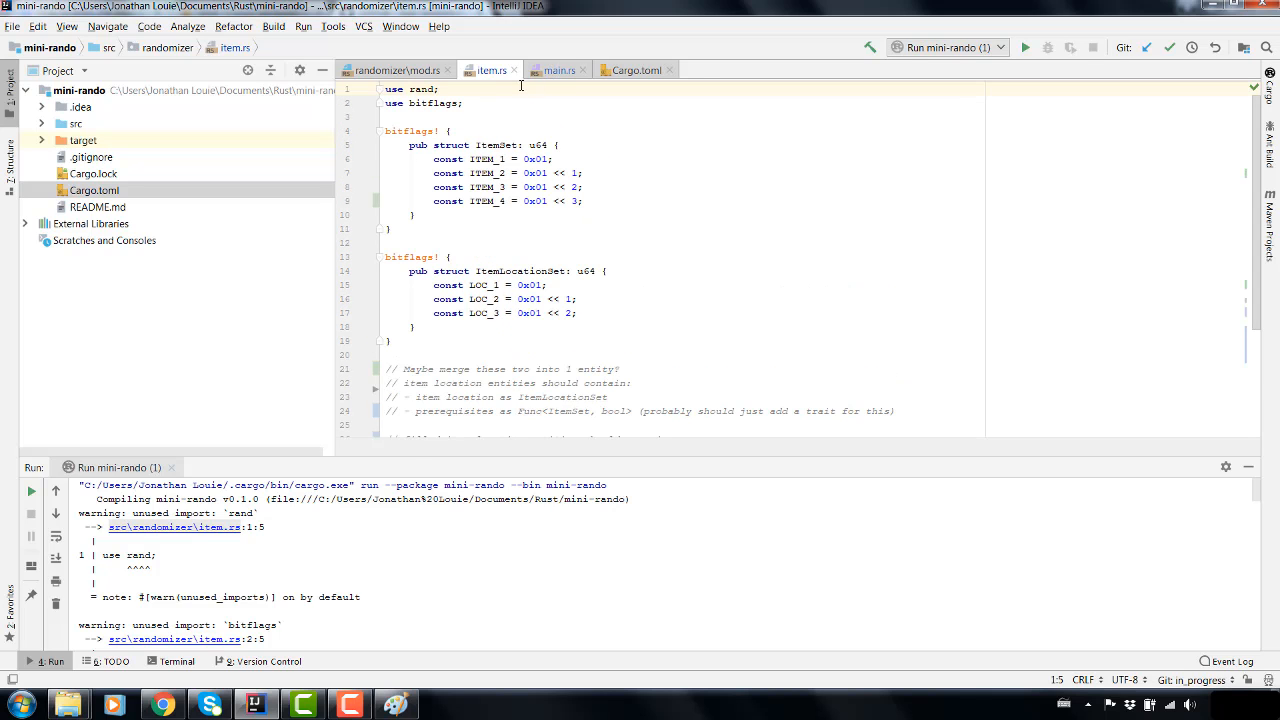
pyautogui.click(560, 68)
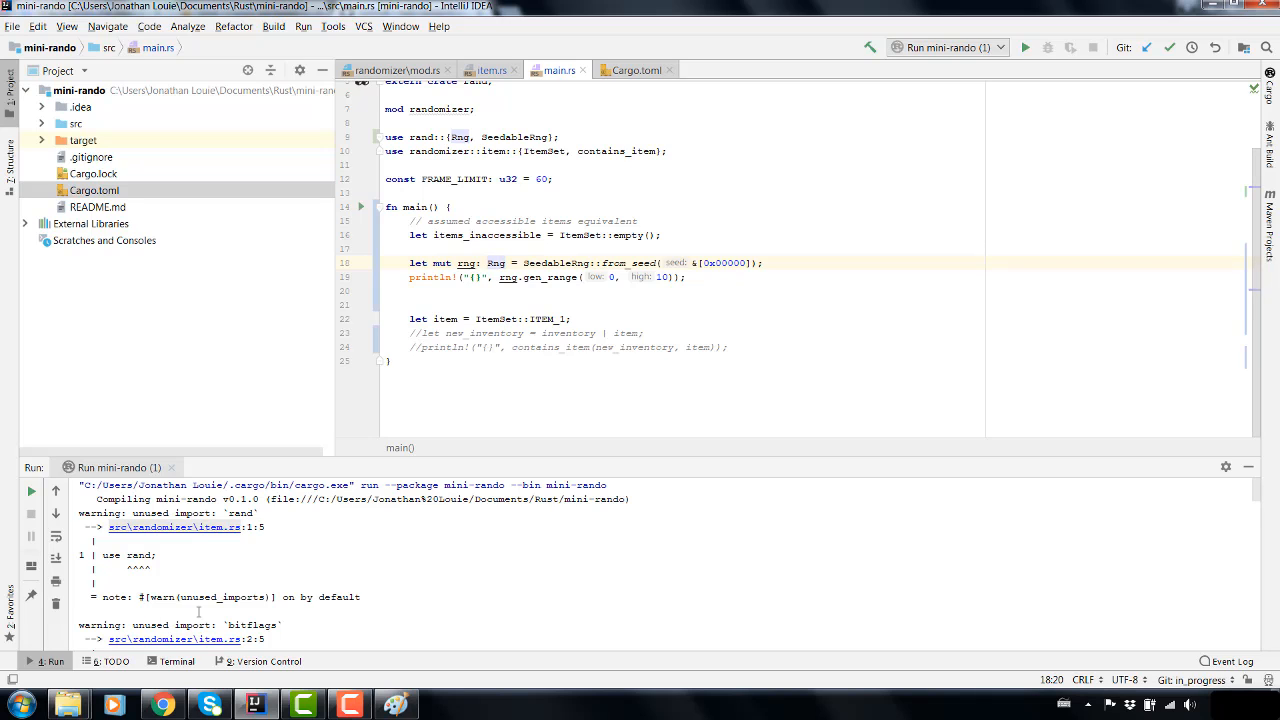
pyautogui.scroll(-3)
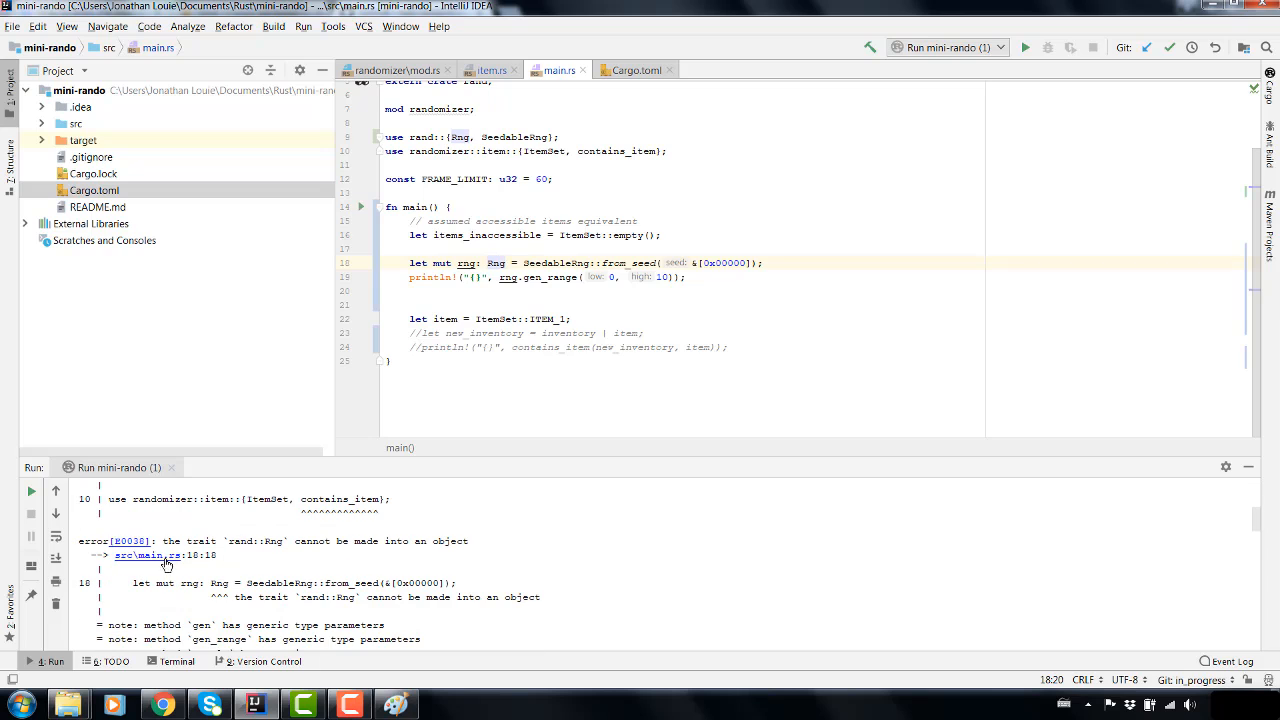
pyautogui.moveTo(156, 564)
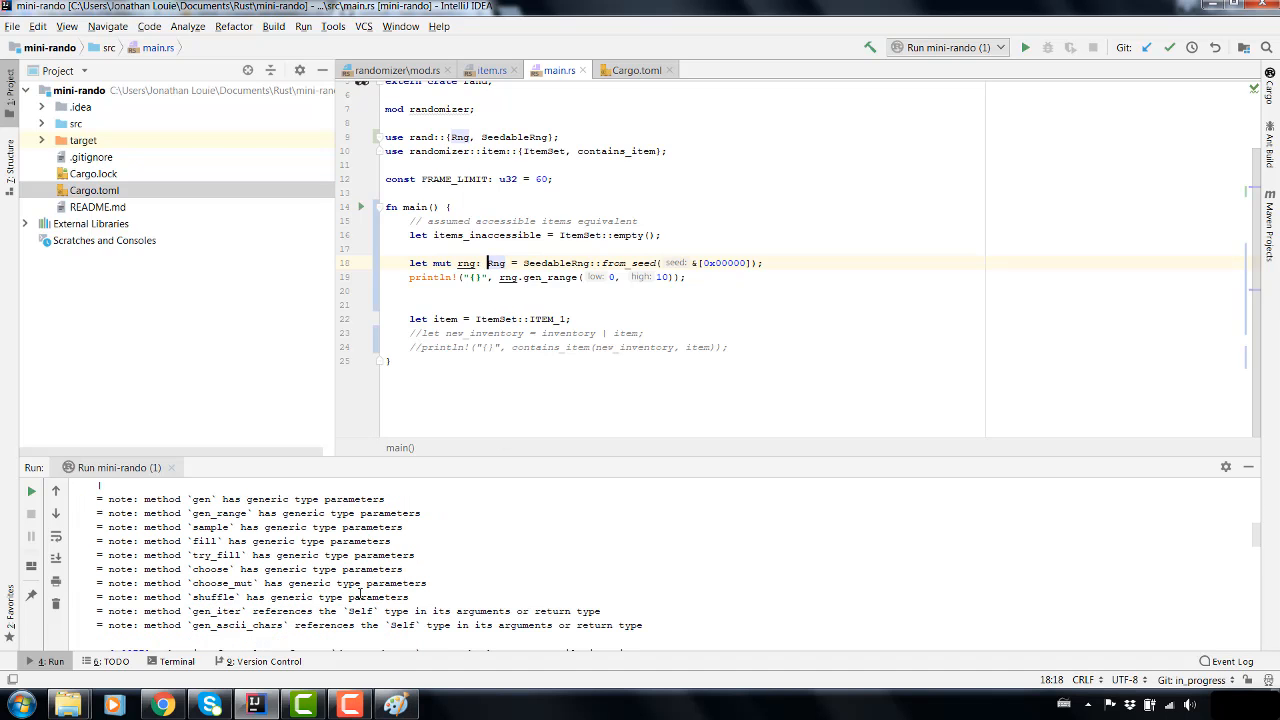
pyautogui.scroll(-3)
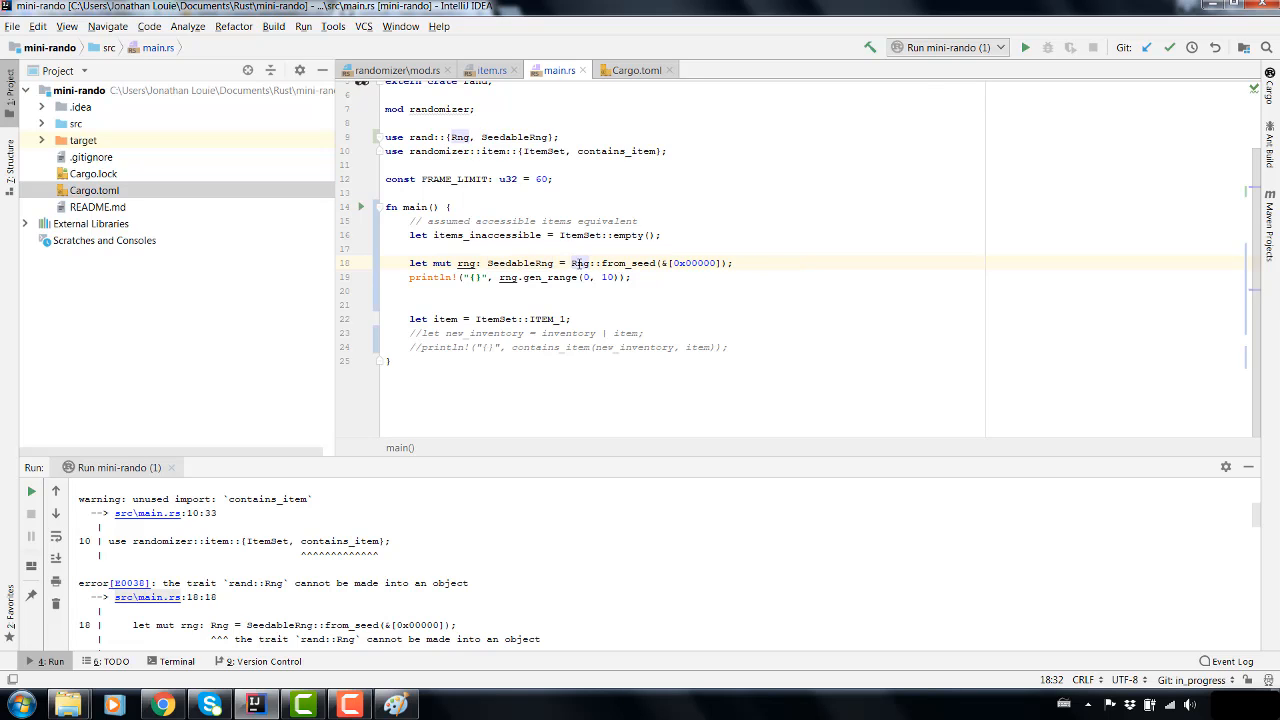
# - Rebuild the project, see the SeedableRng errors, and switch to Chrome to research them
pyautogui.click(1036, 48)
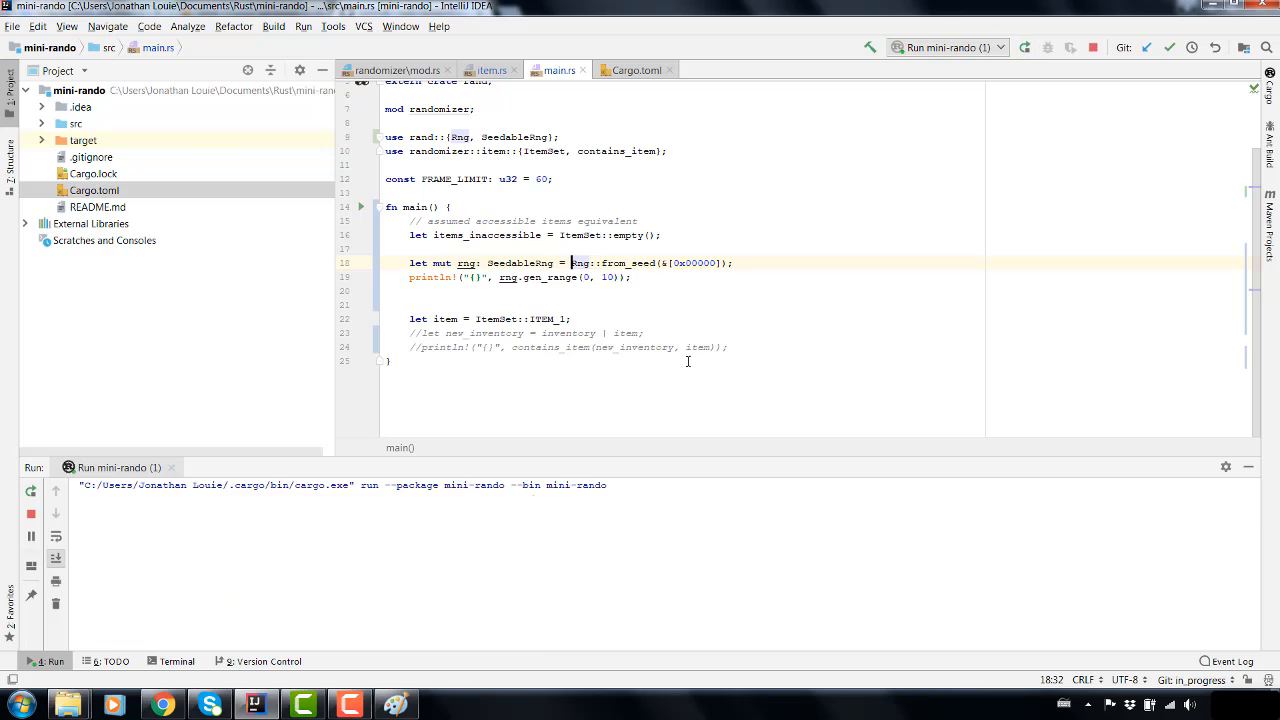
pyautogui.click(1034, 48)
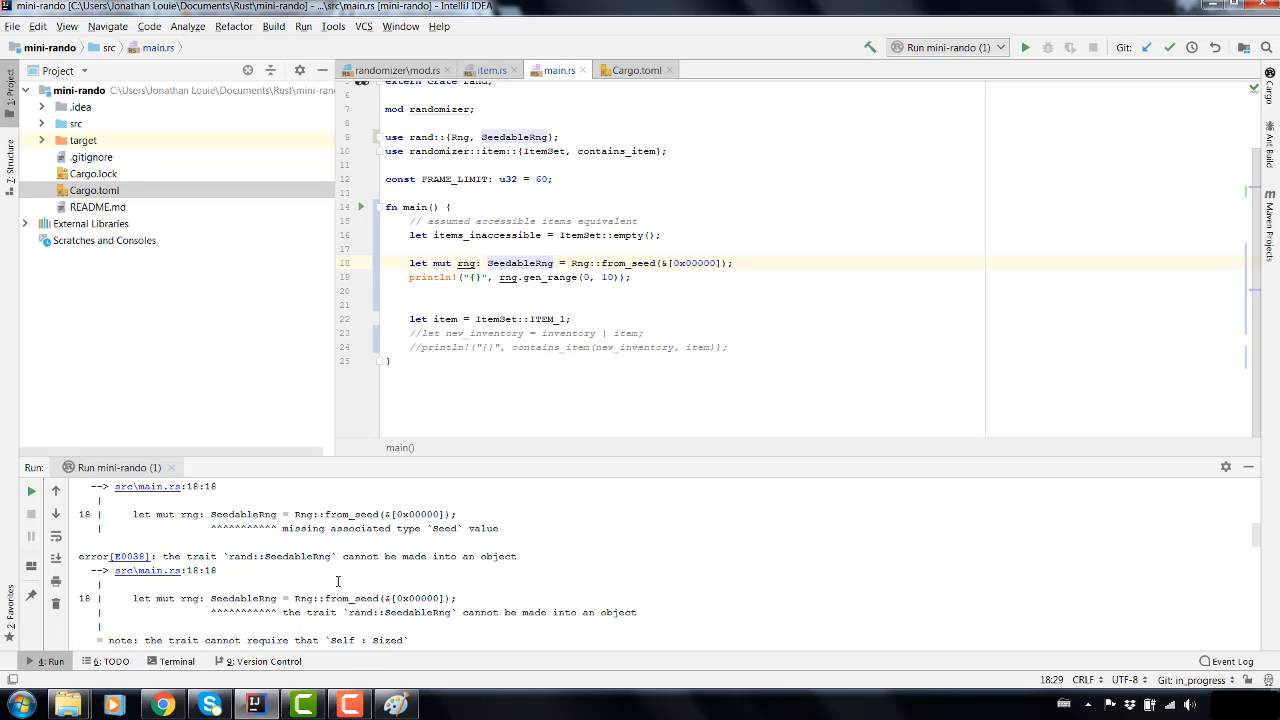
pyautogui.moveTo(346, 578)
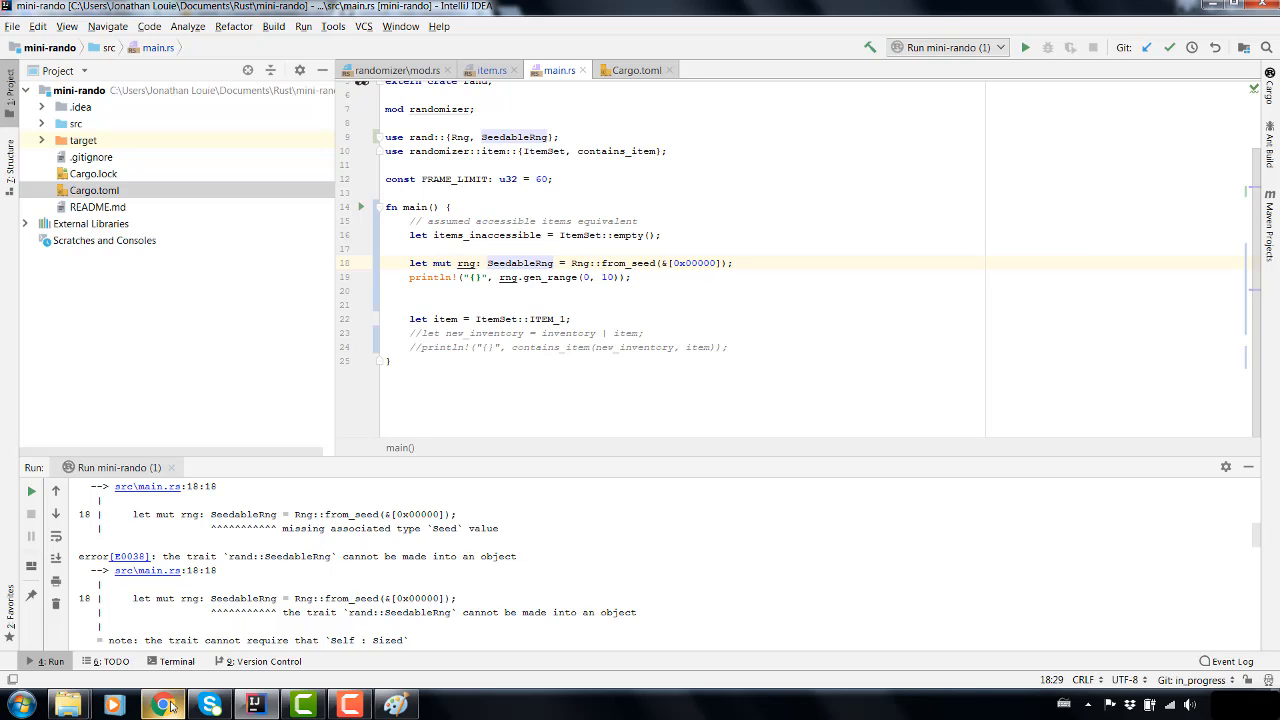
pyautogui.click(162, 704)
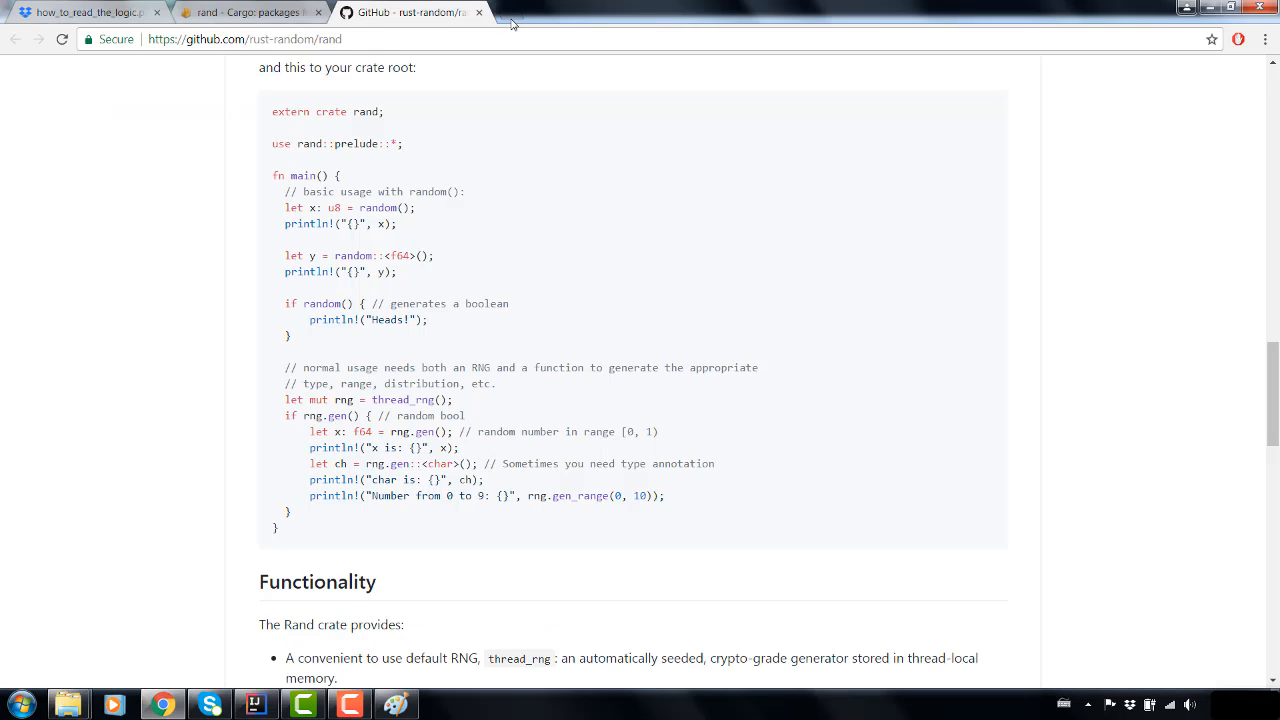
# - Search 'seedable rng', read the rand::SeedableRng docs down to its Implementors list, and return to IntelliJ
pyautogui.write('seedable rng rand crate rust')
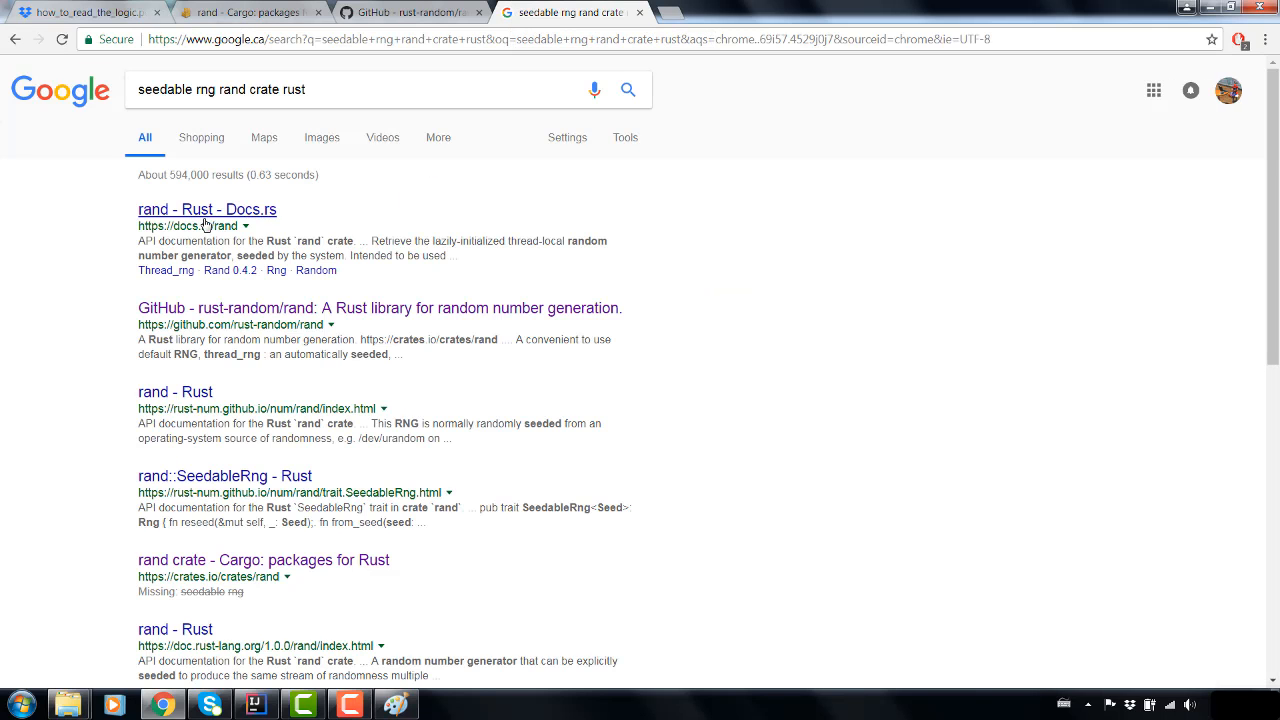
pyautogui.moveTo(208, 224)
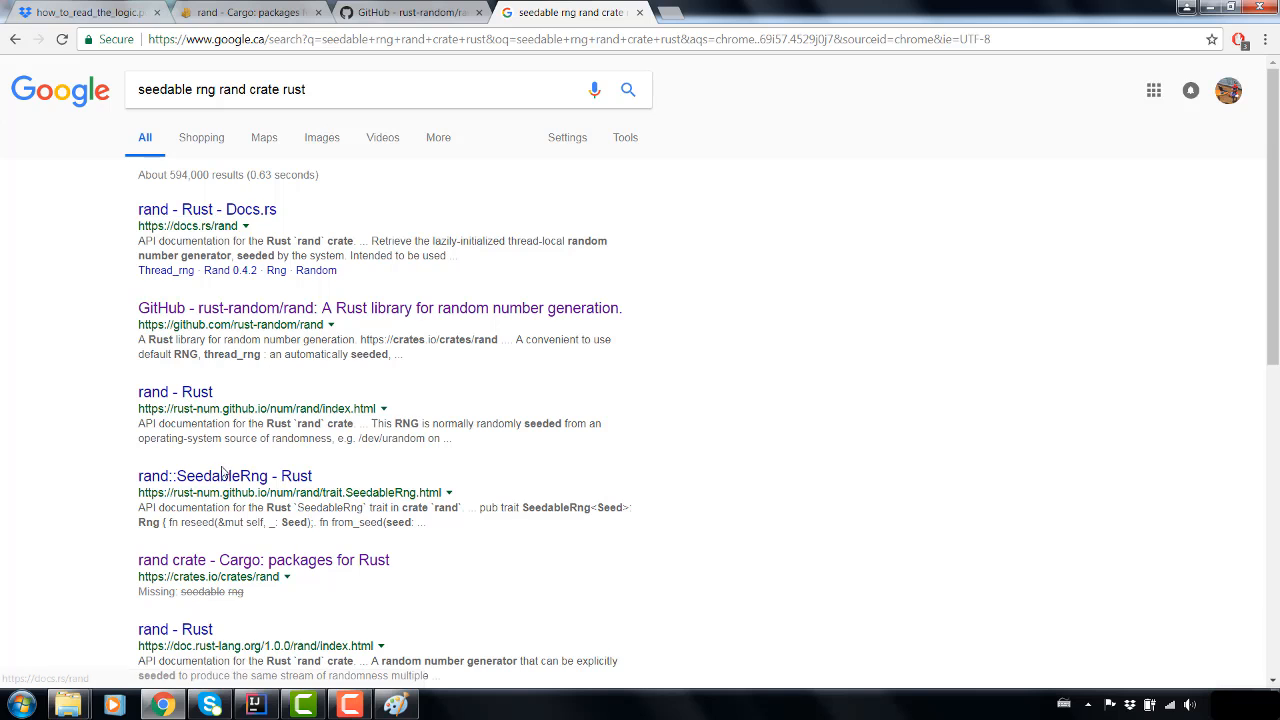
pyautogui.click(208, 476)
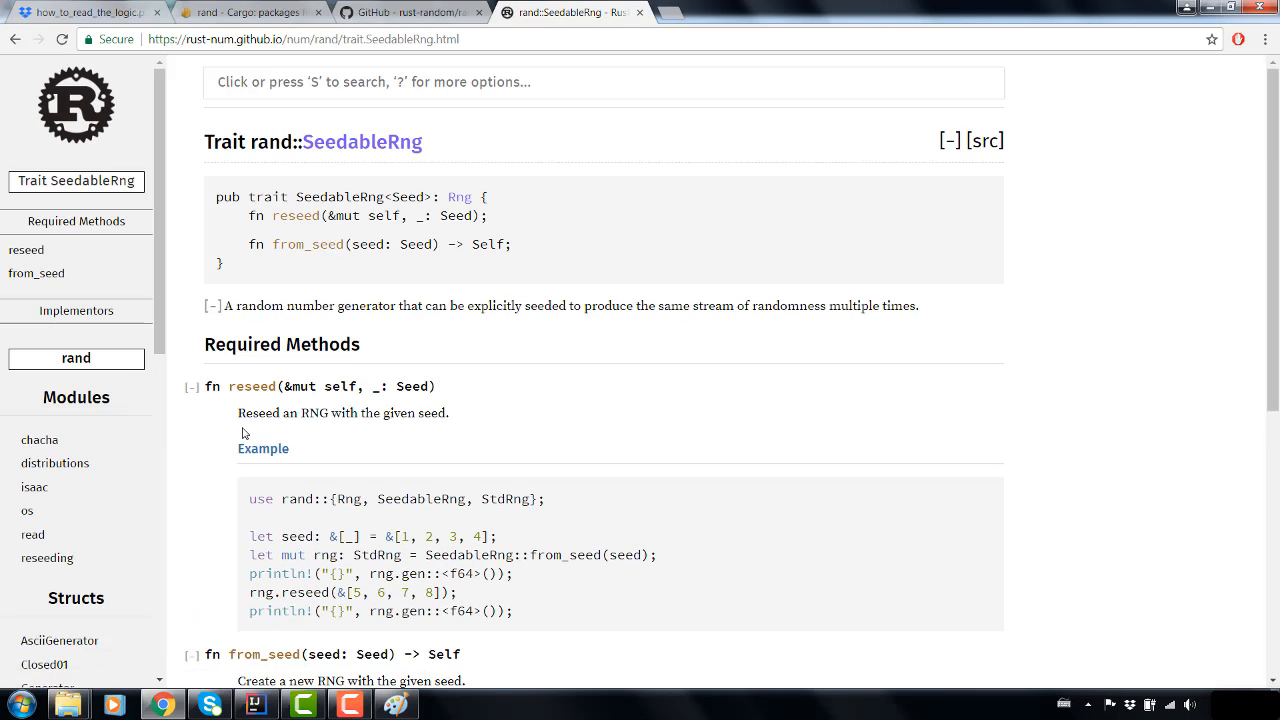
pyautogui.moveTo(404, 332)
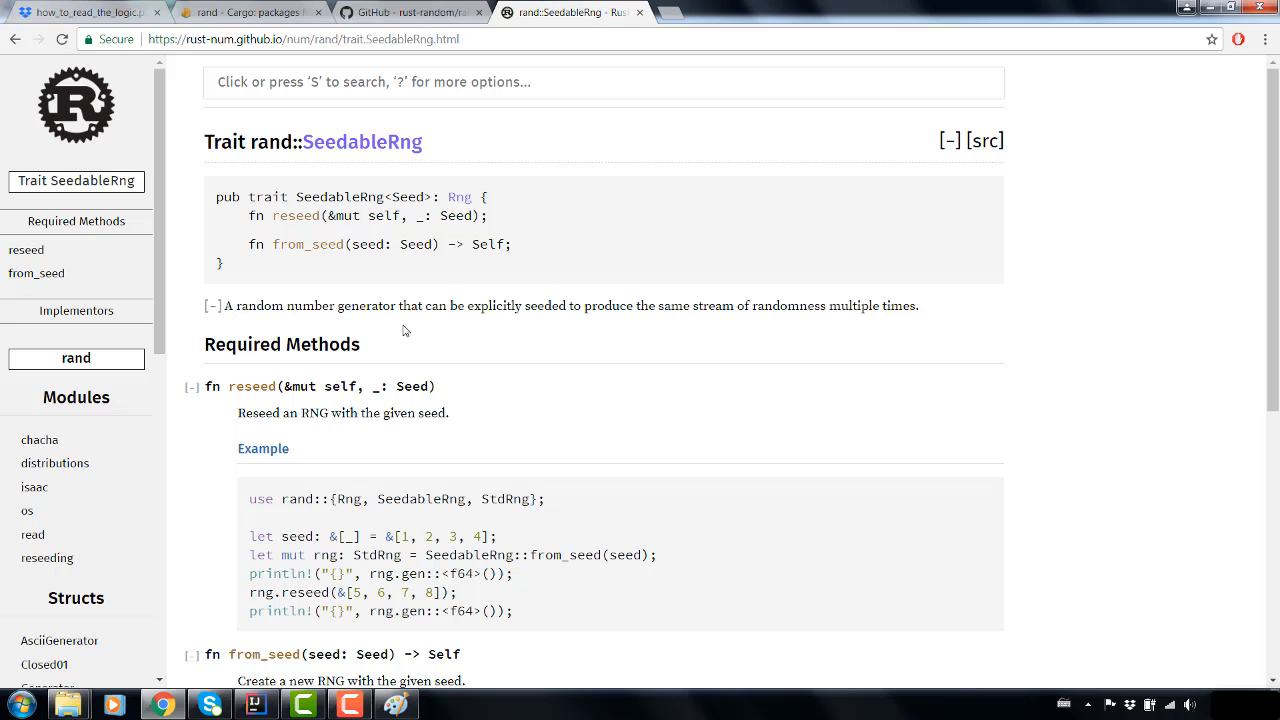
pyautogui.moveTo(420, 296)
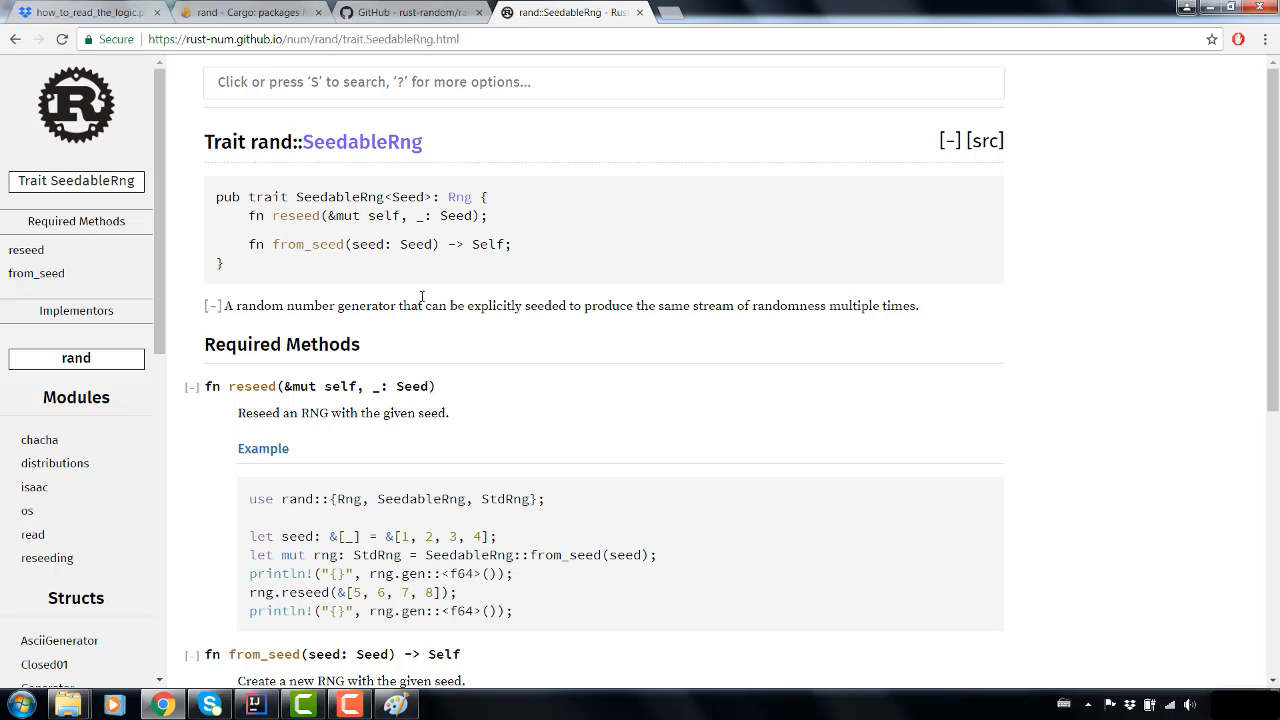
pyautogui.moveTo(472, 196)
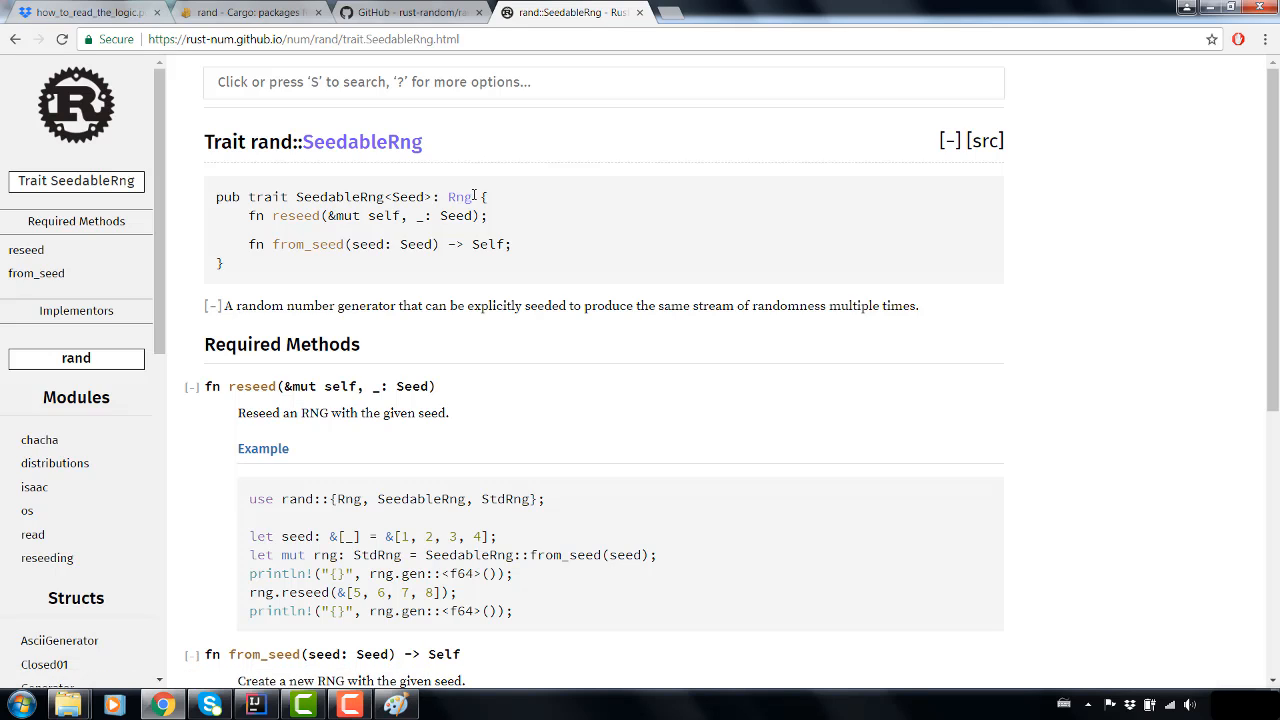
pyautogui.moveTo(434, 196)
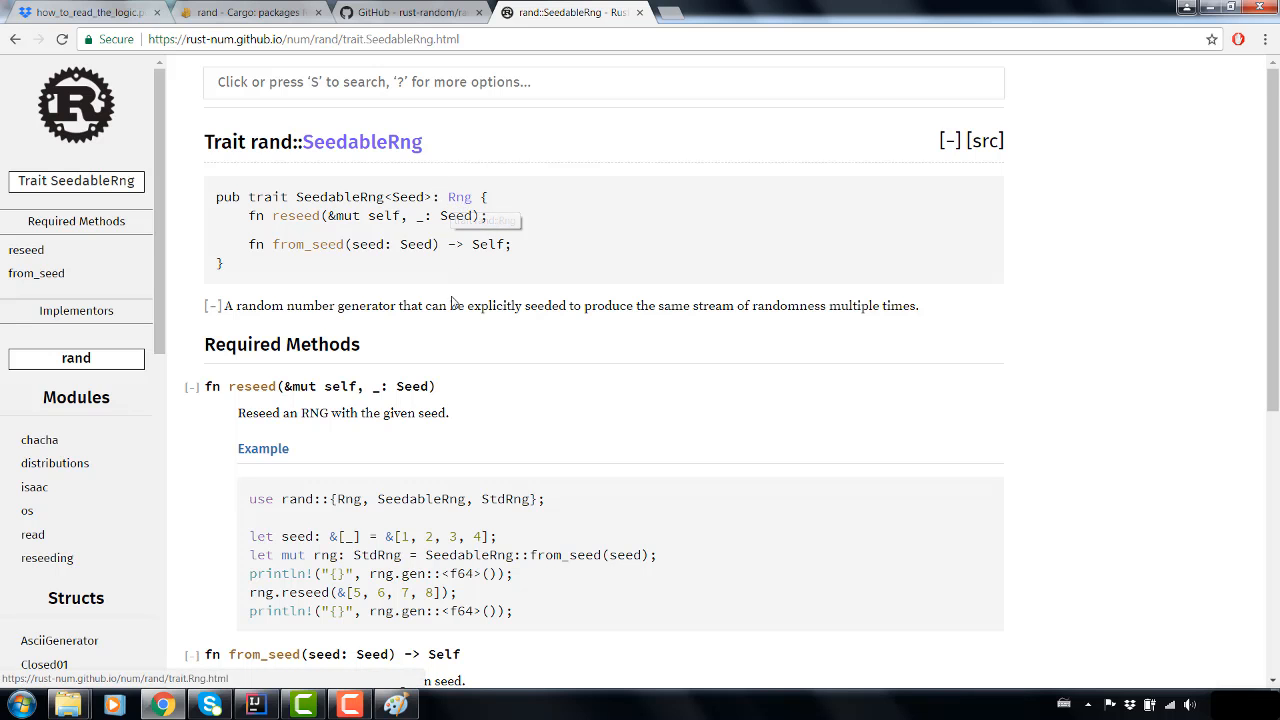
pyautogui.scroll(-3)
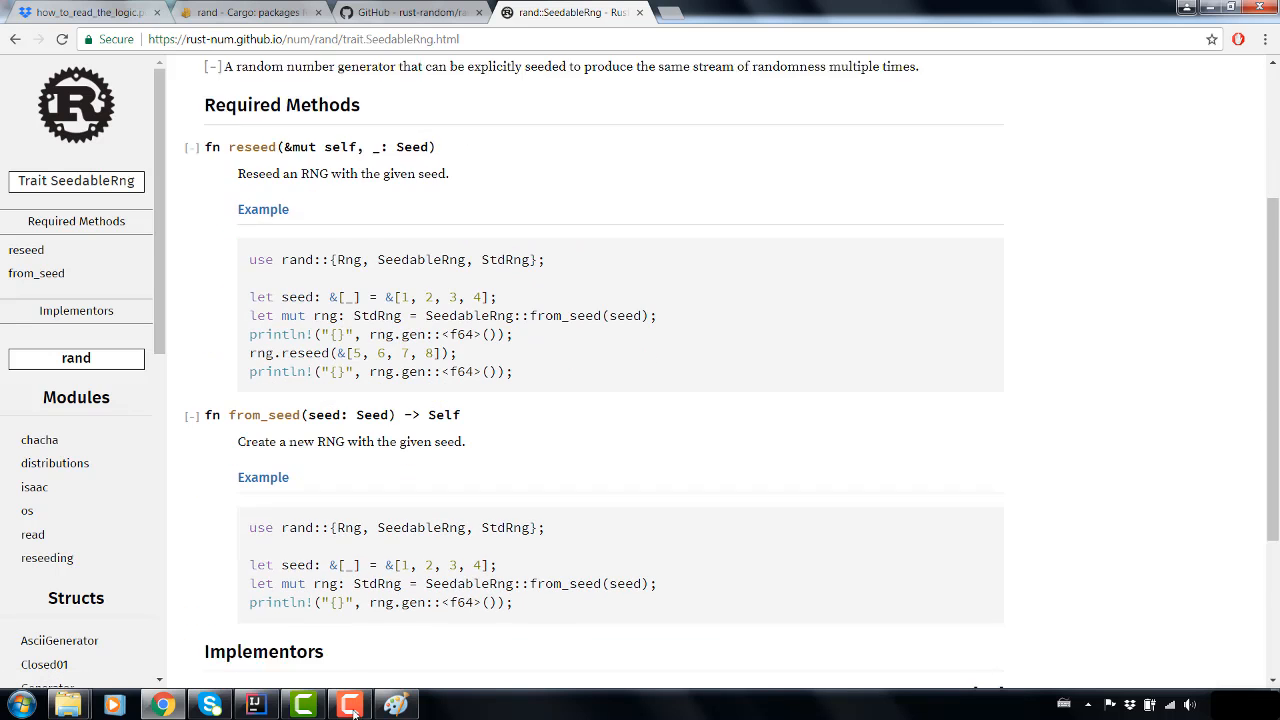
pyautogui.scroll(-3)
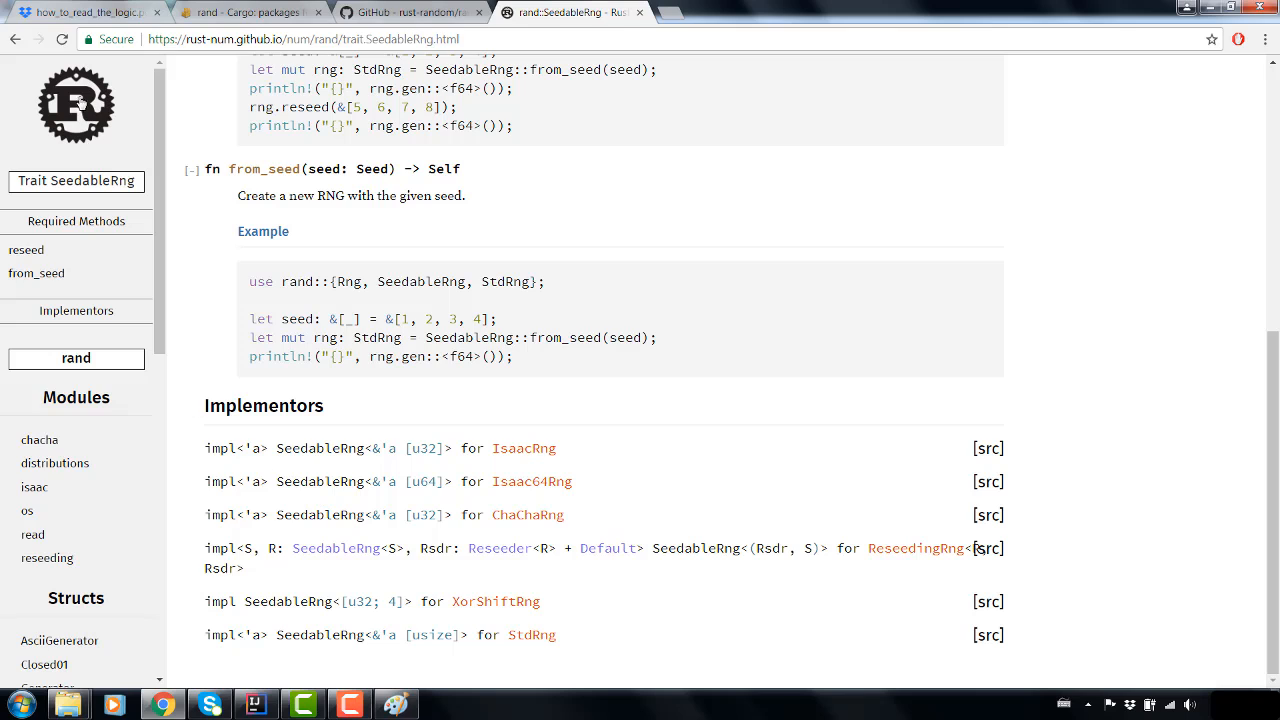
pyautogui.moveTo(16, 44)
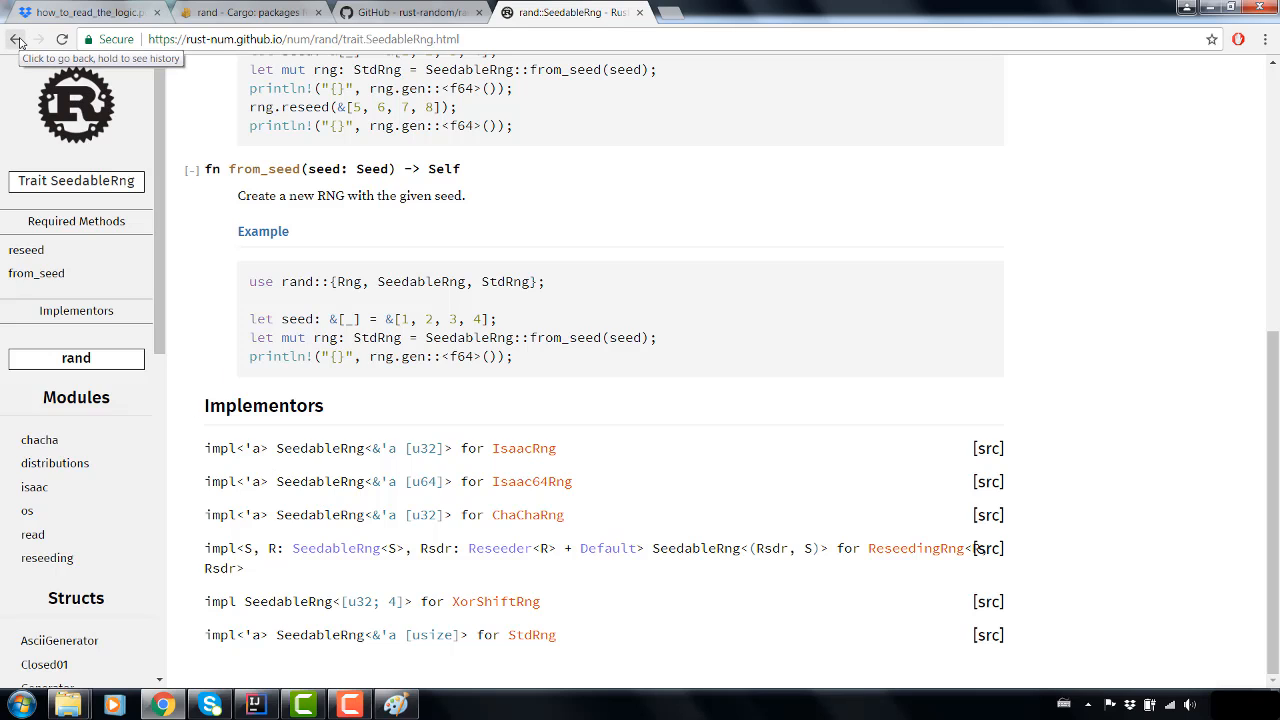
pyautogui.moveTo(548, 640)
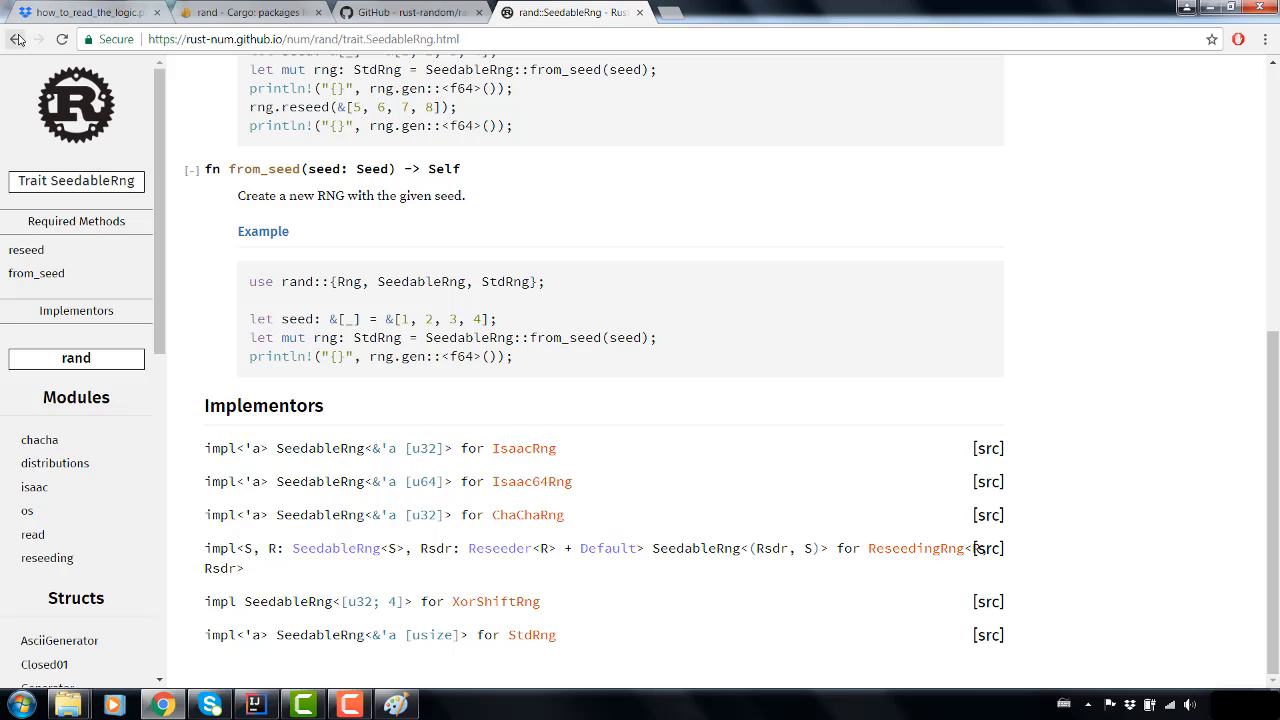
pyautogui.moveTo(390, 660)
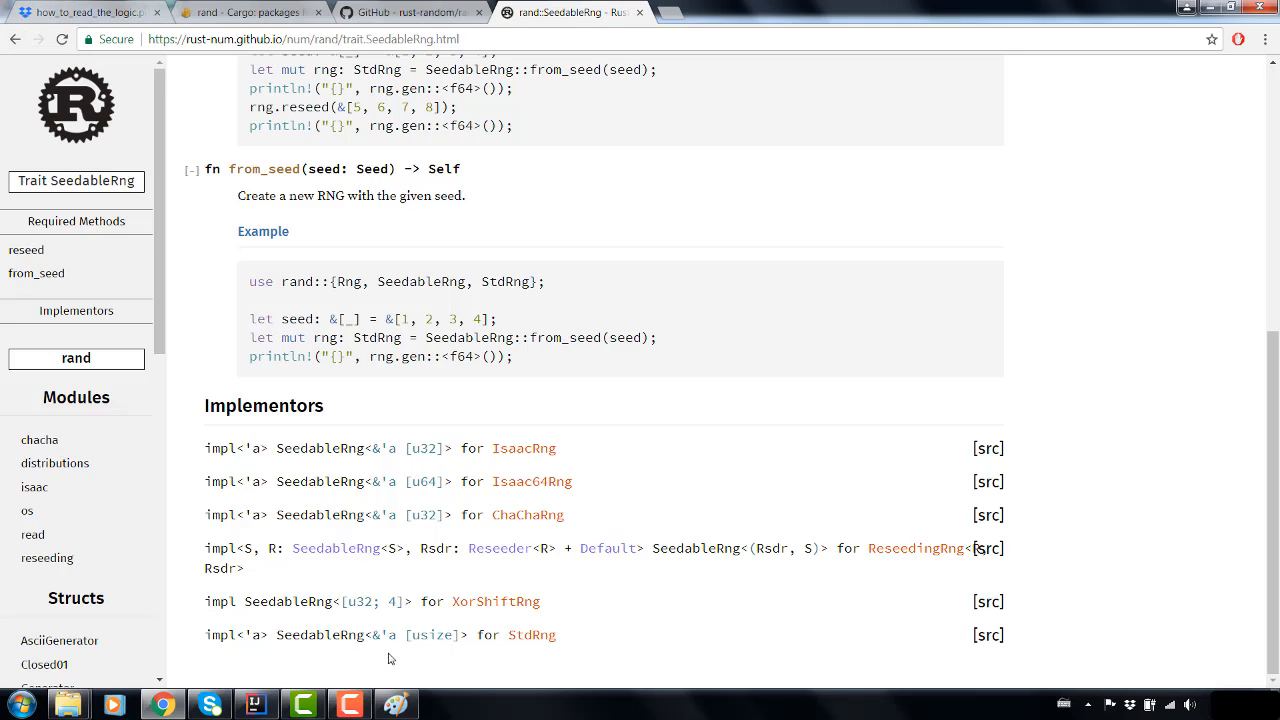
pyautogui.moveTo(404, 646)
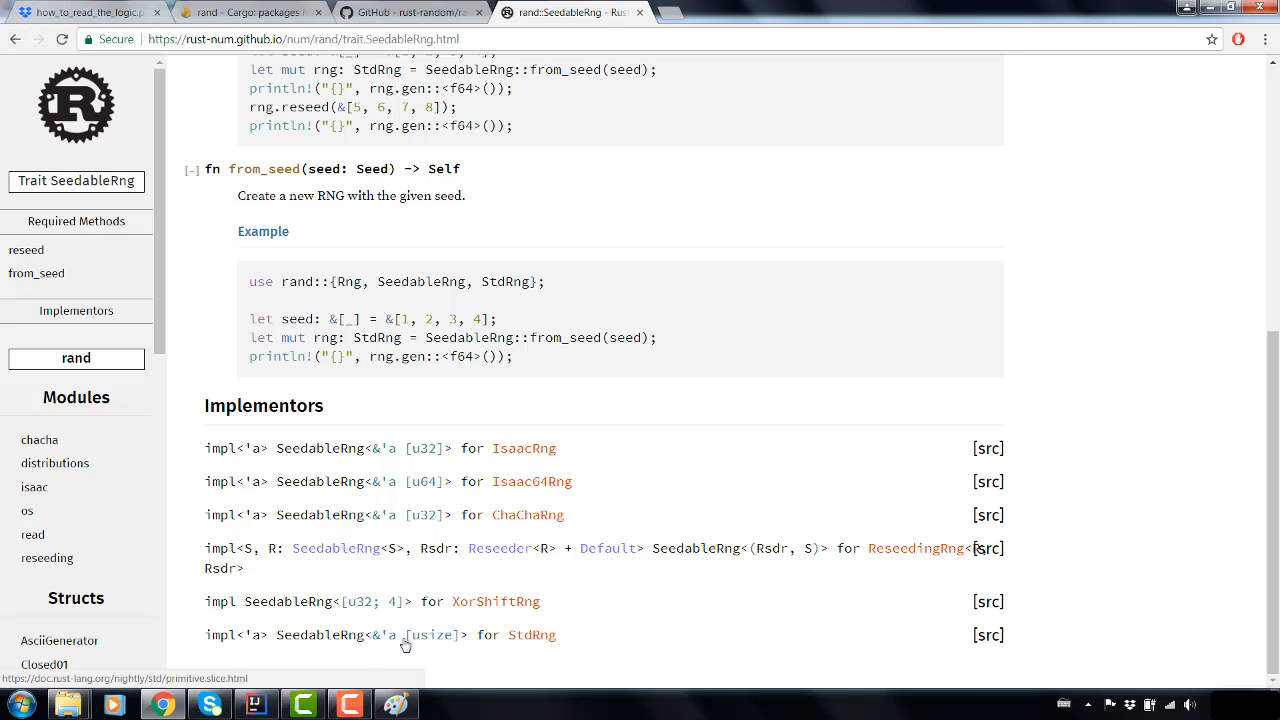
pyautogui.moveTo(300, 706)
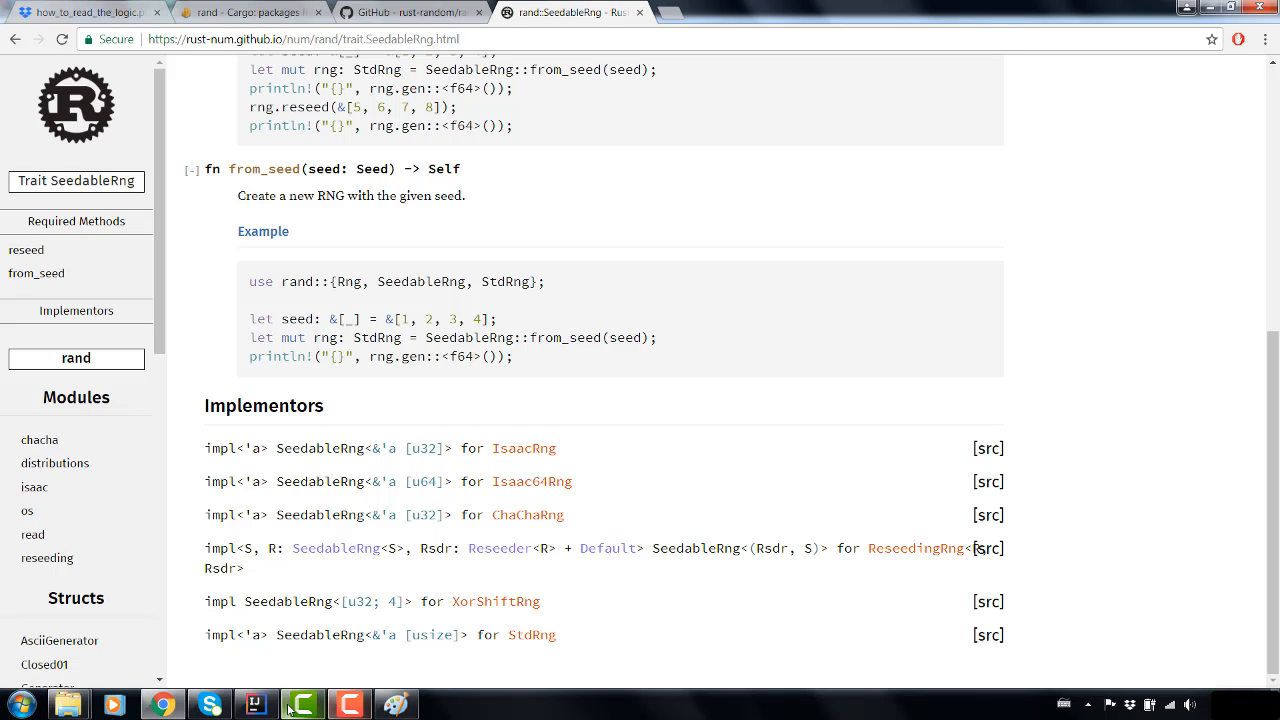
pyautogui.click(292, 704)
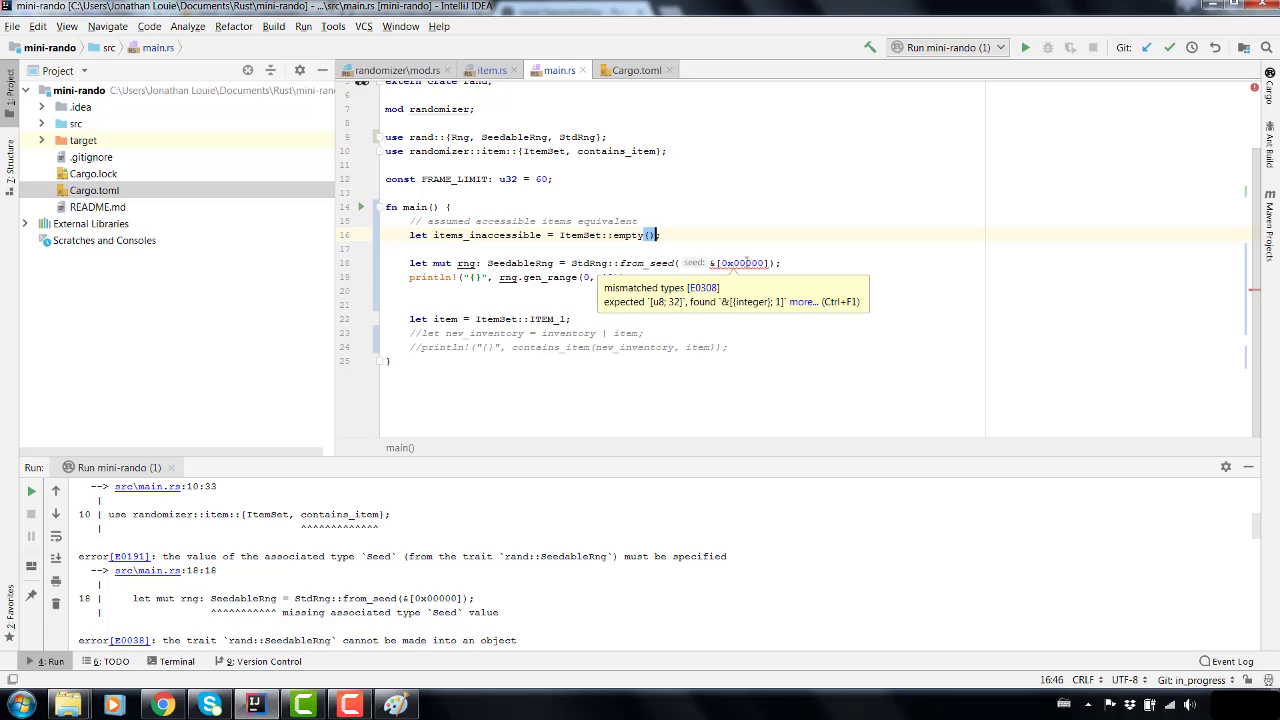
pyautogui.moveTo(762, 264)
pyautogui.write('; 32')
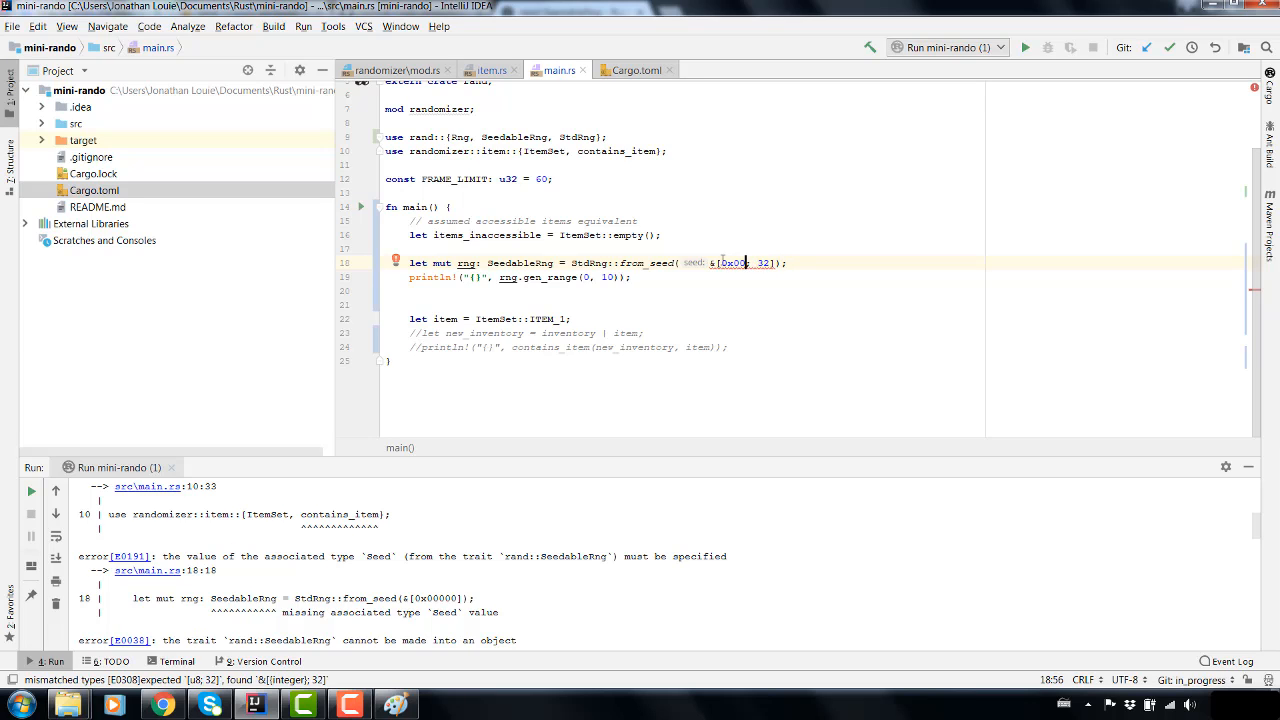
pyautogui.moveTo(736, 264)
pyautogui.write('u8')
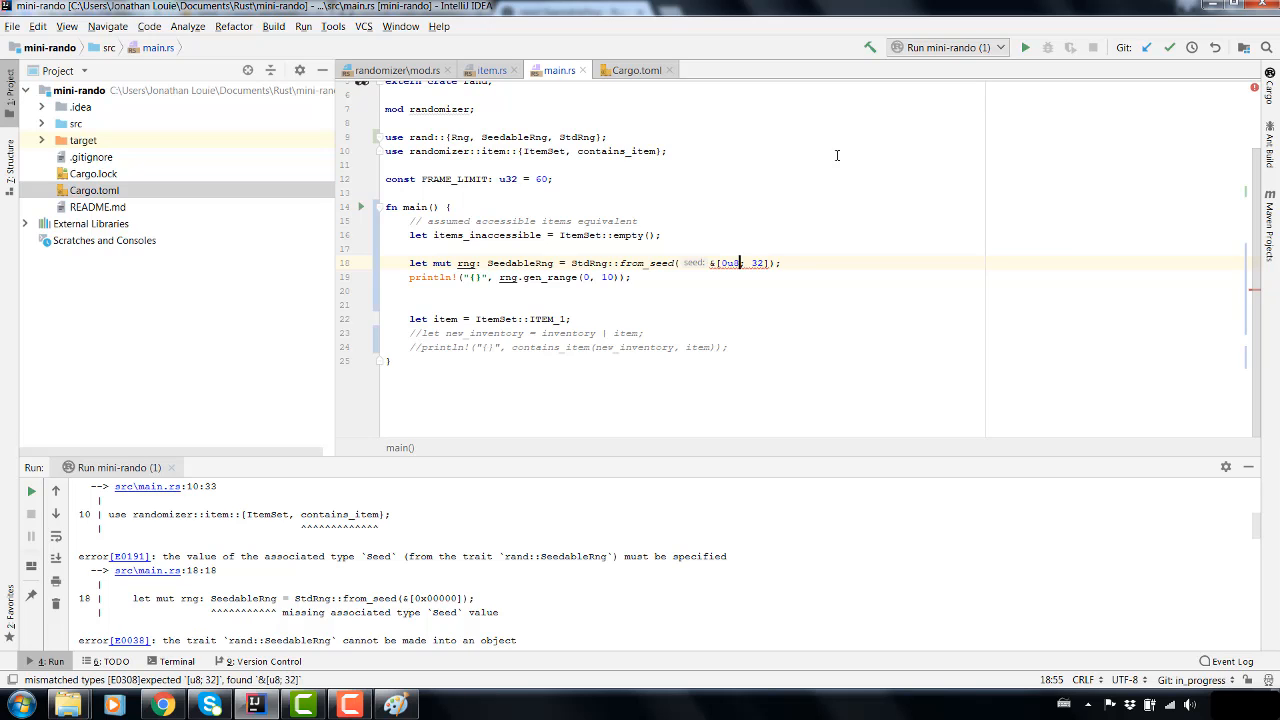
pyautogui.moveTo(736, 264)
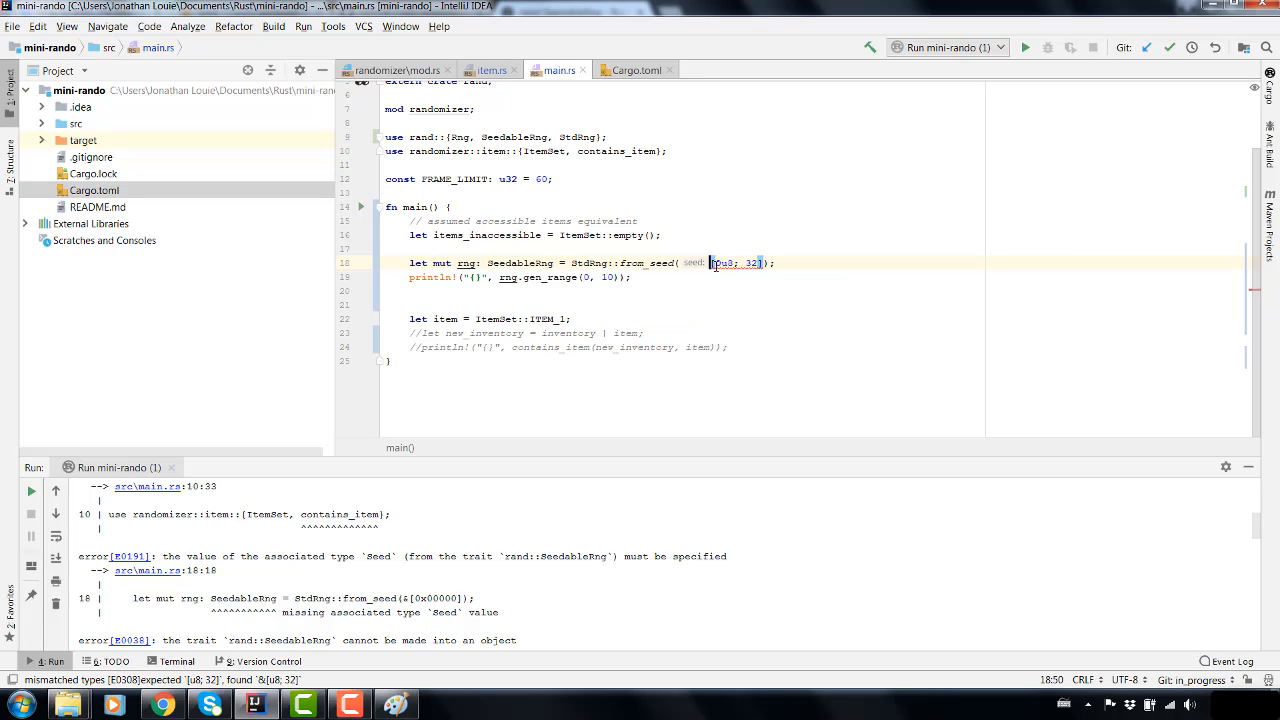
pyautogui.moveTo(740, 264)
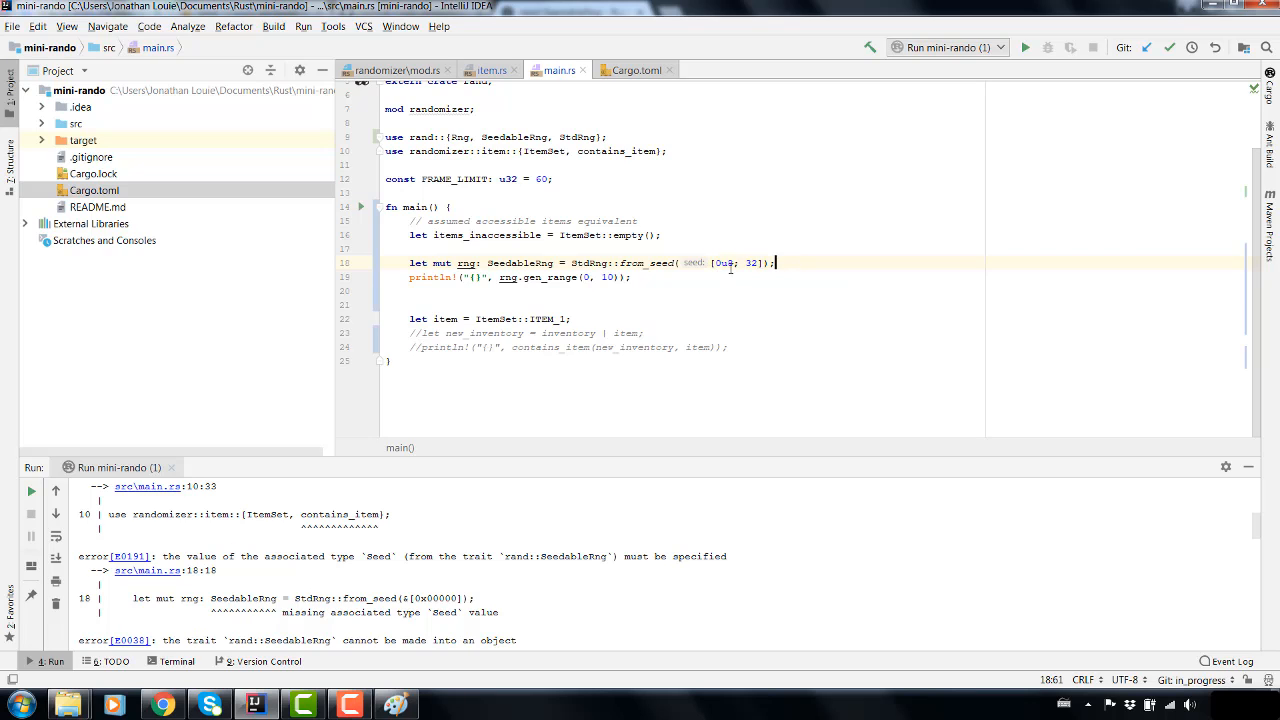
pyautogui.moveTo(720, 272)
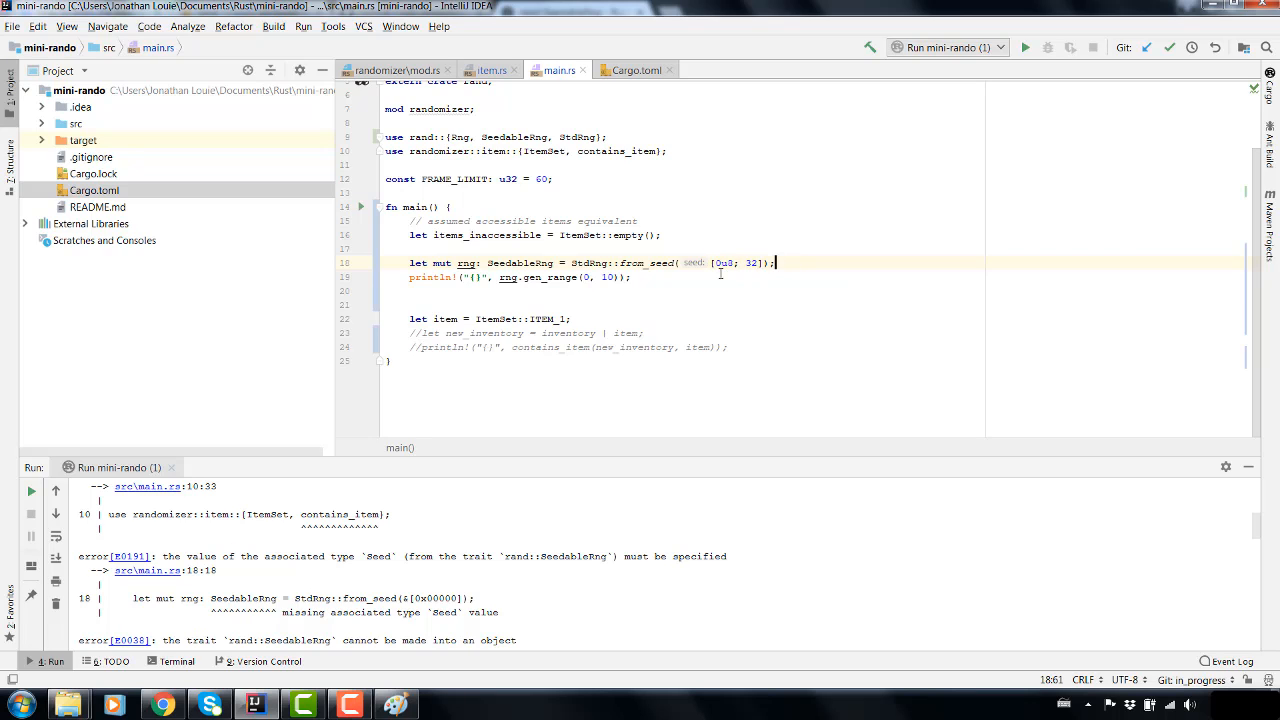
pyautogui.moveTo(730, 240)
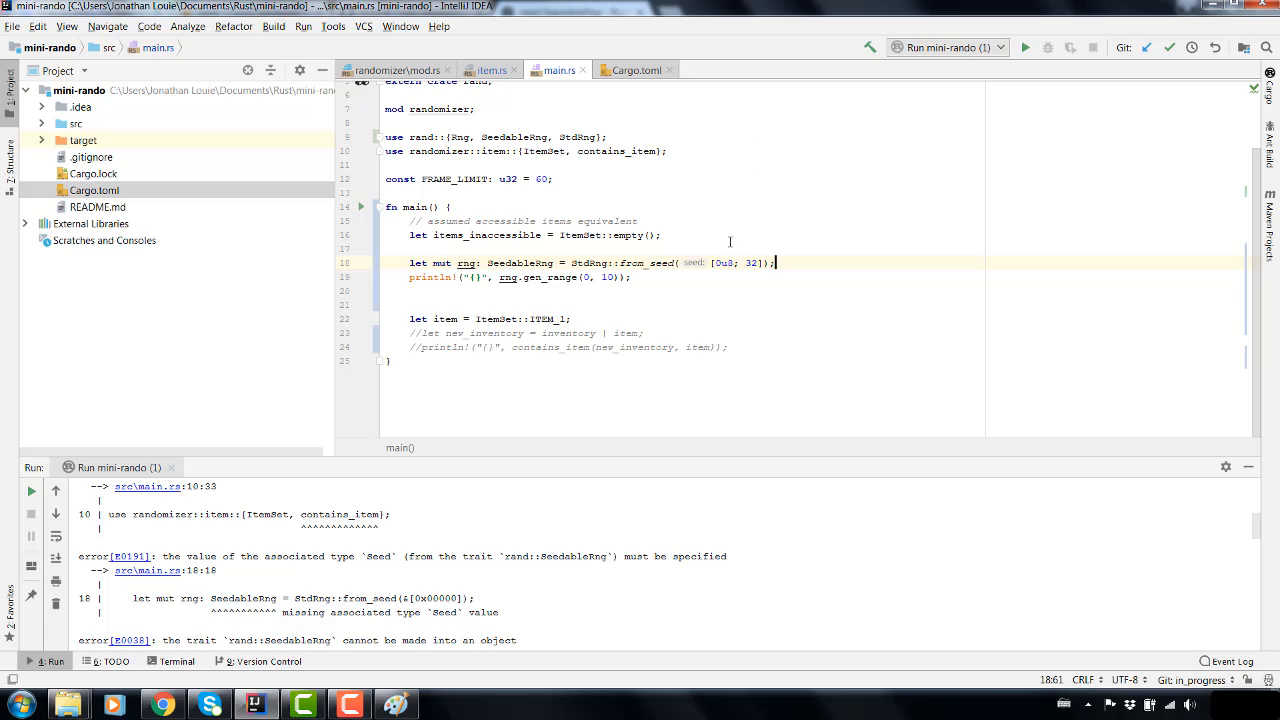
# - Remove the ': SeedableRng' annotation from rng and rerun until the build succeeds and prints a random number
pyautogui.click(720, 262)
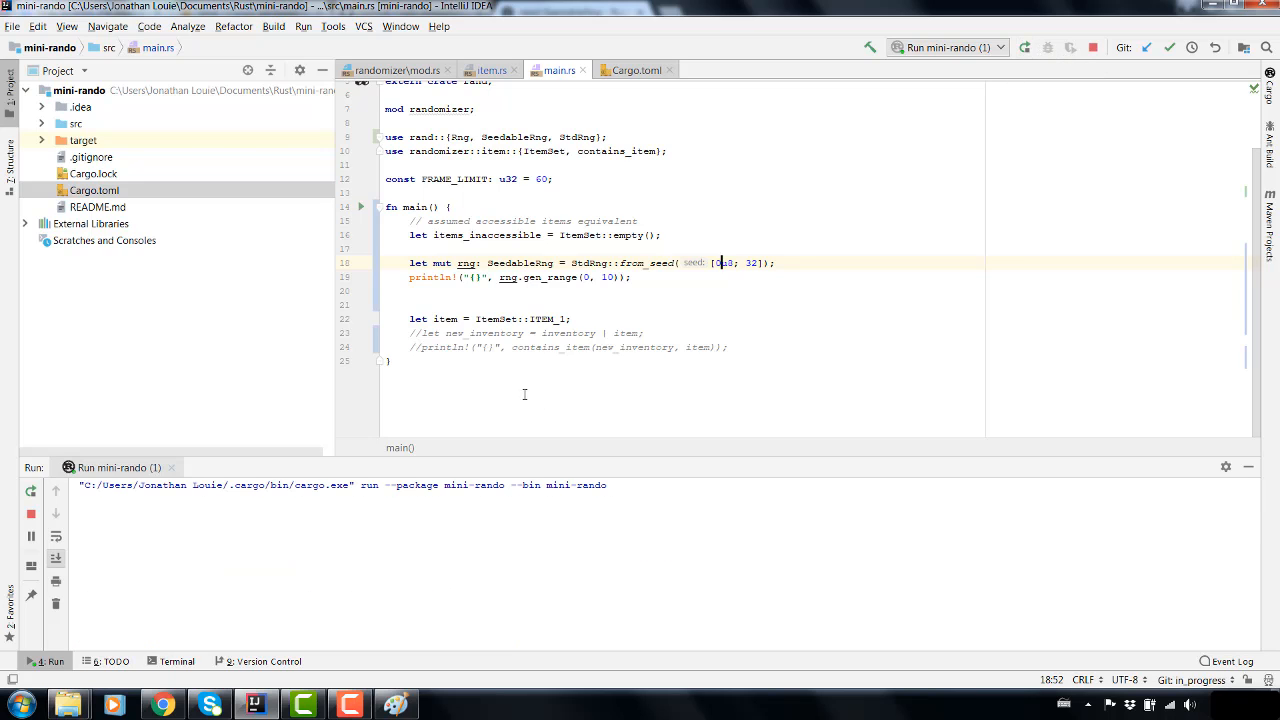
pyautogui.click(1036, 48)
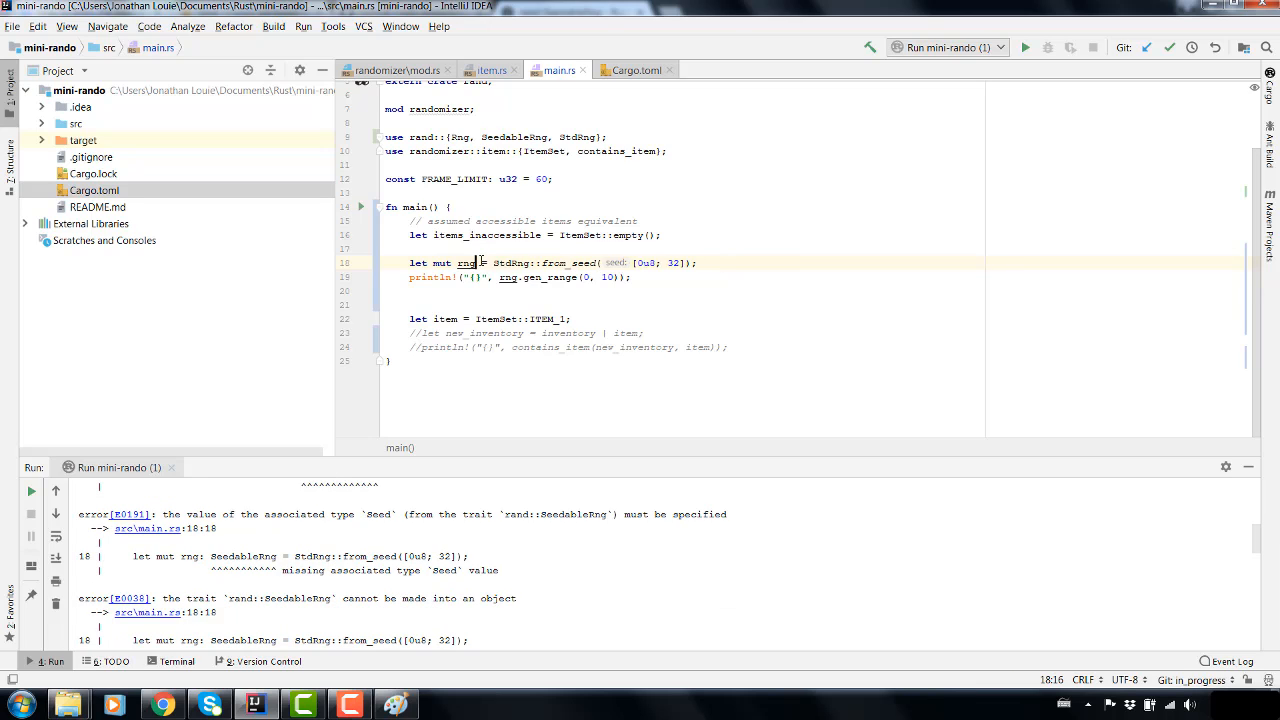
pyautogui.click(1032, 48)
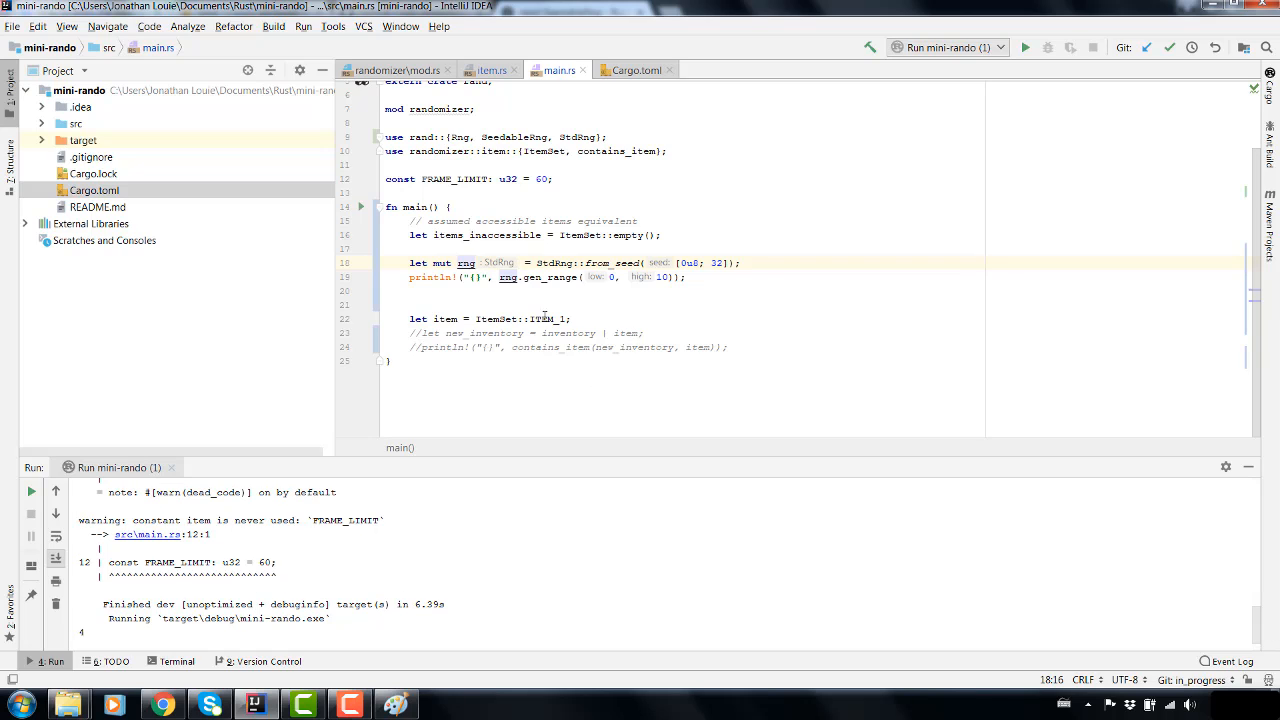
pyautogui.moveTo(1034, 58)
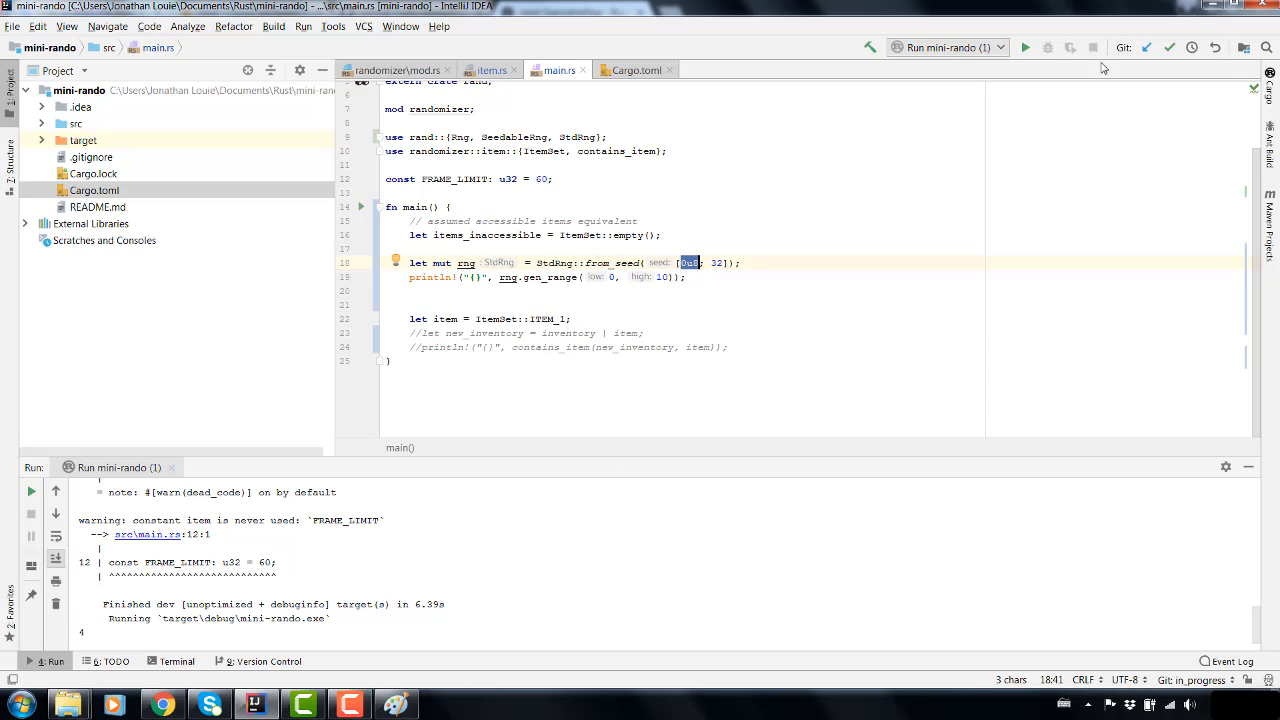
pyautogui.click(1032, 48)
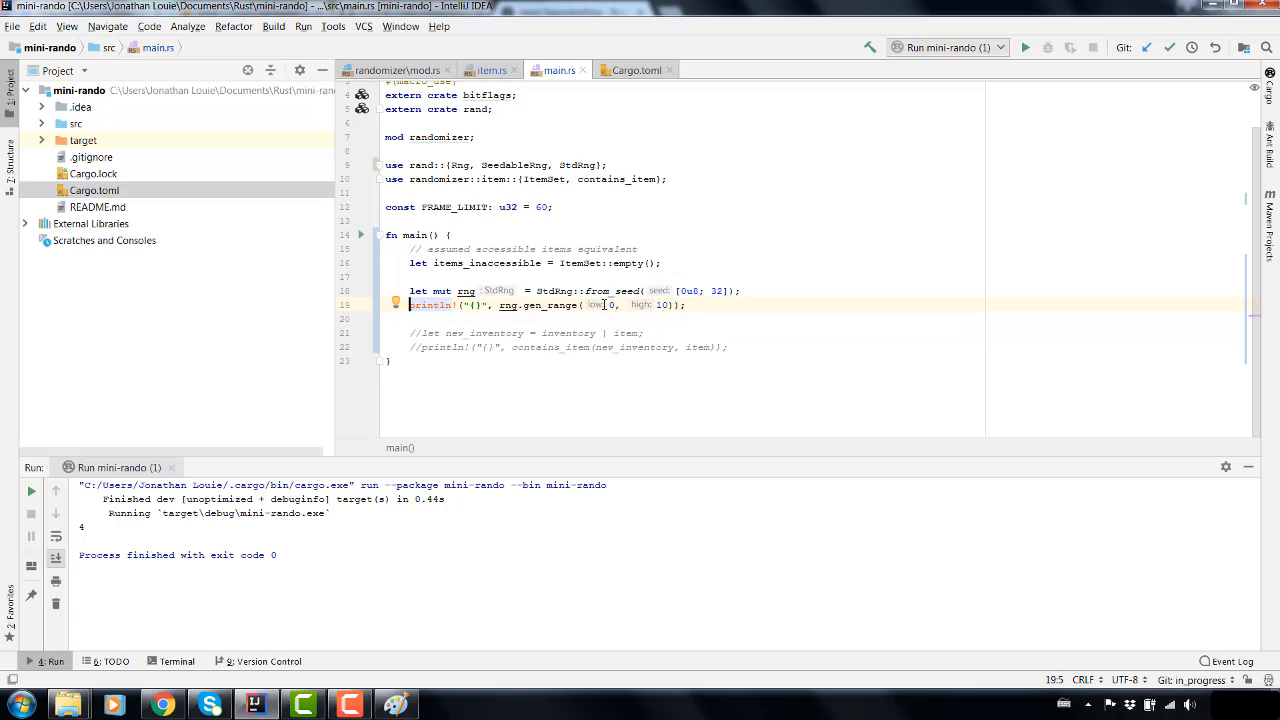
# - Place the caret below the print statement, ready to remove the ITEM_1 binding
pyautogui.click(526, 292)
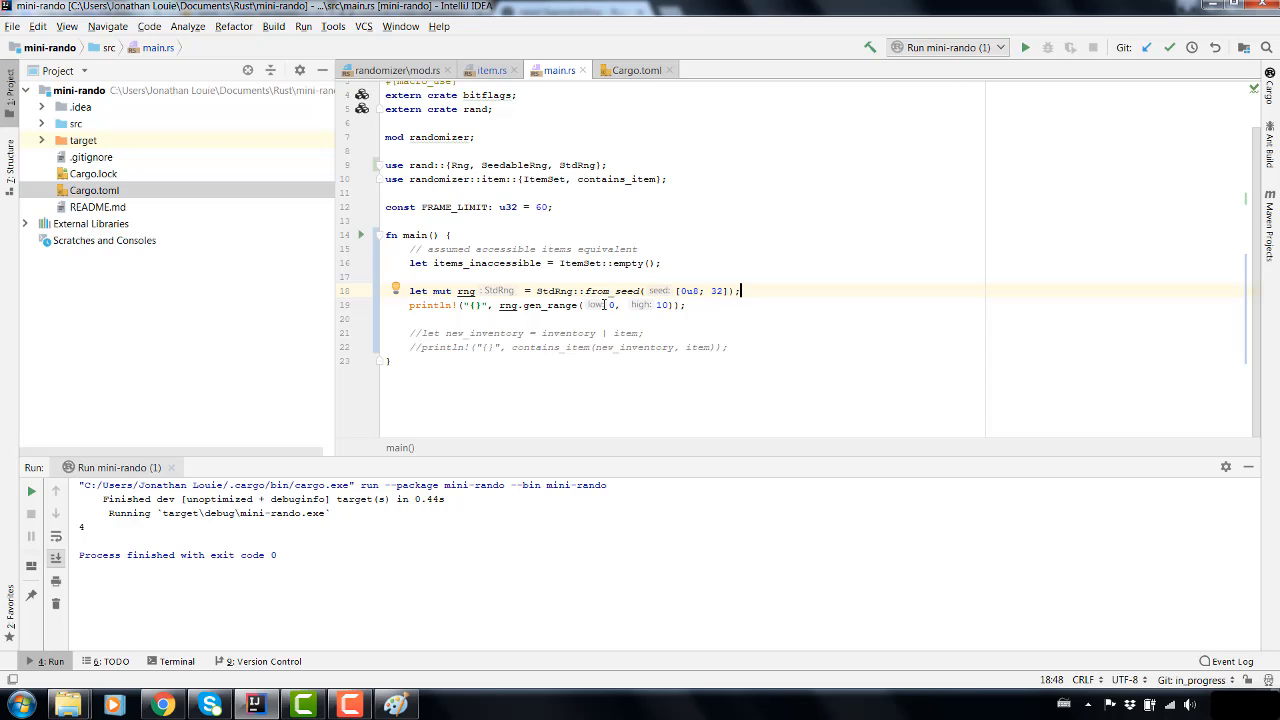
pyautogui.moveTo(782, 304)
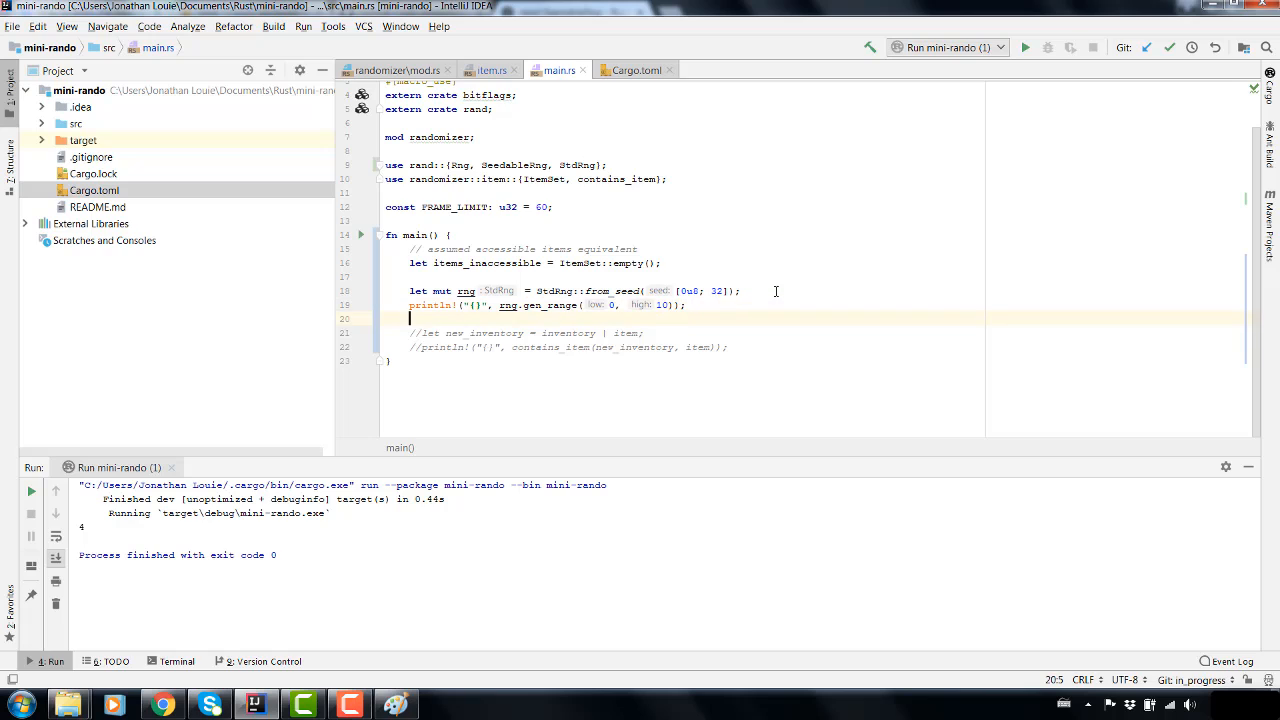
# - Leave a blank line below the commented-out gen_range print for new code
pyautogui.press('Enter')
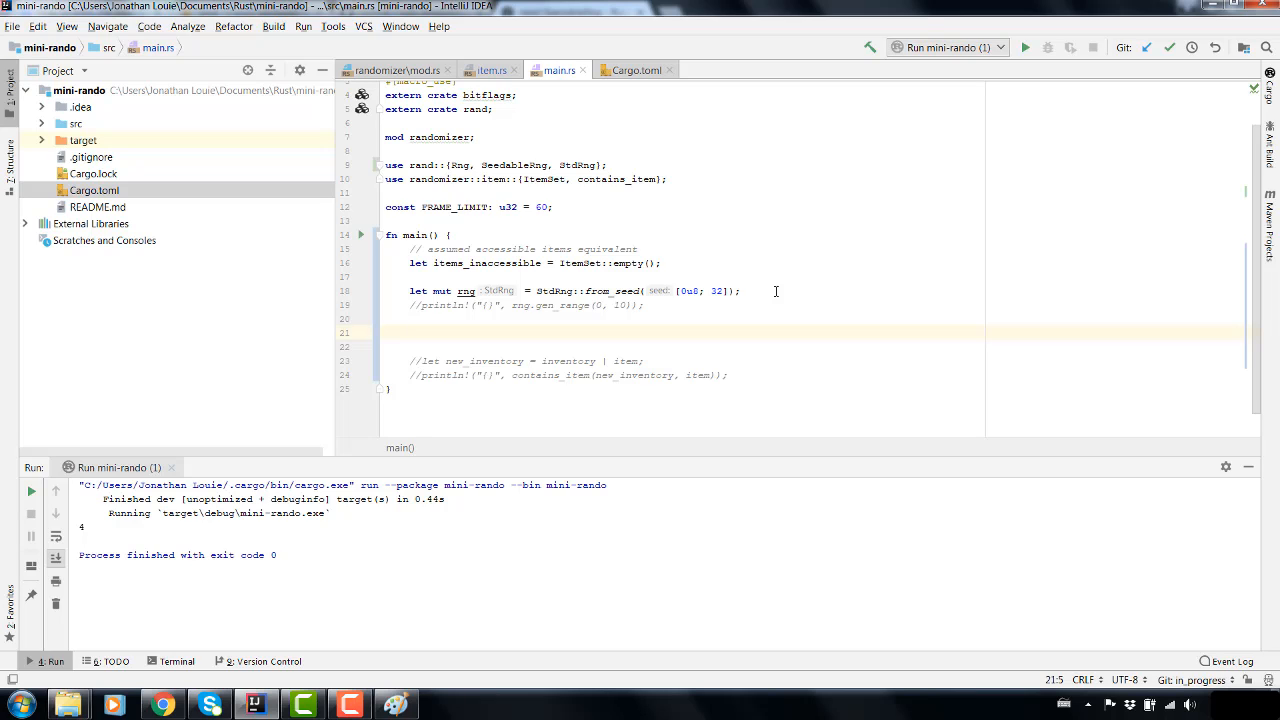
pyautogui.click(412, 332)
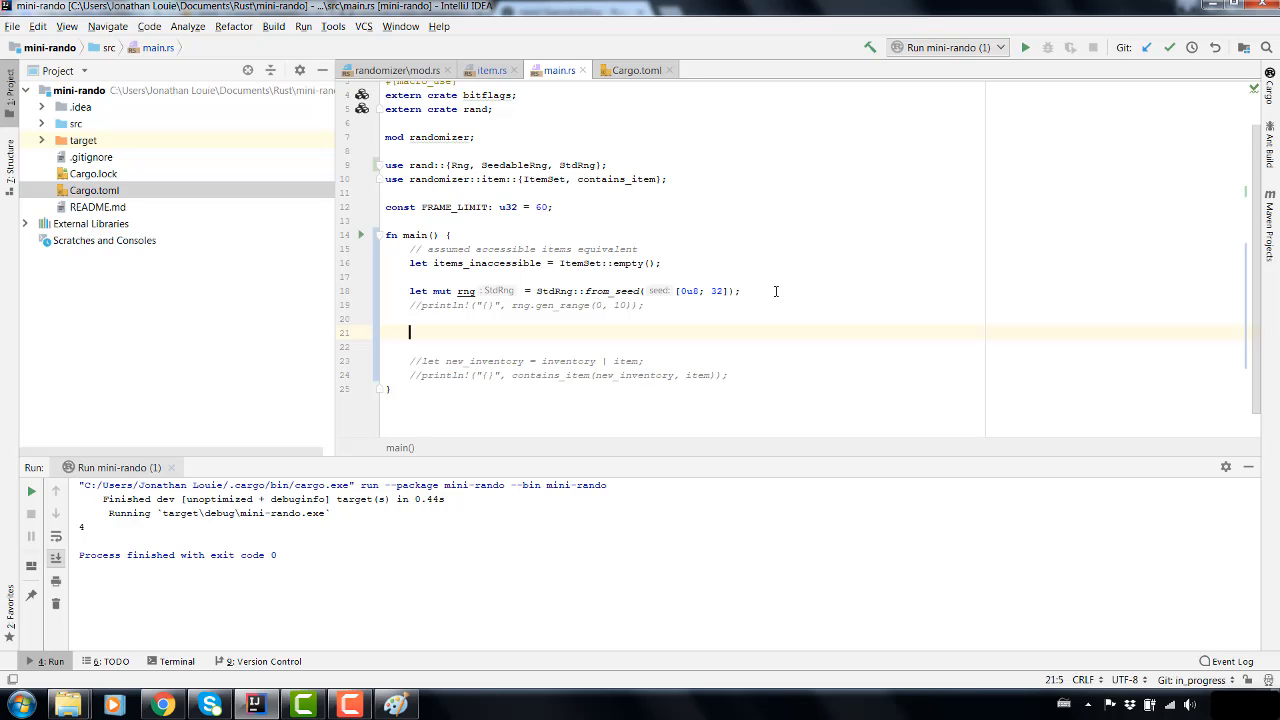
pyautogui.write('let')
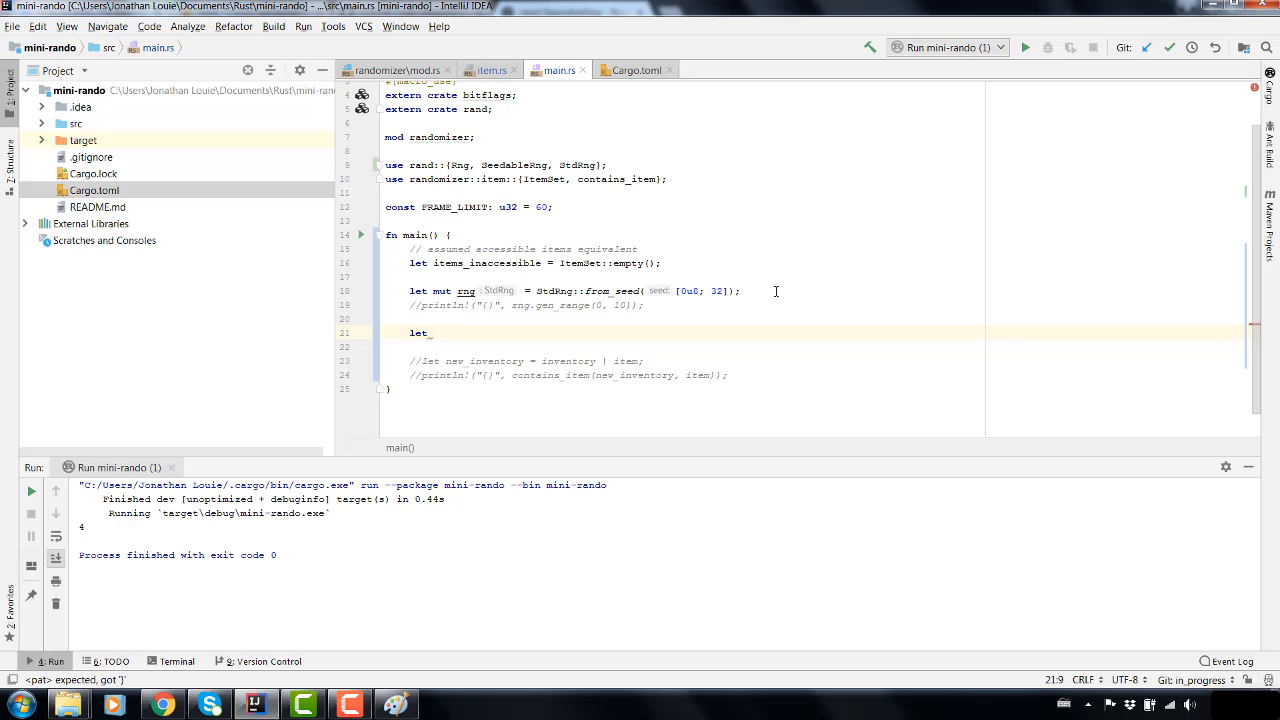
pyautogui.press('BackSpace')
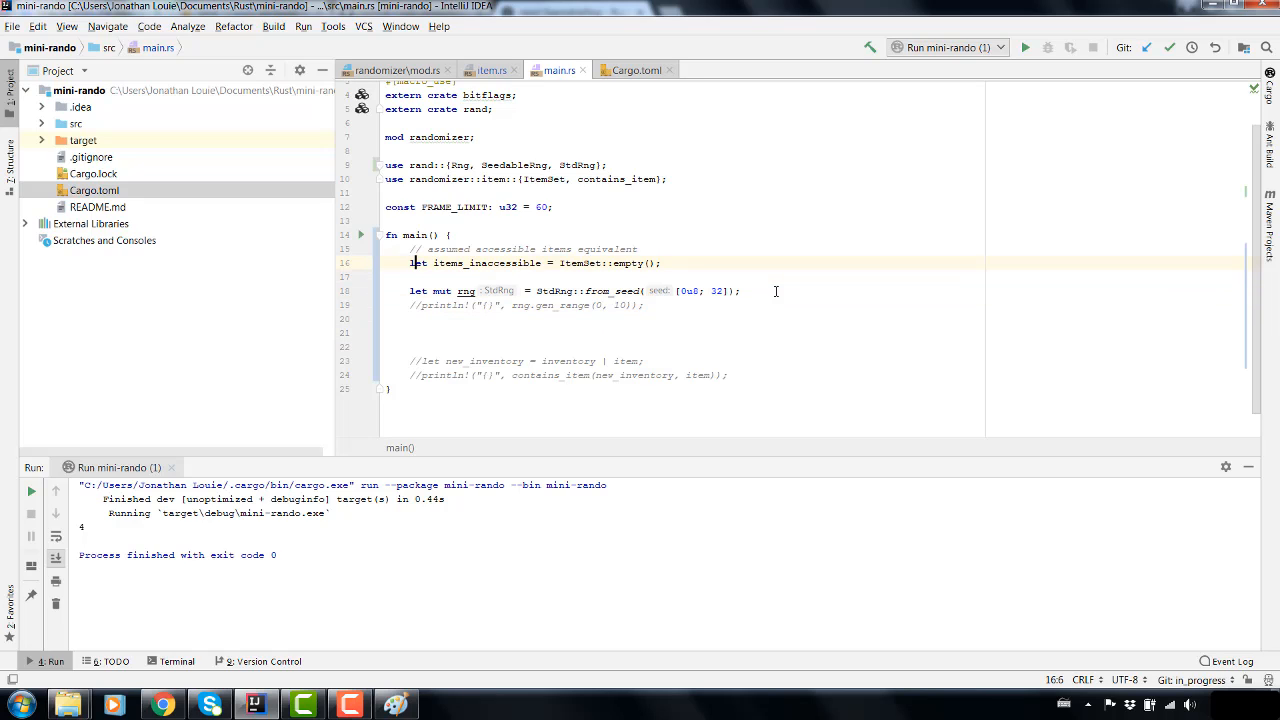
# - Rename items_inaccessible to items_accessible and jump to the ItemSet definition in item.rs
pyautogui.doubleClick(488, 264)
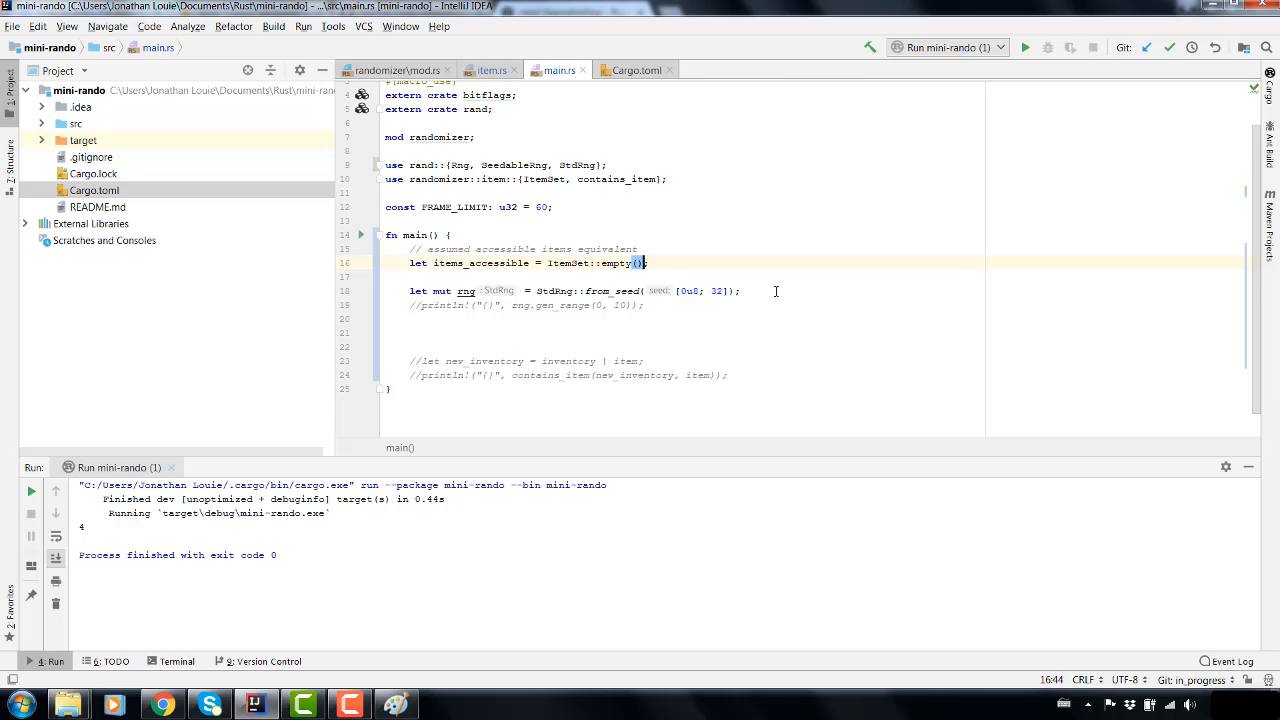
pyautogui.click(488, 68)
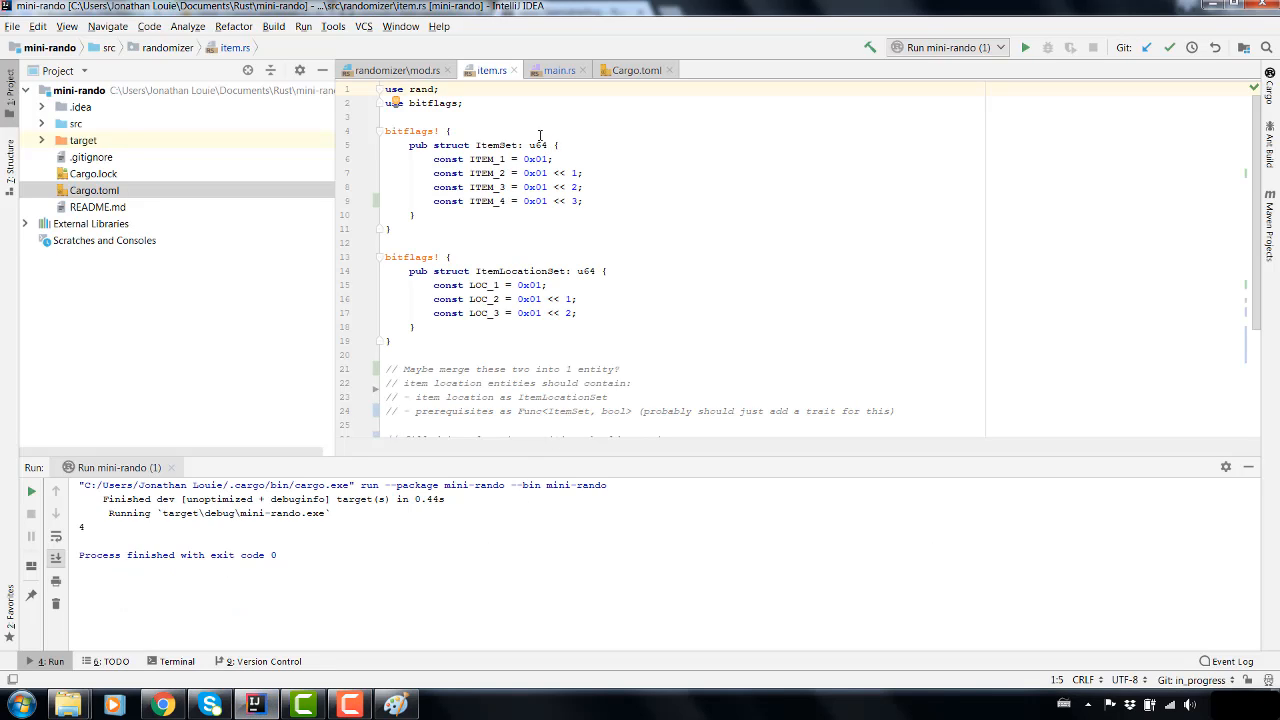
# - Compare main.rs with the item.rs bitflags, then switch to Chrome for a new search
pyautogui.click(548, 68)
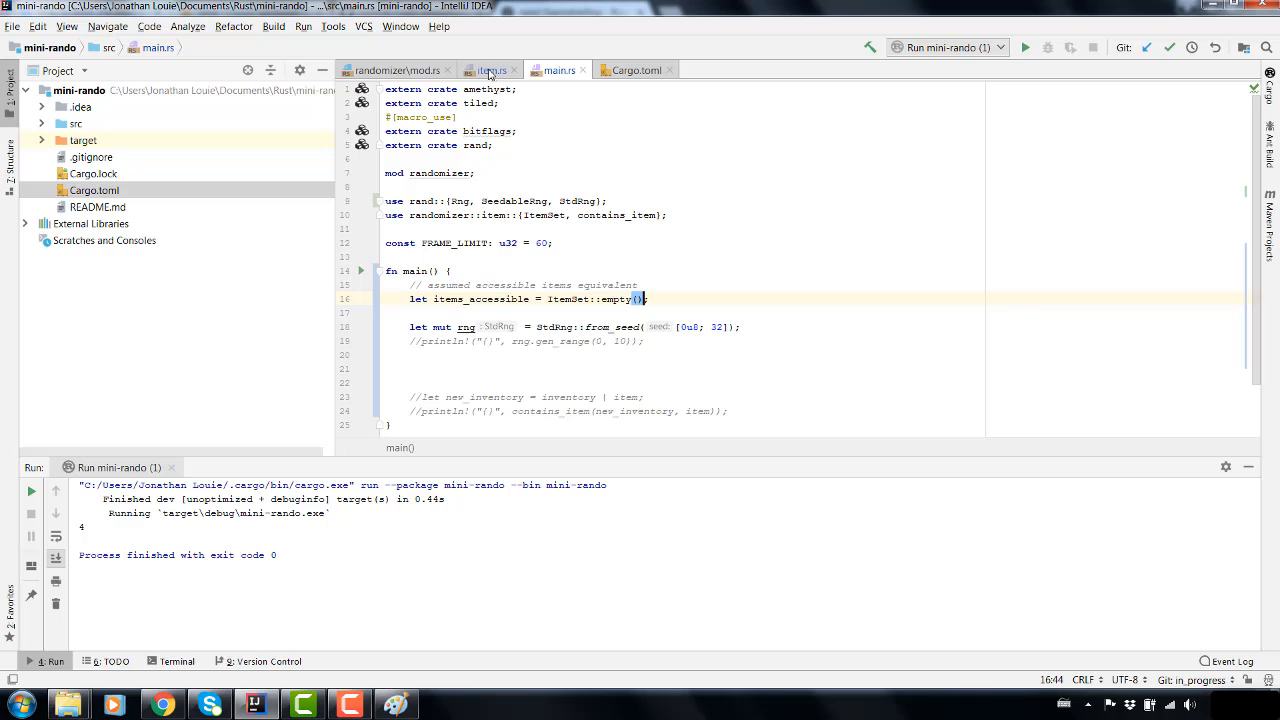
pyautogui.click(488, 68)
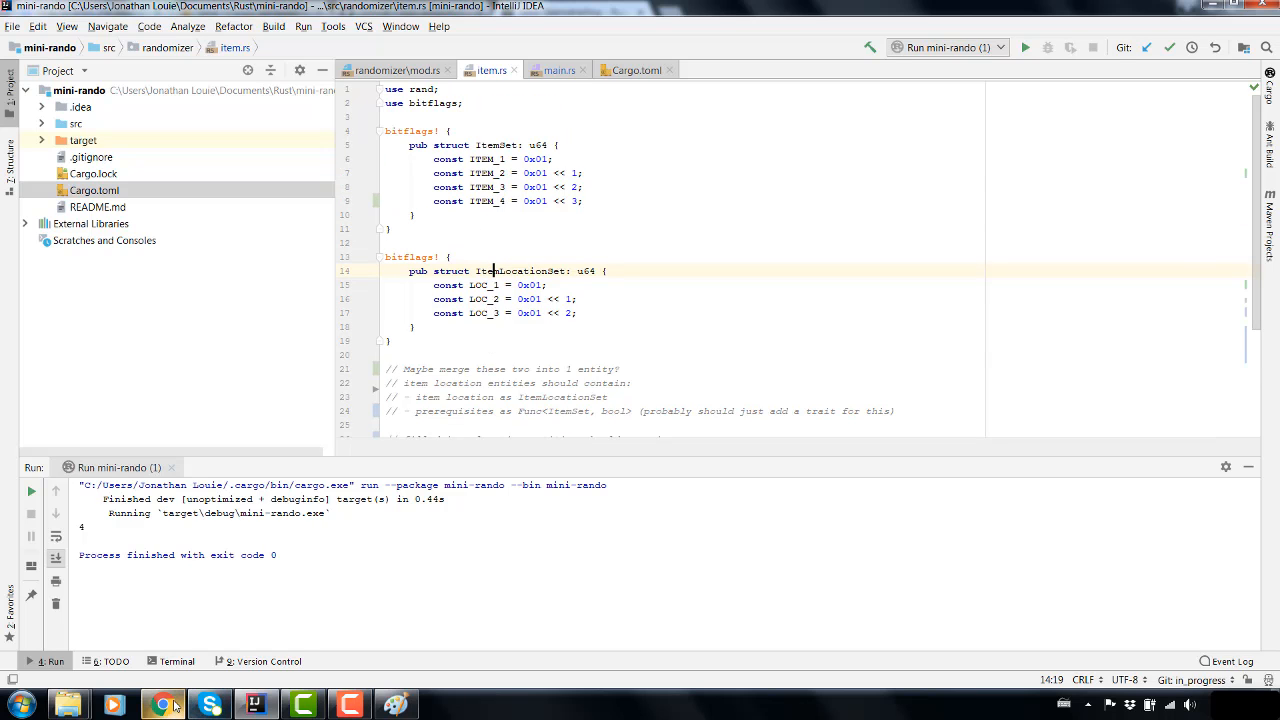
pyautogui.click(158, 702)
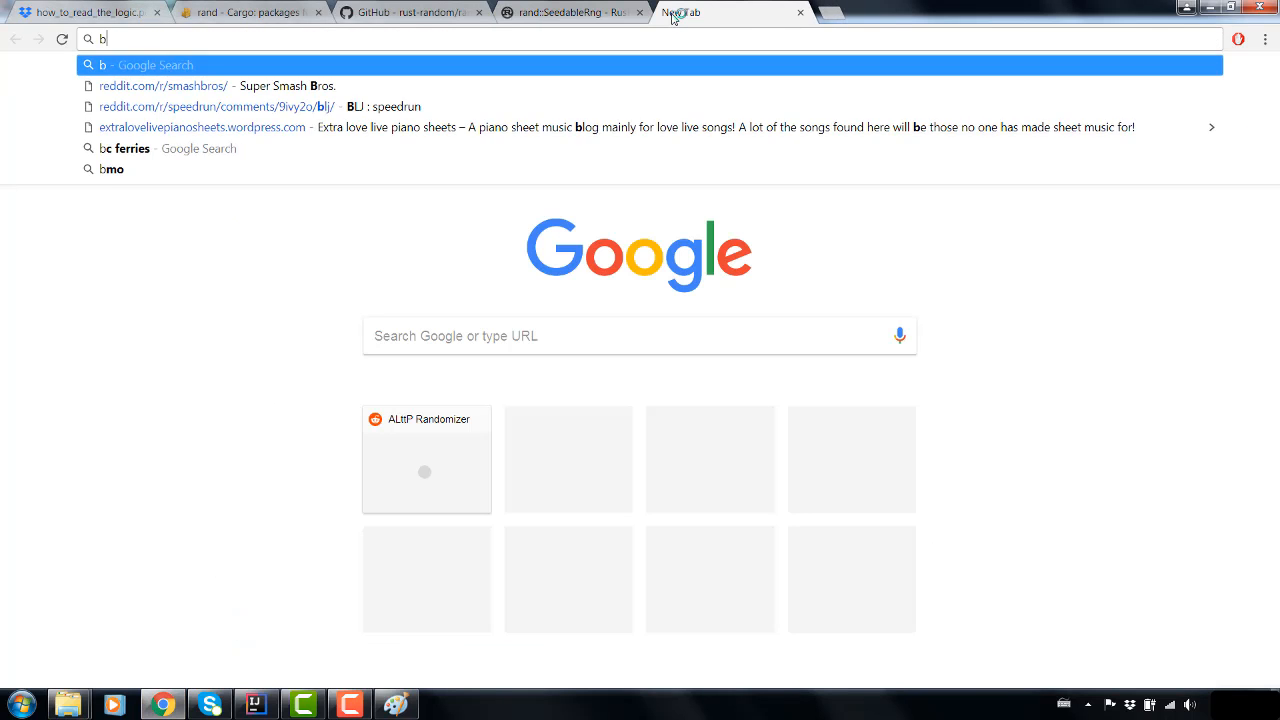
# - Search 'bitflags rust' and open the bitflags crate documentation on docs.rs
pyautogui.write('itflags/bitflags')
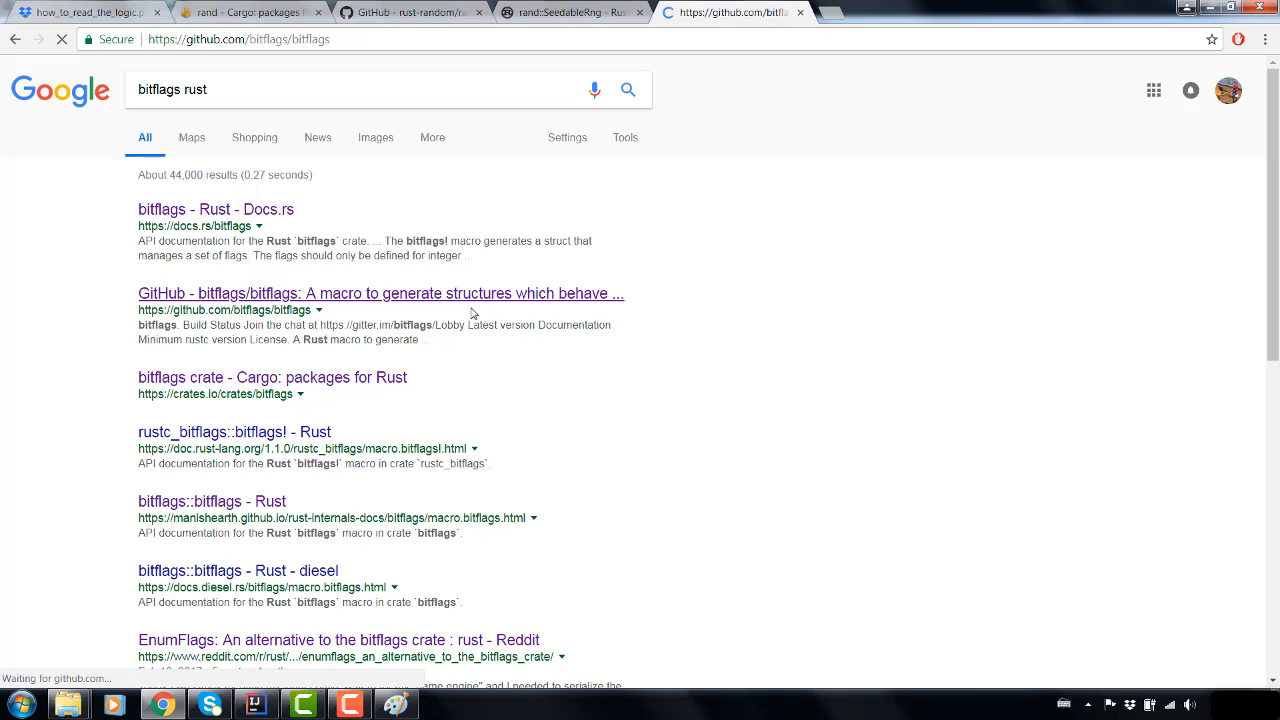
pyautogui.click(380, 292)
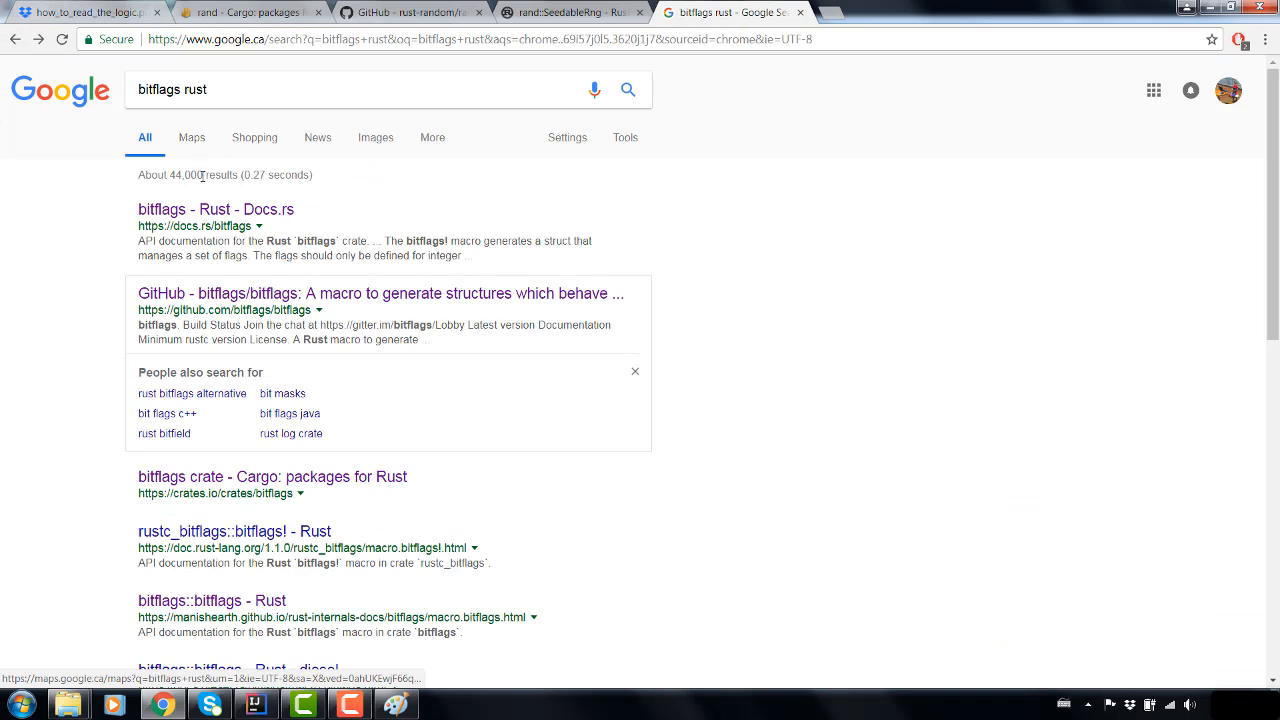
pyautogui.click(216, 210)
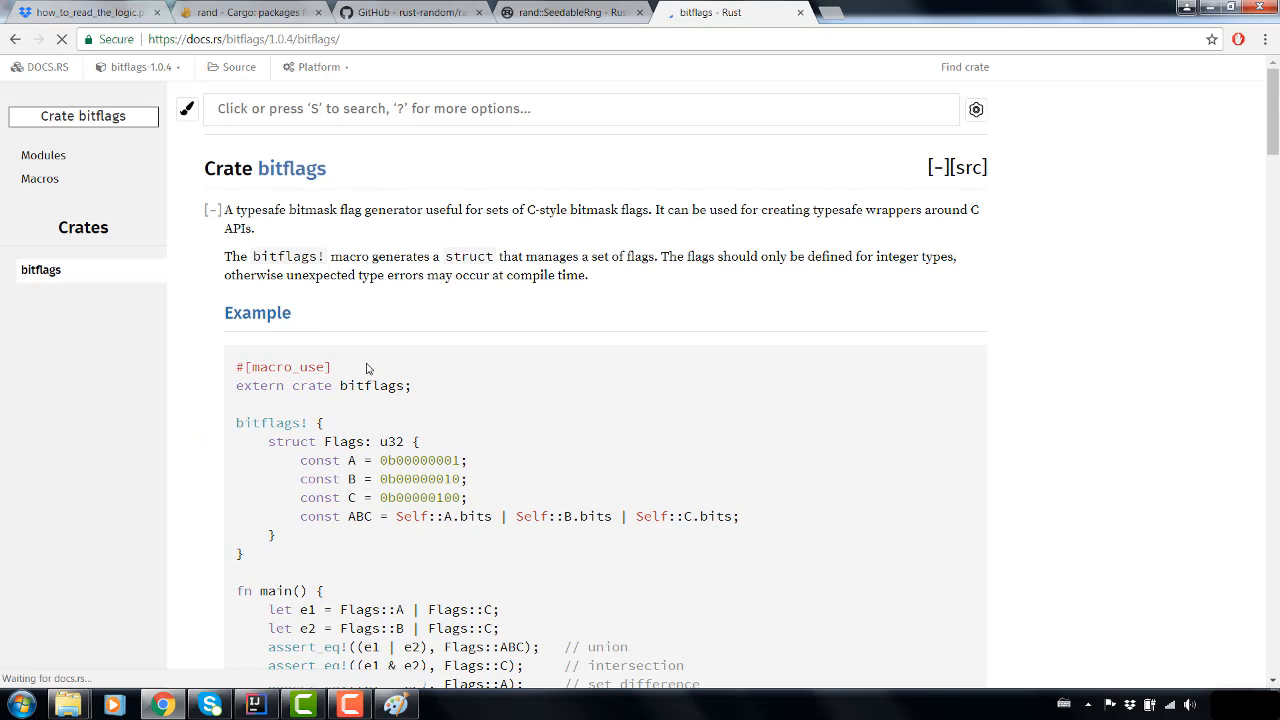
# - Read the bitflags docs through Visibility, traits and operators down to the generated Methods list
pyautogui.scroll(-3)
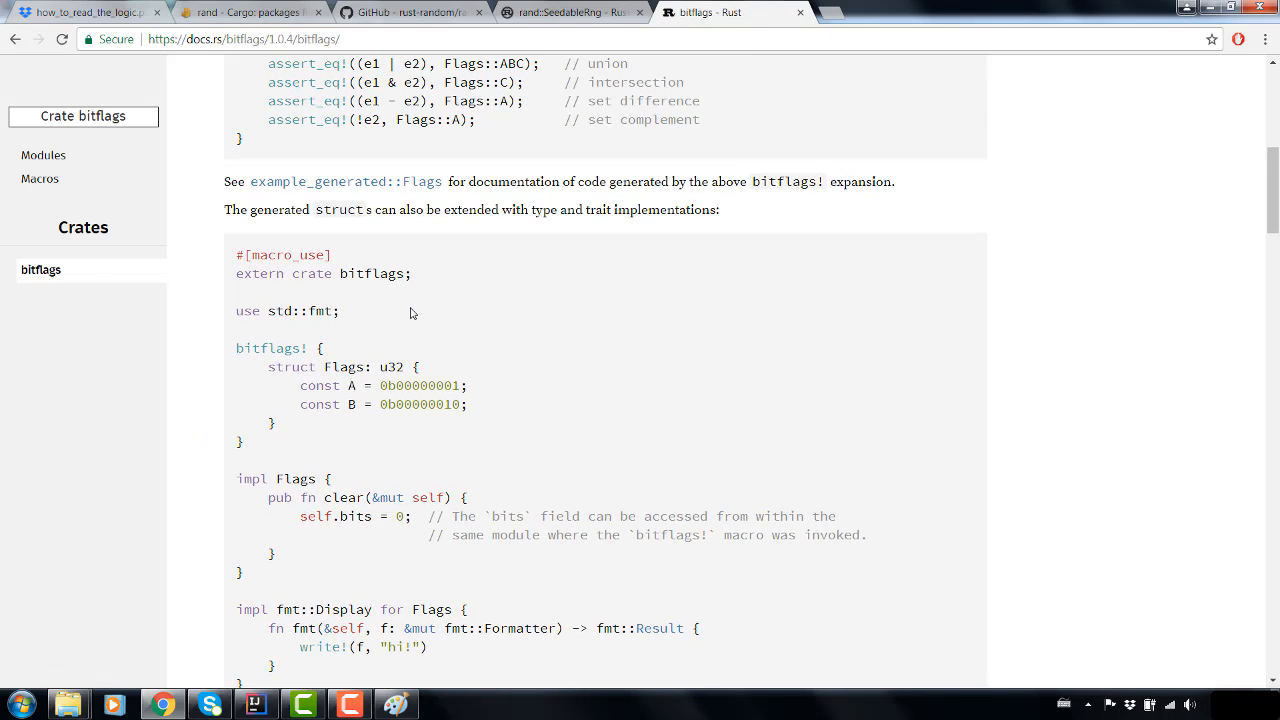
pyautogui.scroll(-3)
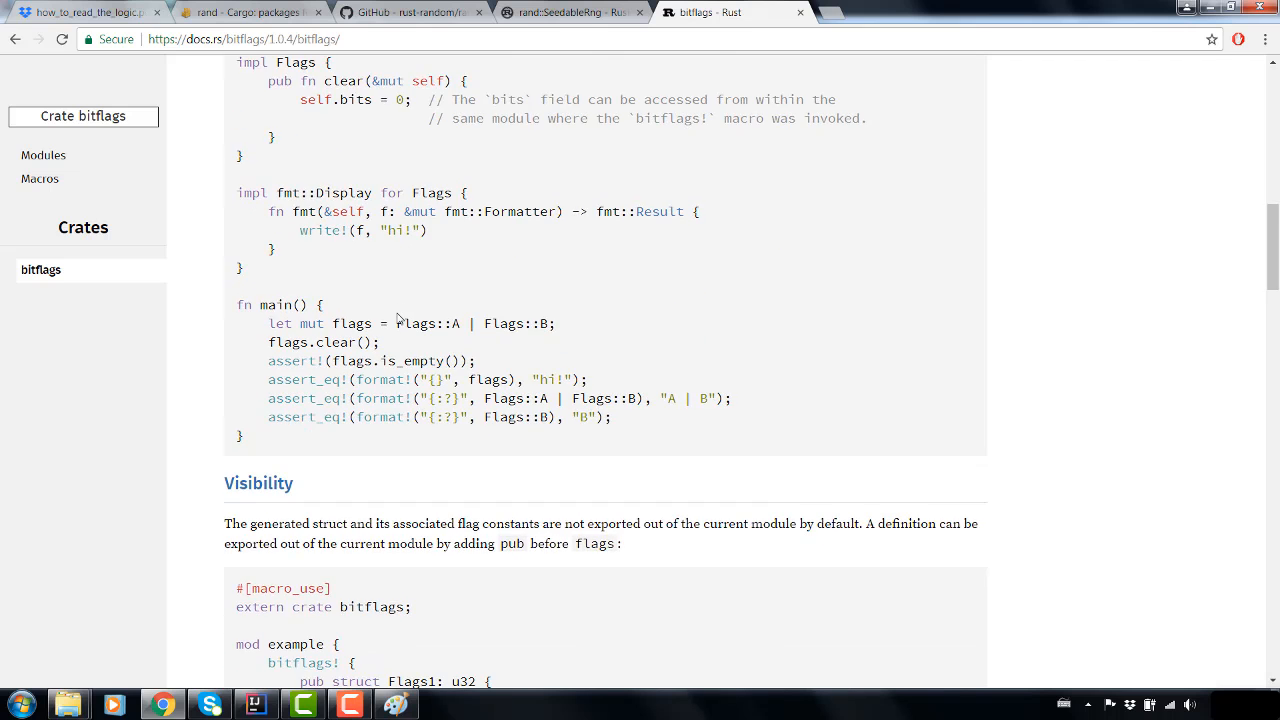
pyautogui.scroll(-3)
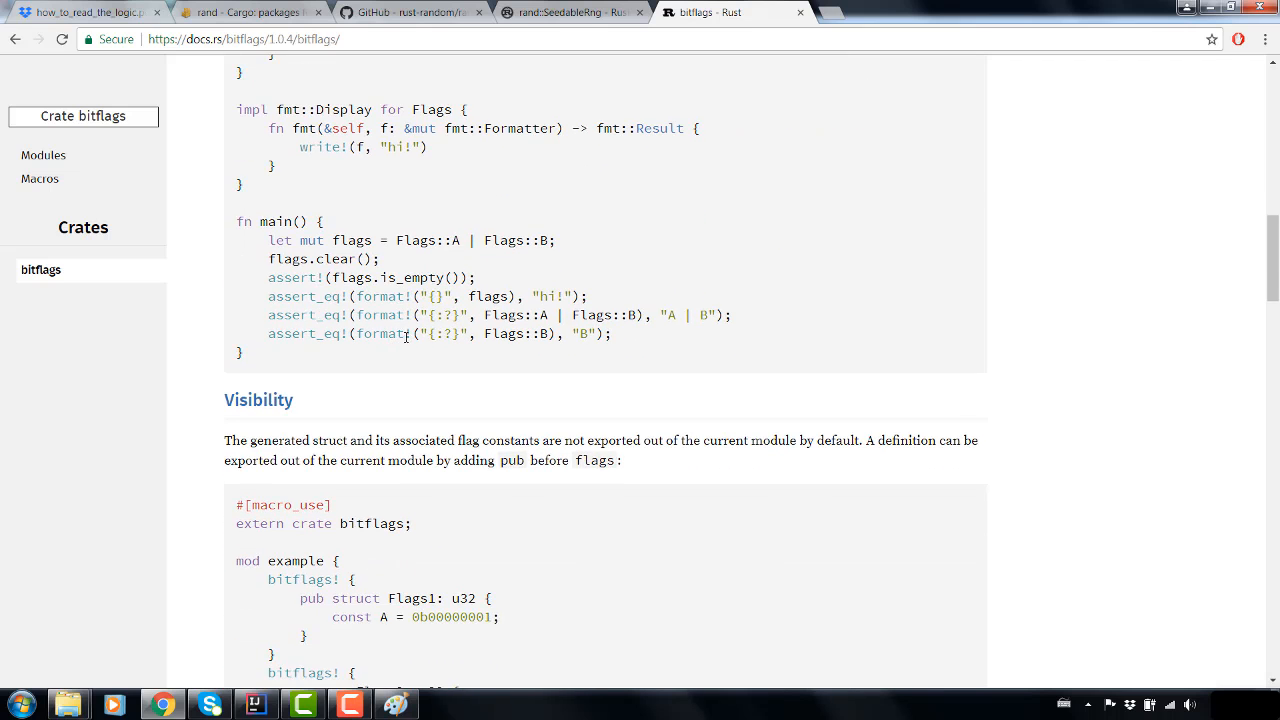
pyautogui.moveTo(710, 316)
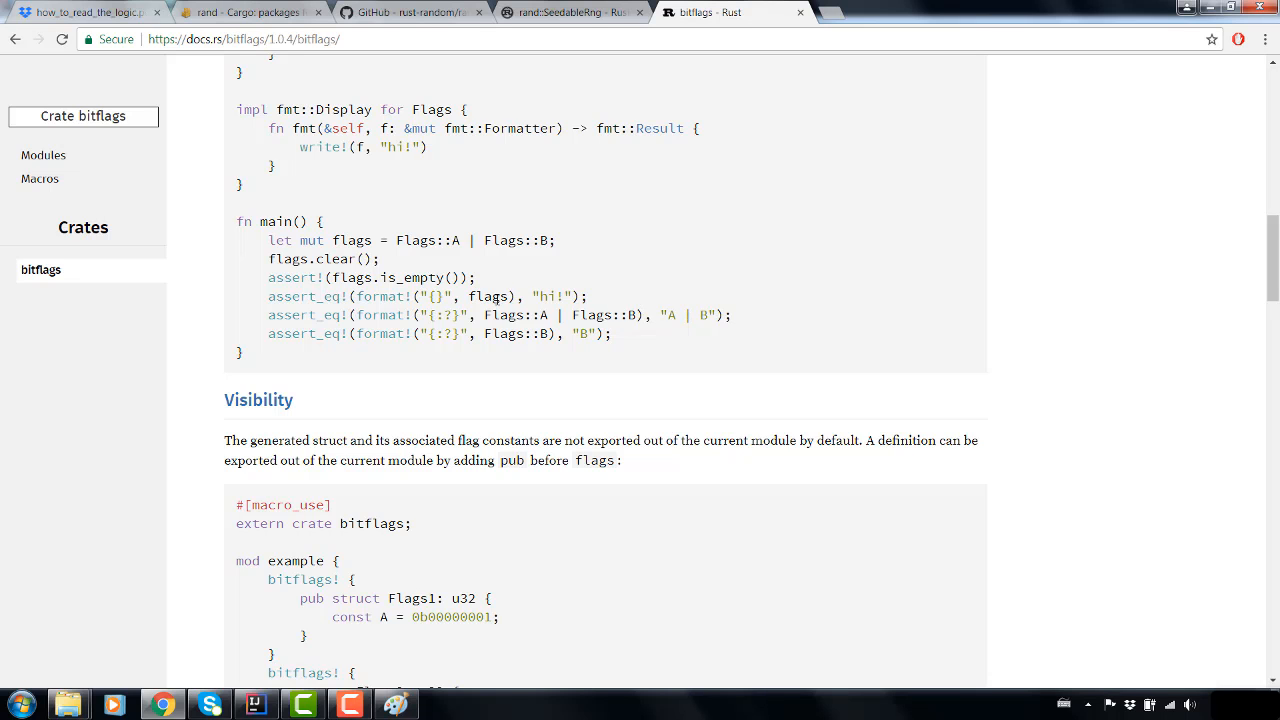
pyautogui.scroll(-3)
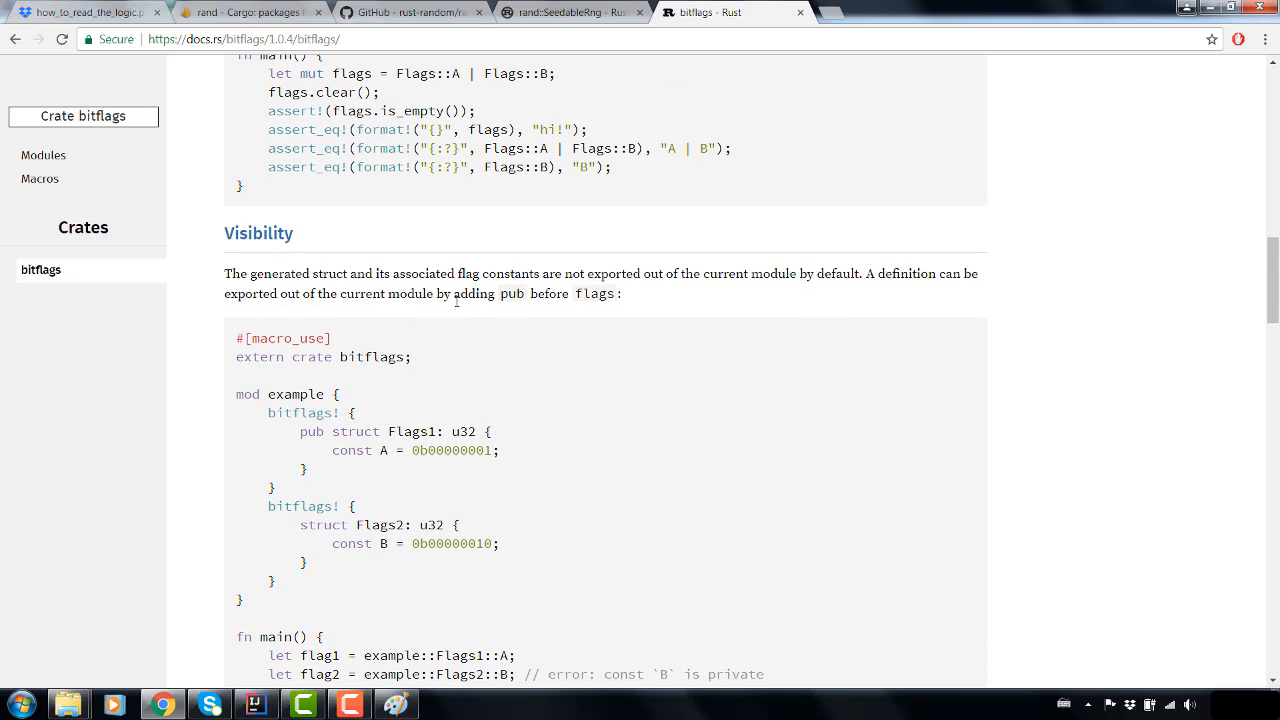
pyautogui.scroll(-3)
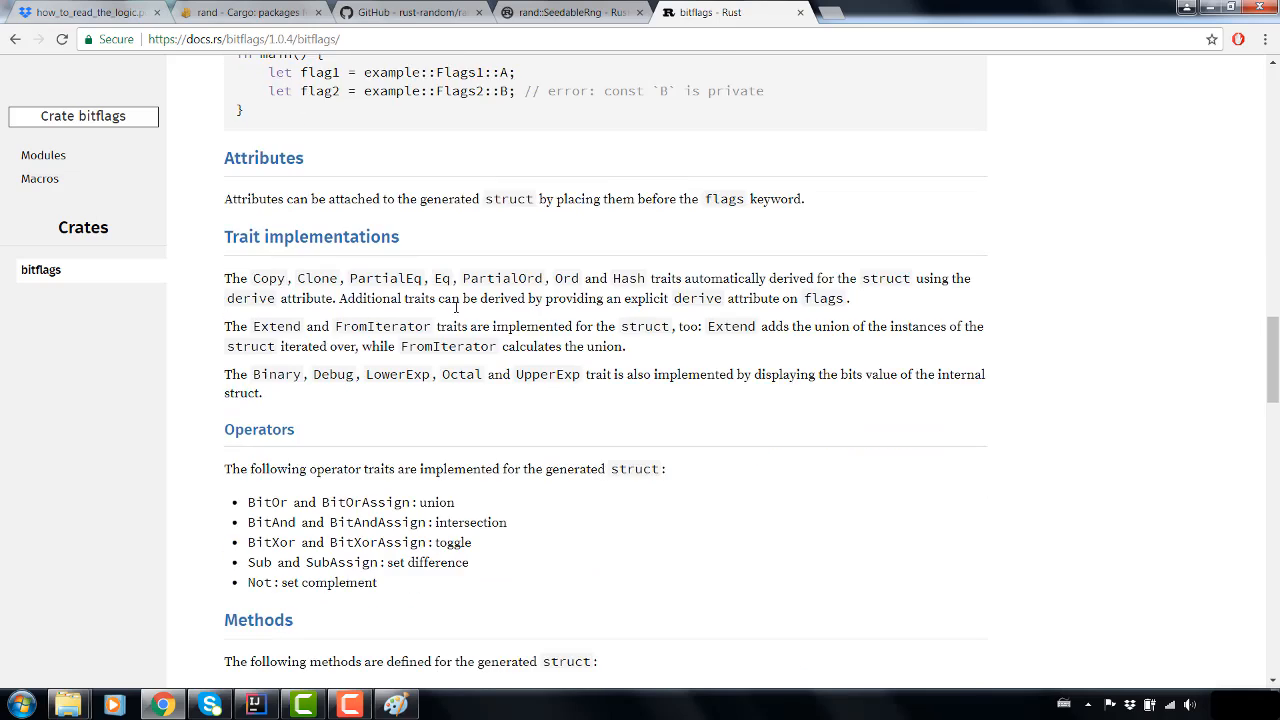
pyautogui.scroll(-3)
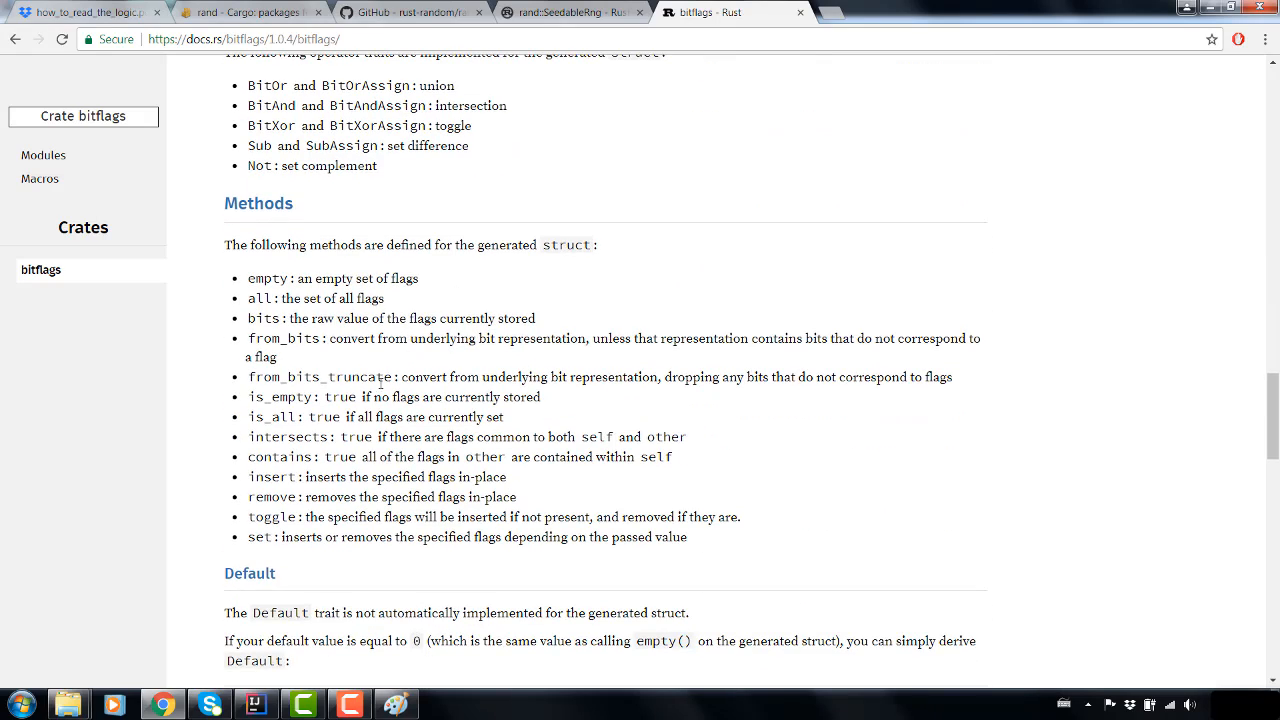
pyautogui.moveTo(260, 542)
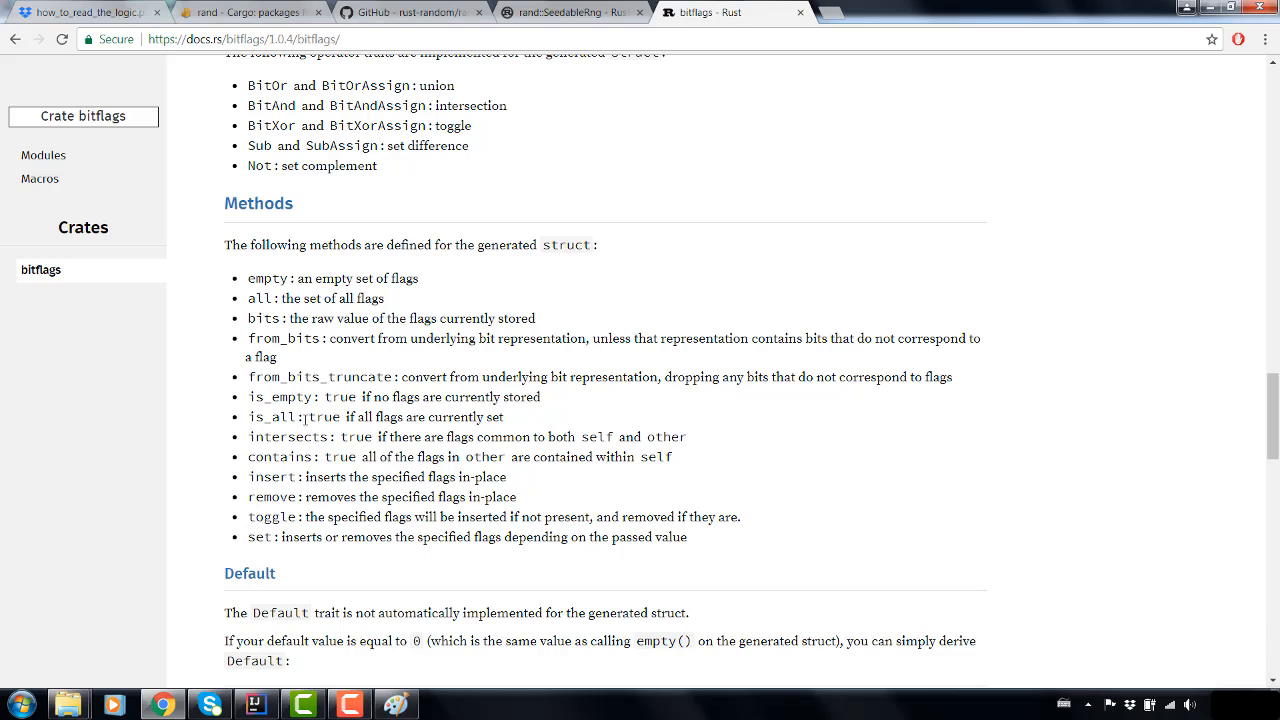
pyautogui.moveTo(308, 416); pyautogui.dragTo(504, 416)
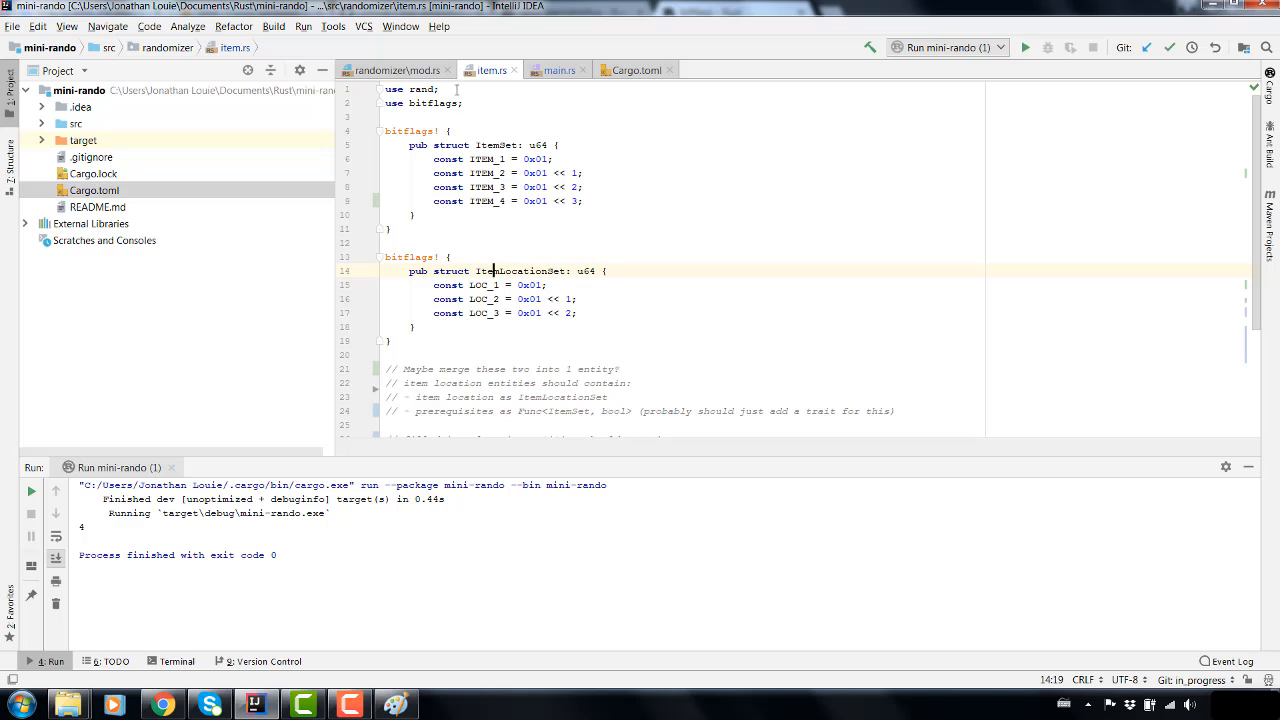
# - Return to main.rs to change items_accessible from ItemSet::empty() to ItemSet::all()
pyautogui.click(560, 68)
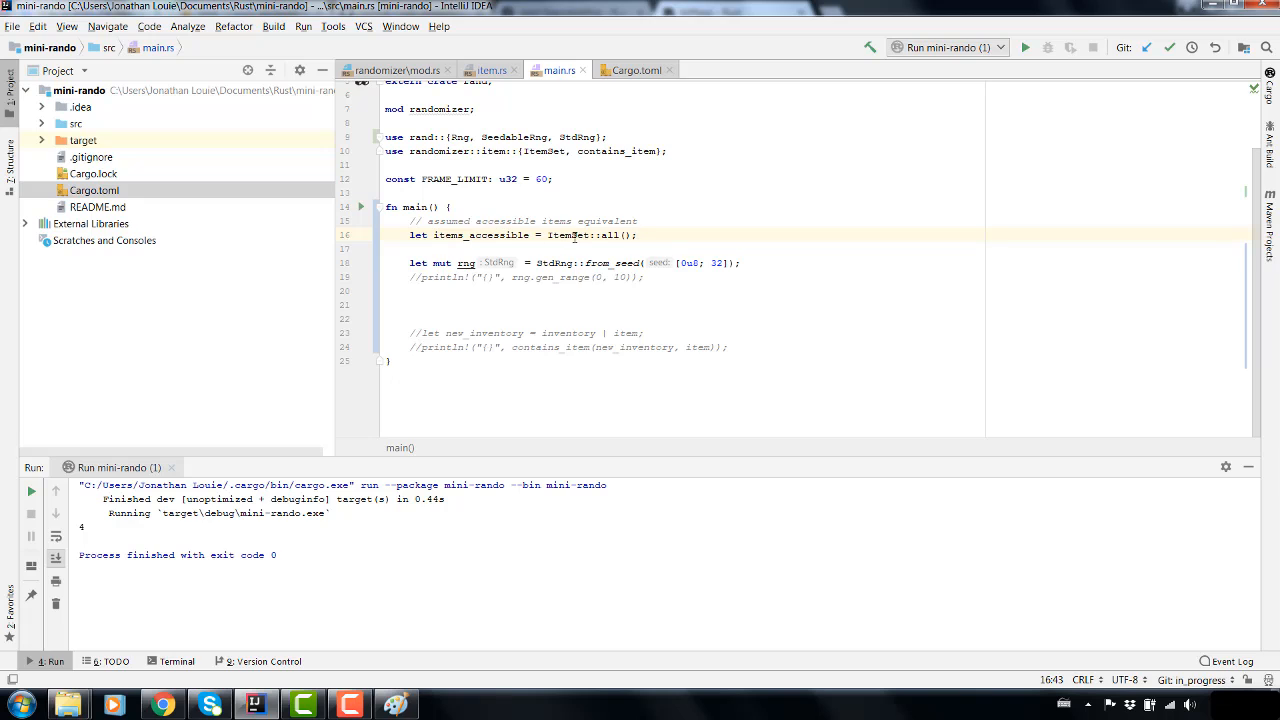
pyautogui.moveTo(658, 256)
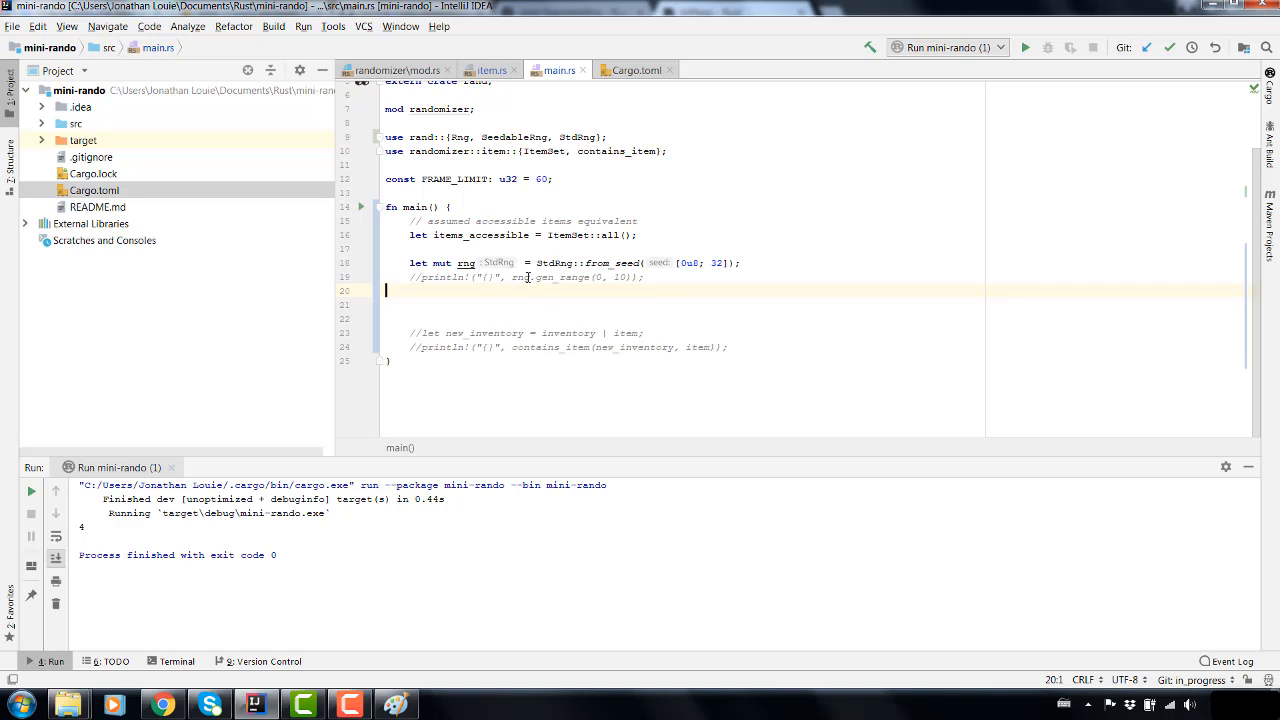
pyautogui.moveTo(474, 236)
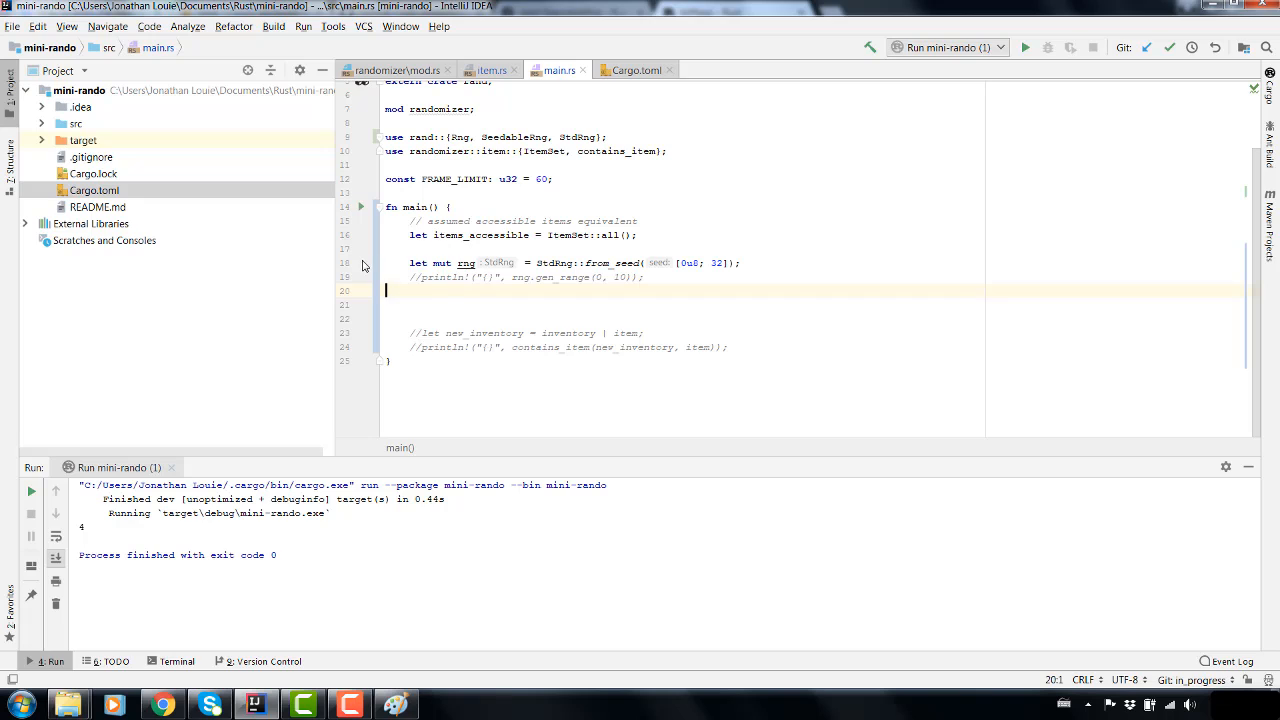
pyautogui.moveTo(564, 236)
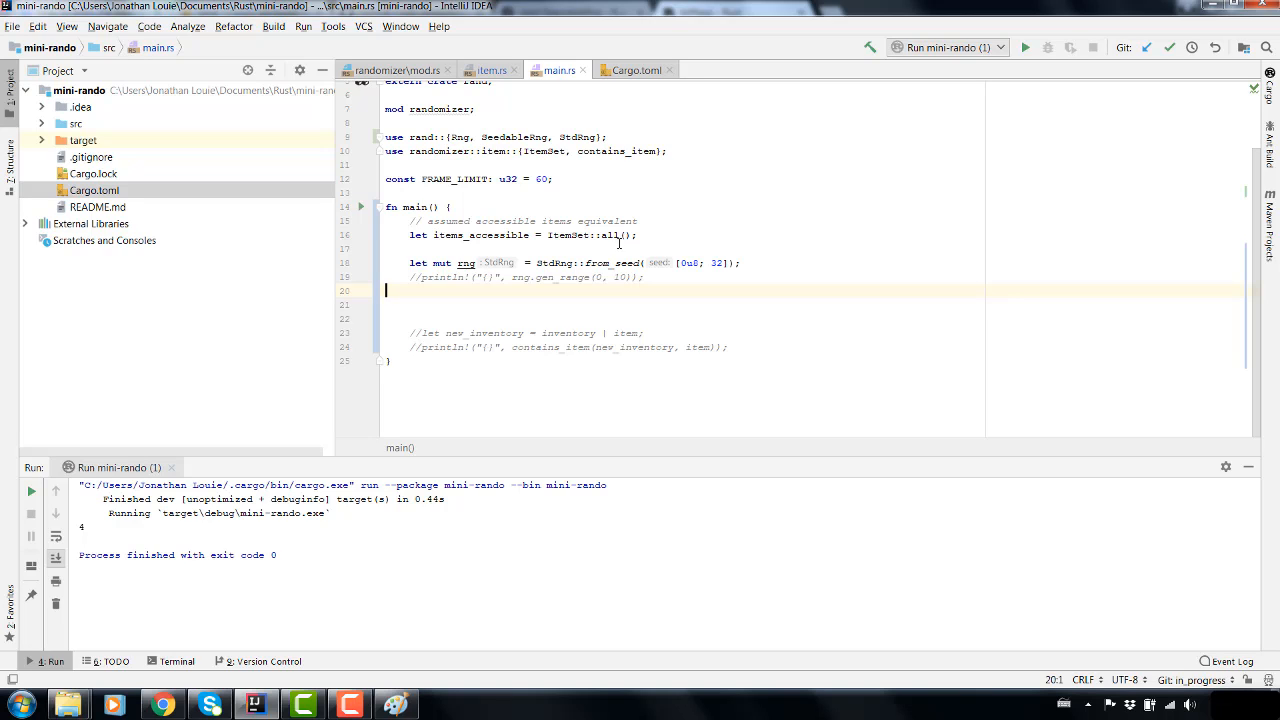
pyautogui.moveTo(630, 238)
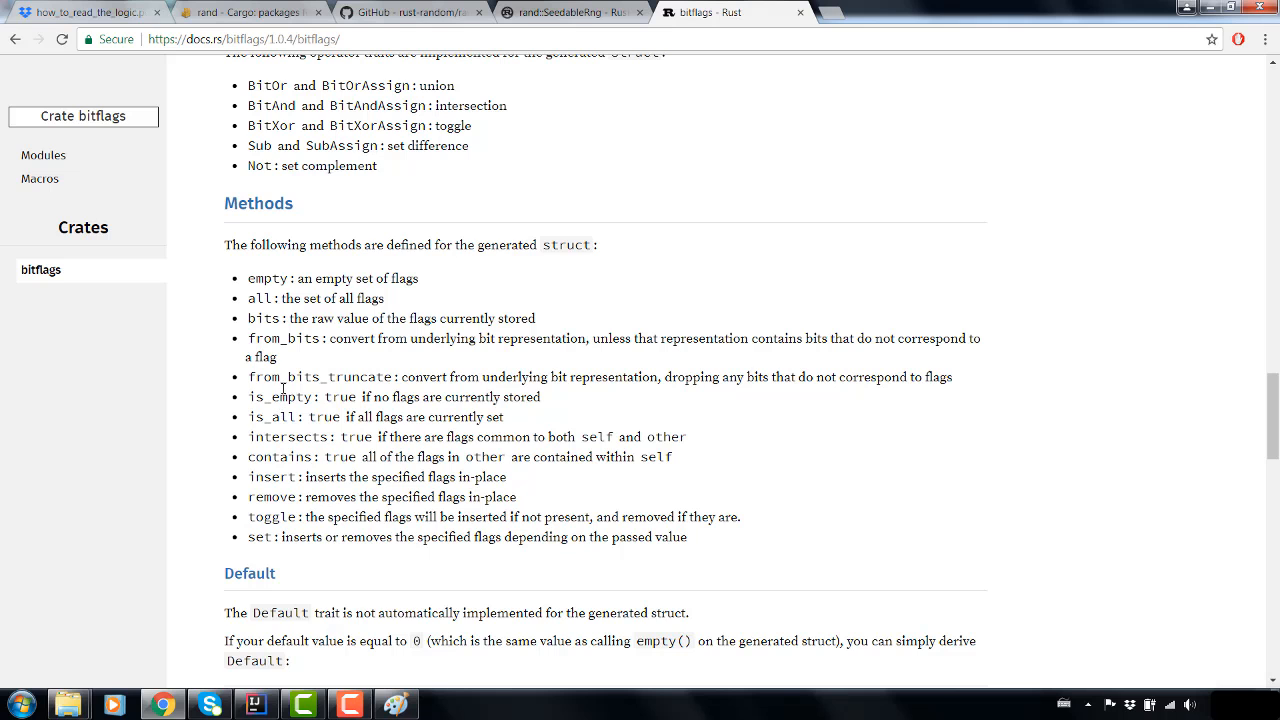
# - Reread the bitflags 1.0.4 docs from Methods back up to the examples, then return to main.rs
pyautogui.scroll(-3)
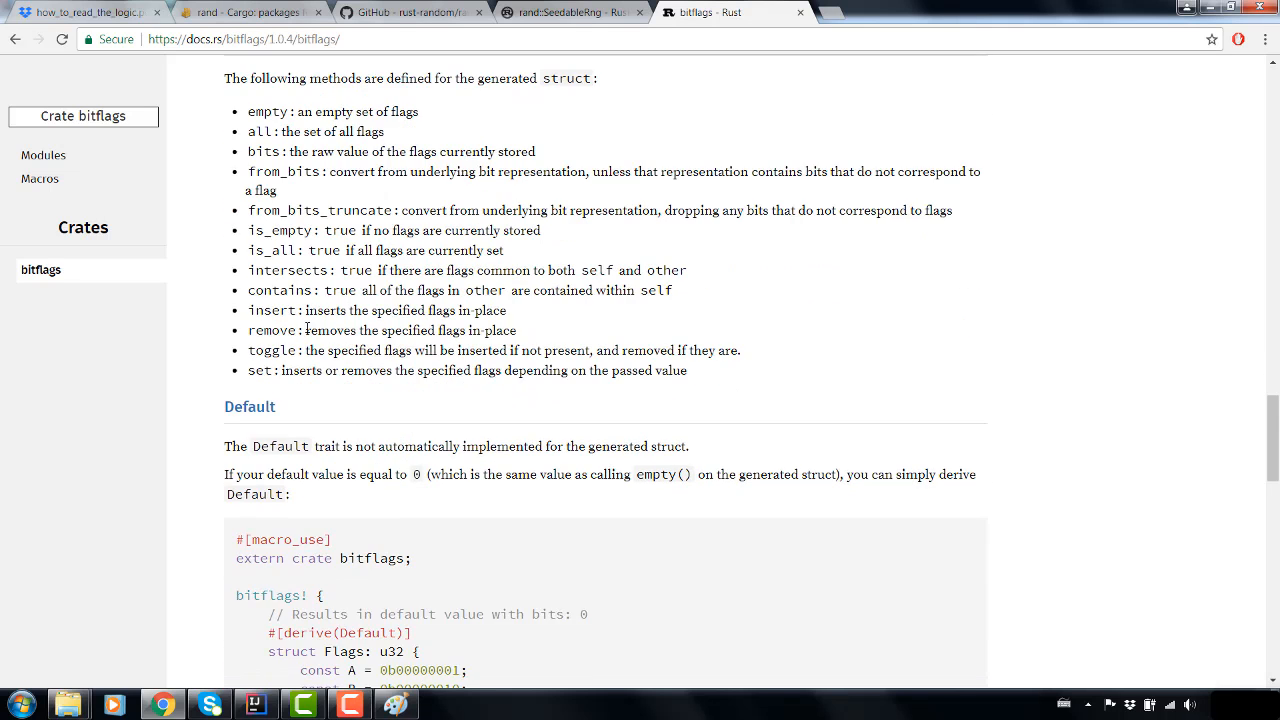
pyautogui.scroll(-3)
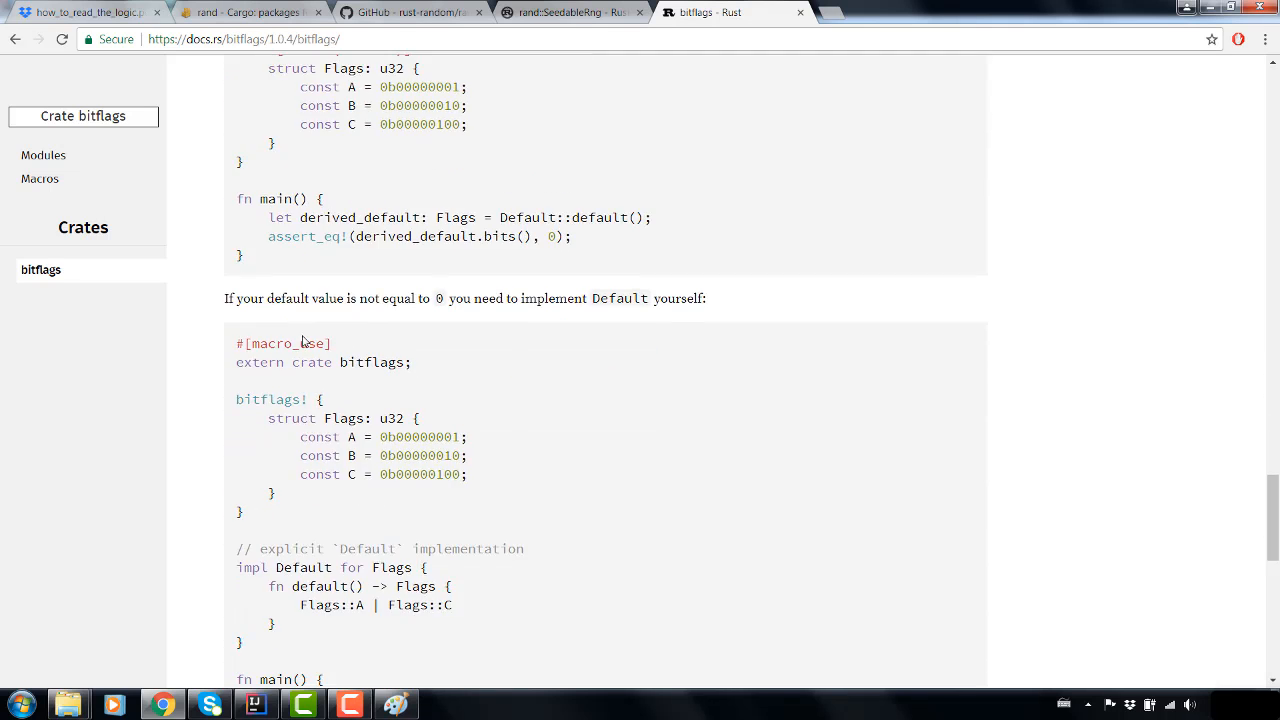
pyautogui.scroll(-3)
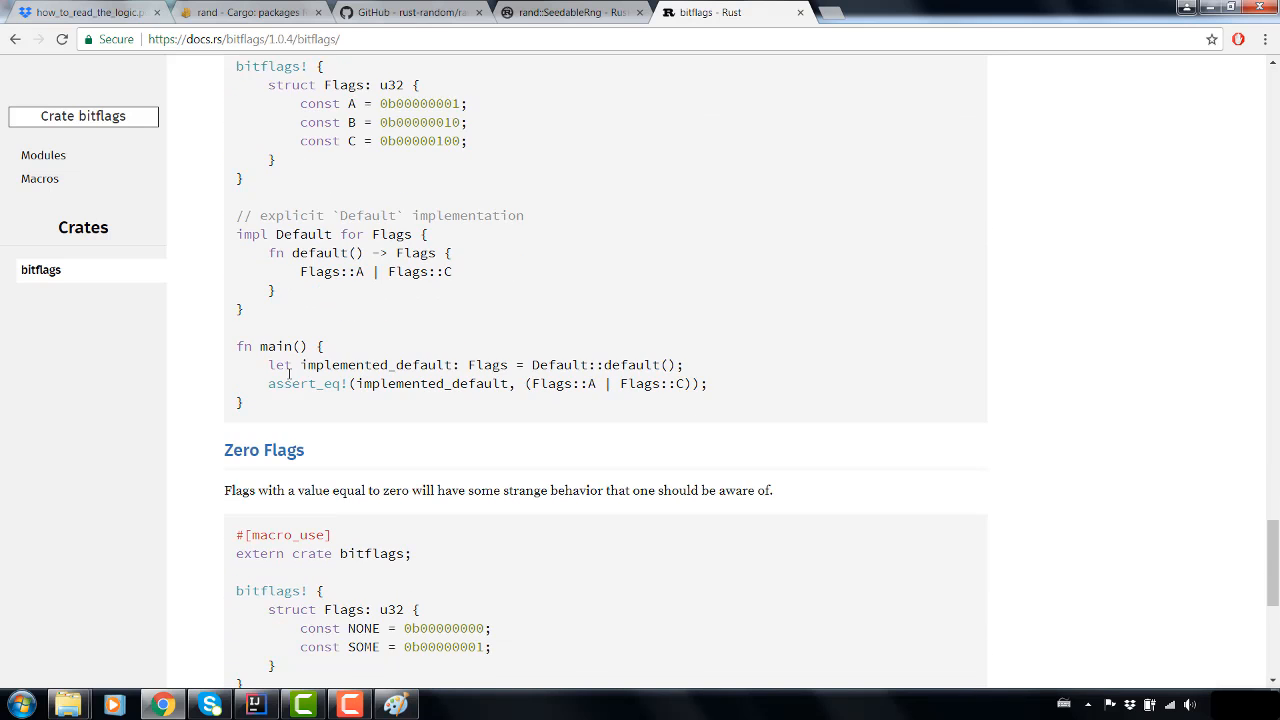
pyautogui.scroll(-3)
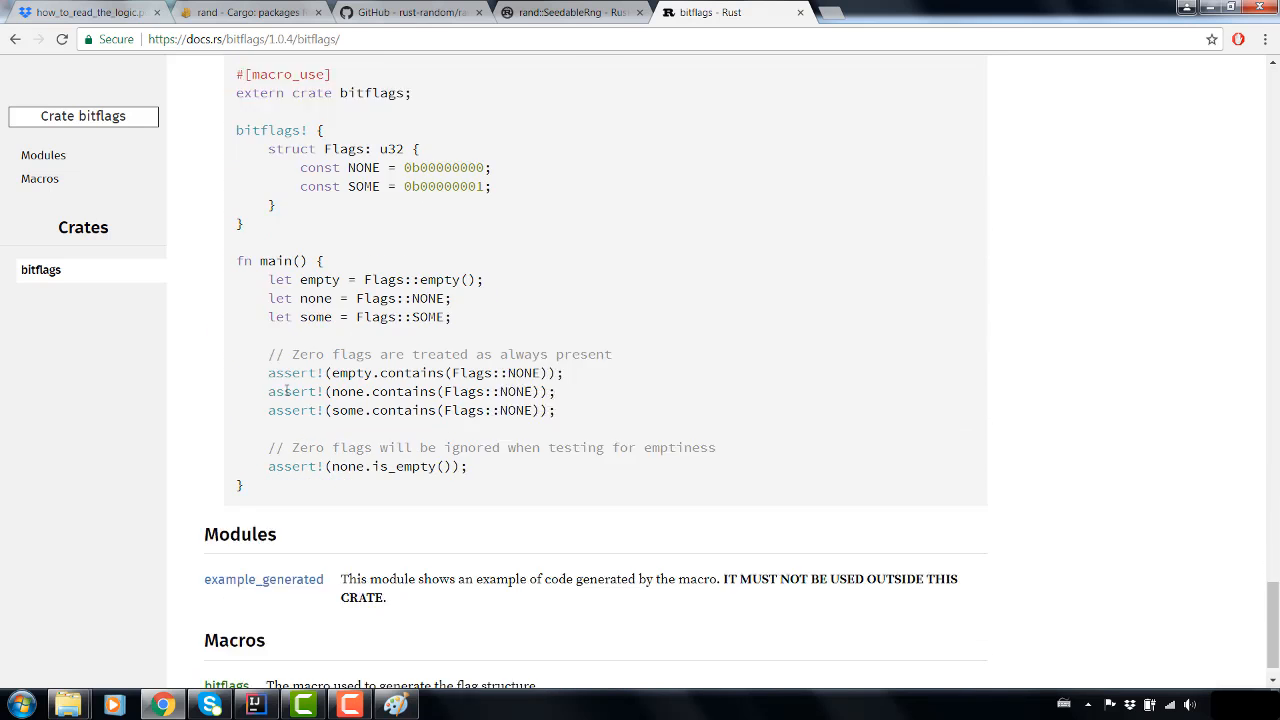
pyautogui.scroll(-3)
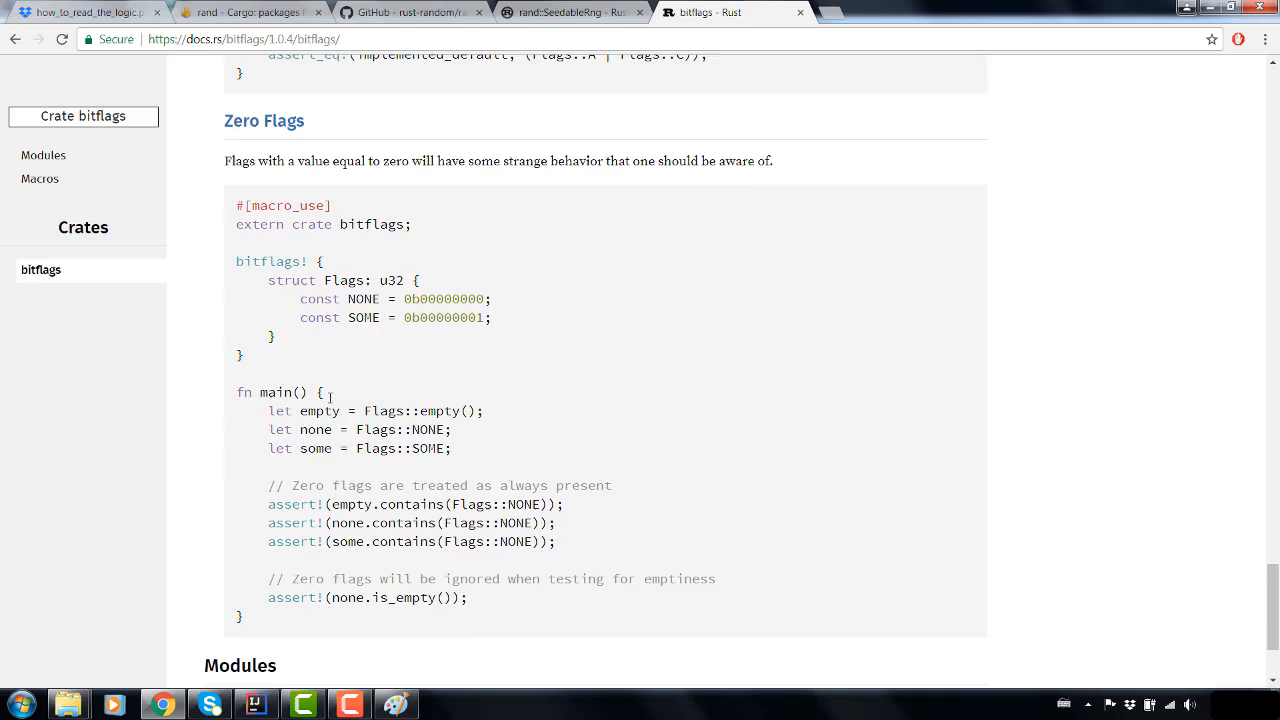
pyautogui.scroll(3)
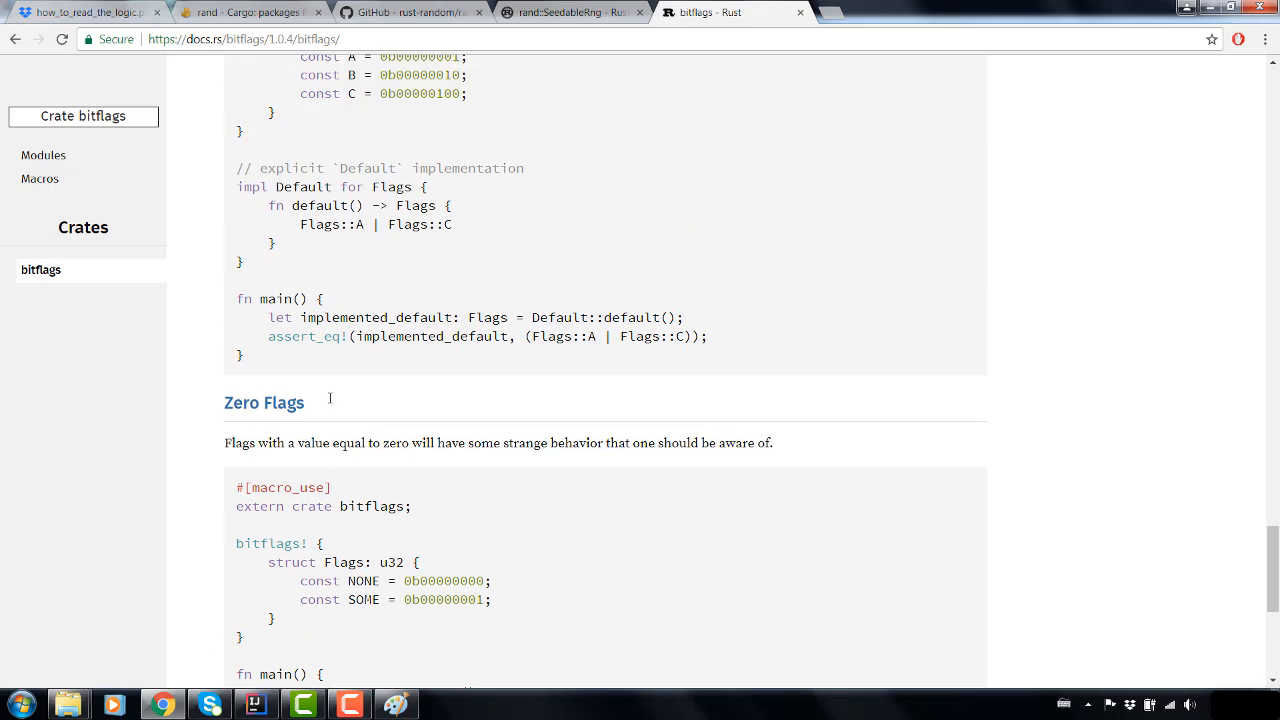
pyautogui.scroll(3)
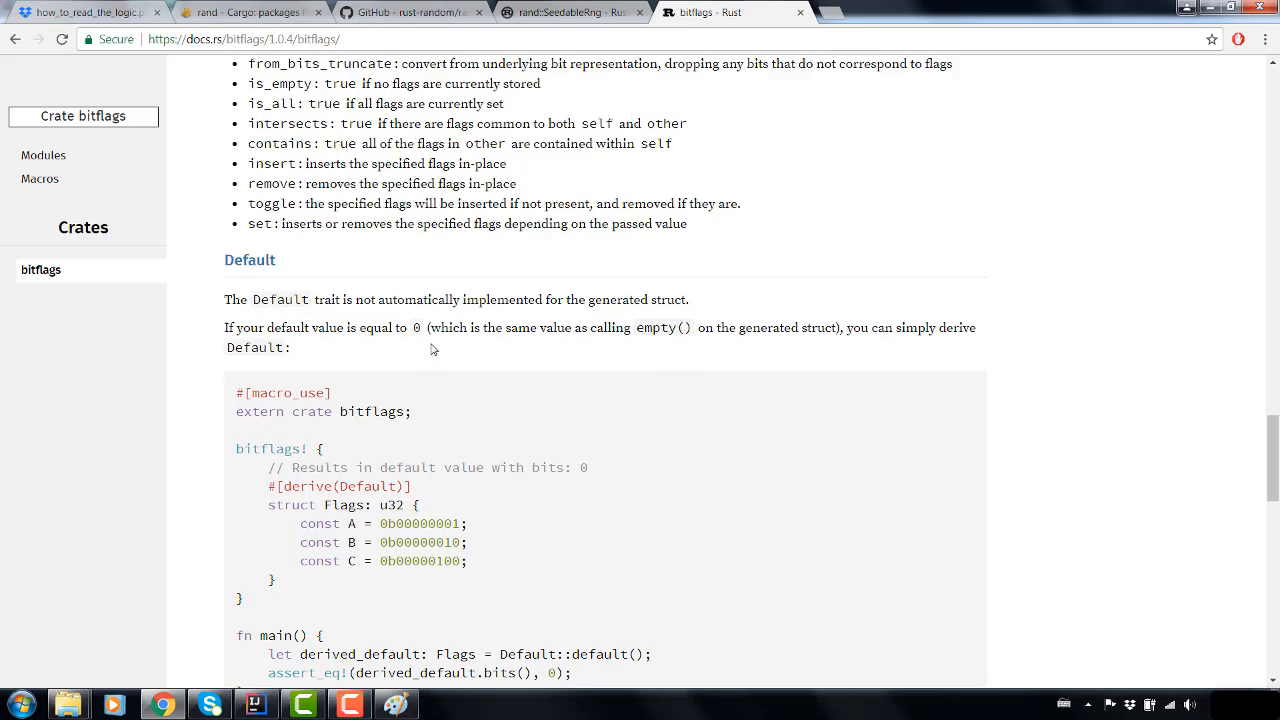
pyautogui.scroll(3)
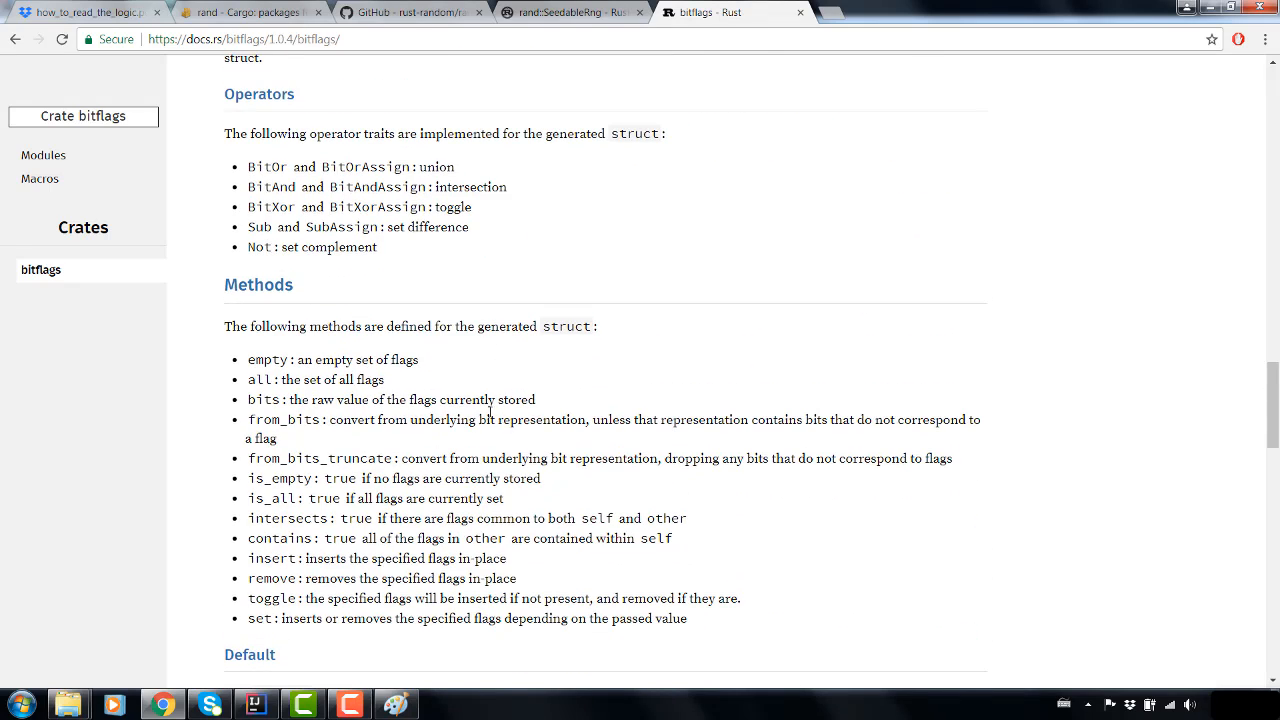
pyautogui.moveTo(472, 438)
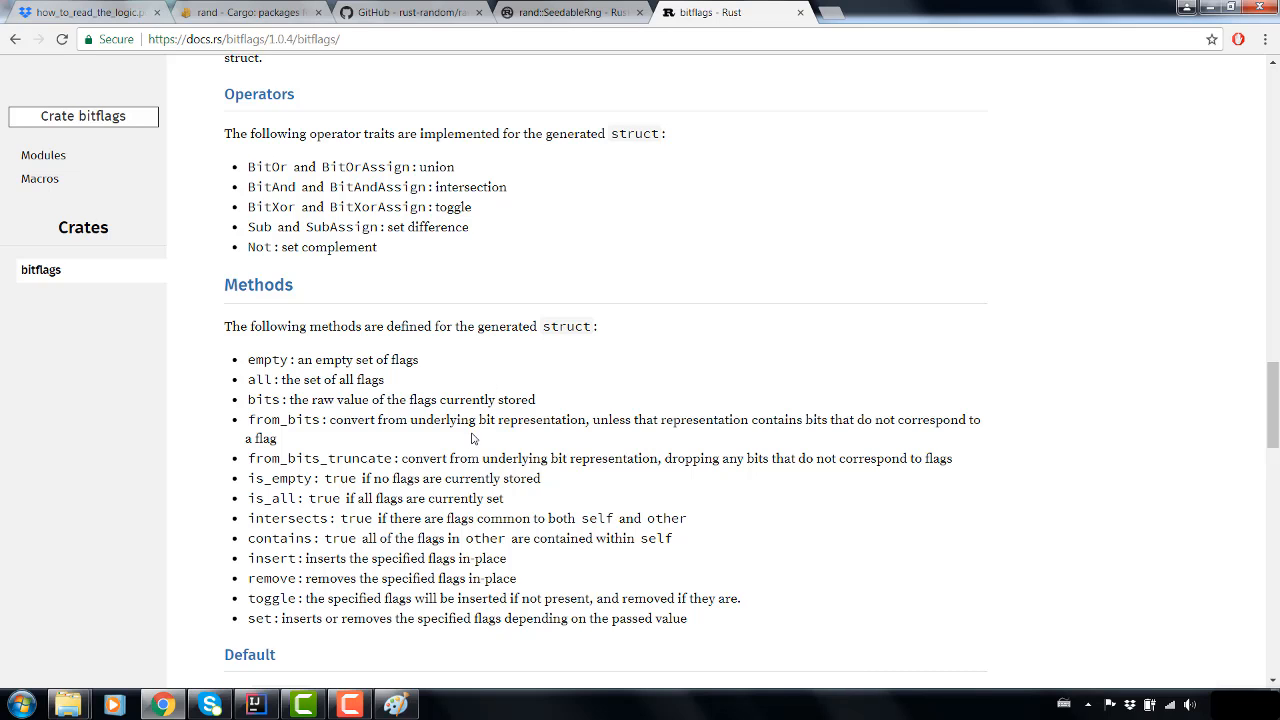
pyautogui.moveTo(428, 542)
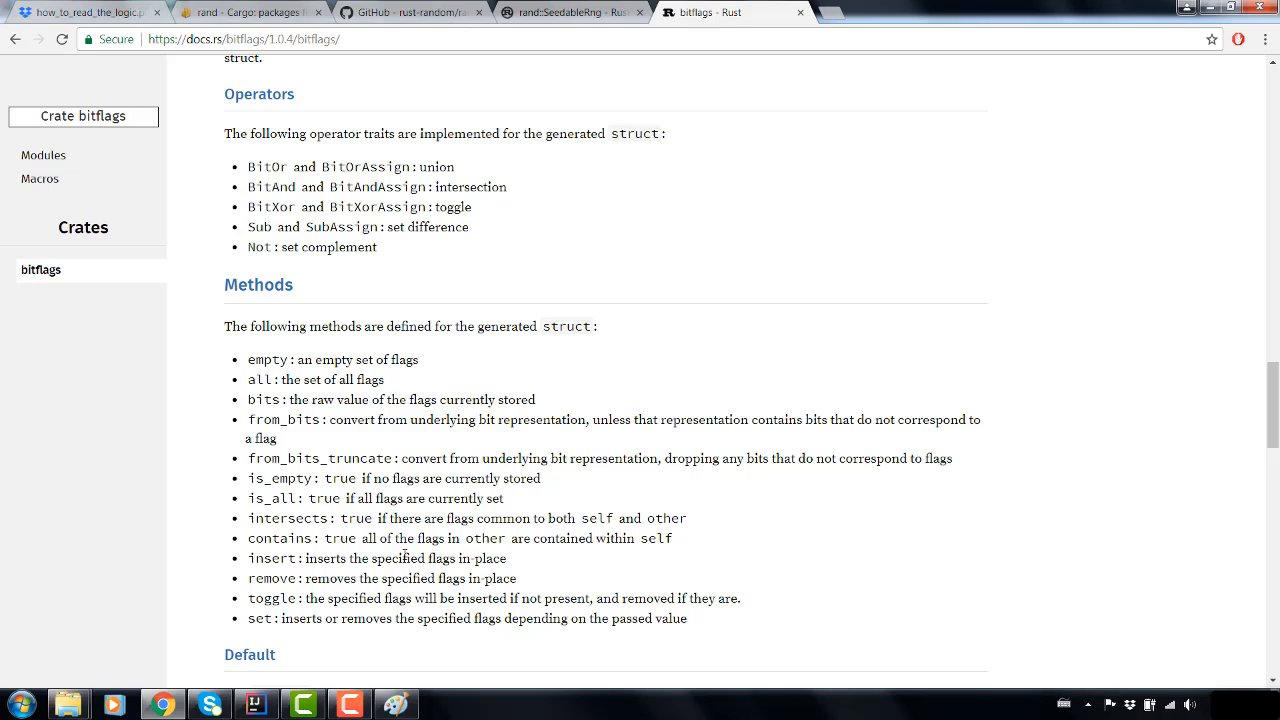
pyautogui.moveTo(400, 556)
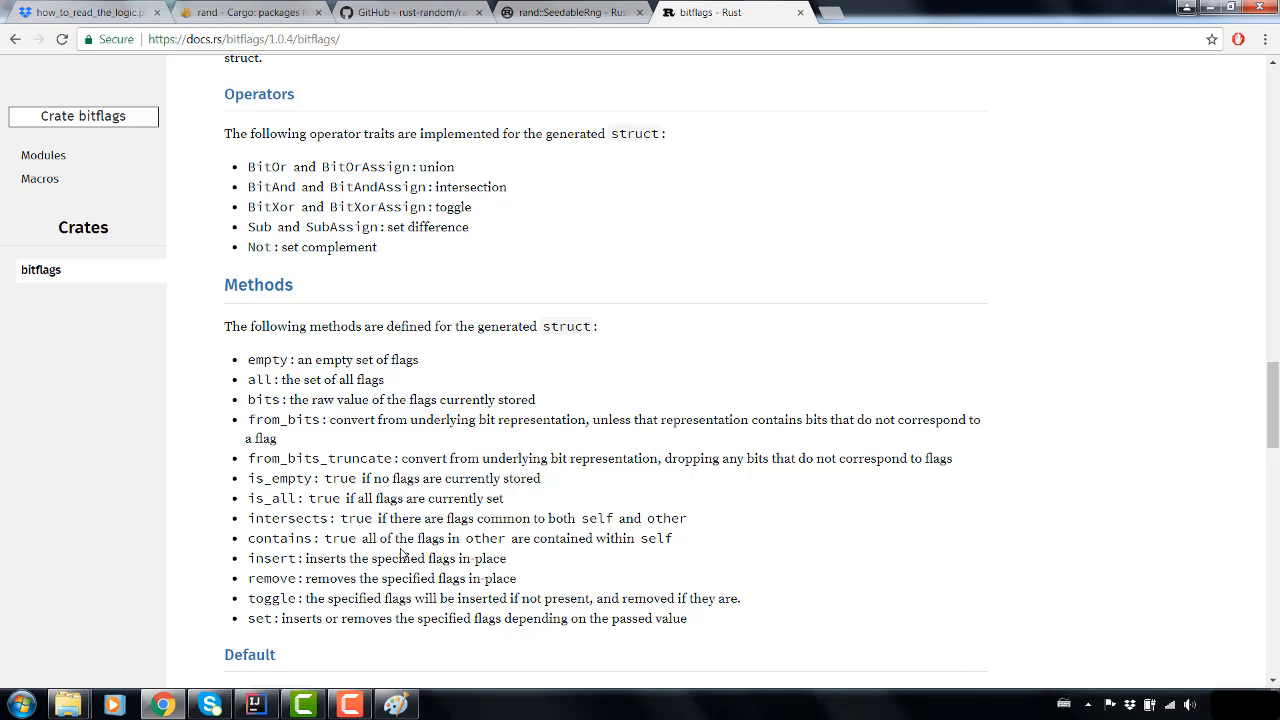
pyautogui.moveTo(386, 490)
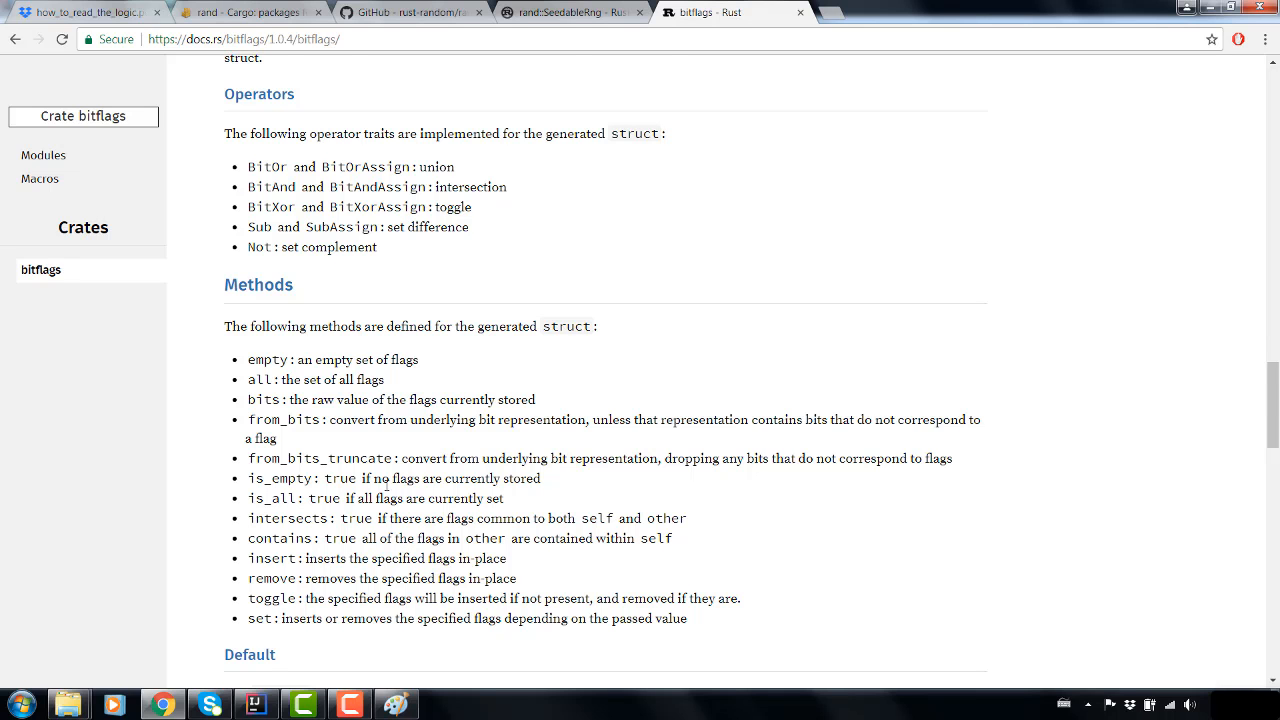
pyautogui.scroll(3)
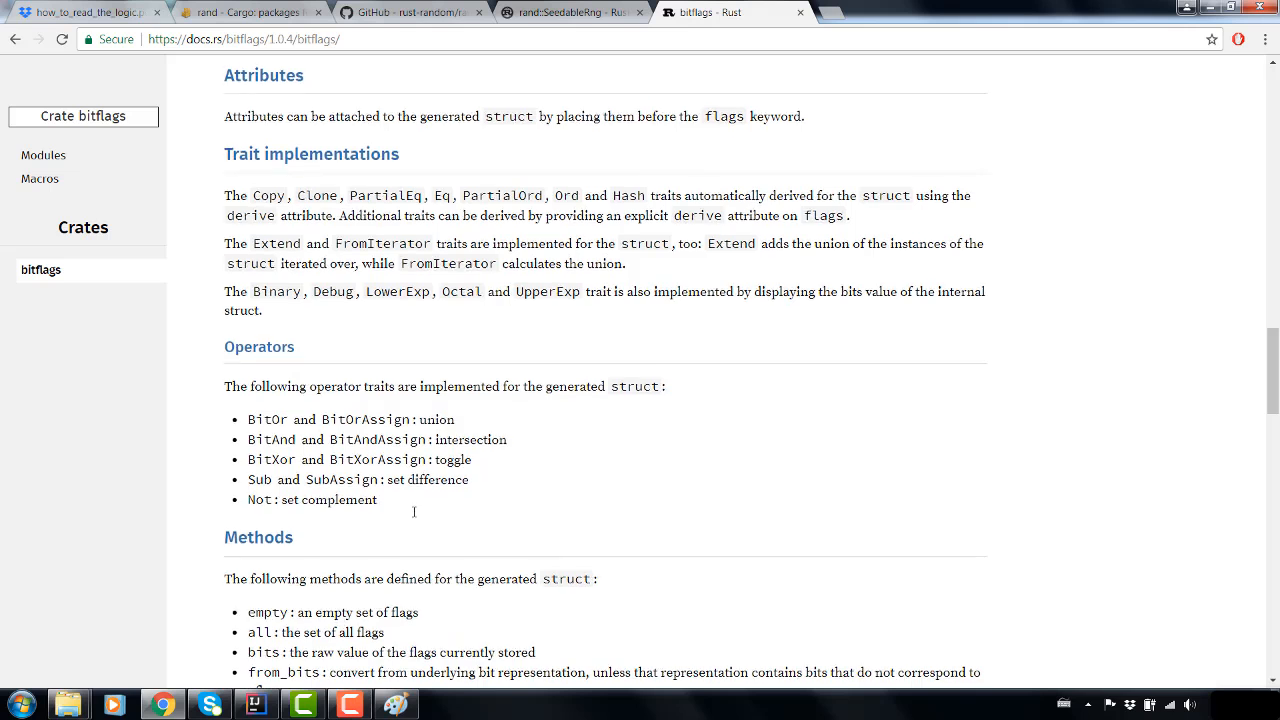
pyautogui.scroll(3)
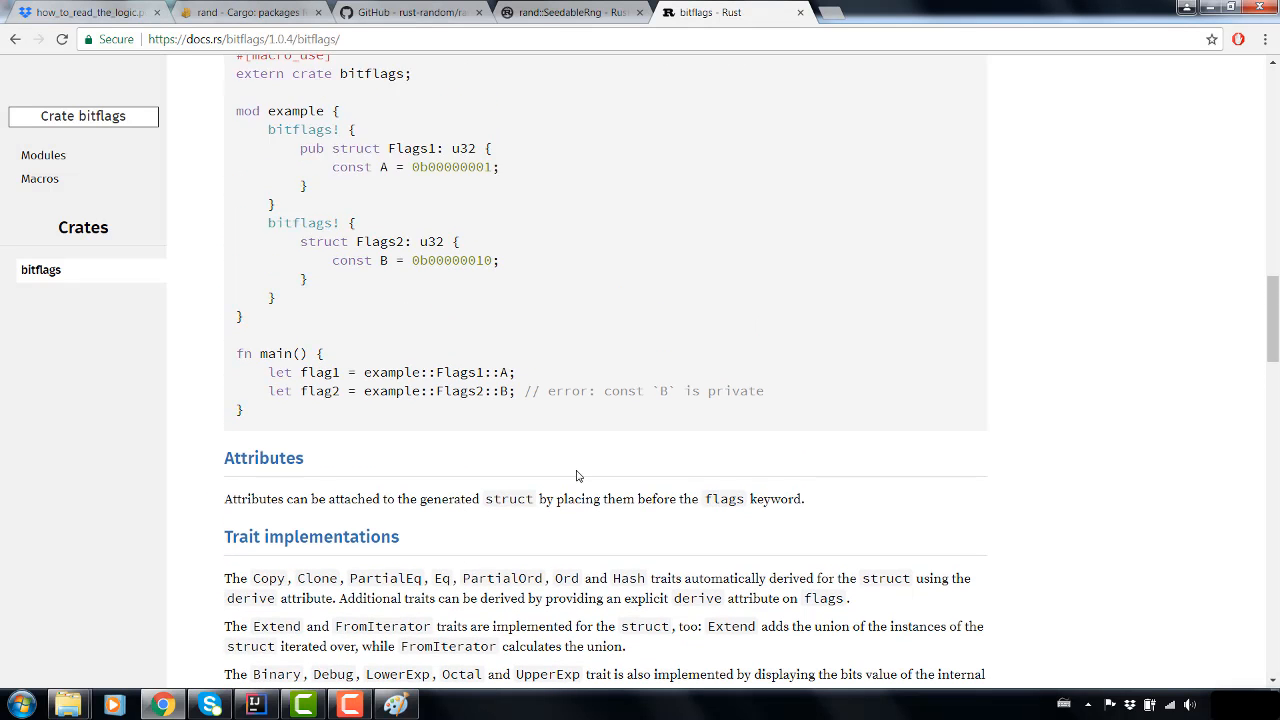
pyautogui.scroll(3)
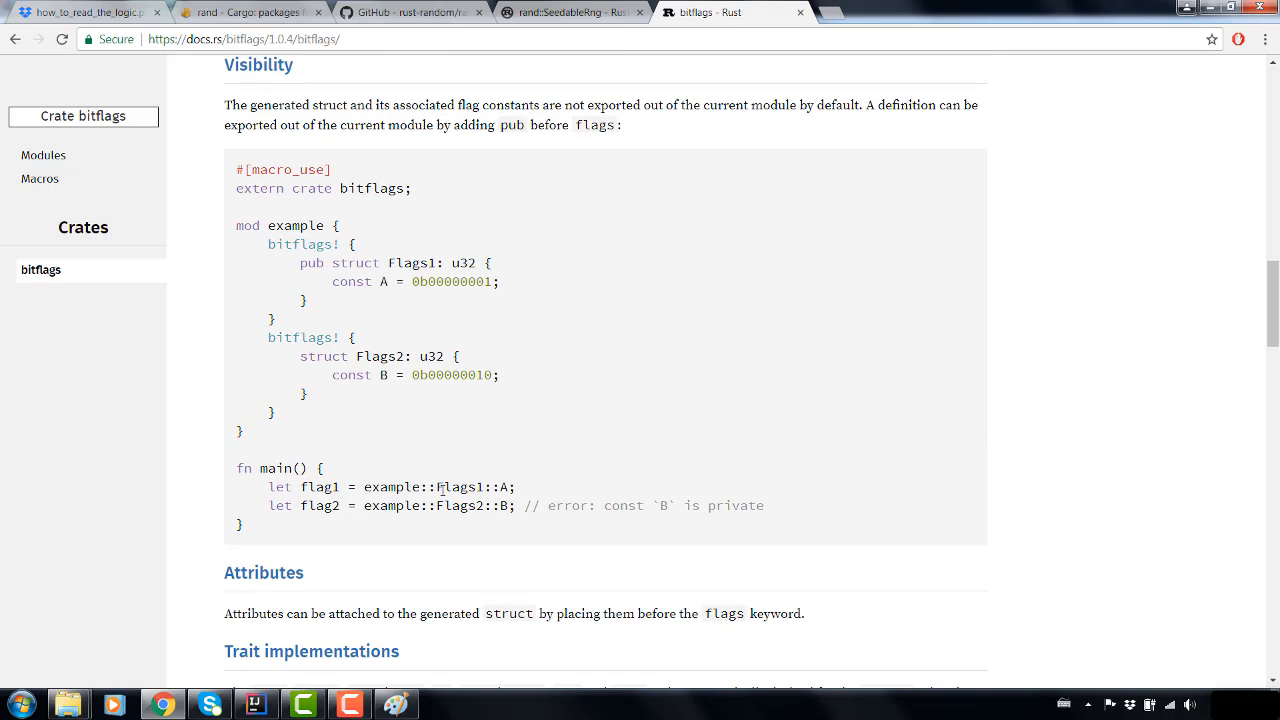
pyautogui.scroll(3)
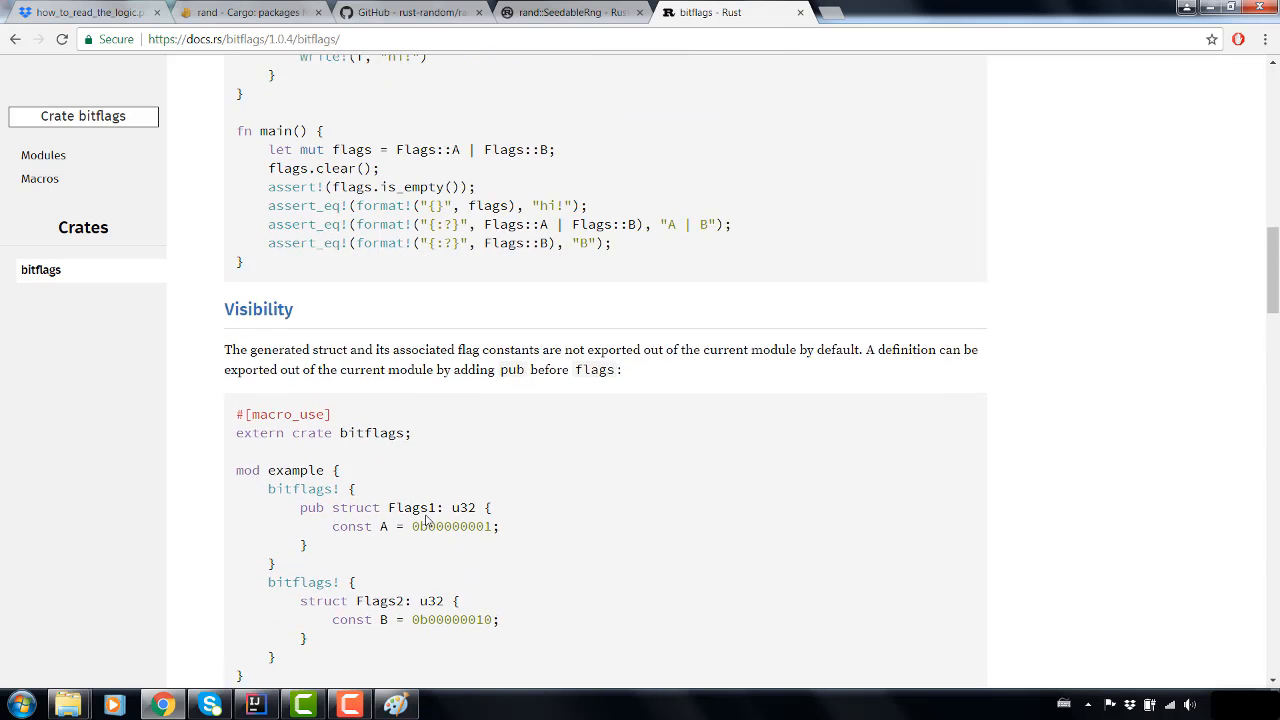
pyautogui.scroll(3)
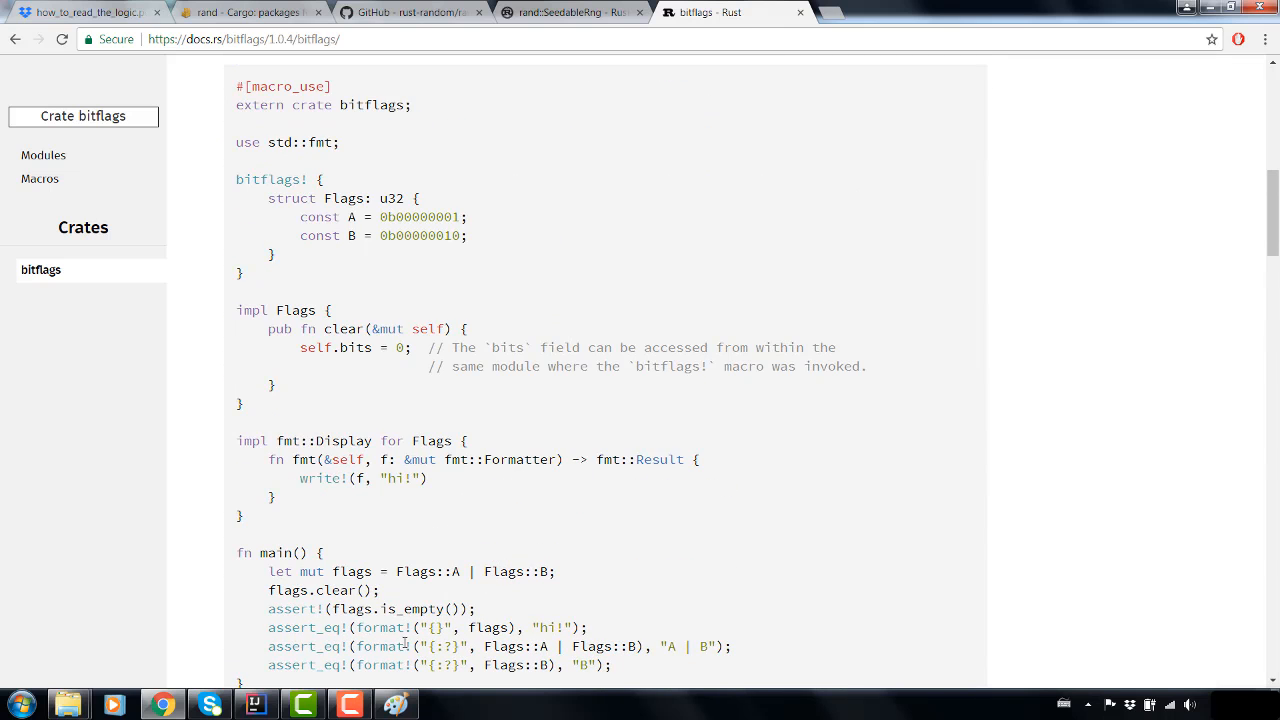
pyautogui.click(256, 704)
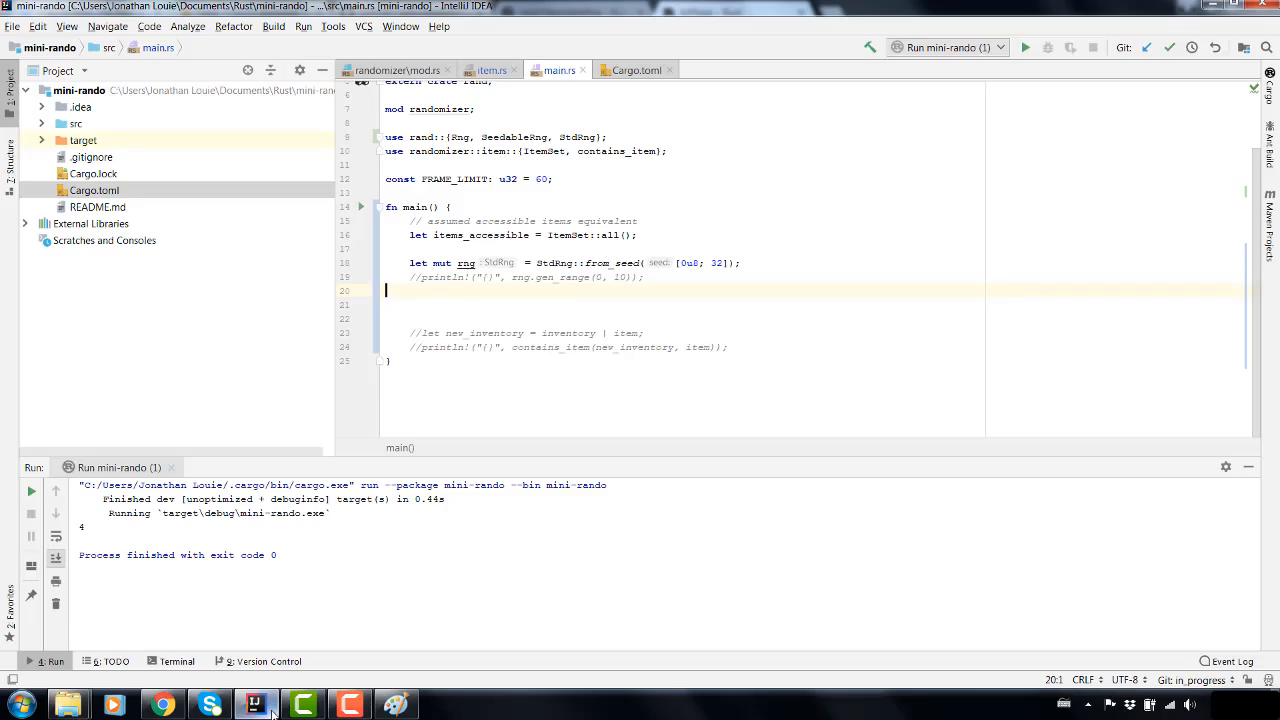
pyautogui.moveTo(562, 282)
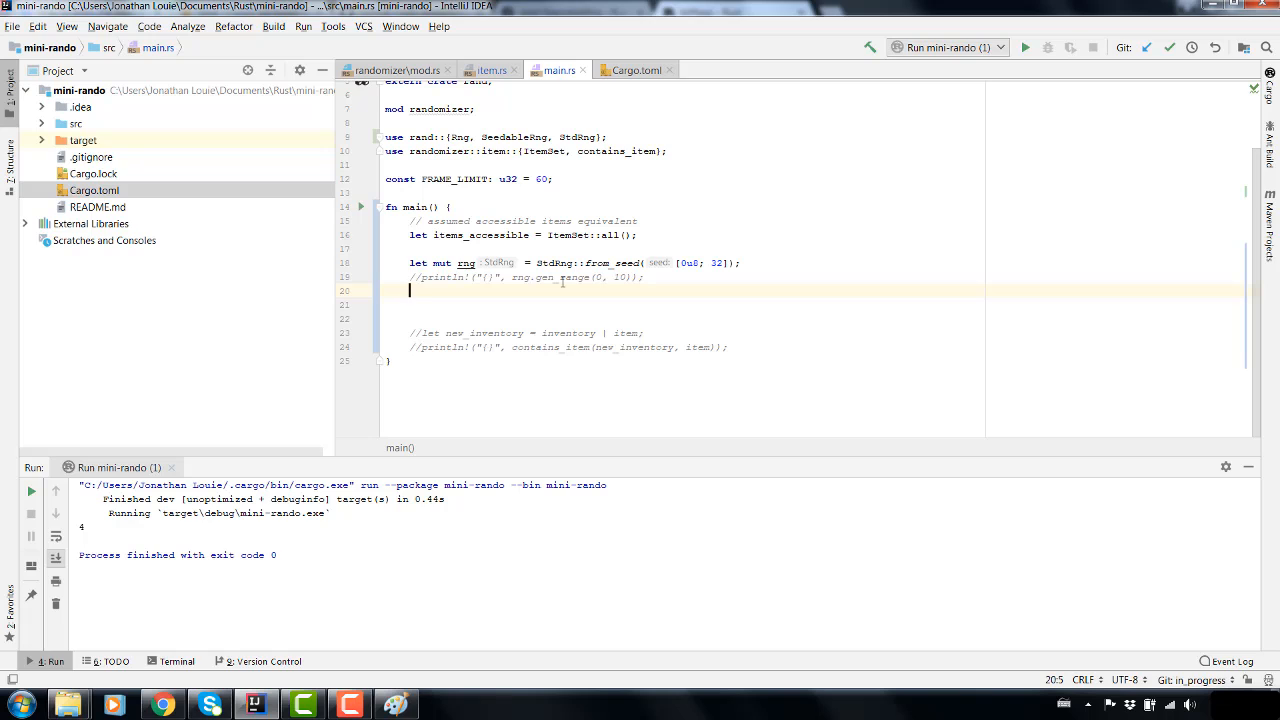
# - Declare fn count_items(items: ItemSet) -> u32 below main and start its body
pyautogui.write('for (')
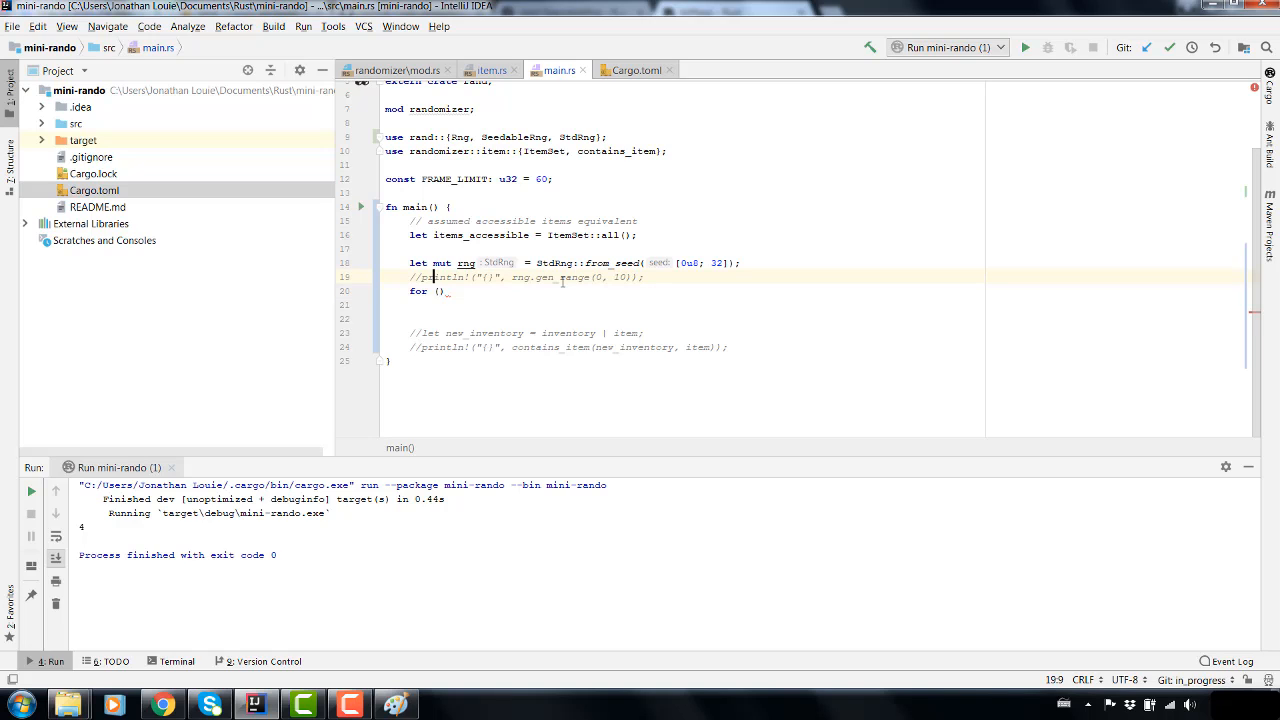
pyautogui.click(440, 290)
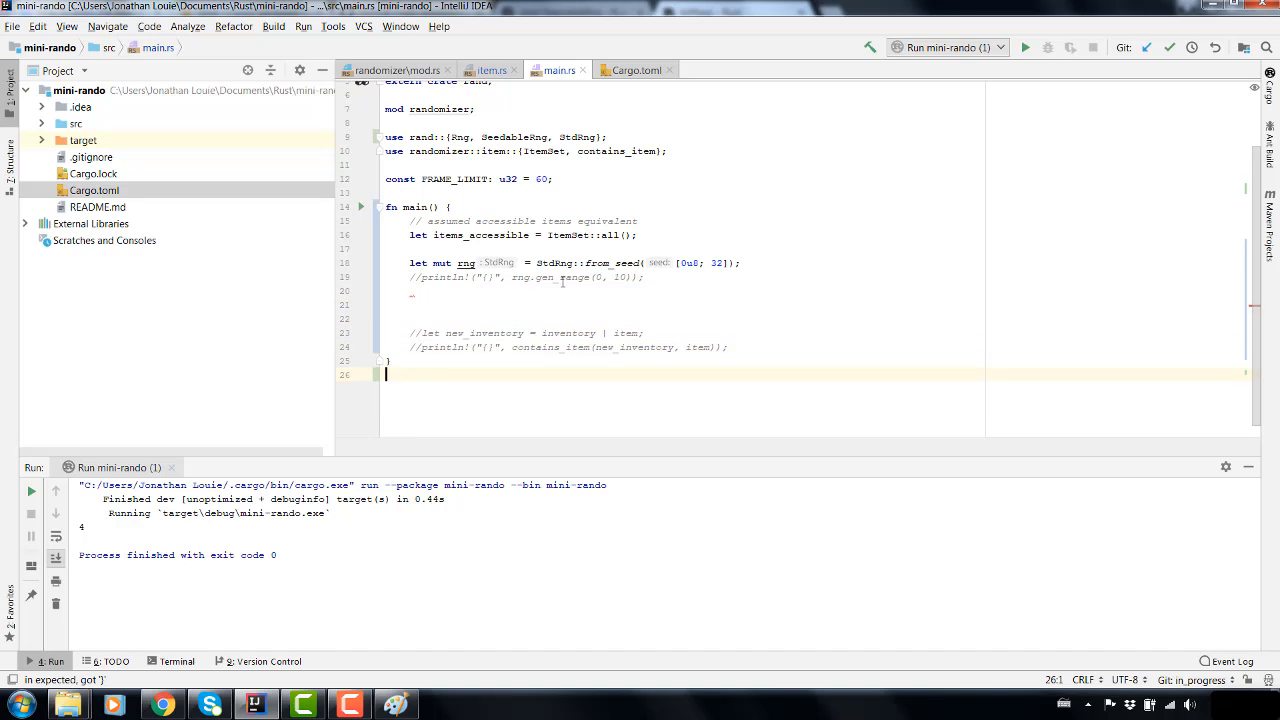
pyautogui.write('fn')
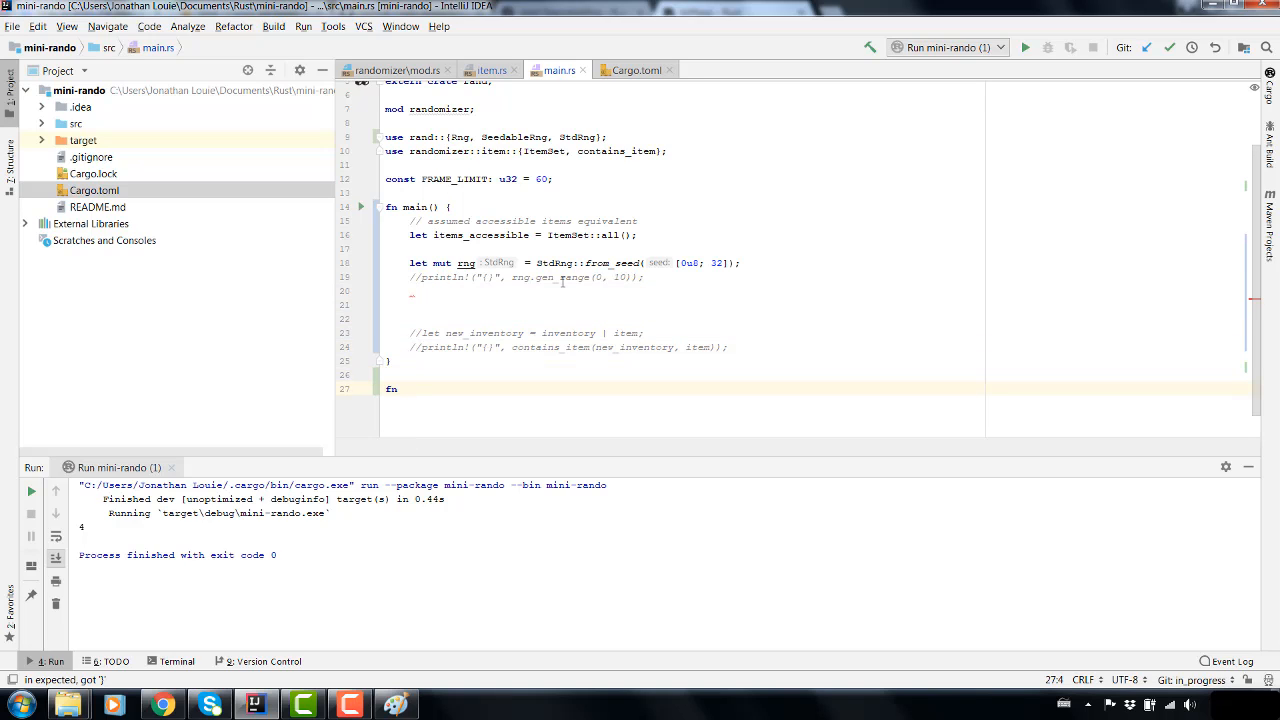
pyautogui.write('count_items')
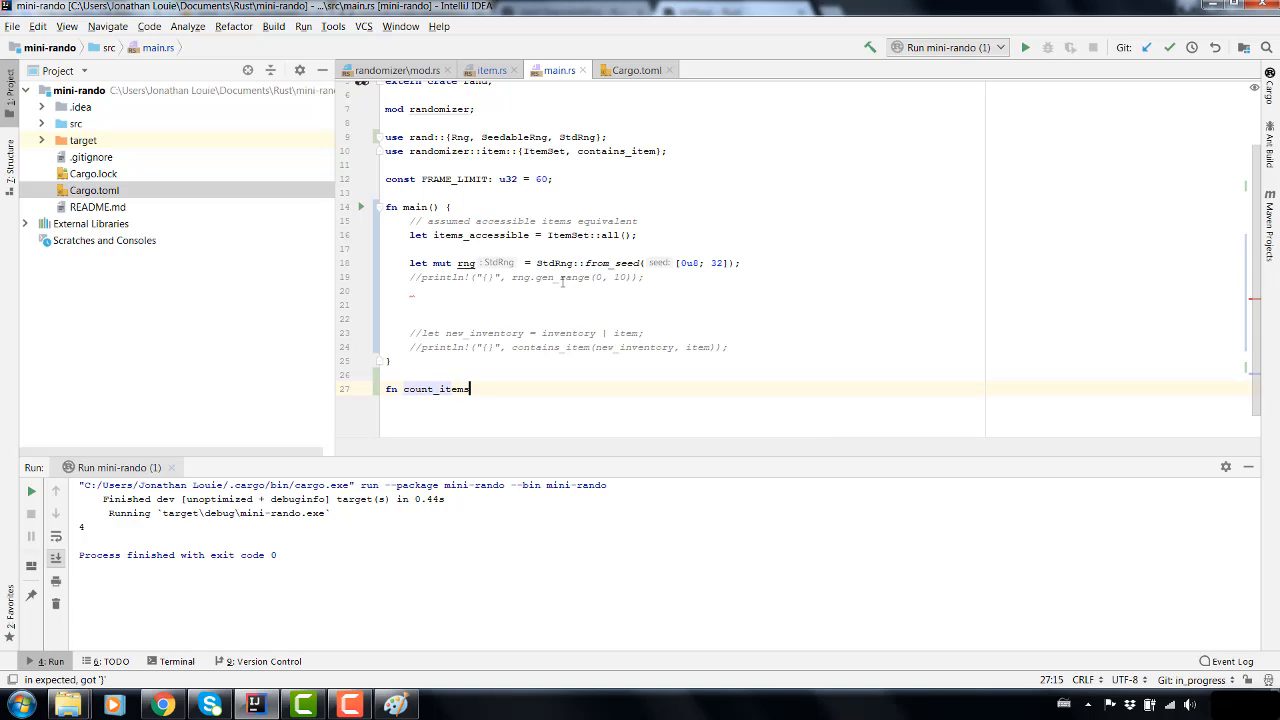
pyautogui.write('(')
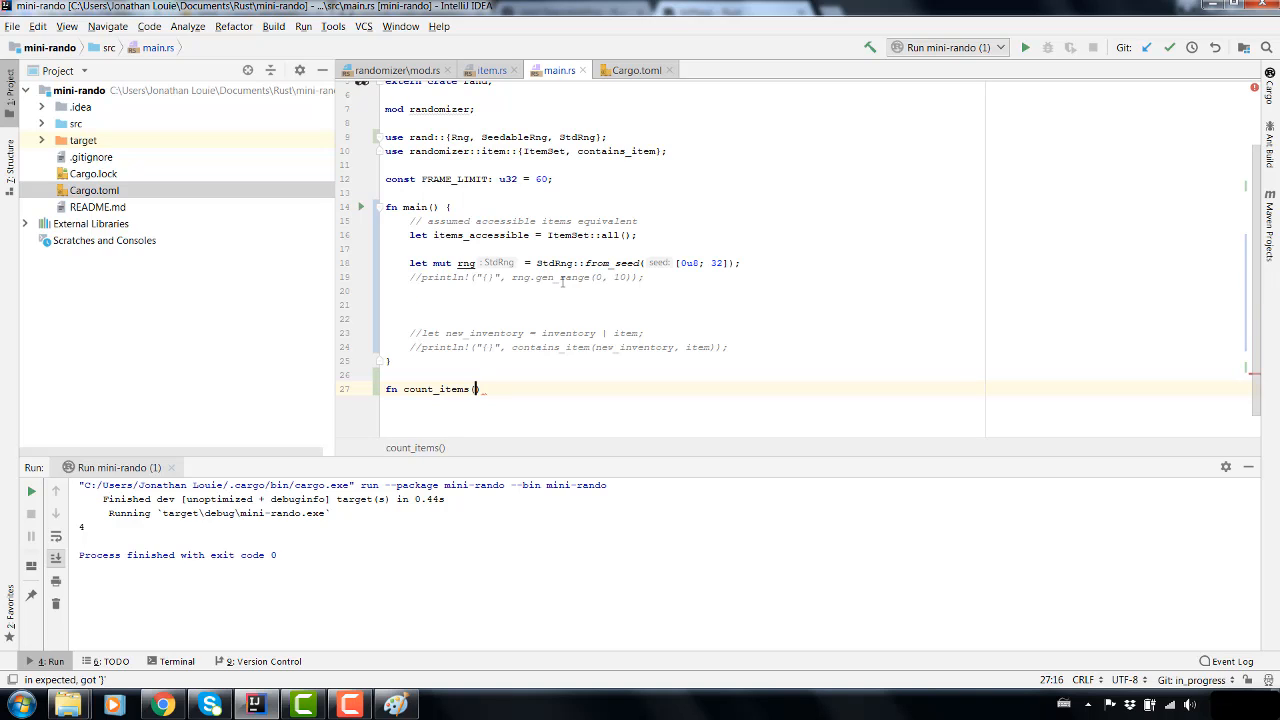
pyautogui.write('i')
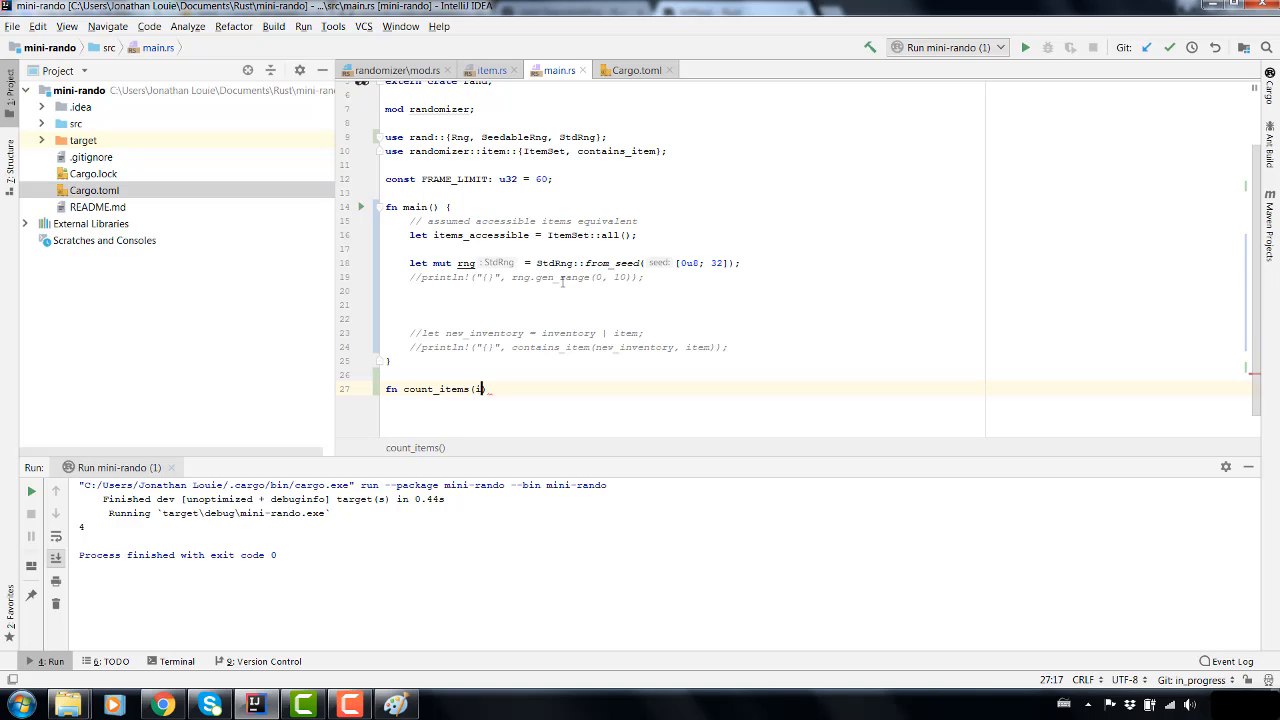
pyautogui.write('items: ItemSet')
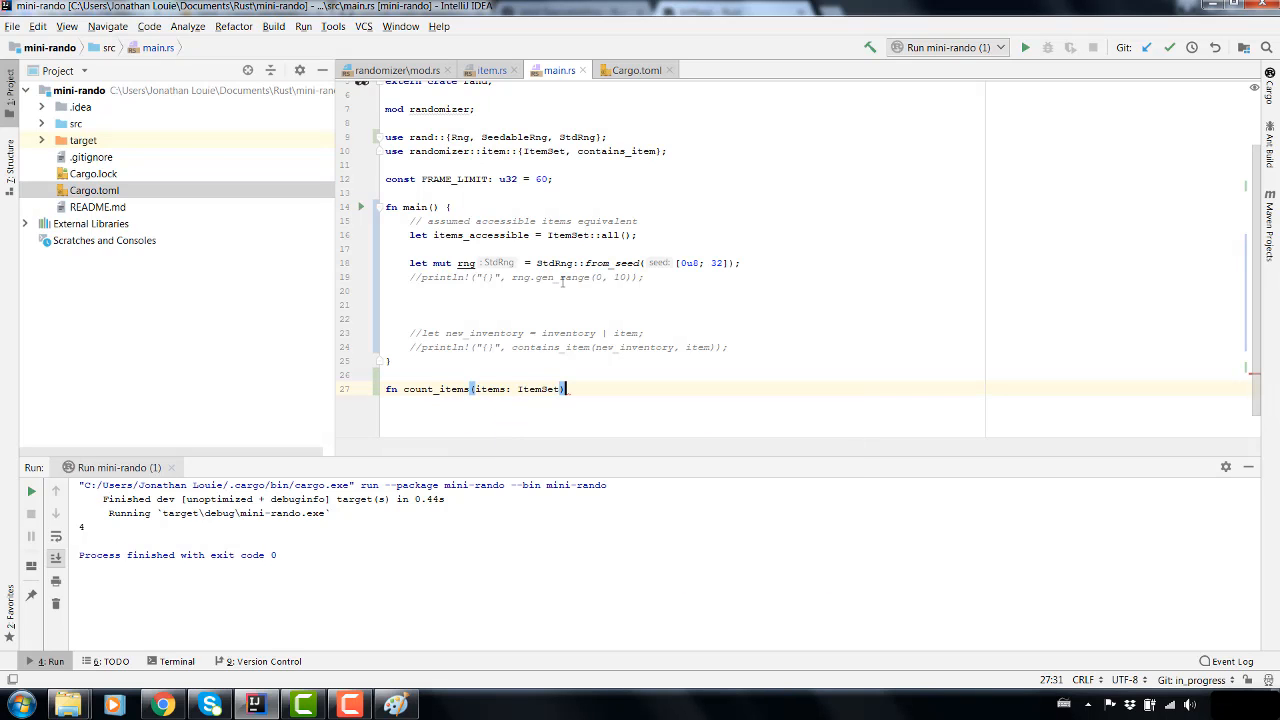
pyautogui.write('-> u32 {')
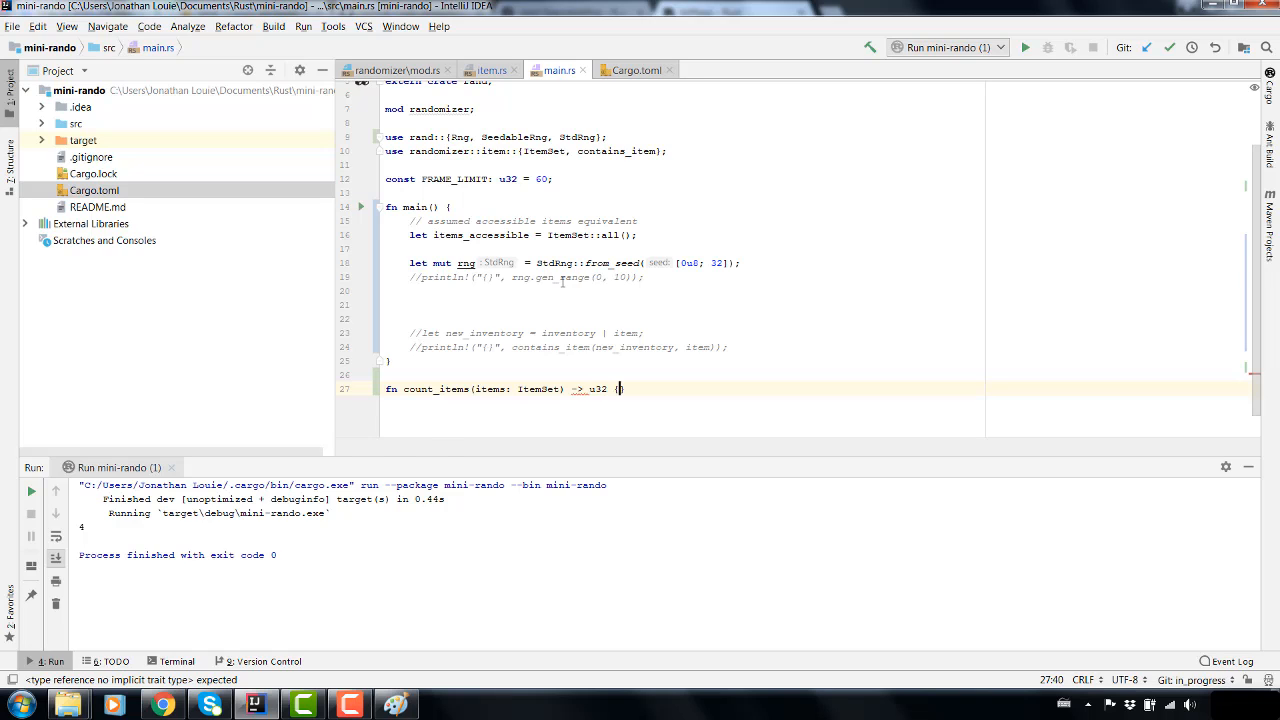
pyautogui.press('Enter')
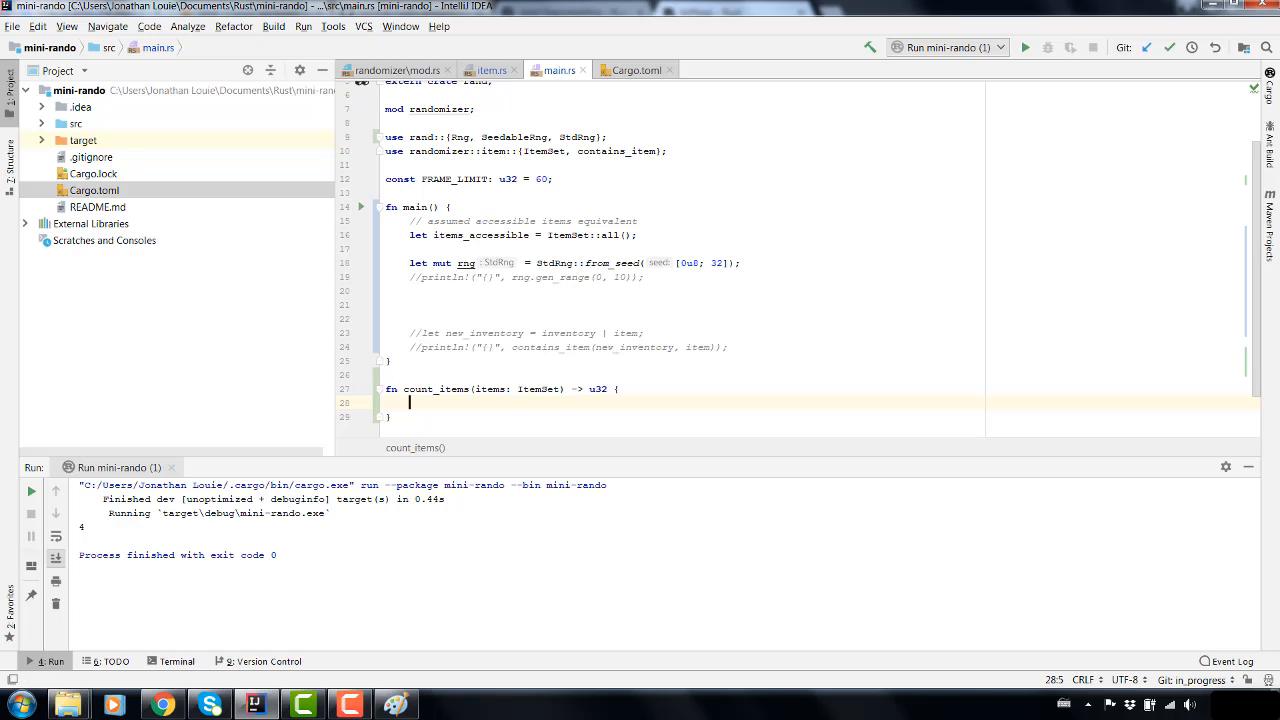
pyautogui.moveTo(592, 404)
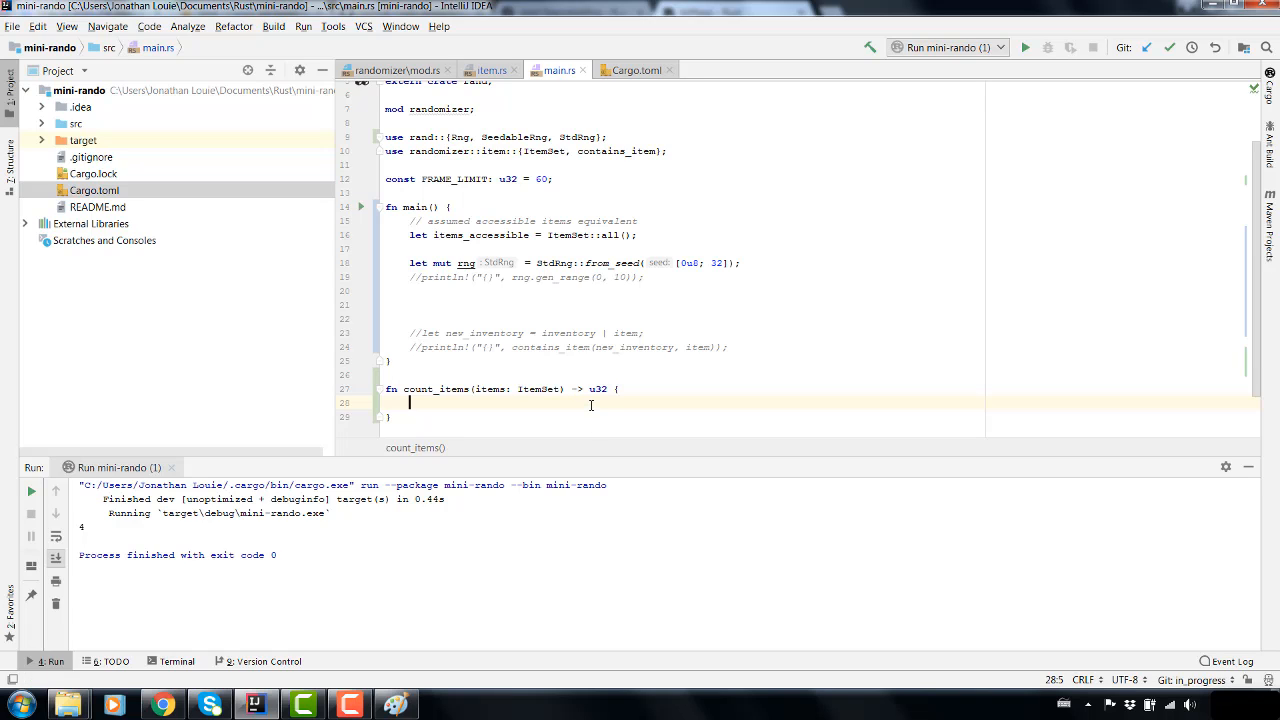
pyautogui.write('item')
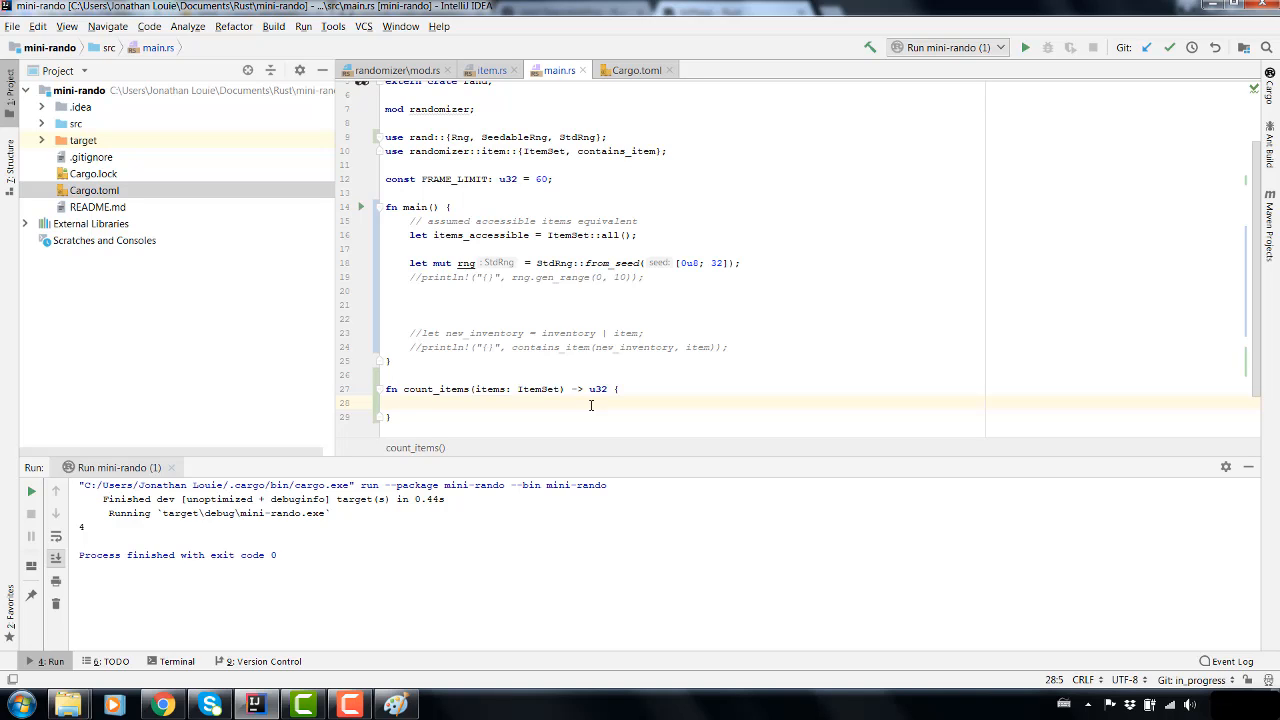
# - Begin a for loop over items and add 'let mut counter = 0;' above it
pyautogui.write('for (')
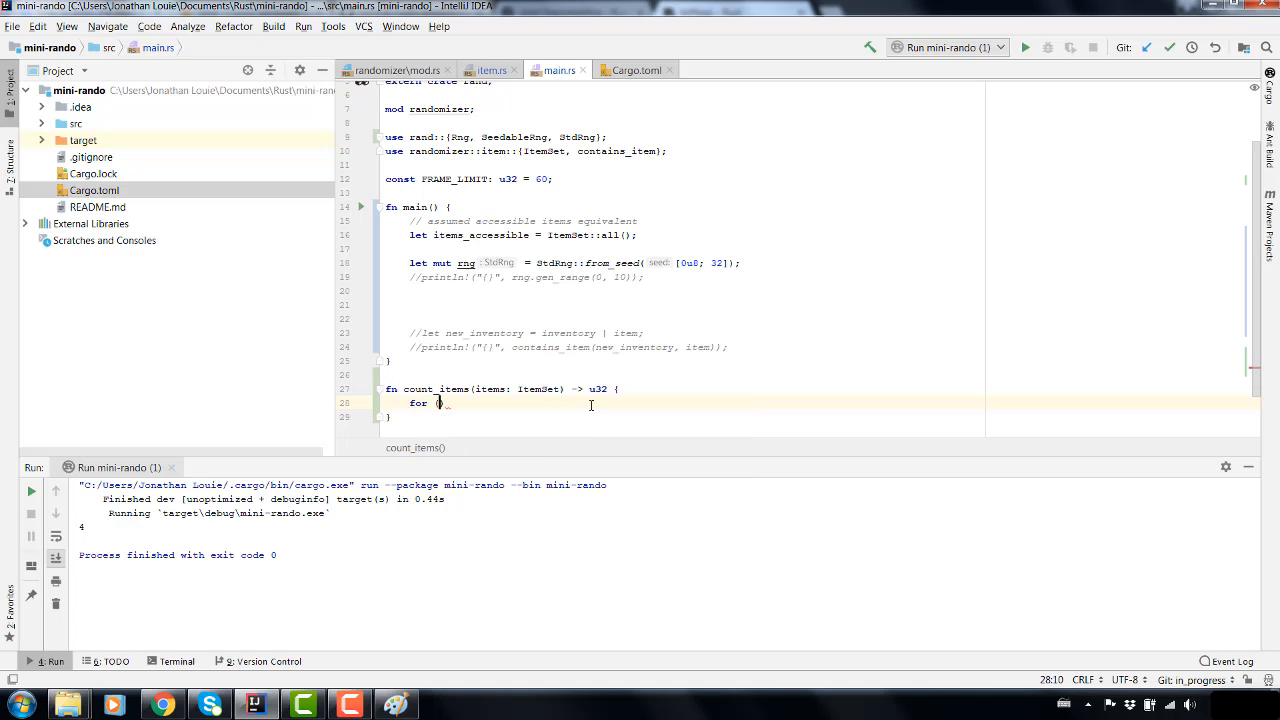
pyautogui.write('(items')
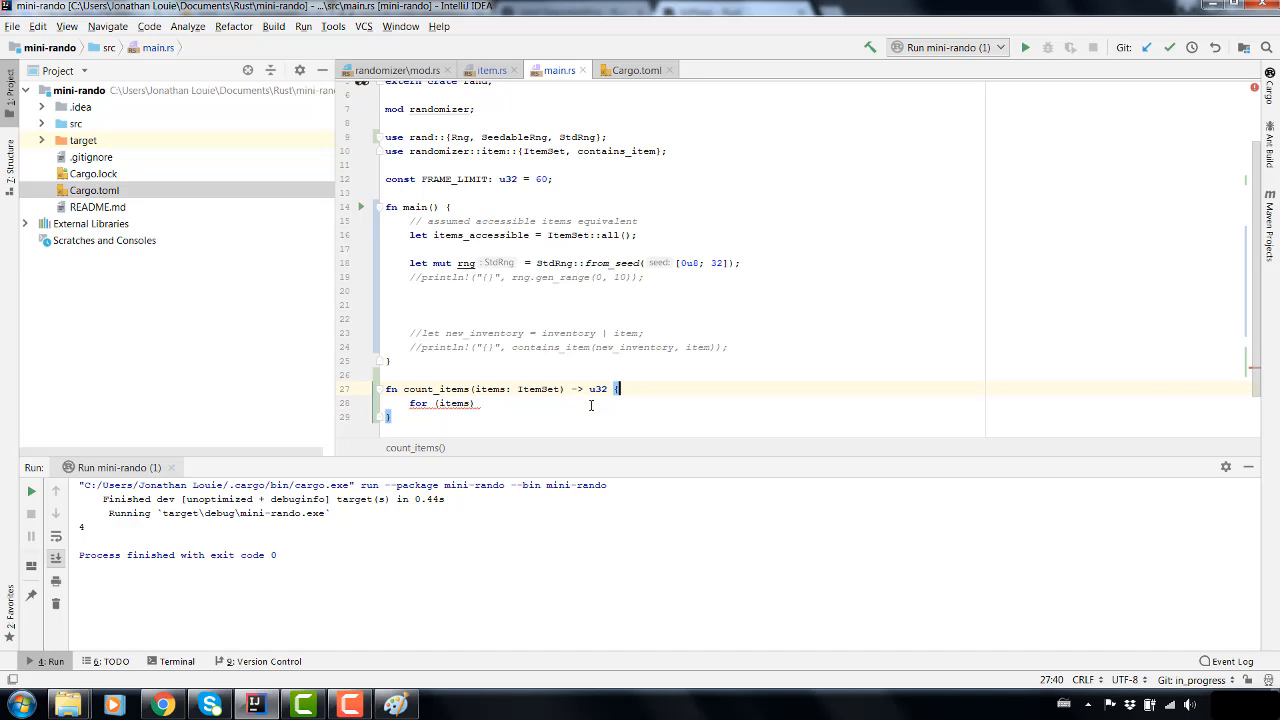
pyautogui.press('Enter')
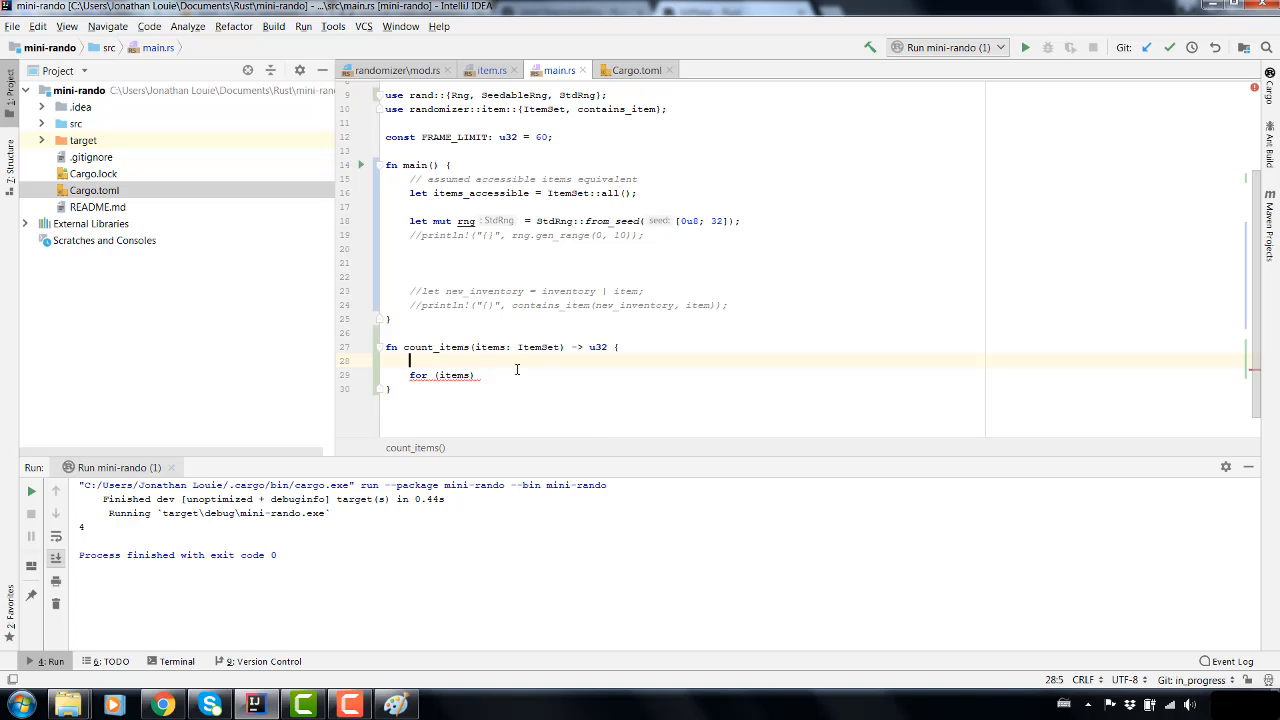
pyautogui.write('let mut')
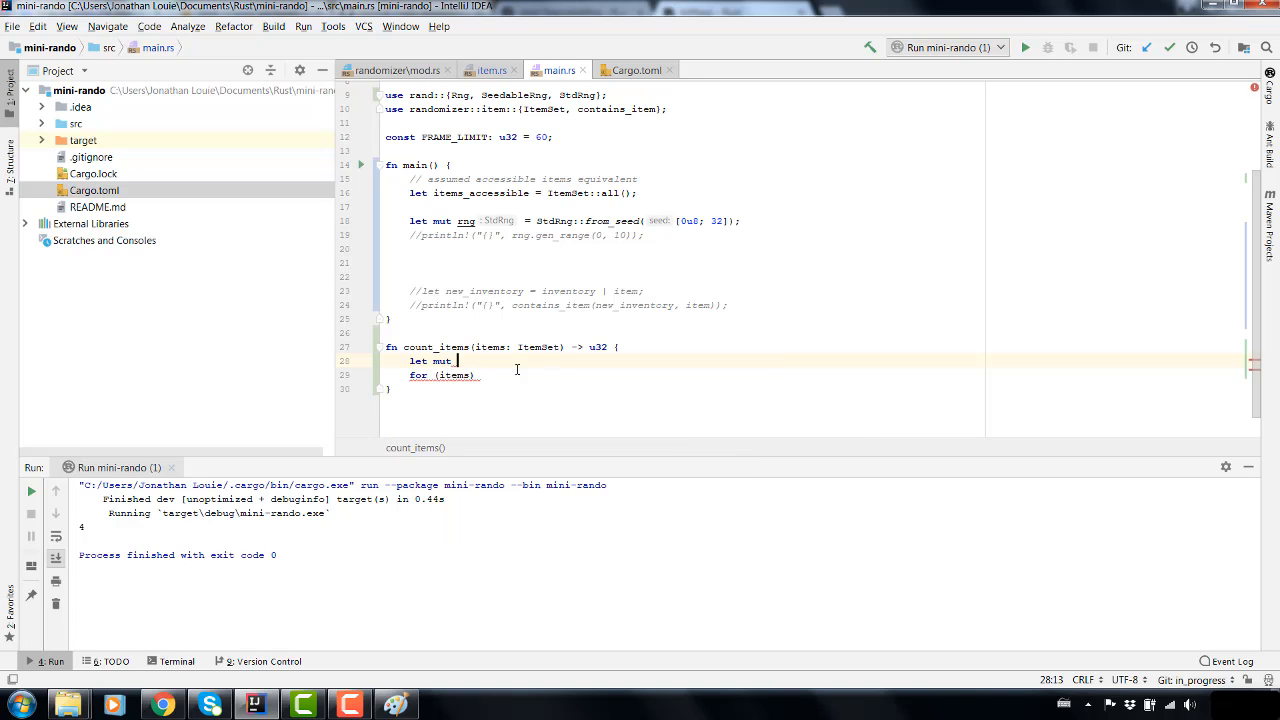
pyautogui.write('counter = 0;')
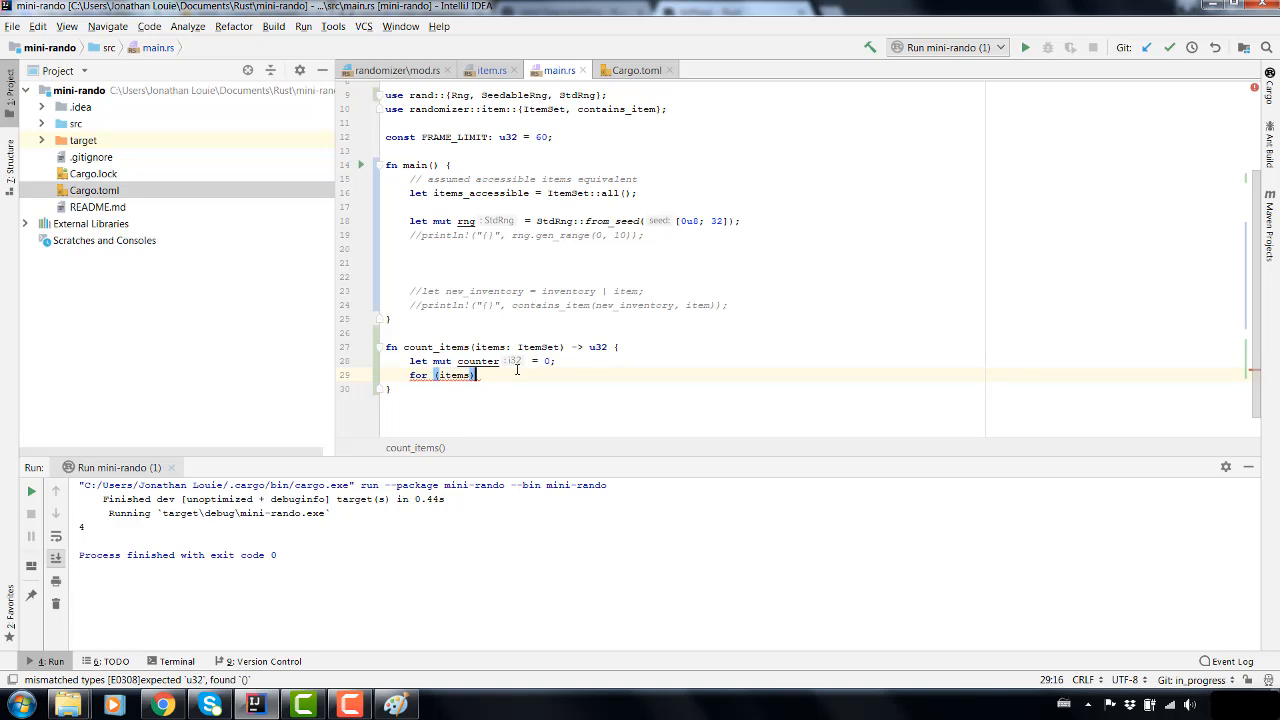
pyautogui.press('Backspace')
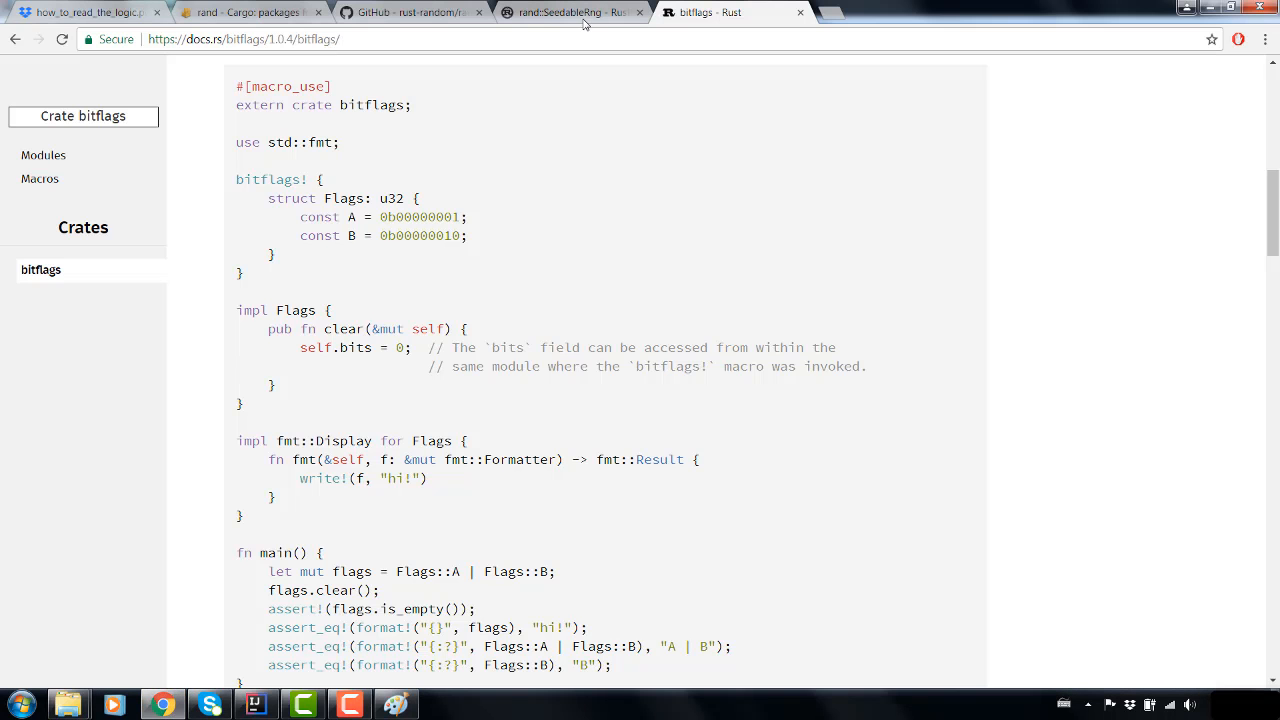
pyautogui.write('infinite+range+rust&oq=infinite+range+rust&aqs=chrome')
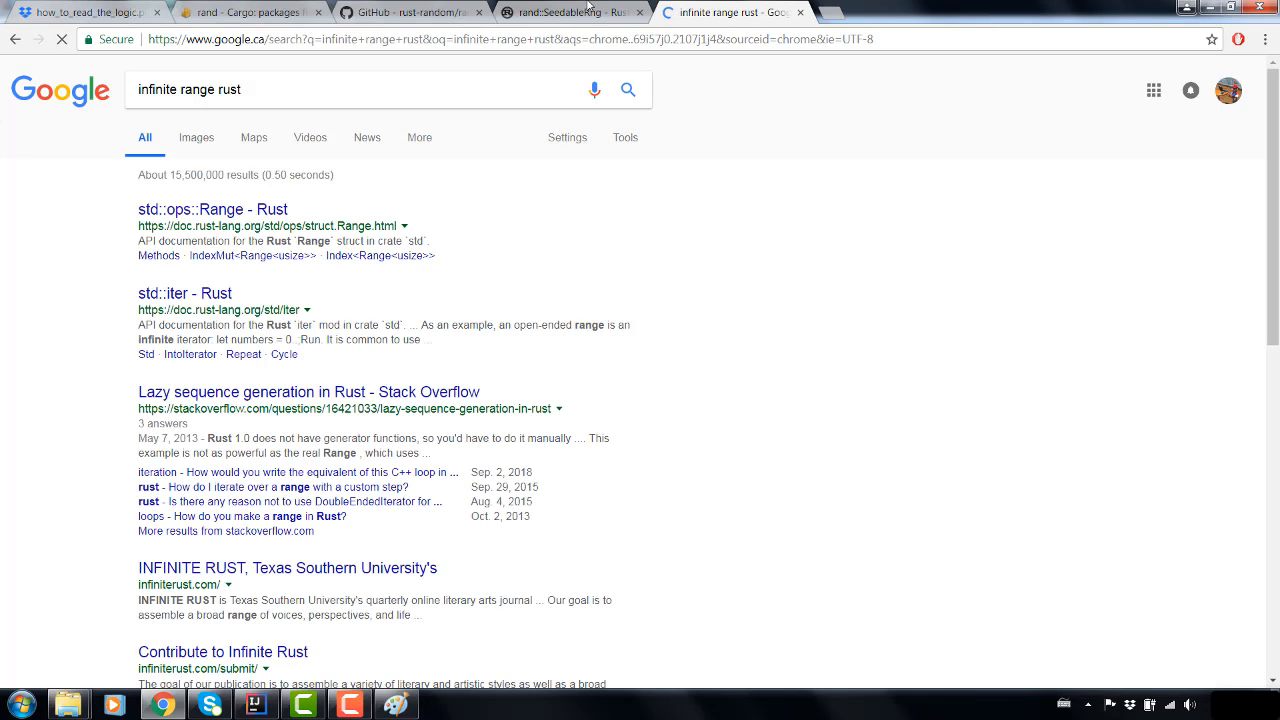
pyautogui.click(210, 210)
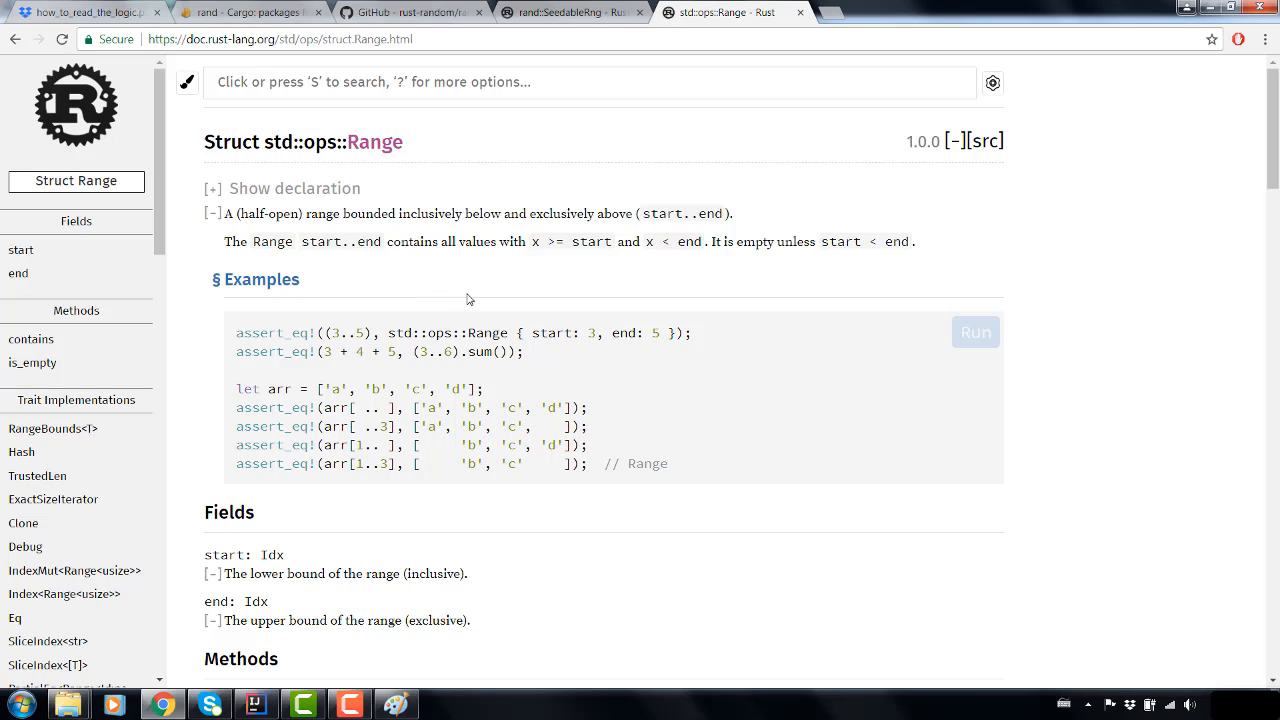
pyautogui.moveTo(396, 484)
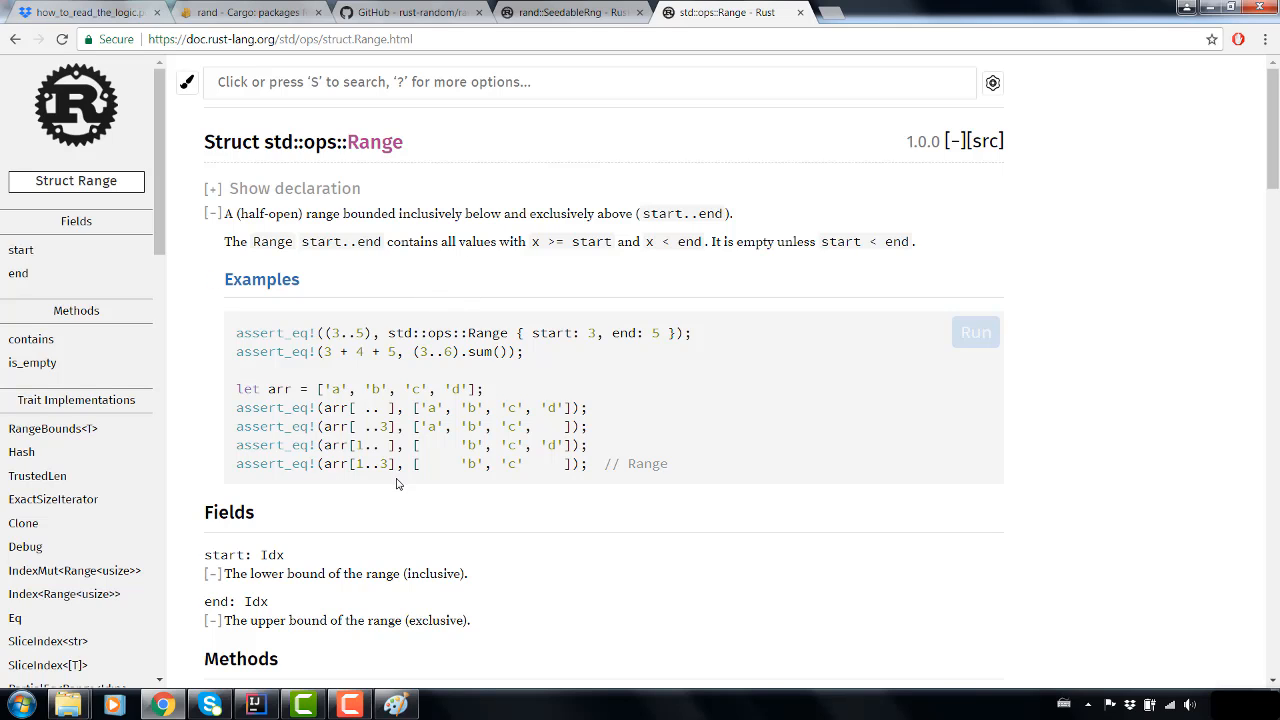
pyautogui.scroll(-3)
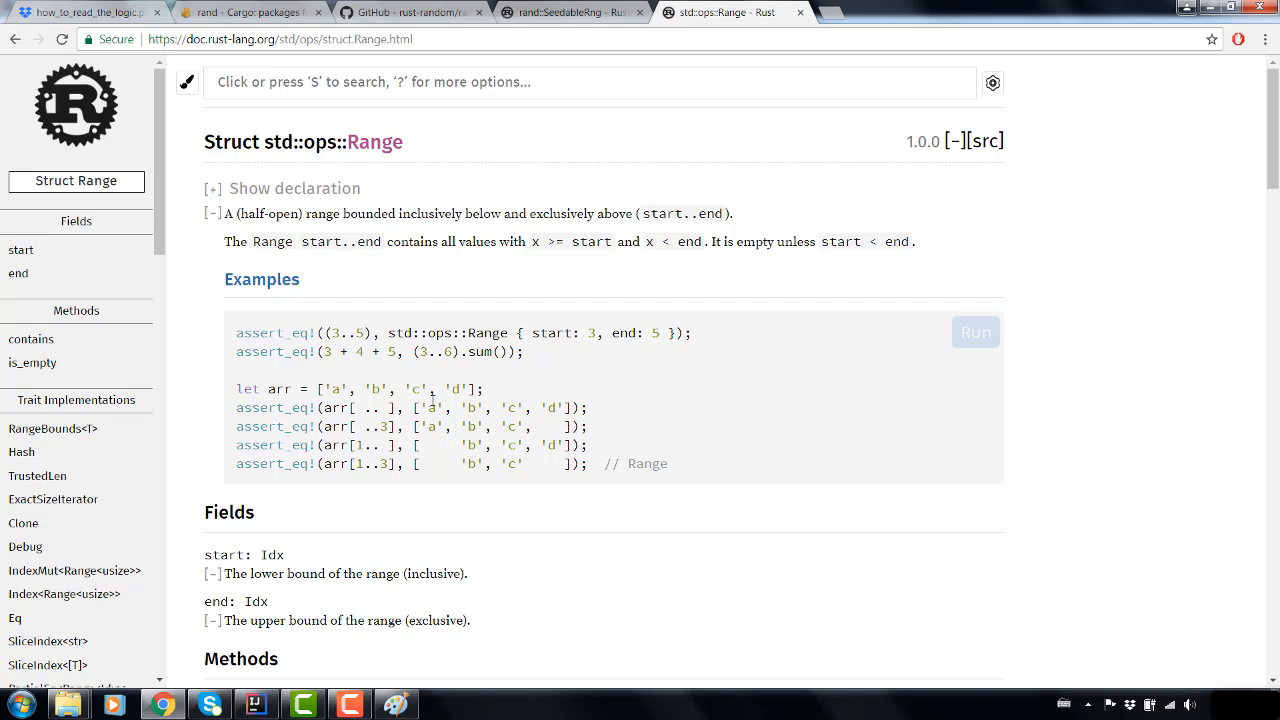
pyautogui.moveTo(432, 404)
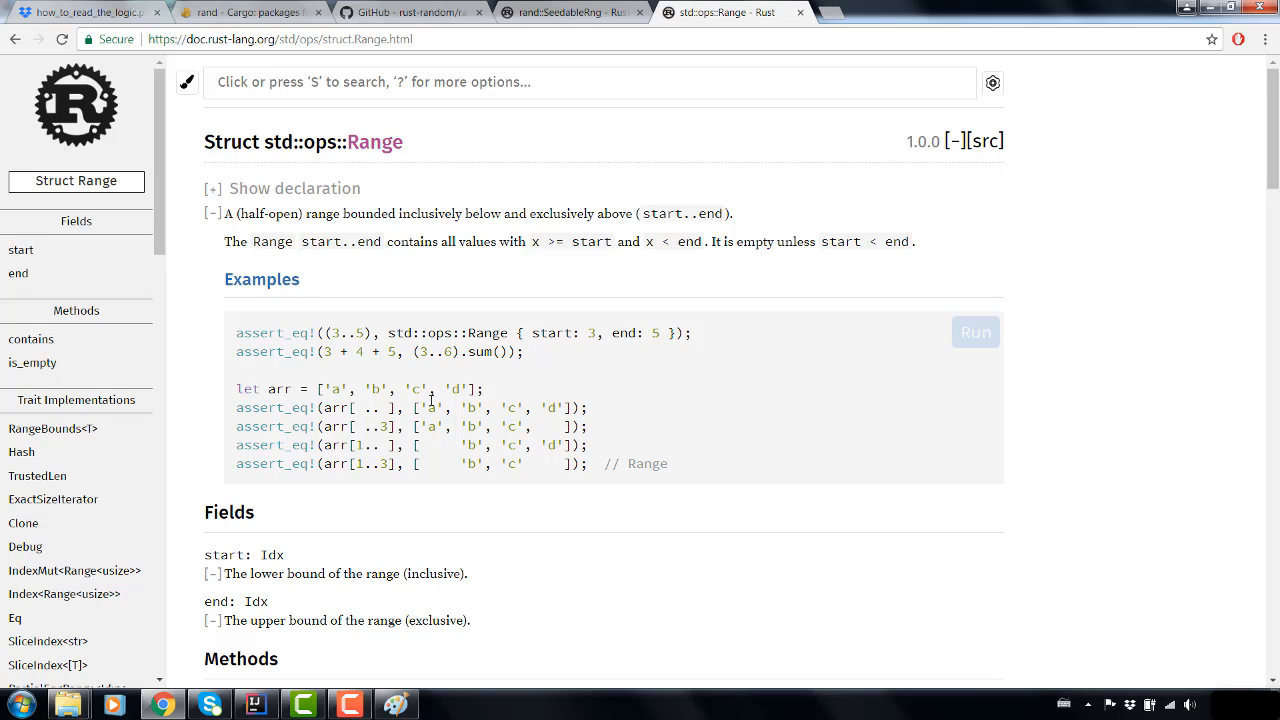
pyautogui.scroll(-3)
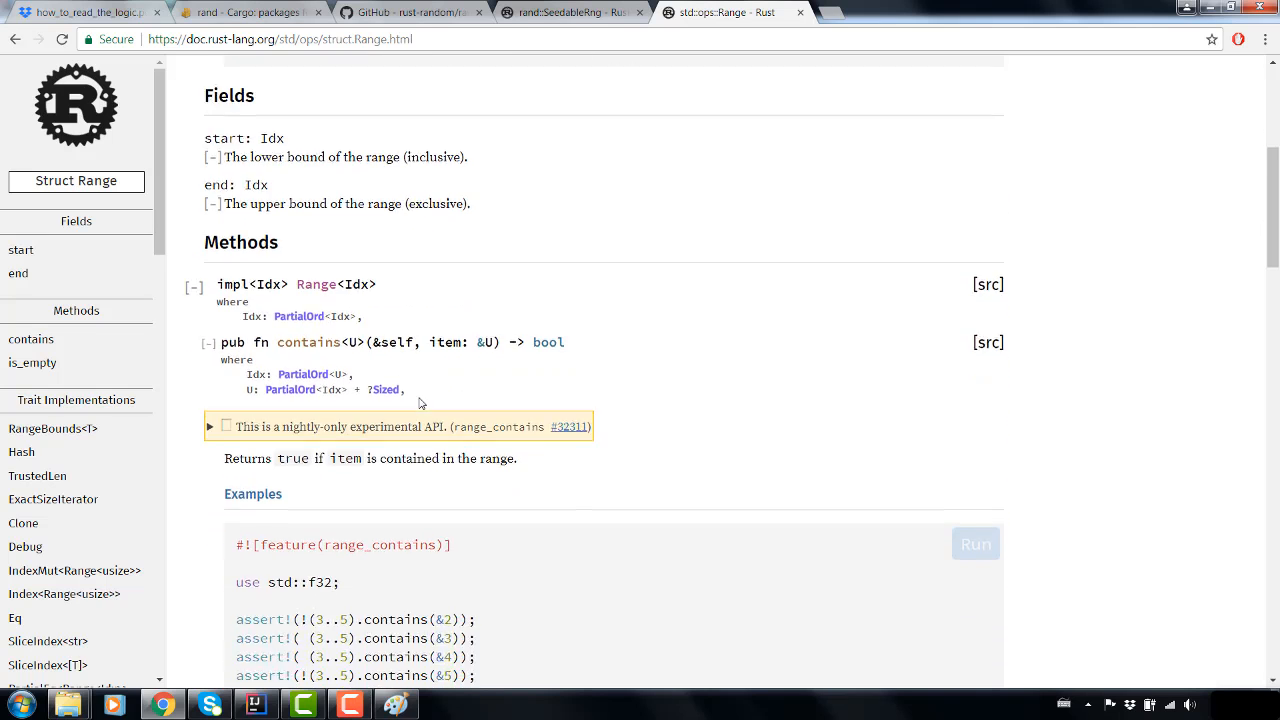
pyautogui.scroll(-3)
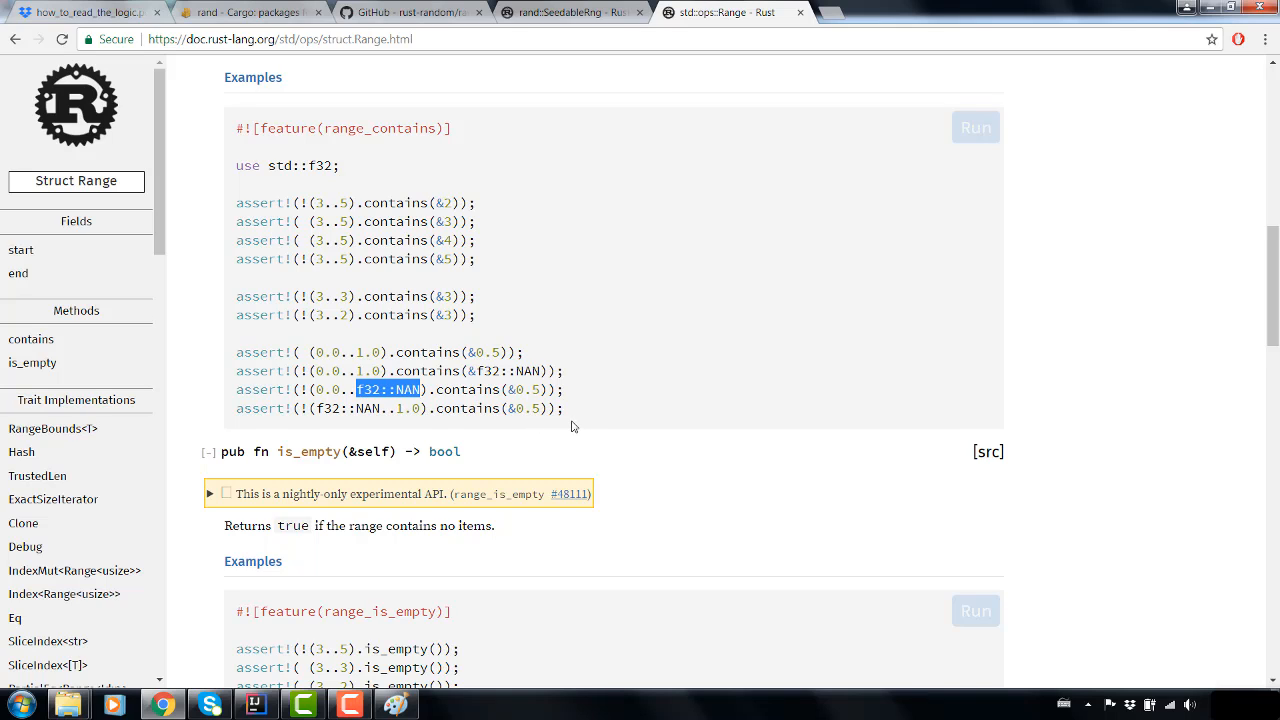
pyautogui.moveTo(568, 416)
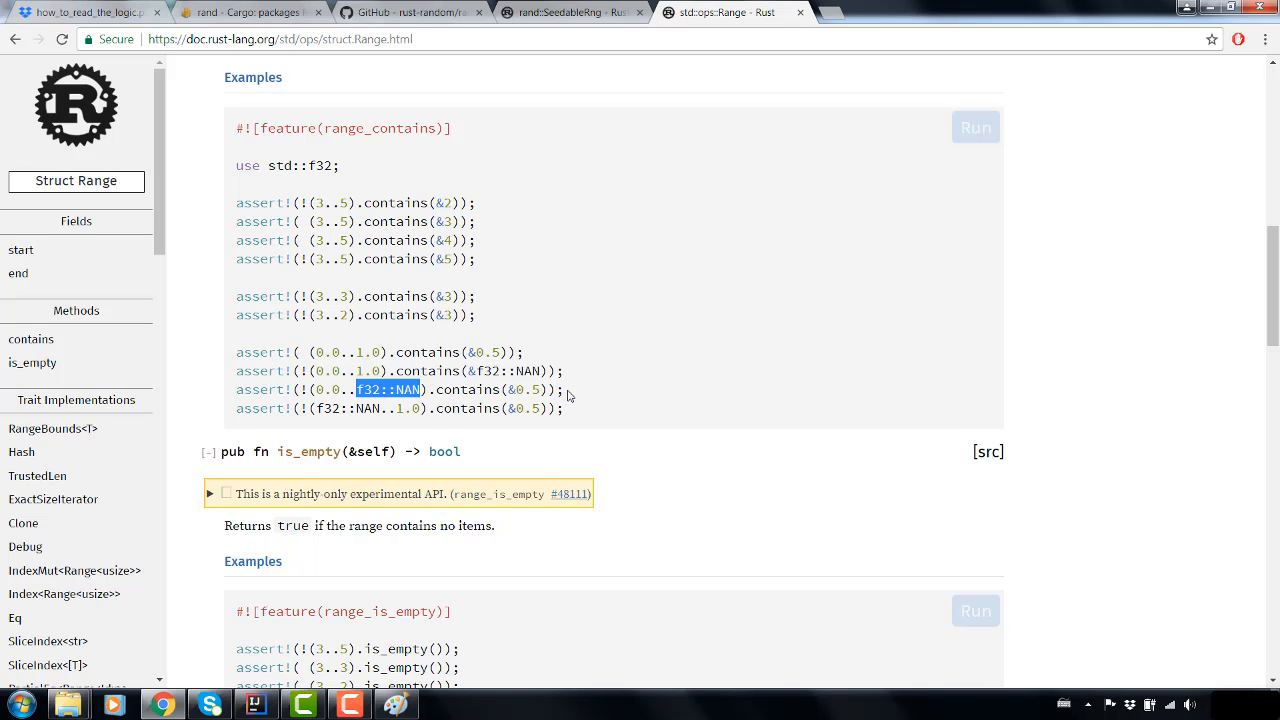
pyautogui.scroll(-3)
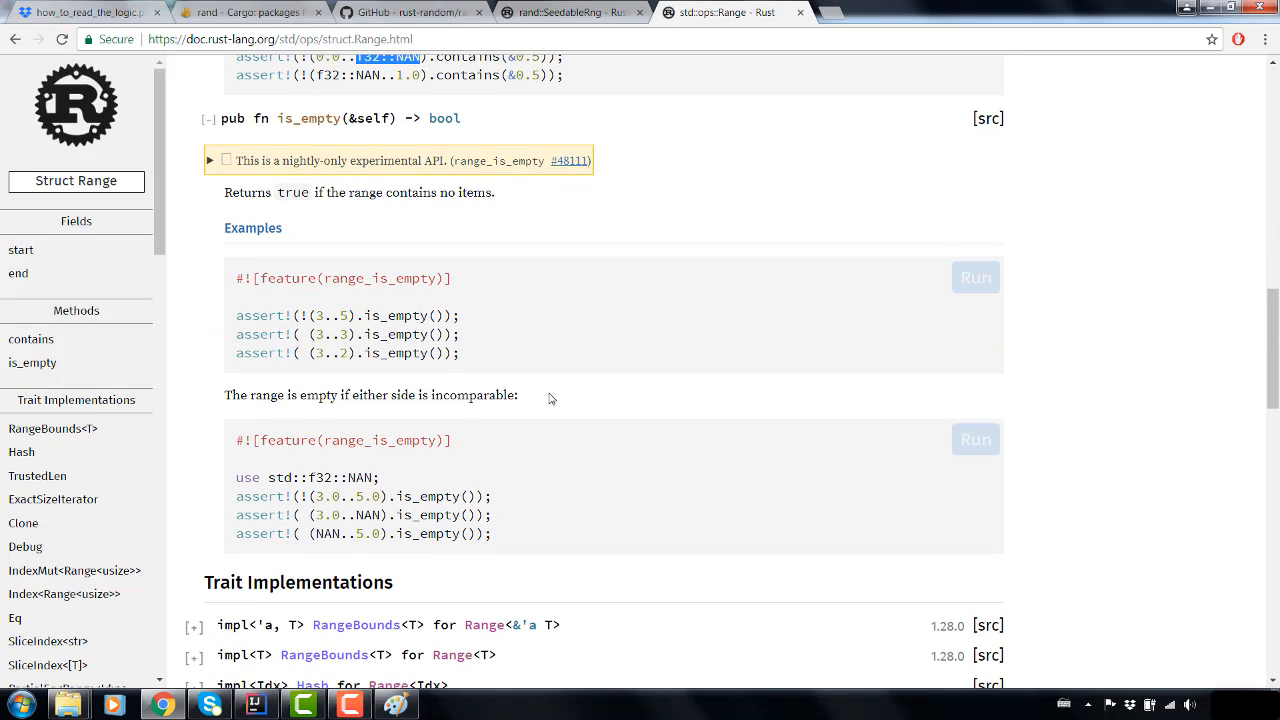
pyautogui.scroll(-3)
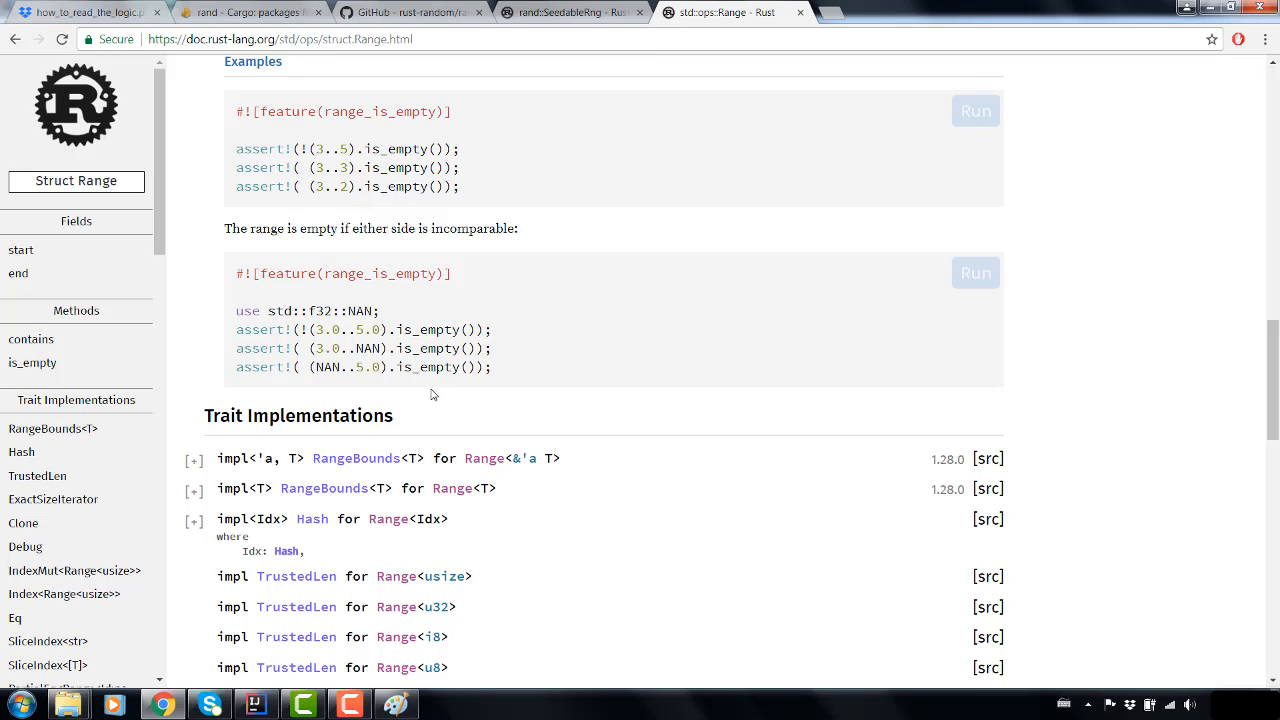
pyautogui.moveTo(424, 396)
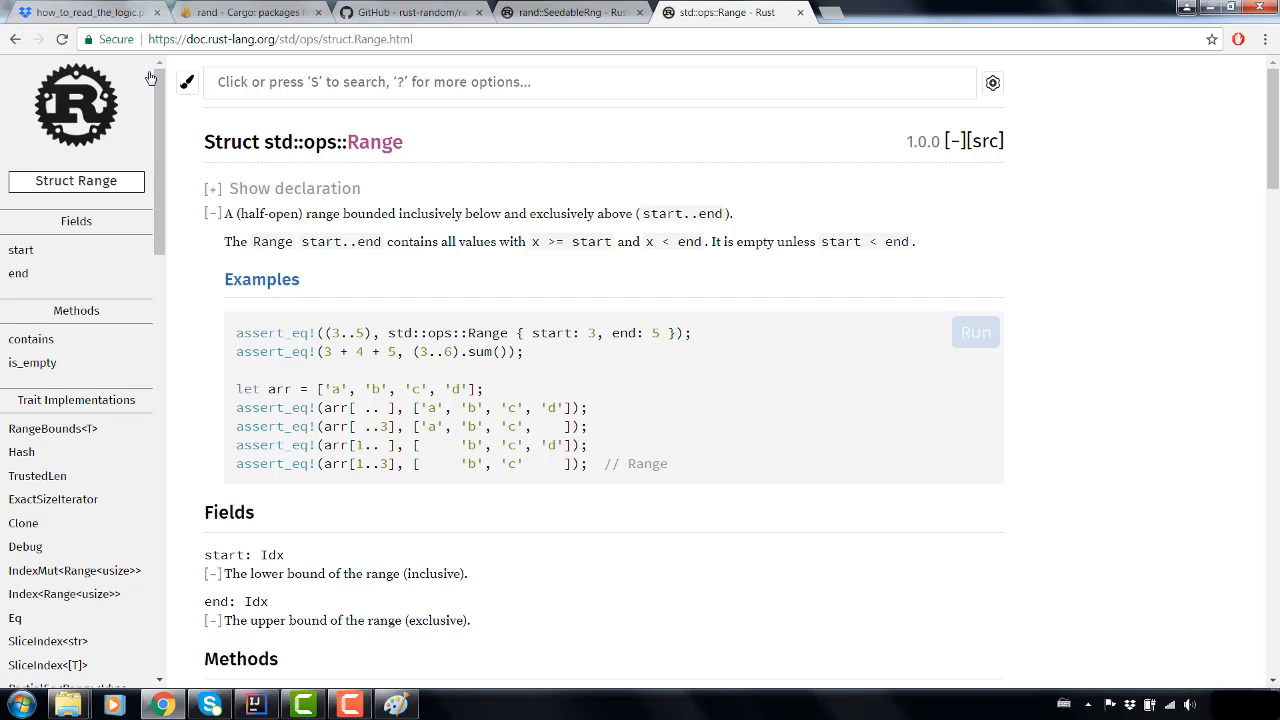
pyautogui.moveTo(16, 44)
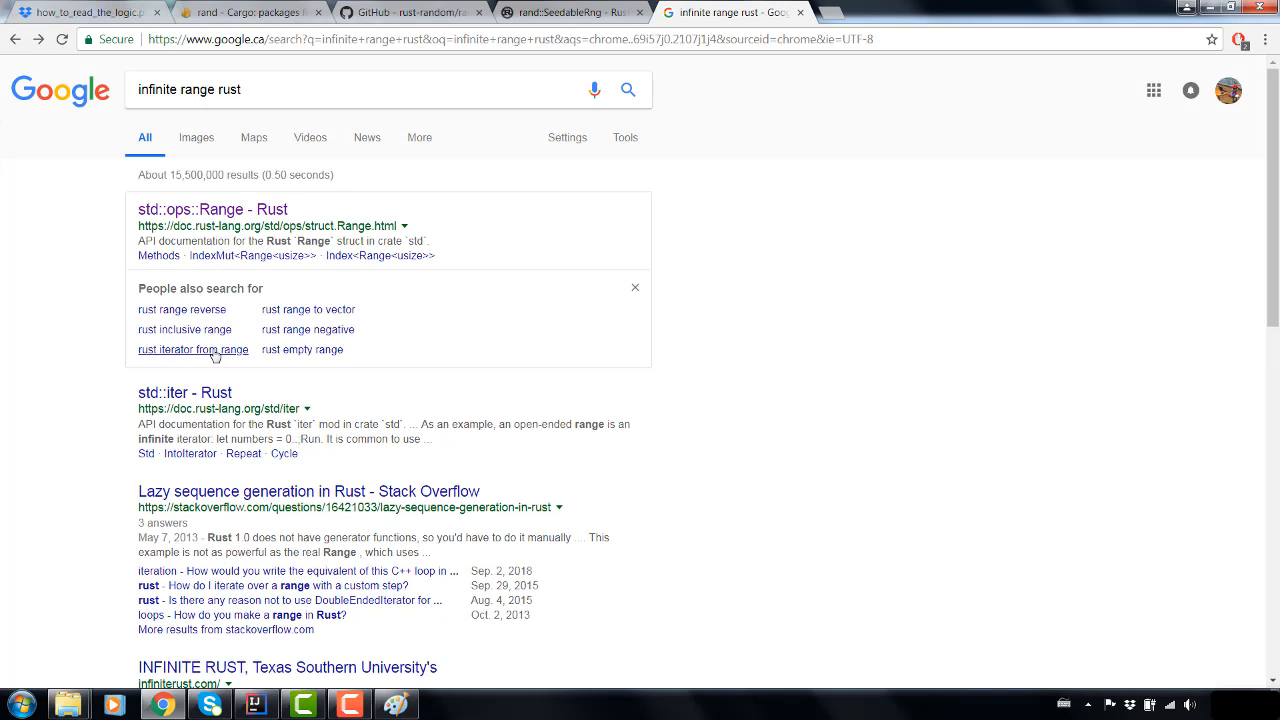
pyautogui.moveTo(264, 492)
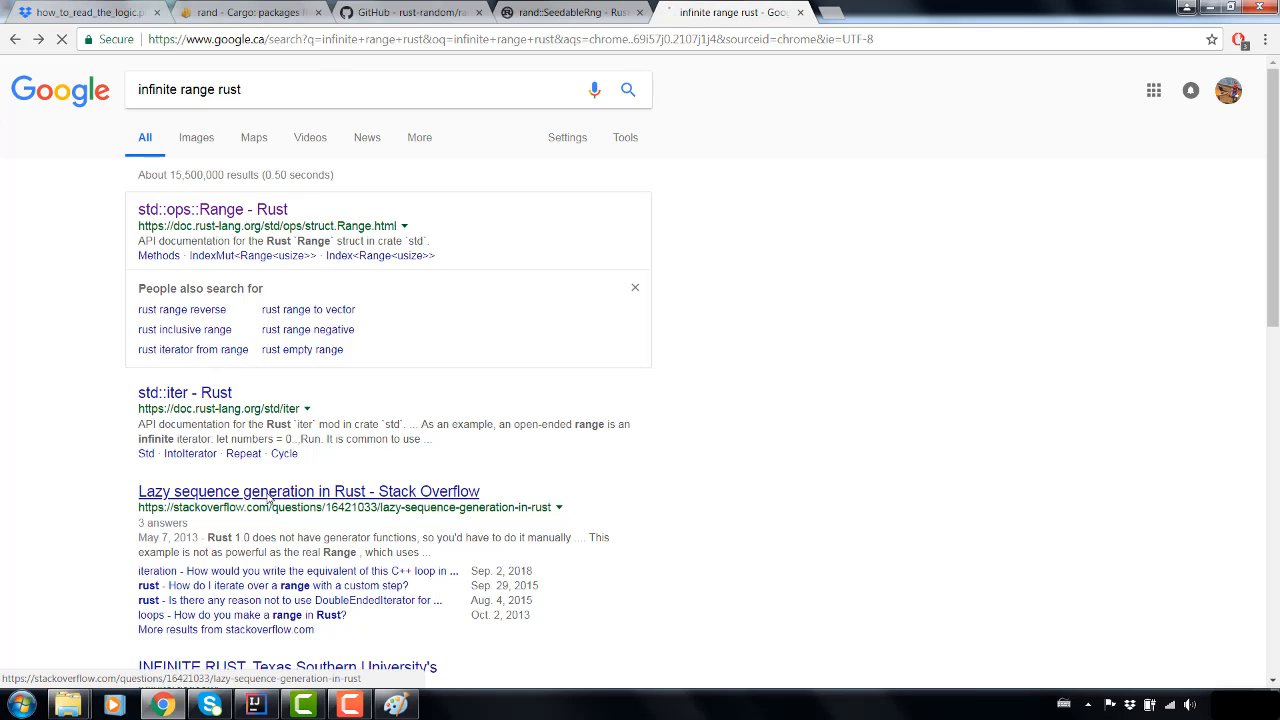
pyautogui.click(288, 492)
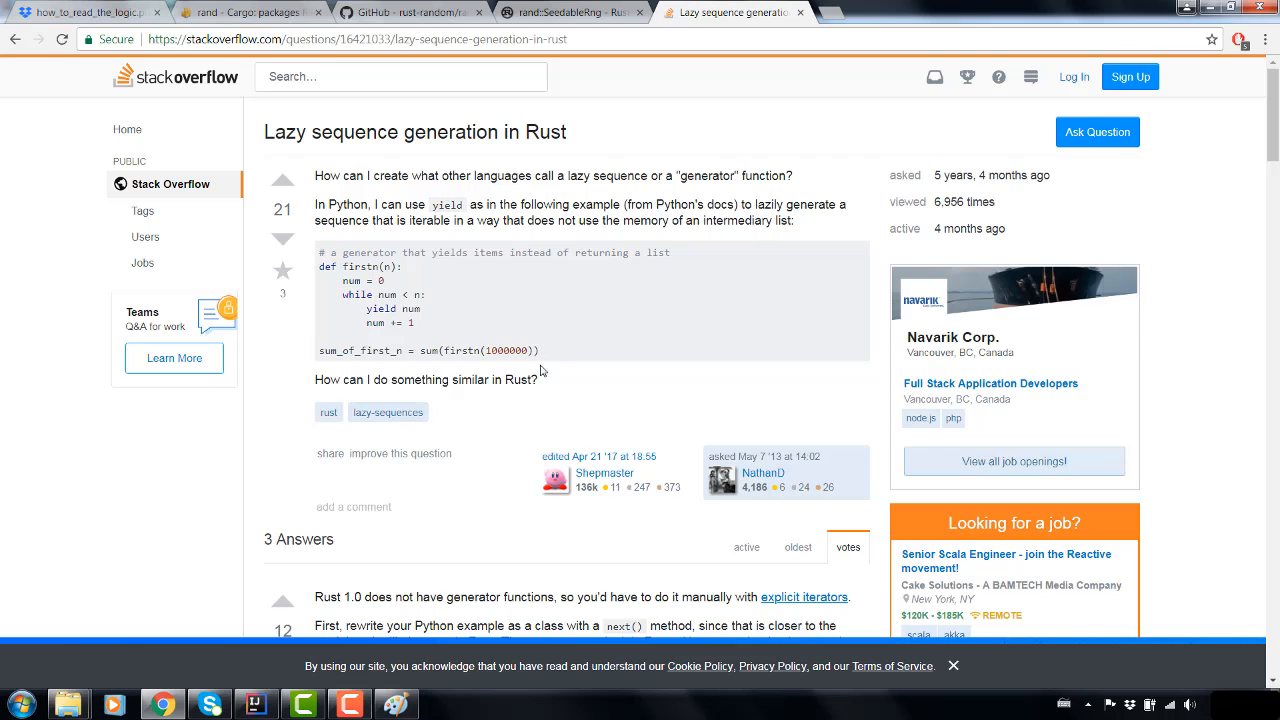
pyautogui.scroll(-3)
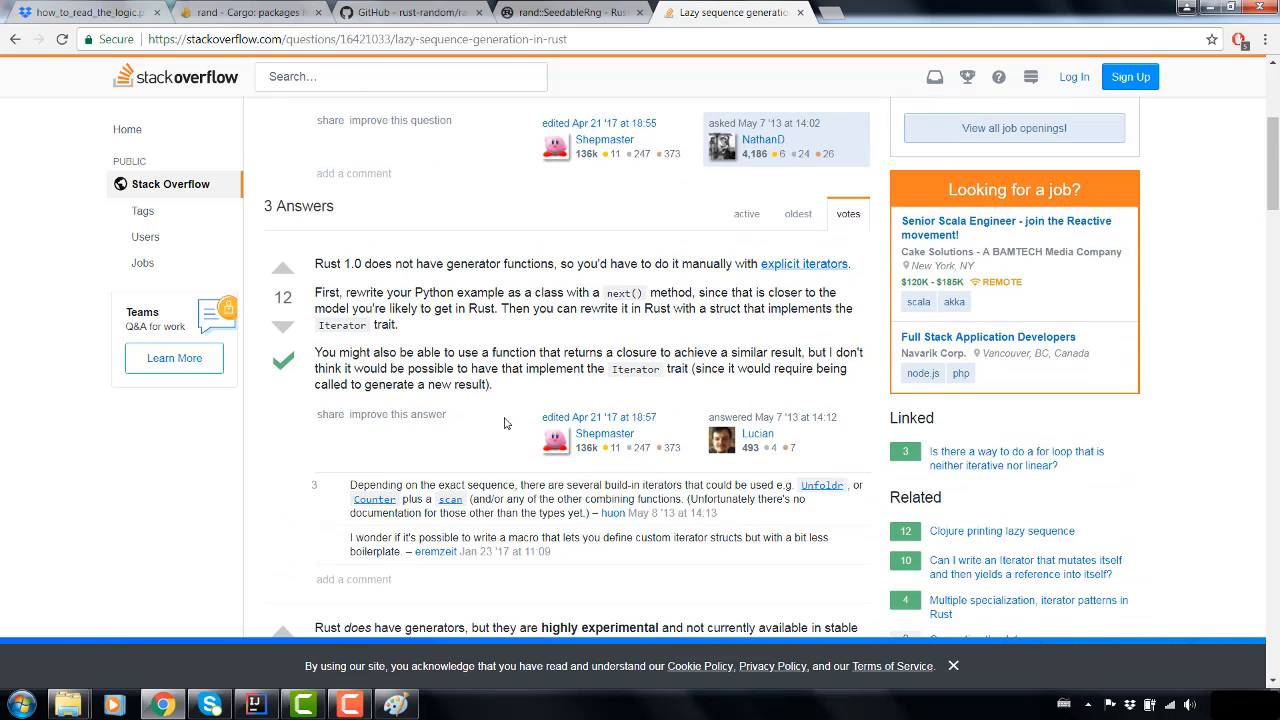
pyautogui.moveTo(454, 410)
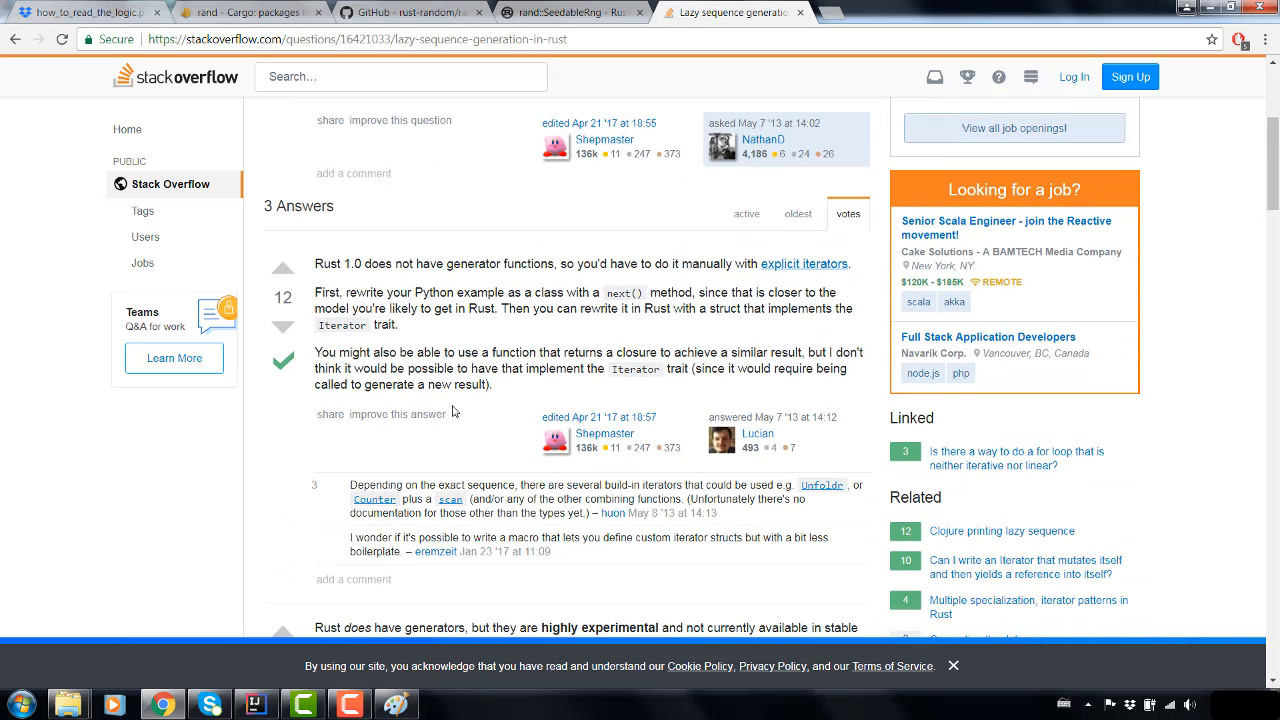
pyautogui.moveTo(812, 264)
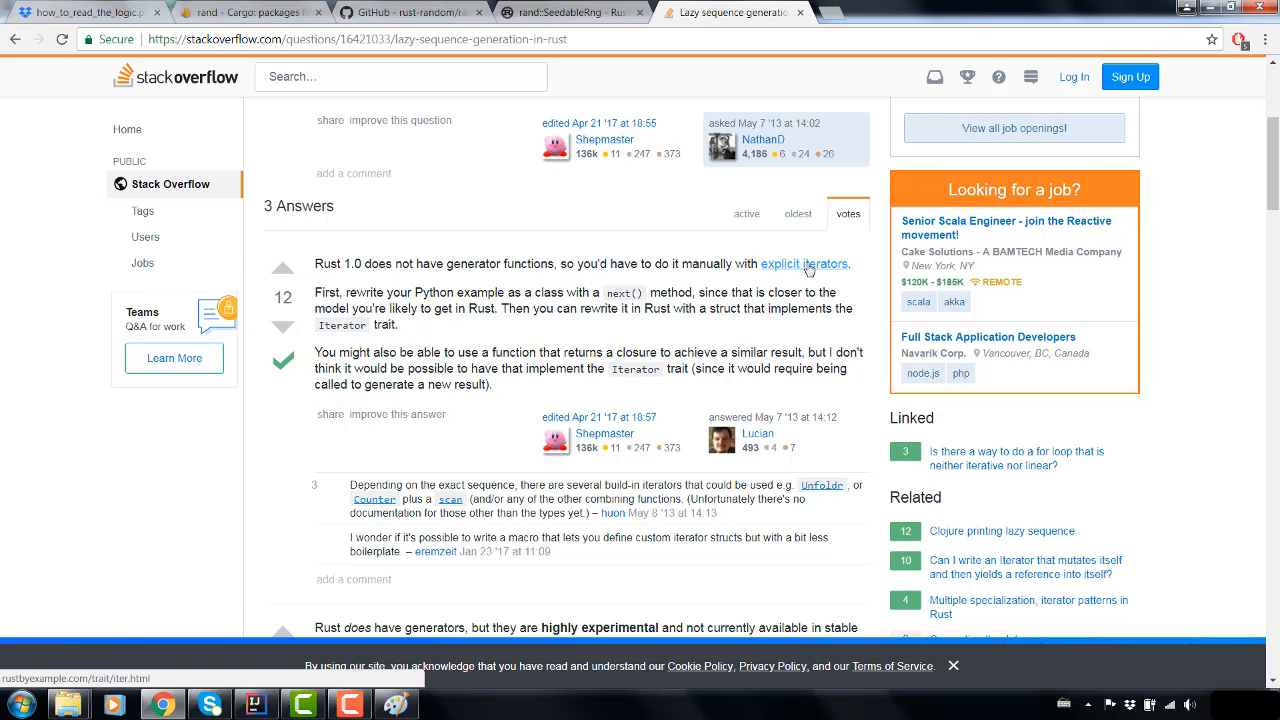
pyautogui.moveTo(674, 280)
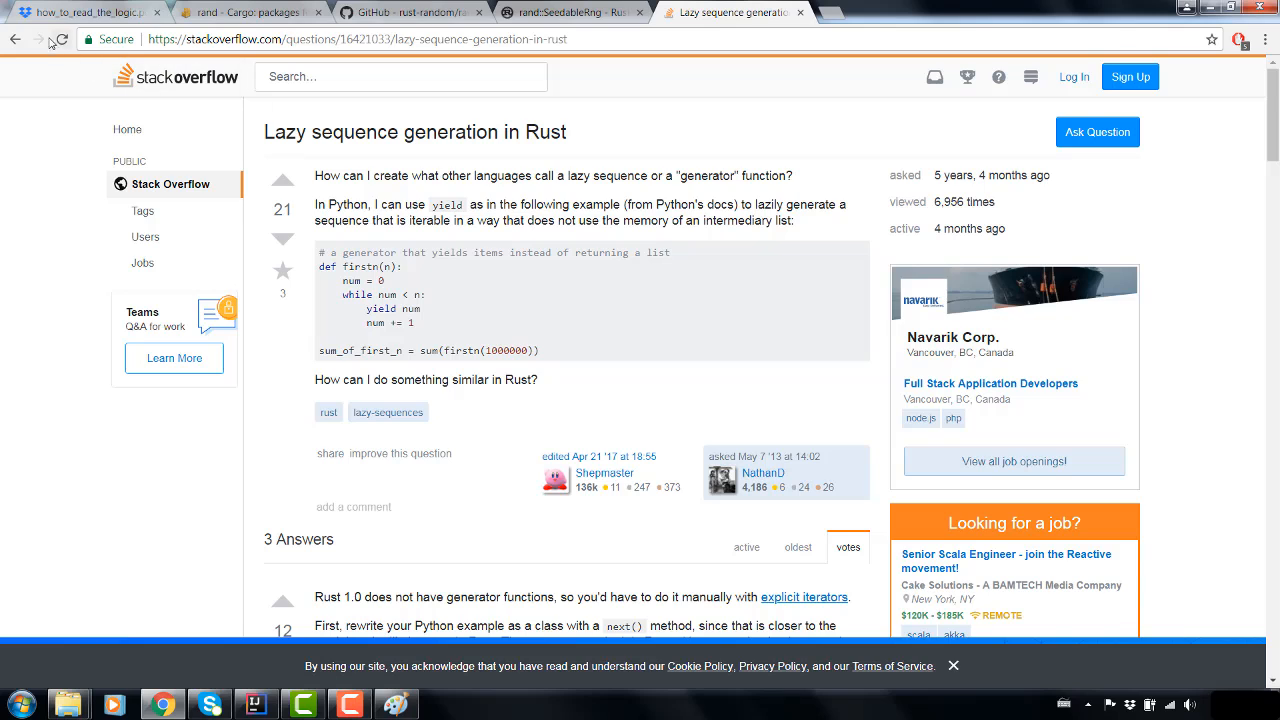
pyautogui.moveTo(22, 48)
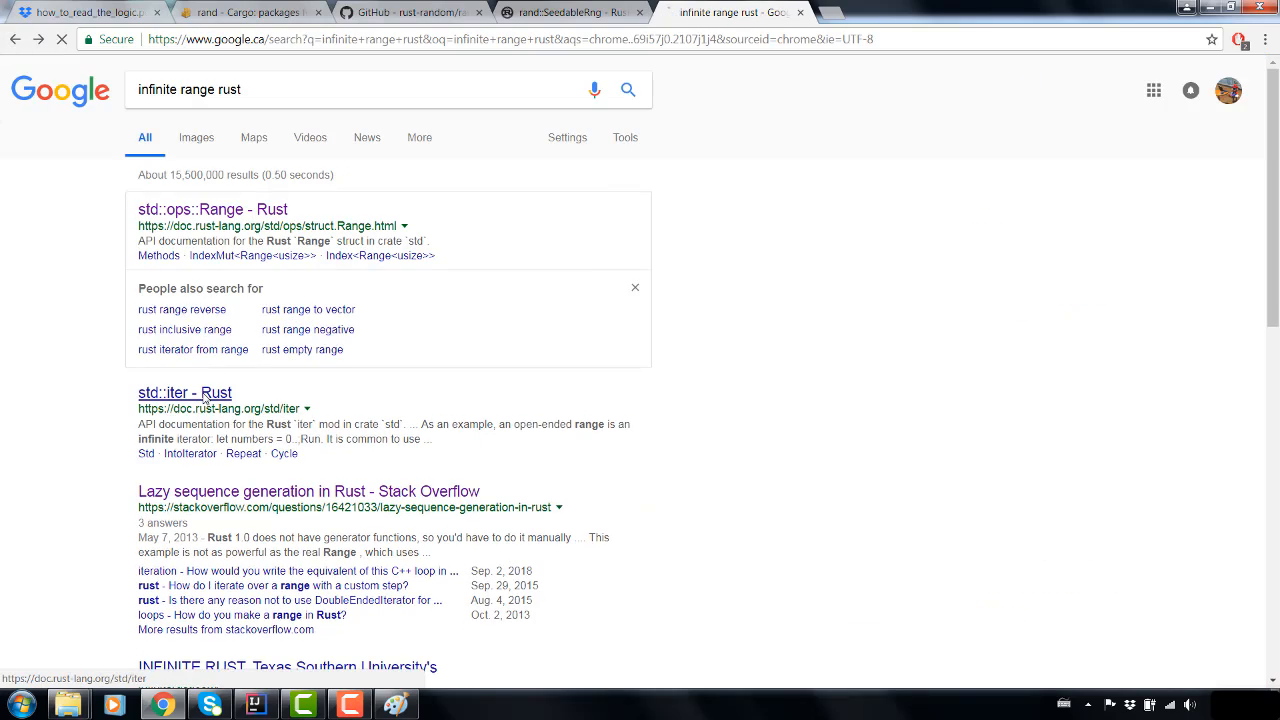
# - Scroll the std::iter page past Laziness to the Infinity example 'let numbers = 0..;'
pyautogui.click(182, 392)
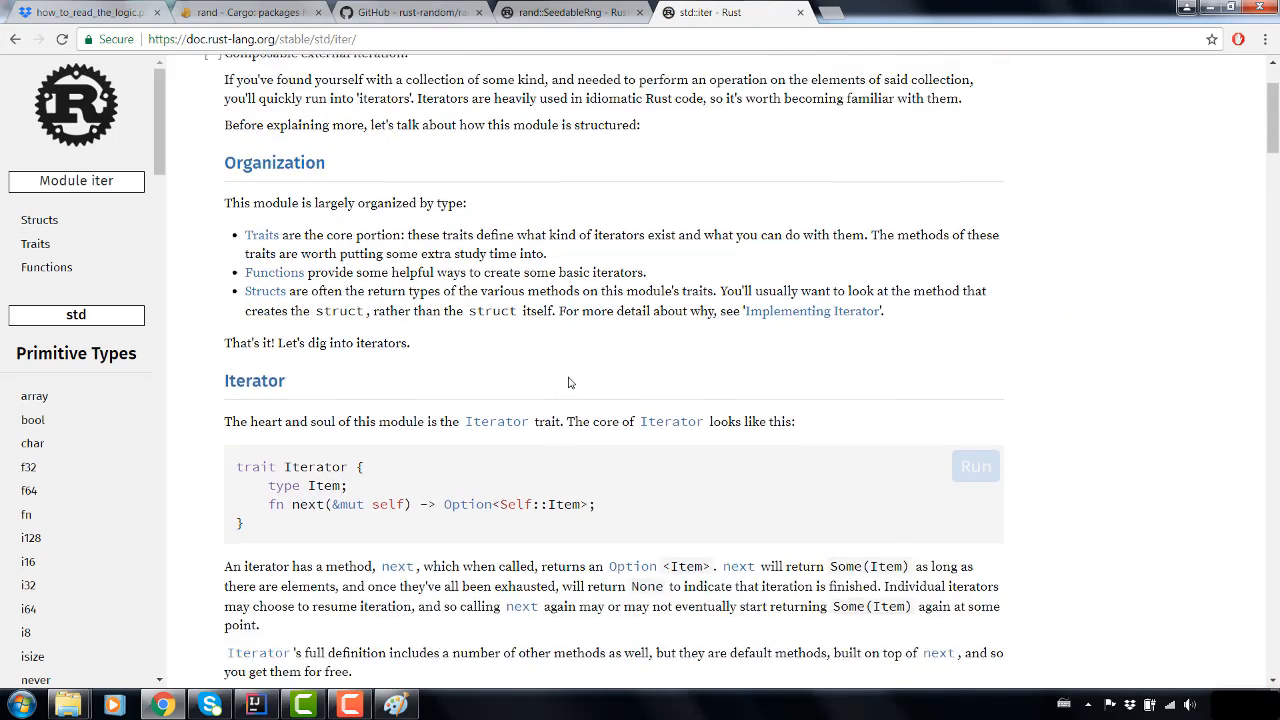
pyautogui.scroll(-3)
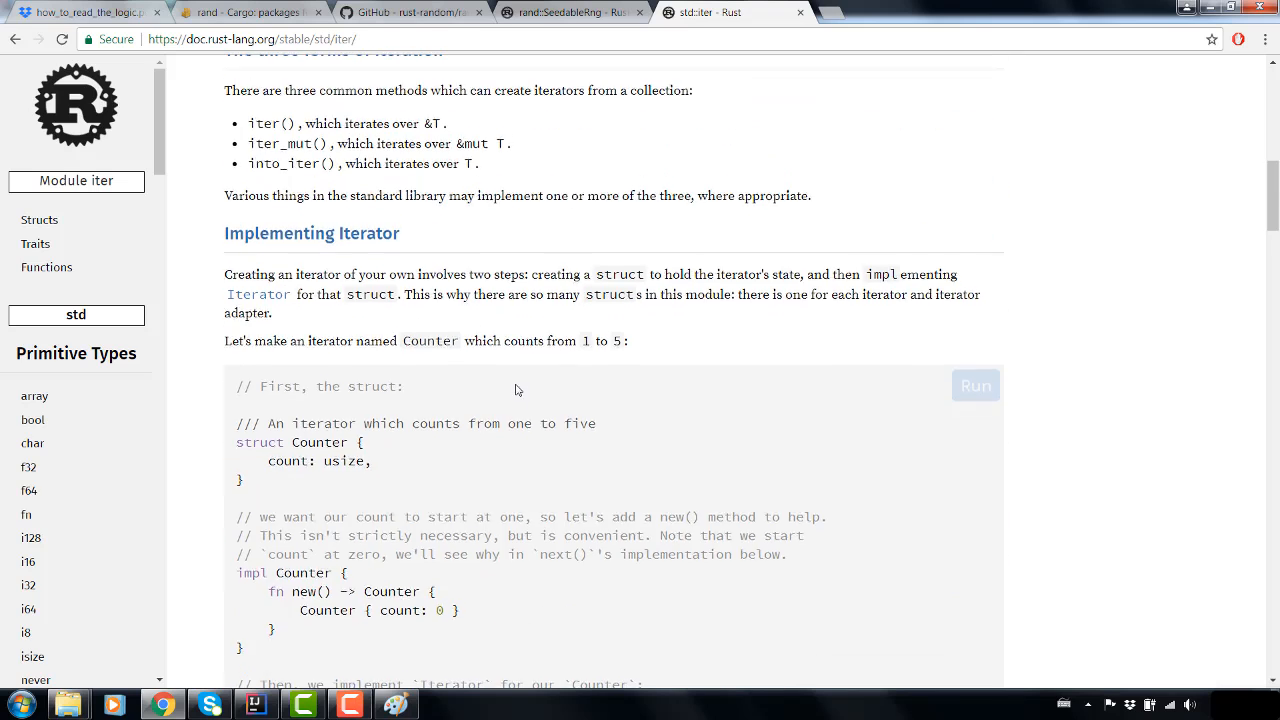
pyautogui.scroll(-3)
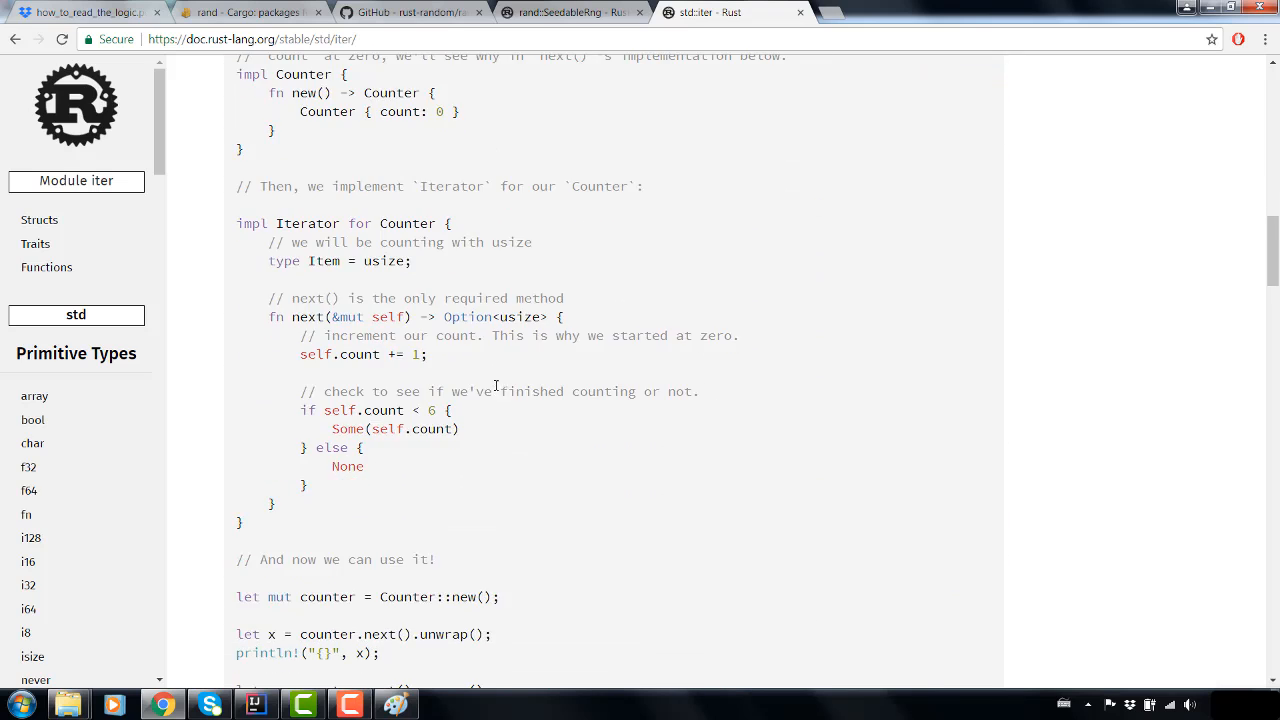
pyautogui.scroll(-3)
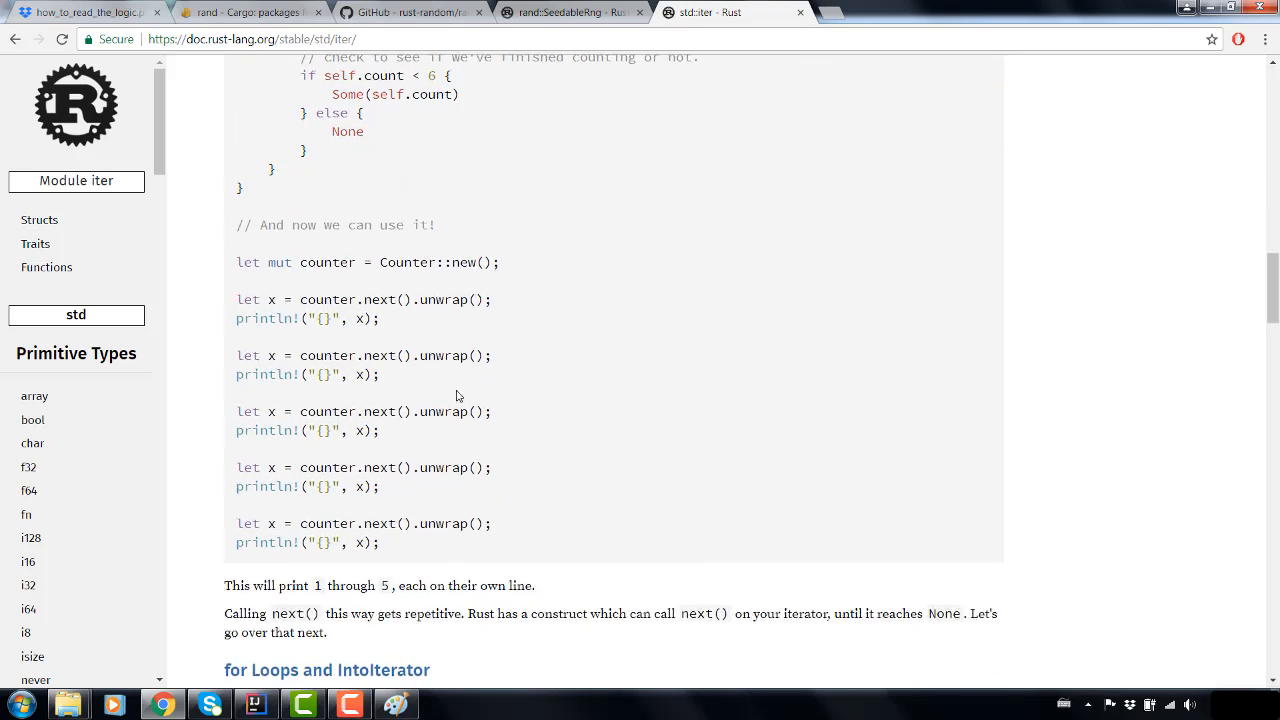
pyautogui.scroll(-3)
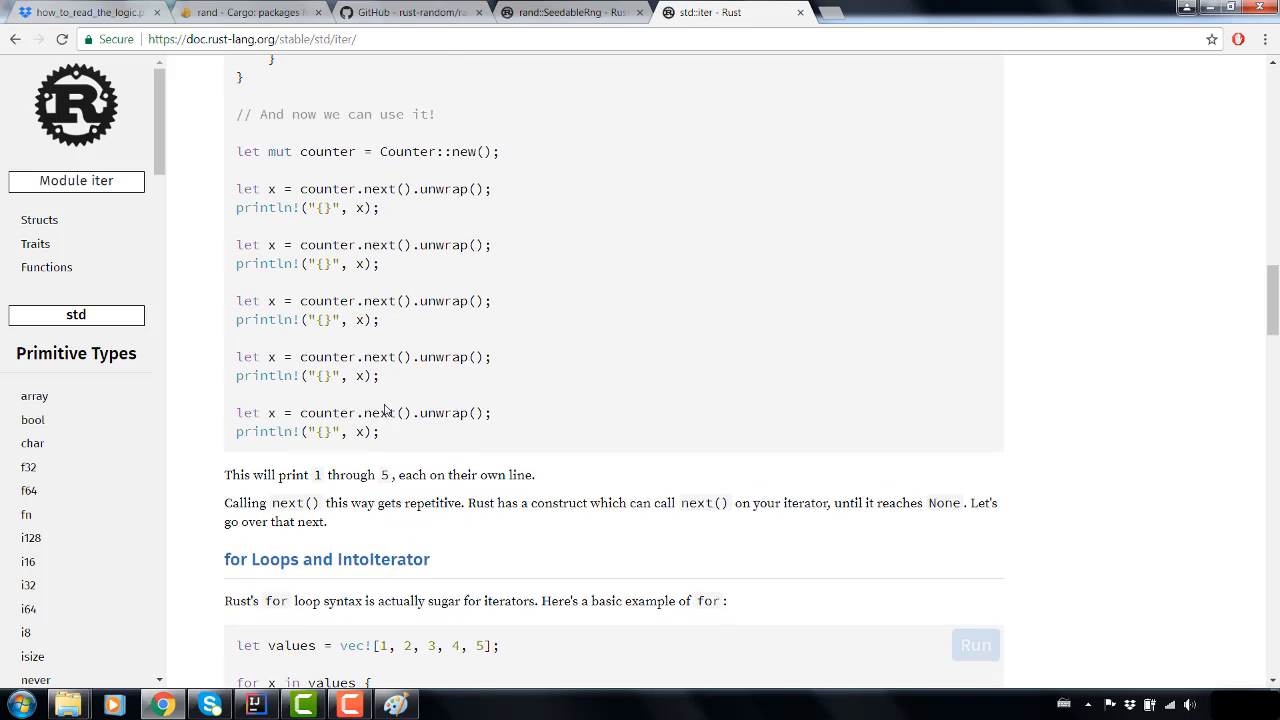
pyautogui.scroll(-3)
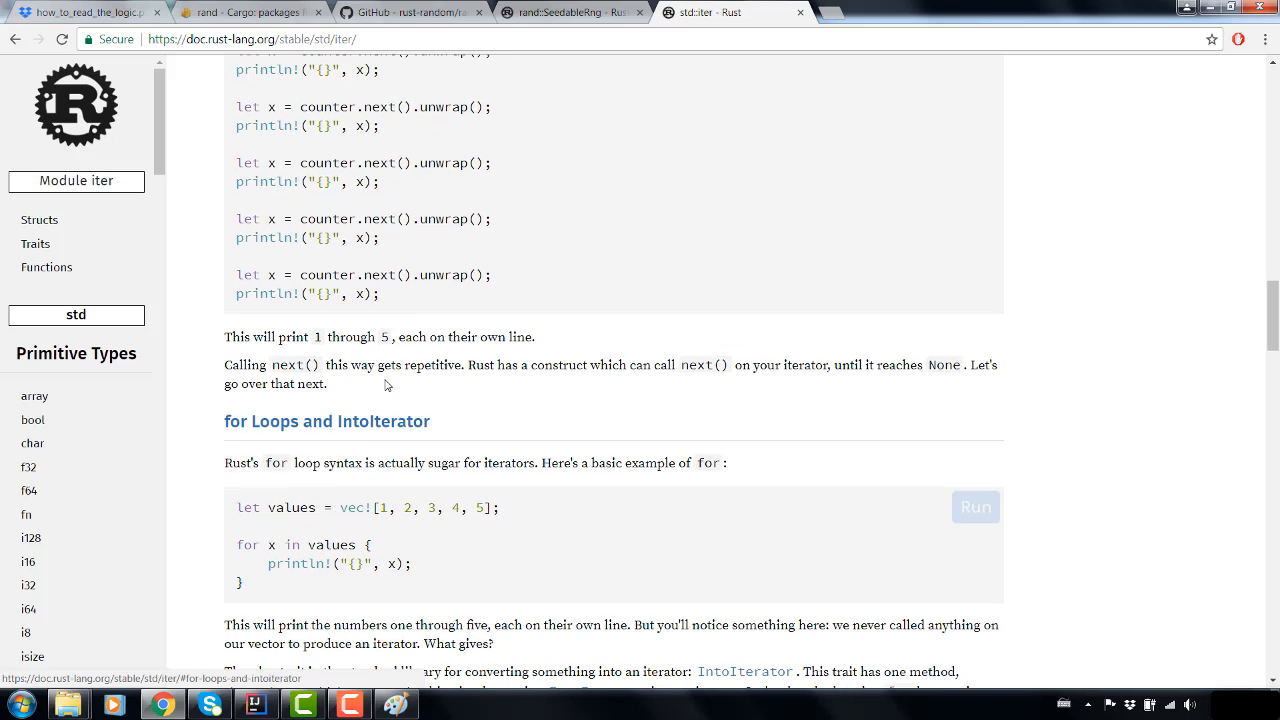
pyautogui.scroll(-3)
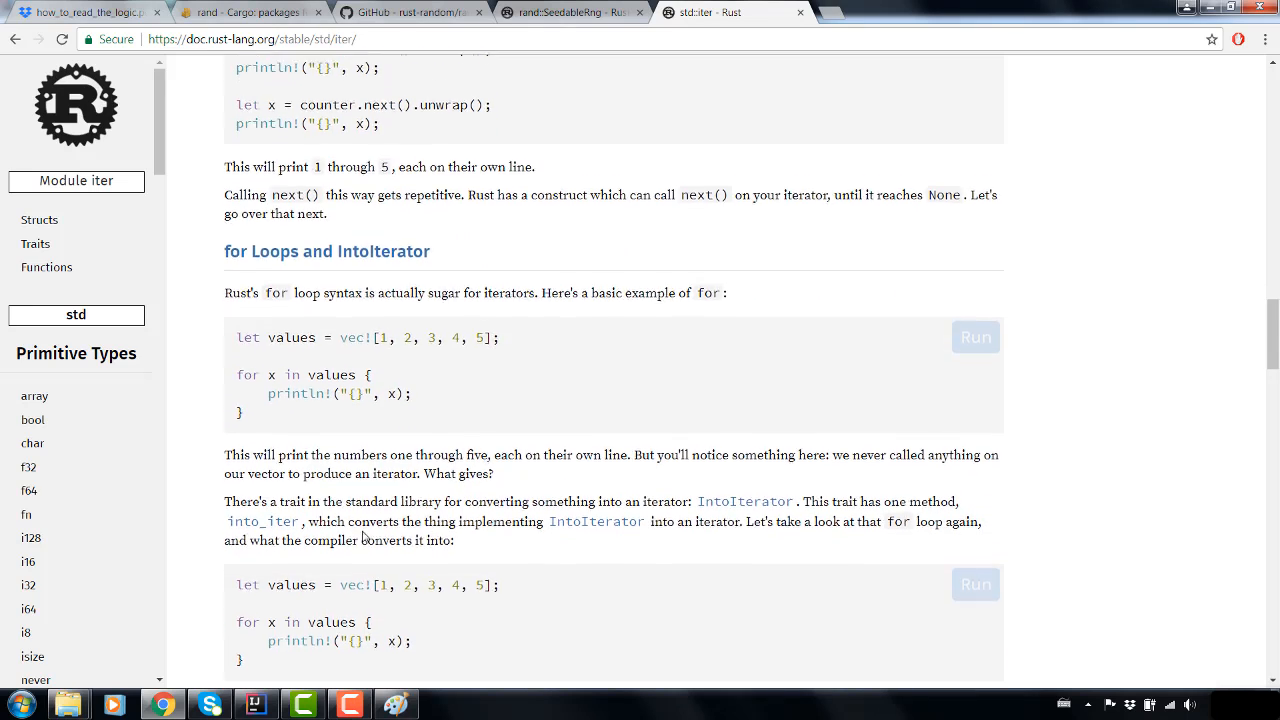
pyautogui.scroll(-3)
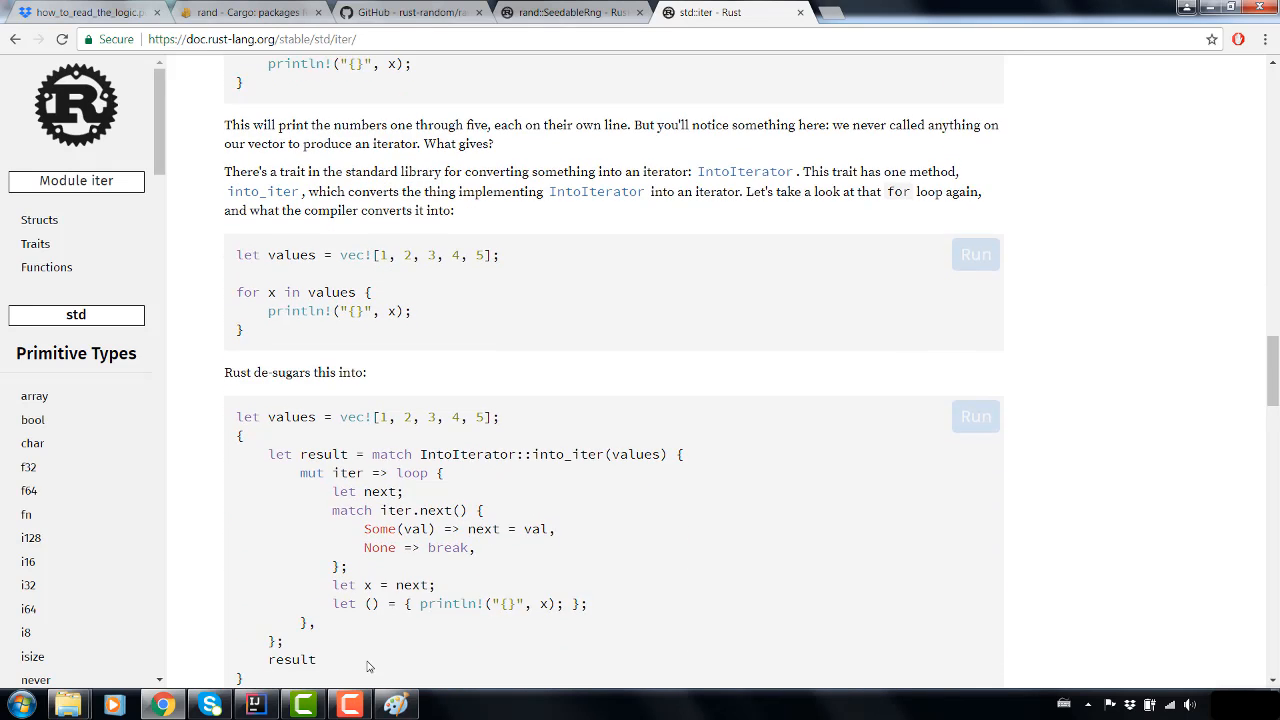
pyautogui.scroll(-3)
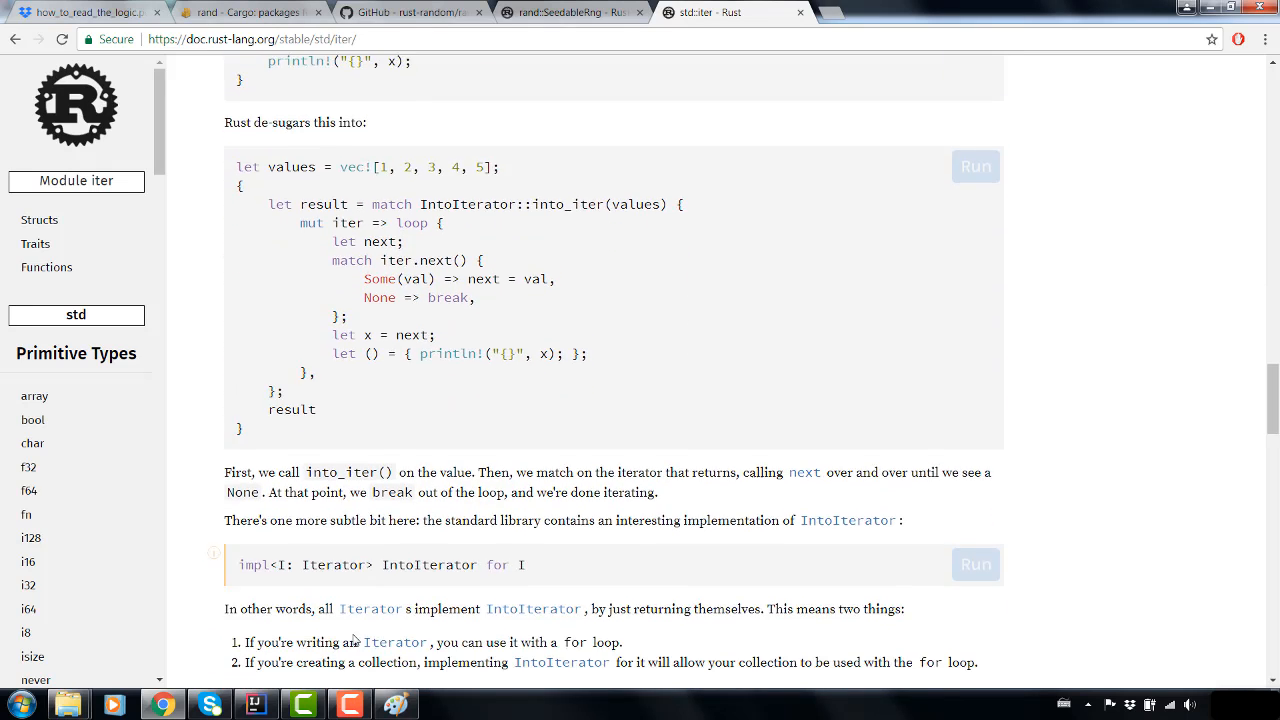
pyautogui.moveTo(356, 414)
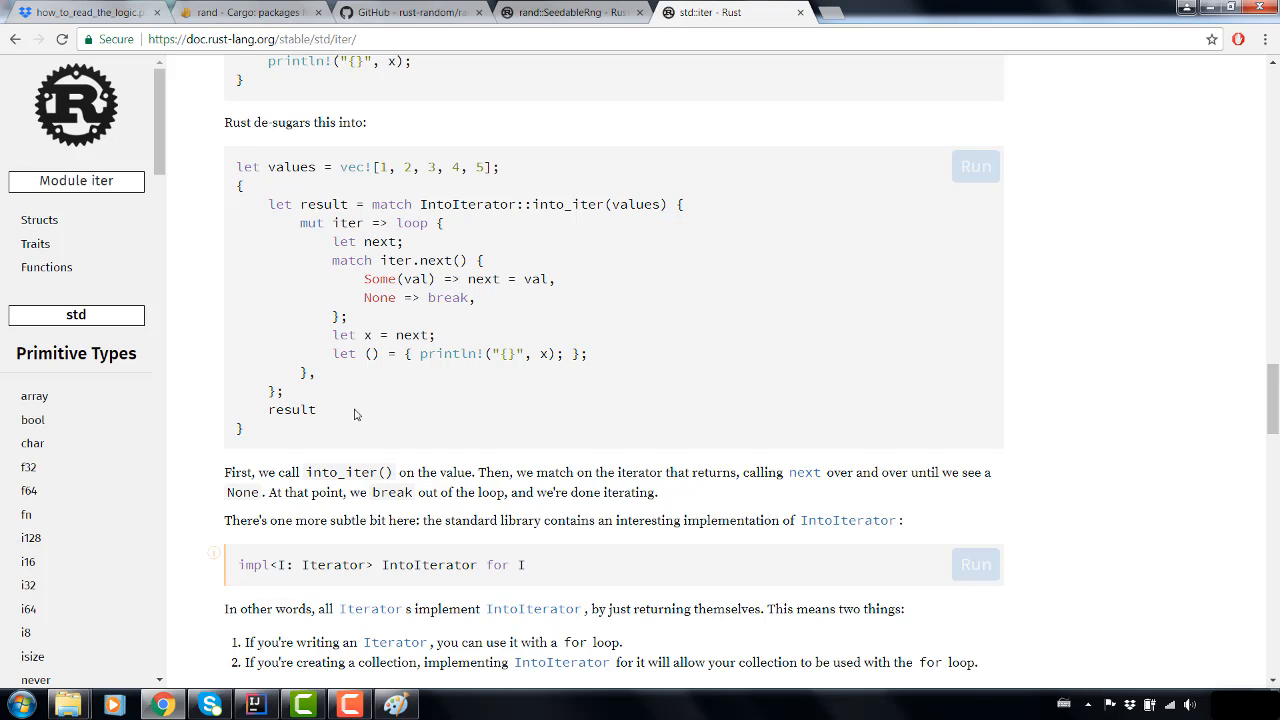
pyautogui.scroll(-3)
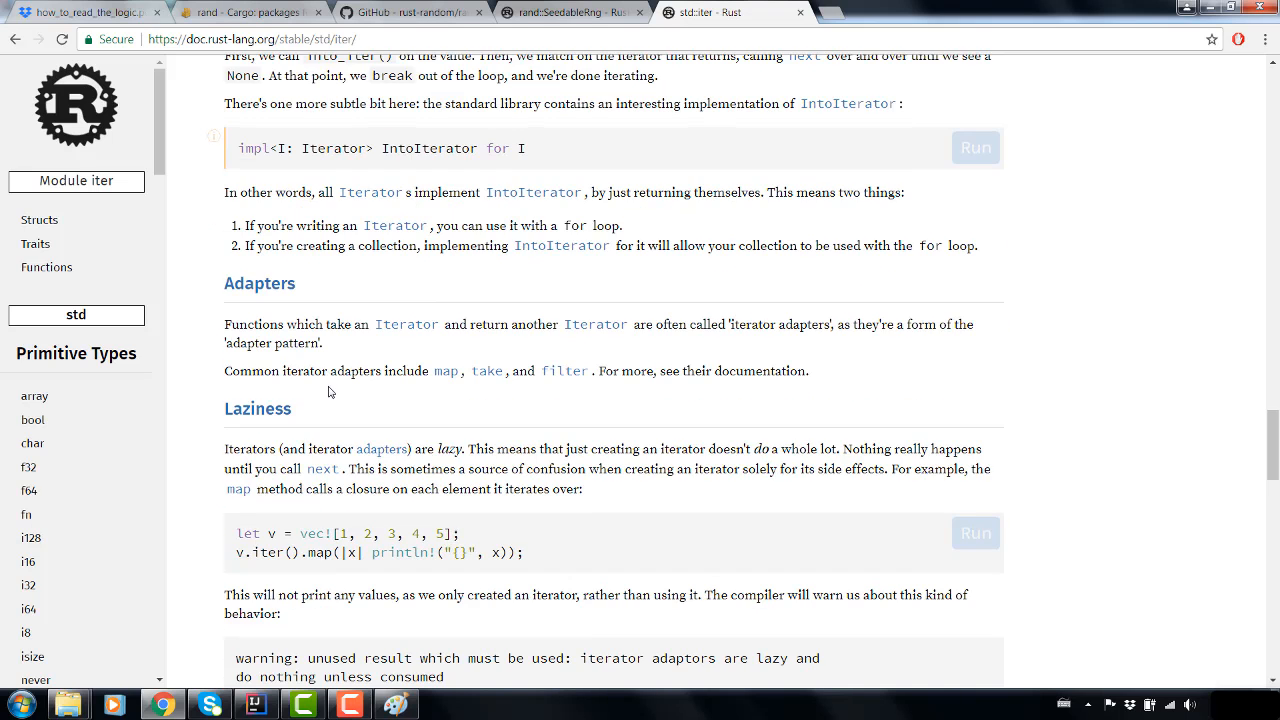
pyautogui.scroll(-3)
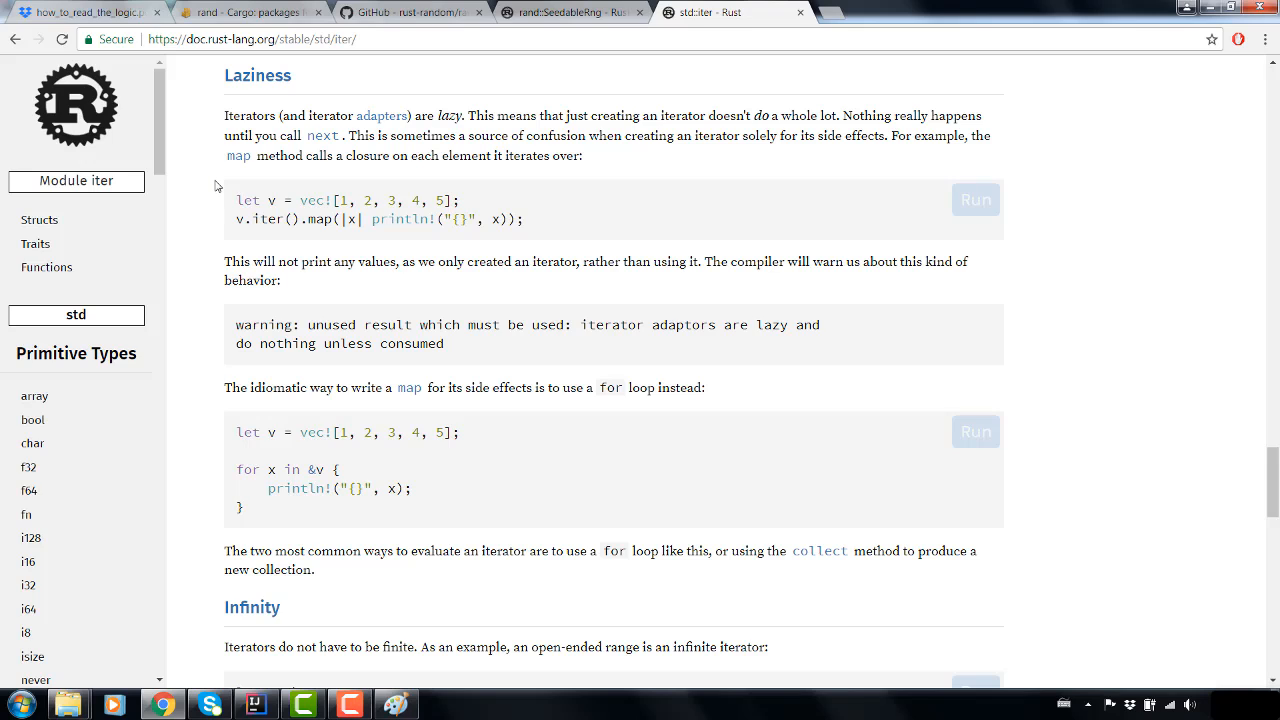
pyautogui.moveTo(374, 262)
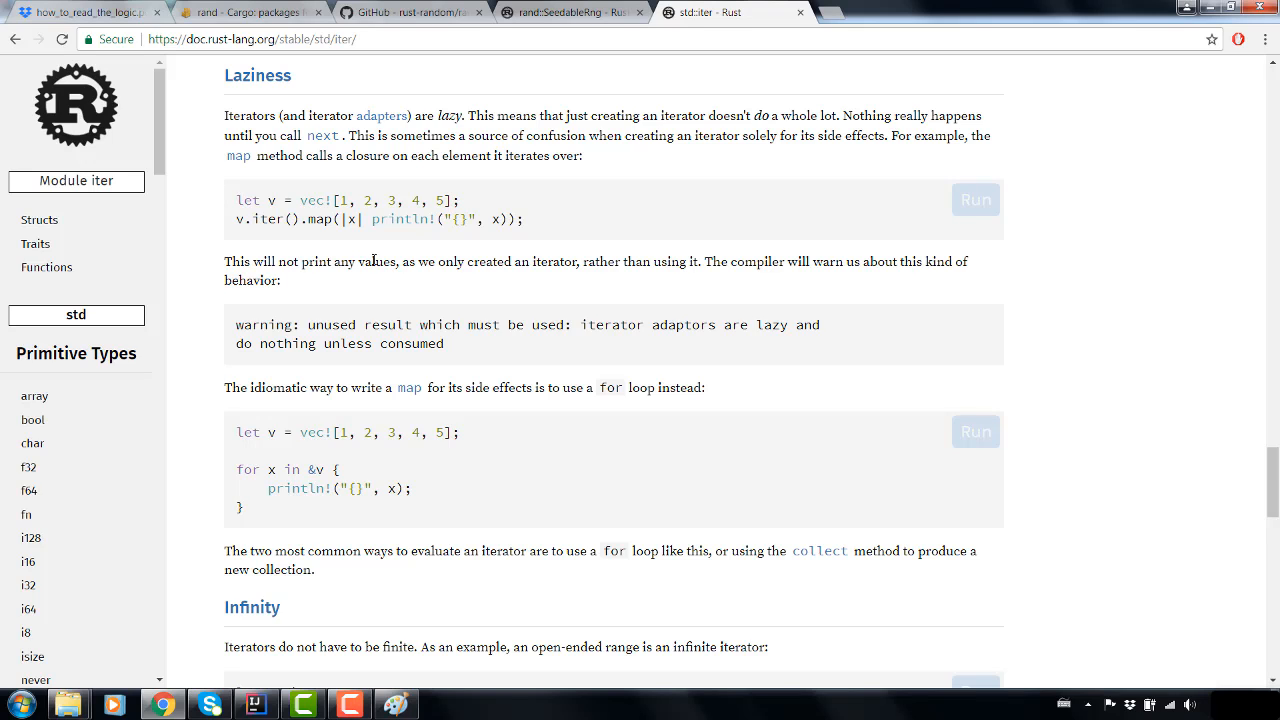
pyautogui.moveTo(424, 136)
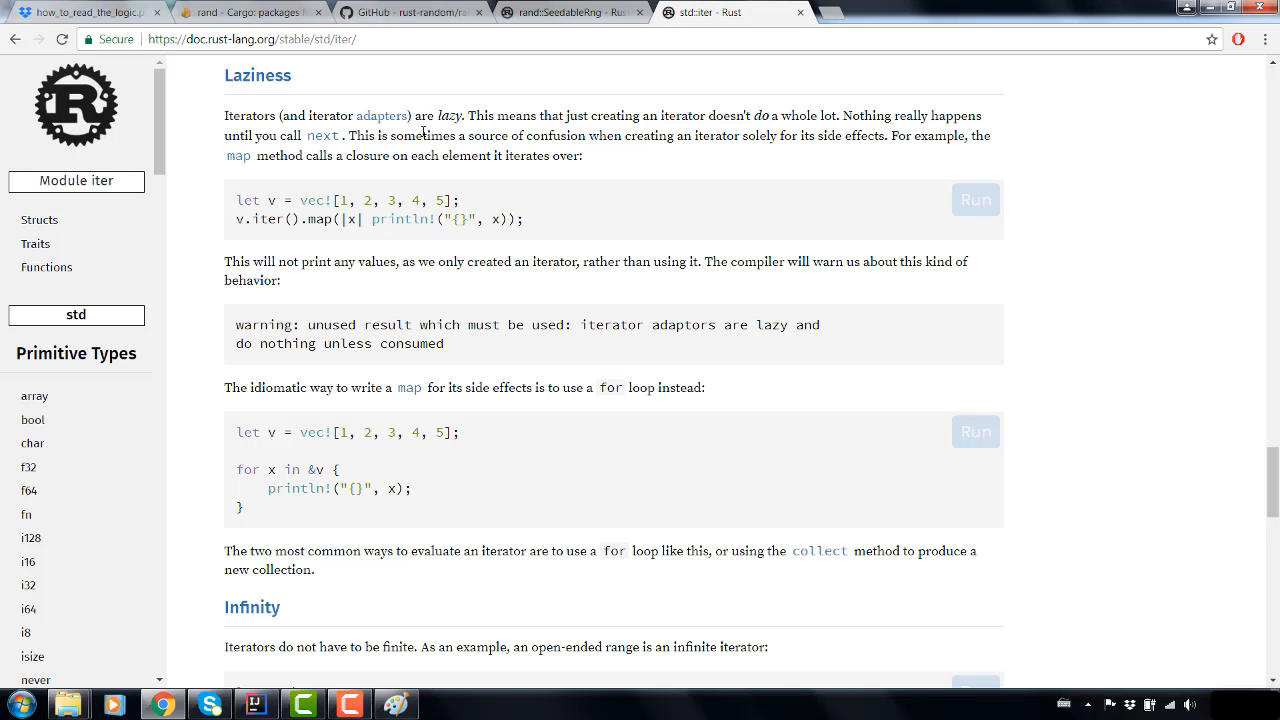
pyautogui.moveTo(472, 200)
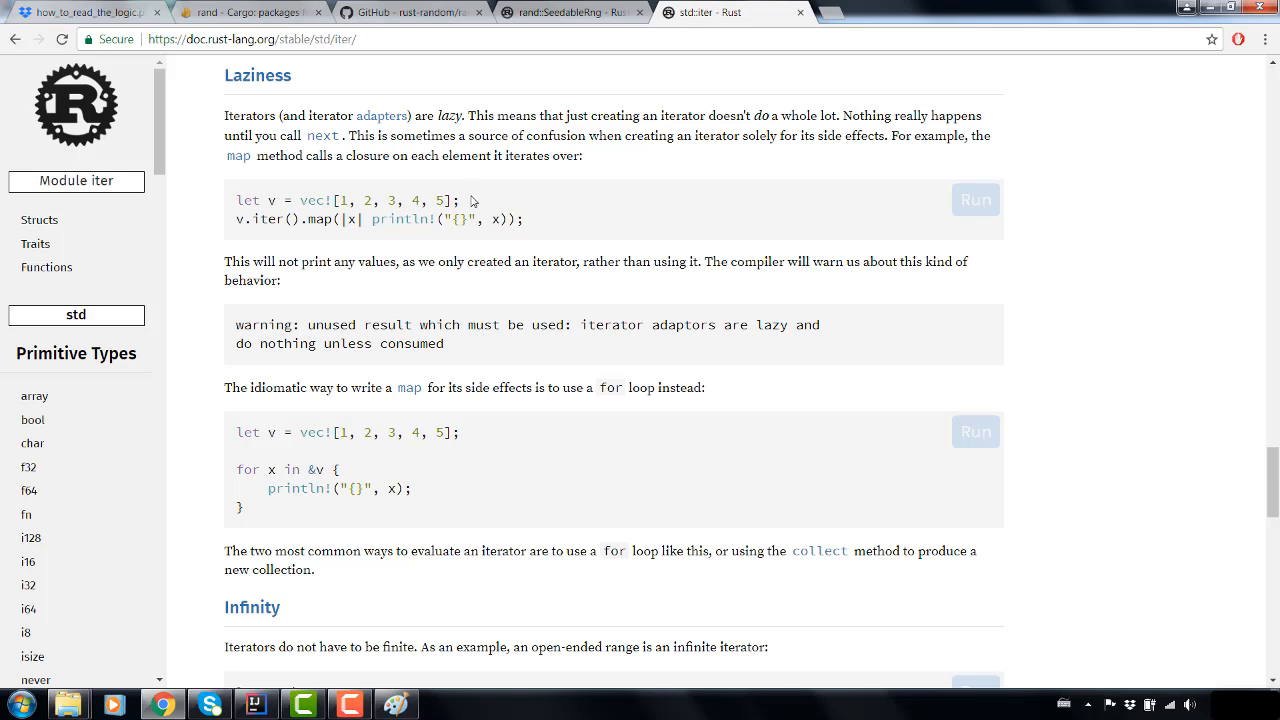
pyautogui.moveTo(512, 348)
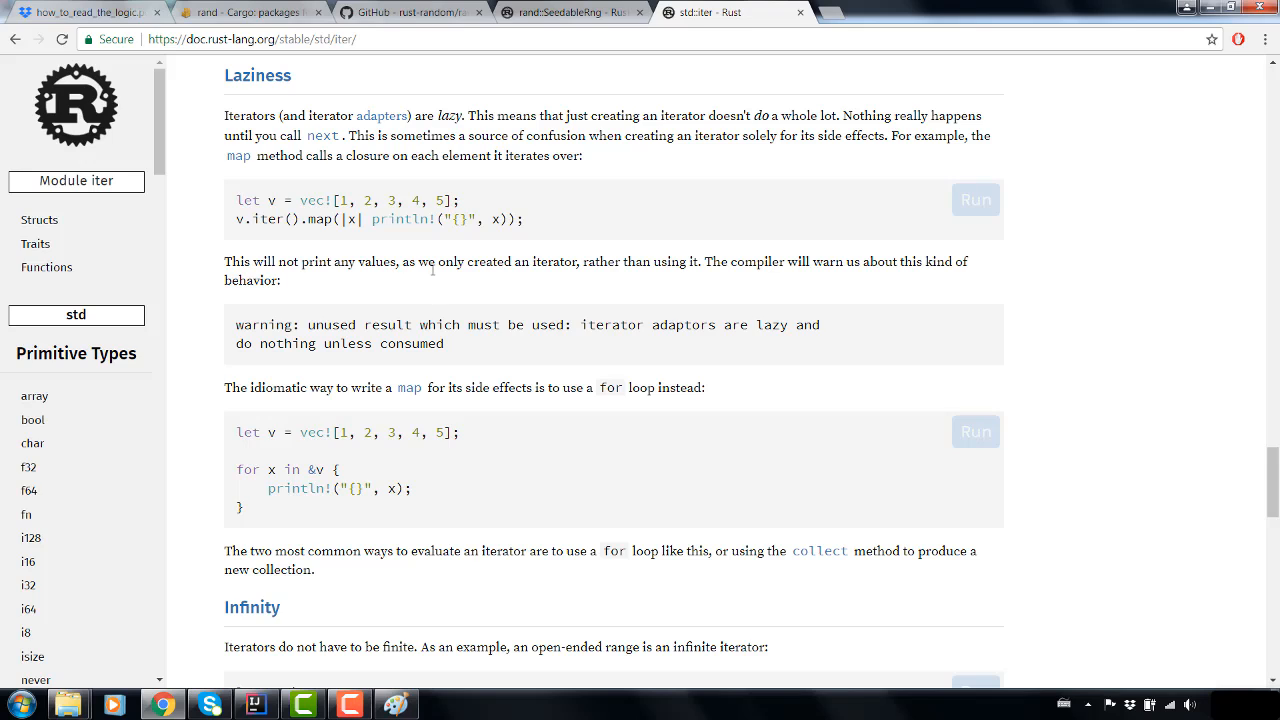
pyautogui.moveTo(432, 280)
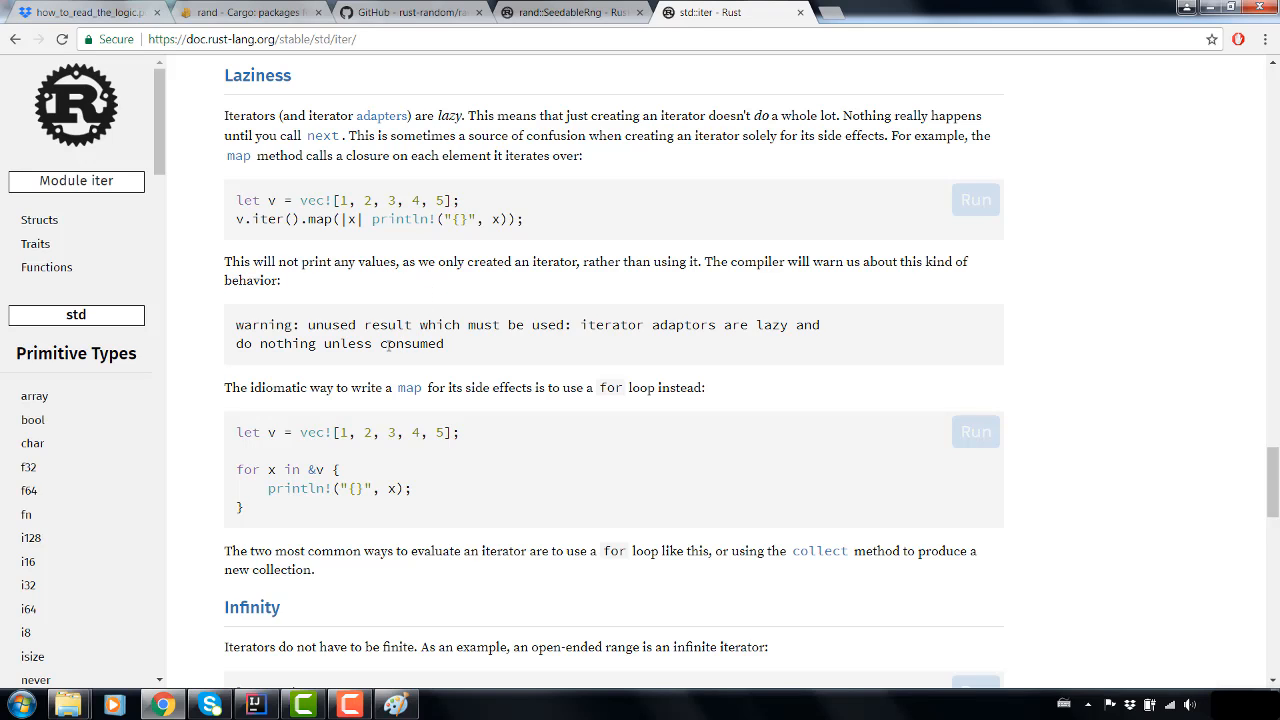
pyautogui.scroll(-3)
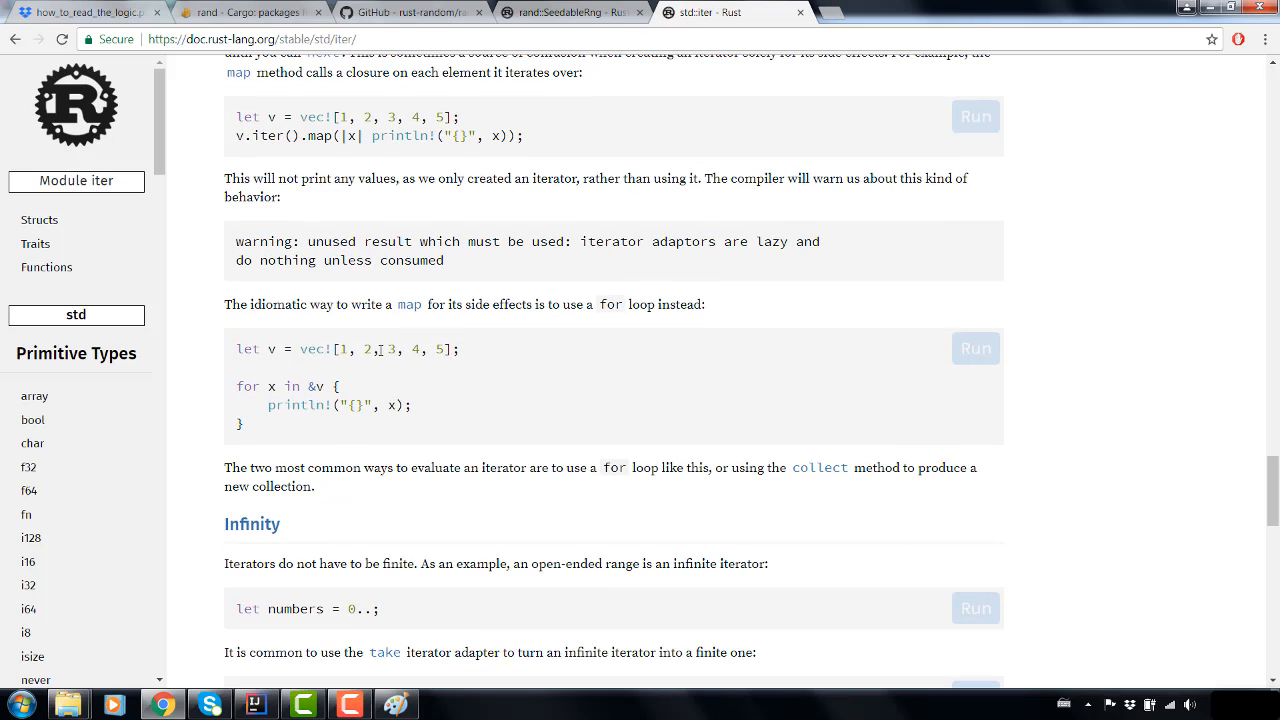
pyautogui.scroll(-3)
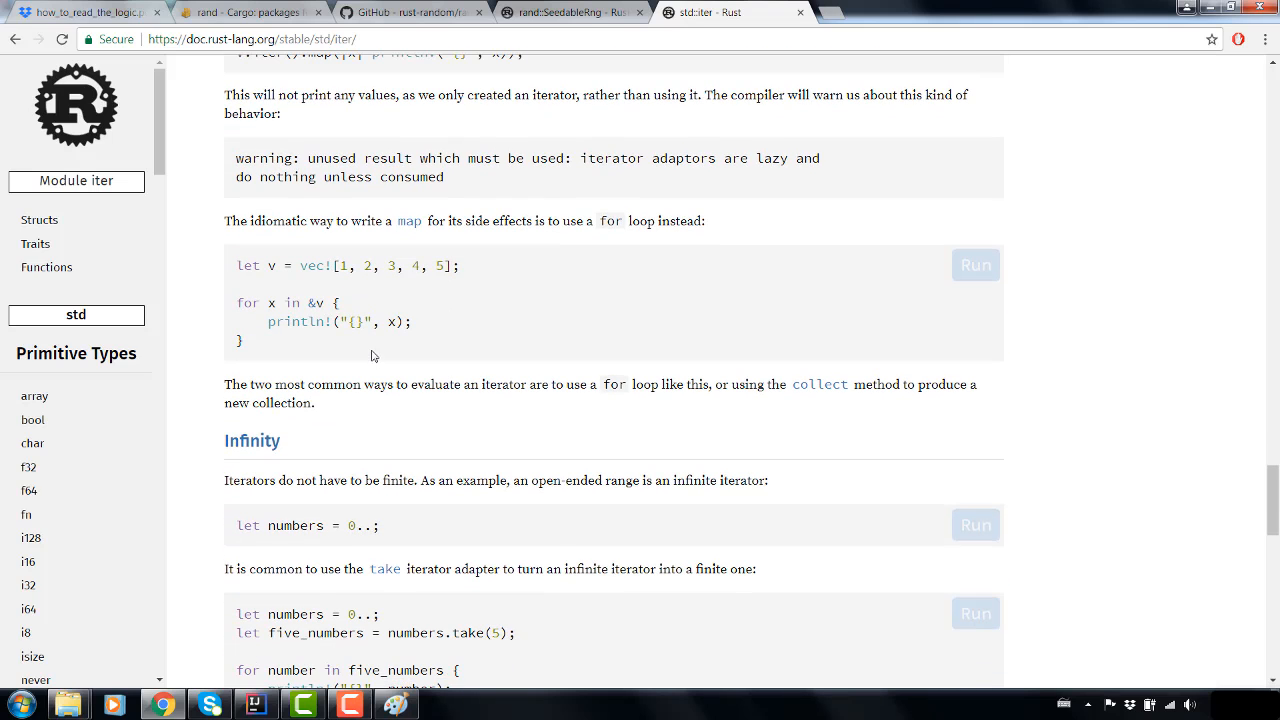
pyautogui.scroll(-3)
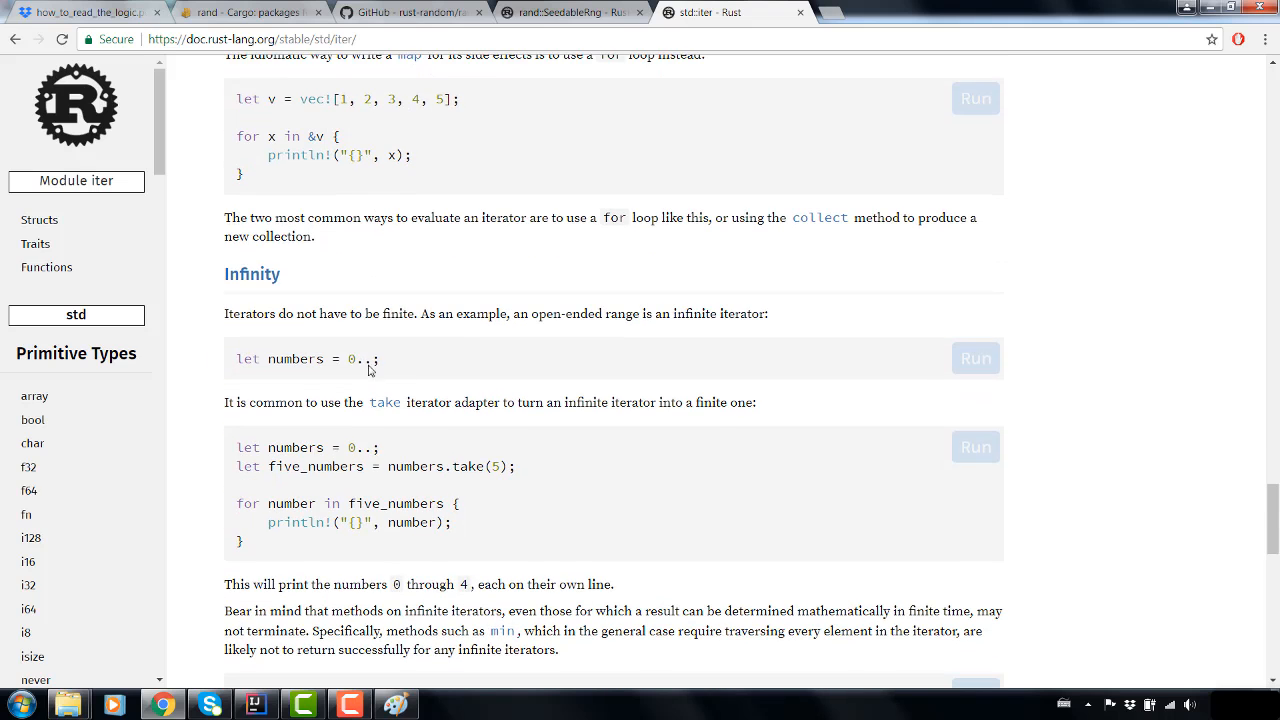
pyautogui.moveTo(316, 360); pyautogui.dragTo(380, 360)
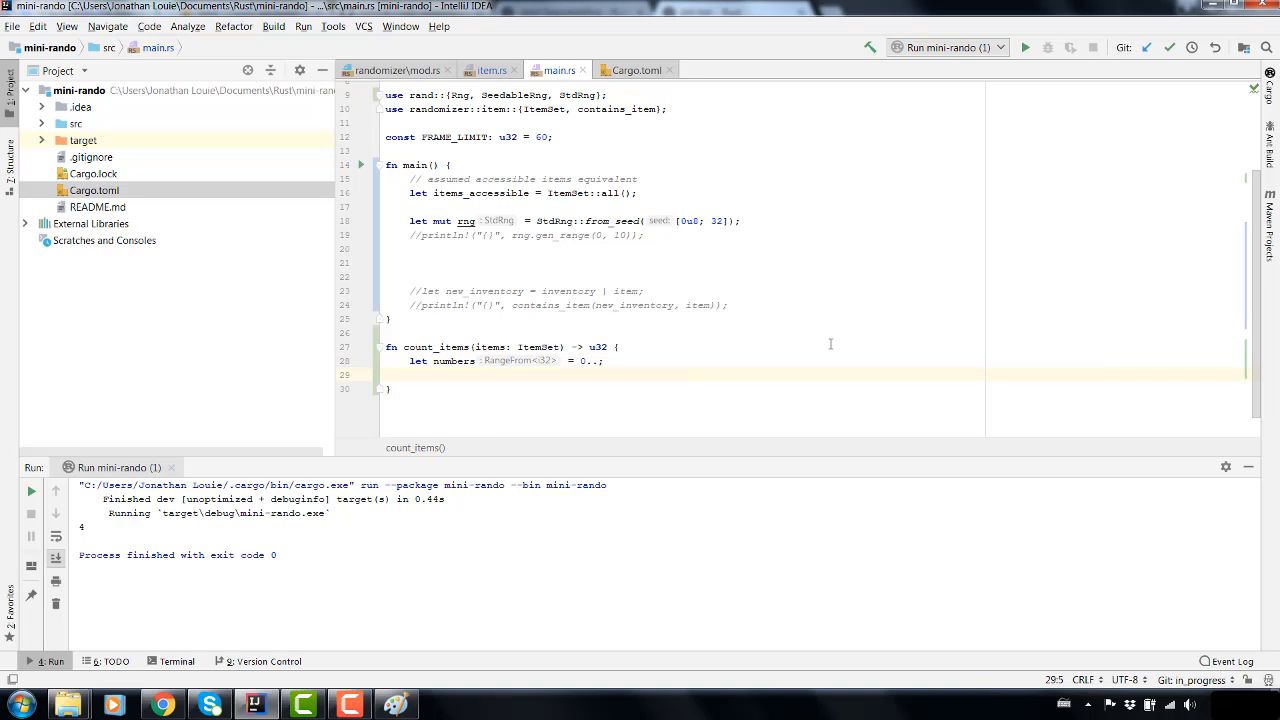
# - Write 'numbers.fold_left()' under the numbers range, then head to the browser to check folding
pyautogui.write('numbers.')
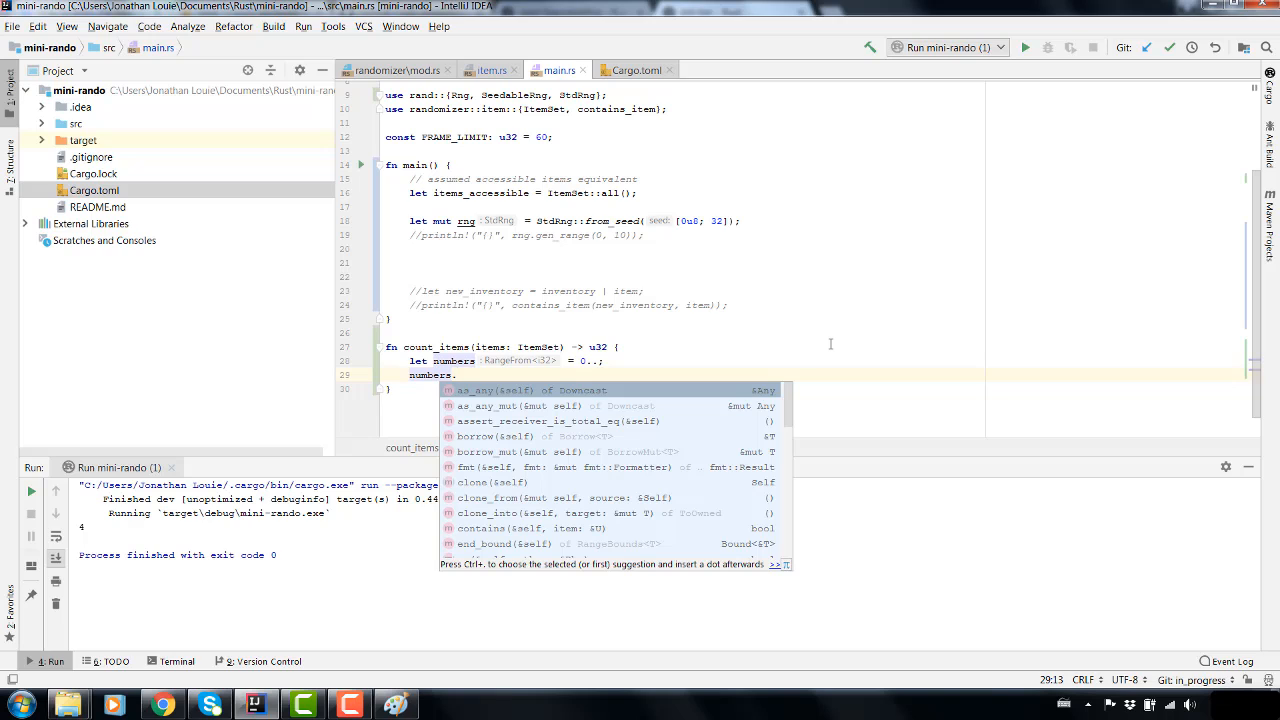
pyautogui.write('fol')
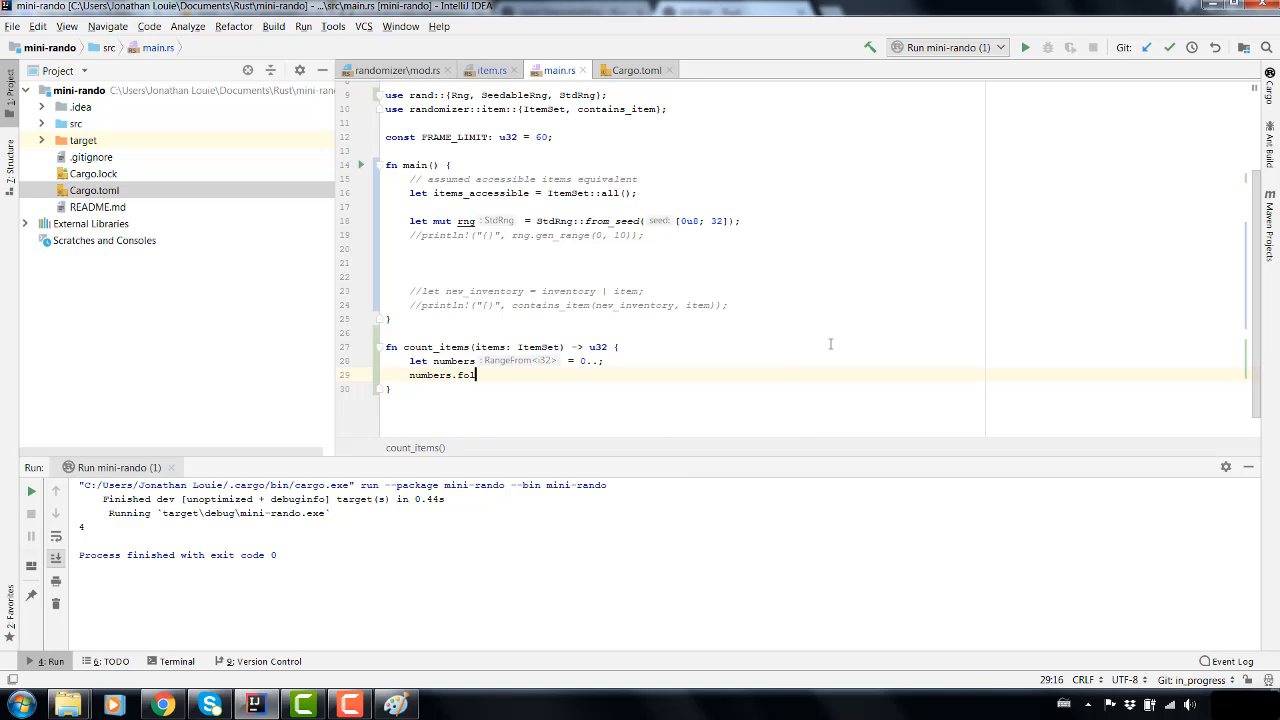
pyautogui.write('d')
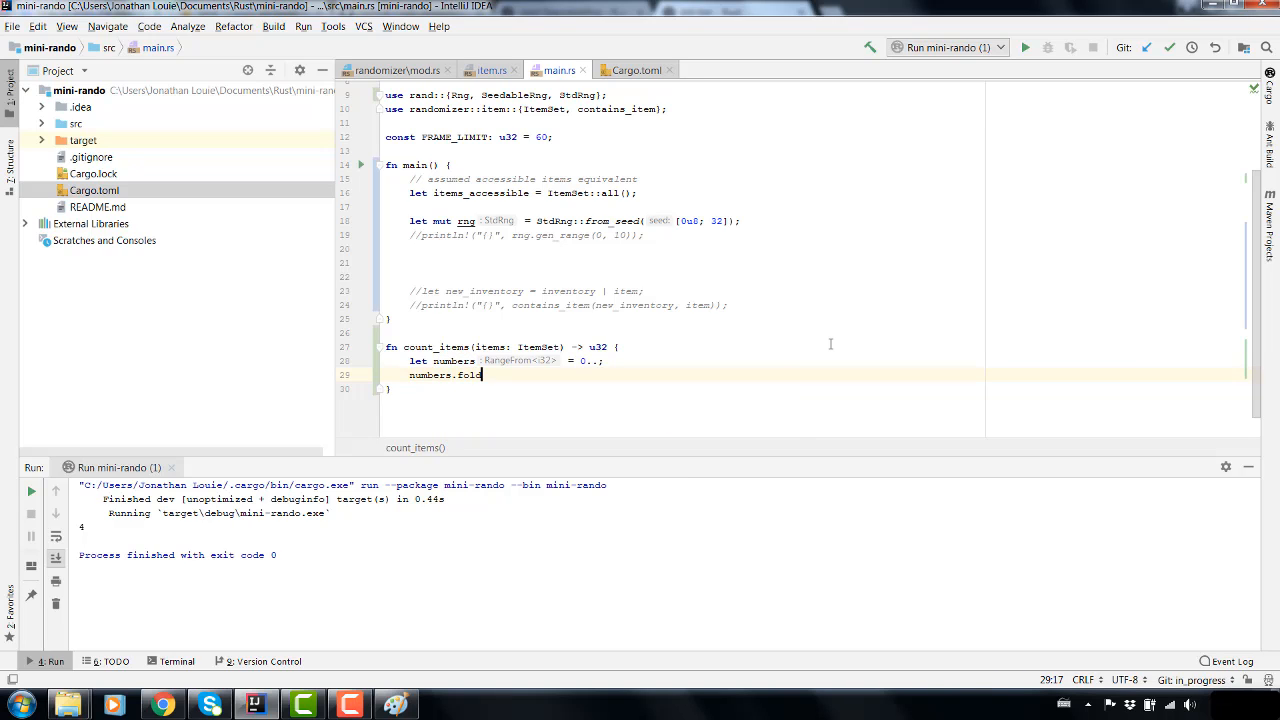
pyautogui.write('_left()')
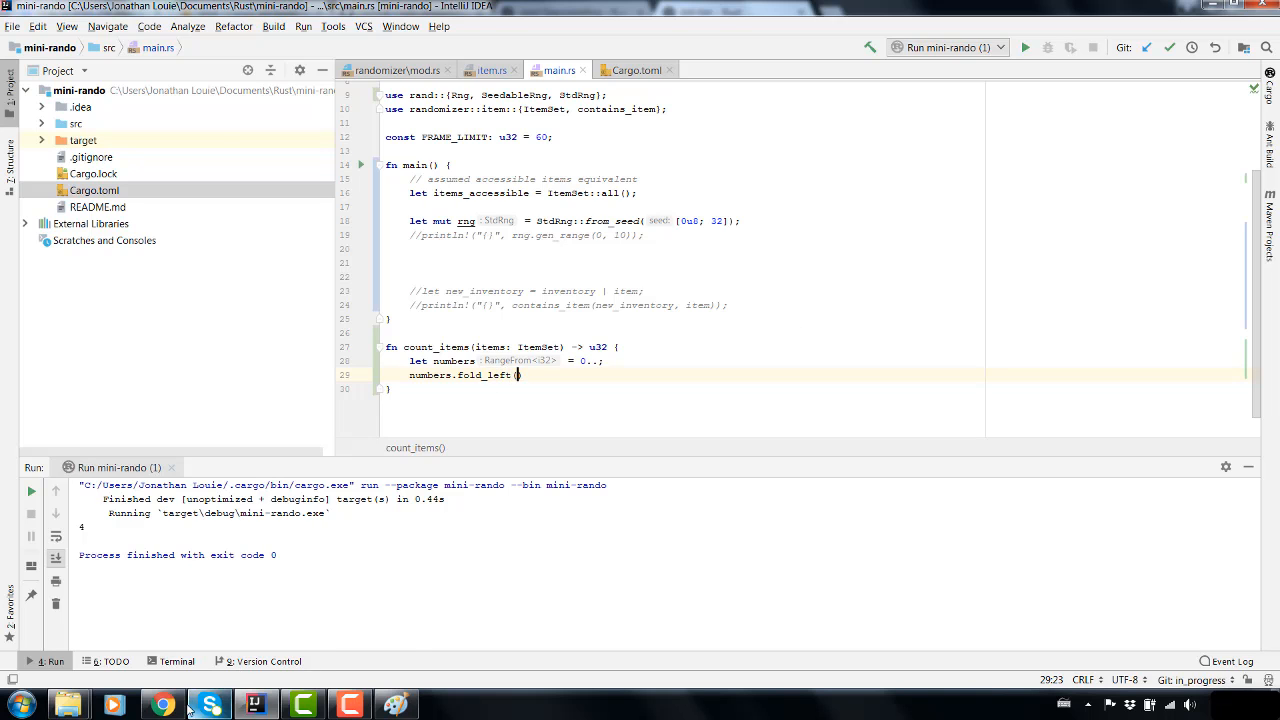
pyautogui.click(156, 700)
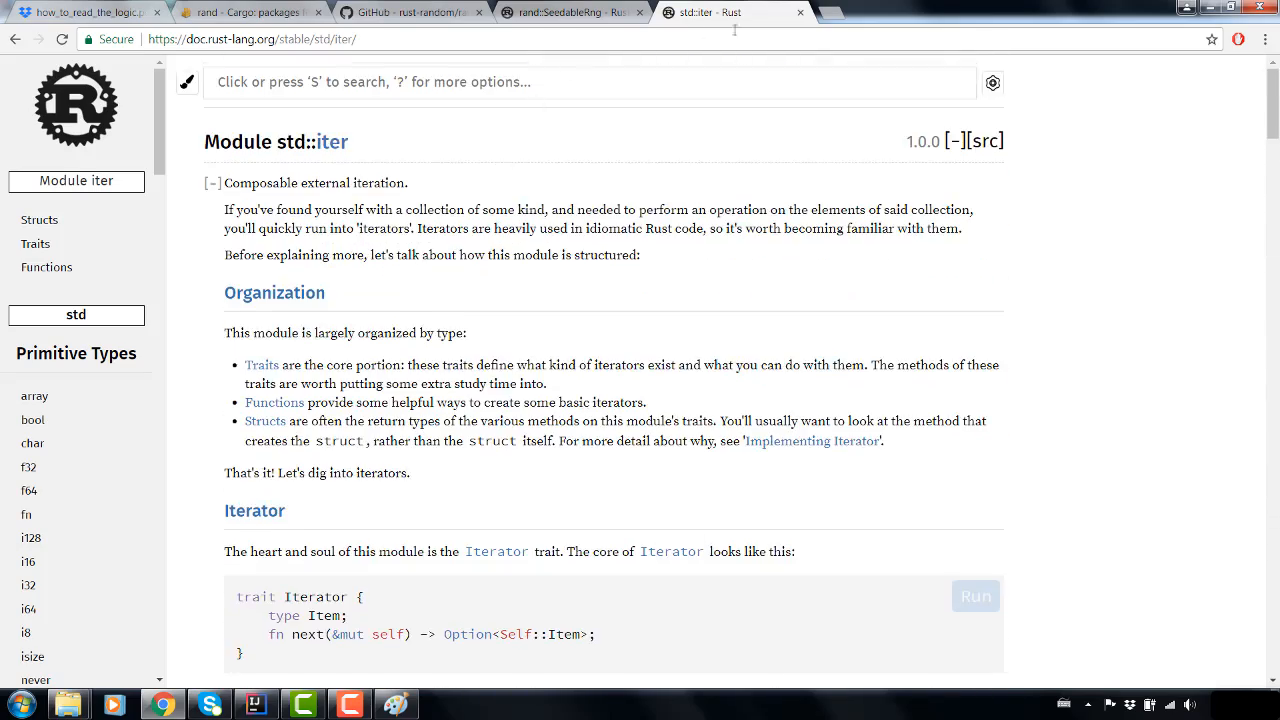
# - Search 'fold left rust', step through the 'fold' matches on the Iterator trait page, and return to the editor
pyautogui.write('fol')
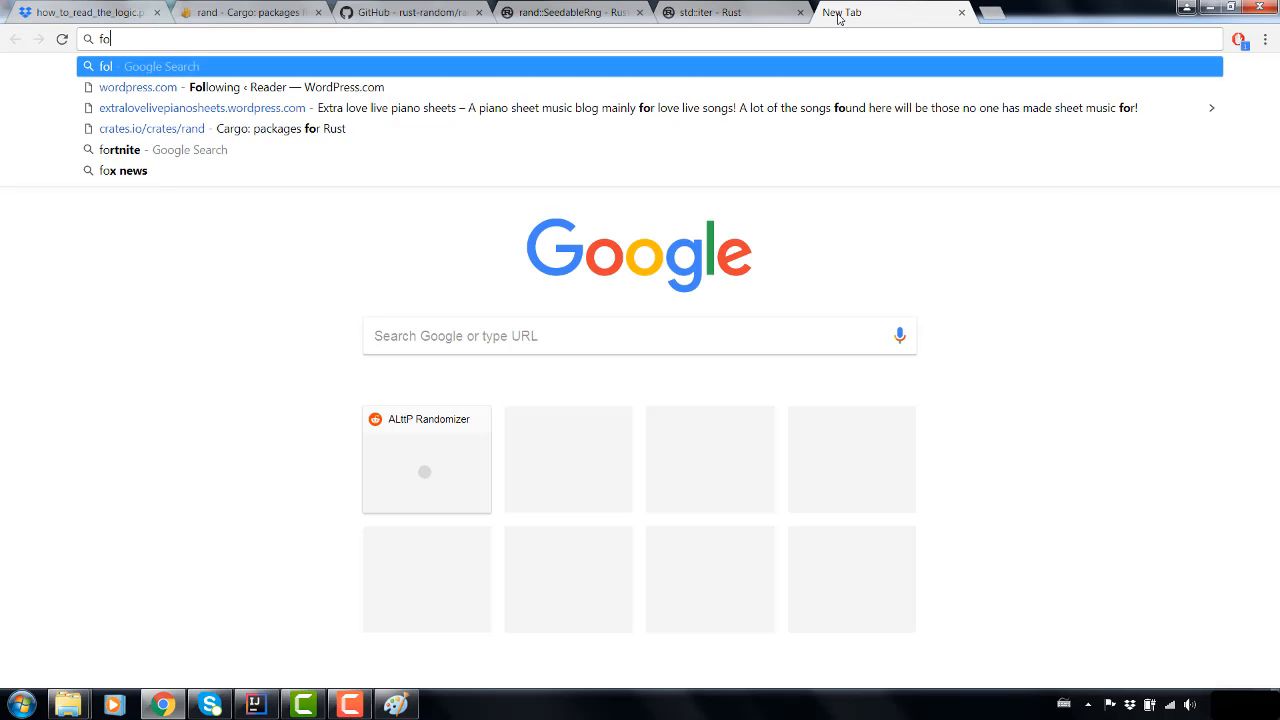
pyautogui.write('fold left rust')
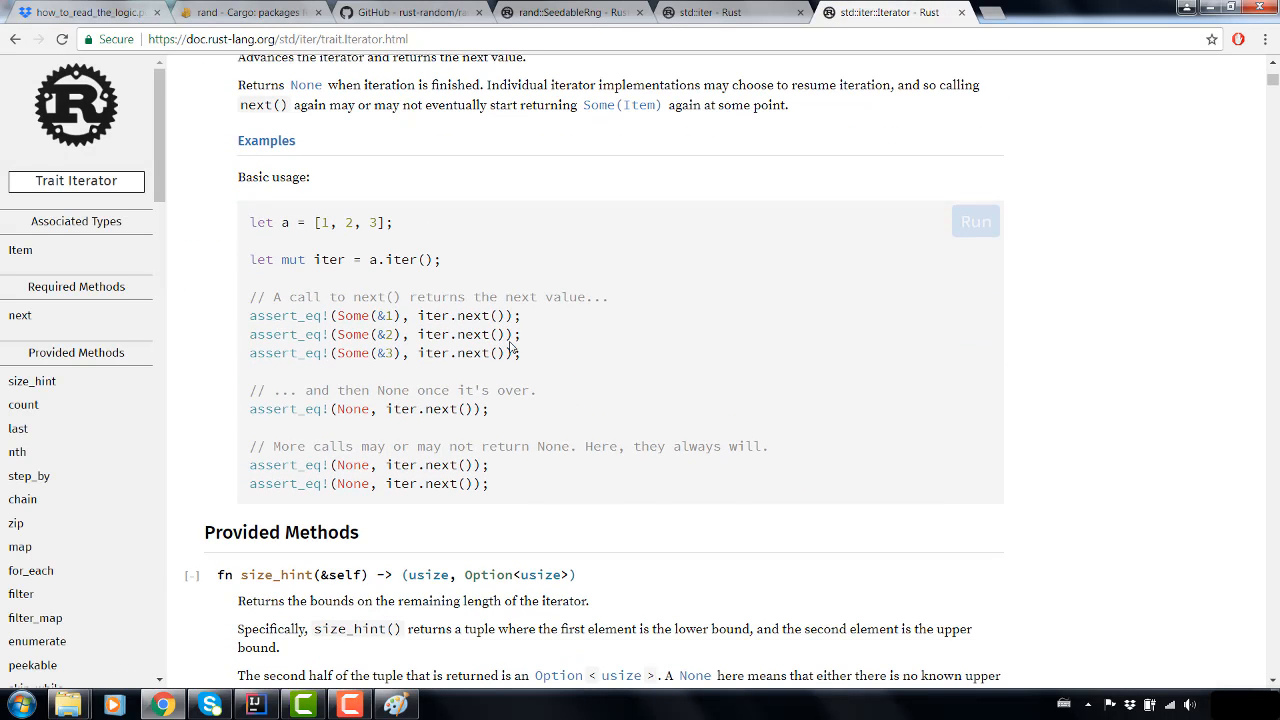
pyautogui.write('fold')
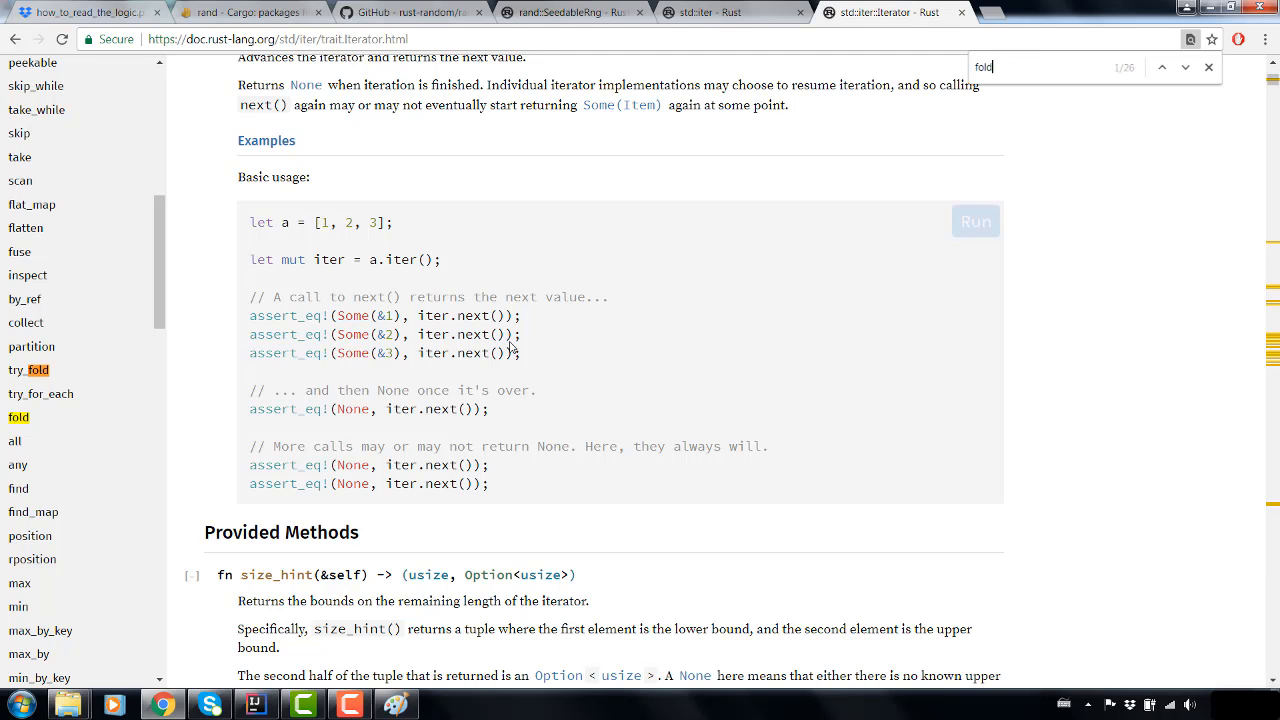
pyautogui.click(1184, 68)
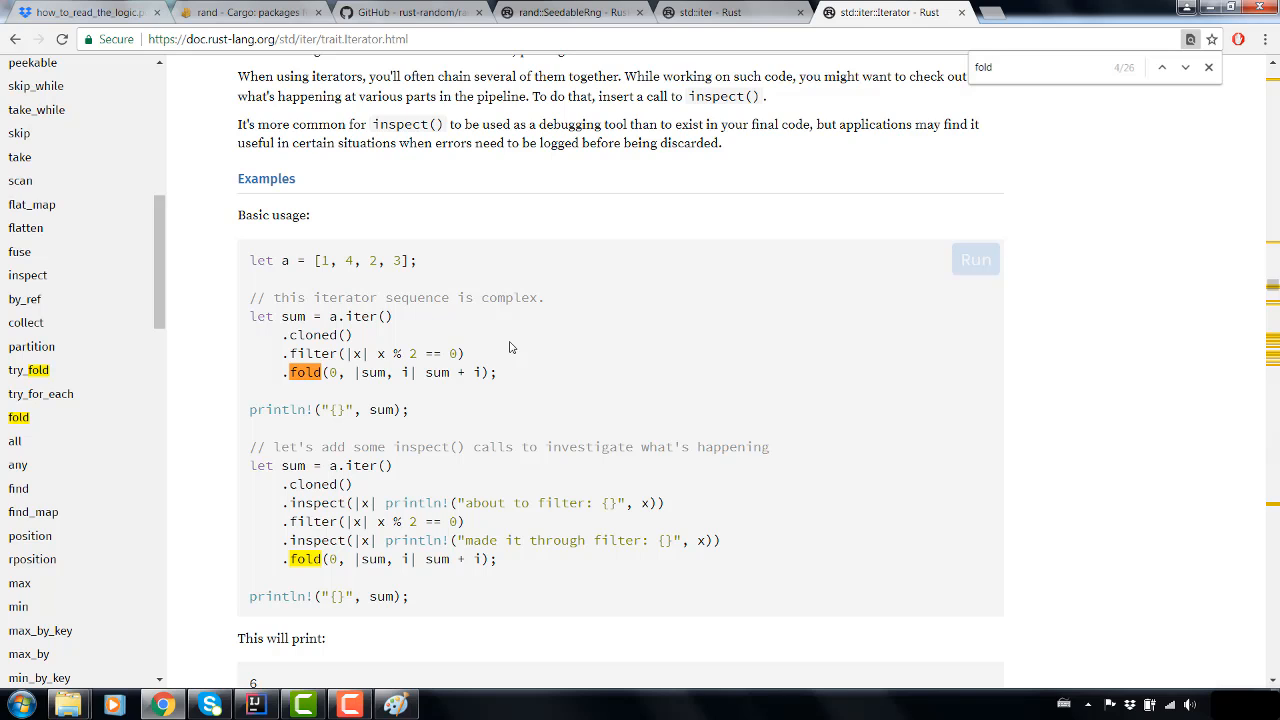
pyautogui.click(1164, 68)
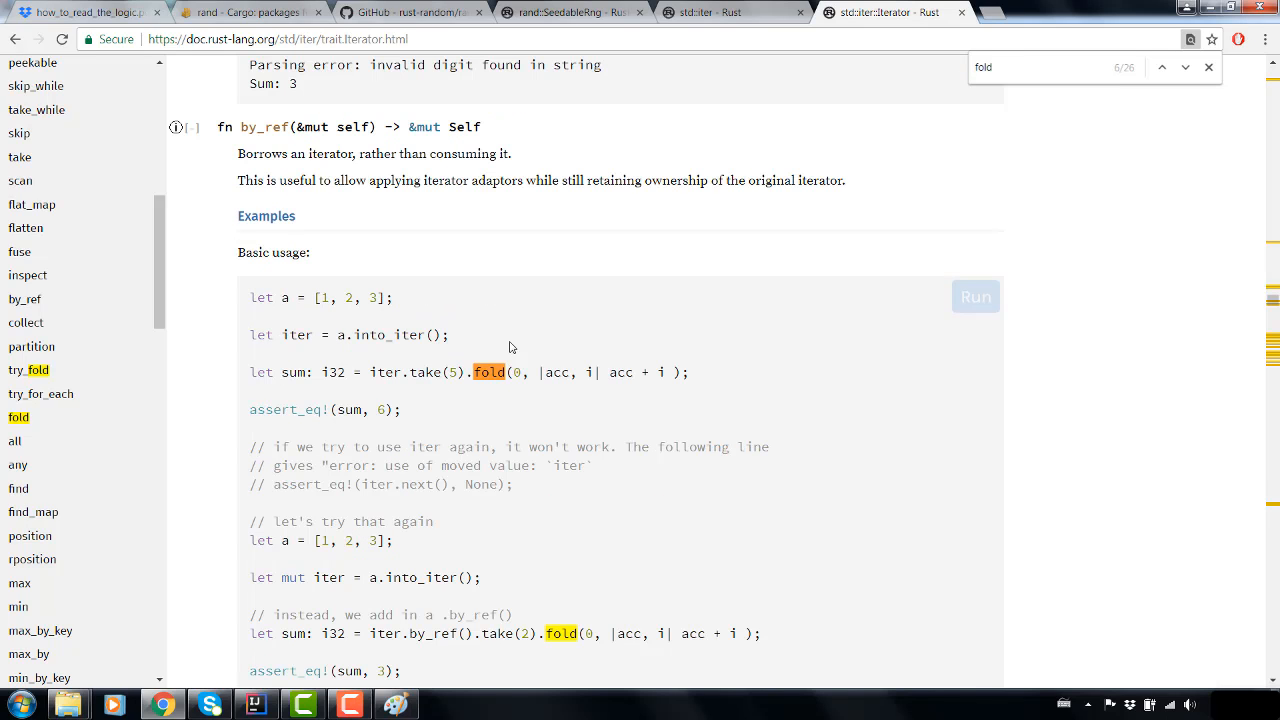
pyautogui.click(1184, 68)
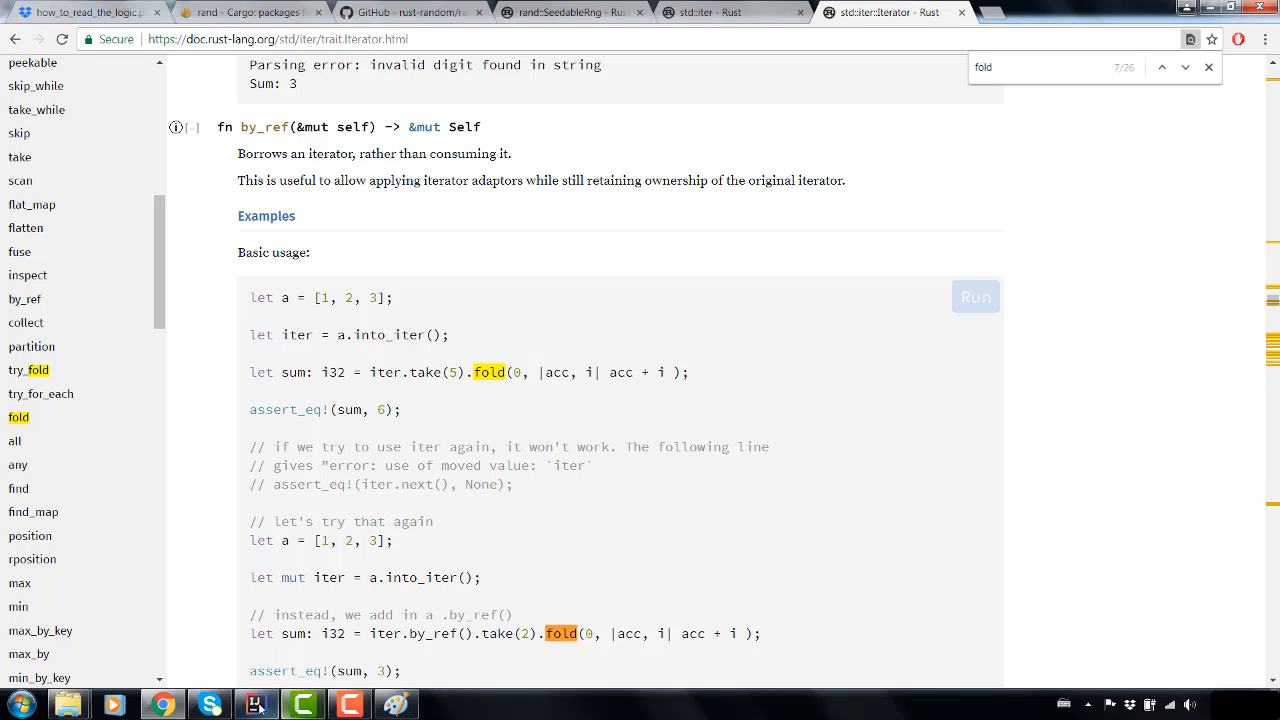
pyautogui.click(256, 702)
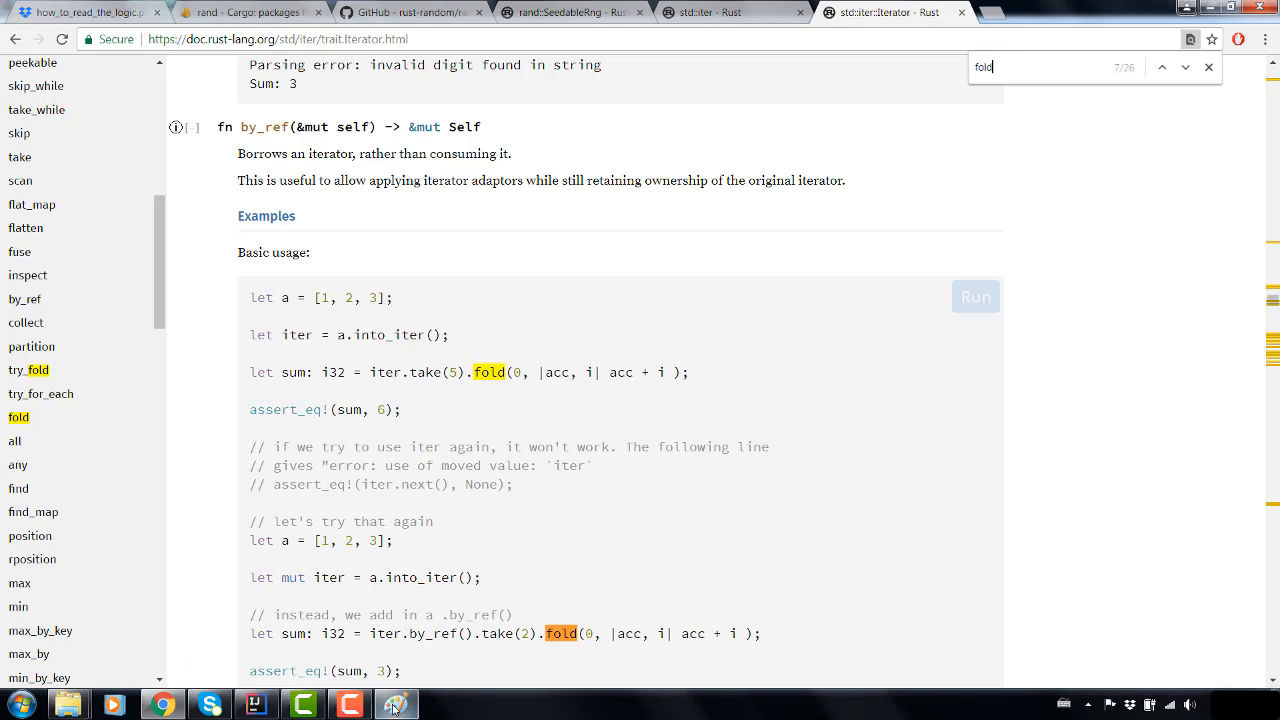
pyautogui.click(396, 704)
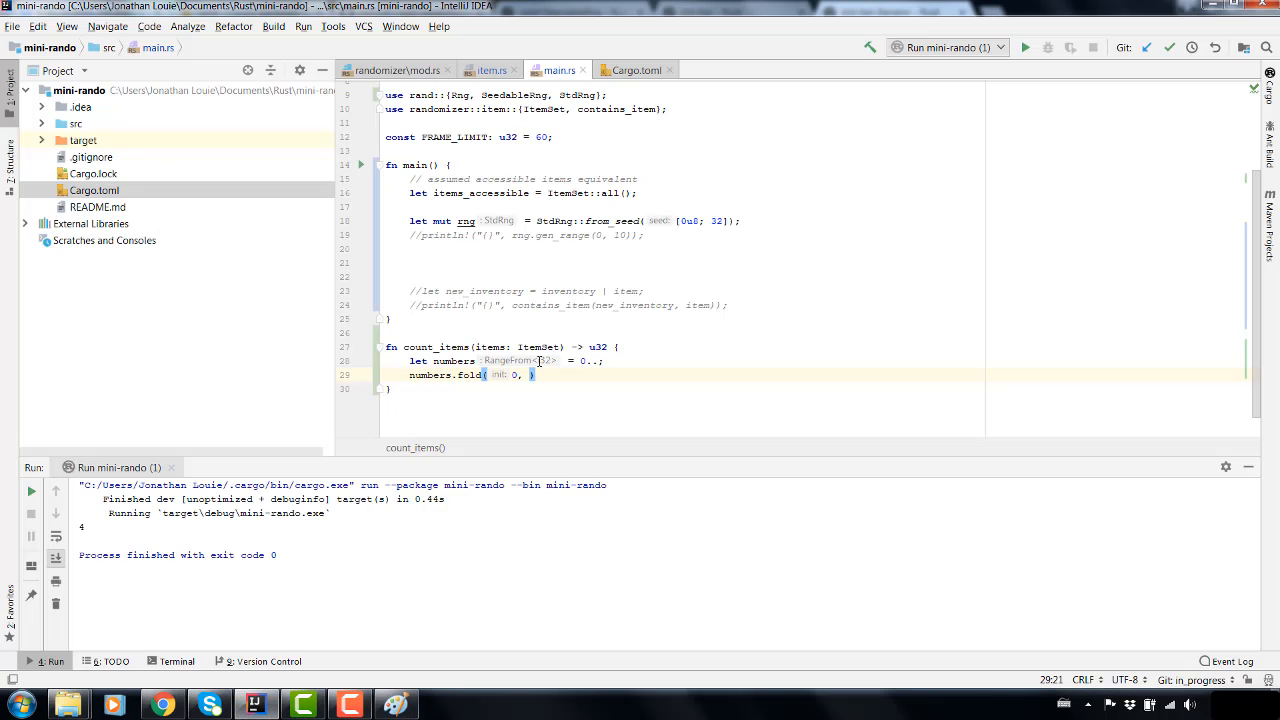
# - Give fold a closure over acc and num that begins an if expression with acc+1
pyautogui.write('|acc, |')
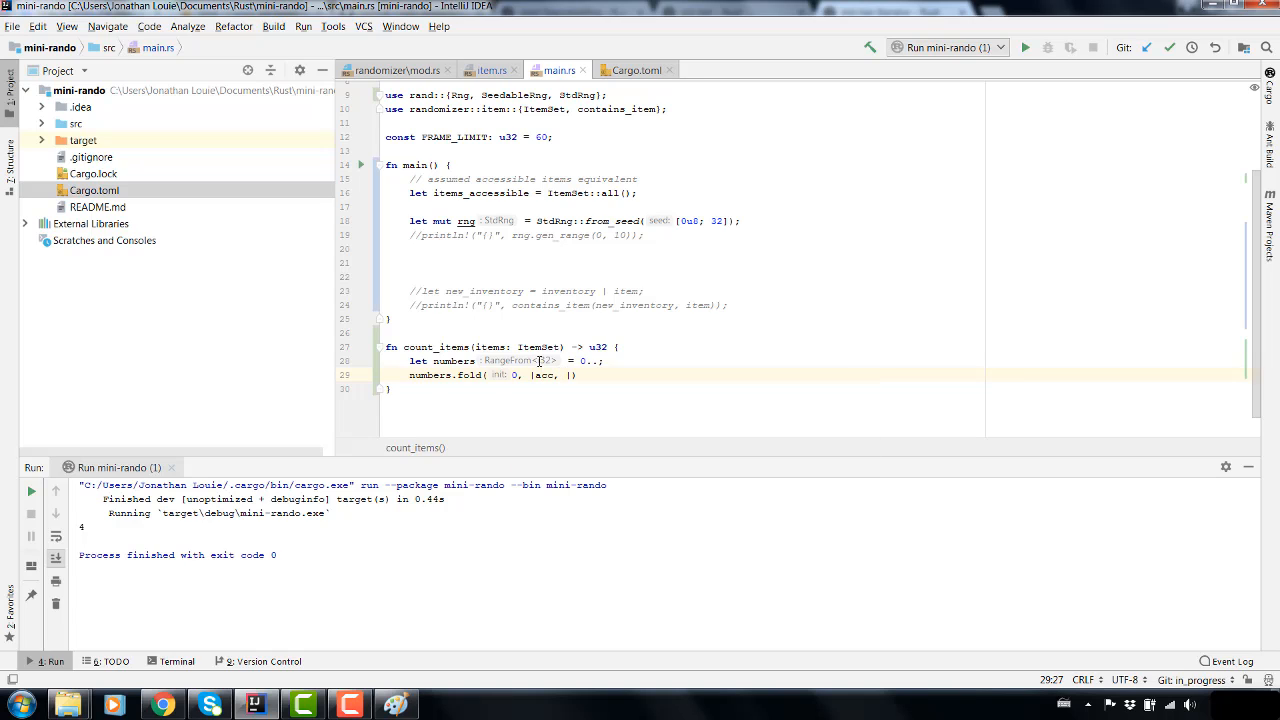
pyautogui.write('num')
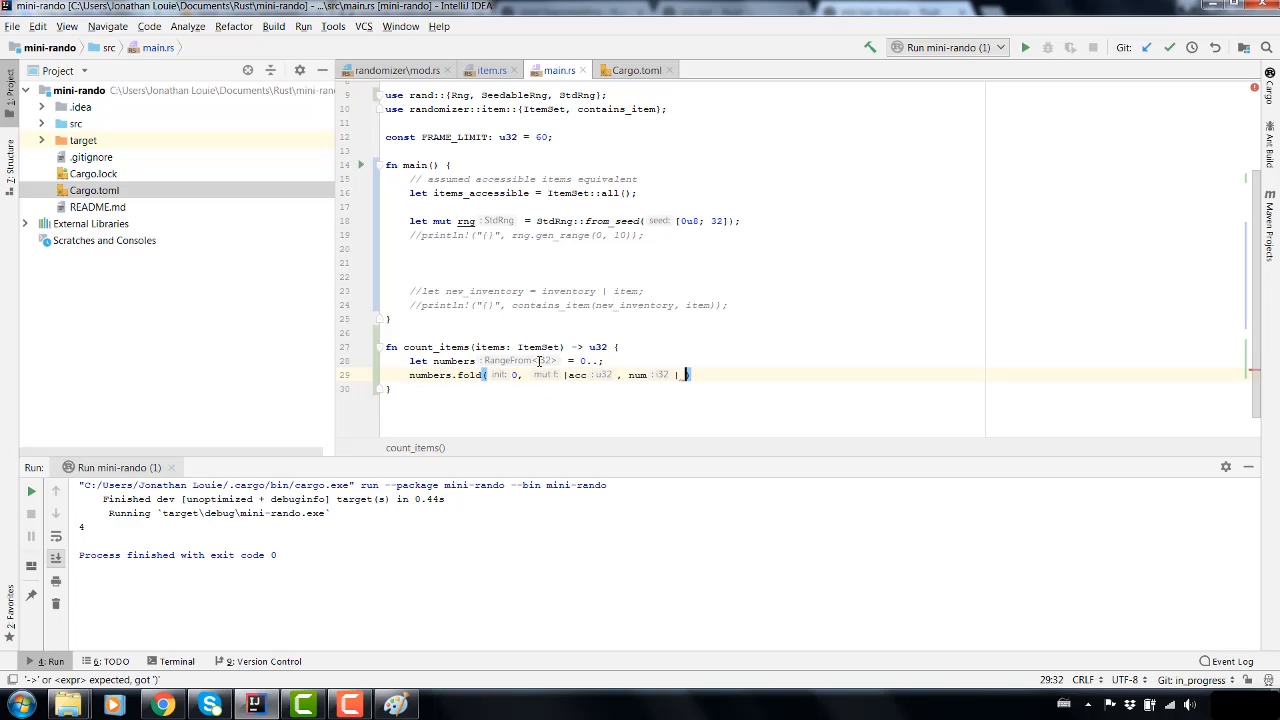
pyautogui.write('acc')
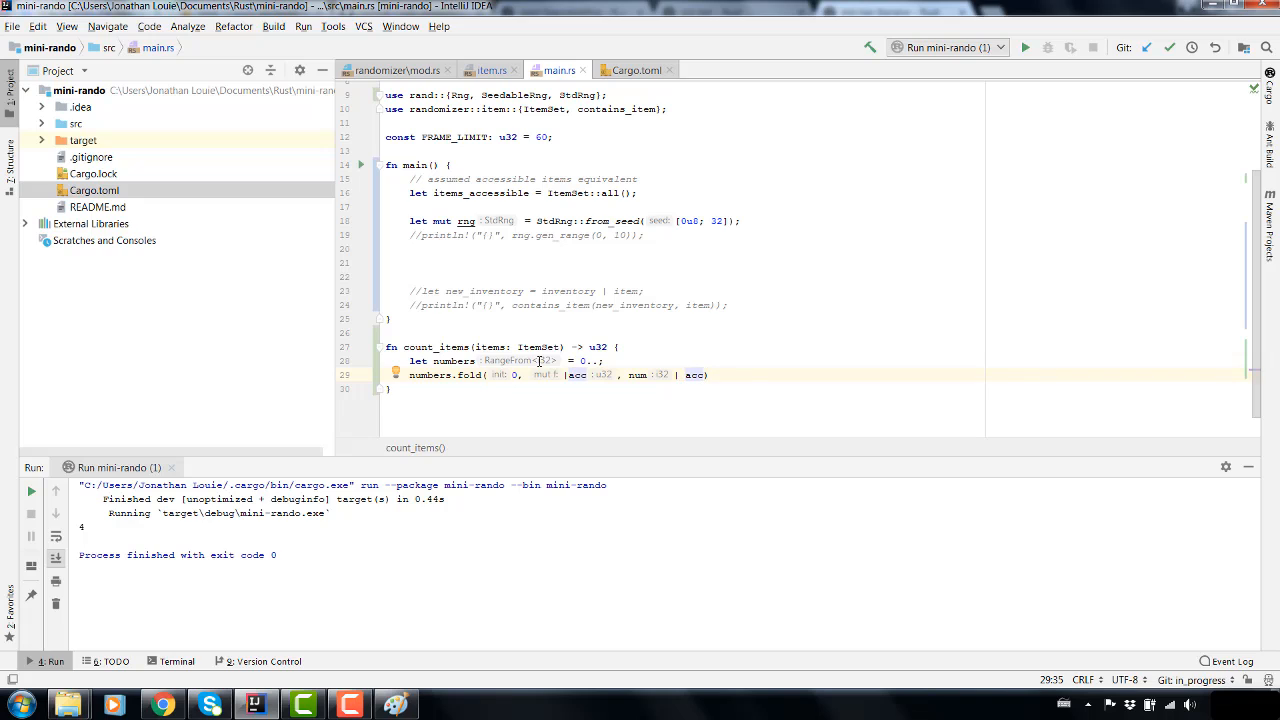
pyautogui.write('+1')
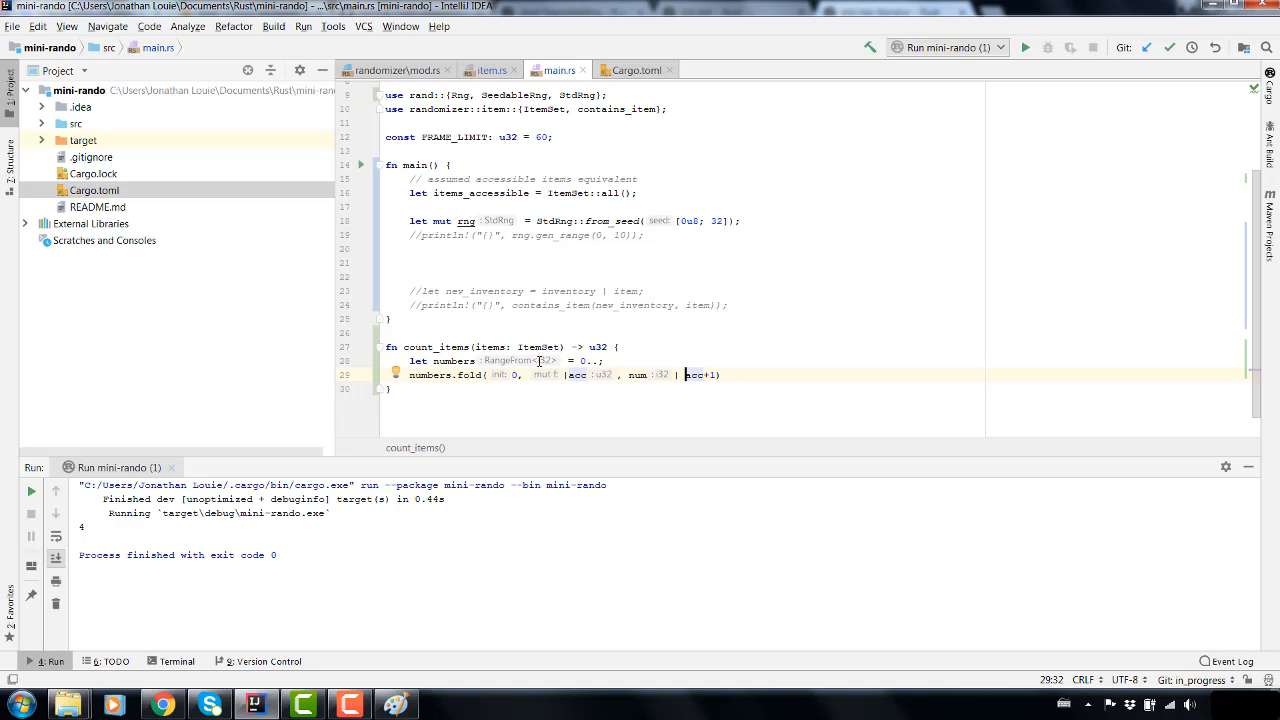
pyautogui.write('if (')
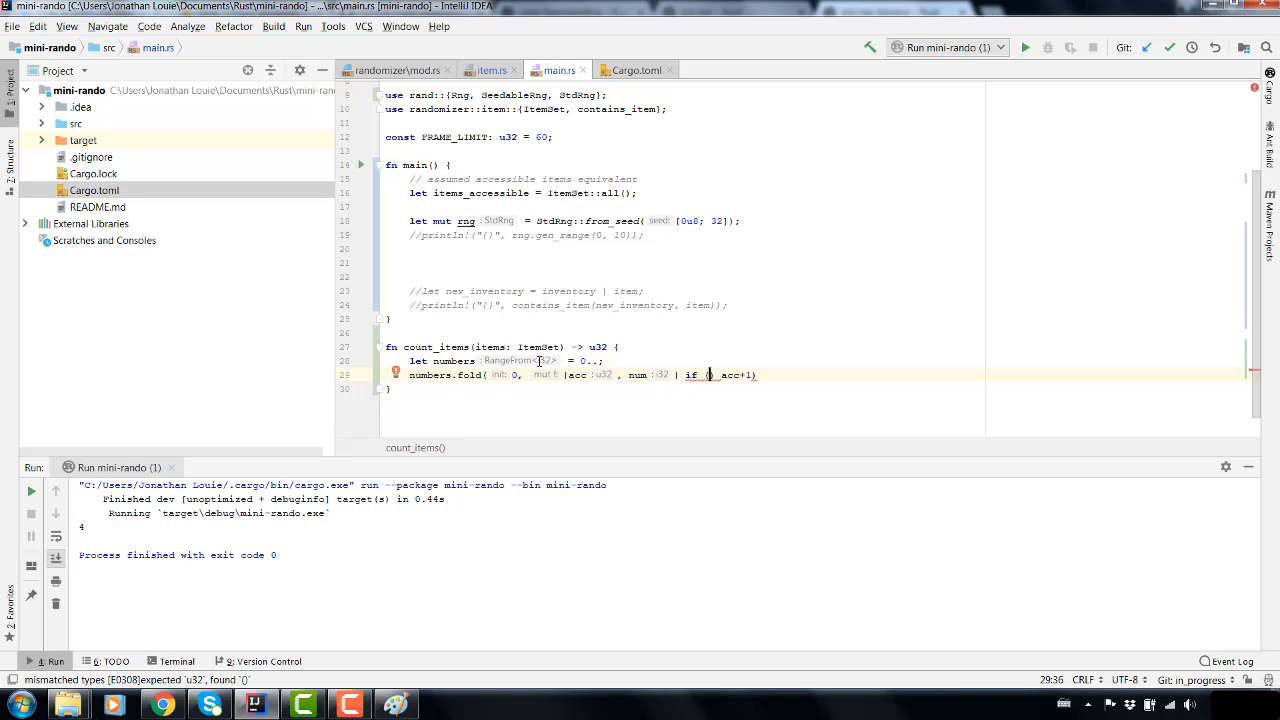
pyautogui.moveTo(436, 574)
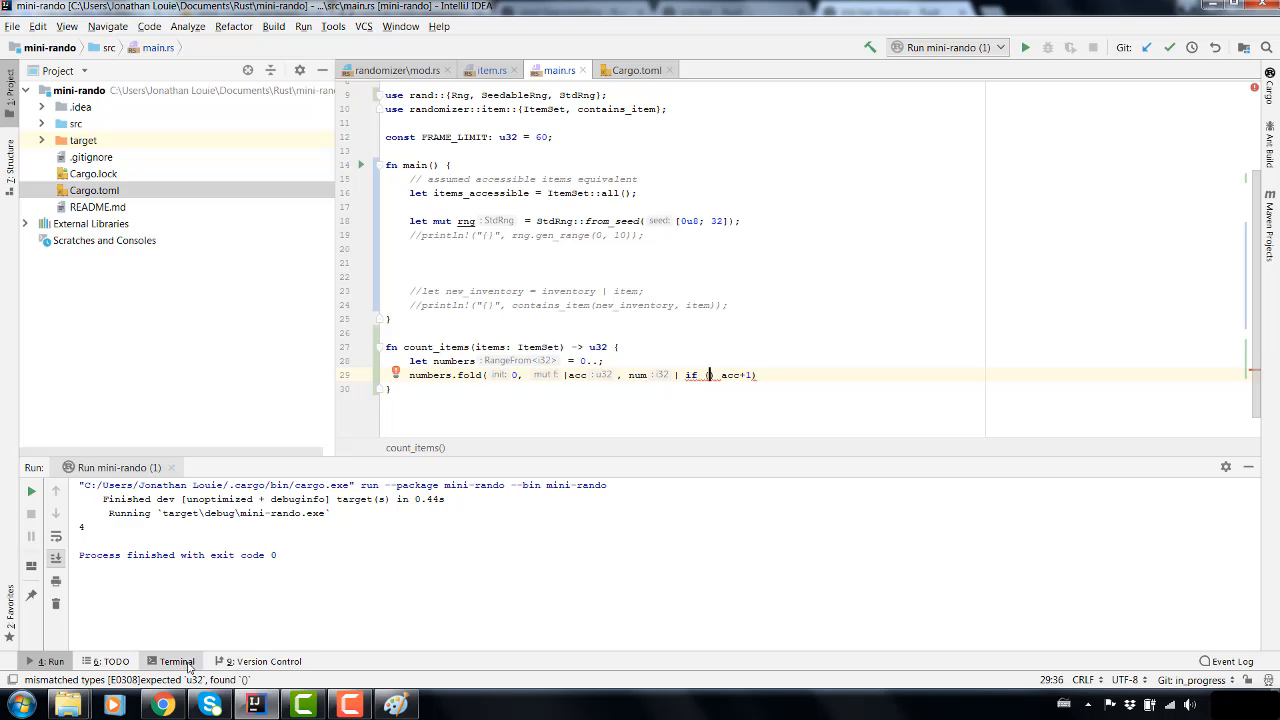
pyautogui.moveTo(156, 704)
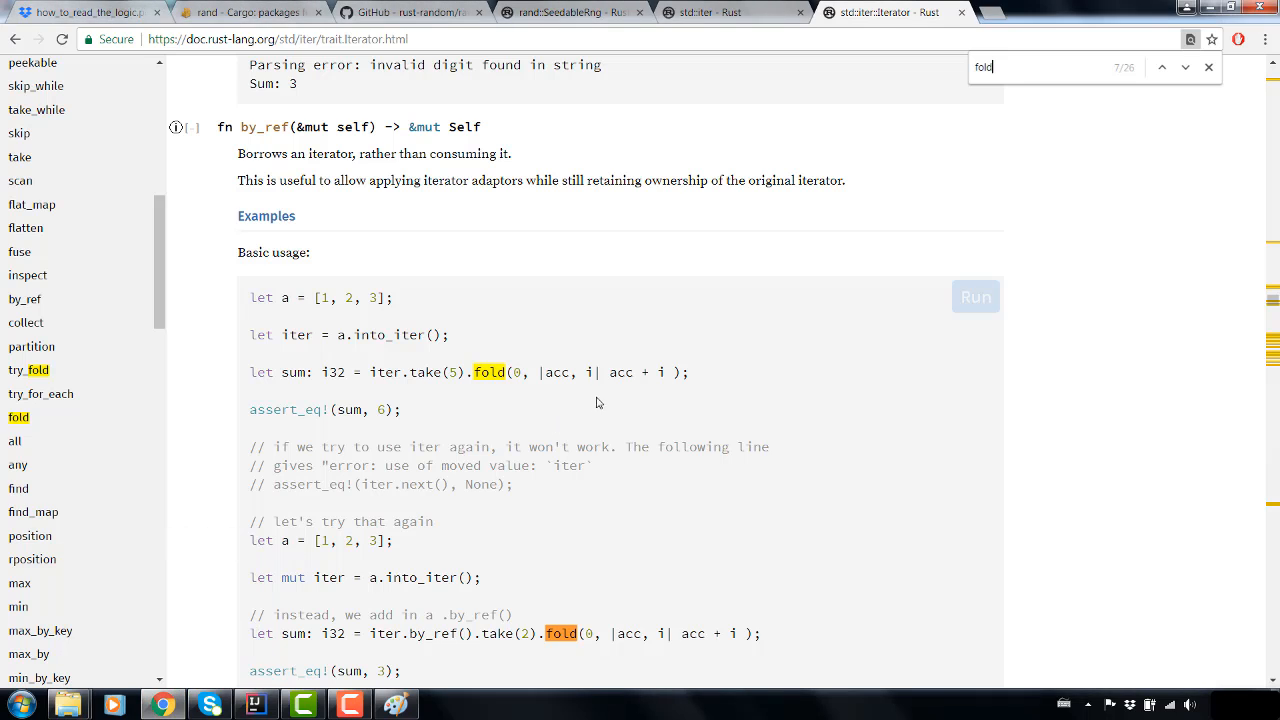
# - Read the Iterator take_while documentation, then switch back to the IntelliJ project
pyautogui.scroll(3)
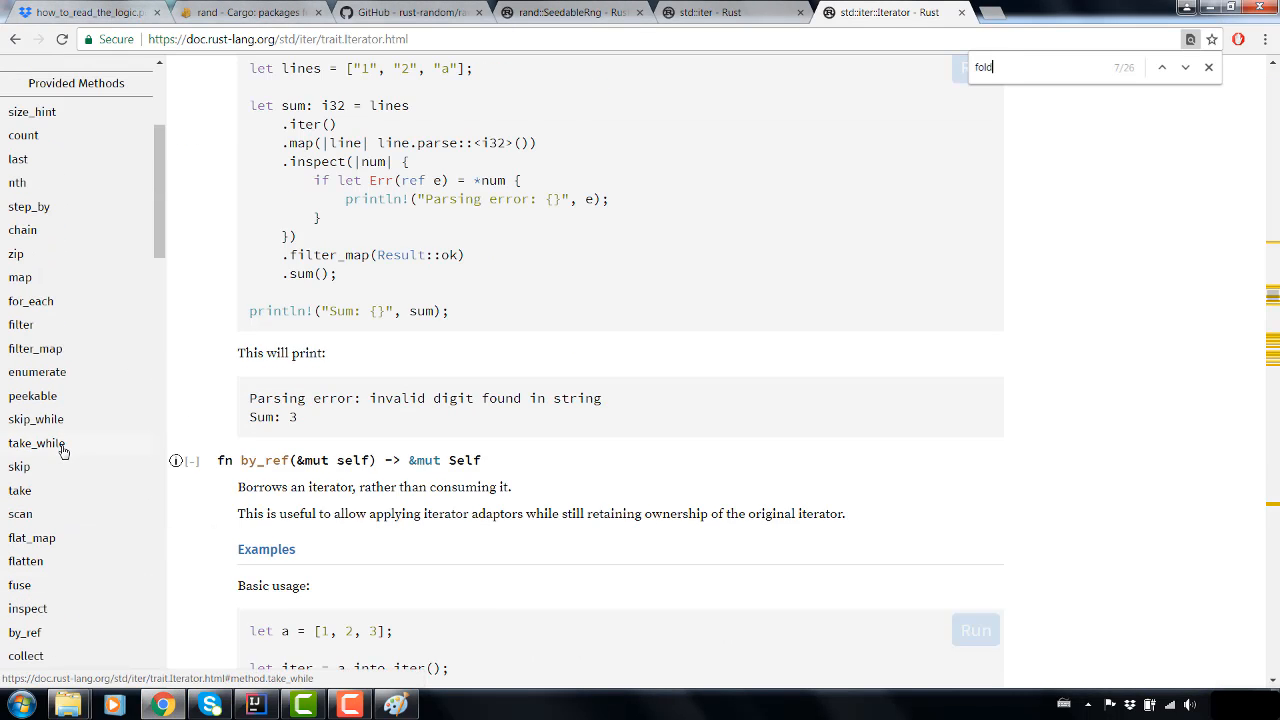
pyautogui.click(36, 444)
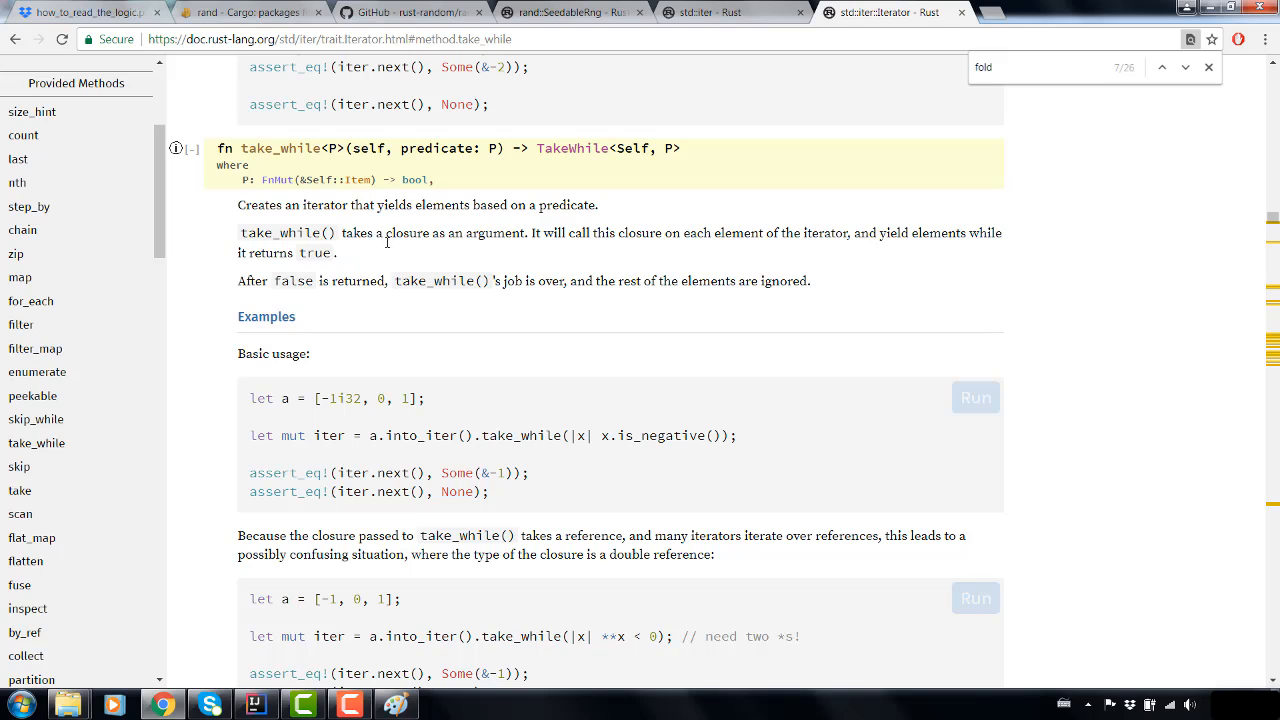
pyautogui.moveTo(514, 264)
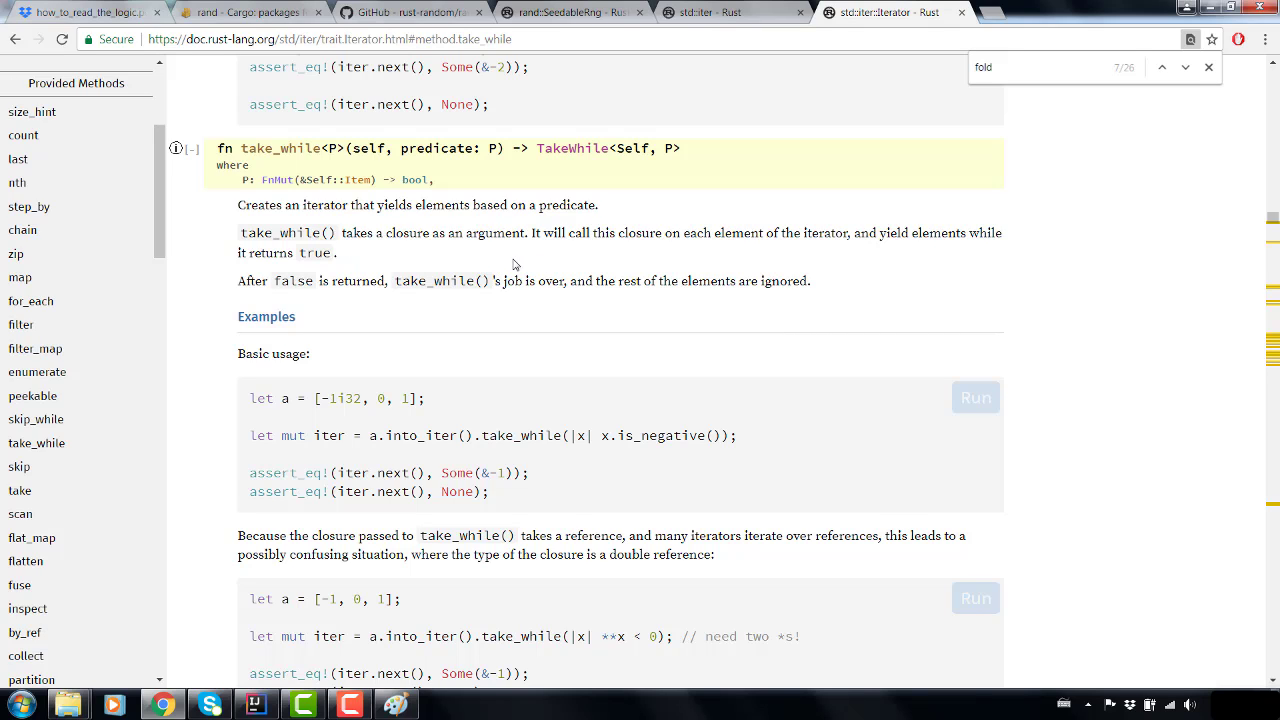
pyautogui.moveTo(584, 258)
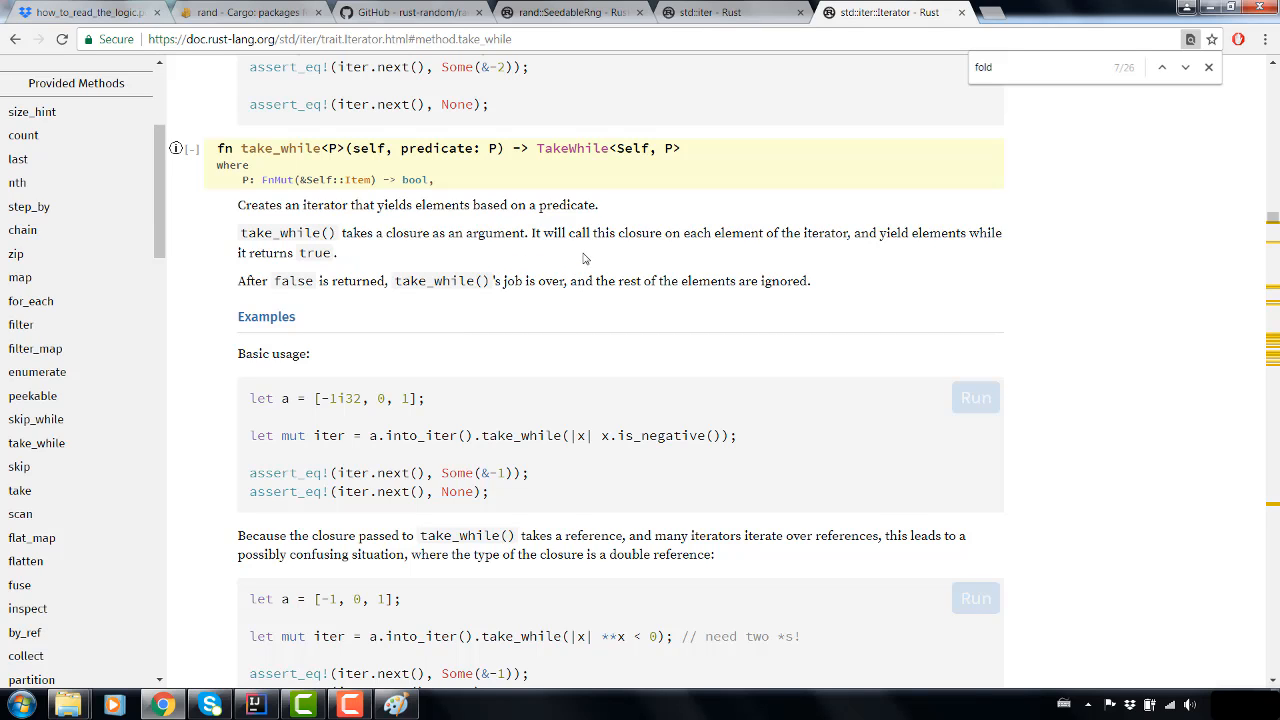
pyautogui.moveTo(560, 370)
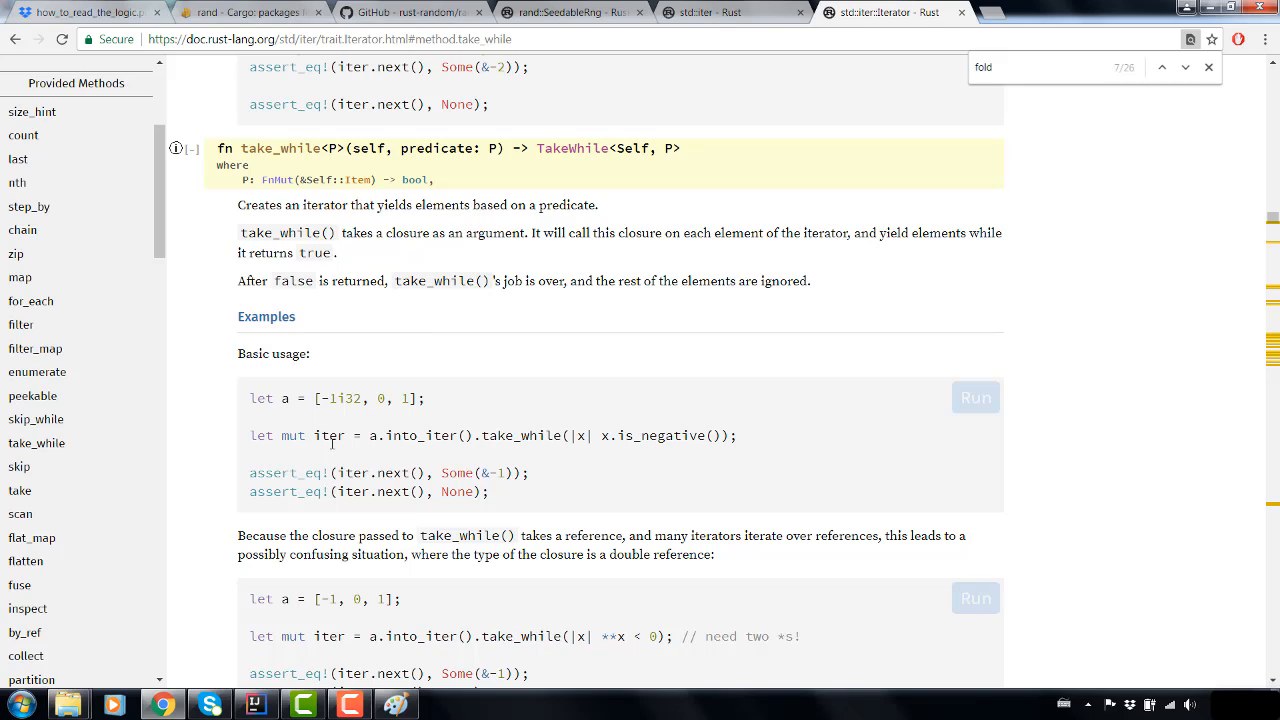
pyautogui.moveTo(310, 654)
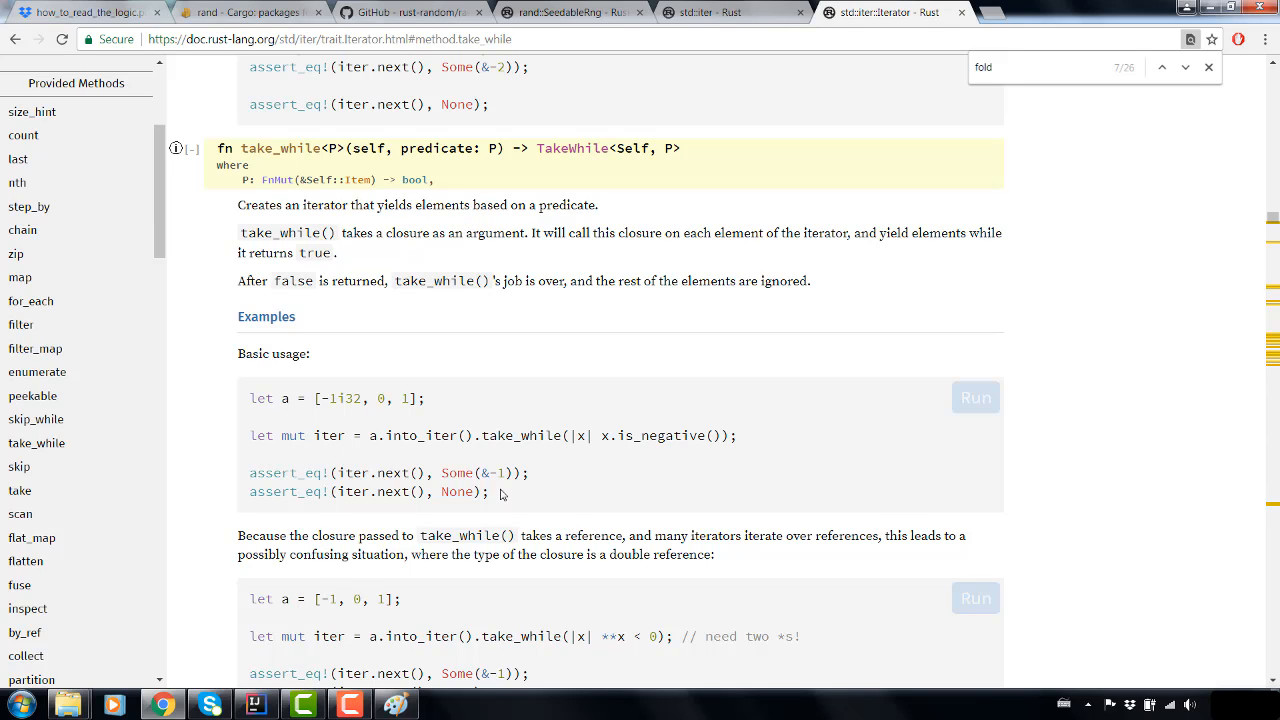
pyautogui.moveTo(624, 452)
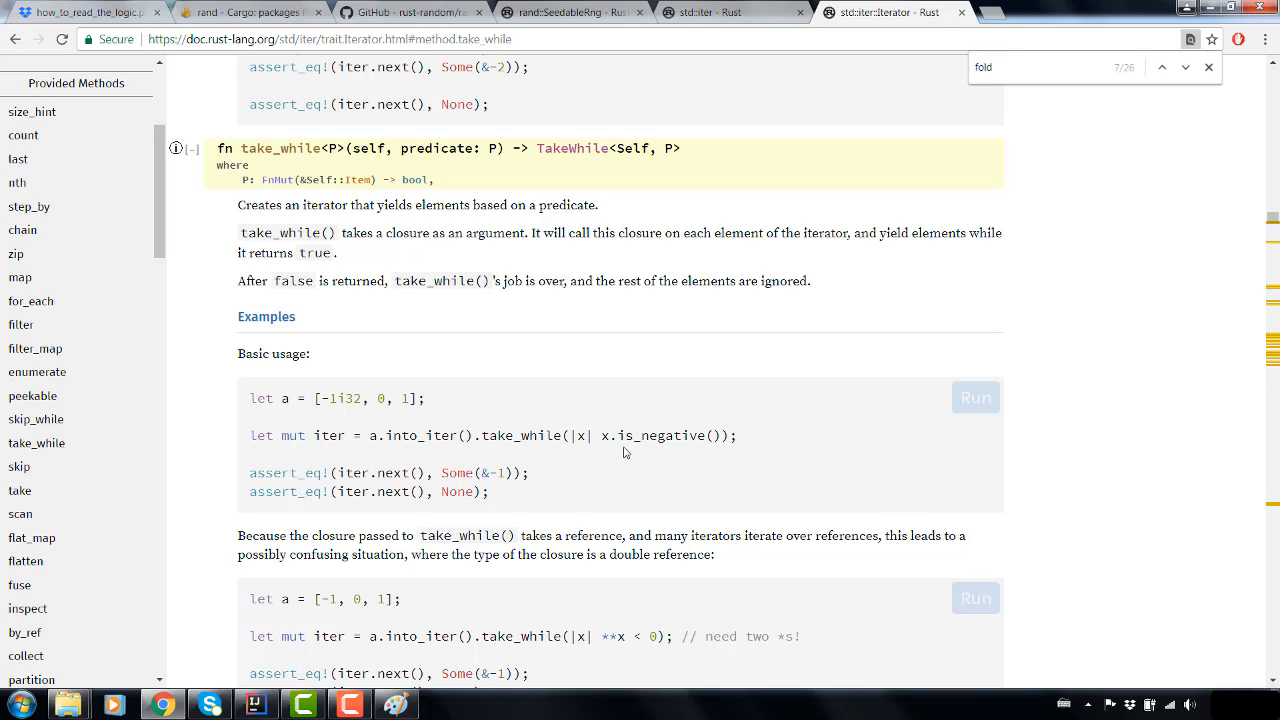
pyautogui.moveTo(404, 526)
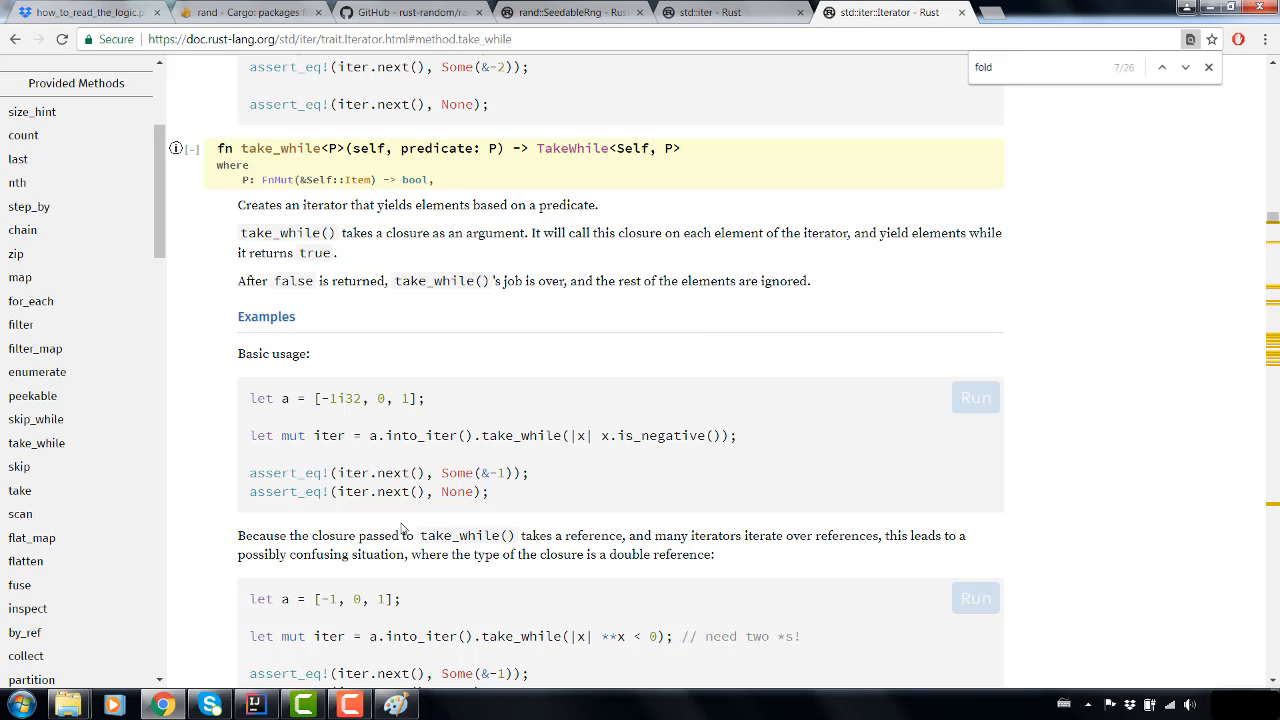
pyautogui.moveTo(154, 276)
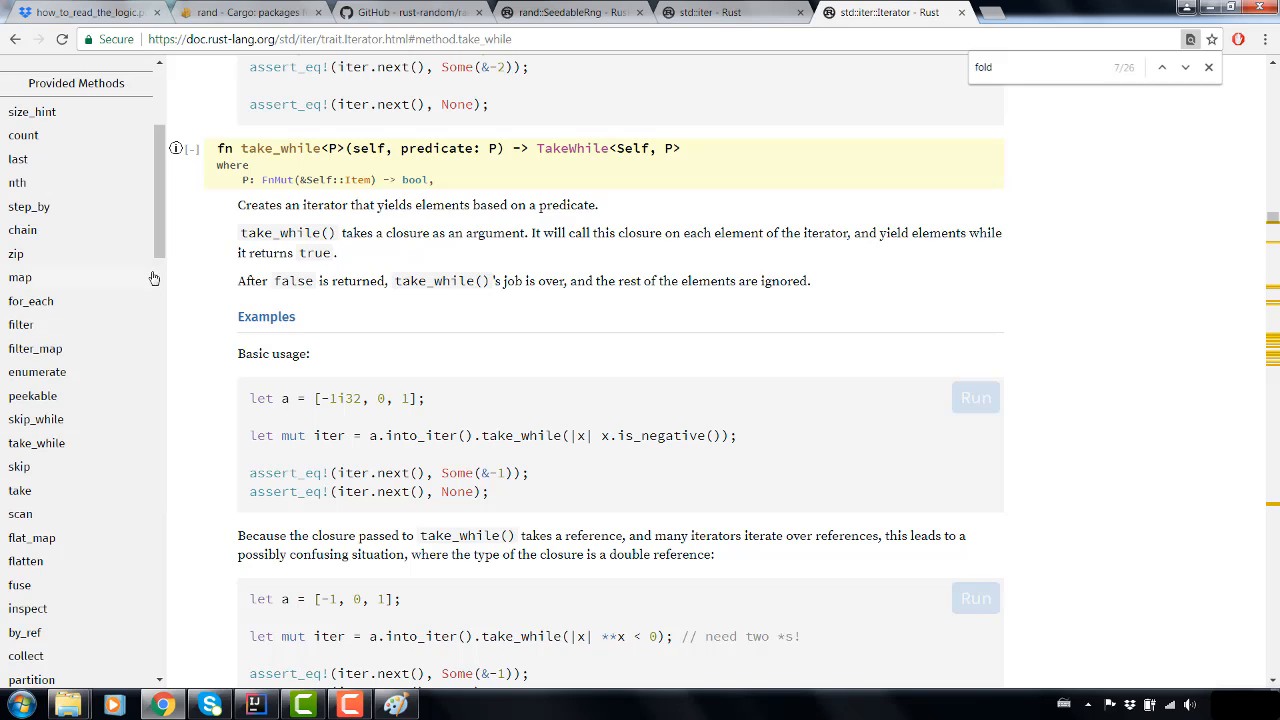
pyautogui.moveTo(162, 256)
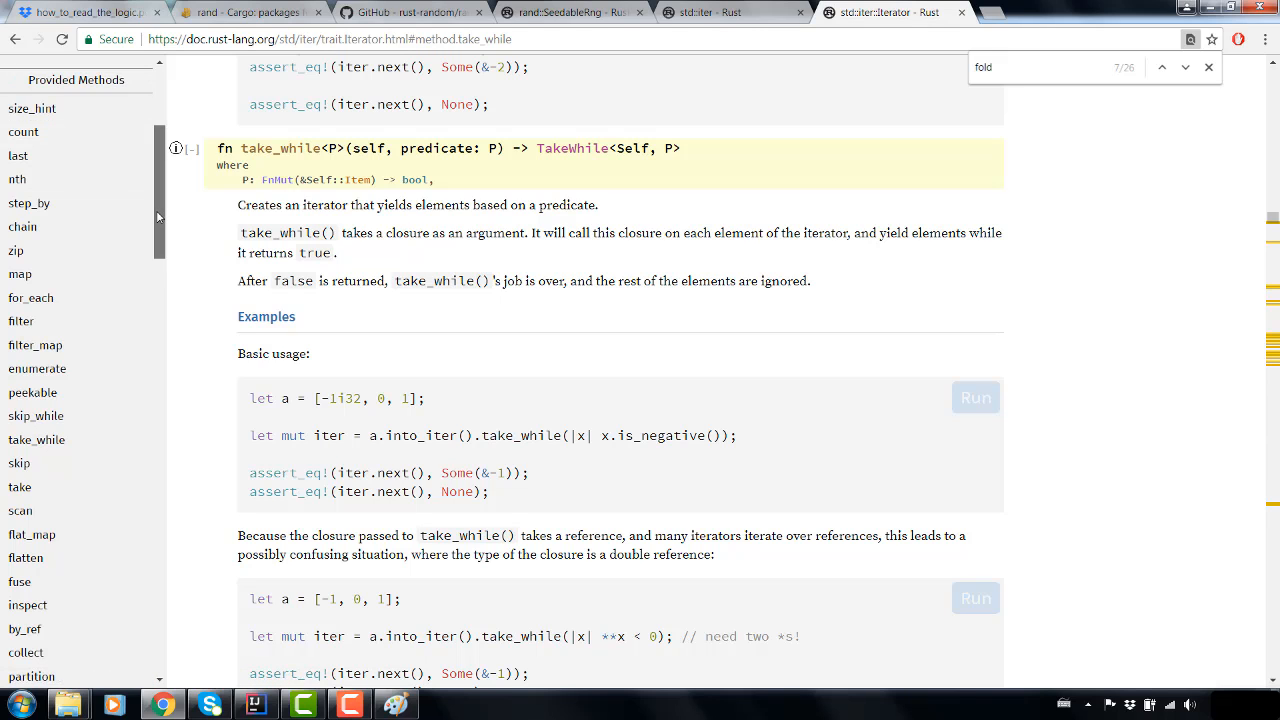
pyautogui.scroll(-3)
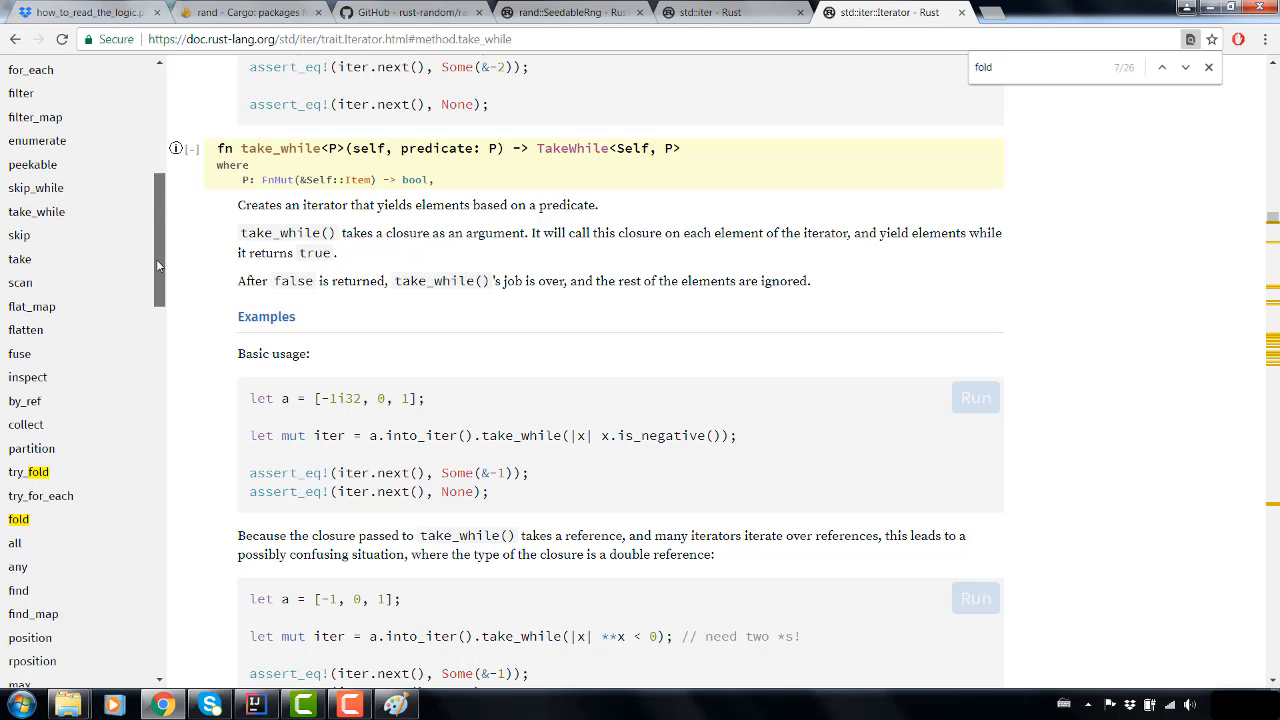
pyautogui.scroll(-3)
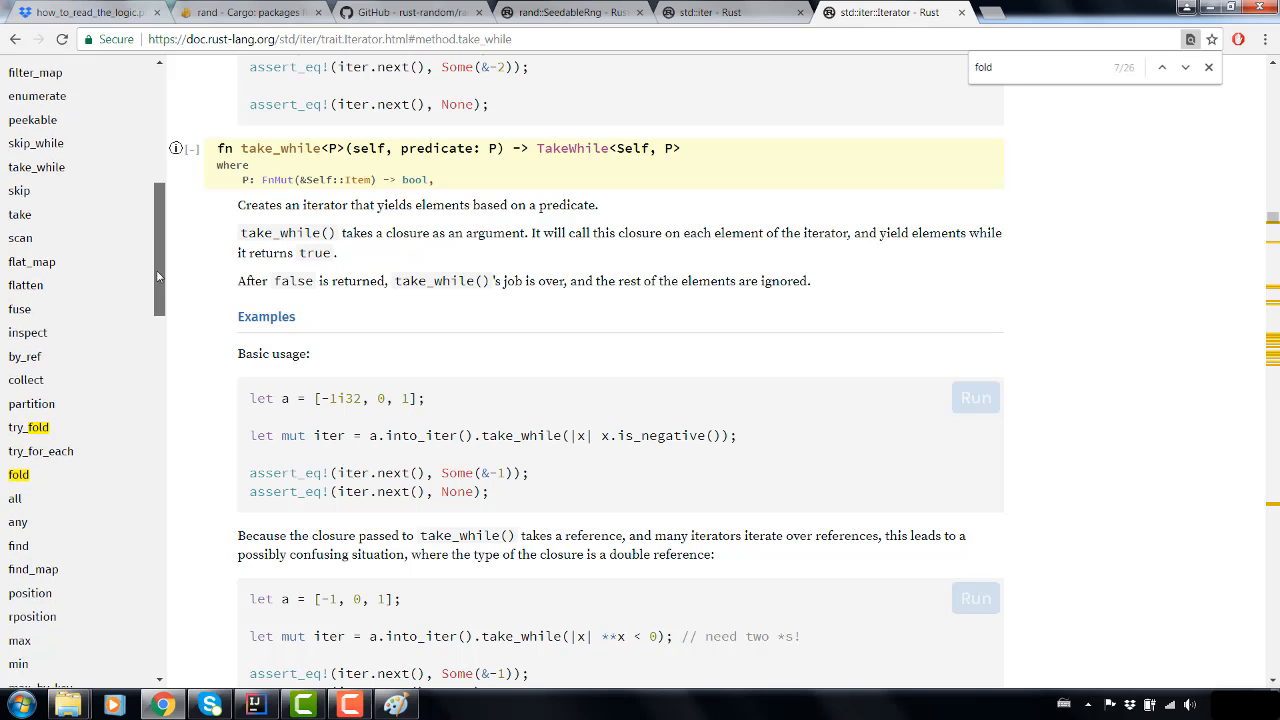
pyautogui.scroll(-3)
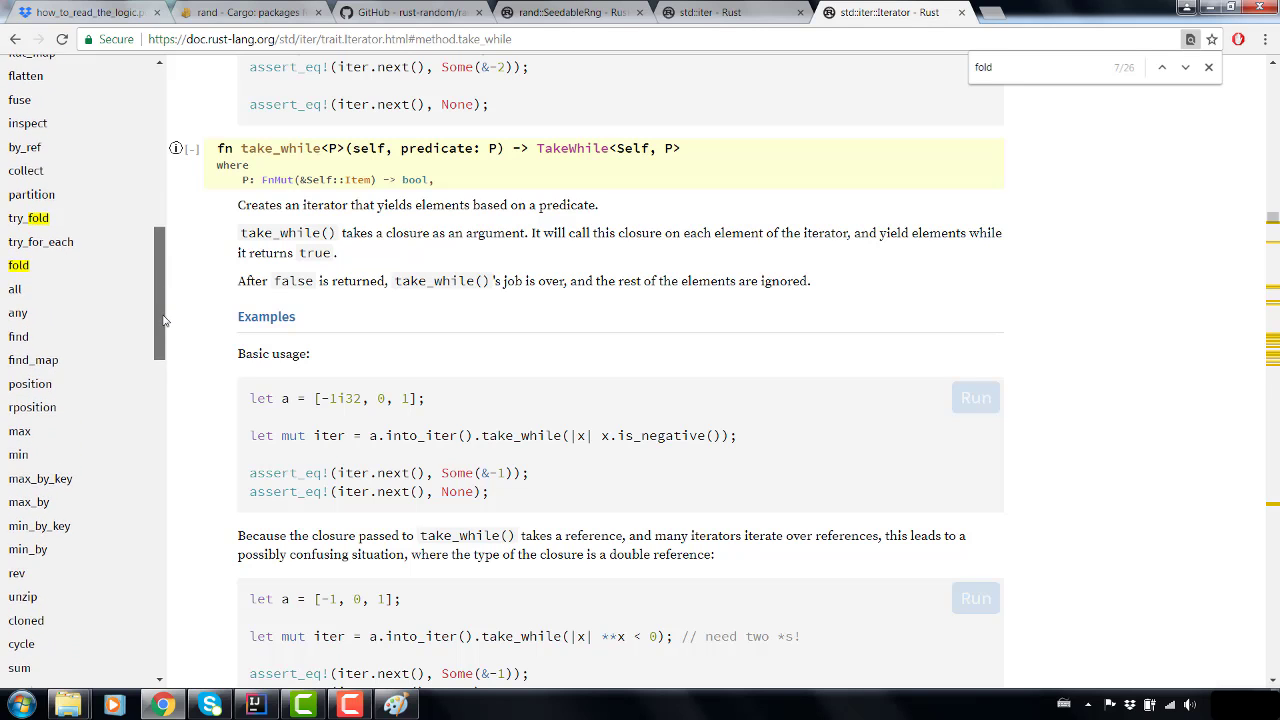
pyautogui.scroll(-3)
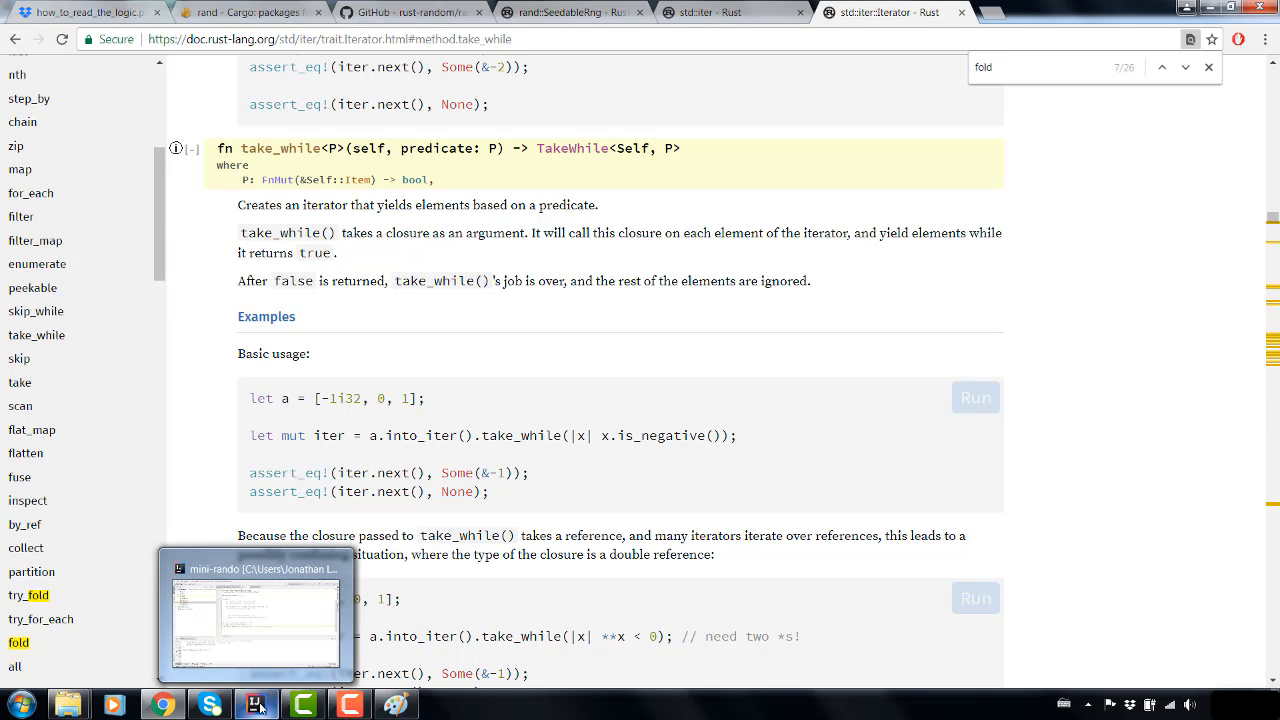
pyautogui.click(252, 702)
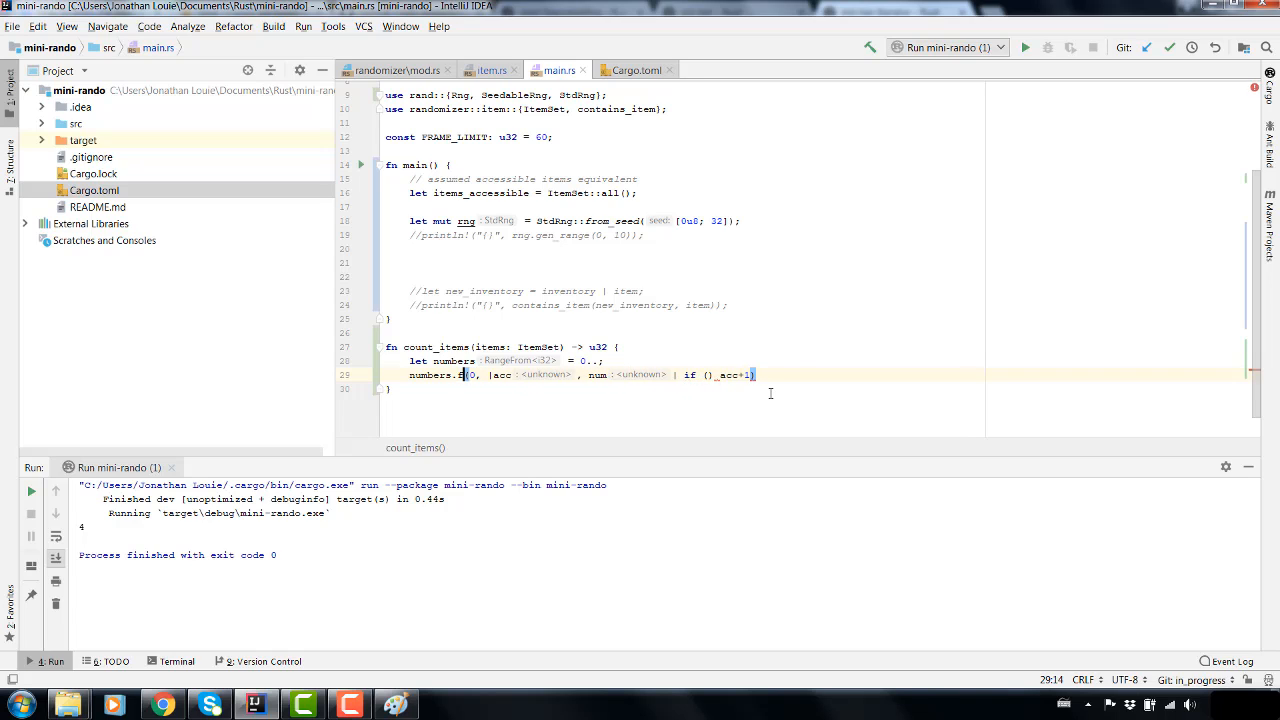
# - Replace the call with numbers.take_while and a closure using items, then return to the iterator docs
pyautogui.write('ake_while(')
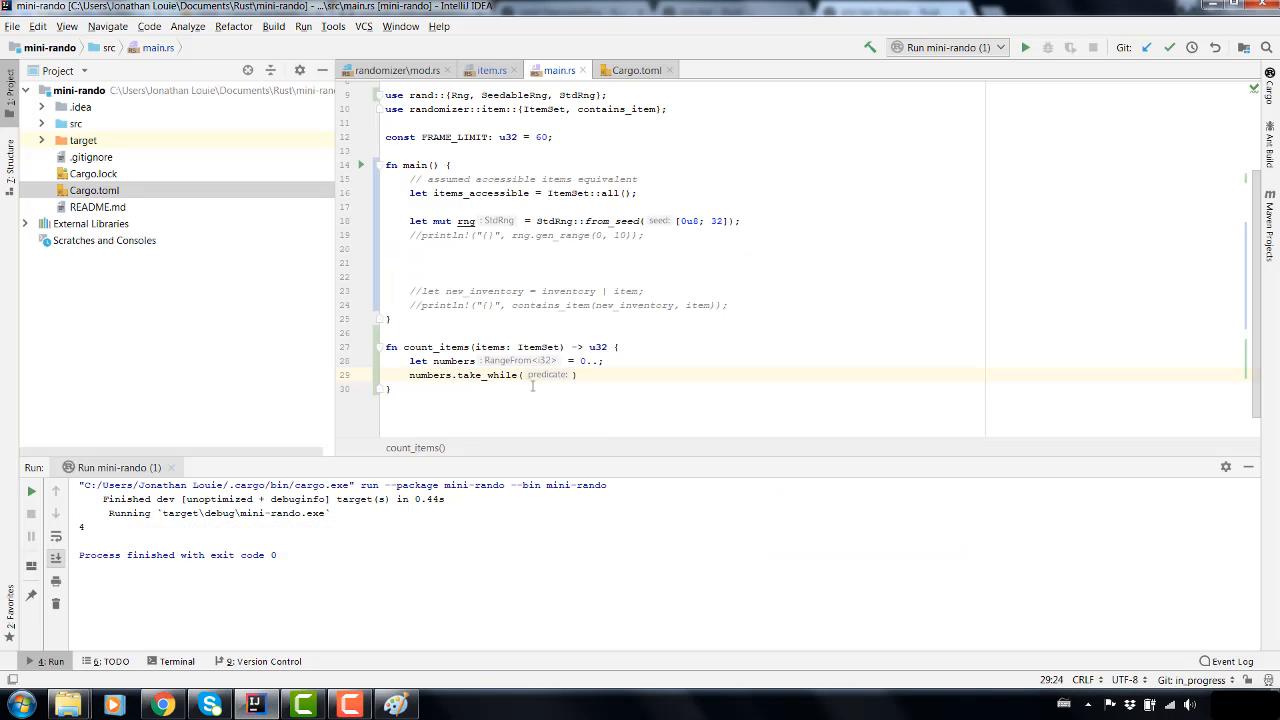
pyautogui.write('||')
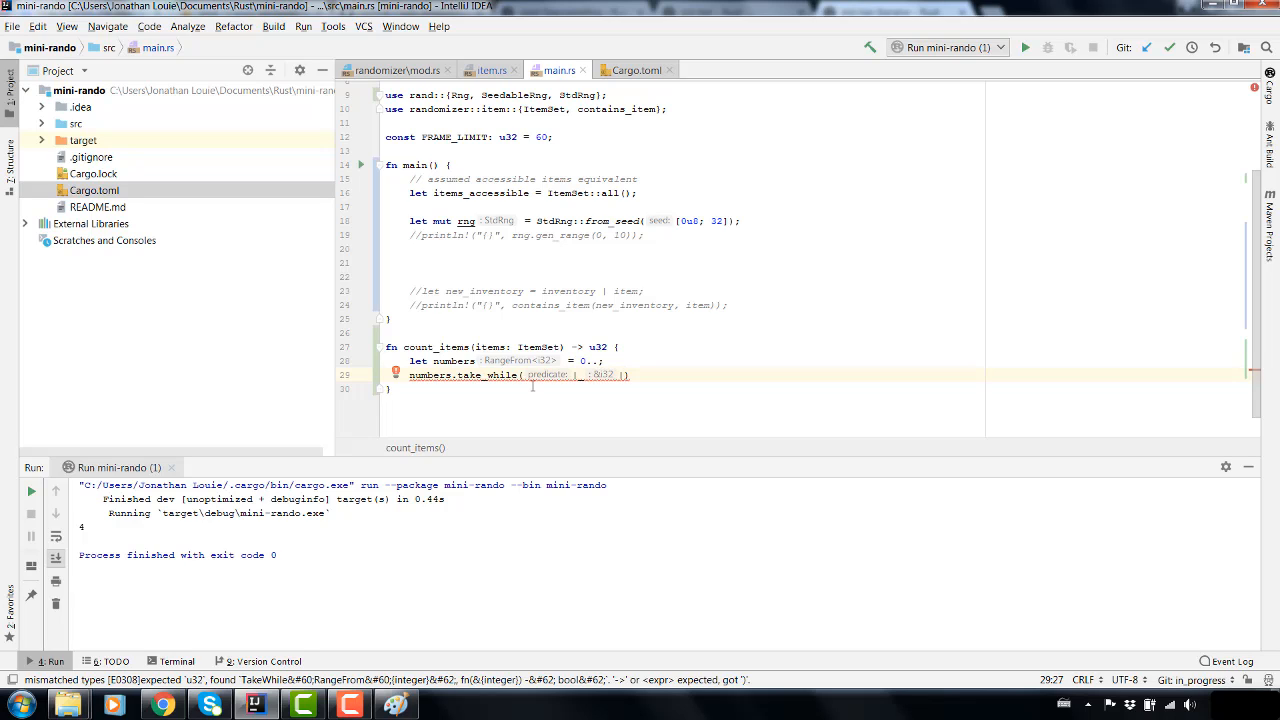
pyautogui.write('item')
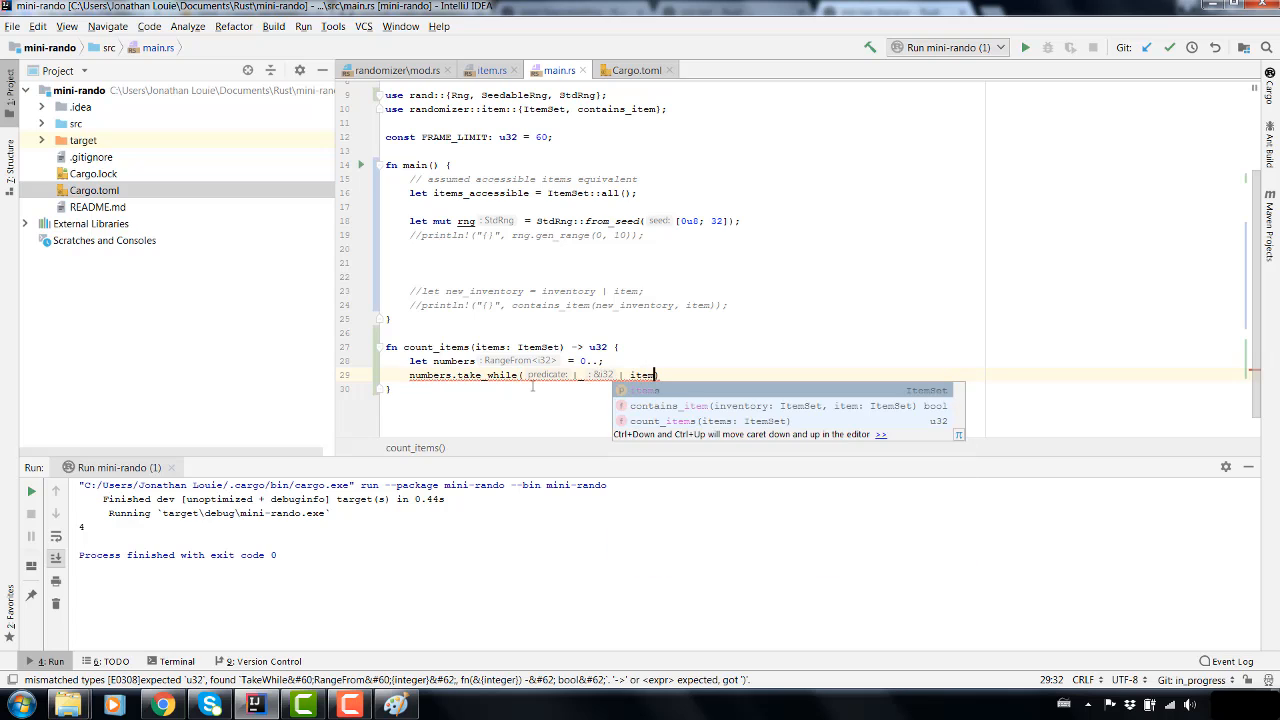
pyautogui.write('s)')
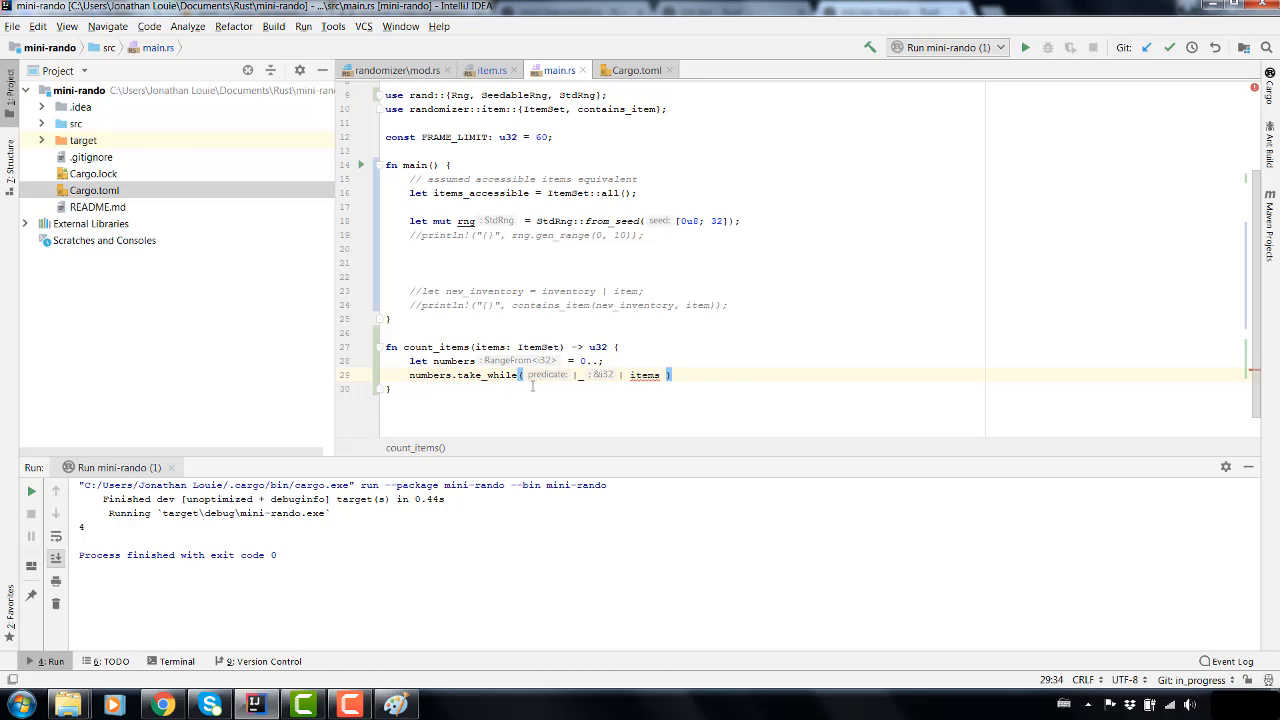
pyautogui.moveTo(576, 198)
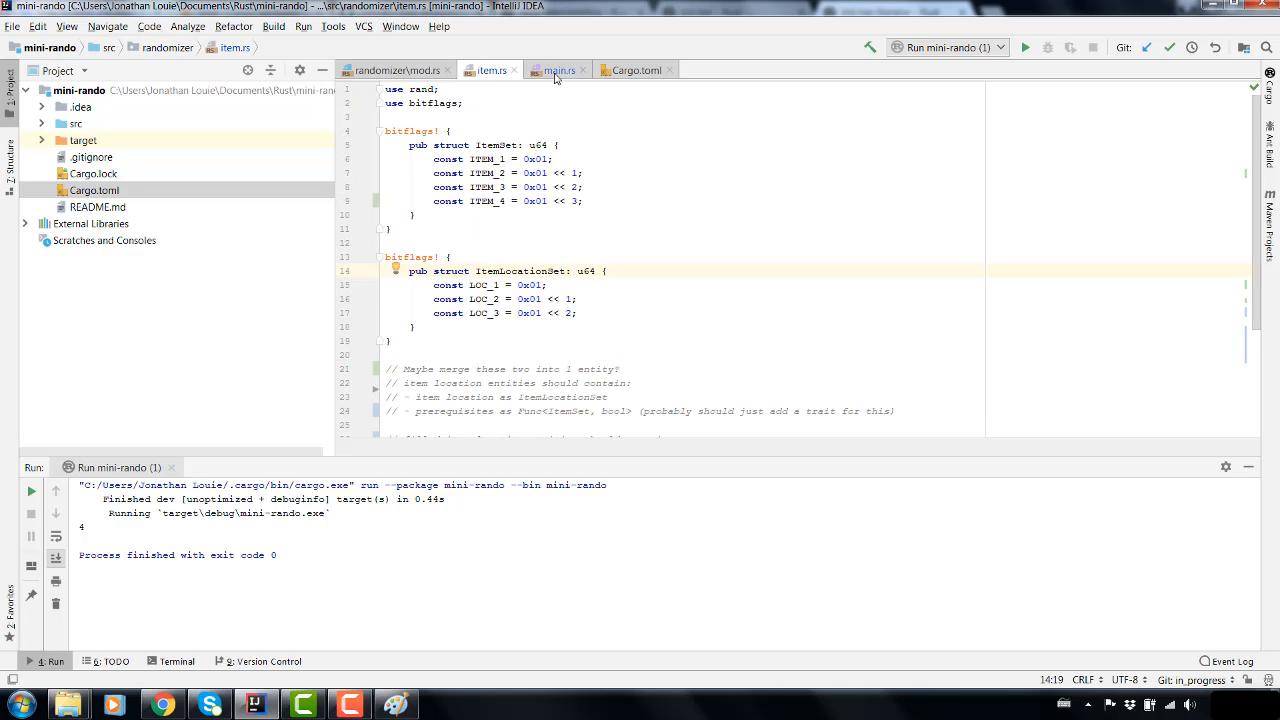
pyautogui.moveTo(162, 702)
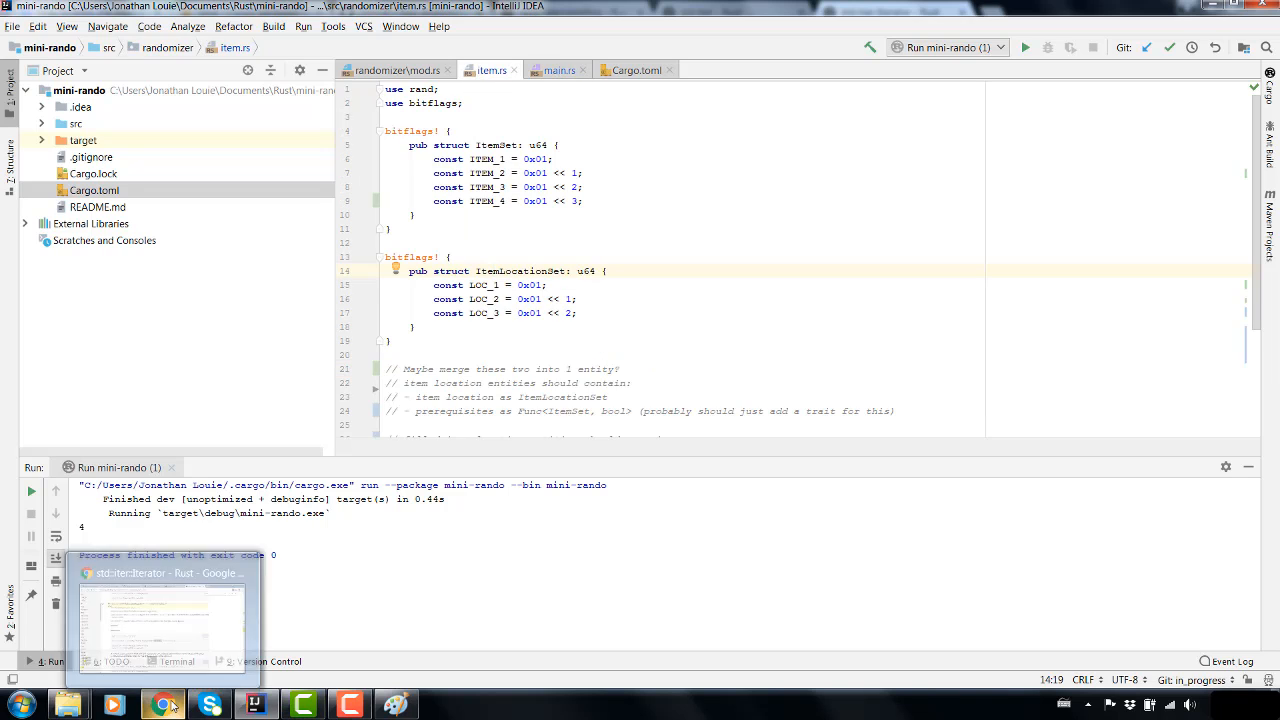
pyautogui.click(160, 700)
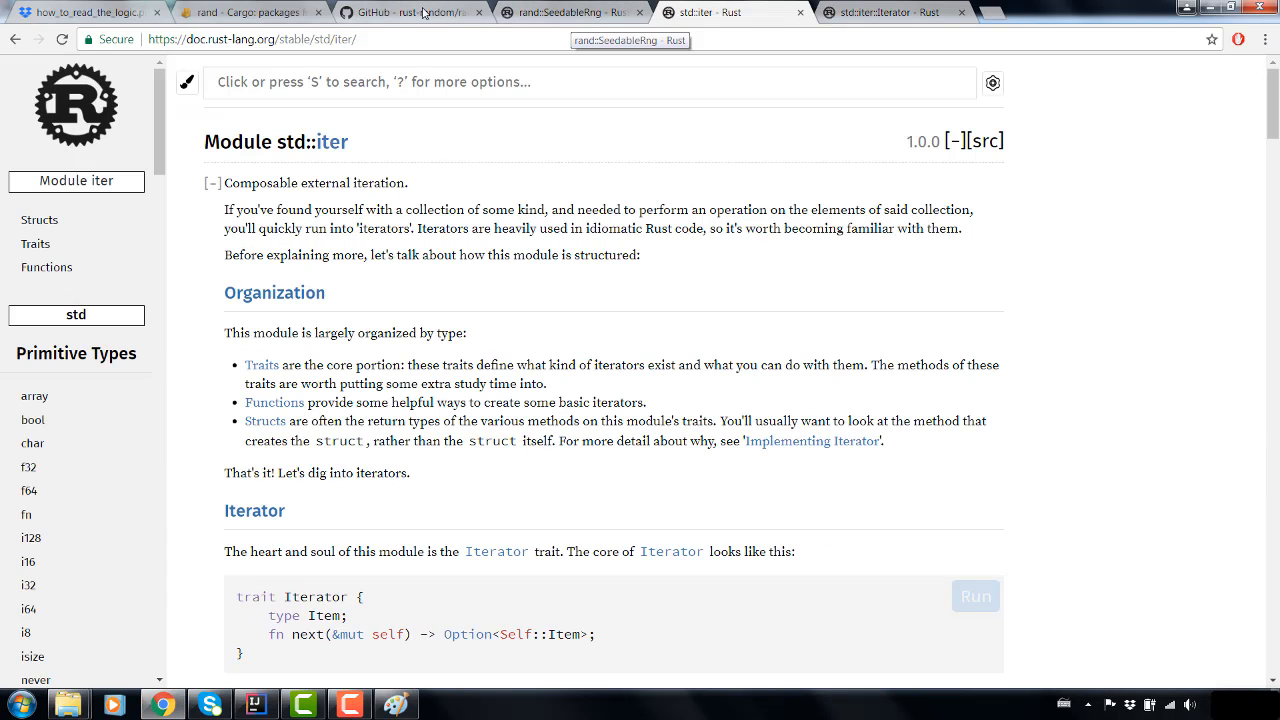
# - Reopen the bitflags docs on docs.rs, scroll to the bits method under Methods, and return to item.rs
pyautogui.click(570, 12)
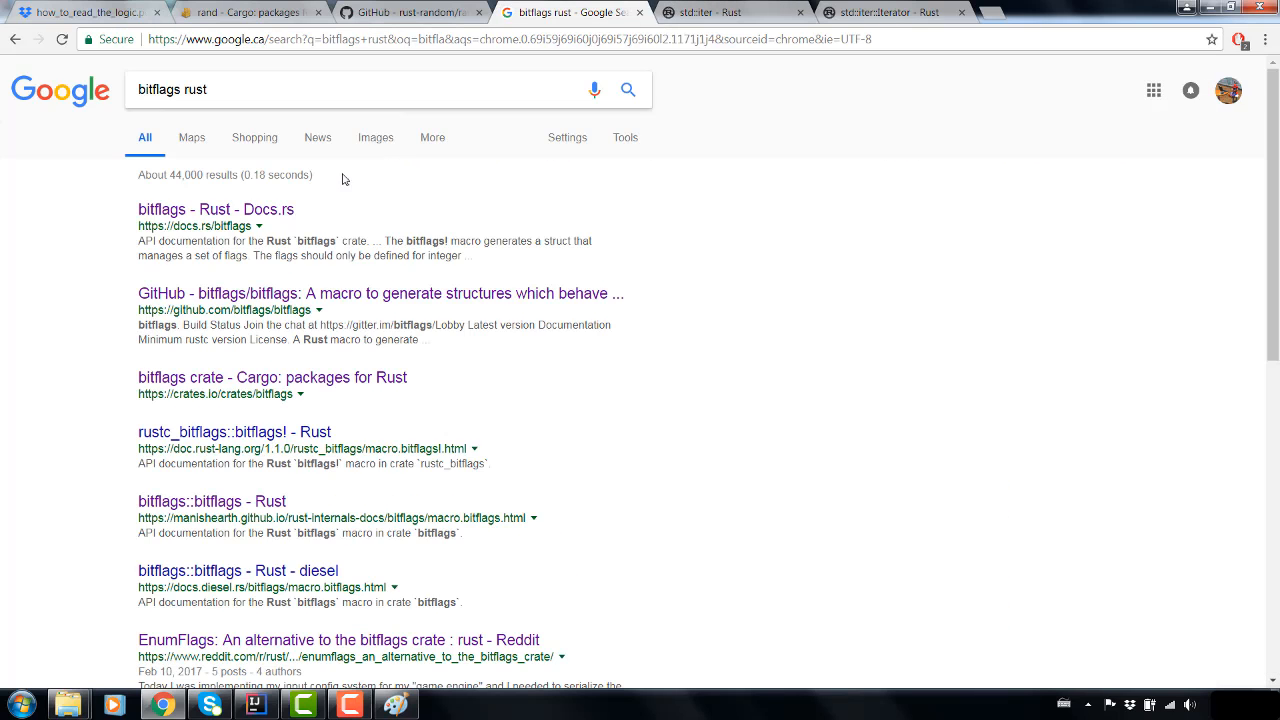
pyautogui.click(216, 210)
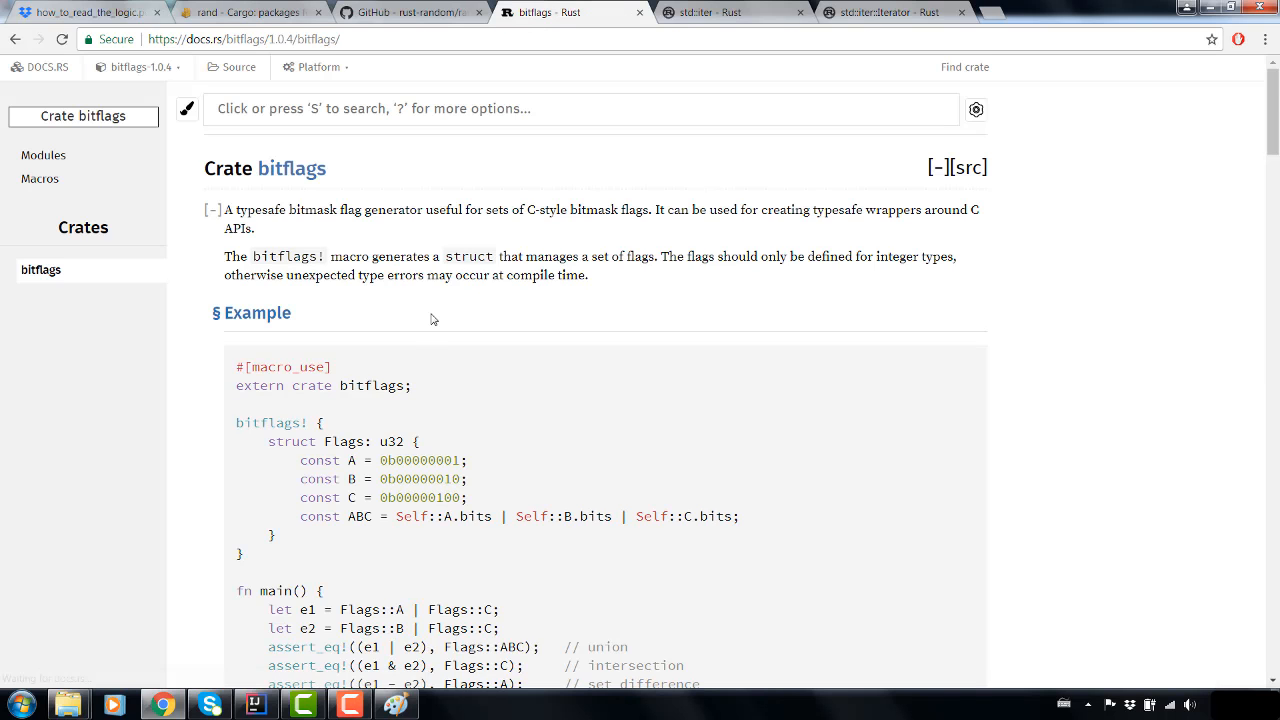
pyautogui.scroll(-3)
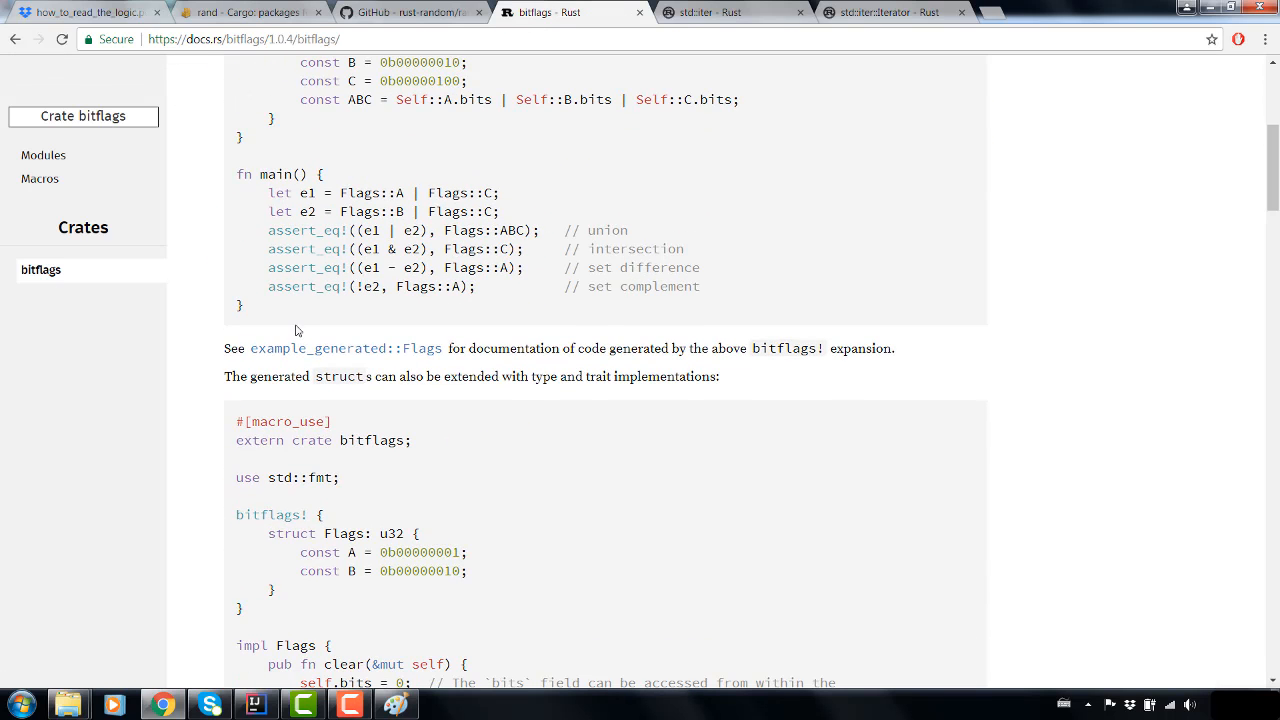
pyautogui.scroll(-3)
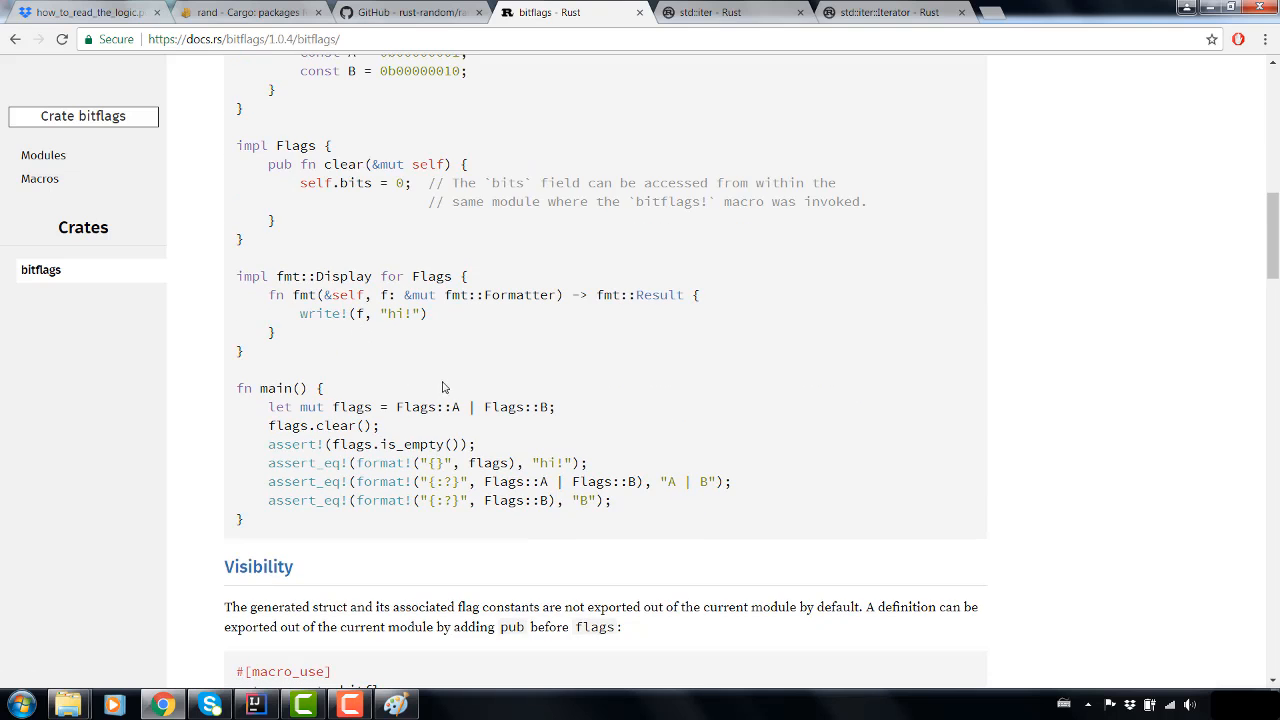
pyautogui.scroll(-3)
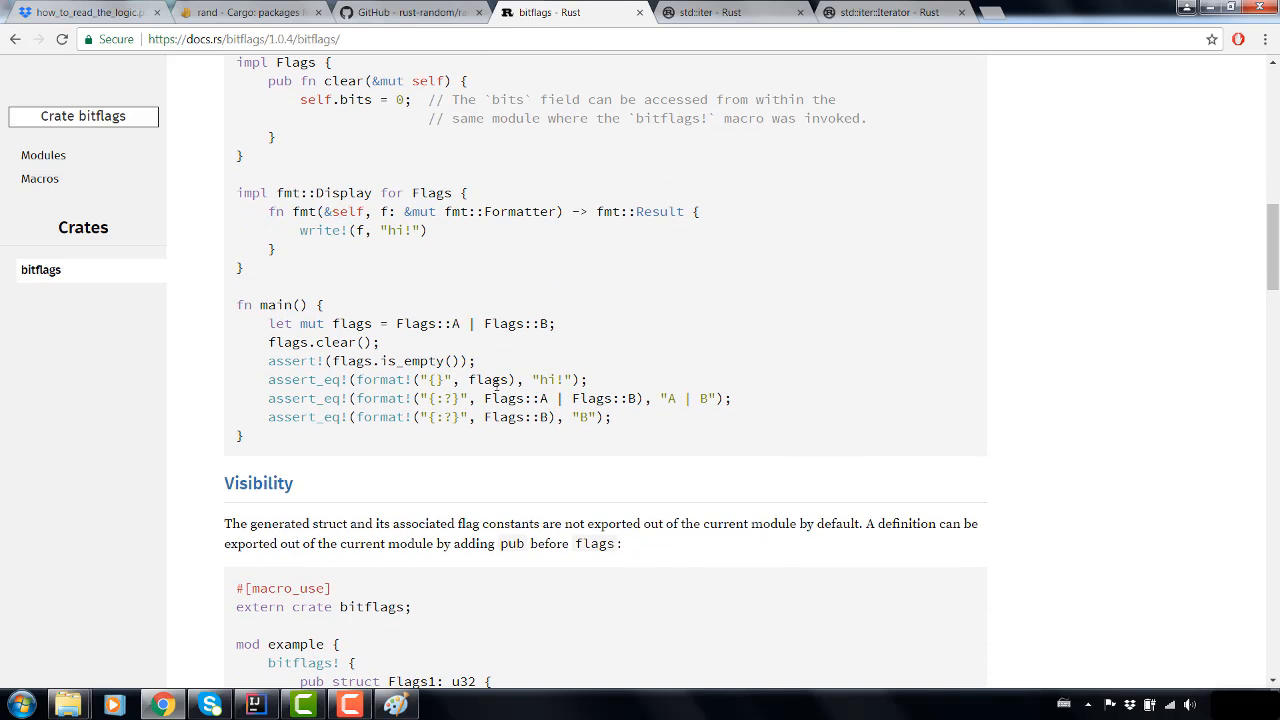
pyautogui.scroll(-3)
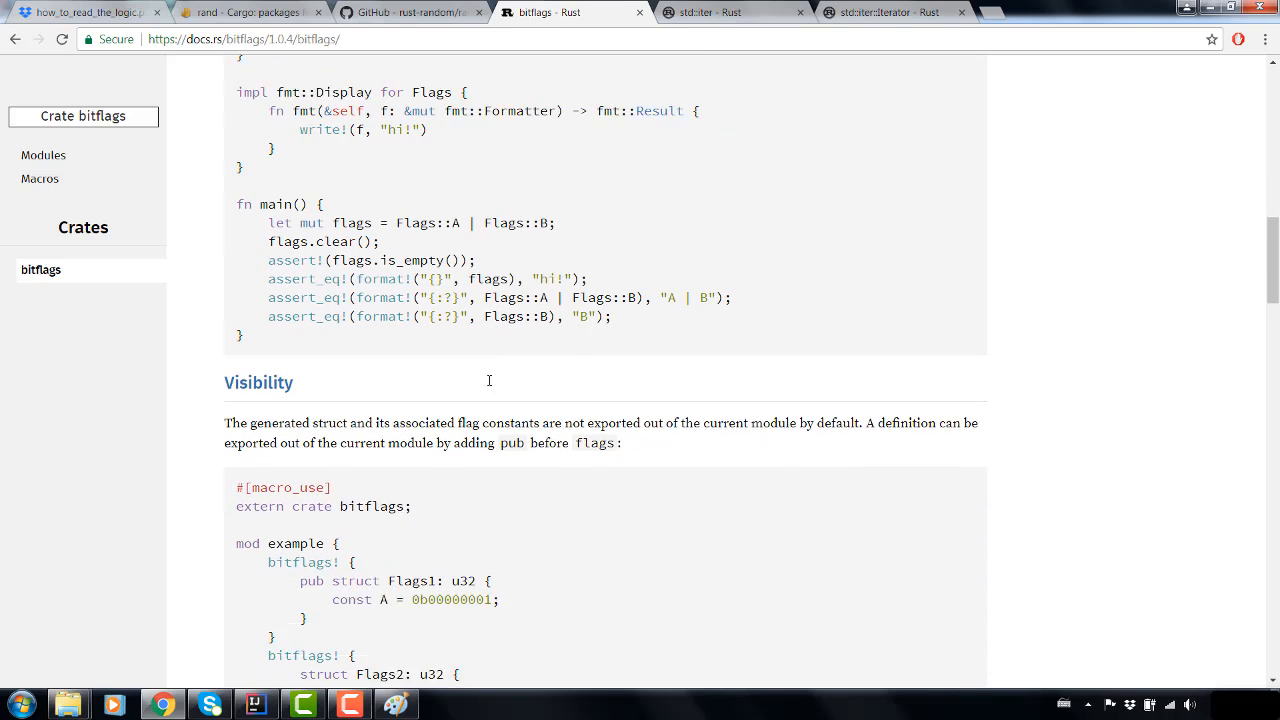
pyautogui.scroll(-3)
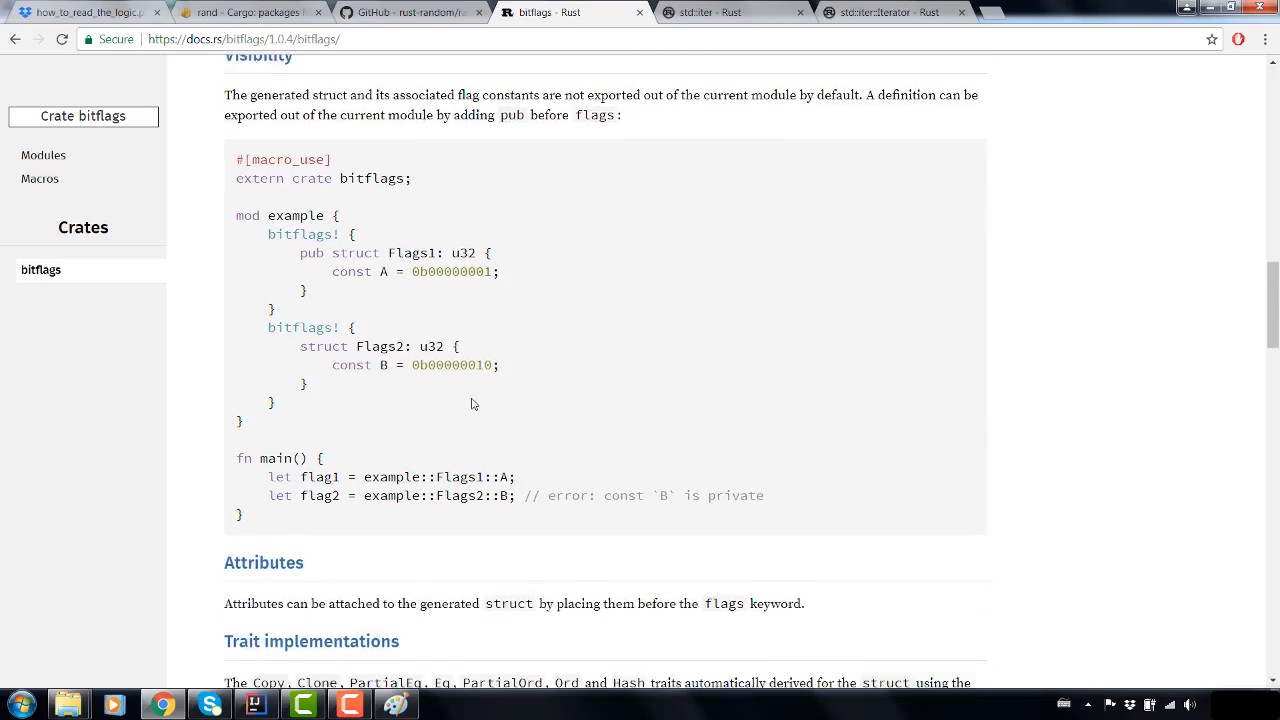
pyautogui.scroll(-3)
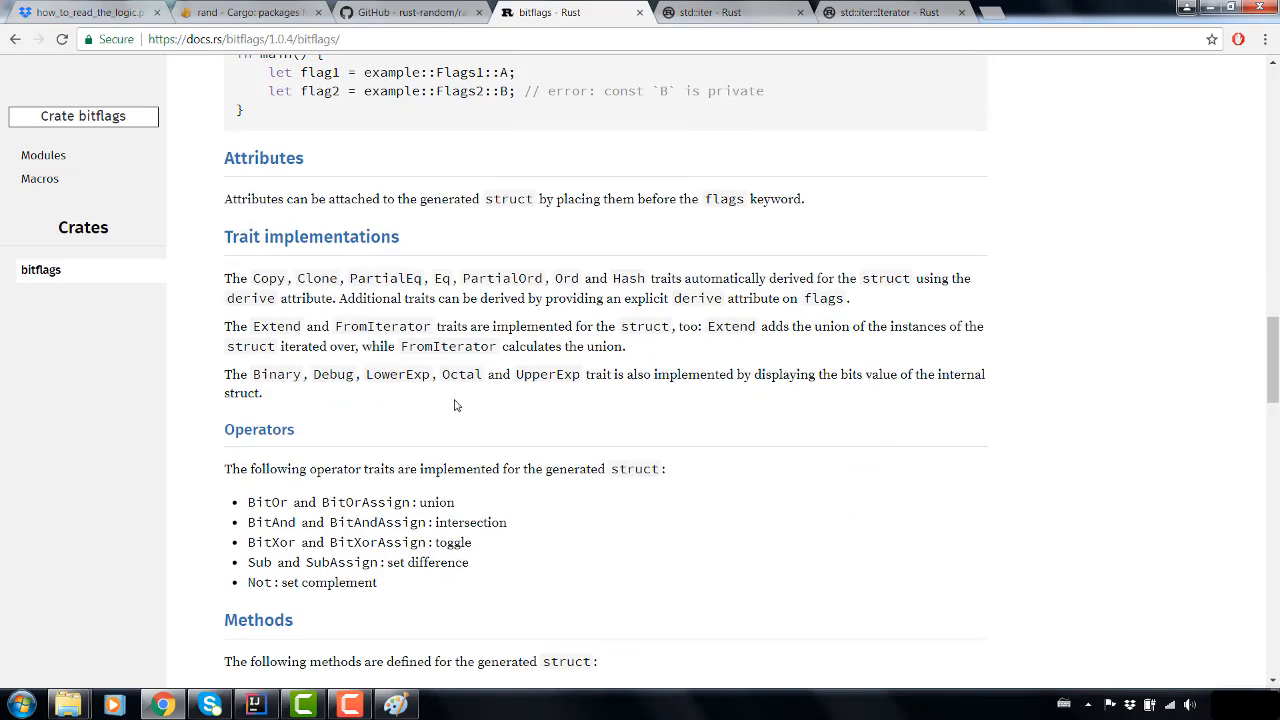
pyautogui.scroll(-3)
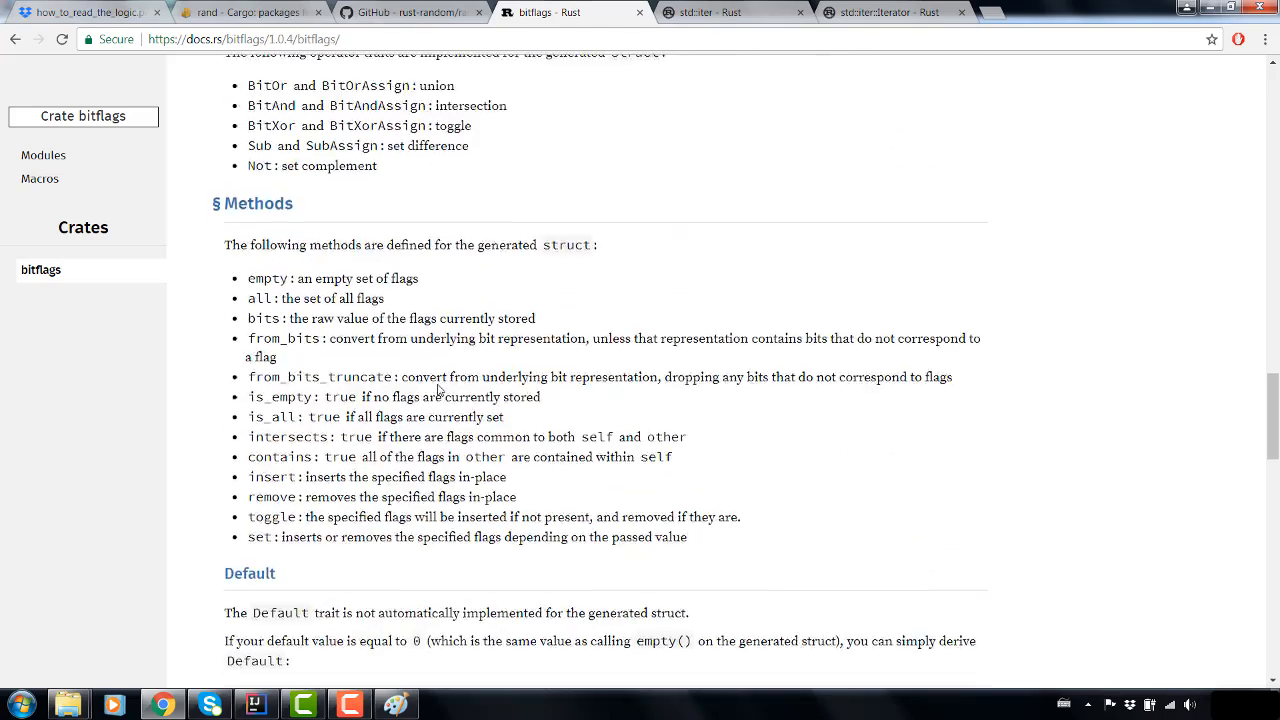
pyautogui.scroll(-3)
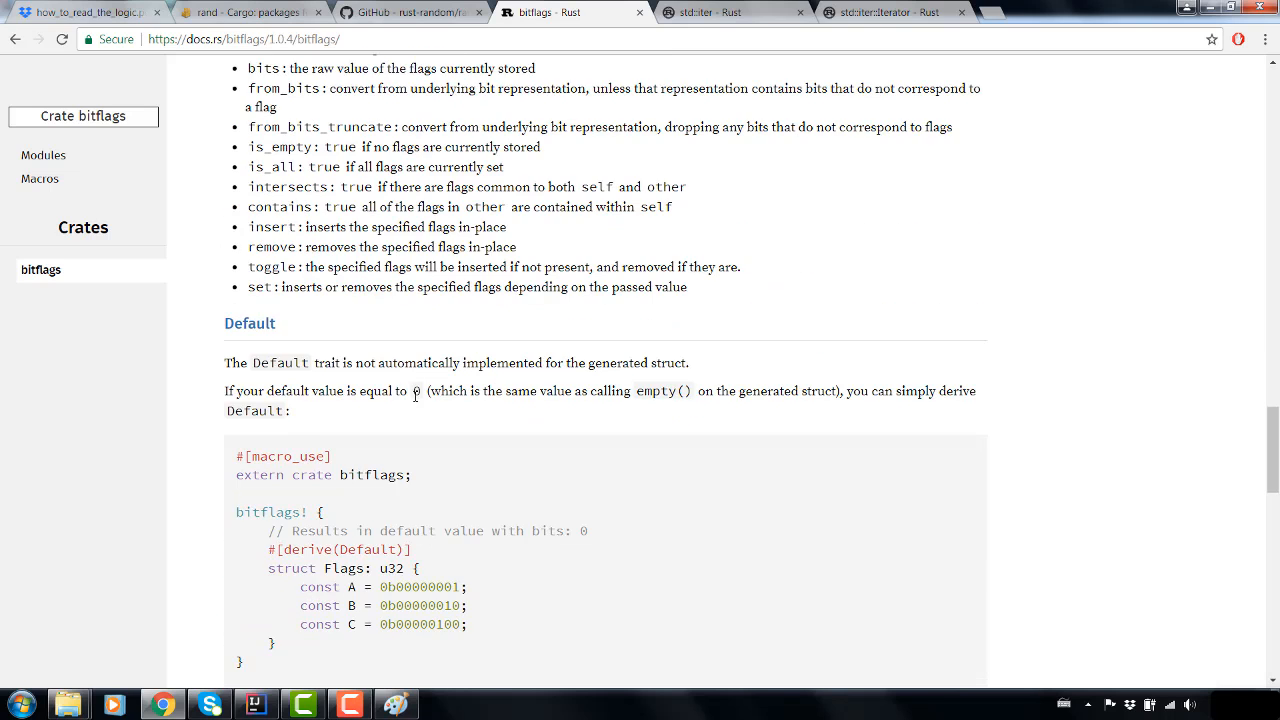
pyautogui.scroll(-3)
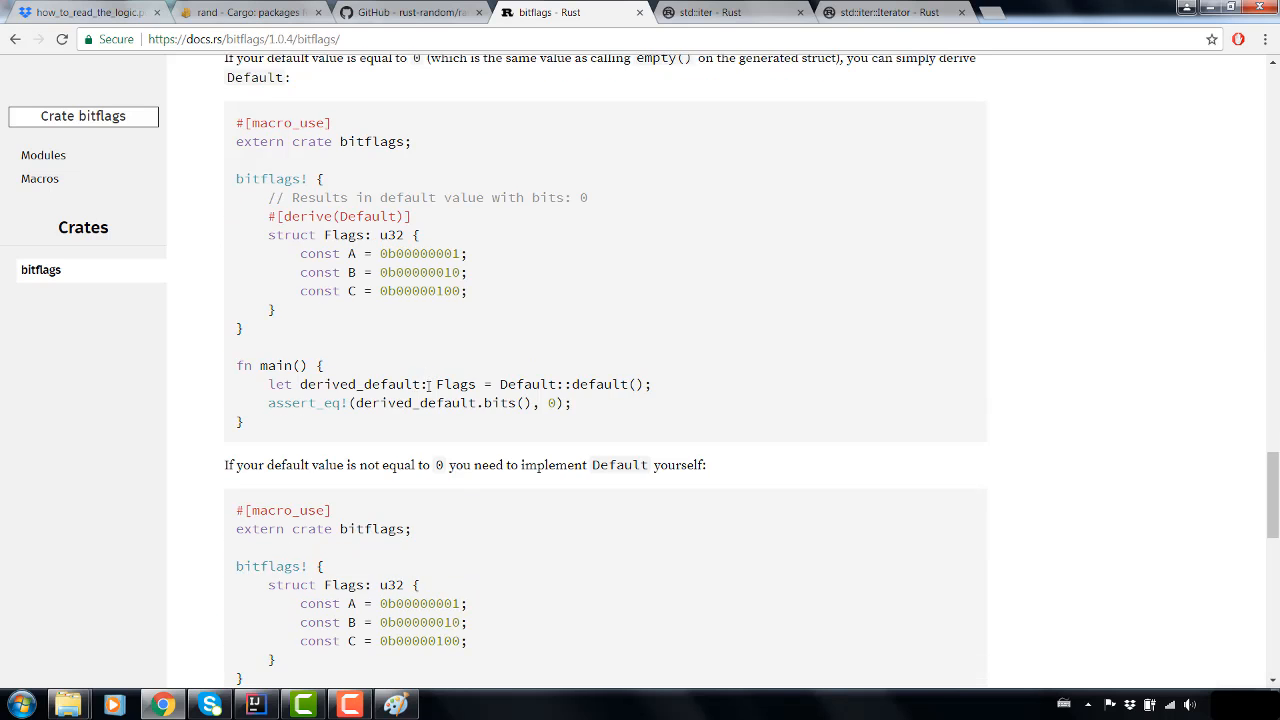
pyautogui.scroll(-3)
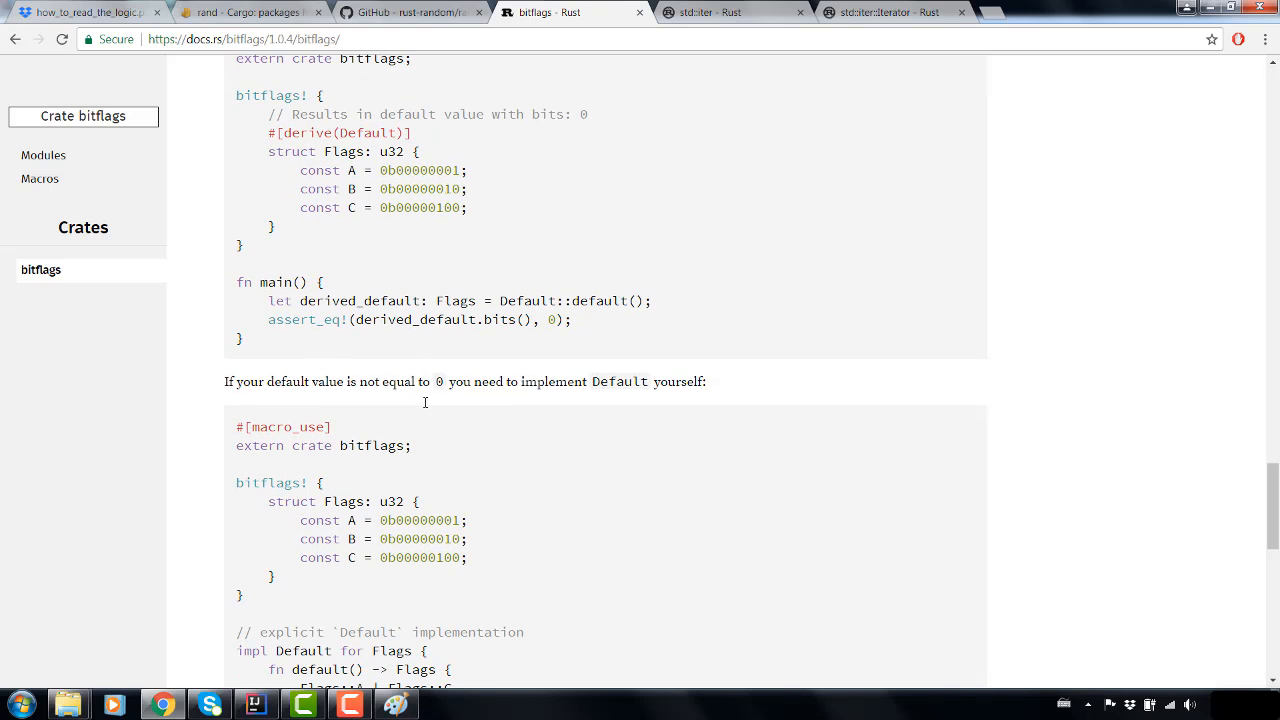
pyautogui.scroll(-3)
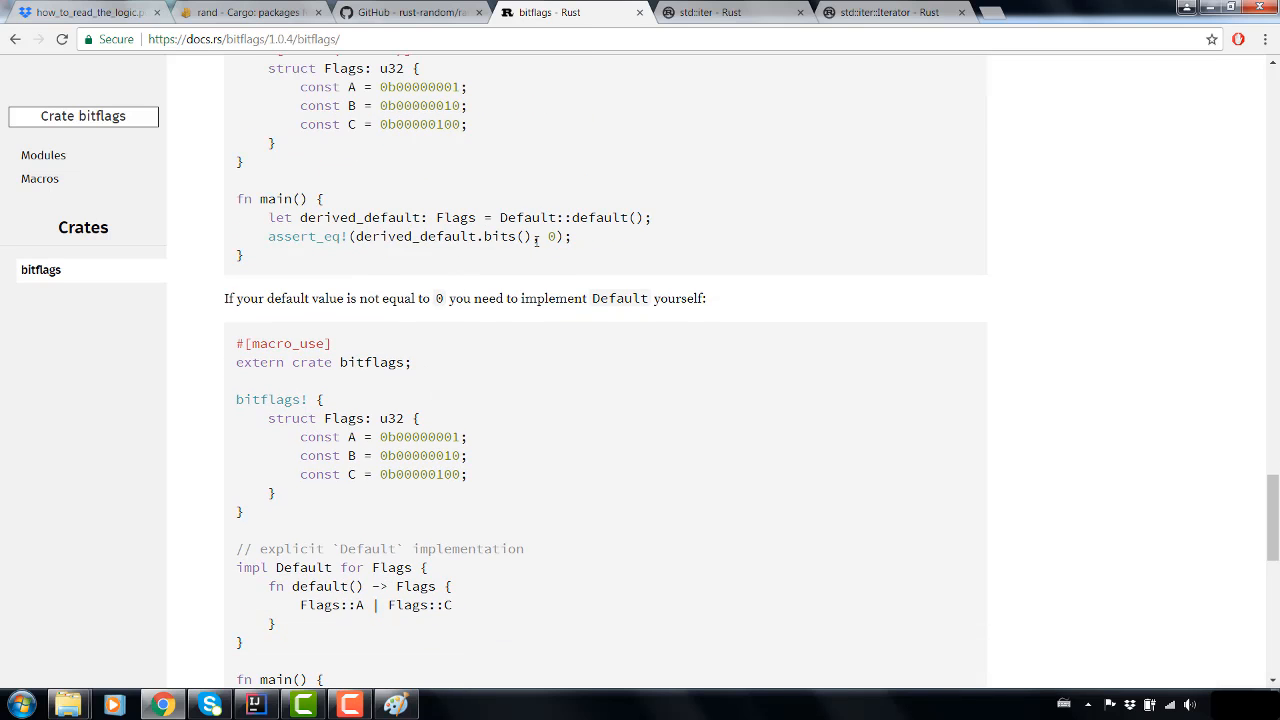
pyautogui.scroll(-3)
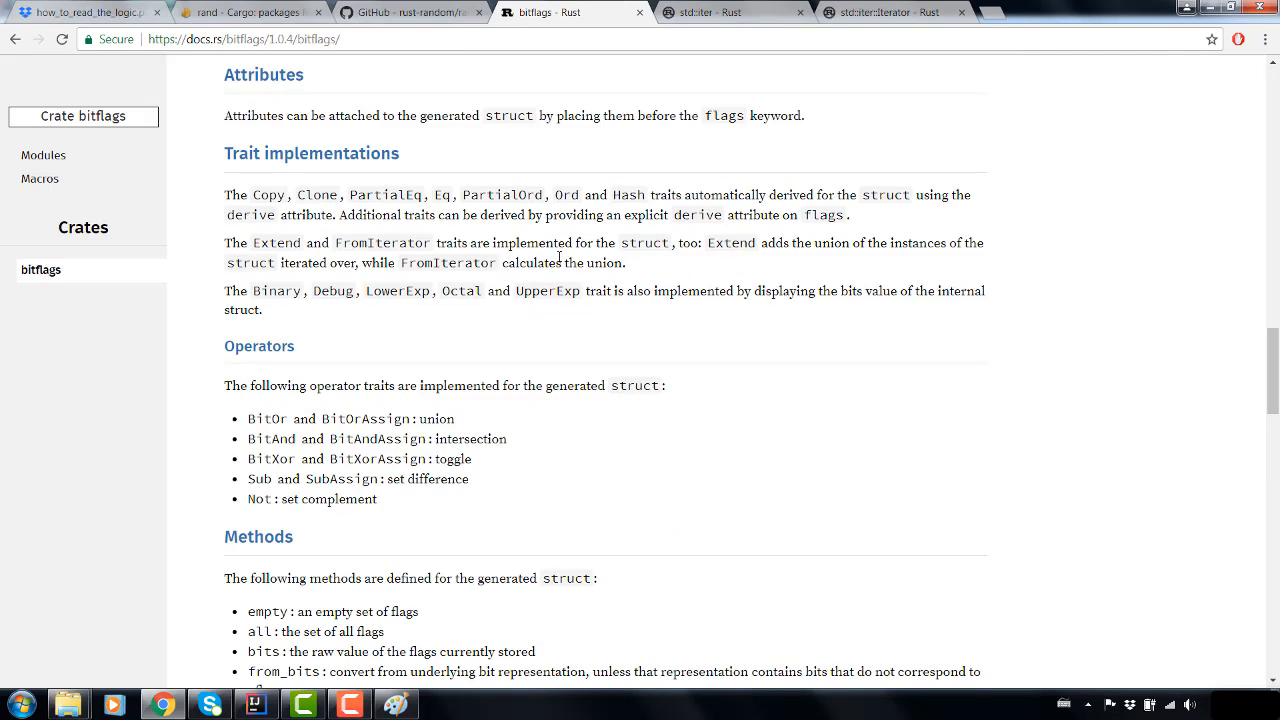
pyautogui.scroll(-3)
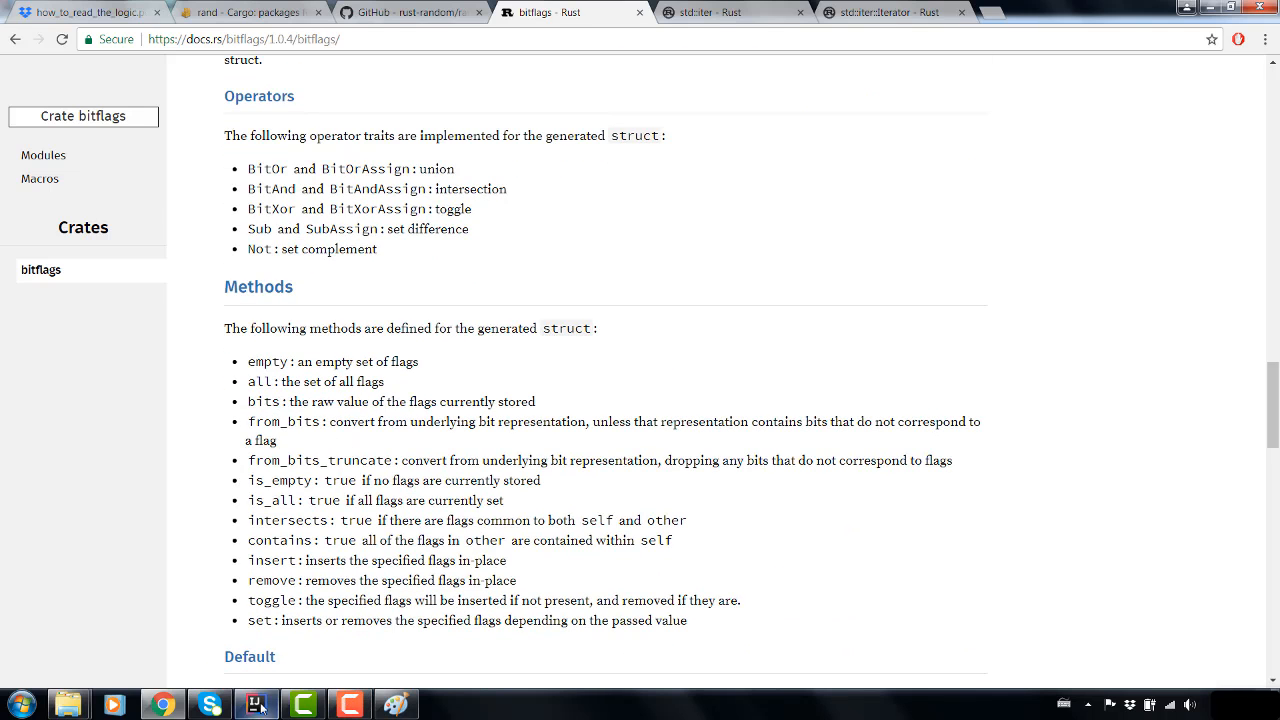
pyautogui.click(256, 704)
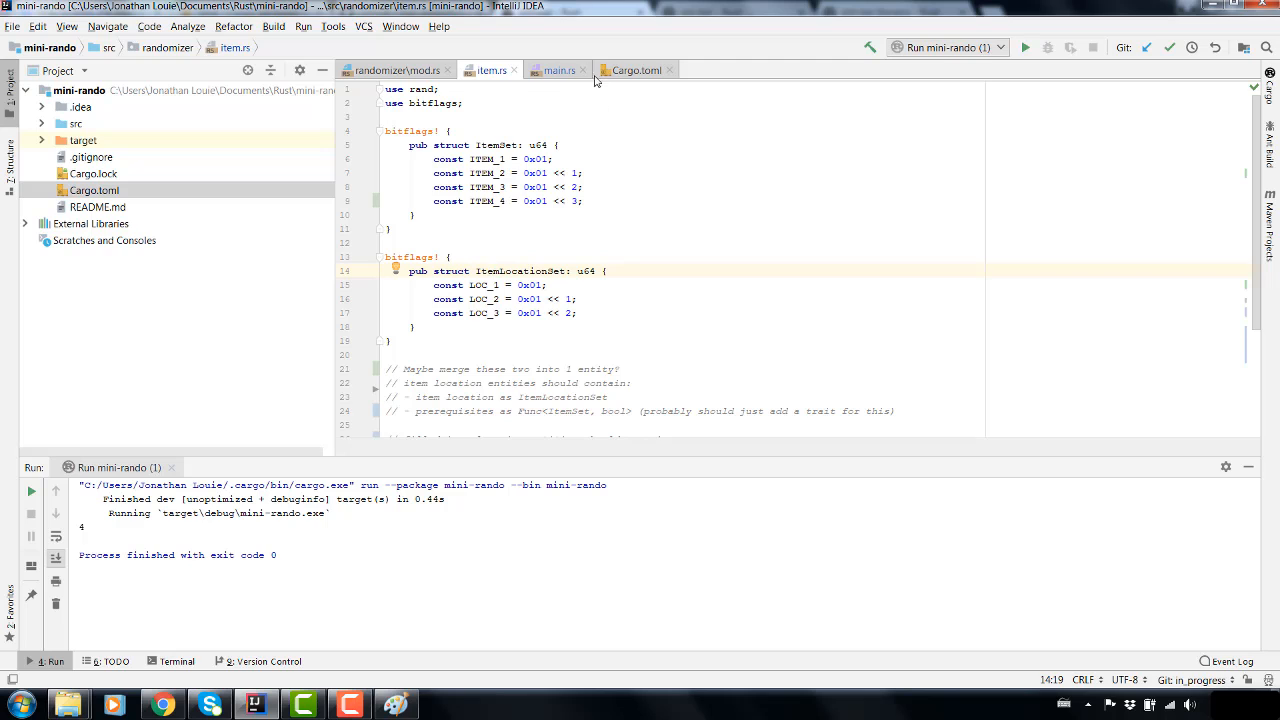
# - Inside count_items's take_while closure, begin the expression items.bits() >> after the parameter
pyautogui.click(556, 68)
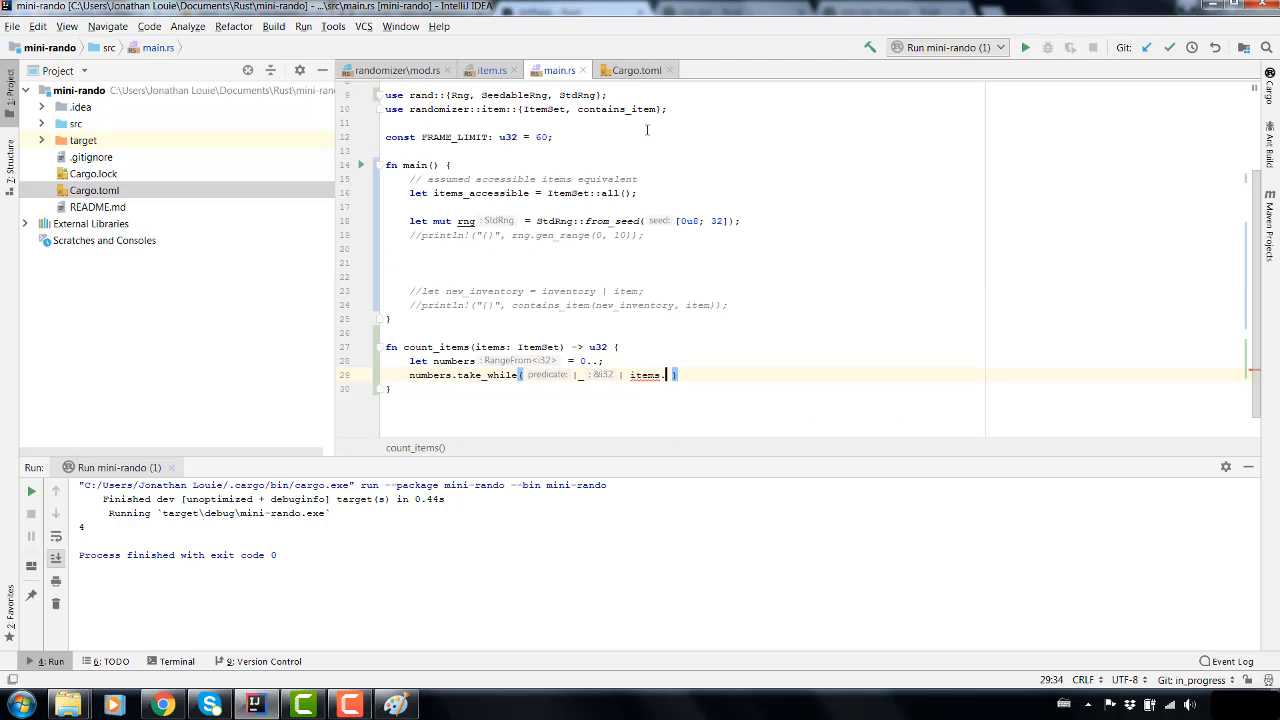
pyautogui.write('bits(')
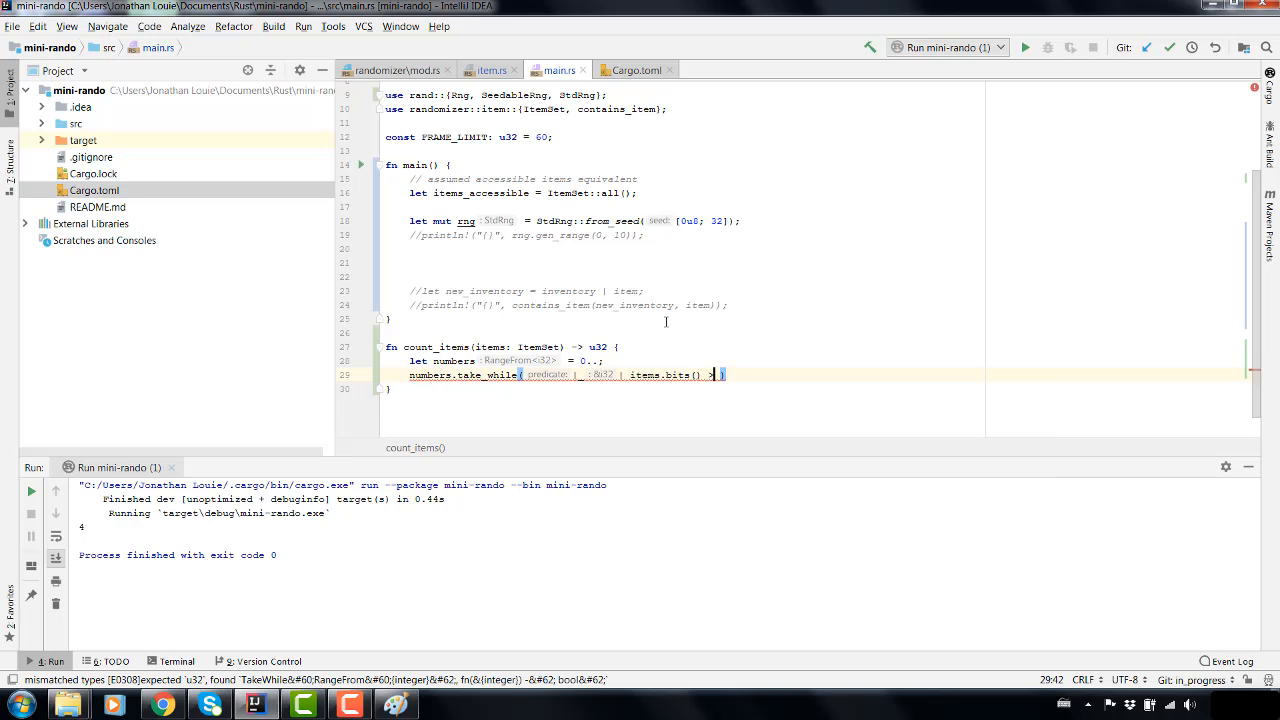
pyautogui.write('> 1')
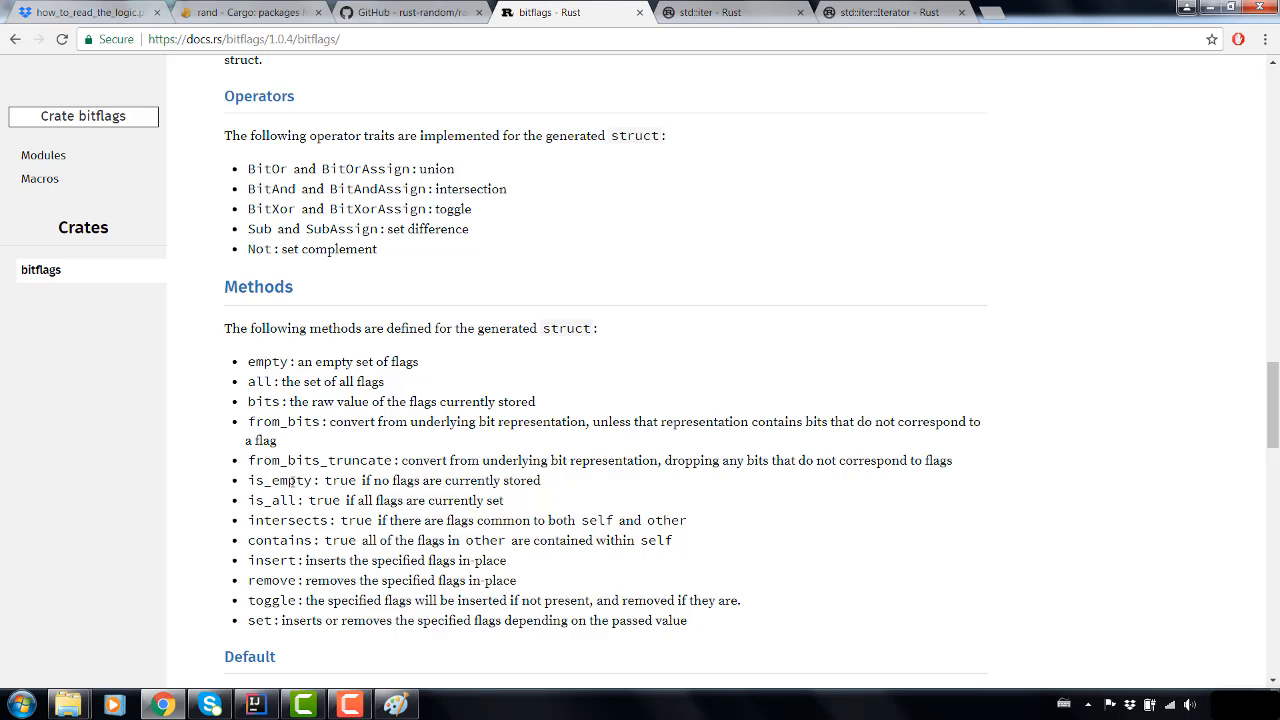
pyautogui.click(252, 704)
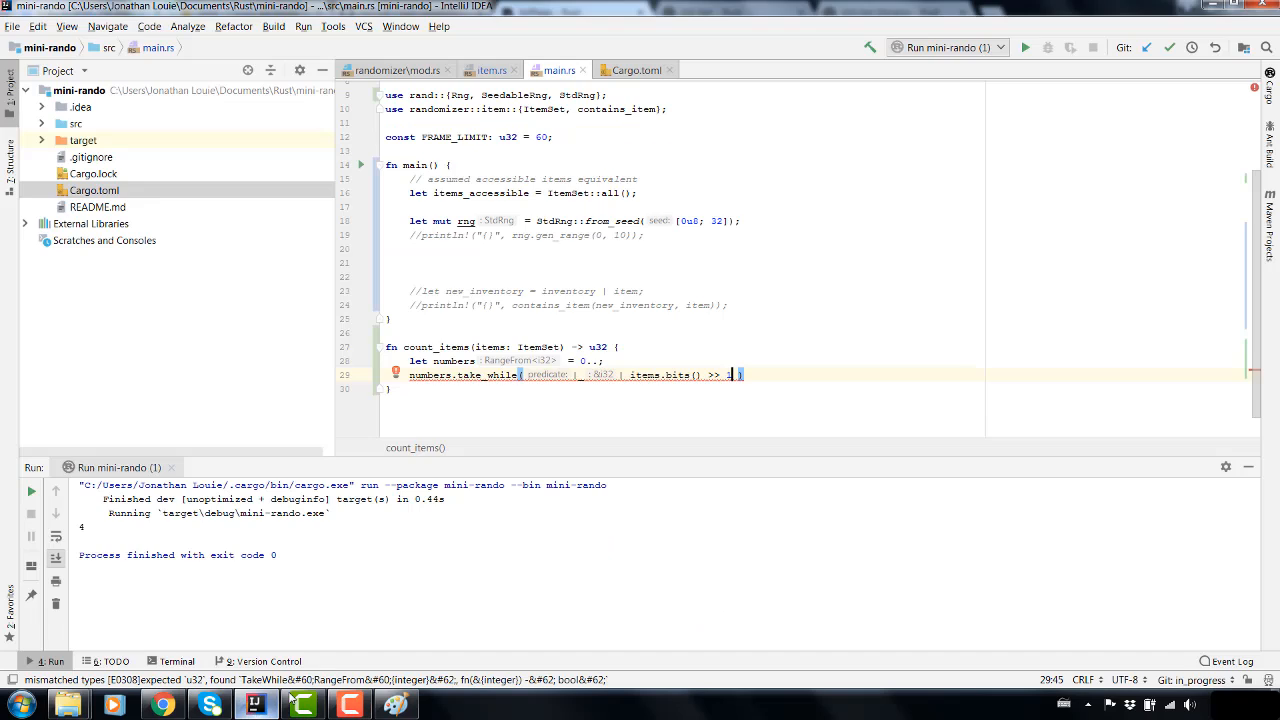
pyautogui.moveTo(732, 376)
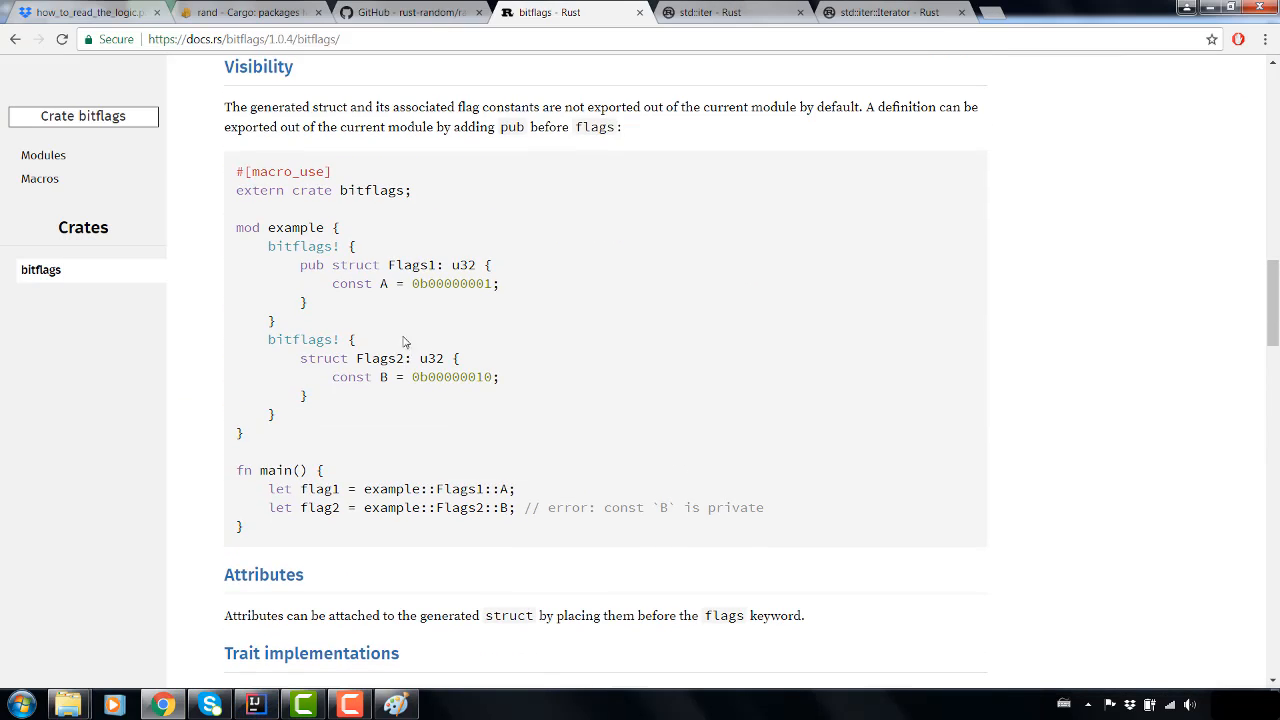
pyautogui.scroll(-3)
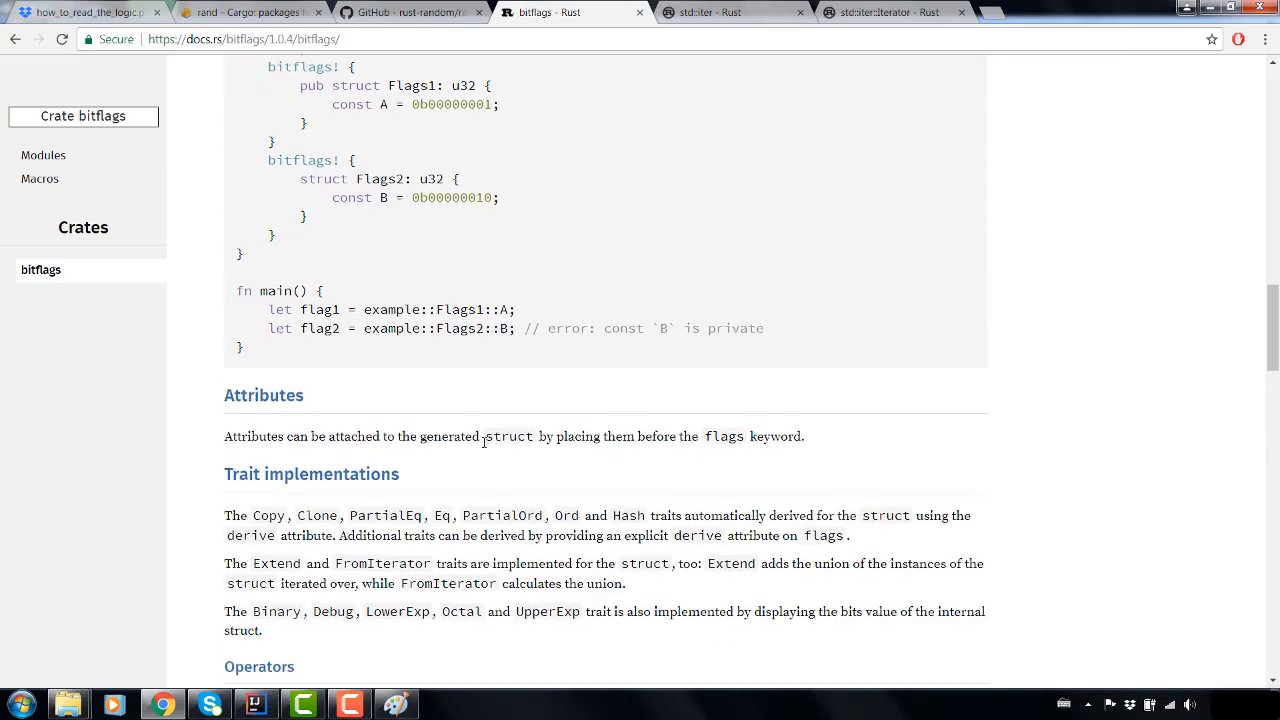
pyautogui.scroll(-3)
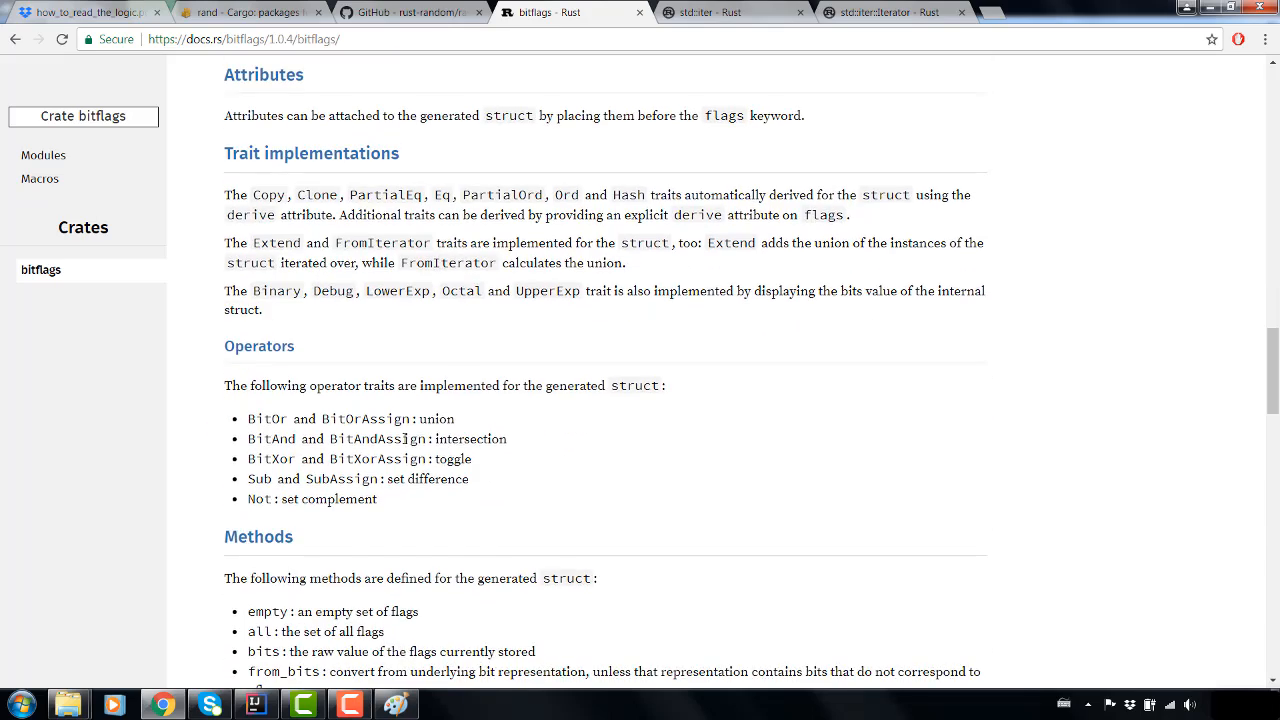
pyautogui.scroll(-3)
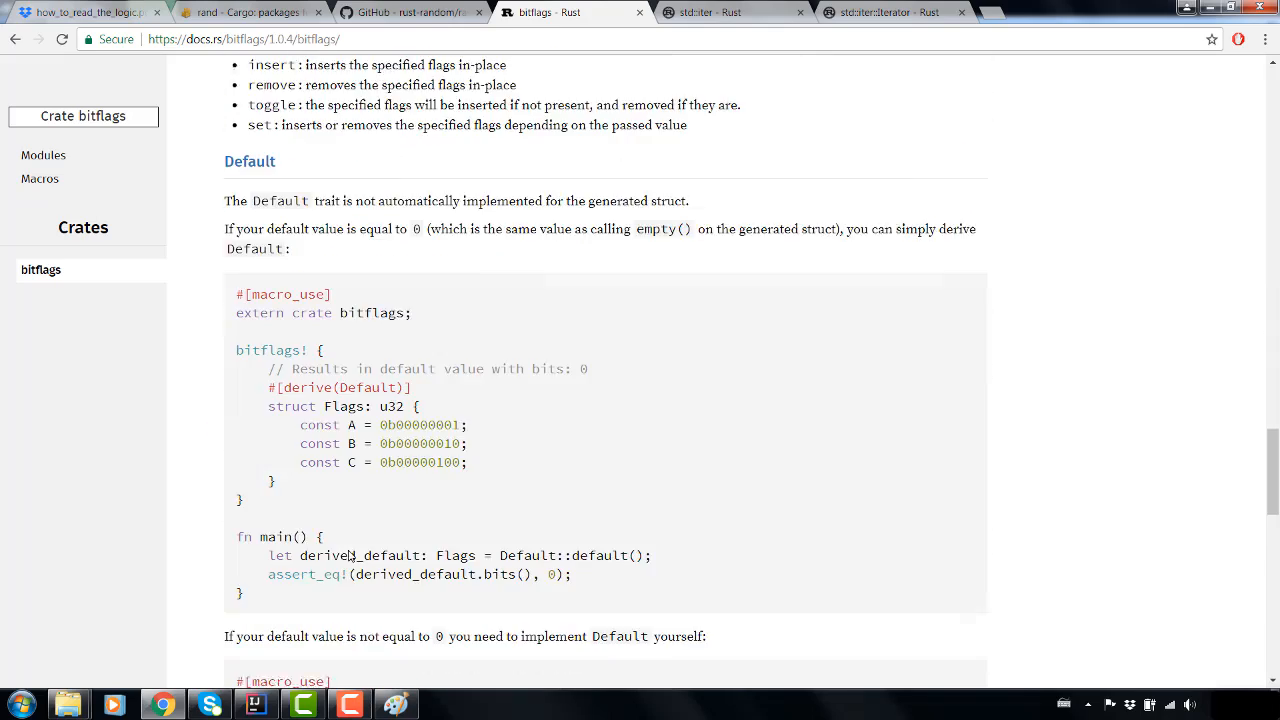
pyautogui.scroll(-3)
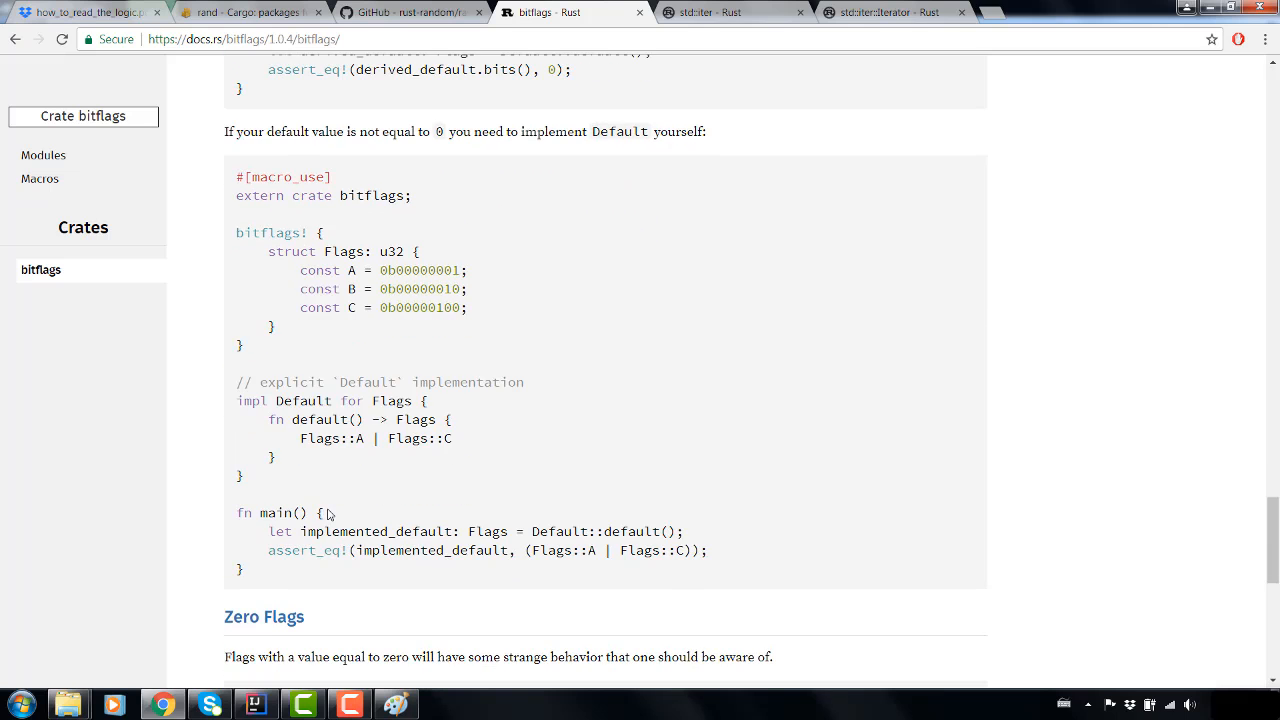
pyautogui.scroll(-3)
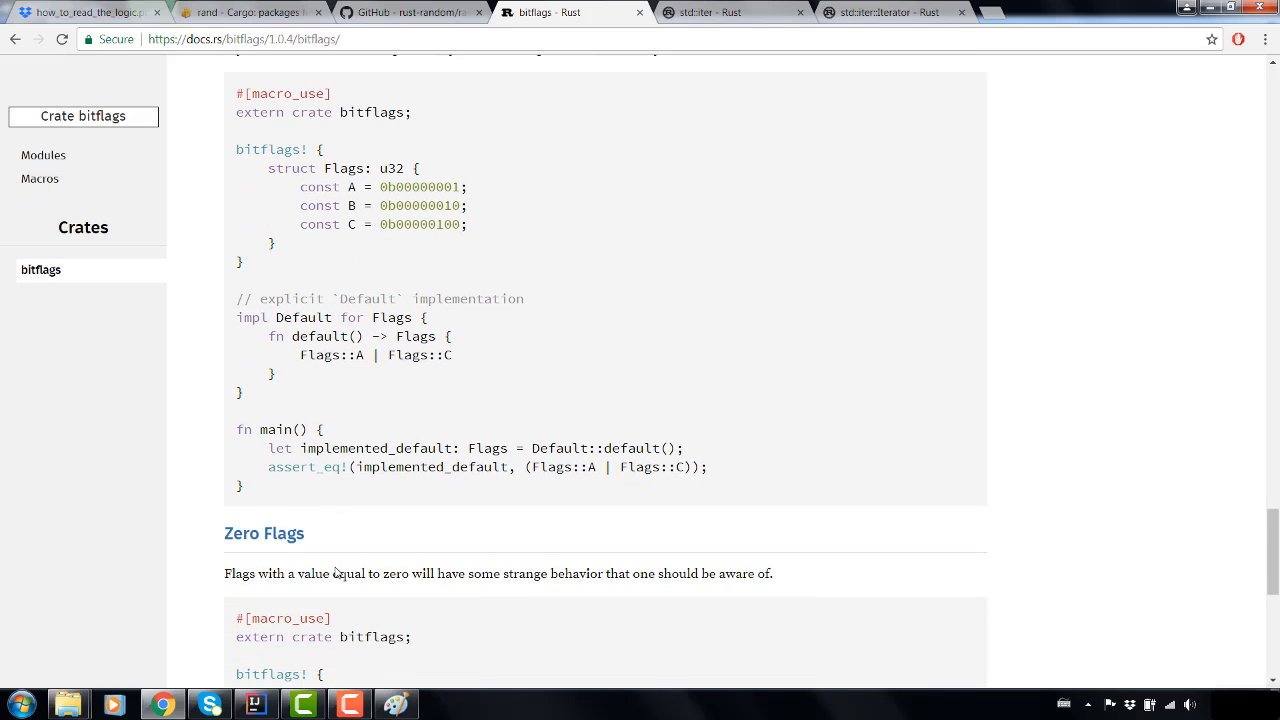
pyautogui.scroll(-3)
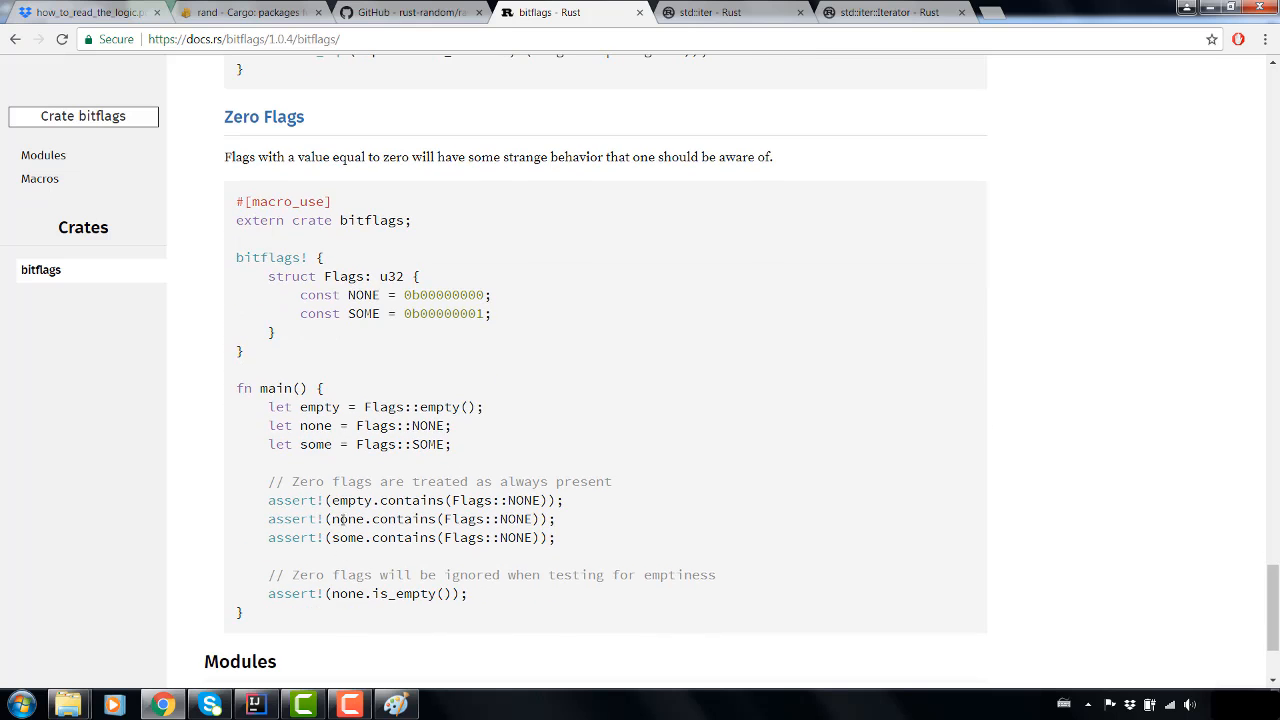
pyautogui.scroll(3)
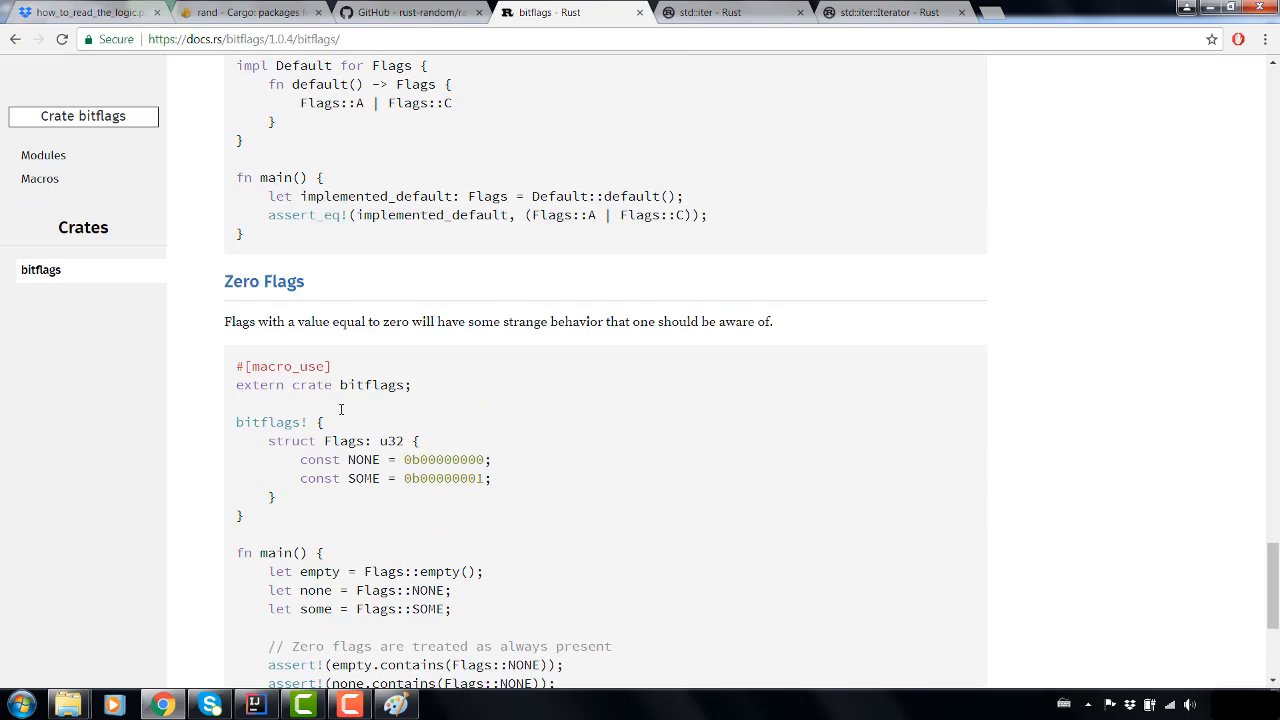
pyautogui.scroll(3)
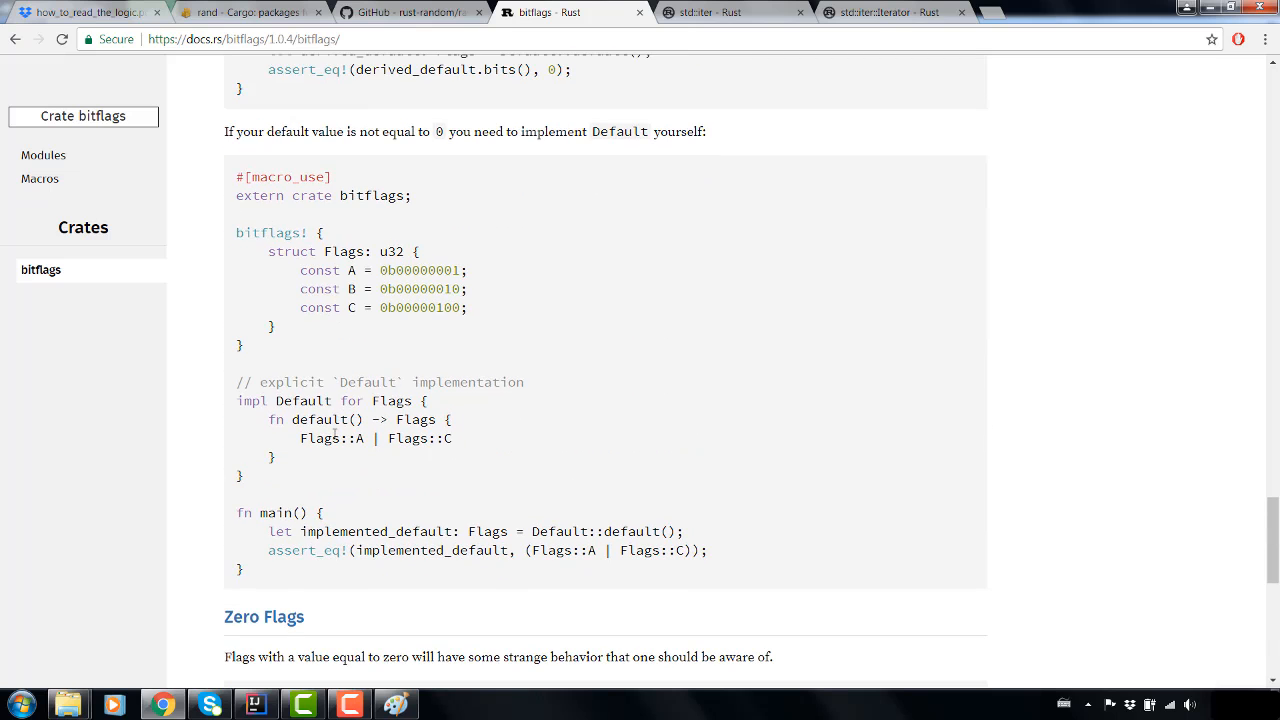
pyautogui.scroll(3)
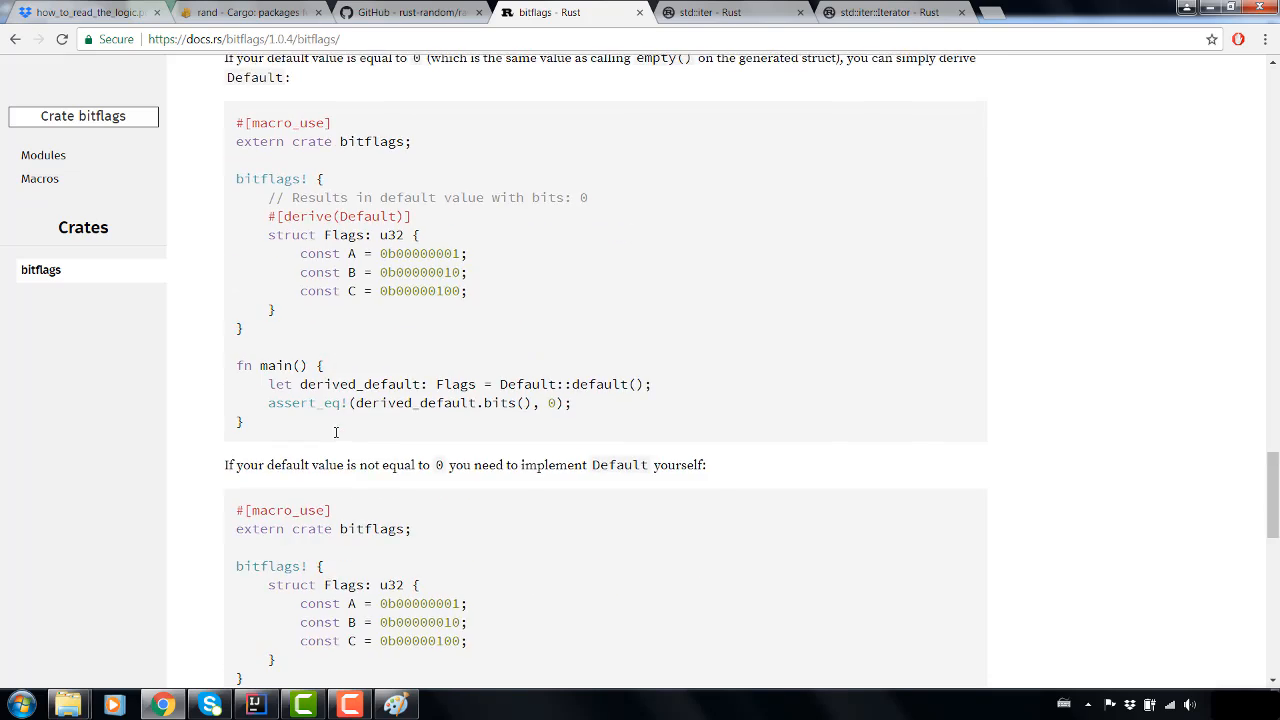
pyautogui.scroll(3)
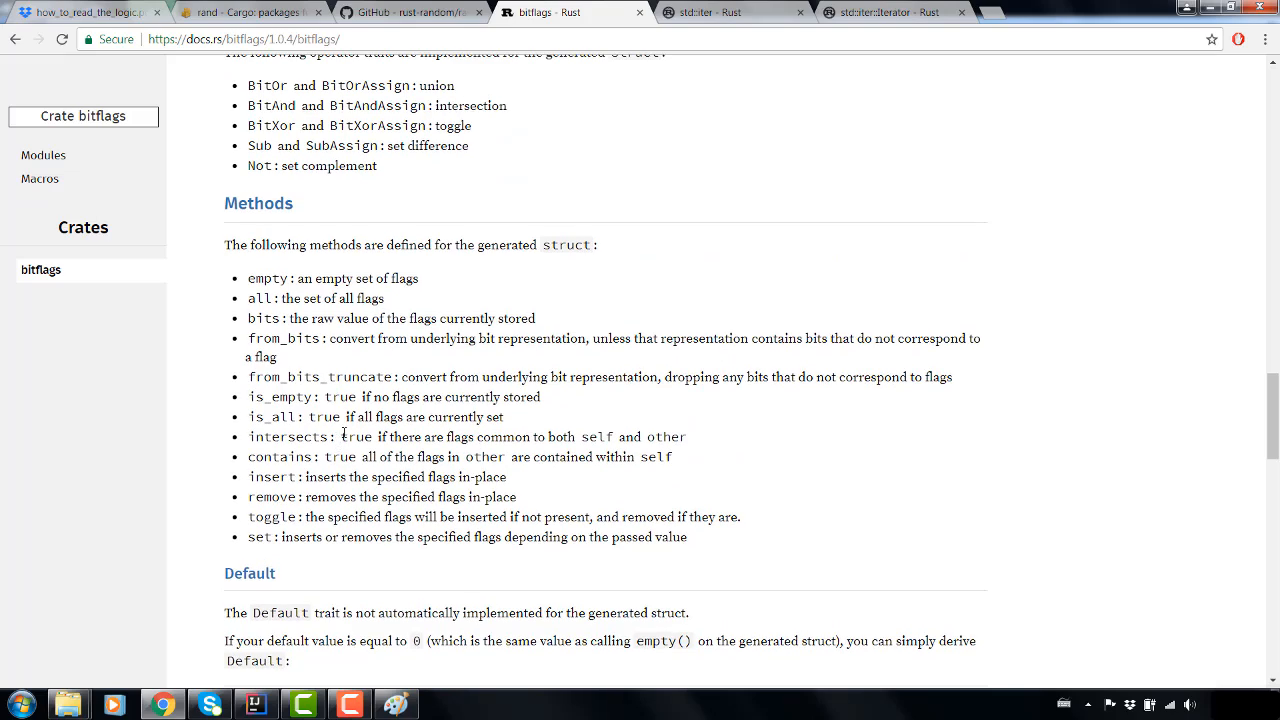
pyautogui.scroll(3)
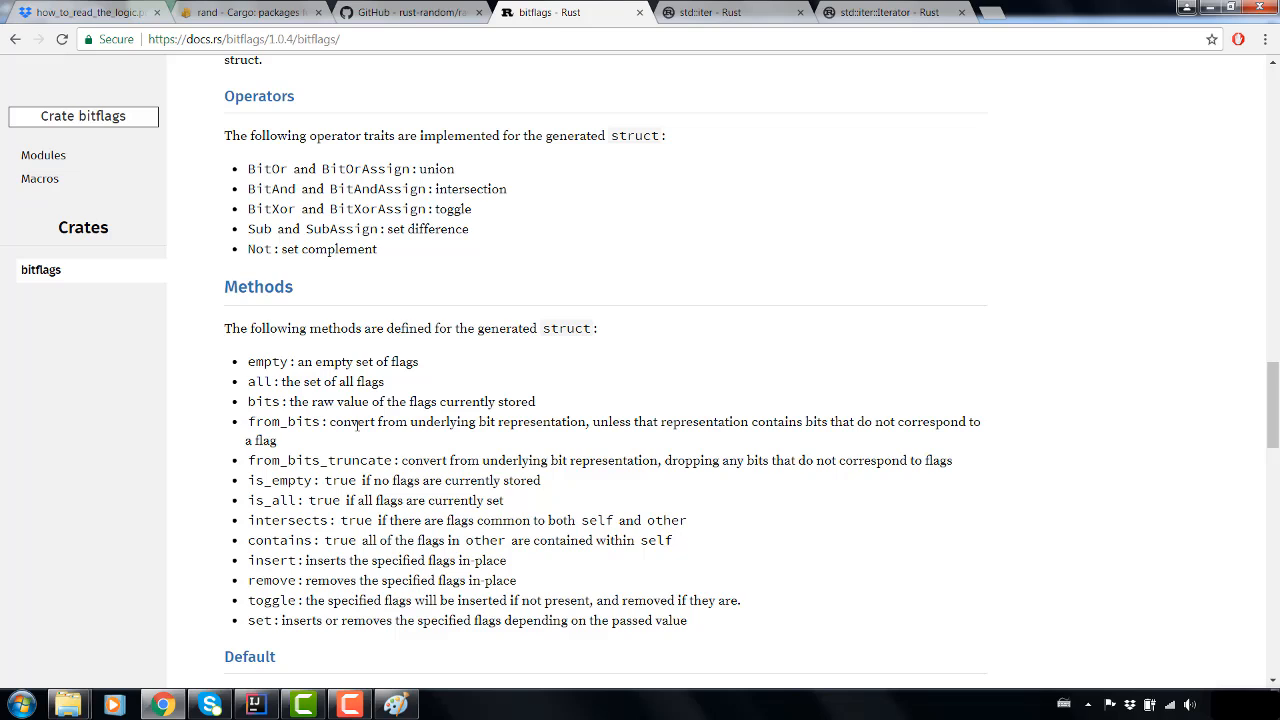
pyautogui.moveTo(352, 440)
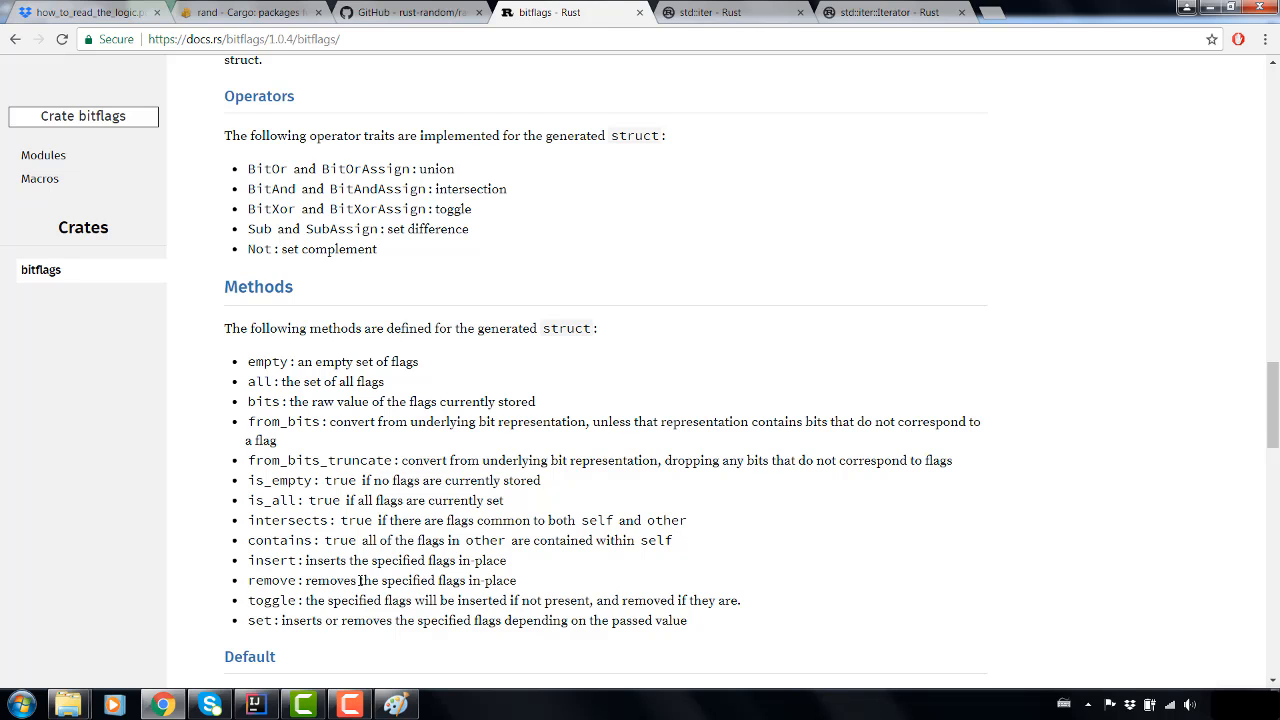
pyautogui.scroll(-3)
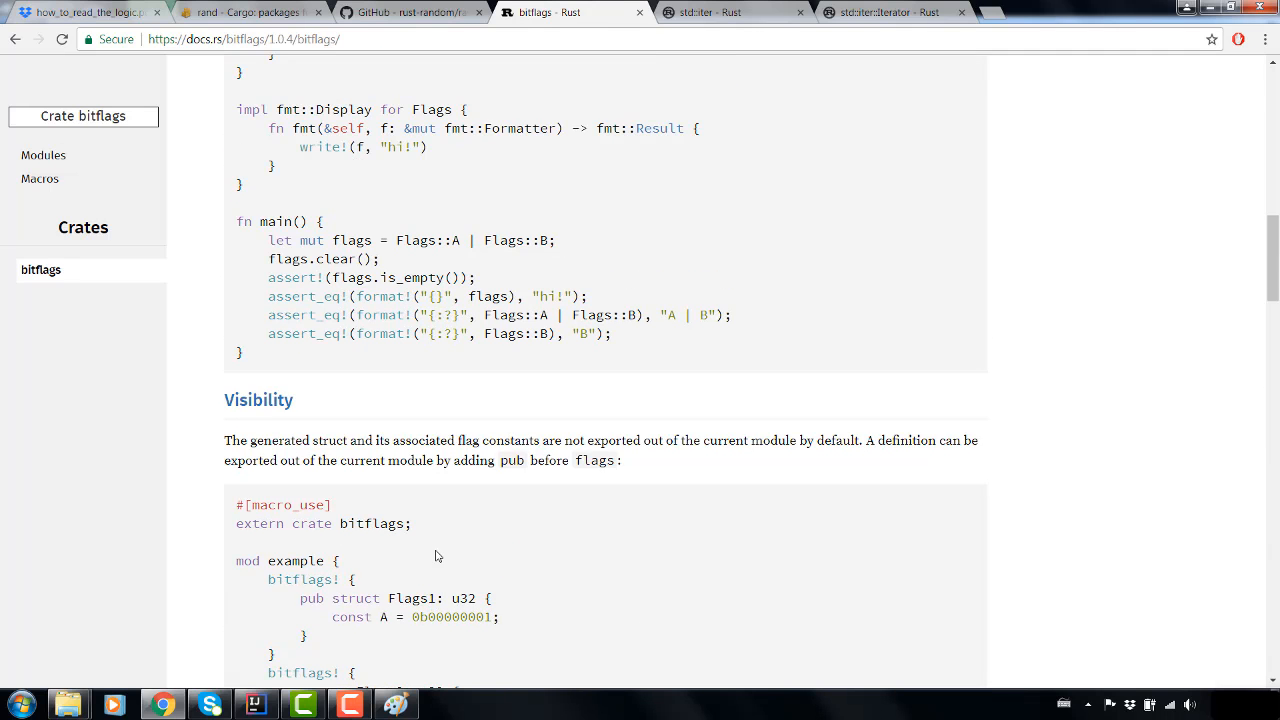
pyautogui.scroll(-3)
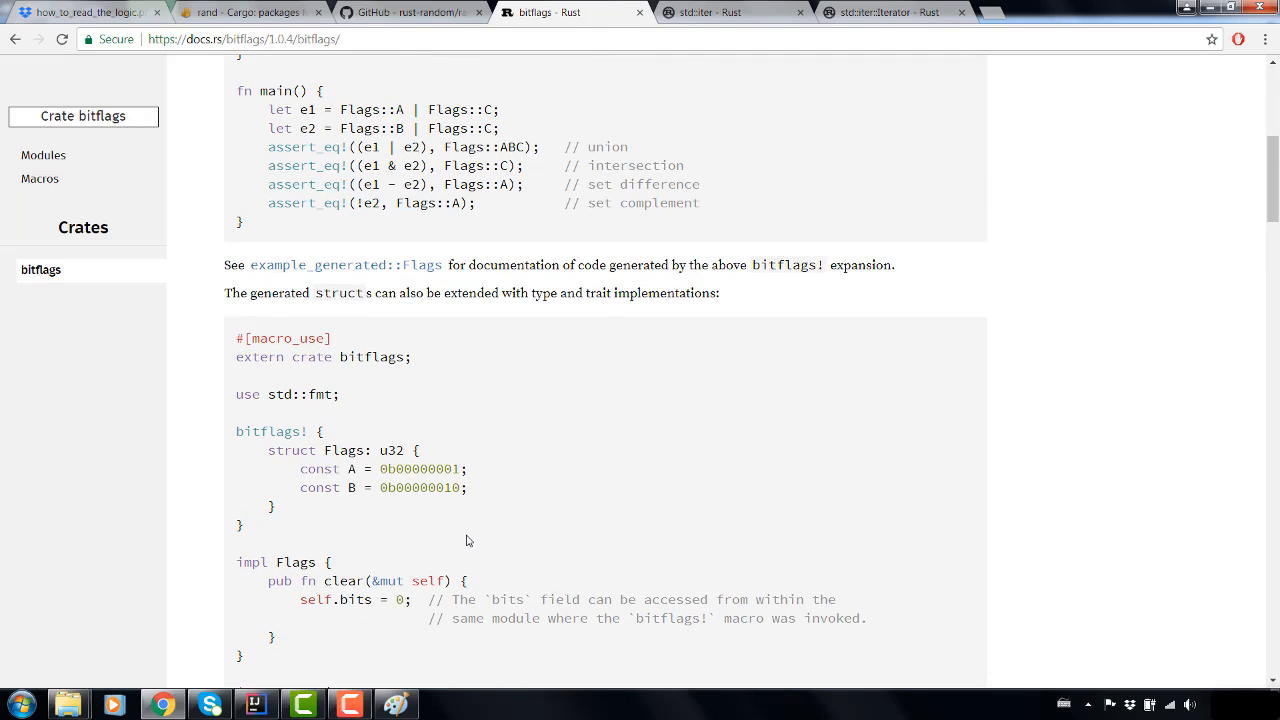
pyautogui.scroll(3)
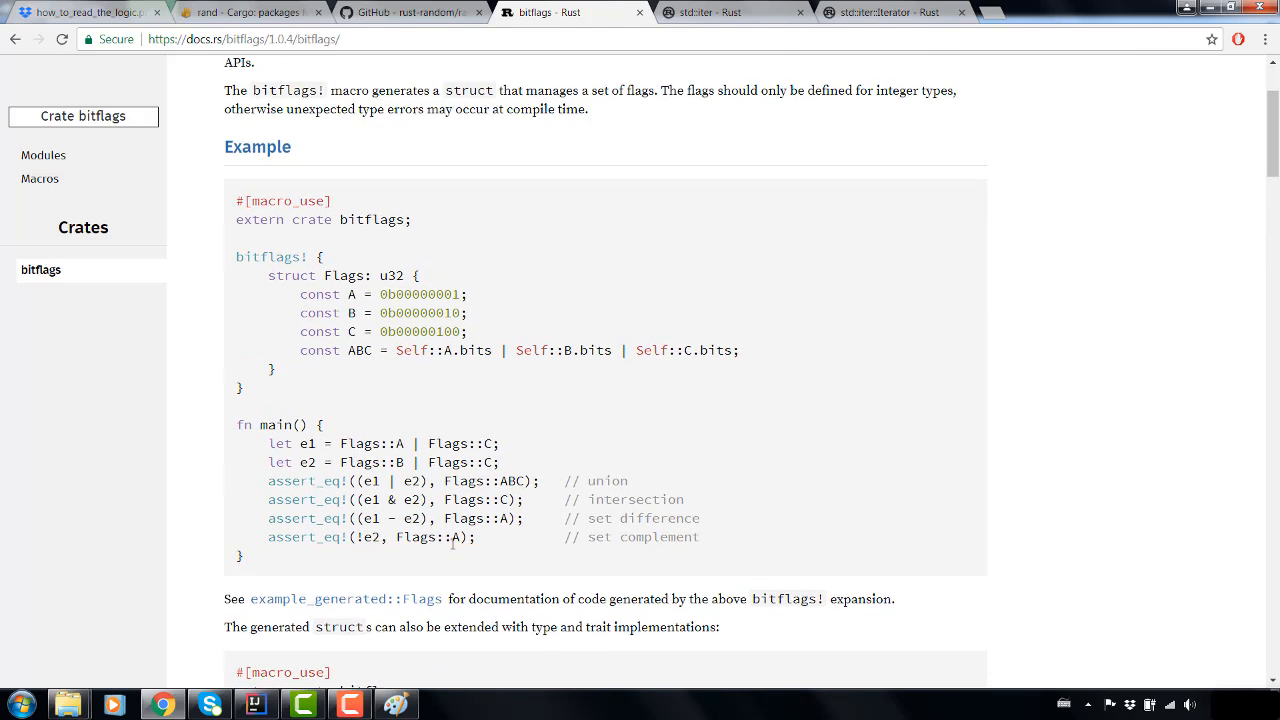
pyautogui.scroll(3)
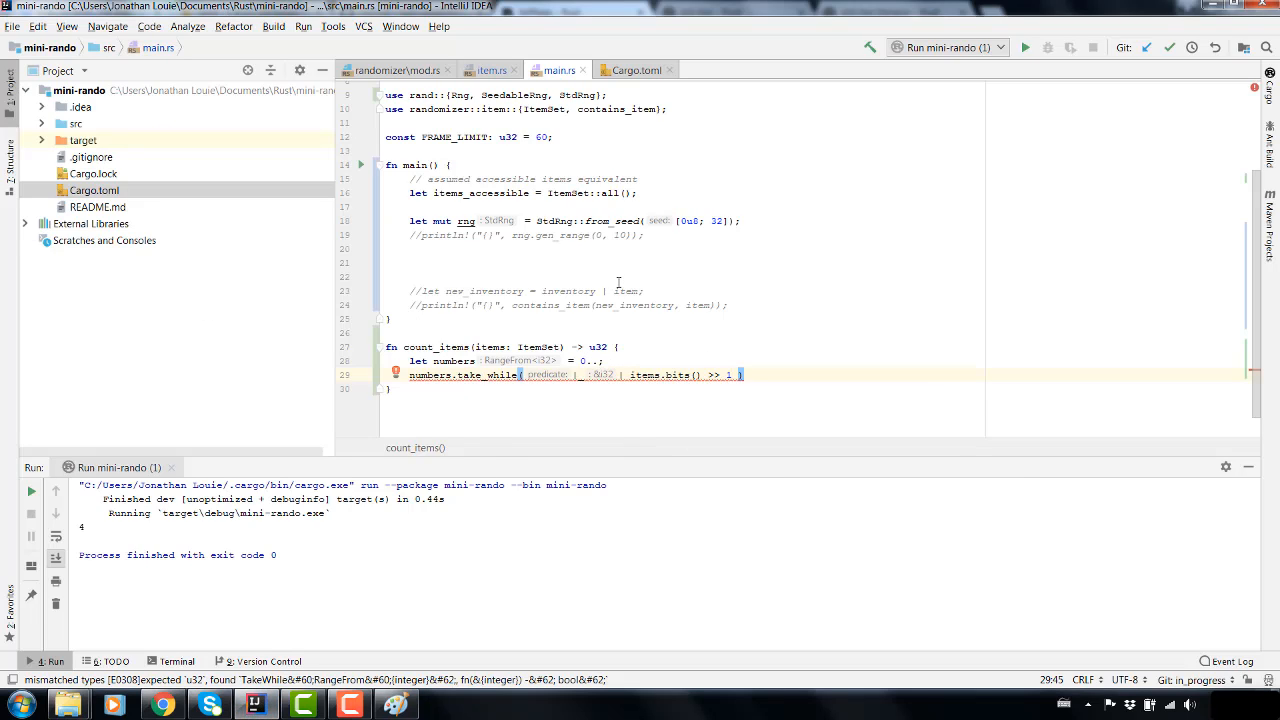
pyautogui.moveTo(238, 592)
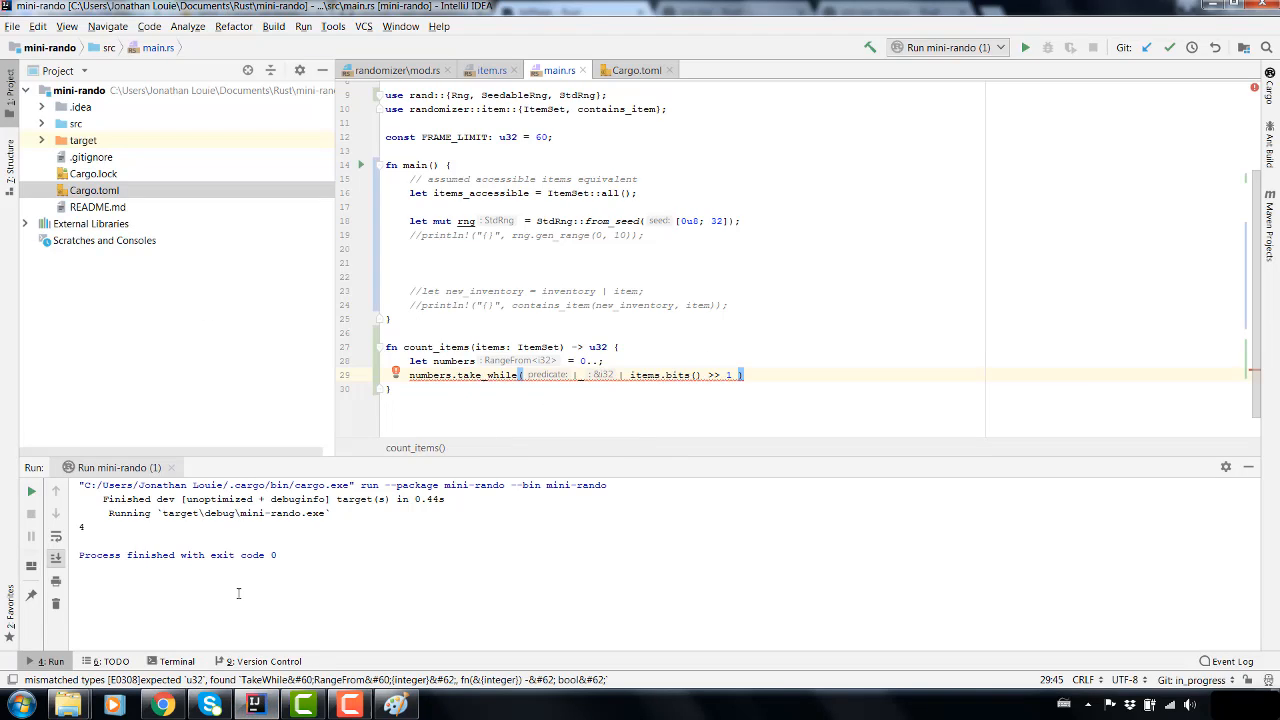